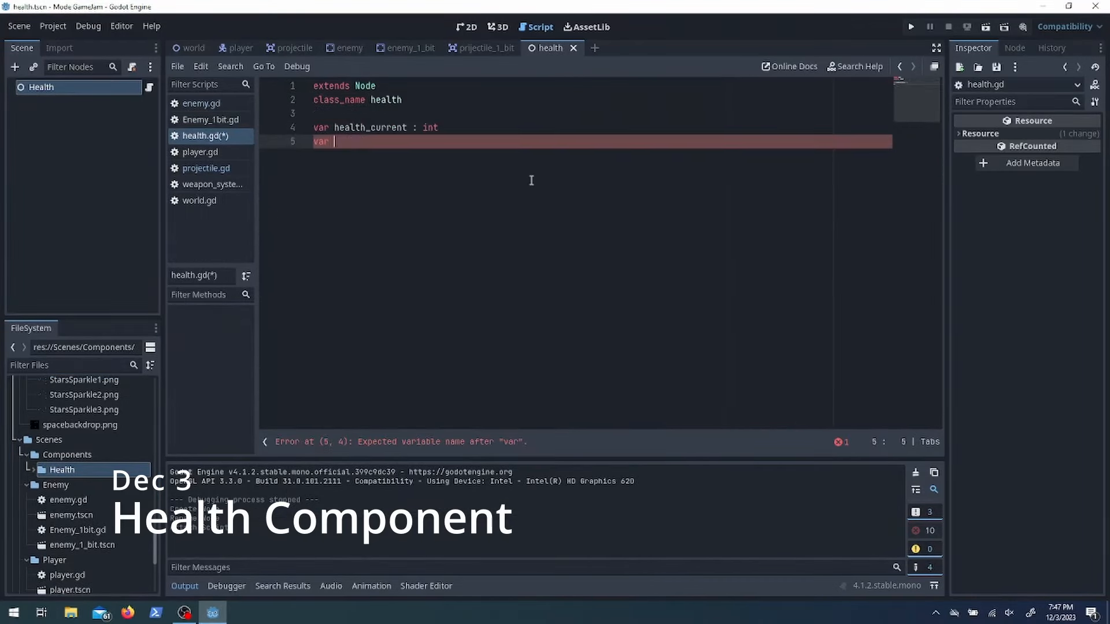
Write health.gd with health_max, an out_of_health signal and a _set_health setter clamping to 0..health_max
type("health_max : int")
type("signal out_of_health")
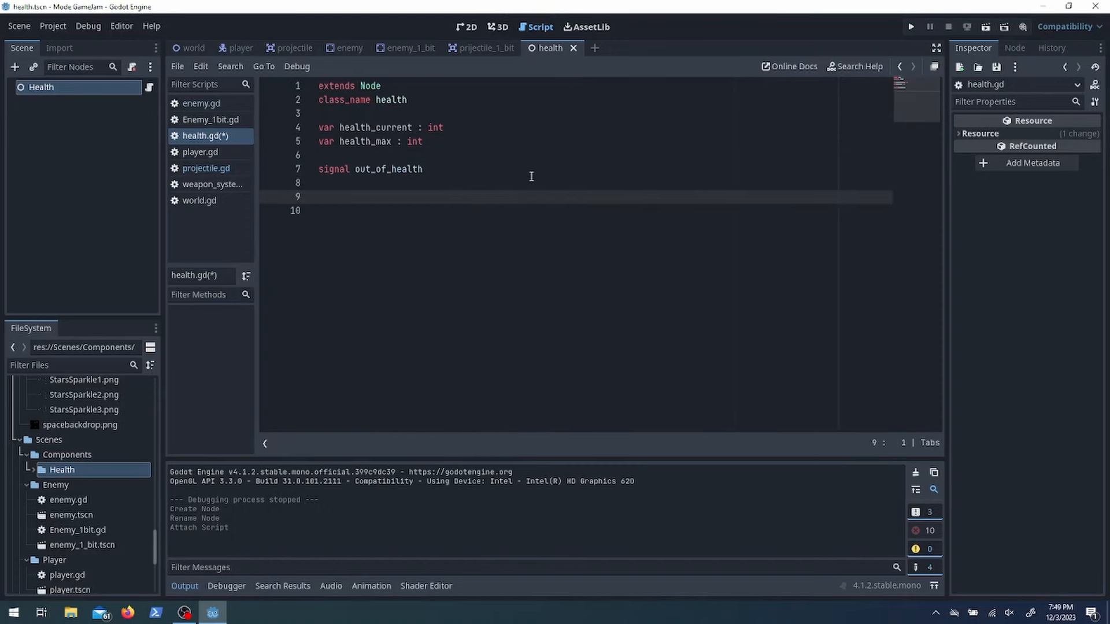
left_click(317, 197)
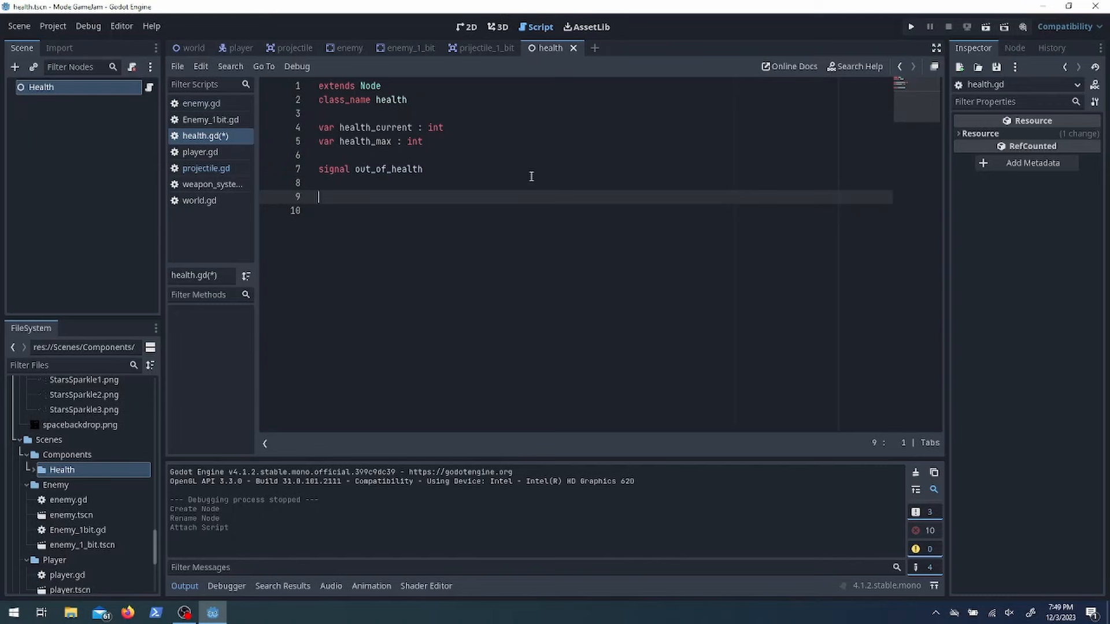
type("func _set_health(new_health):")
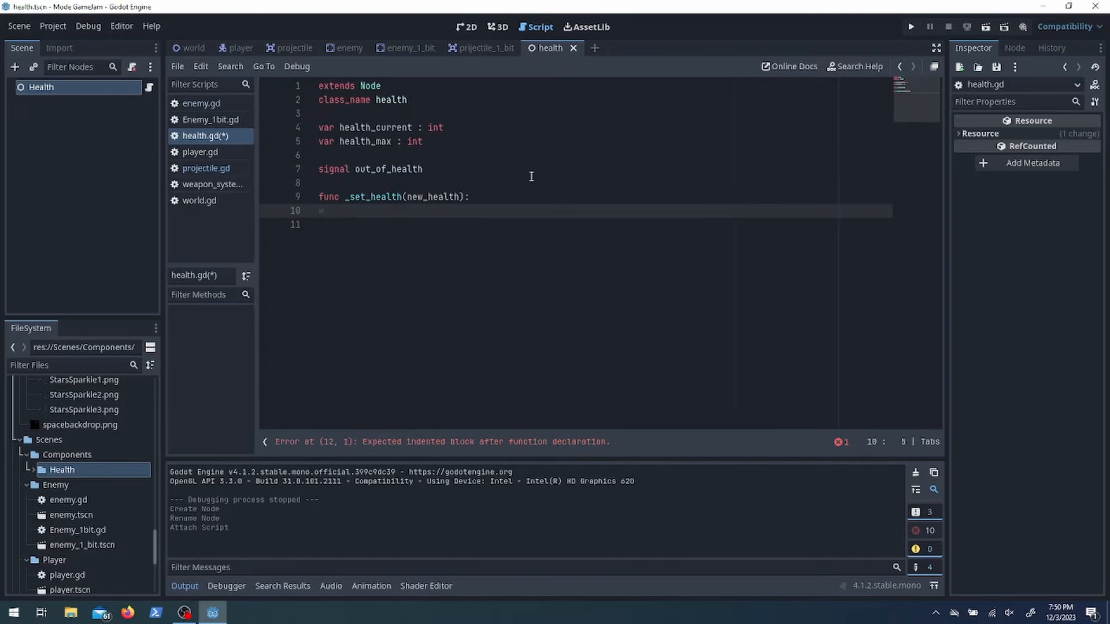
type("health_current = clamp(new_health, 0, health_max)")
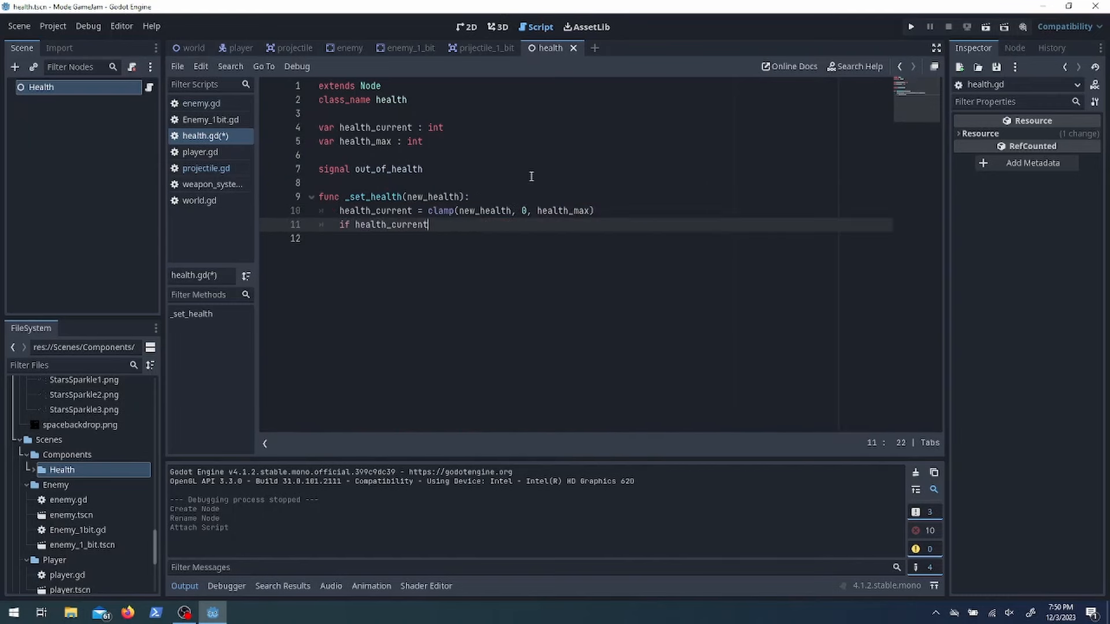
type("== 0:")
type("hea")
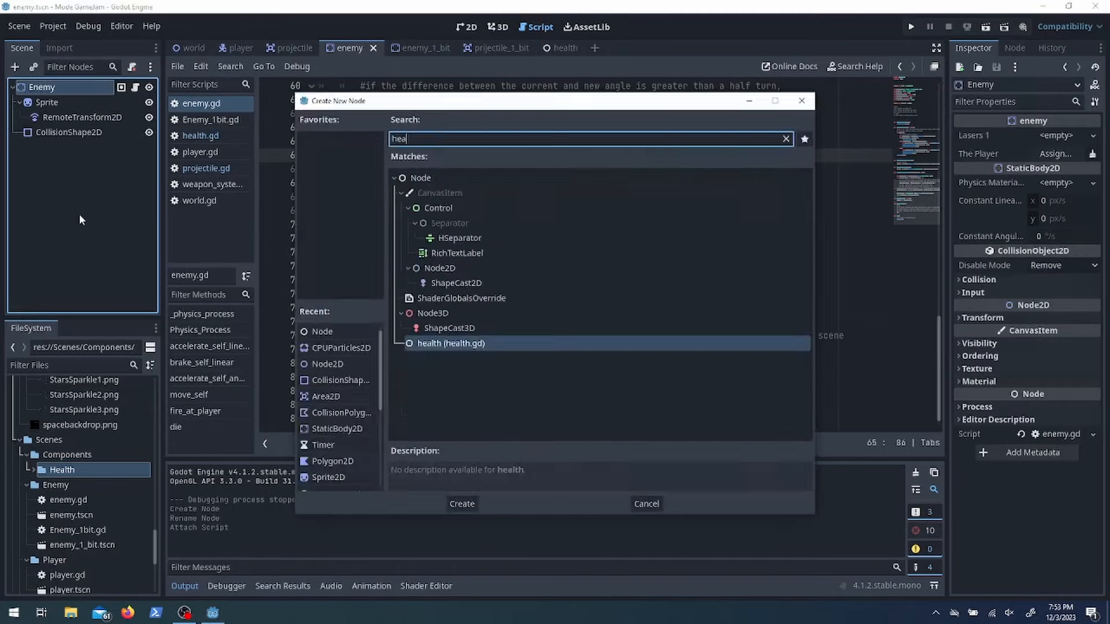
Add a health child node to the enemy_1_bit scene and go to the 1-bit enemy script
left_click(461, 504)
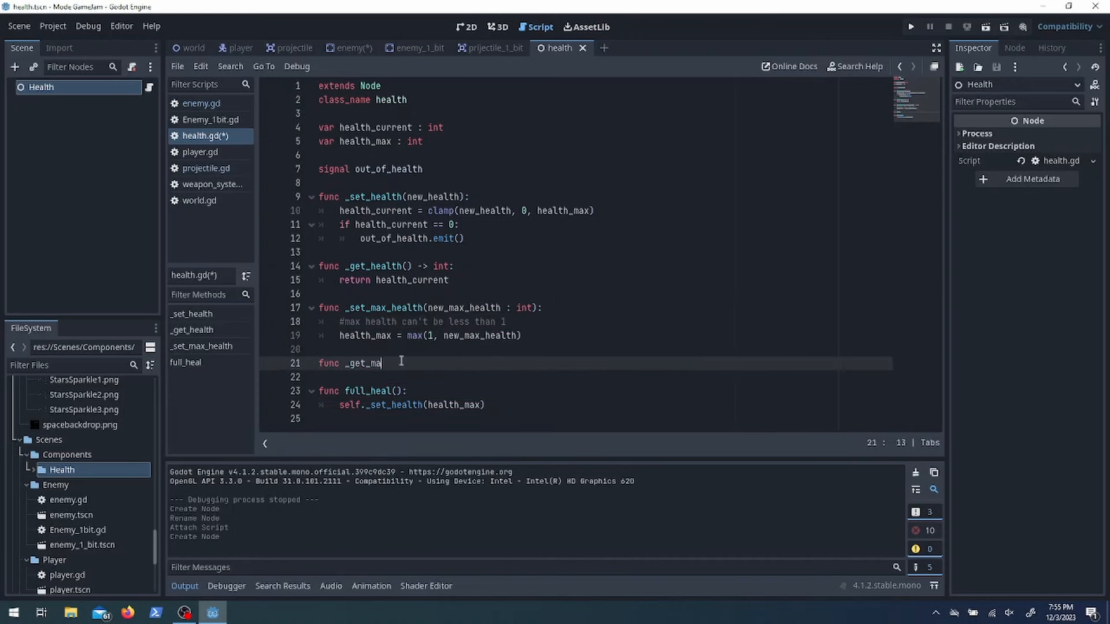
left_click(352, 48)
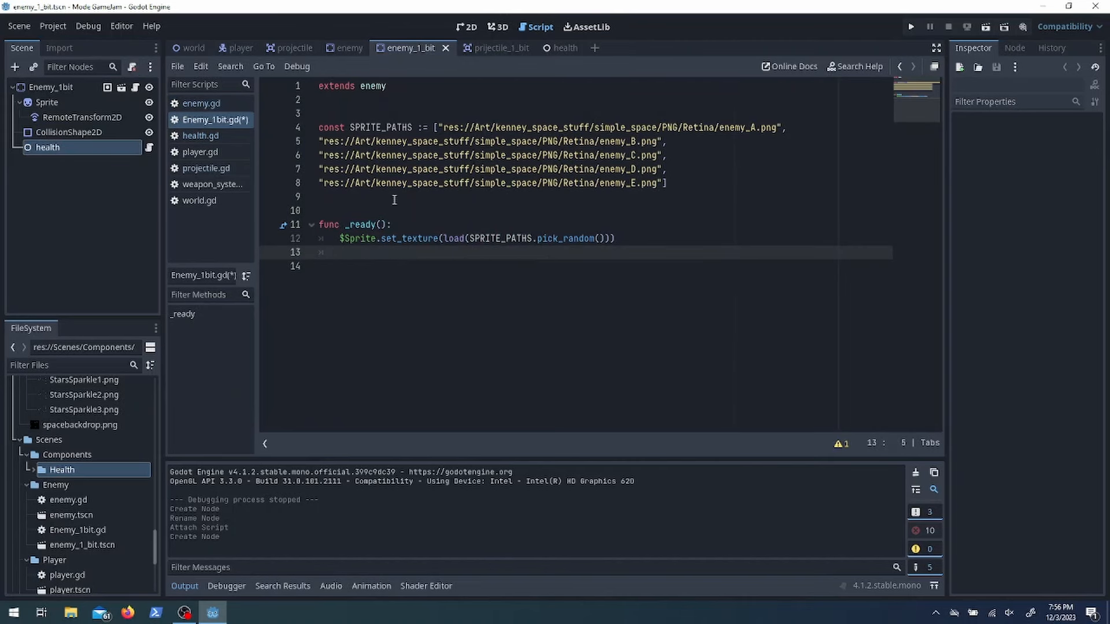
Add an exported enemy_health reference and a MAX_HEALTH constant of 2 to enemy_1_bit.gd
type("@export enemy_health :")
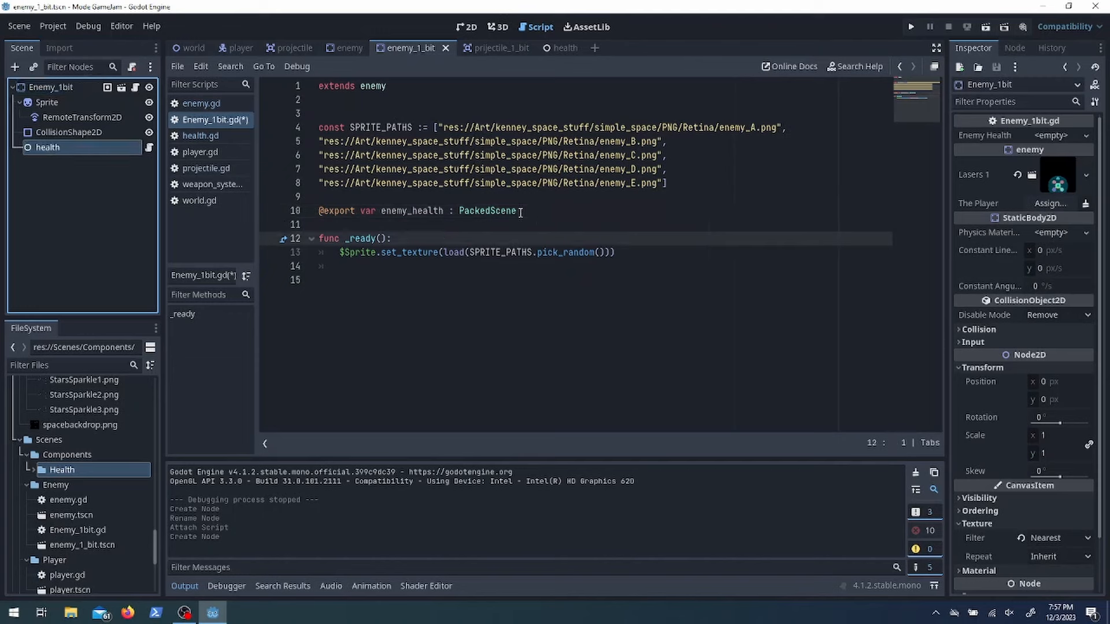
type("cost MAX_HEALTH : int = 2")
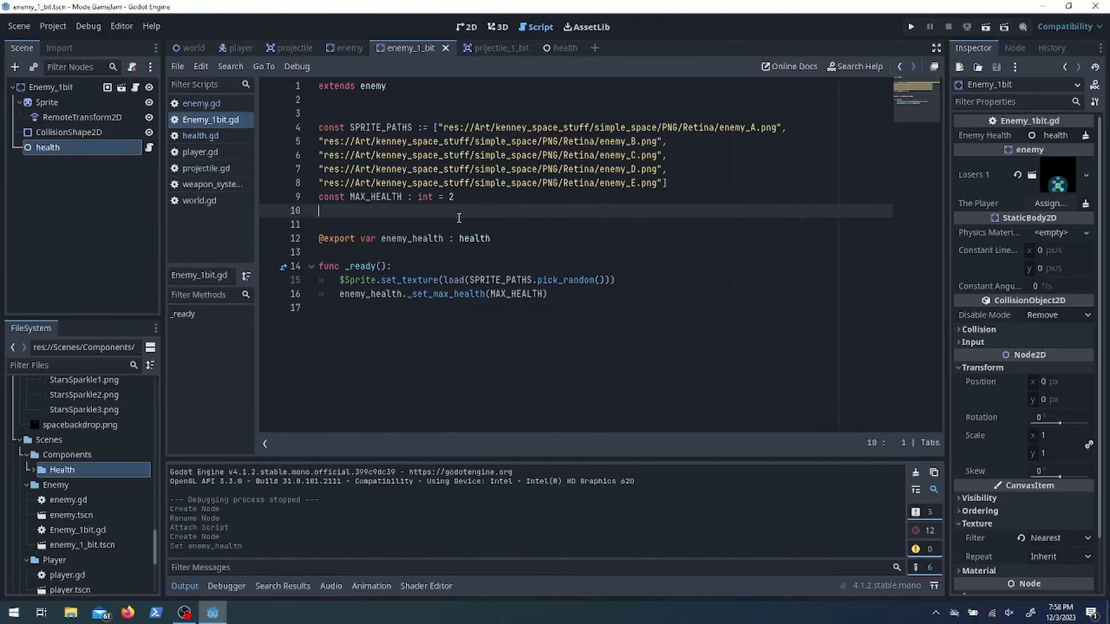
Add take_damage(damage_amount) to health.gd, lowering health_current through _set_health
left_click(548, 47)
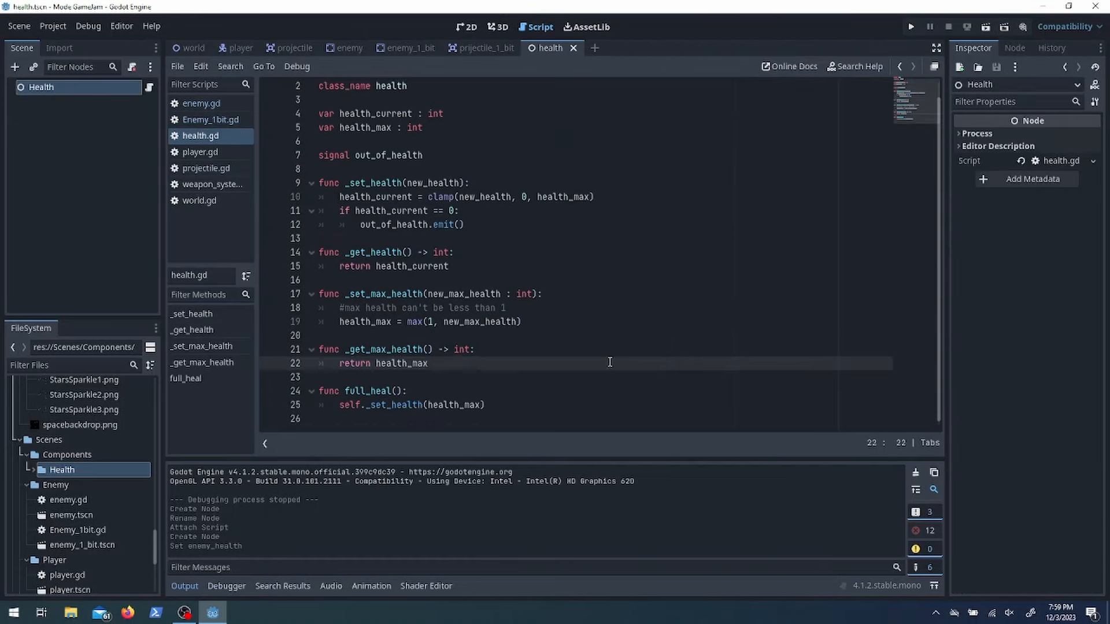
type("func take_damage(damage_amount : int):")
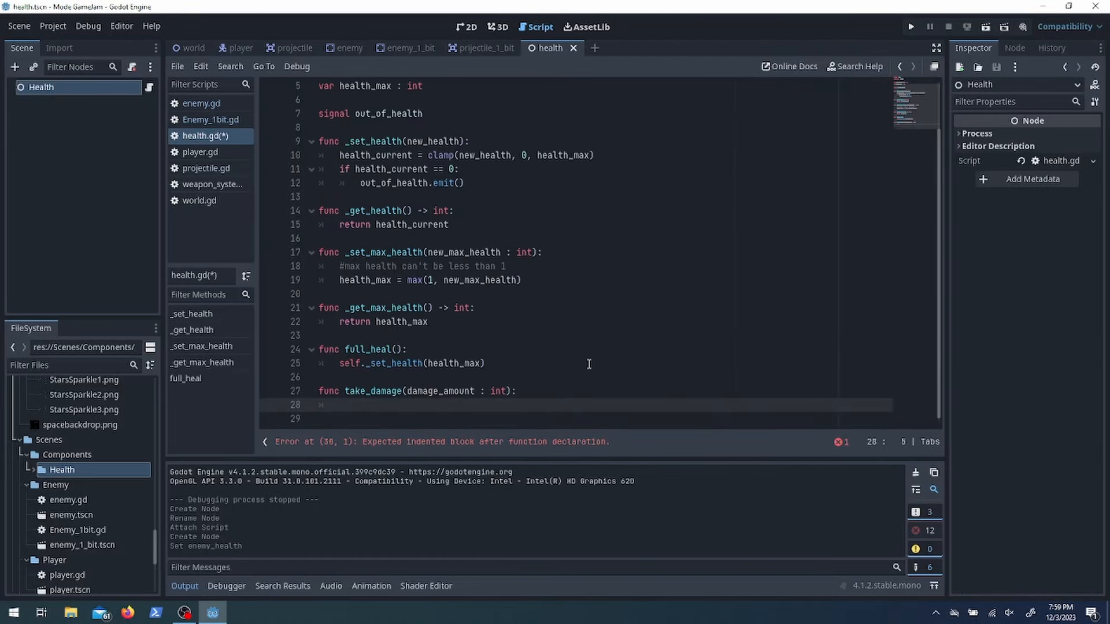
type("self._set_health(health_current - damage_amount)")
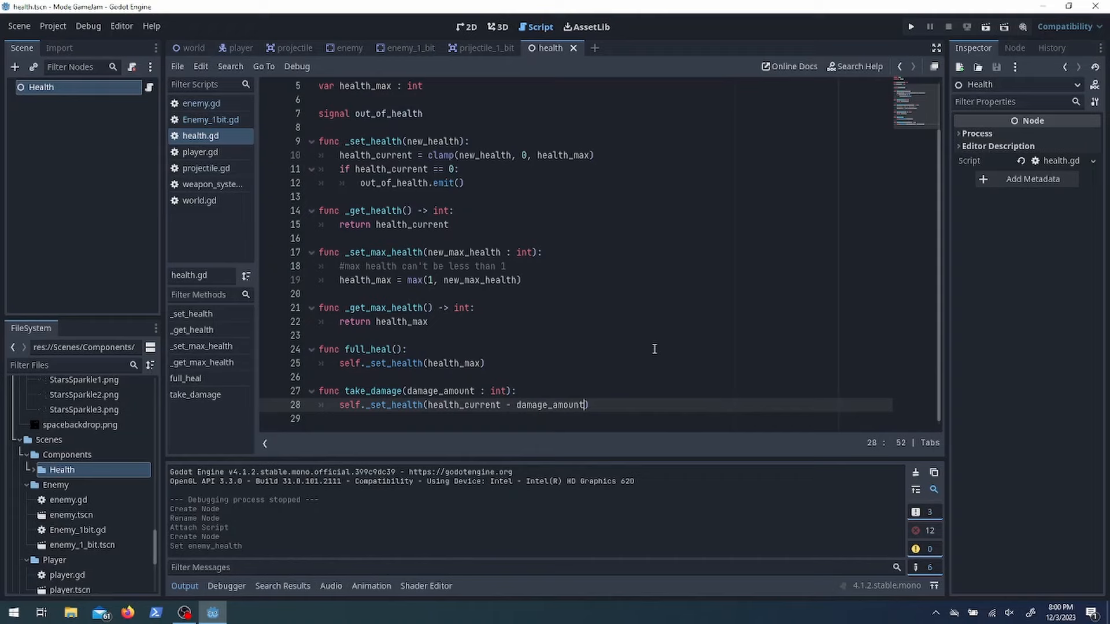
left_click(348, 48)
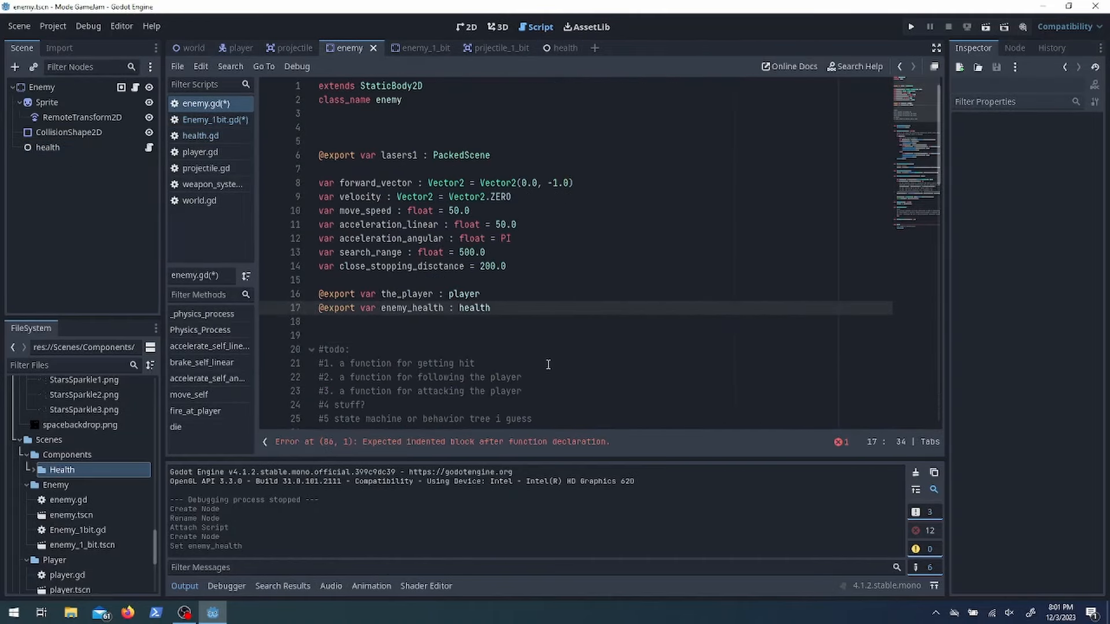
Route enemy damage through enemy_health.take_damage and run the game to test enemy health
left_click(41, 86)
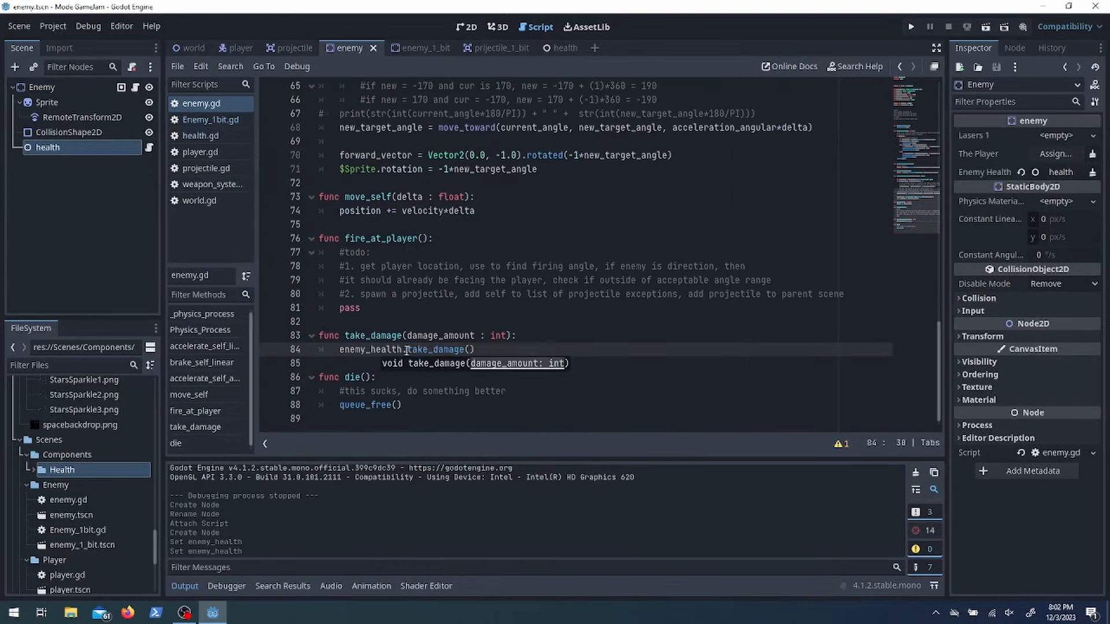
left_click(1013, 48)
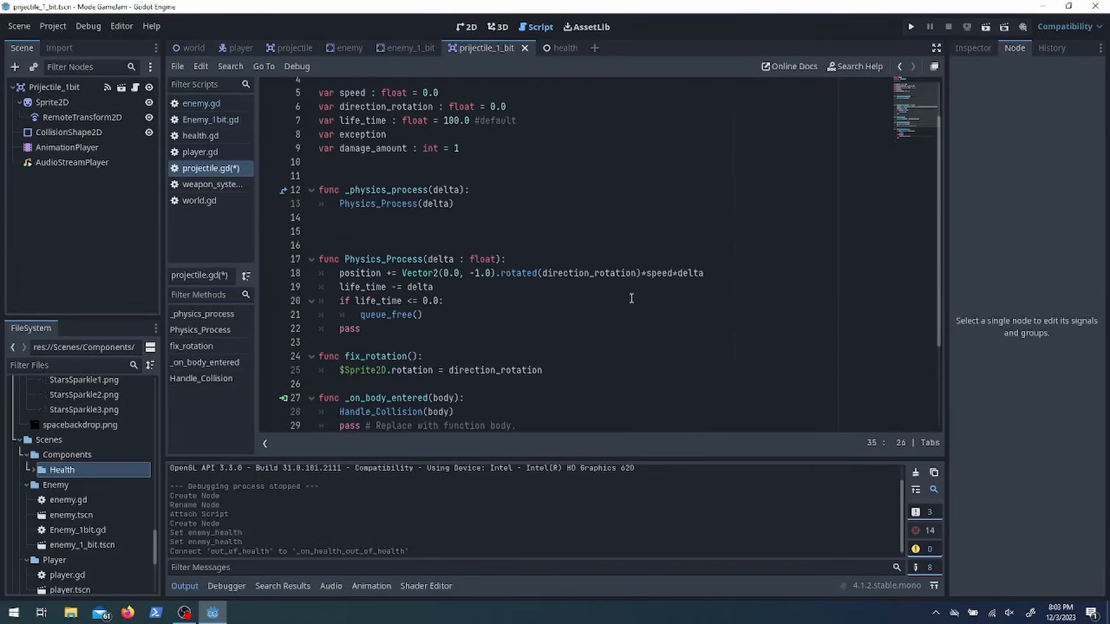
left_click(910, 26)
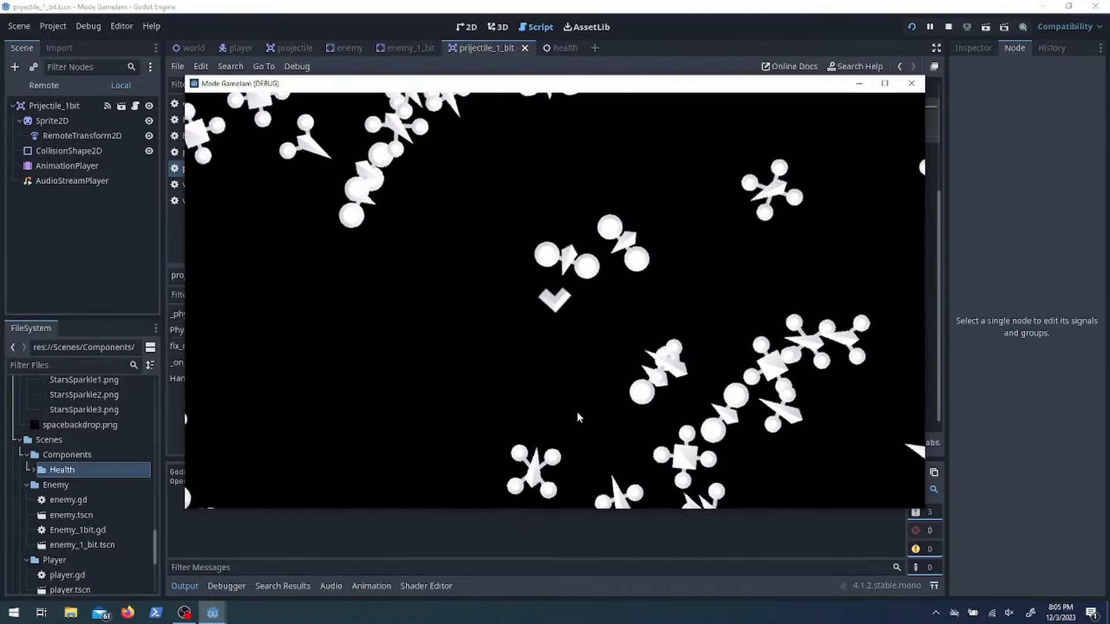
left_click(948, 26)
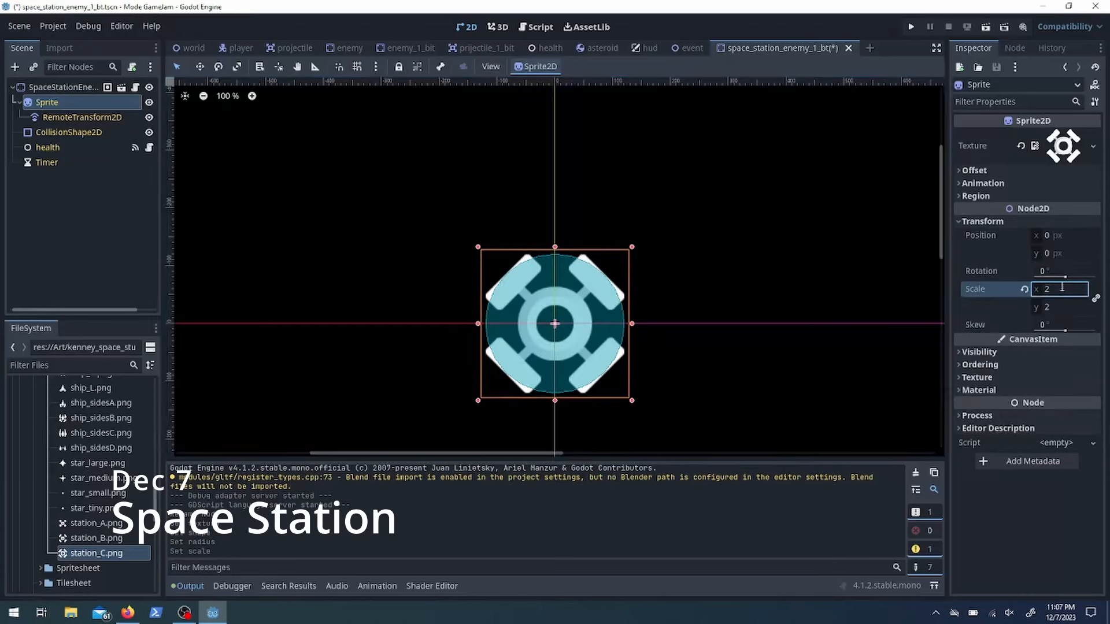
Attach a new script extending enemy to the space station root node
left_click(69, 133)
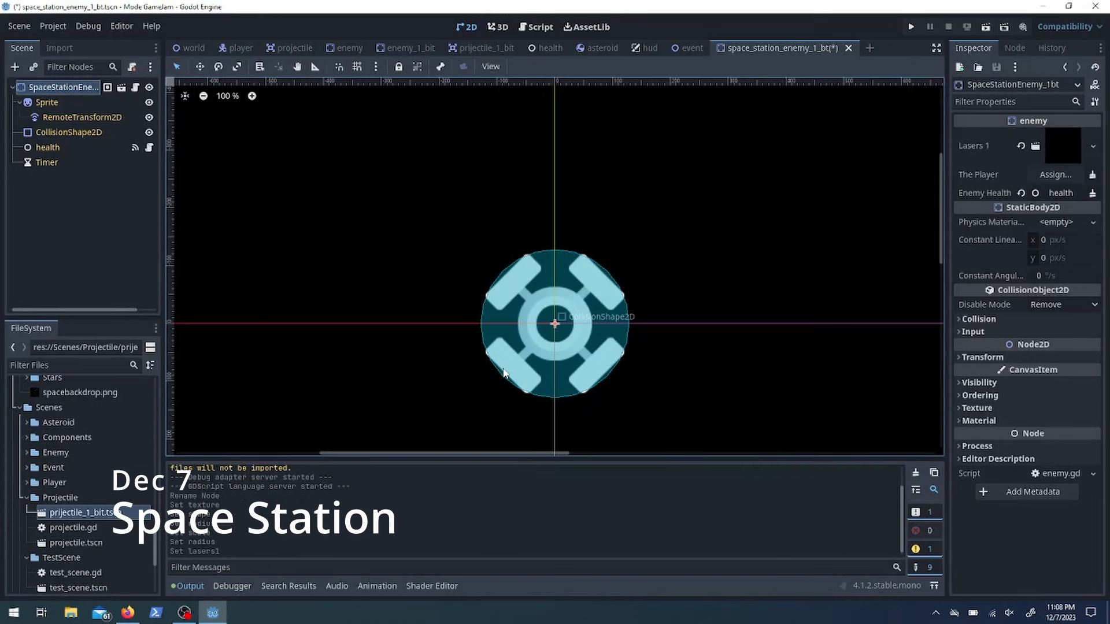
left_click(135, 87)
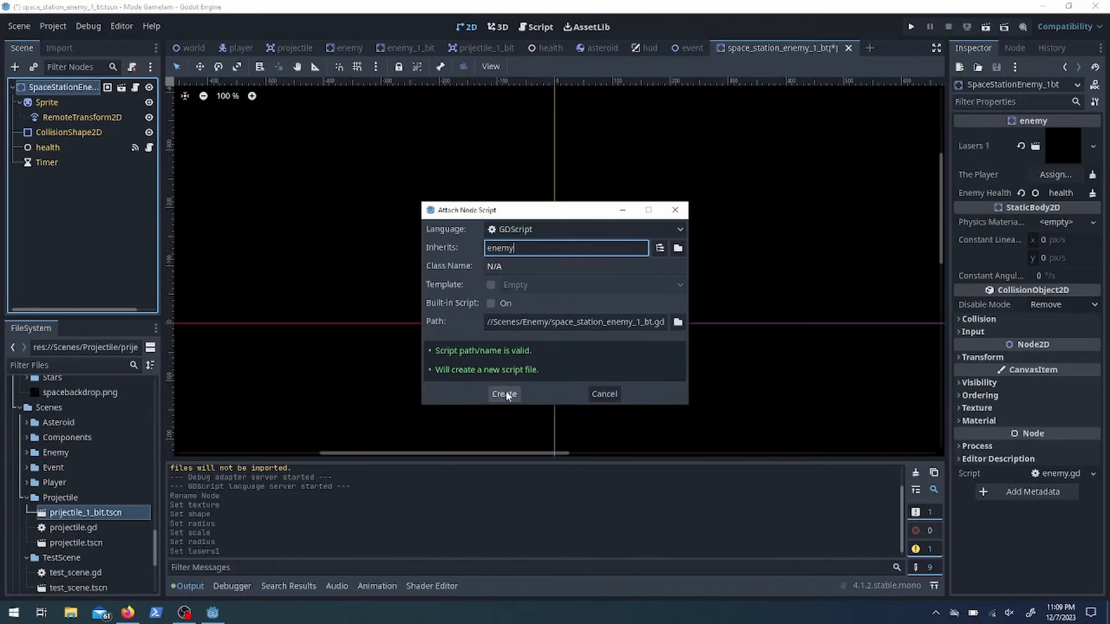
left_click(504, 394)
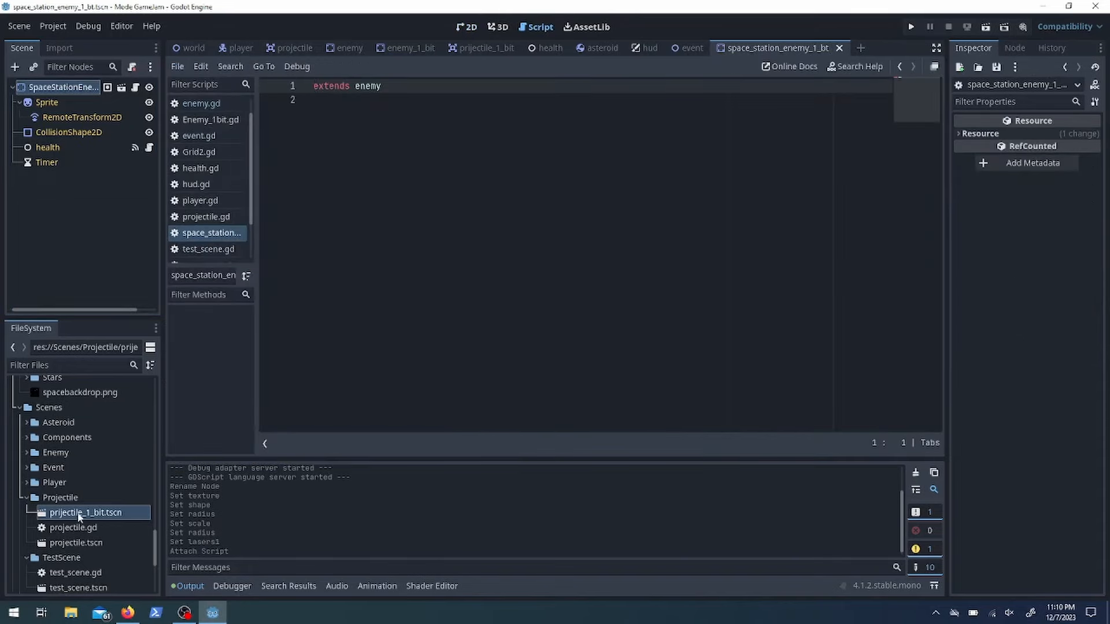
type("func Enemy_Ready():")
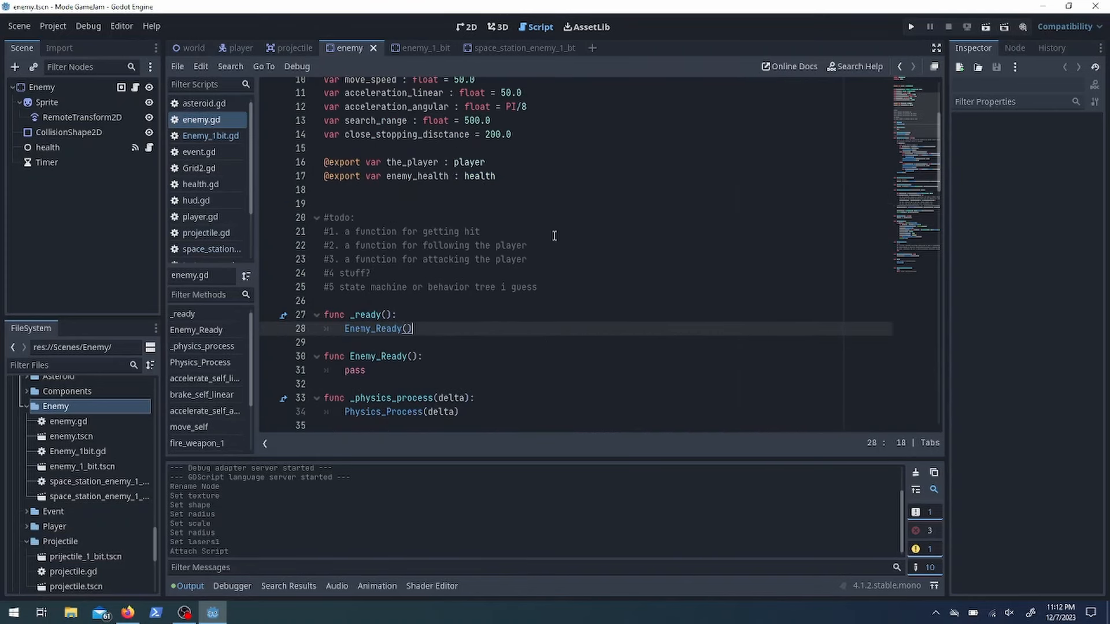
Review the 1-bit enemy, projectile and base enemy scripts to add an Enemy_Ready hook
left_click(418, 47)
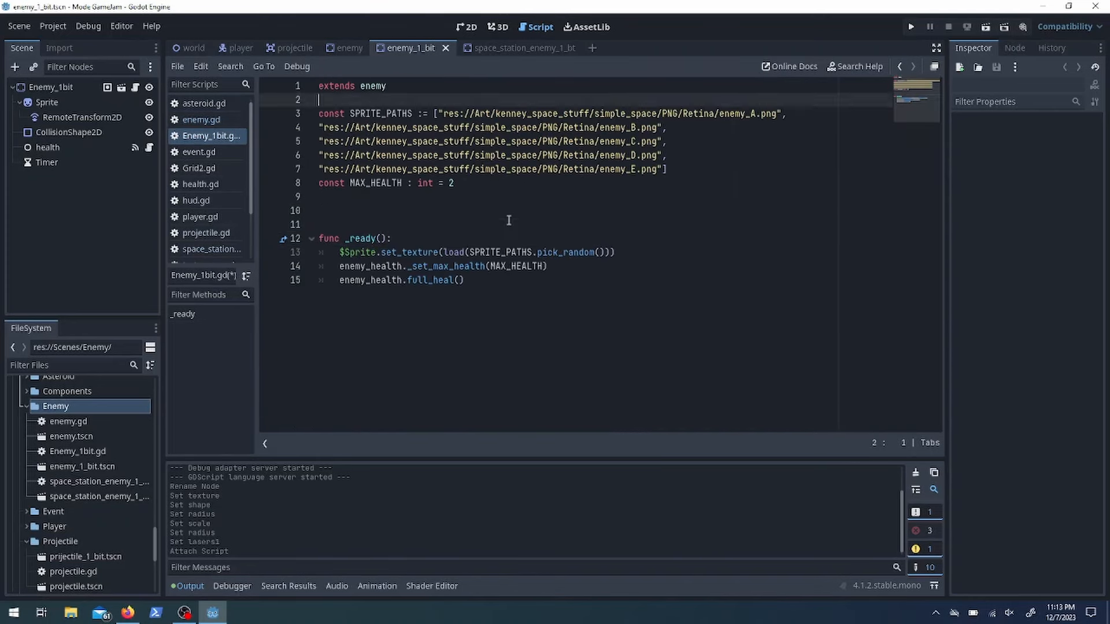
left_click(294, 47)
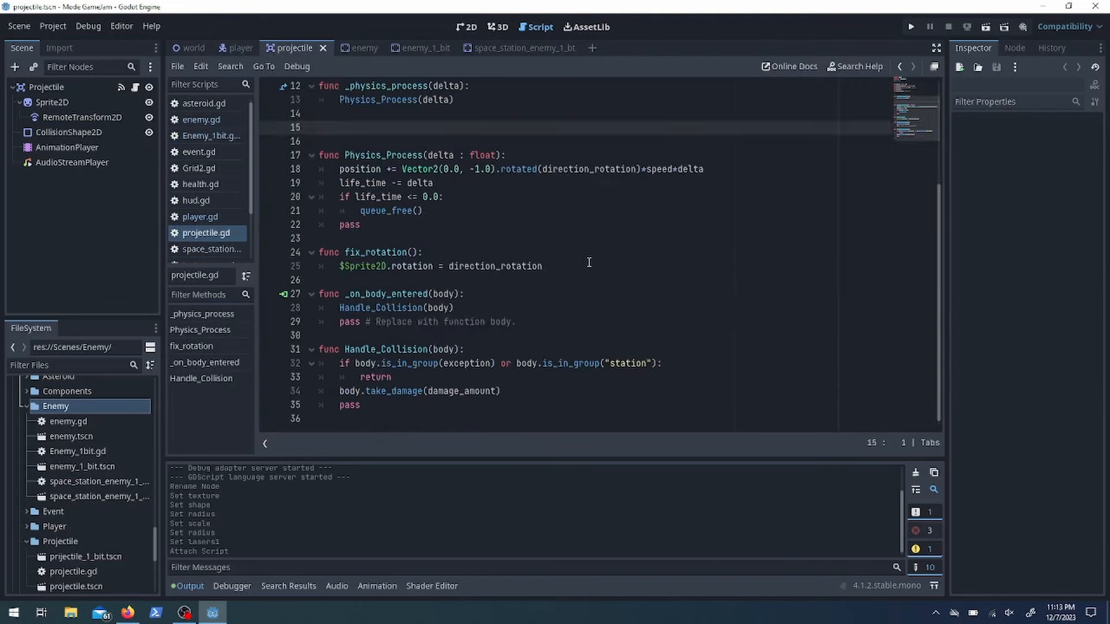
left_click(347, 47)
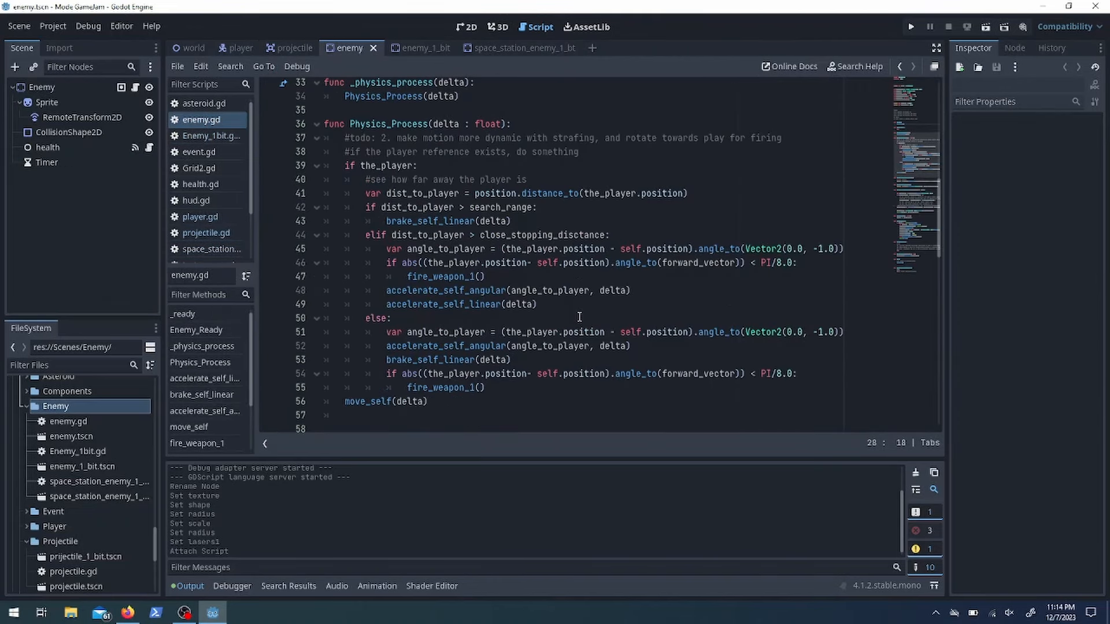
scroll("down", 3)
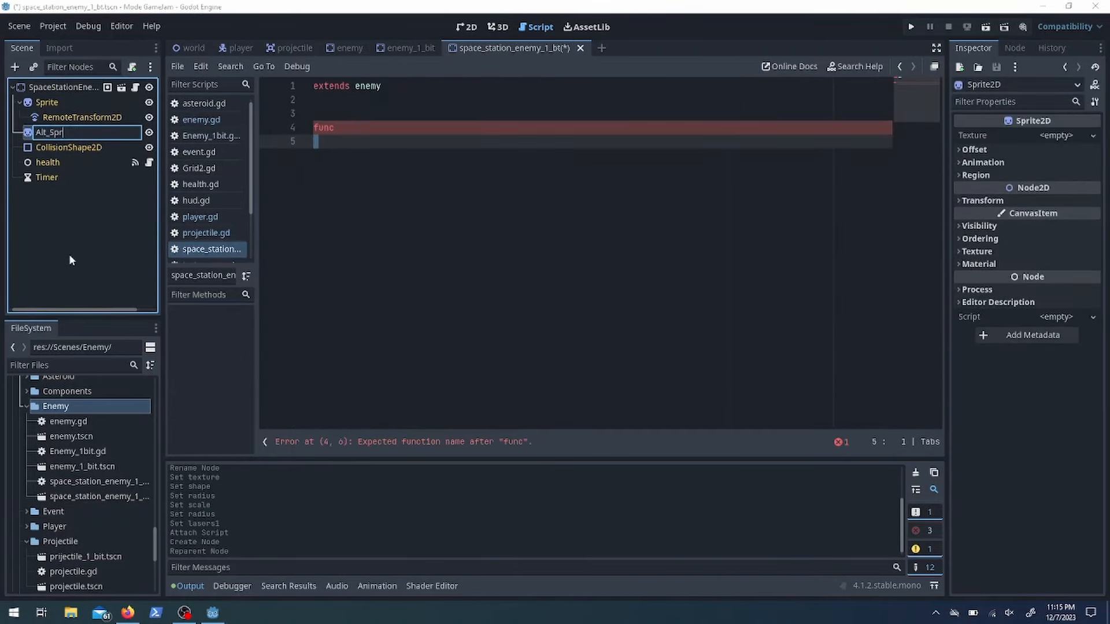
Add an Alt_Sprite to the station and rotate it in the station script at PI/16
left_click(467, 27)
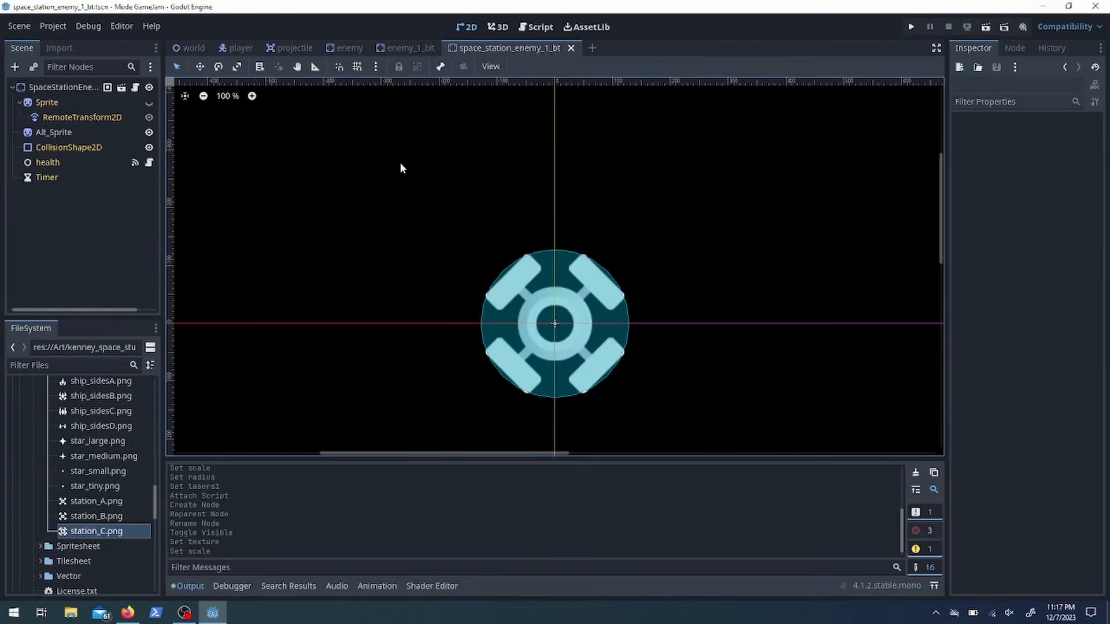
left_click(539, 28)
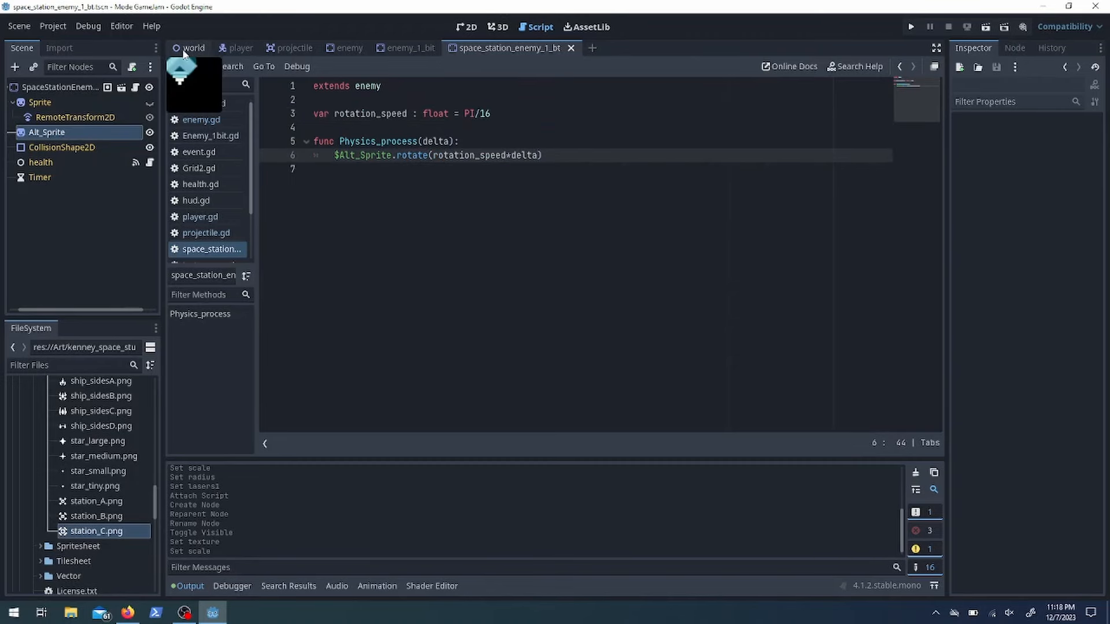
left_click(351, 48)
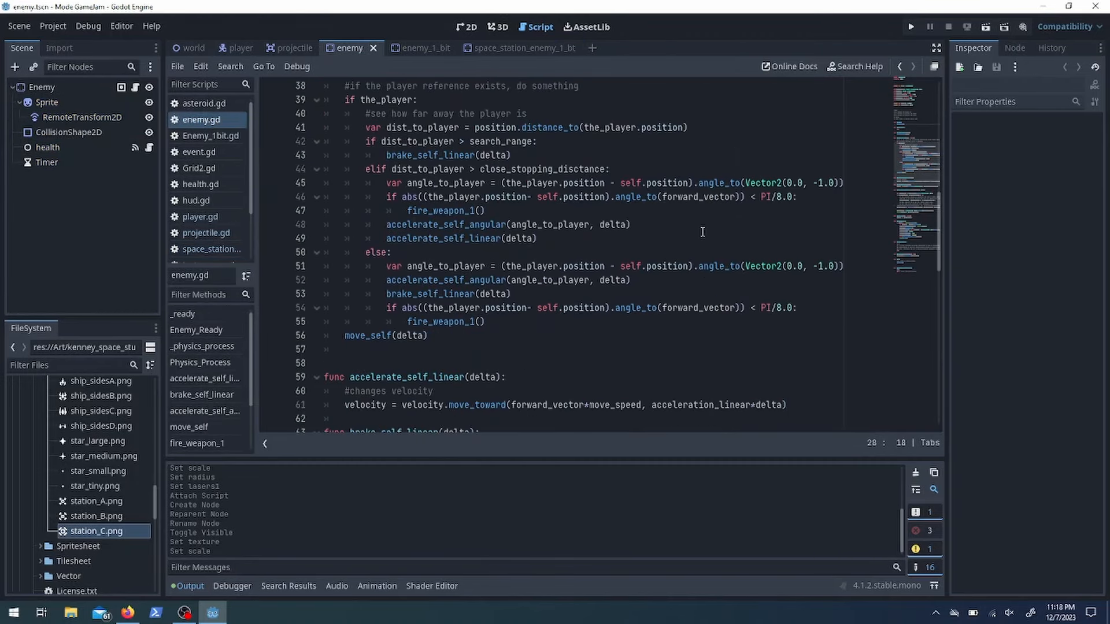
scroll("down", 3)
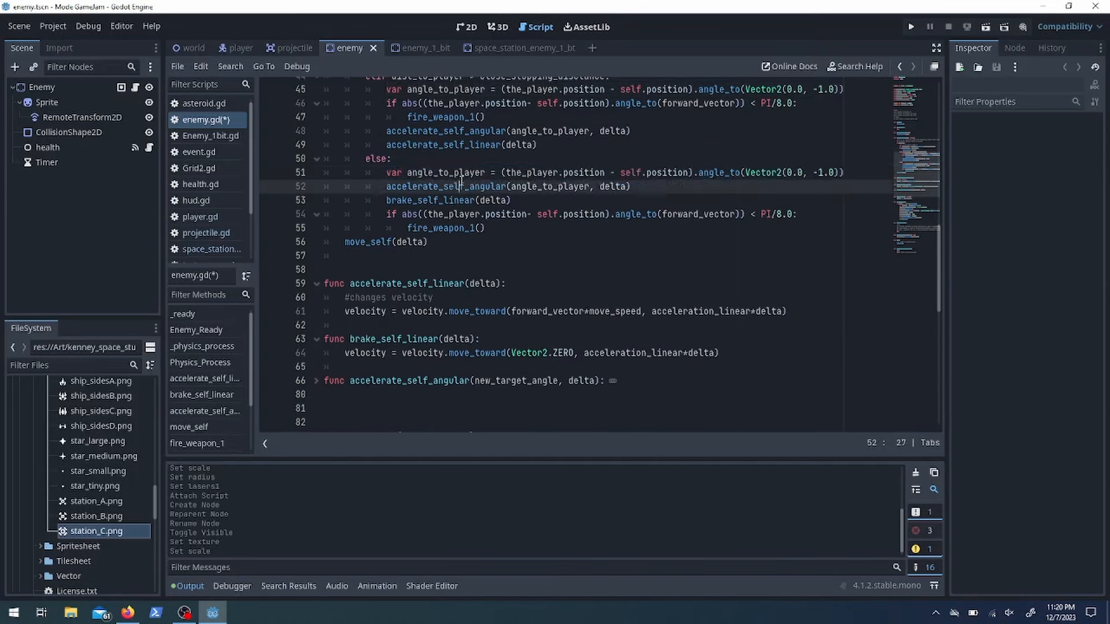
left_click(408, 47)
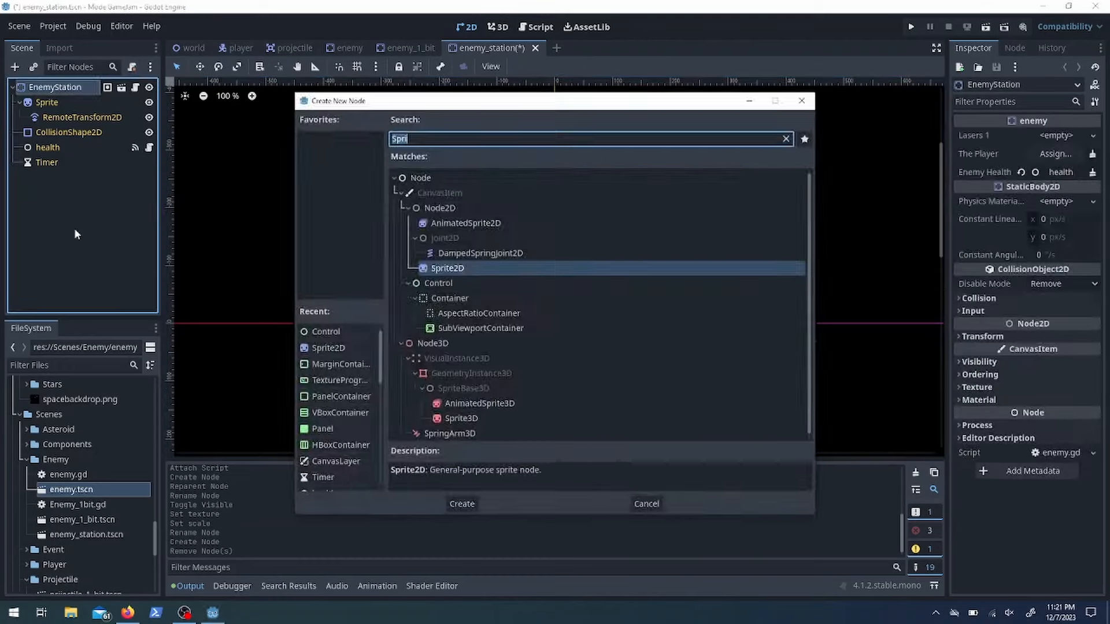
Write combat(delta) in enemy_station.gd to turn toward the player within combat_range
left_click(460, 504)
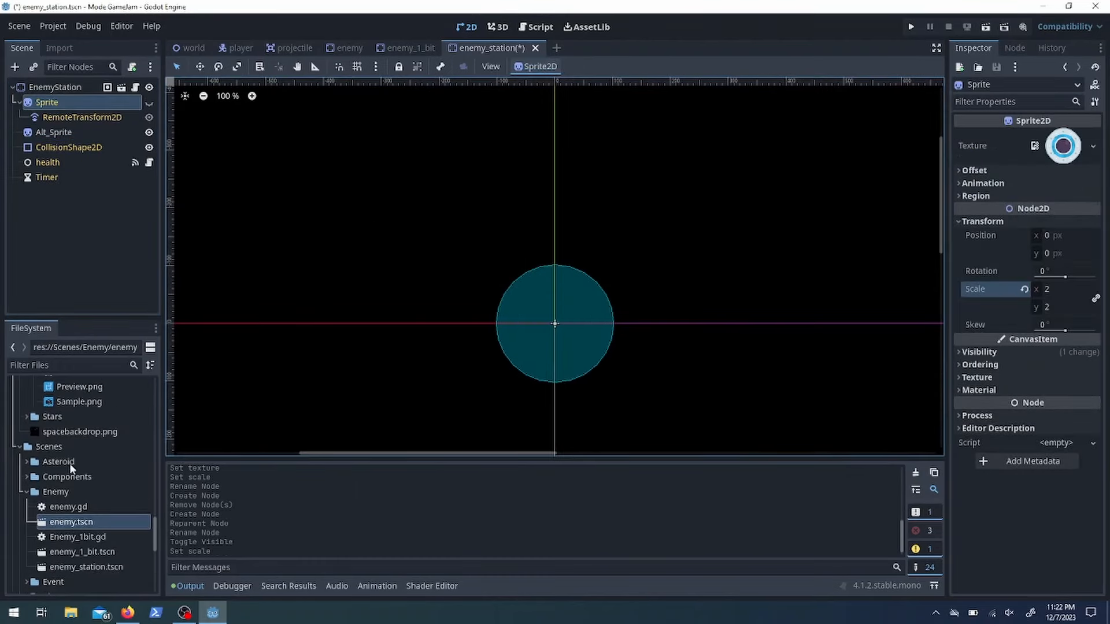
left_click(63, 86)
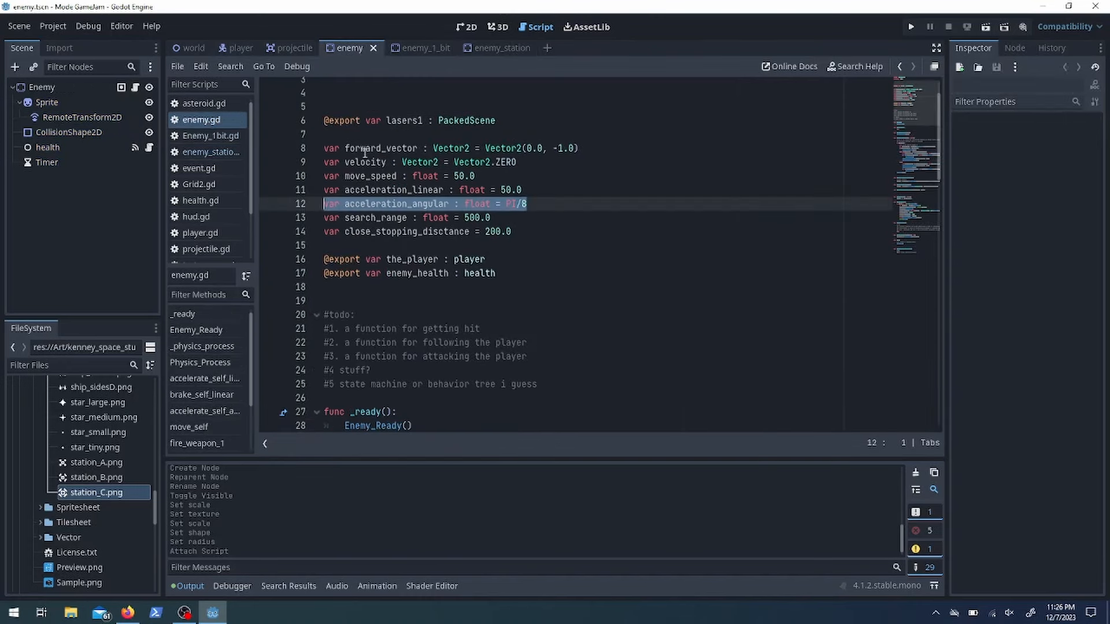
left_click(488, 47)
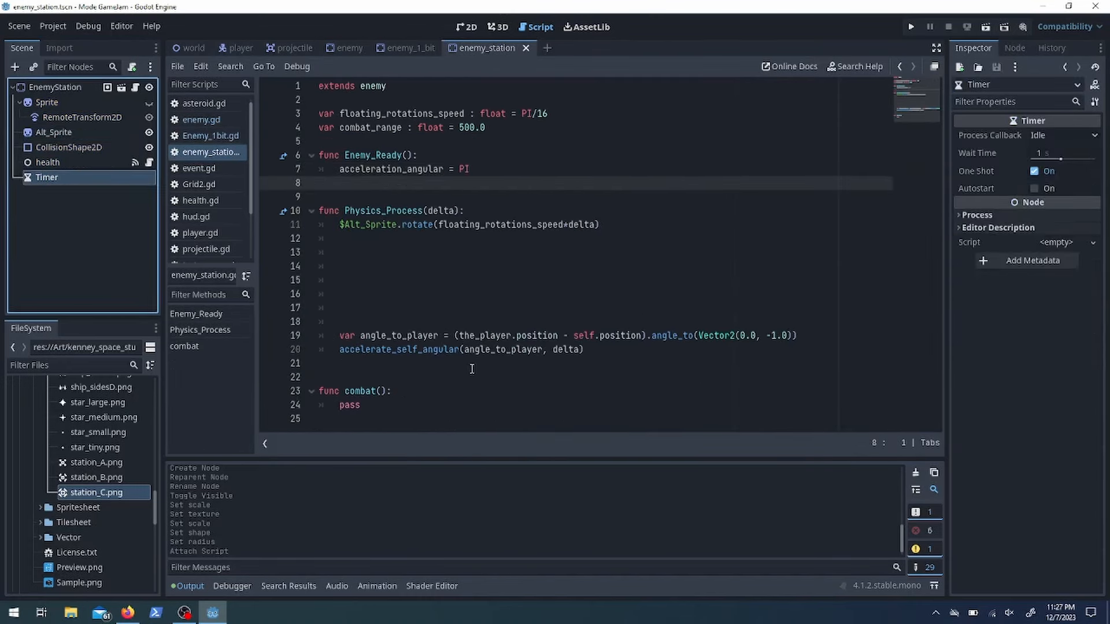
type("if the_player:")
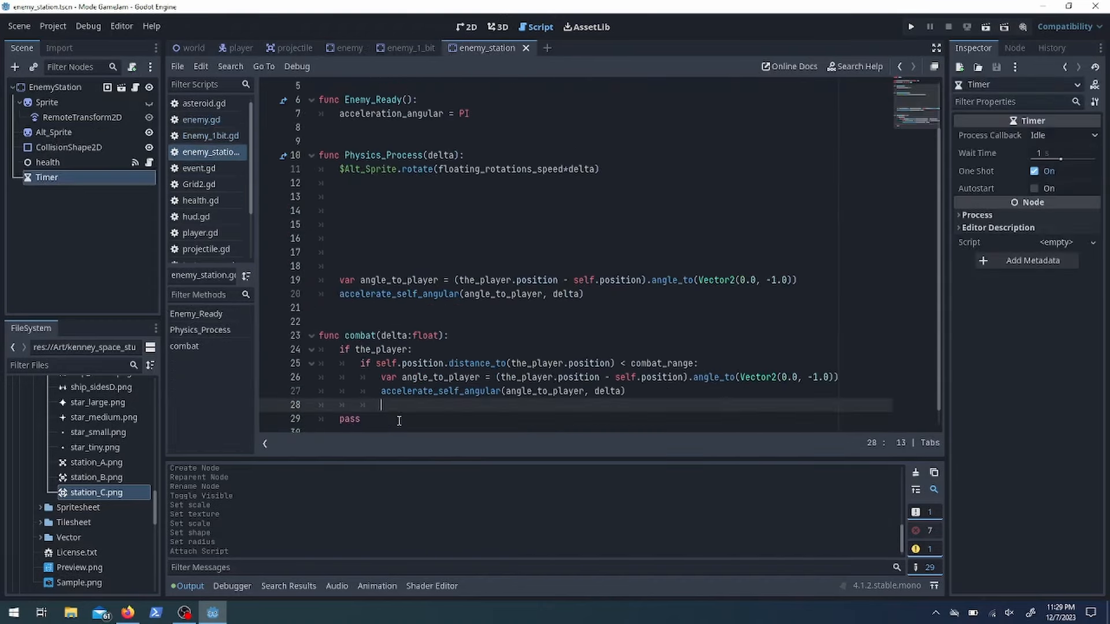
left_click(351, 47)
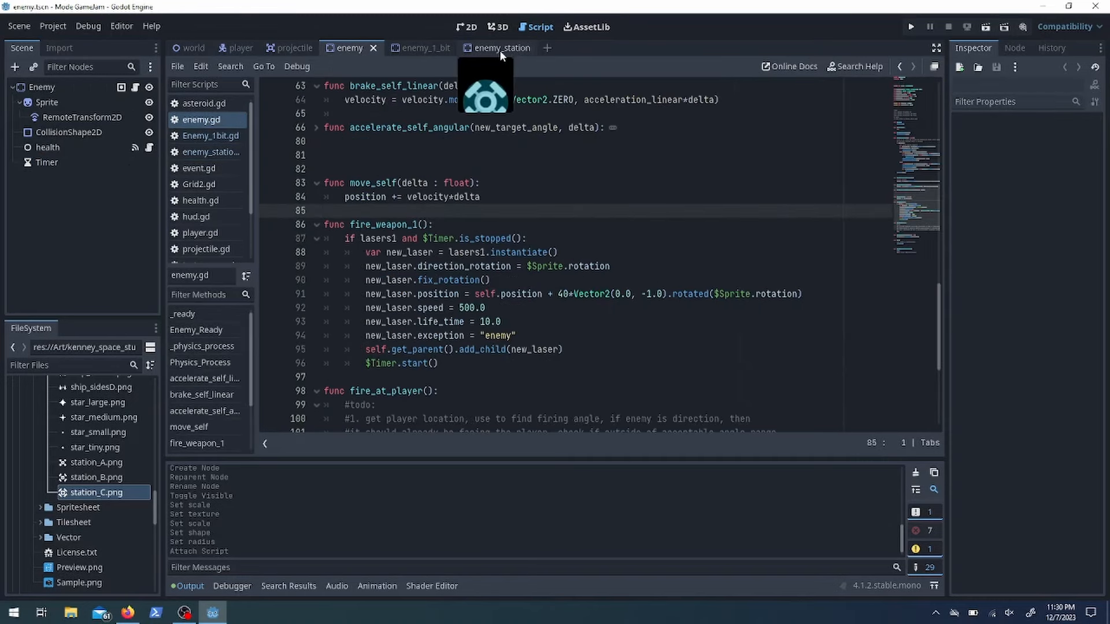
scroll("down", 3)
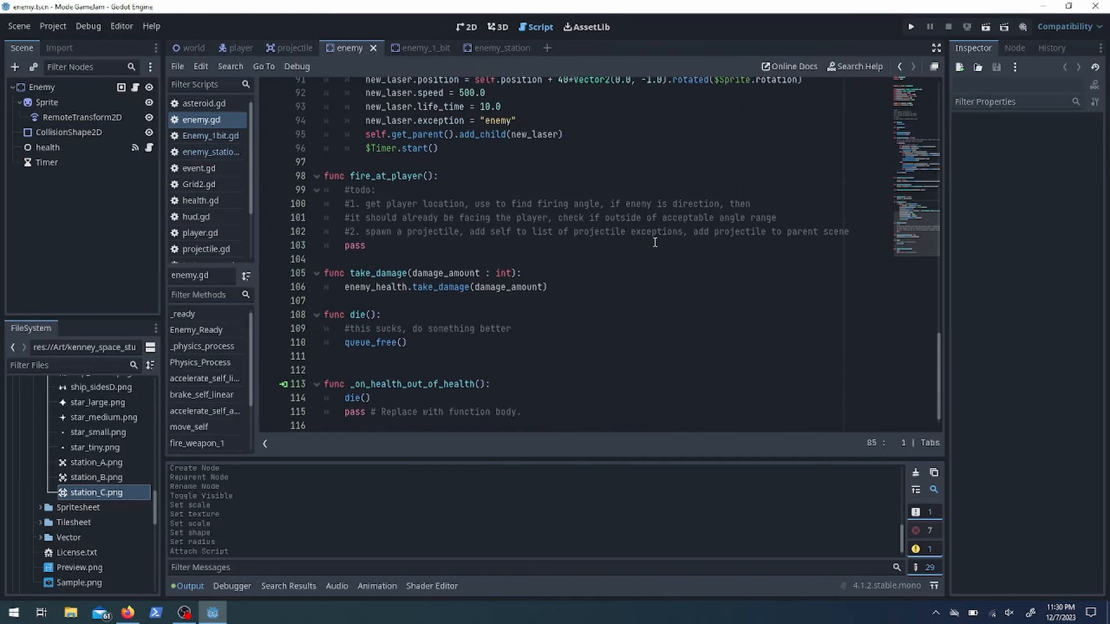
scroll("up", 3)
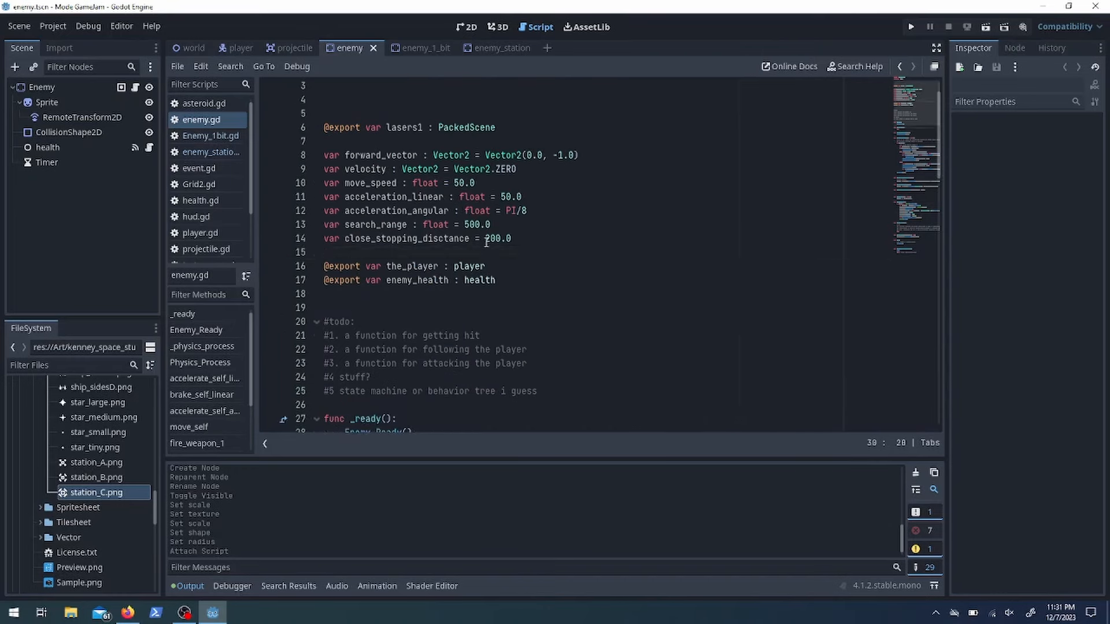
left_click(486, 47)
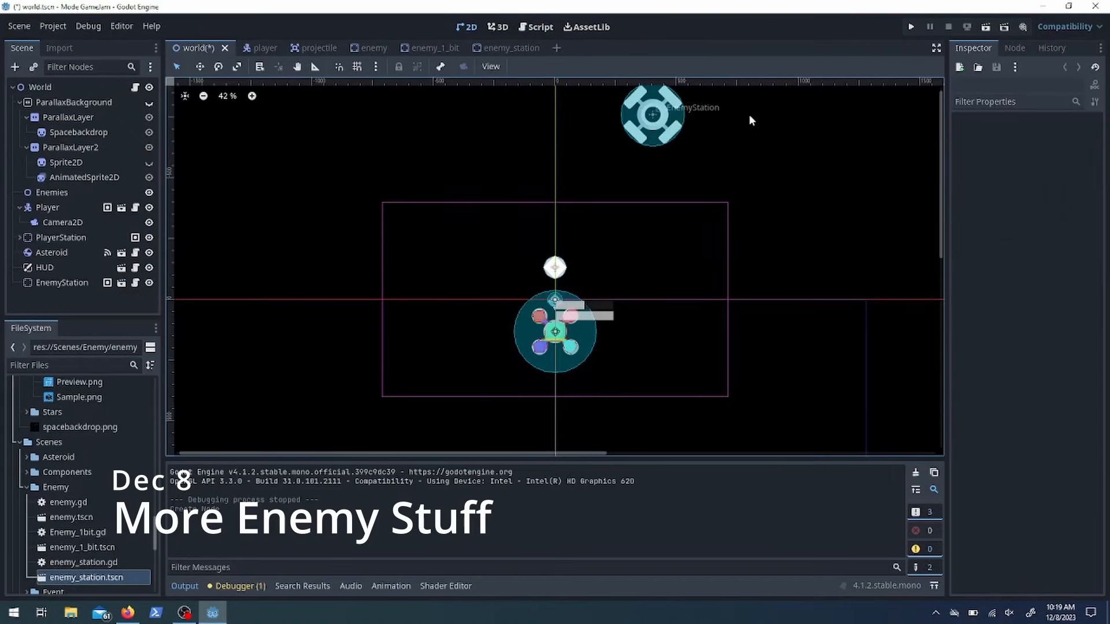
Call combat(delta) each physics frame, add fire_munitions calling fire_weapon_1, and test-run the game
left_click(911, 26)
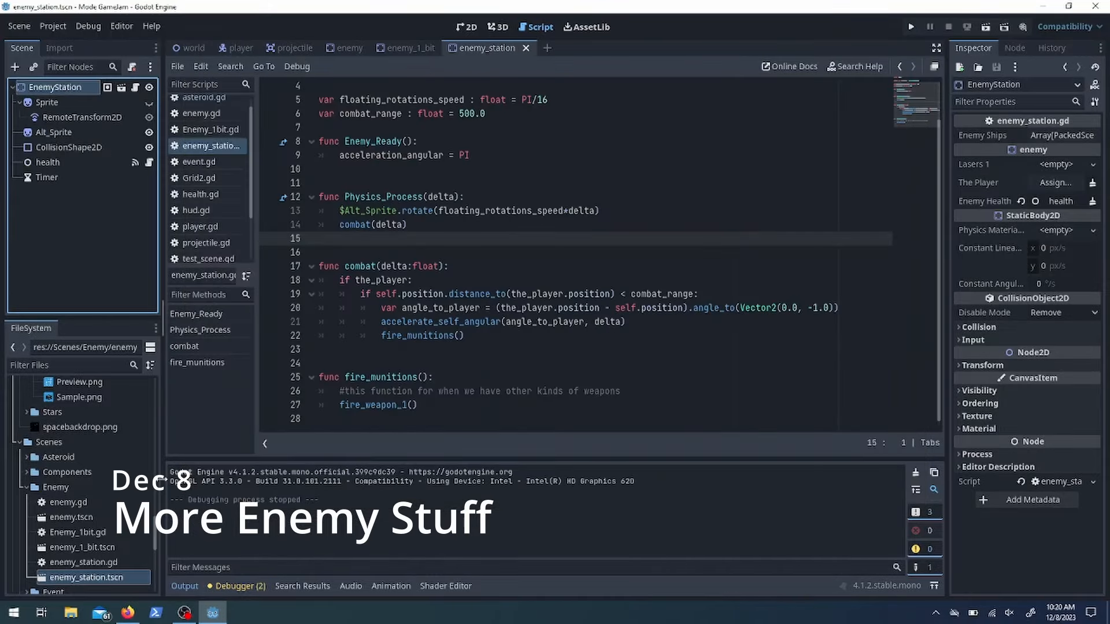
left_click(911, 26)
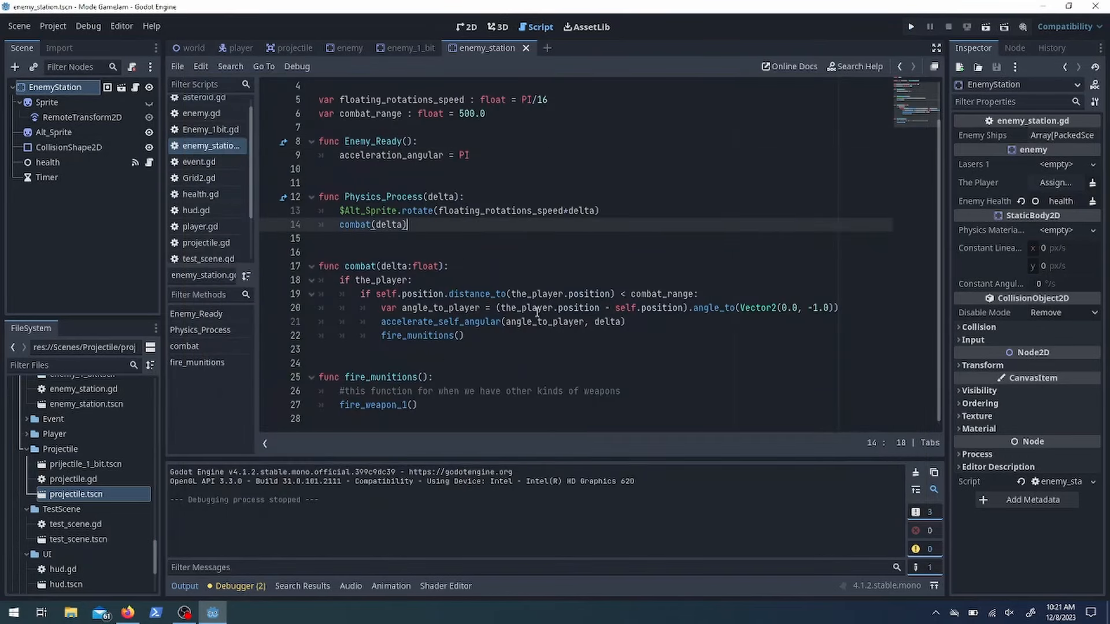
left_click(911, 26)
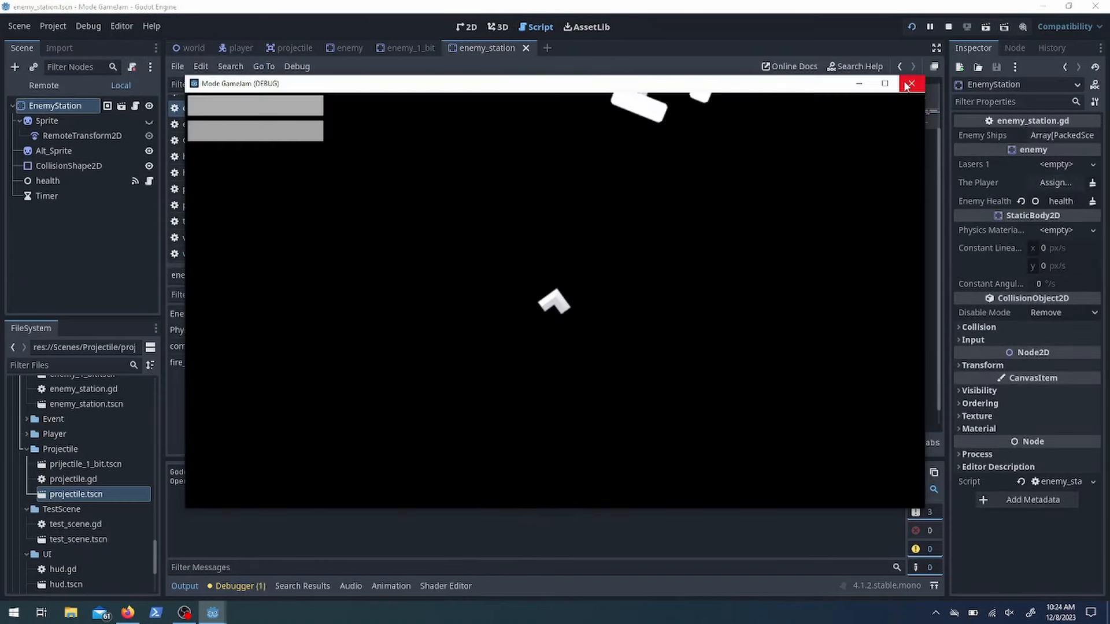
Close the test run, inspect the EnemyStation in the world scene, and open the base enemy scene
left_click(911, 83)
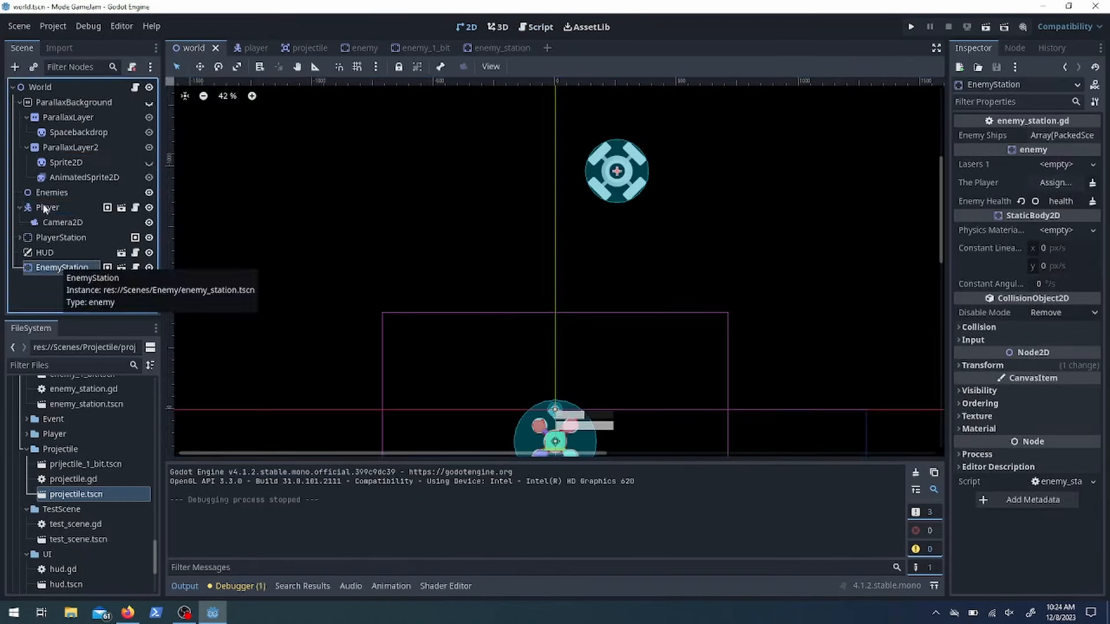
left_click(910, 26)
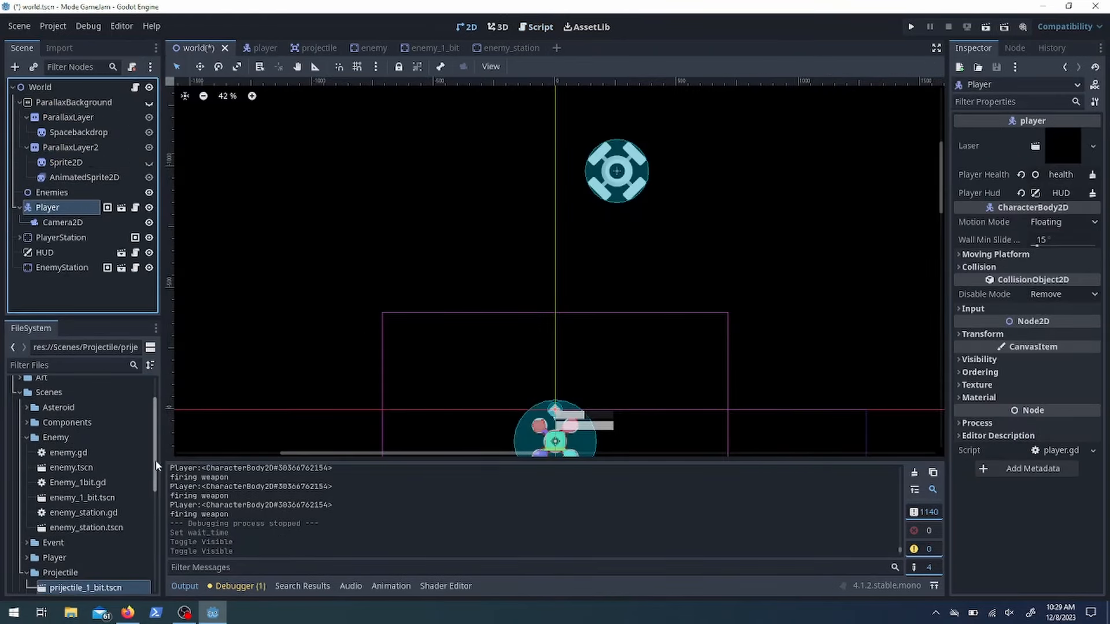
double_click(70, 467)
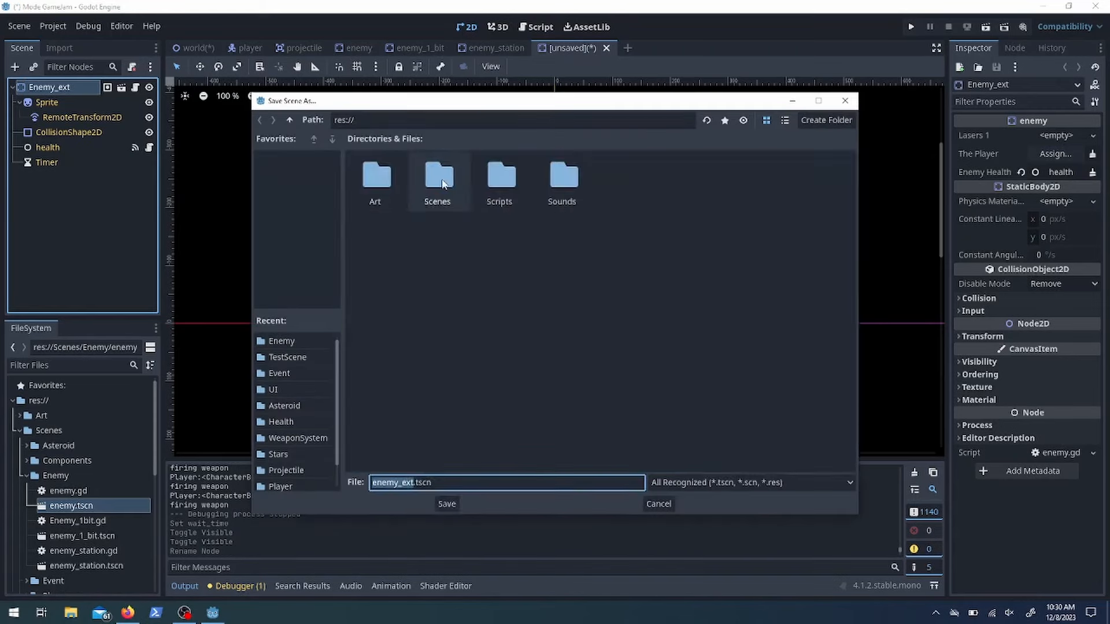
Save the scene as enemy_ext.tscn and select the ship Sprite and Enemy_ext root nodes
left_click(446, 504)
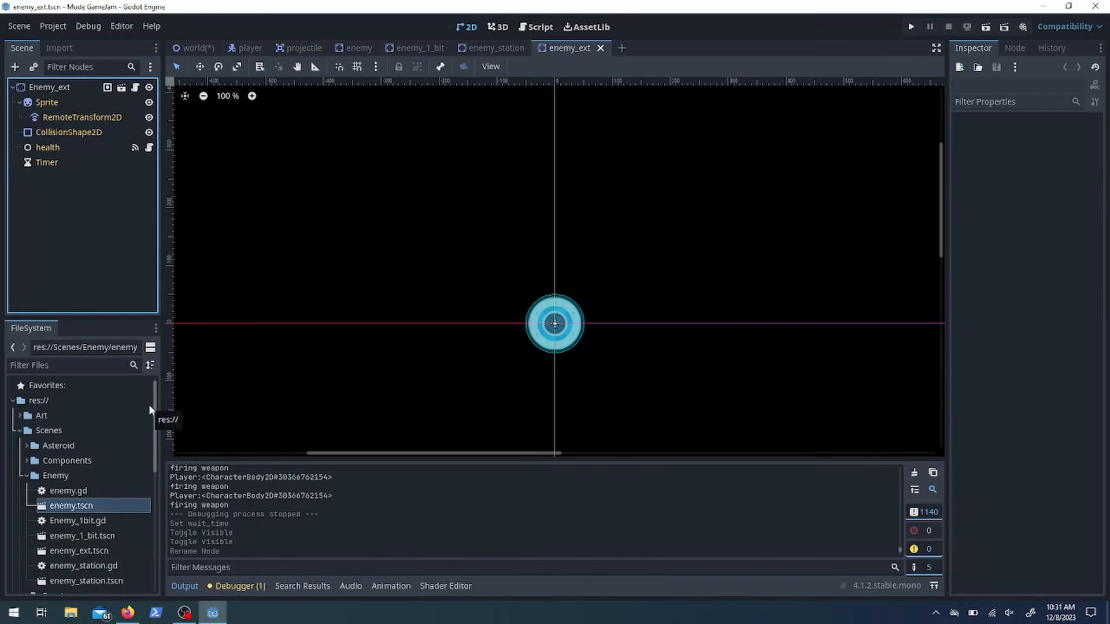
scroll("down", 3)
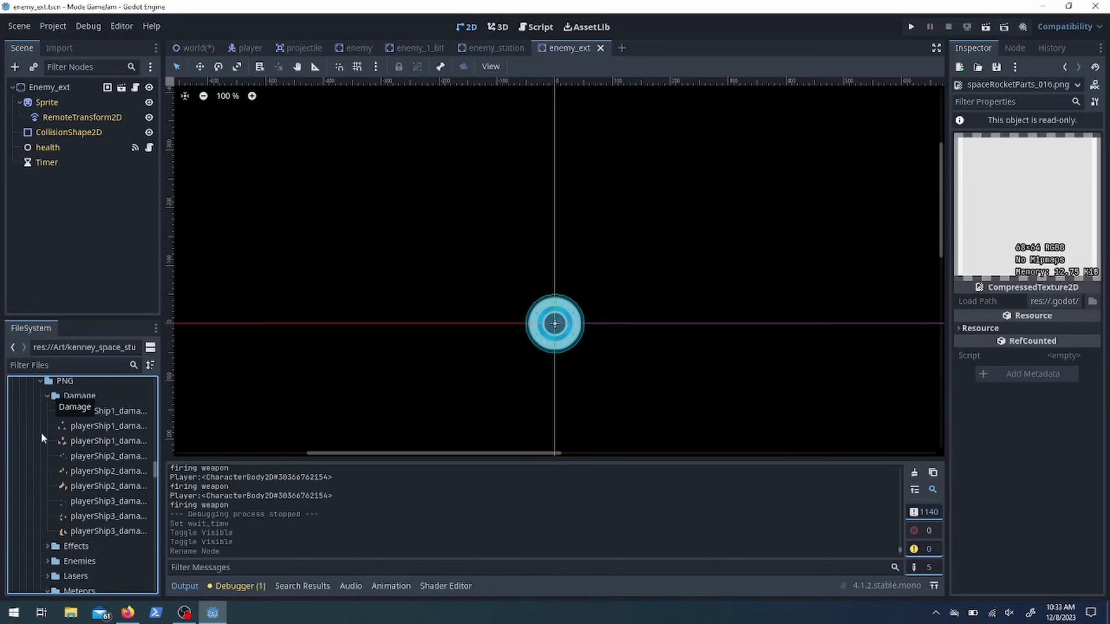
scroll("down", 3)
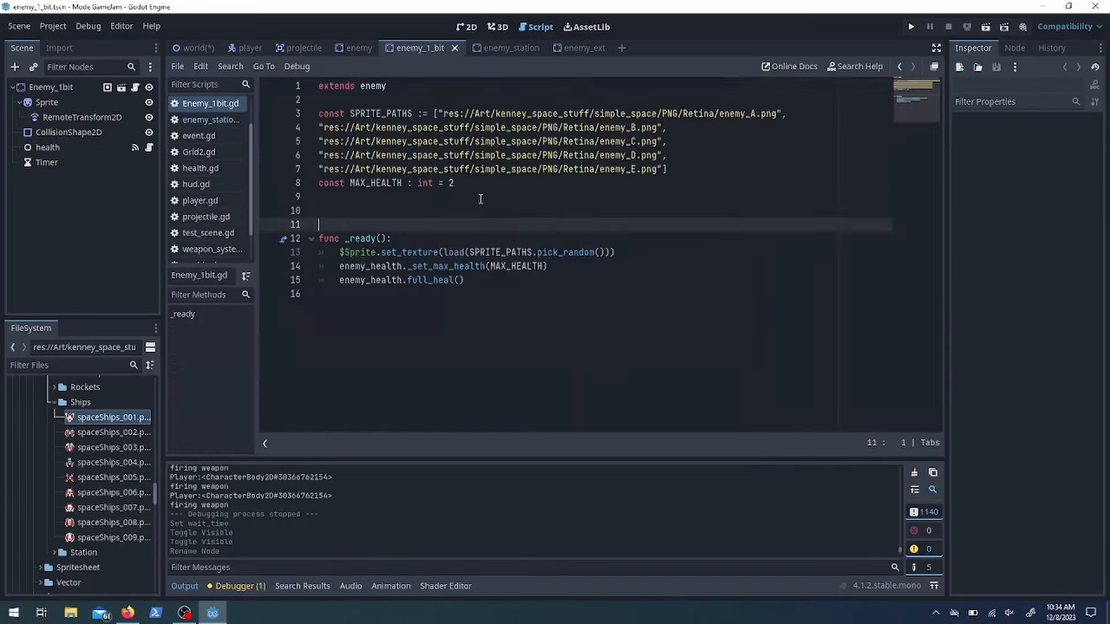
left_click(570, 48)
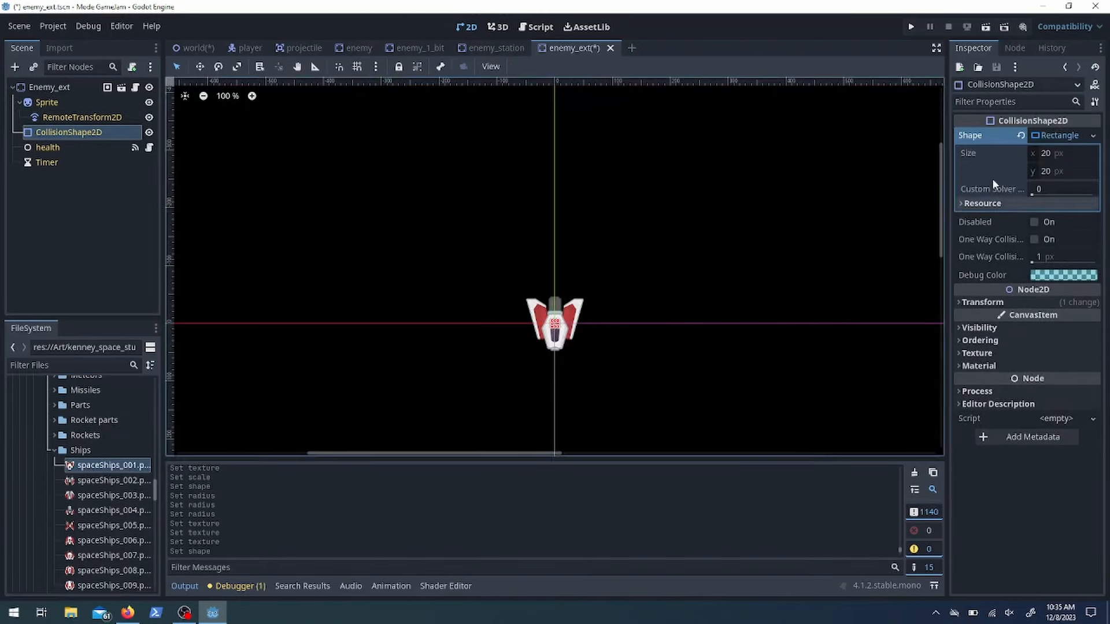
left_click(47, 102)
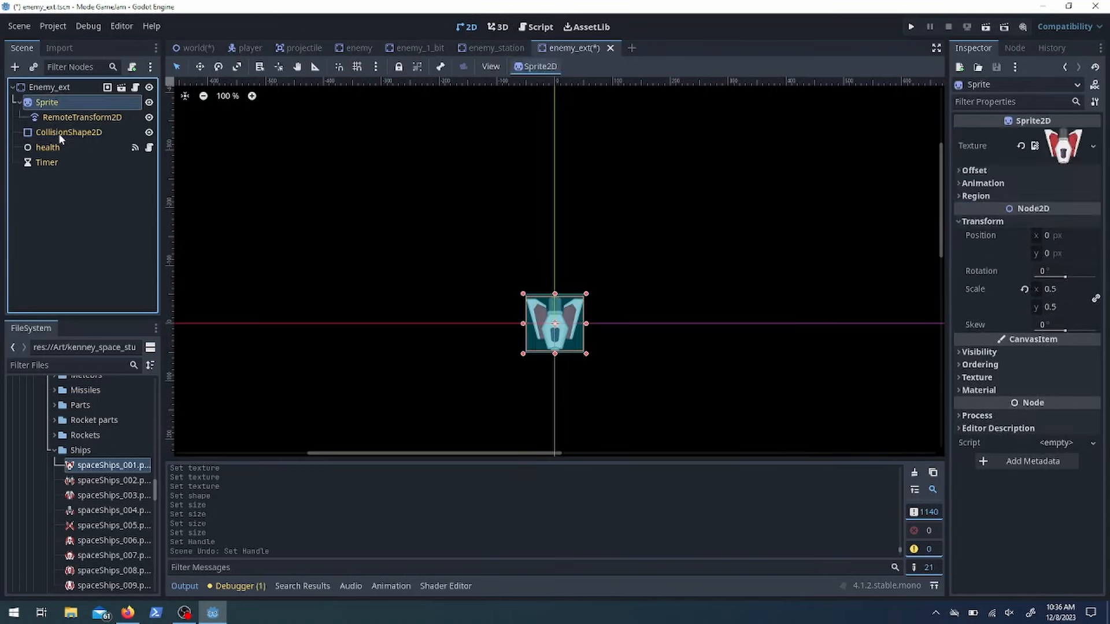
left_click(68, 132)
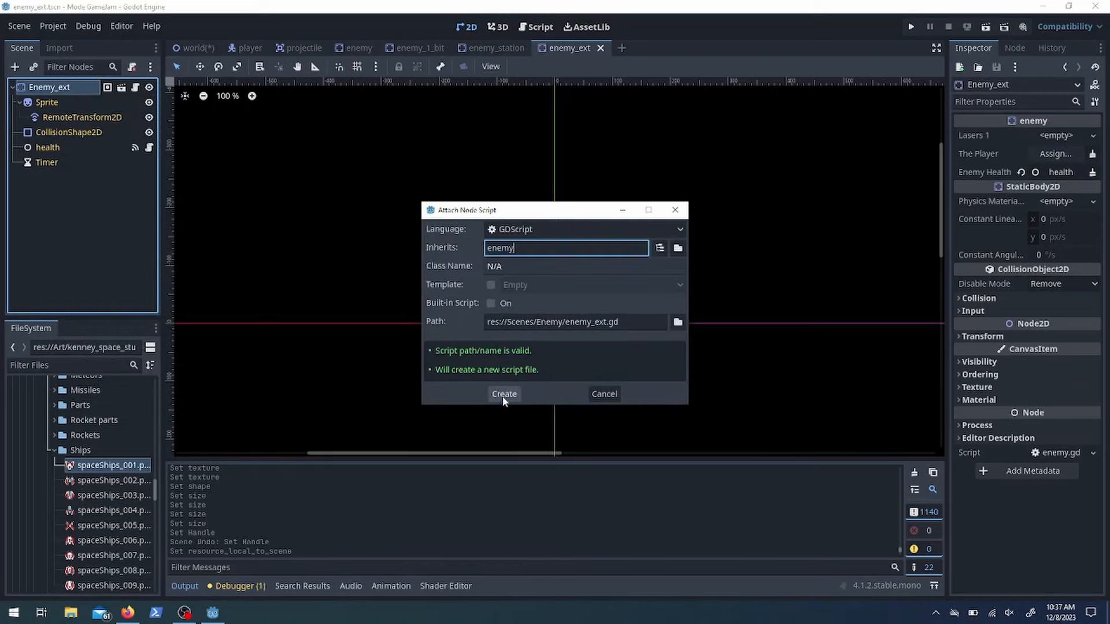
Create enemy_ext.gd with HITBOX_DIMENSIONS sizes like Vector2i(200, 200) and random hitbox assignment
left_click(503, 394)
type("const HITBOX_DIMENSIONS := [Vector2i")
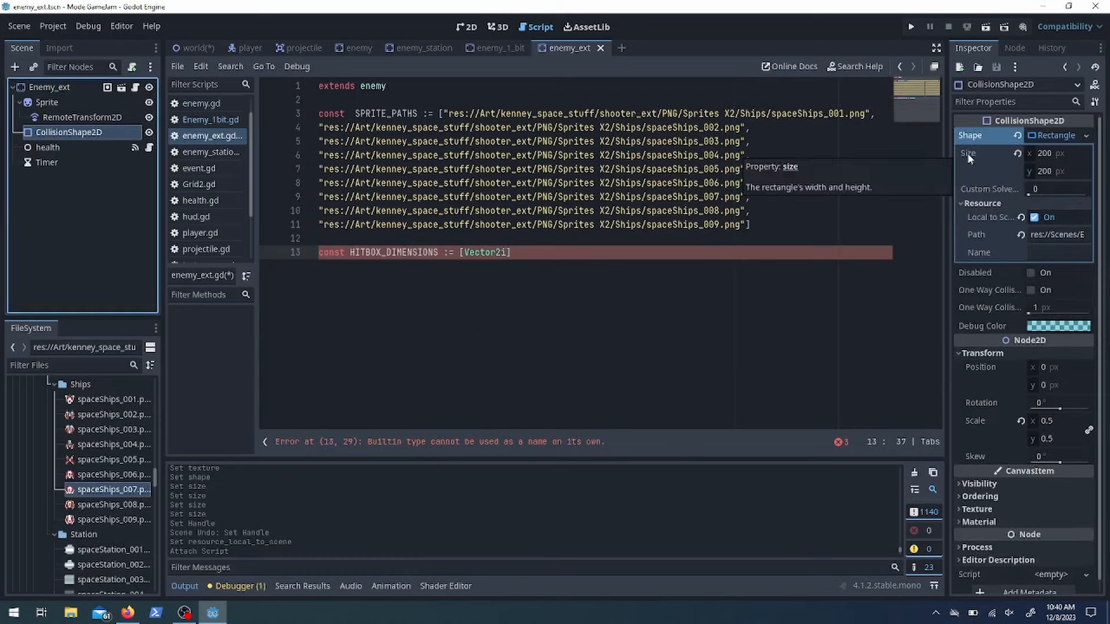
type("(200, 200), Vector2i(200, 200)]")
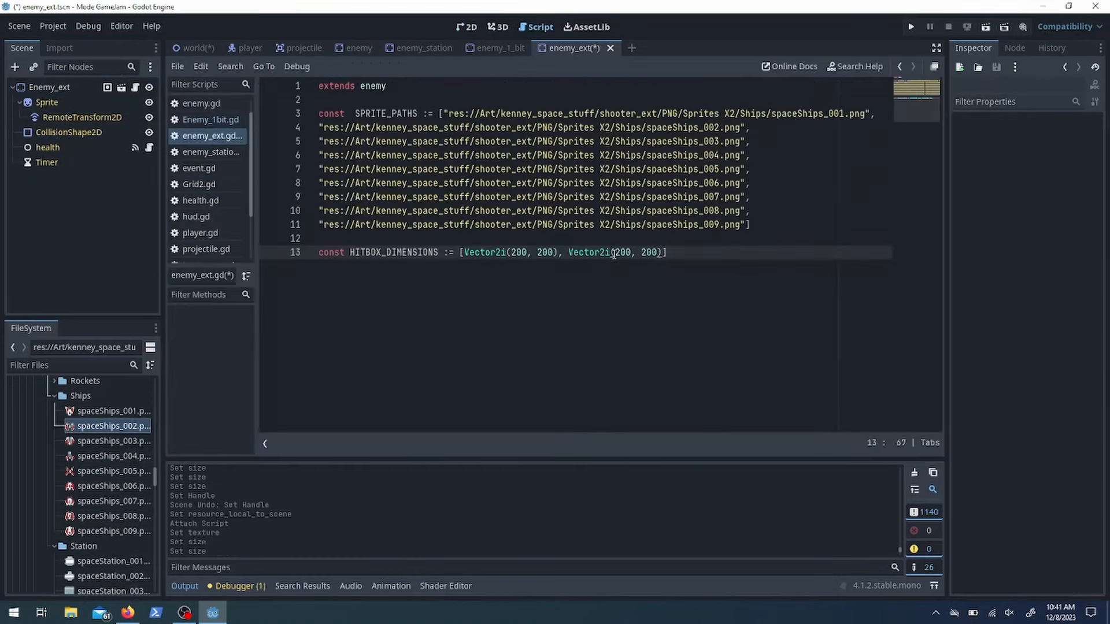
left_click(466, 28)
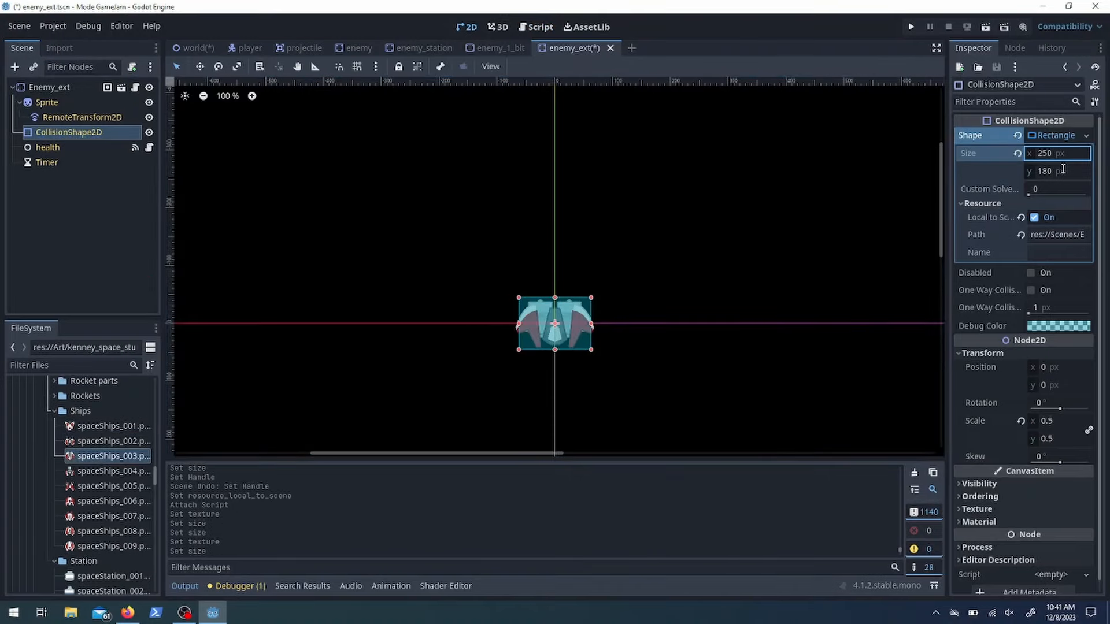
left_click(539, 27)
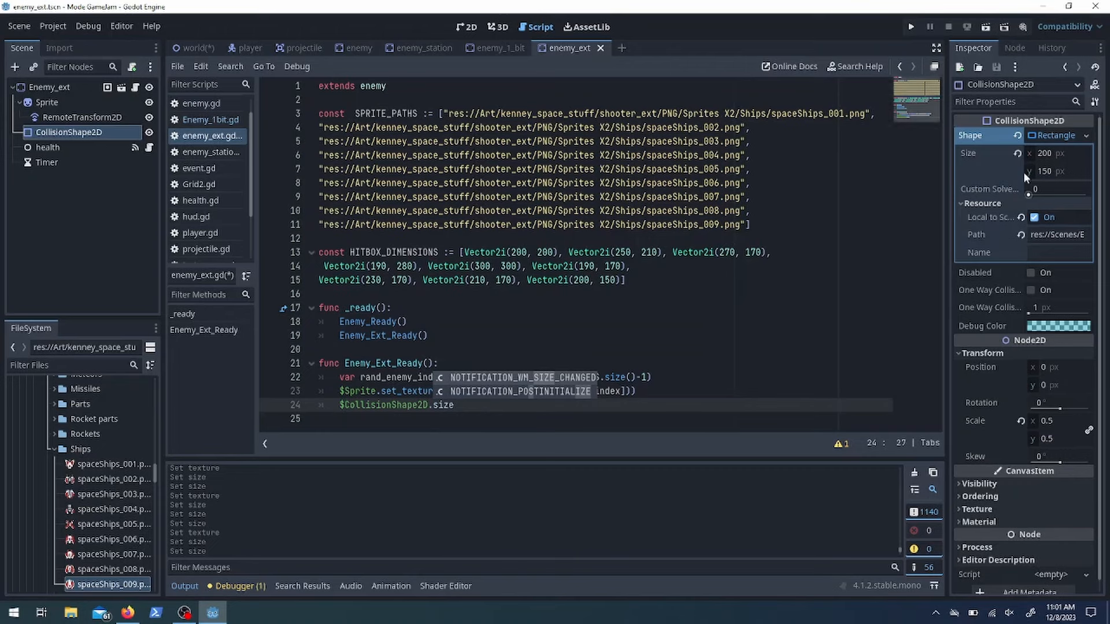
type(".shape.size = Vector2i(400, 400)")
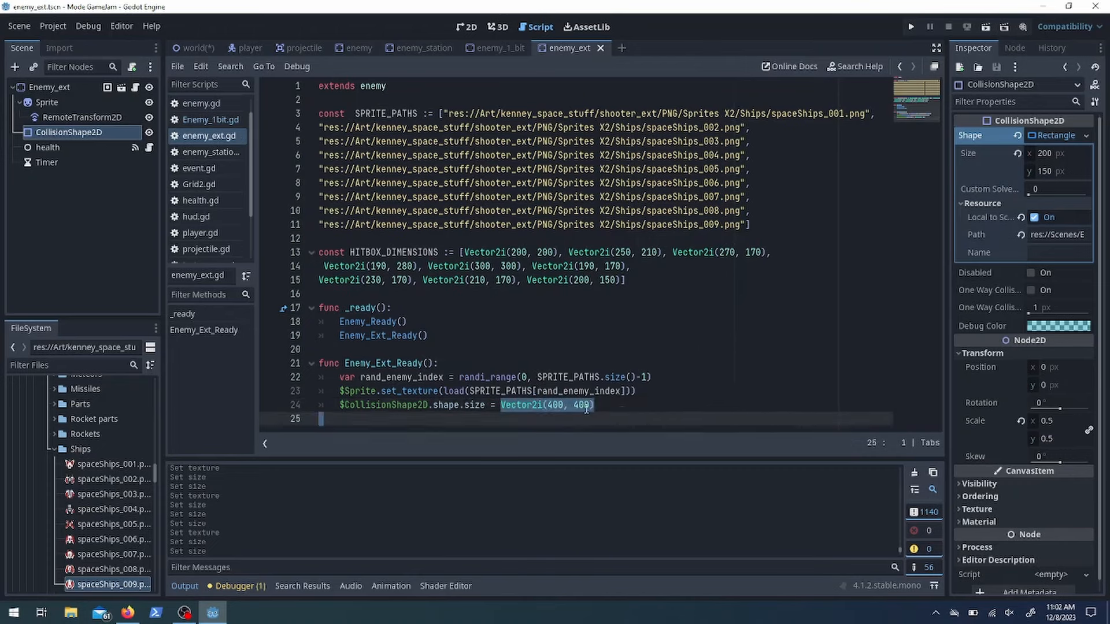
type("HITBOX_DIMENSIONS[rand_enemy_index]")
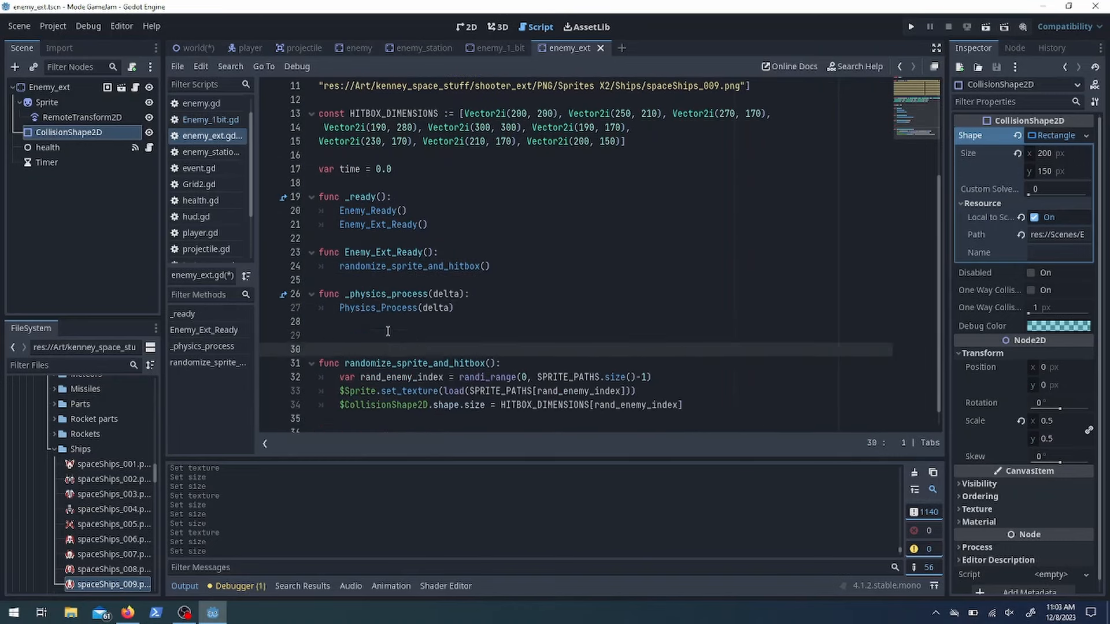
type("if time > 1.0:")
left_click(602, 322)
type("Physics_Process_Ext(delta)")
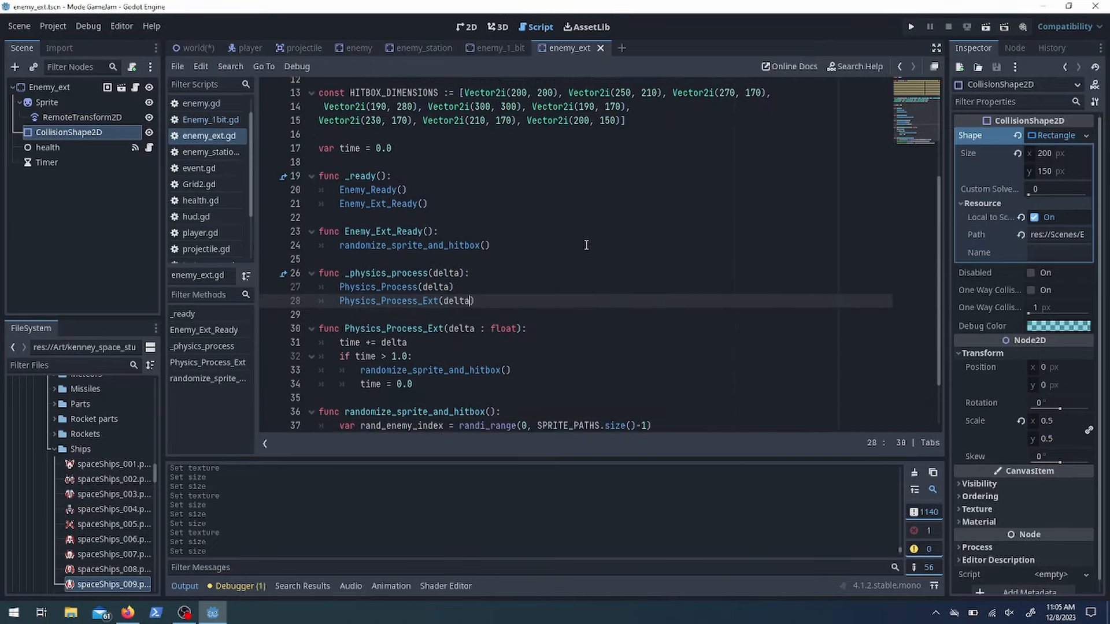
Test-run the scene, then add var cycle_index : int = 0 to enemy_ext.gd
left_click(910, 26)
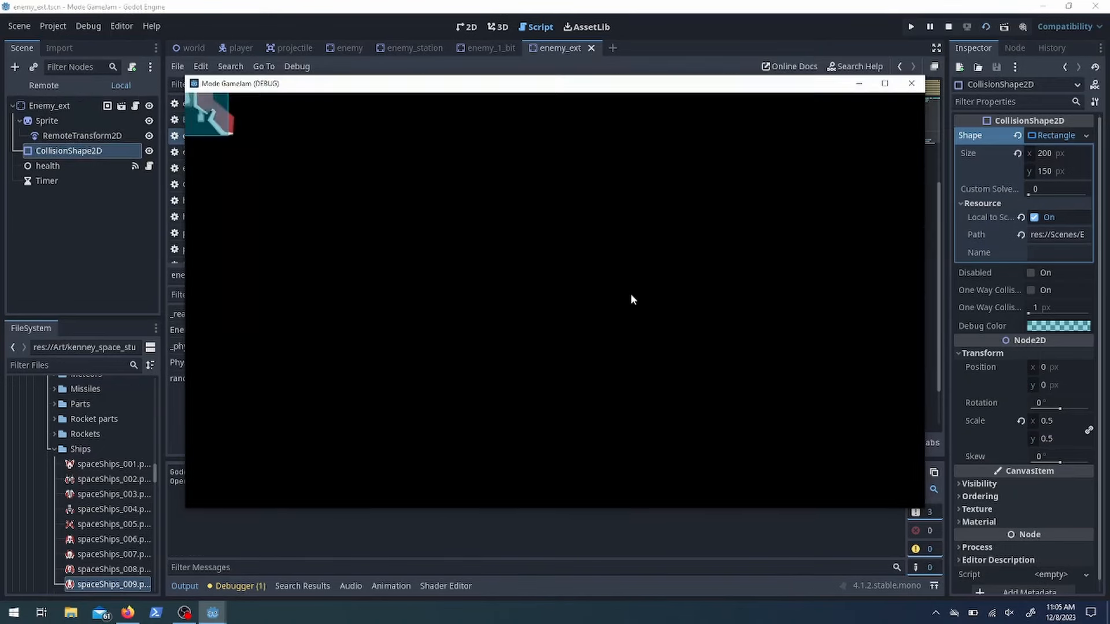
left_click(911, 83)
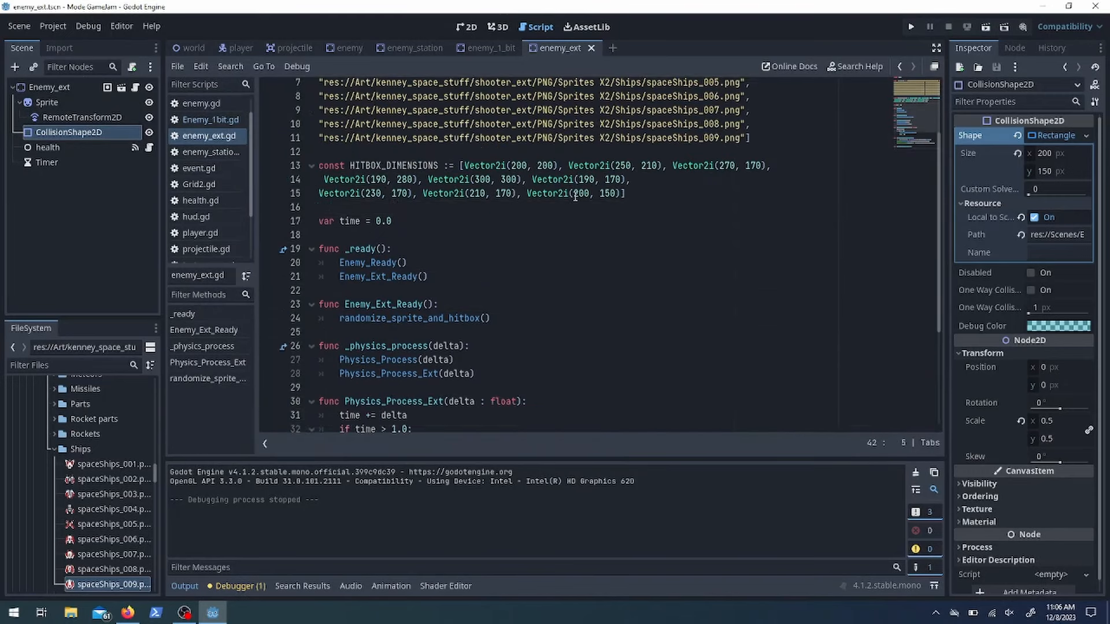
type("var cycle_index : int = 0")
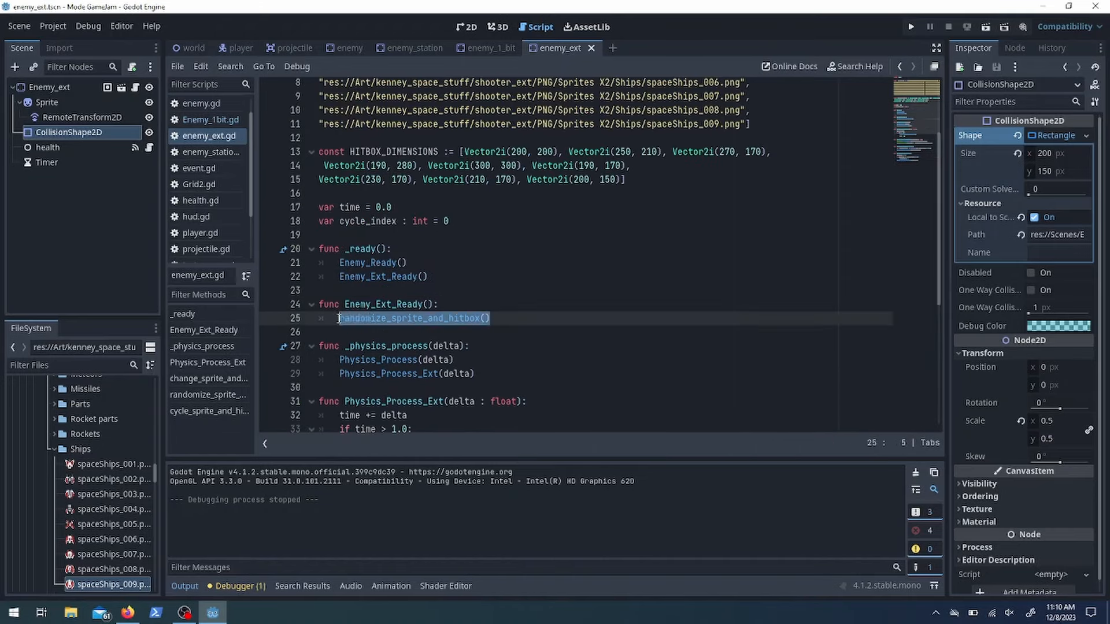
left_click(911, 26)
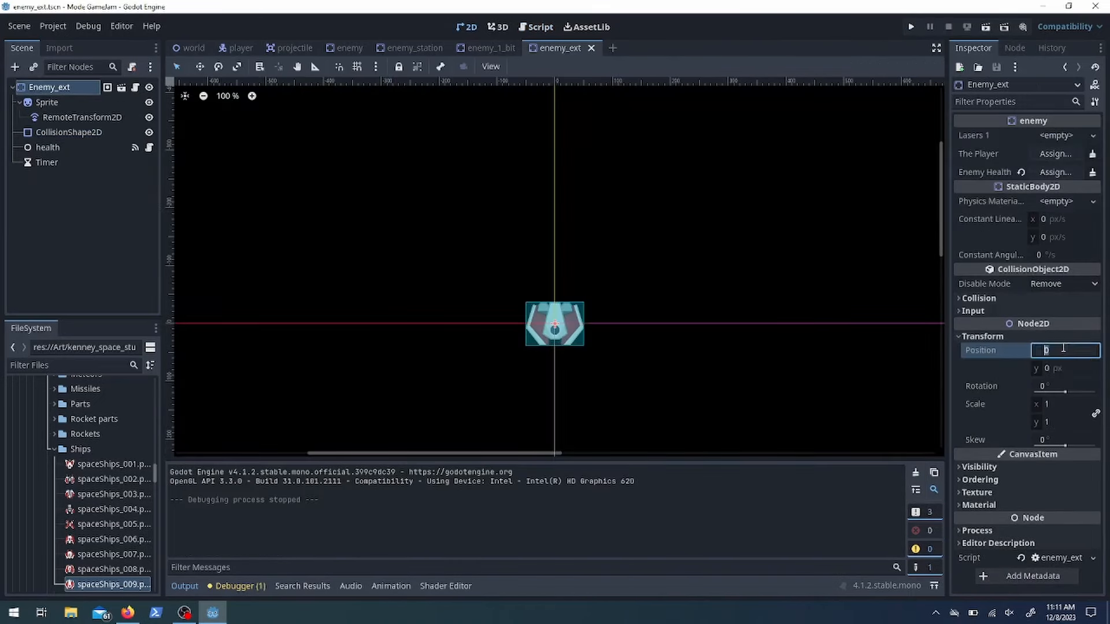
Adjust the enemy root's position and the sprite's flipped vertical scale
left_click(47, 102)
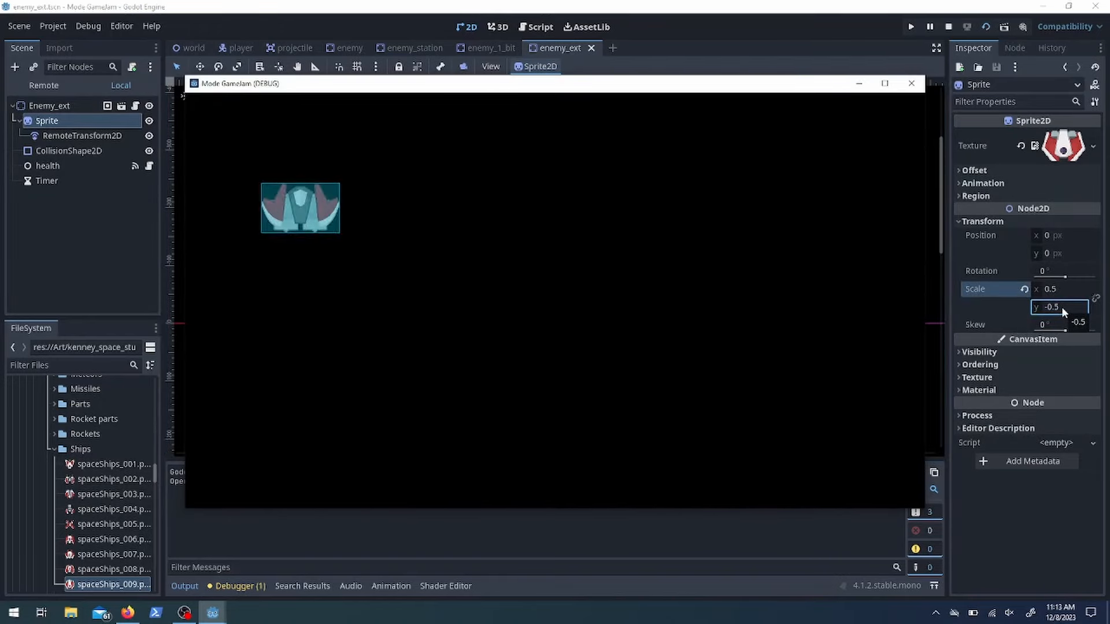
left_click(539, 27)
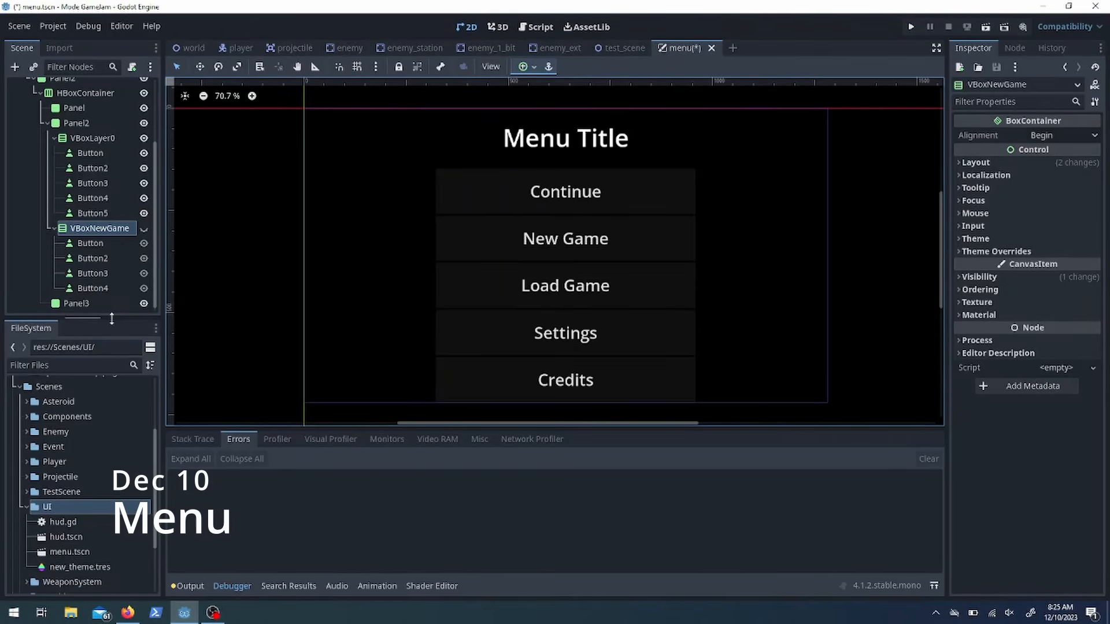
Build the override confirmation panel with an HBoxContainer of Yes/No buttons and Back
left_click(95, 138)
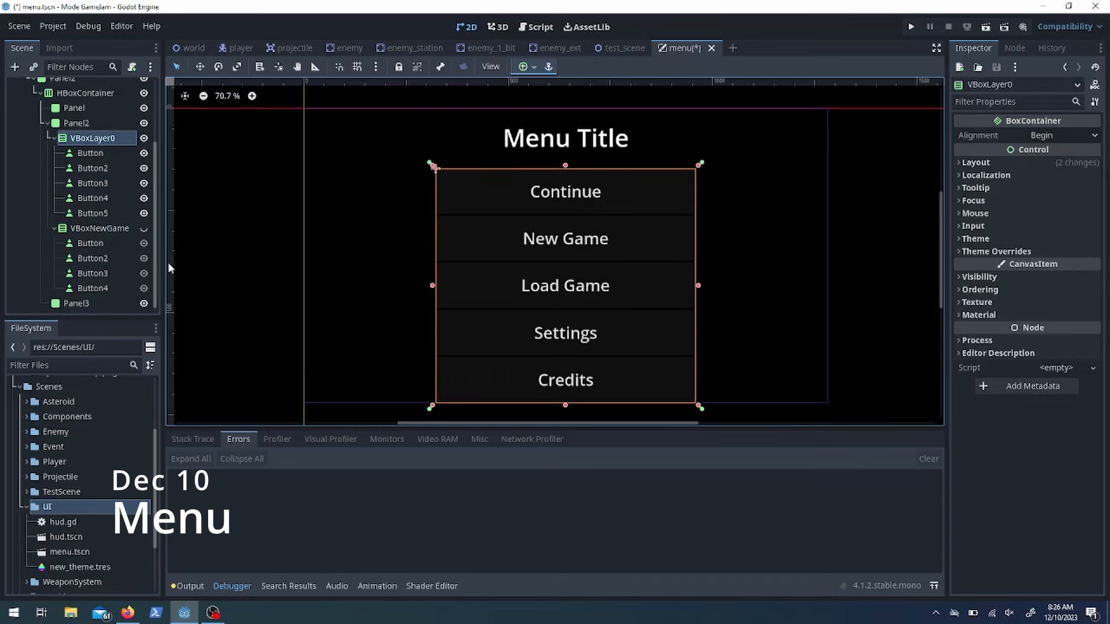
mouse_move(92, 263)
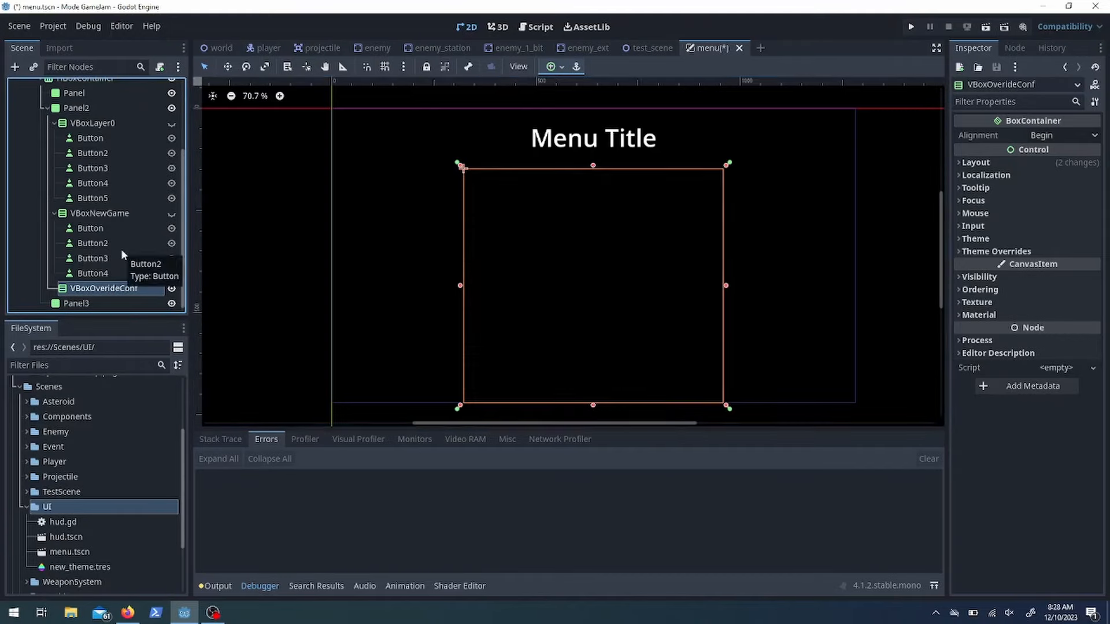
left_click(90, 303)
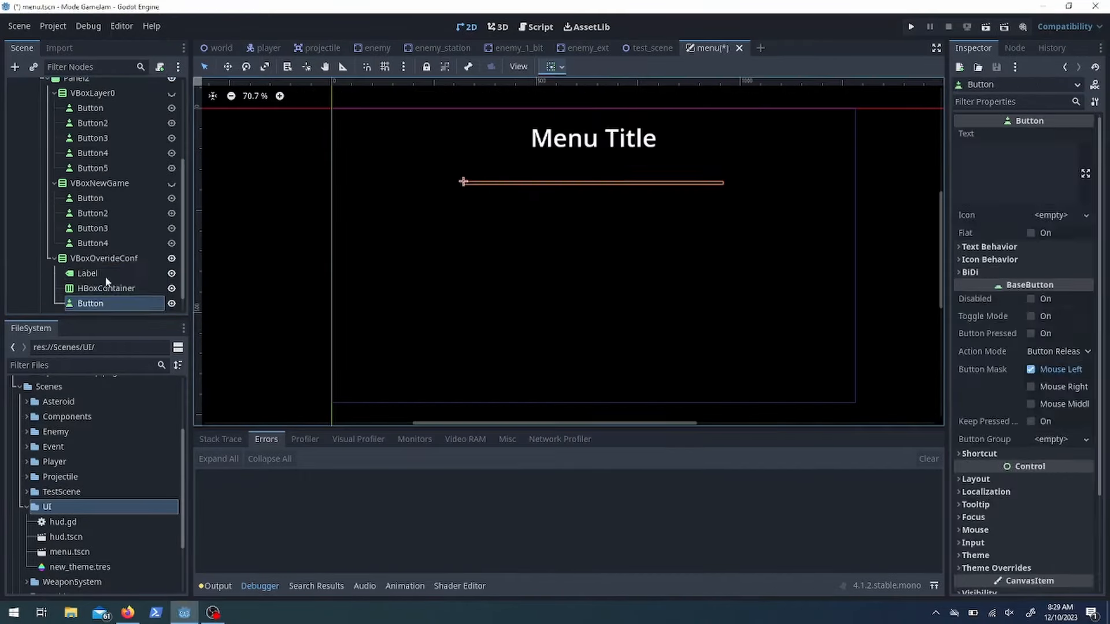
left_click(105, 288)
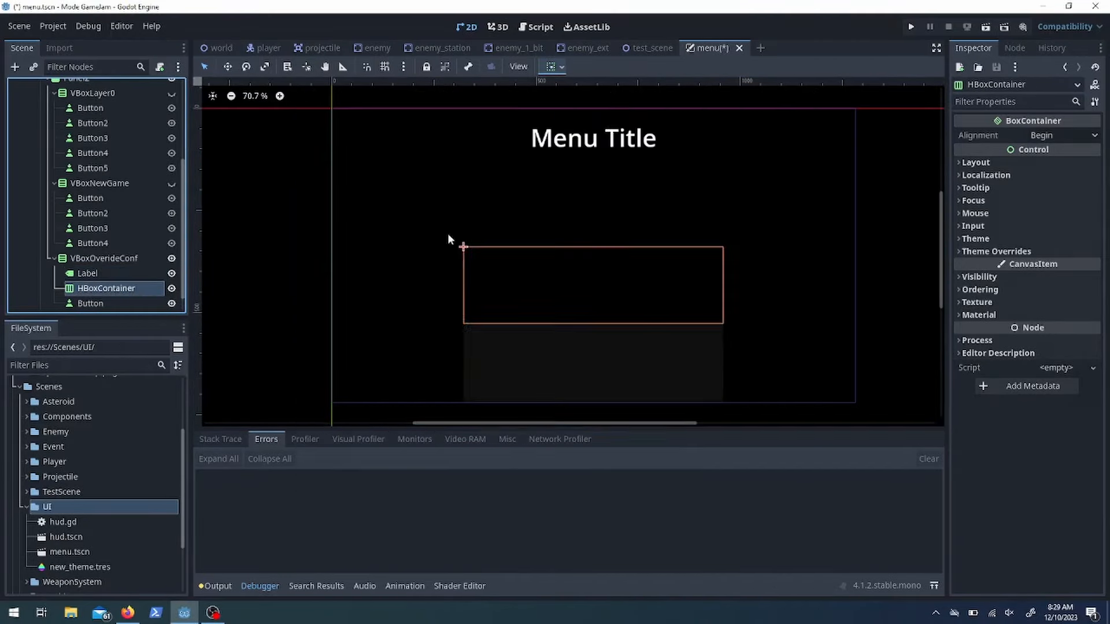
left_click(99, 272)
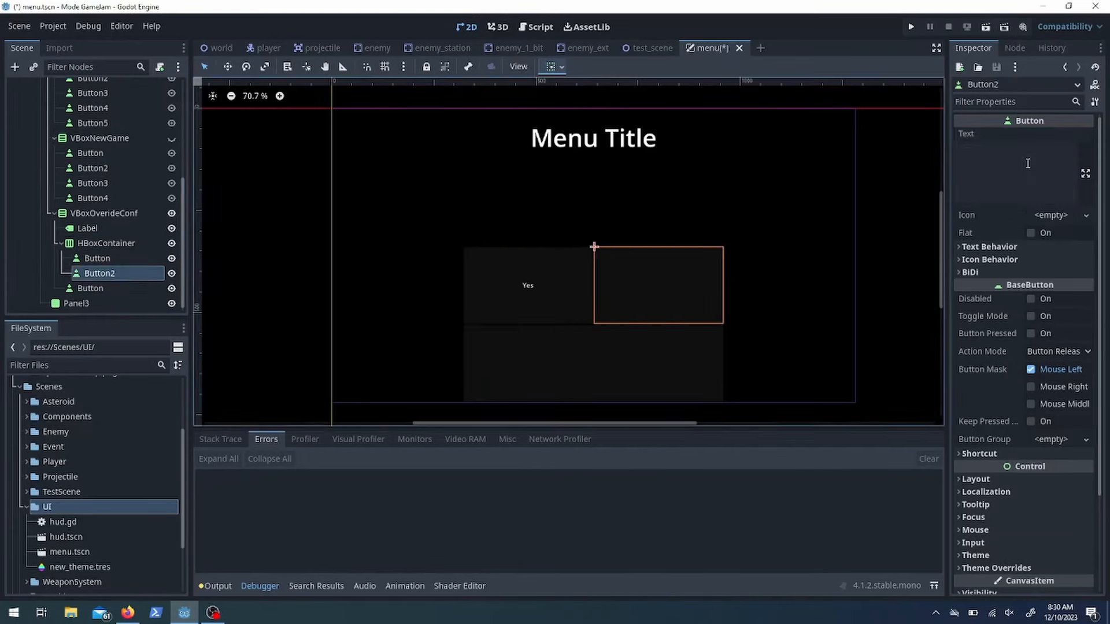
left_click(91, 288)
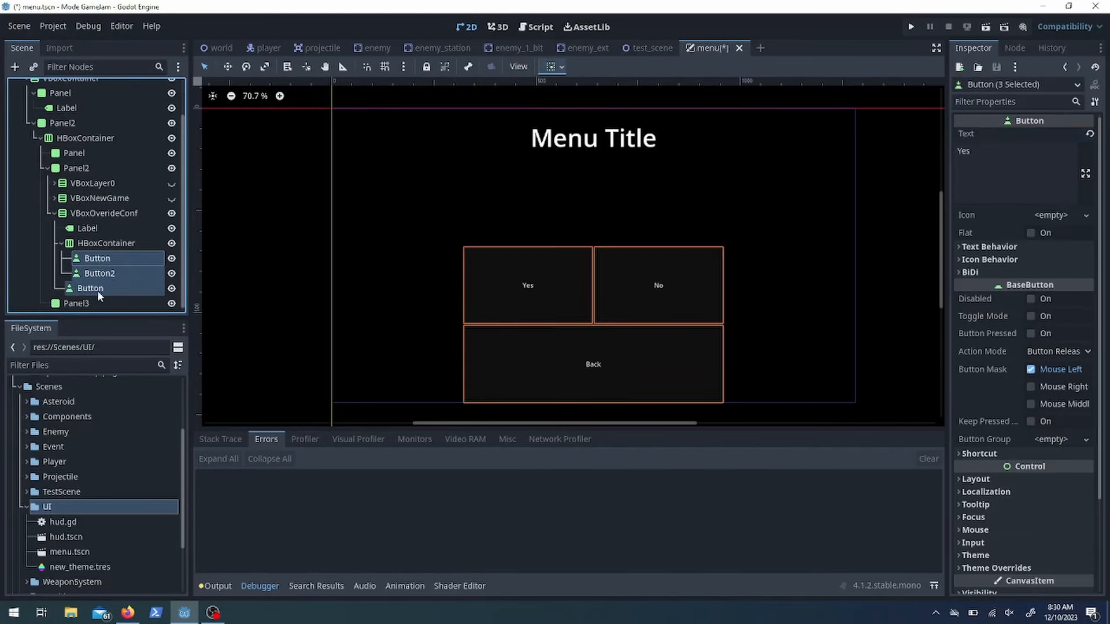
Set the confirmation label text to 'Do you want to override your game'
left_click(88, 227)
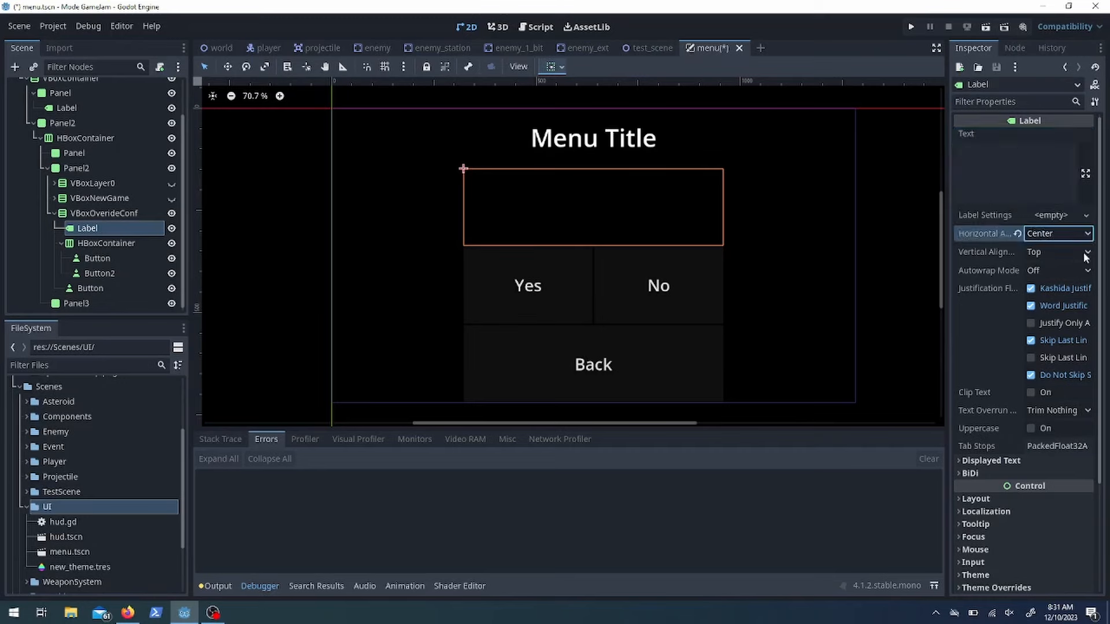
type("Do you want to override your game")
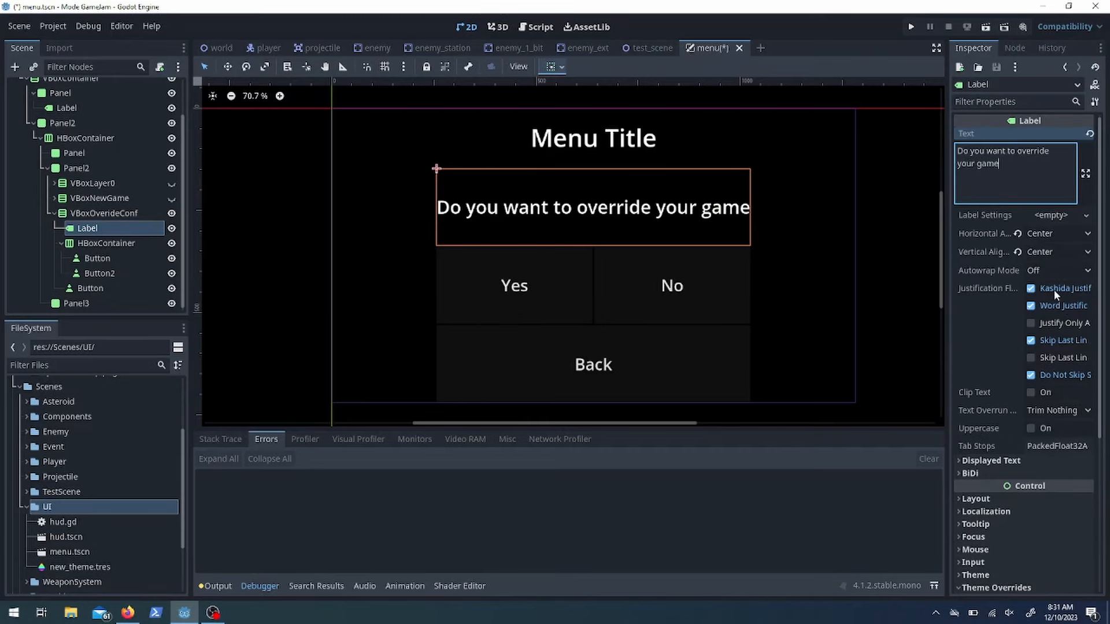
left_click(75, 167)
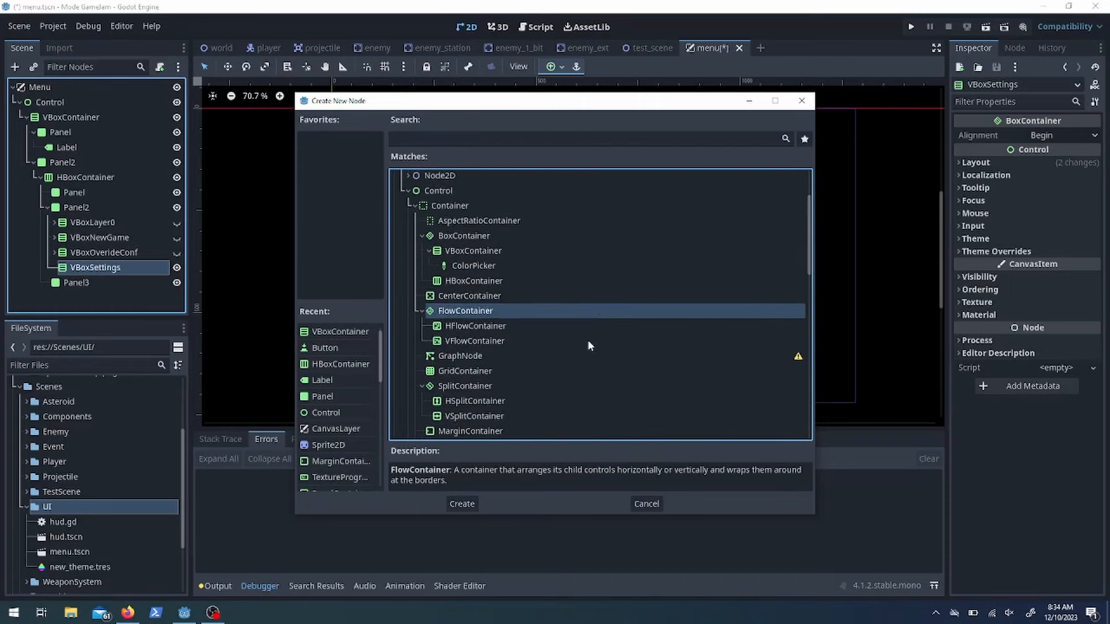
Add a ScrollContainer and a CheckBox to the VBoxSettings panel
type("scr")
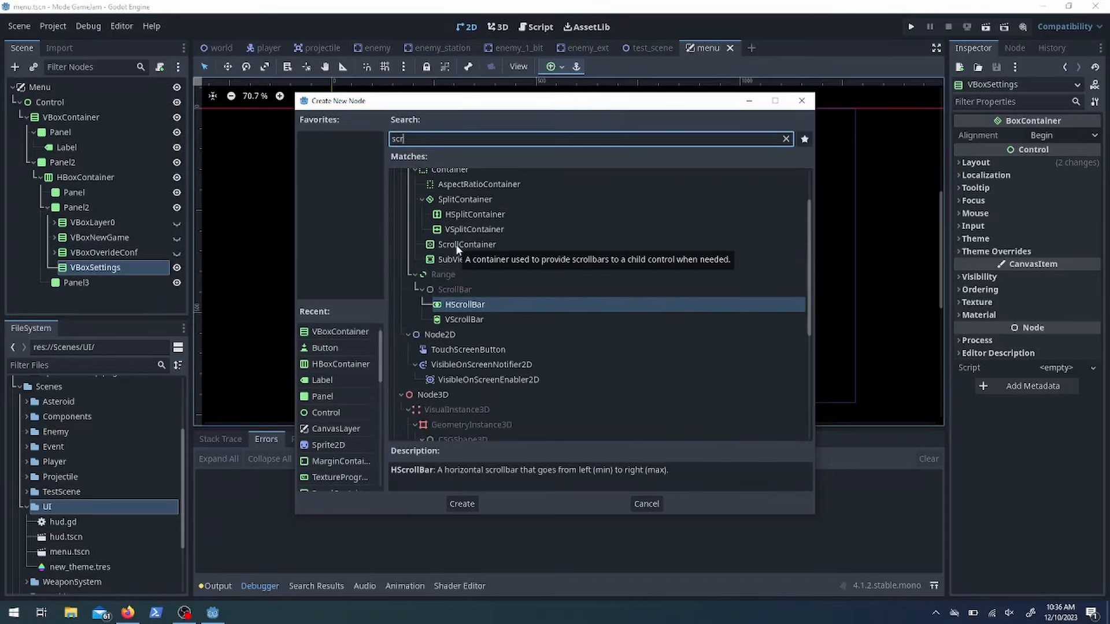
left_click(460, 503)
type("check")
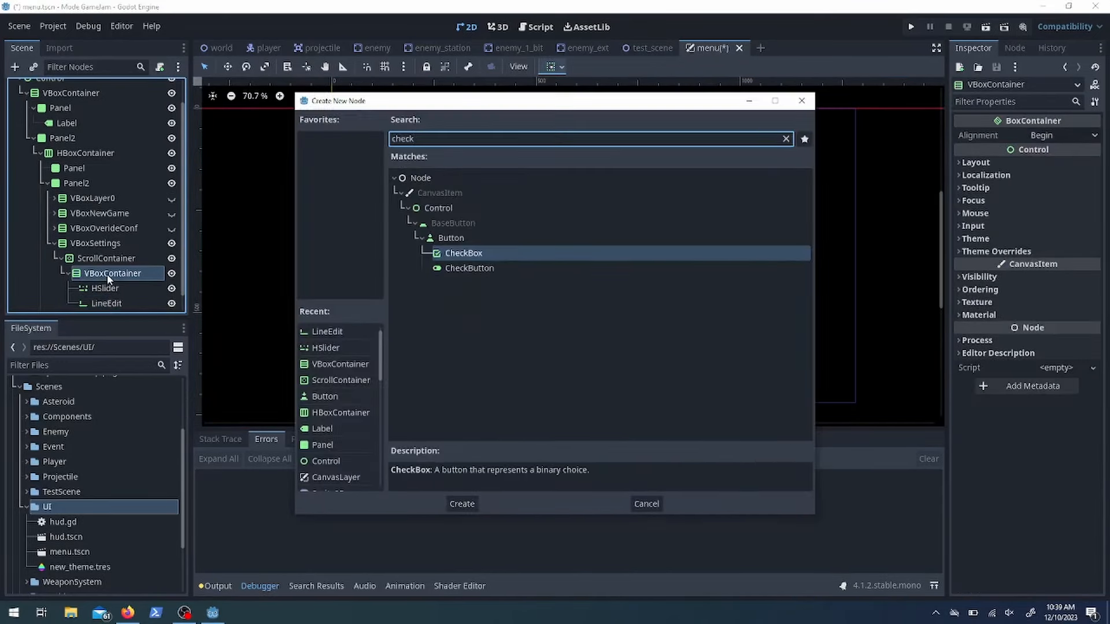
left_click(460, 504)
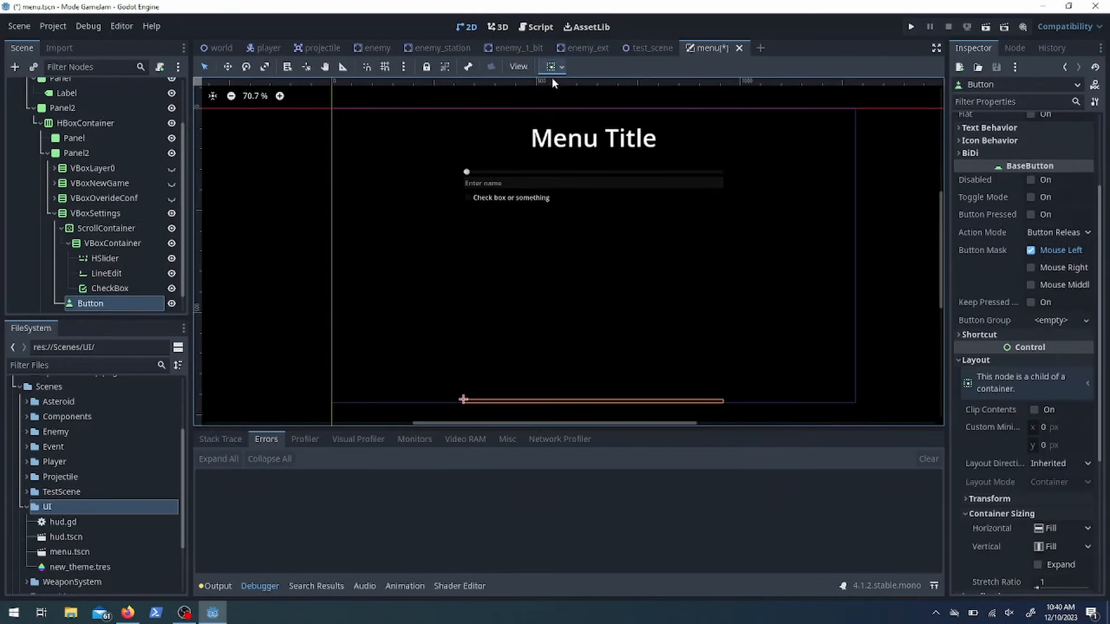
left_click(1047, 565)
type("Label")
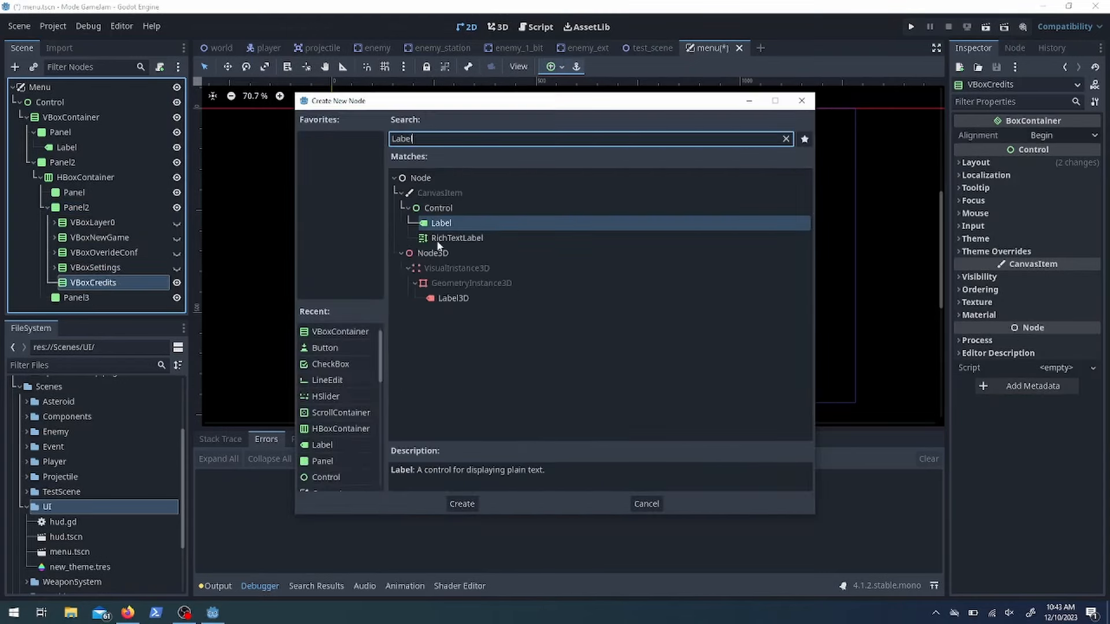
Add a credits Label and a Back button to the VBoxCredits panel
left_click(461, 503)
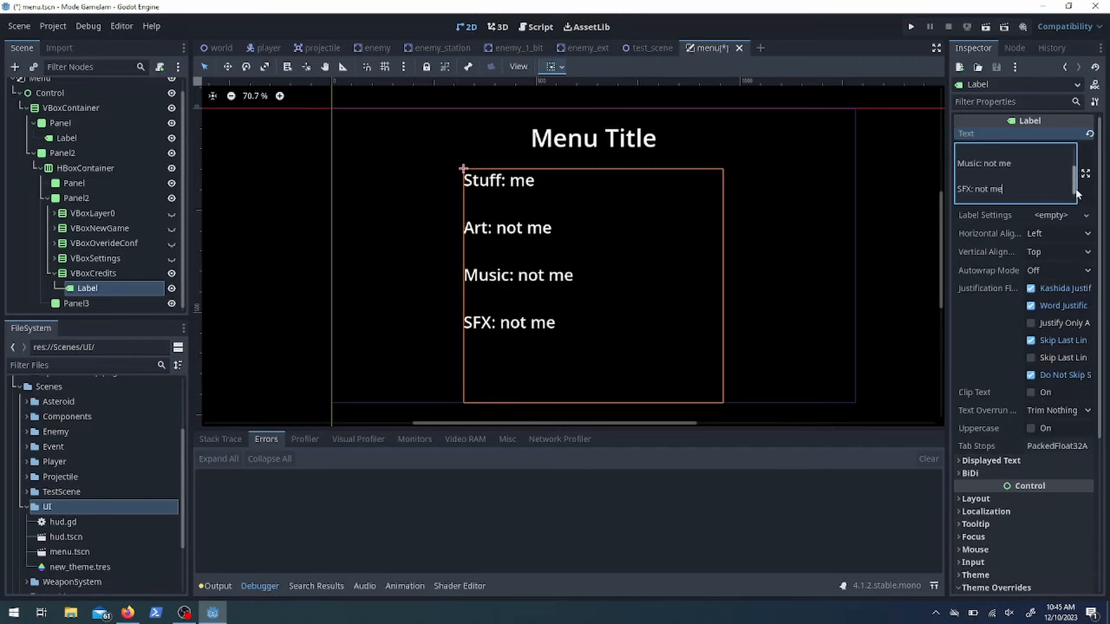
left_click(90, 288)
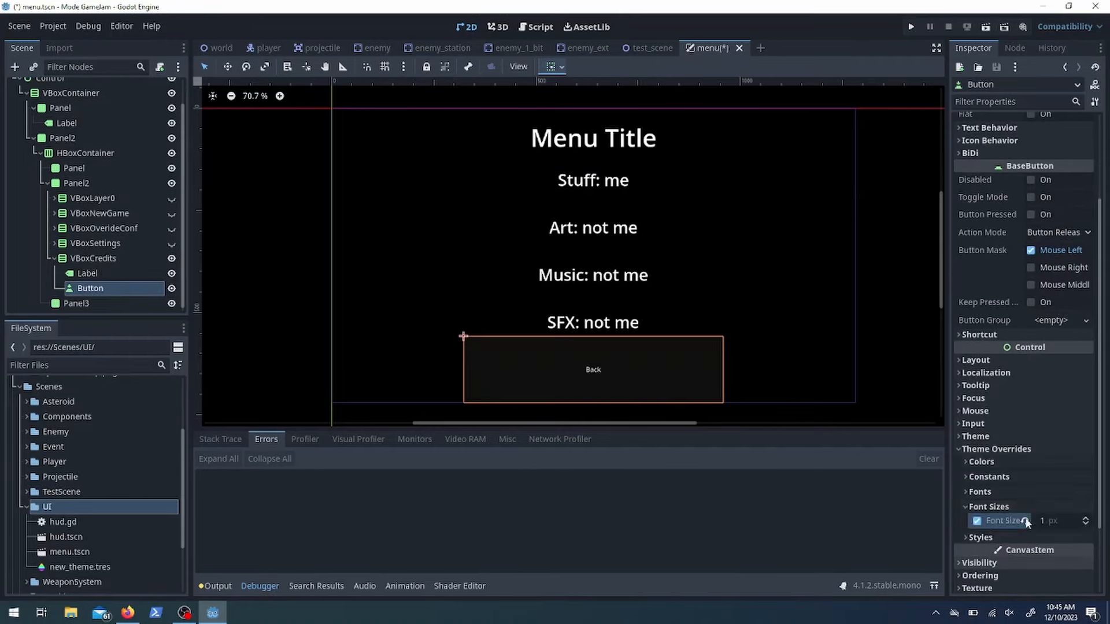
left_click(33, 67)
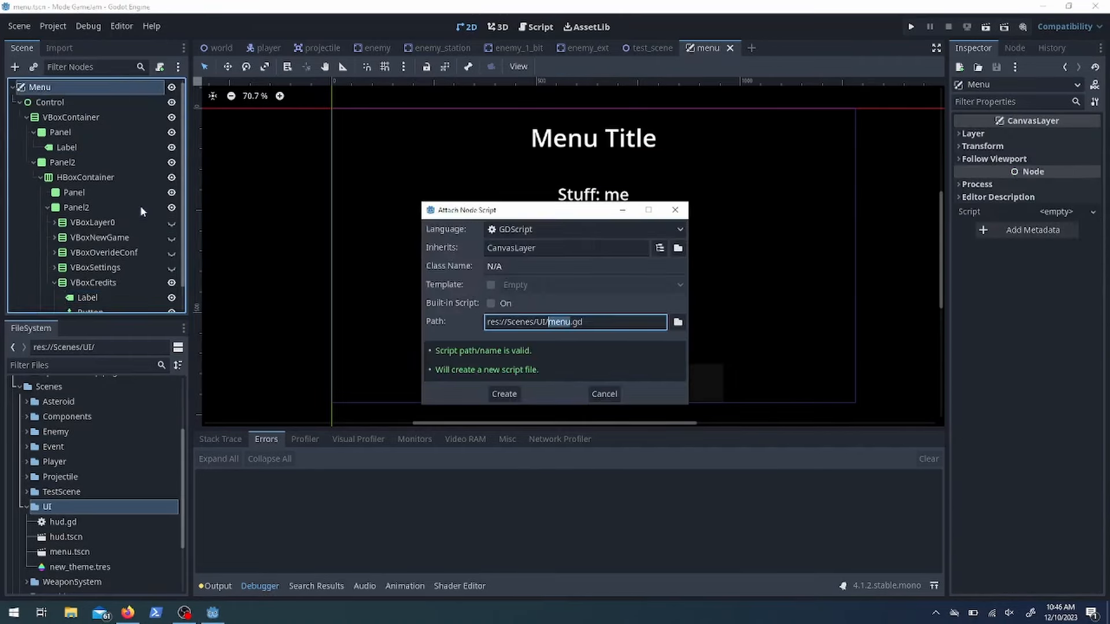
Create menu.gd and rename the title and buttons, e.g. MenuTitle and the confirmation's No button
left_click(503, 393)
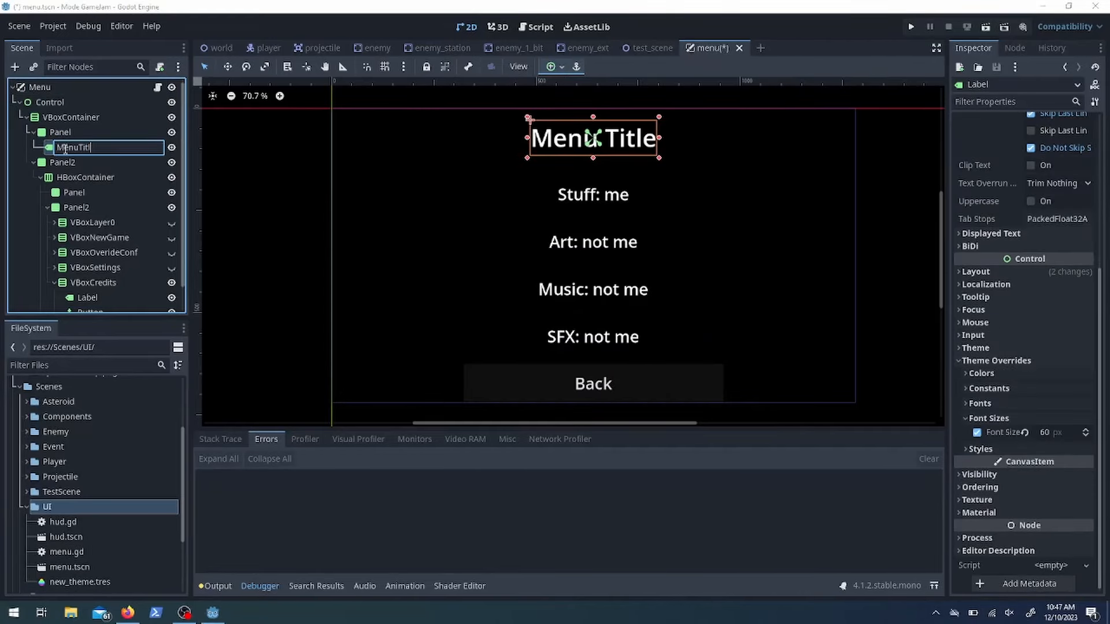
left_click(540, 27)
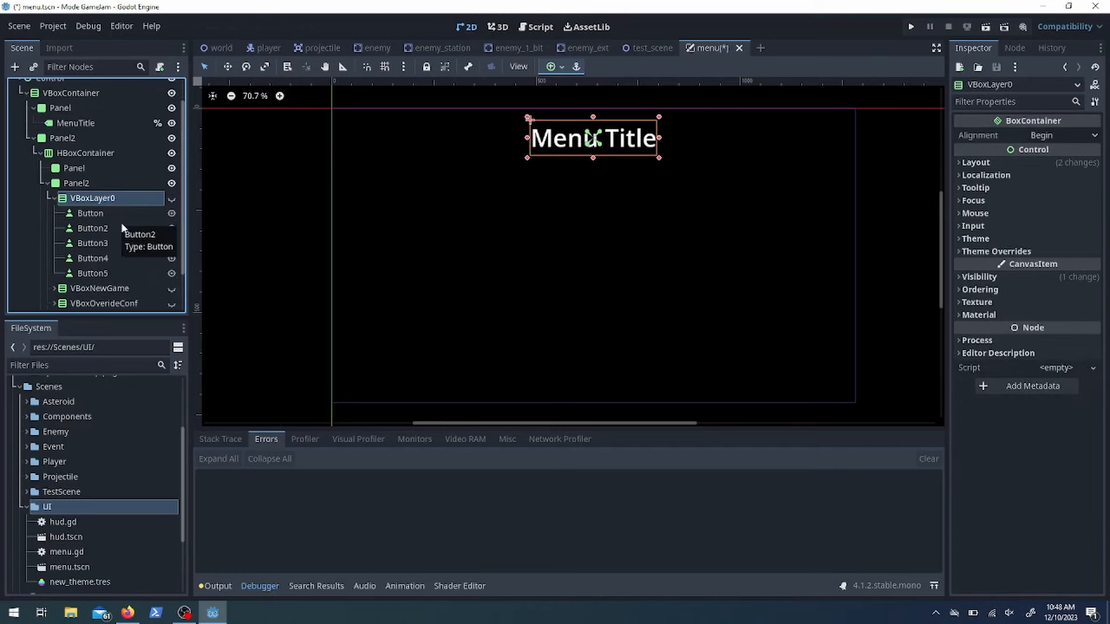
left_click(90, 213)
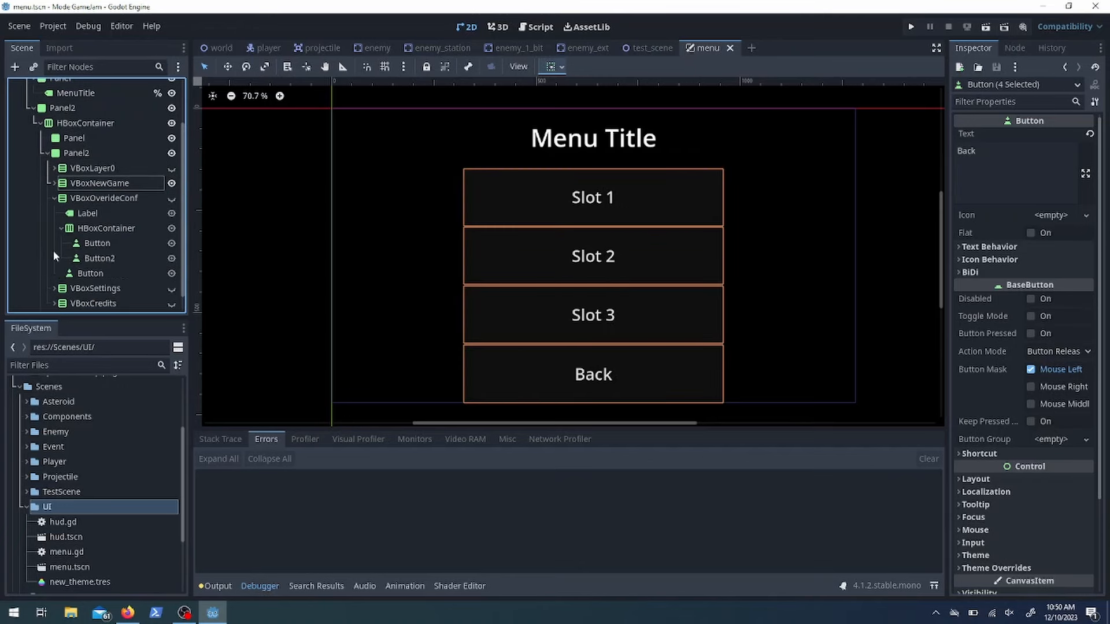
left_click(97, 242)
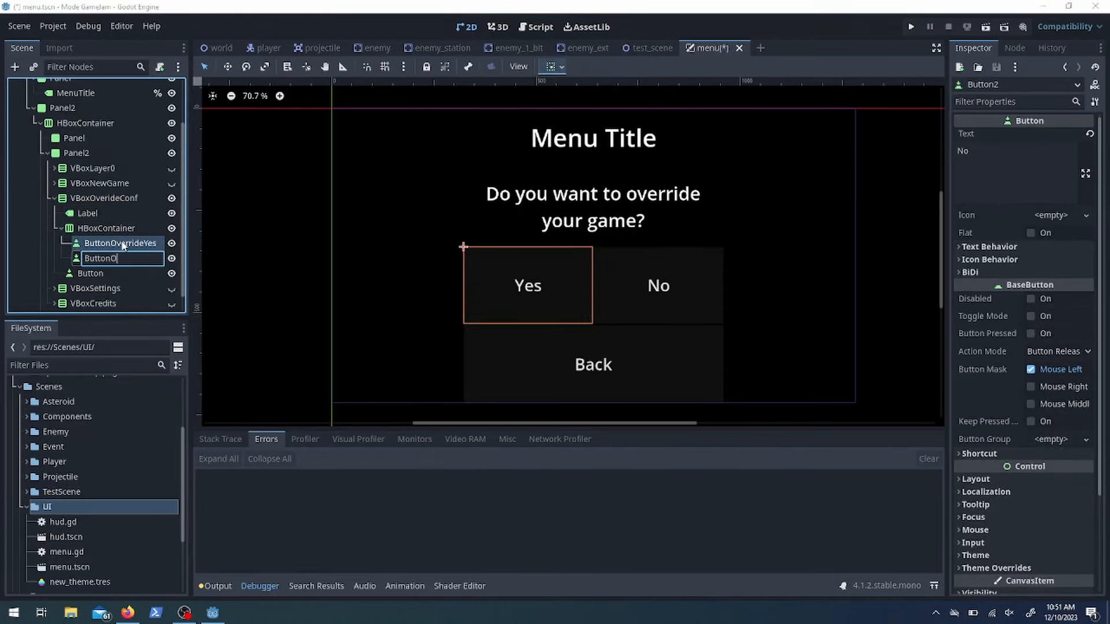
left_click(95, 182)
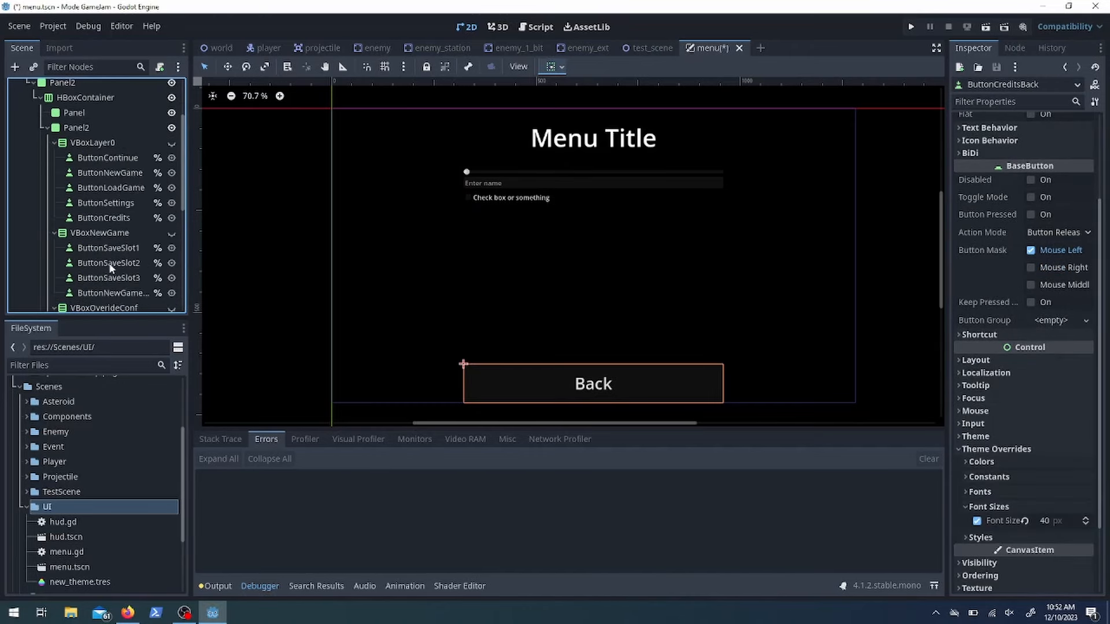
Connect the Continue button's pressed signal to a menu.gd handler and save the script
left_click(107, 158)
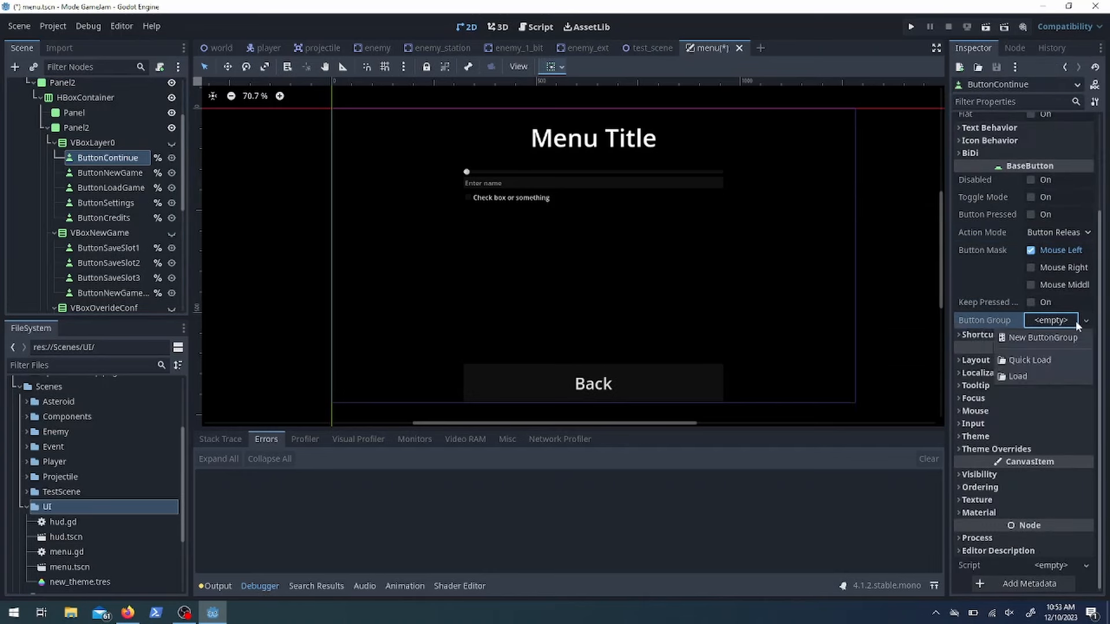
type("focu")
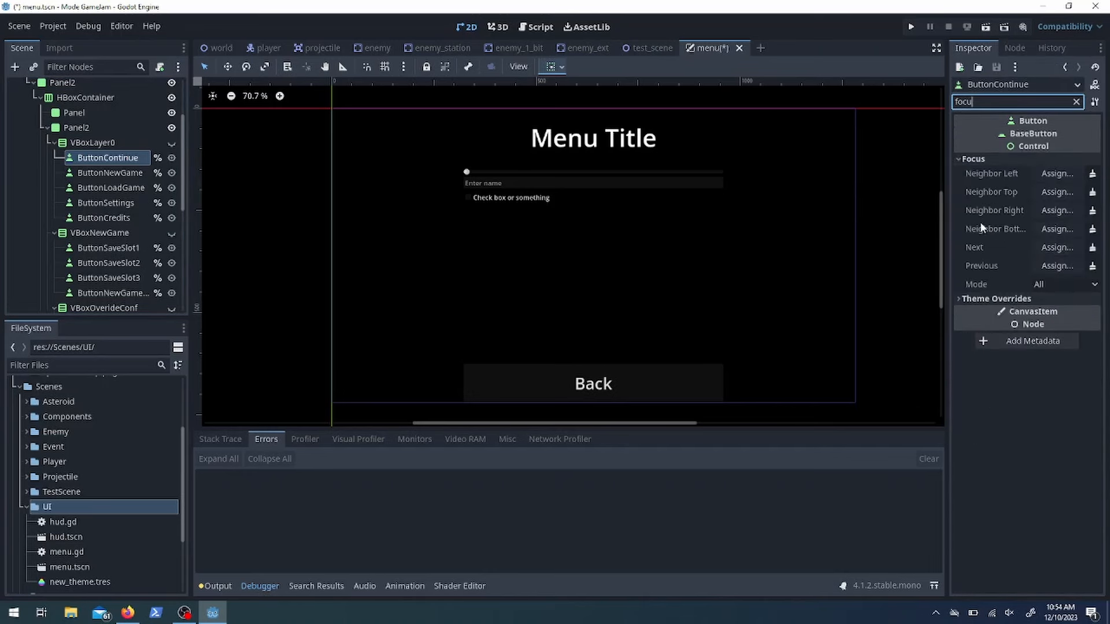
double_click(999, 150)
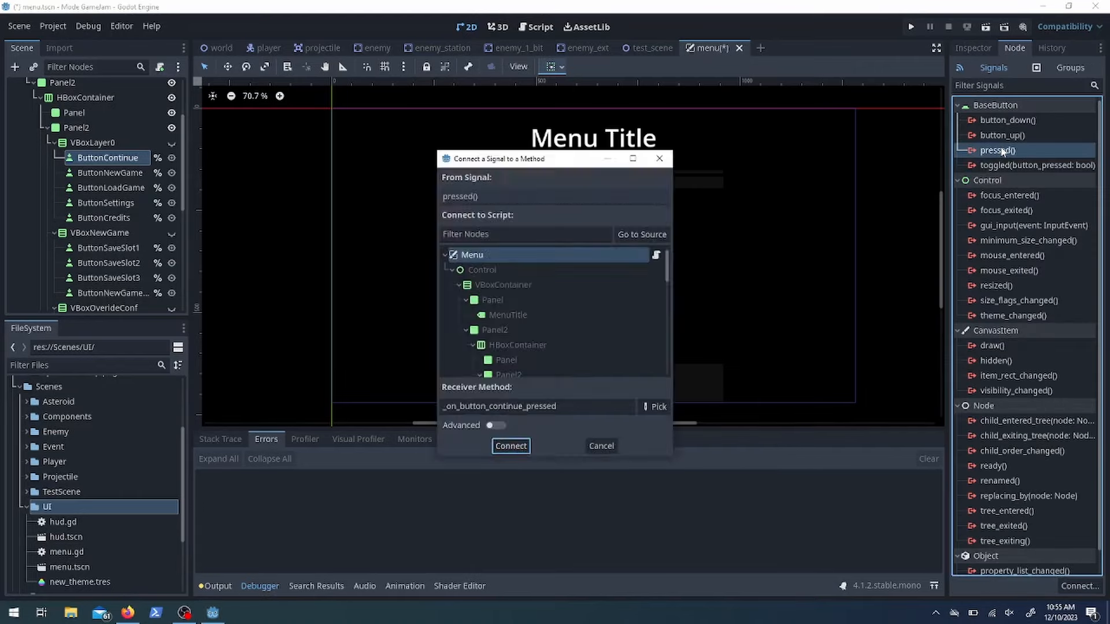
left_click(510, 446)
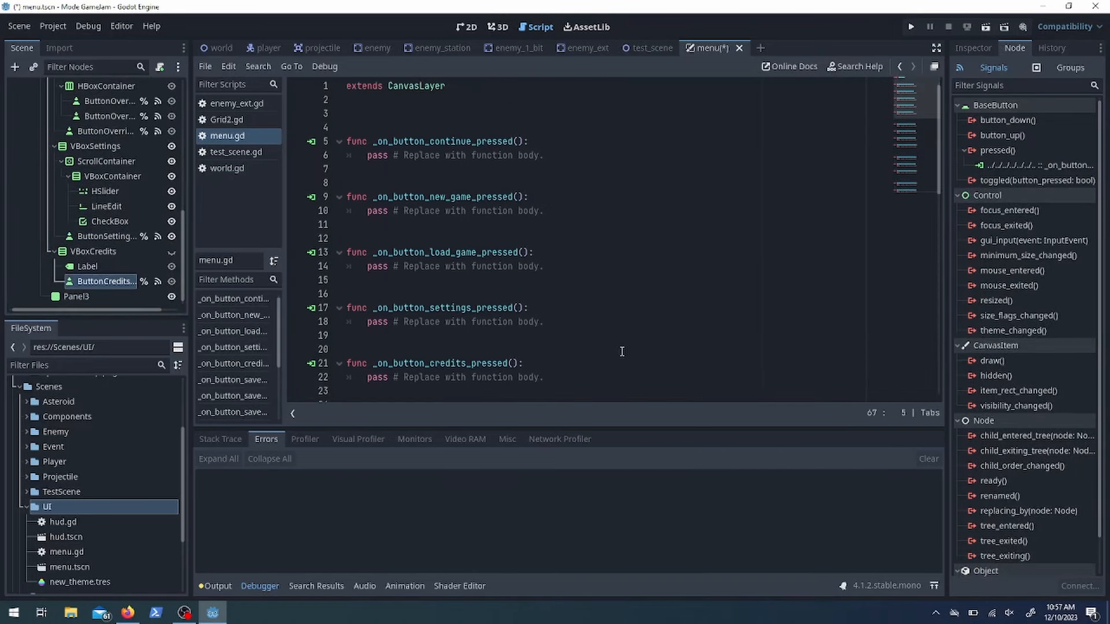
key("ctrl+s")
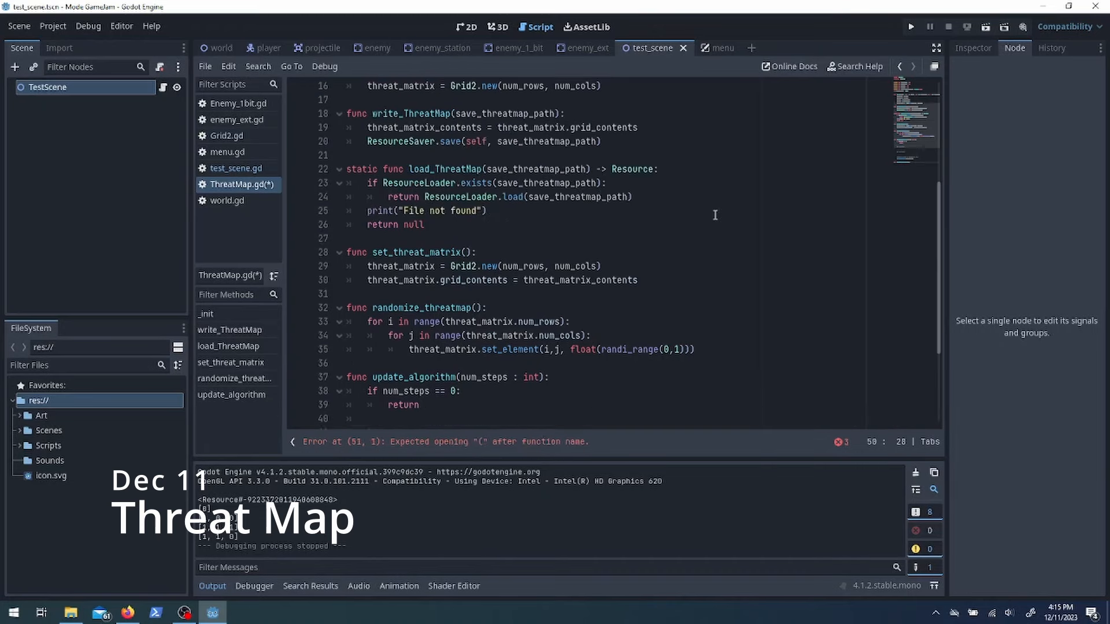
Add the LEARNING constant, threat cell functions with bounds checks, and the min() growth line
type("const LEA")
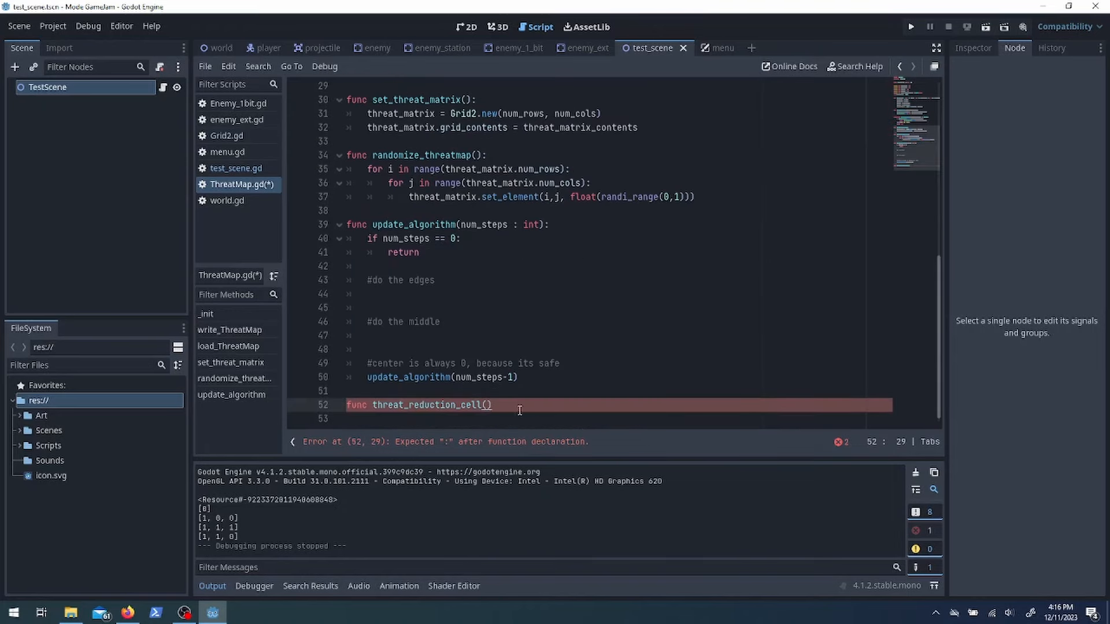
type("(row : int, col : int):")
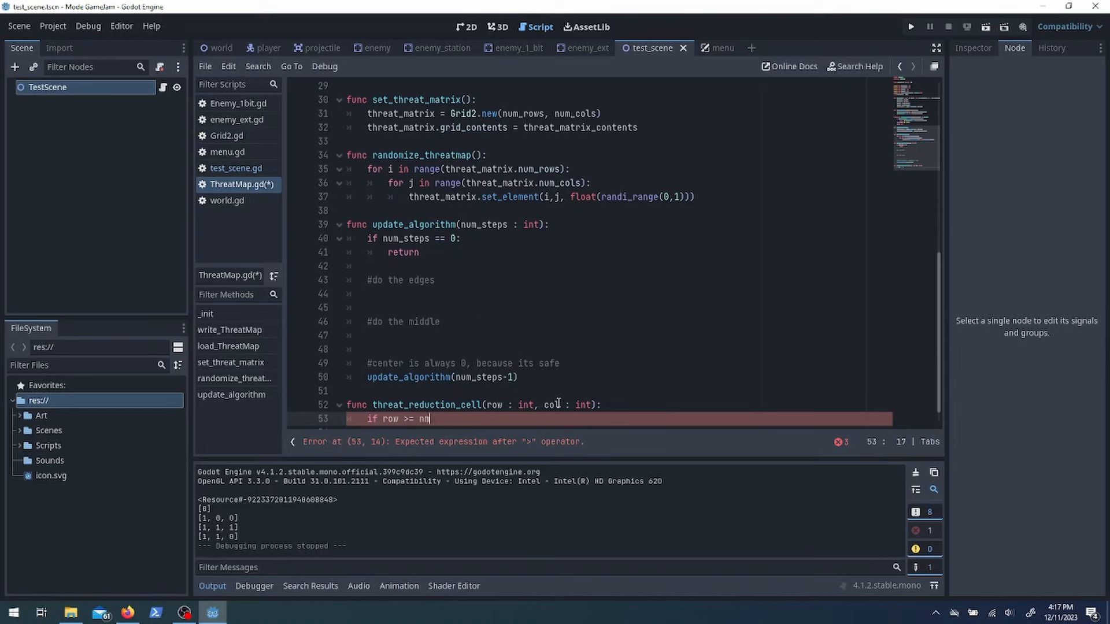
type("um_rows or col >= num_cols:")
type("print(\"threat_reduction_cell Error: dimension missmatch.")
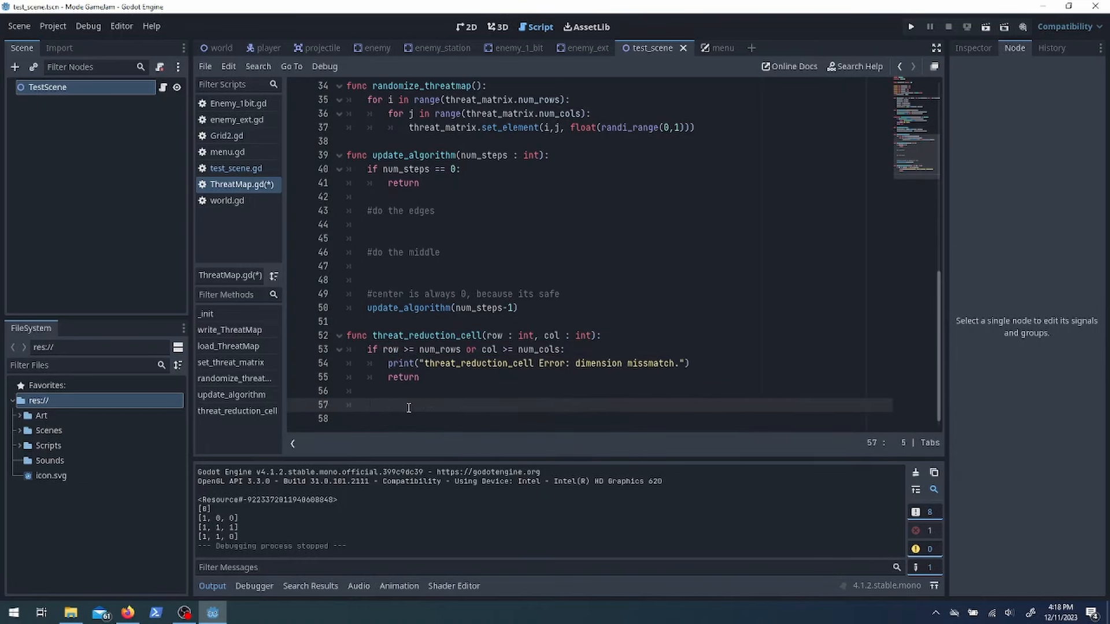
type("threat_matrix.set_element(r0")
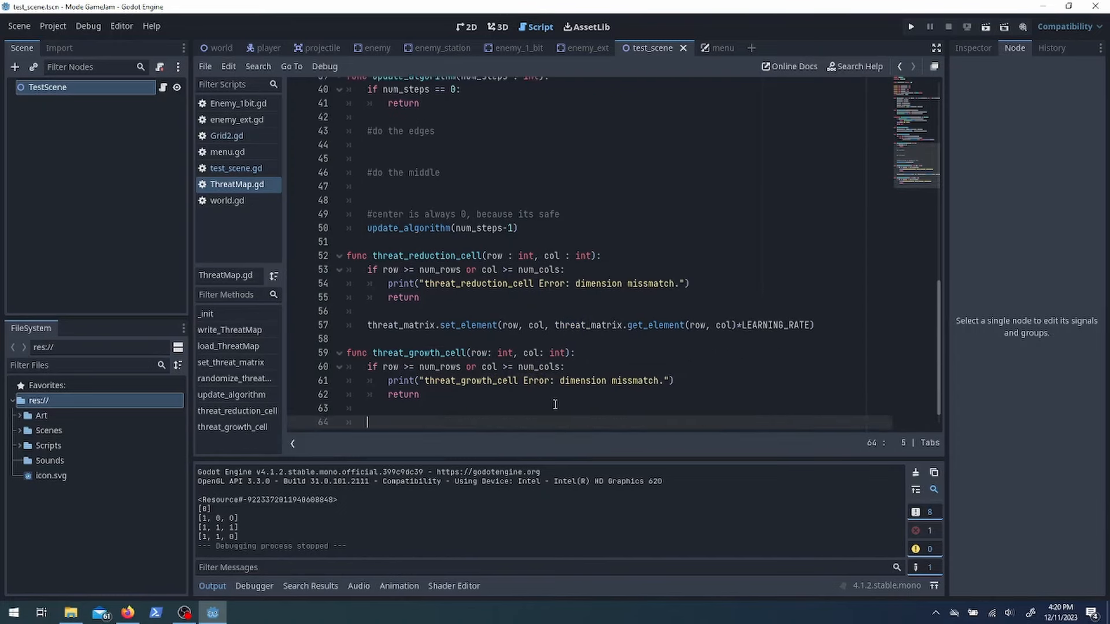
type("threat_matrix.set_element(row, col, min(threat_matrix.get_element(row, col)/LEARNING_RATE,)")
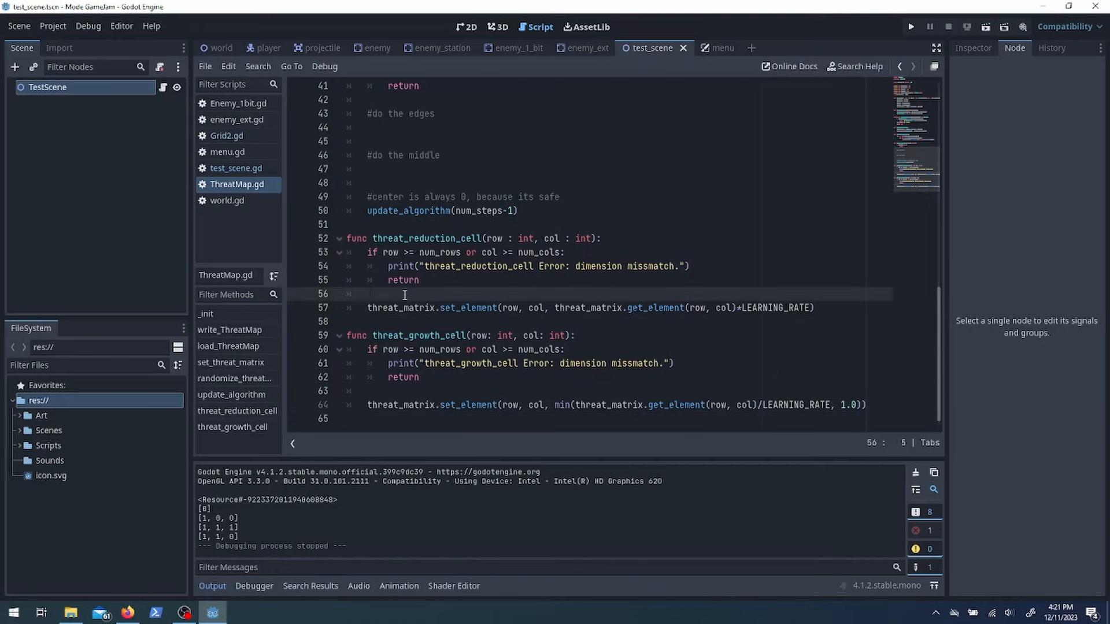
Add a loop over num_rows calling threat_reduction_cell and ROW_NEIGHBORS offsets [-1, 0, 1, -1, 1, -1, 0, 1]
type("for i in rang")
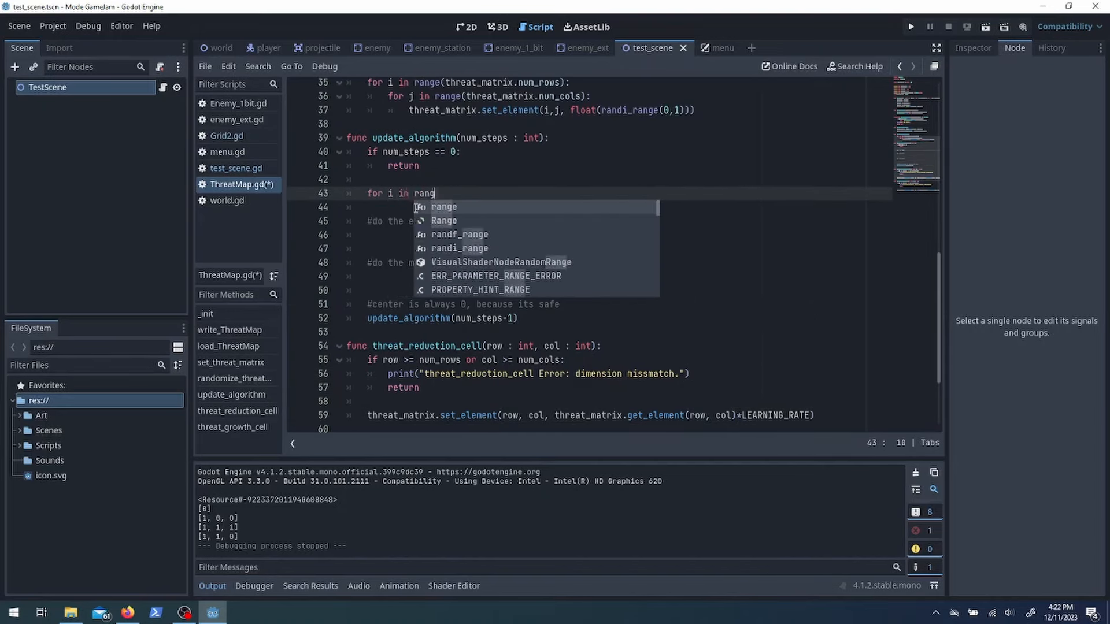
type("(num_rows):")
left_click(620, 207)
type("for j in range(num_cols")
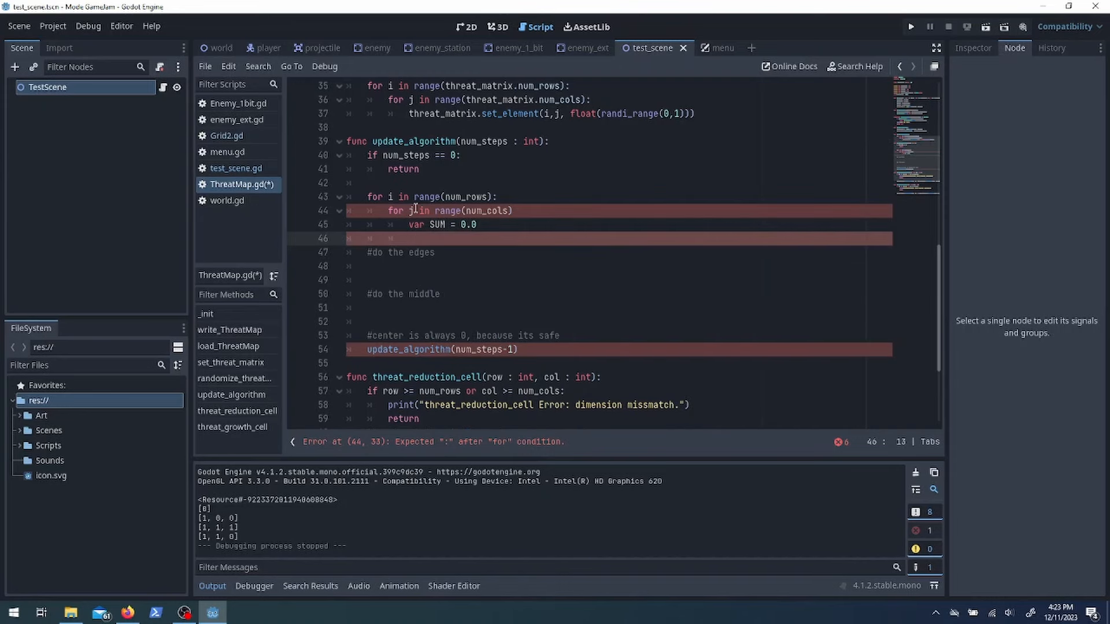
type("threat_reduction_cell(")
type("const")
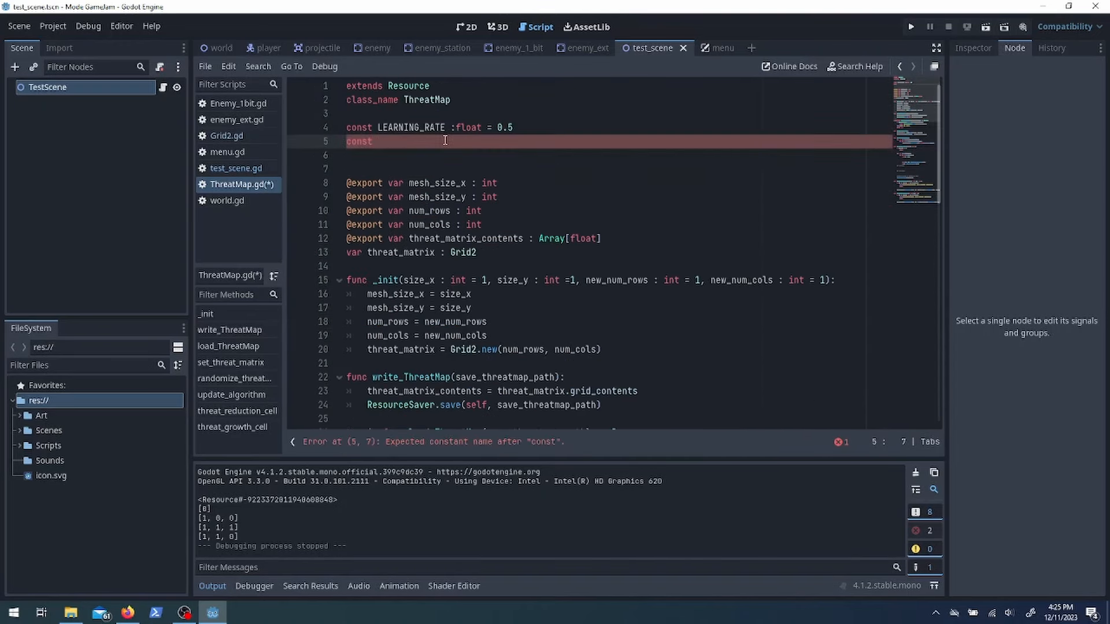
type("ROW_NEIGHBORS : []")
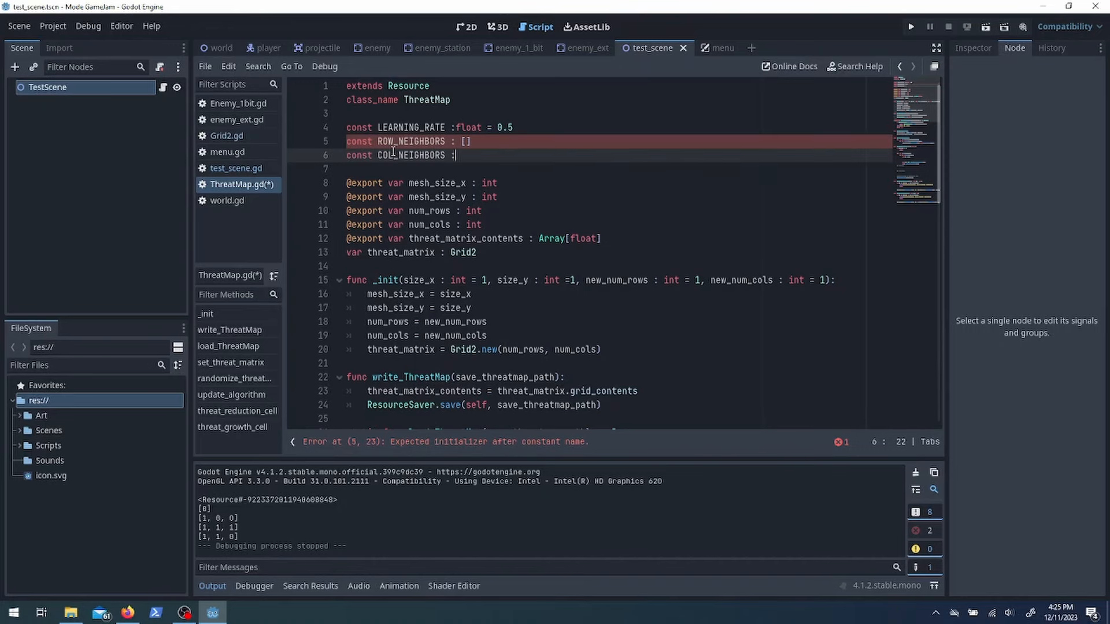
type("[-1, 0, 1, -1, 1, -1, 0, 1]")
type("= [-1, -1, -1, 0, 0, 1, 1, 1]")
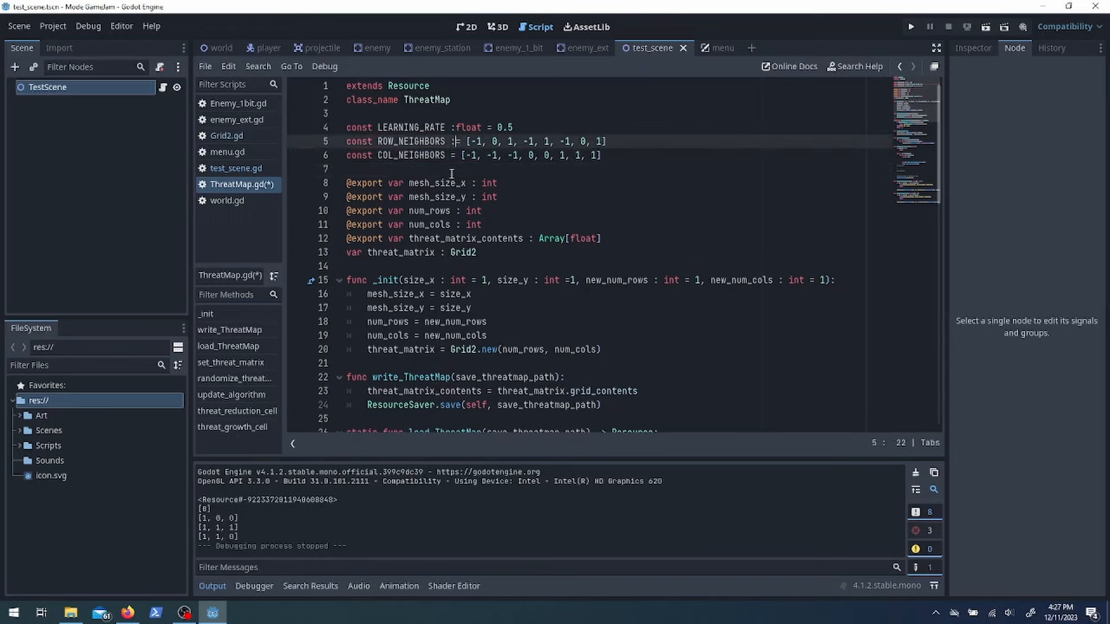
scroll("down", 3)
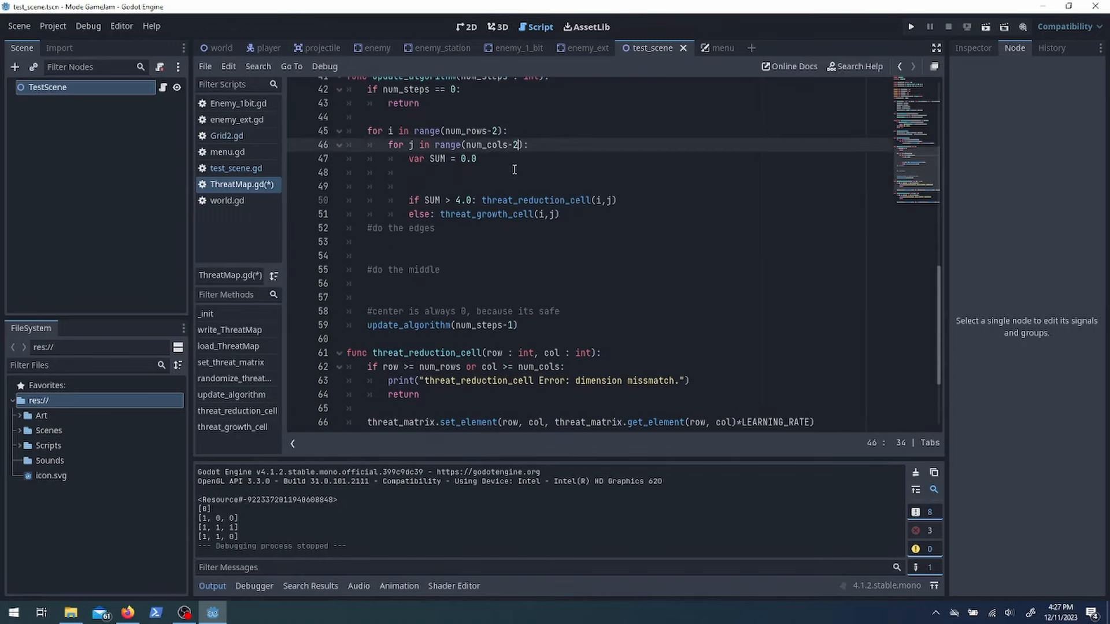
Add a for k in range(8) loop summing neighbour threat using ROW_NEIGHBORS offsets
type("for k in range(8):")
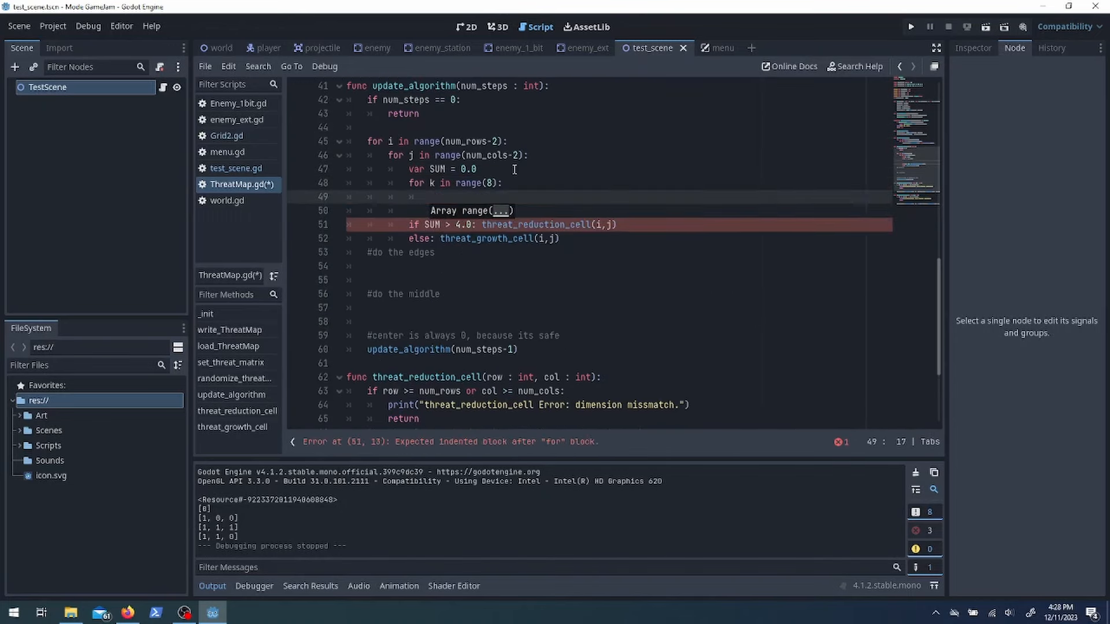
type("SUM +=")
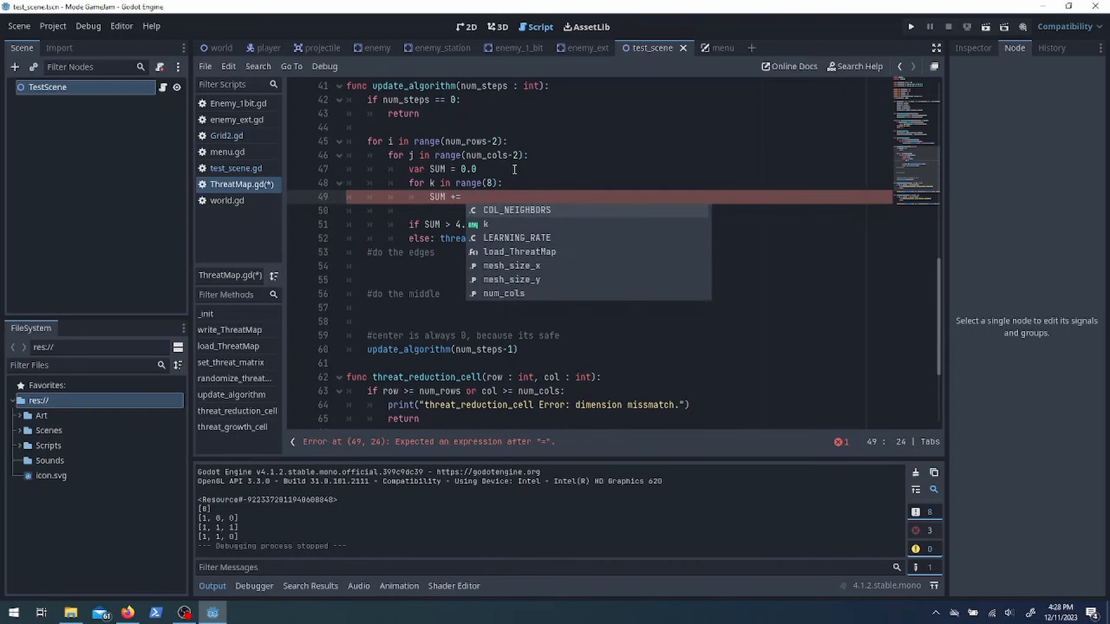
type("threat_matrix.get_element(i + 1 + ROW_NEIGHBORS)")
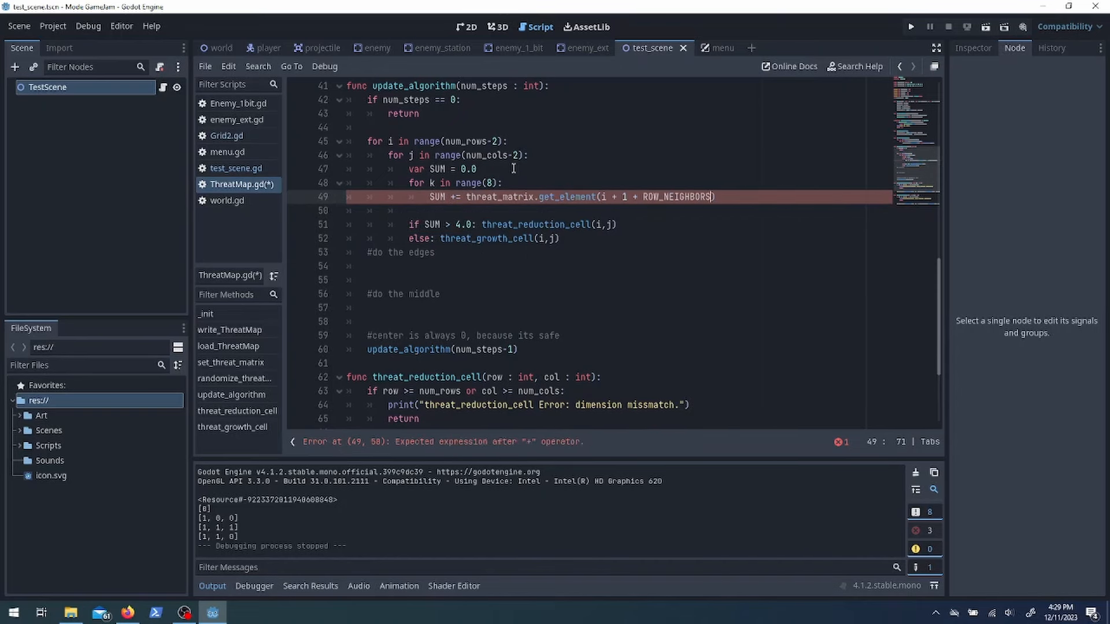
type("[k], j + 1 + COL_NEIGHBORS[k")
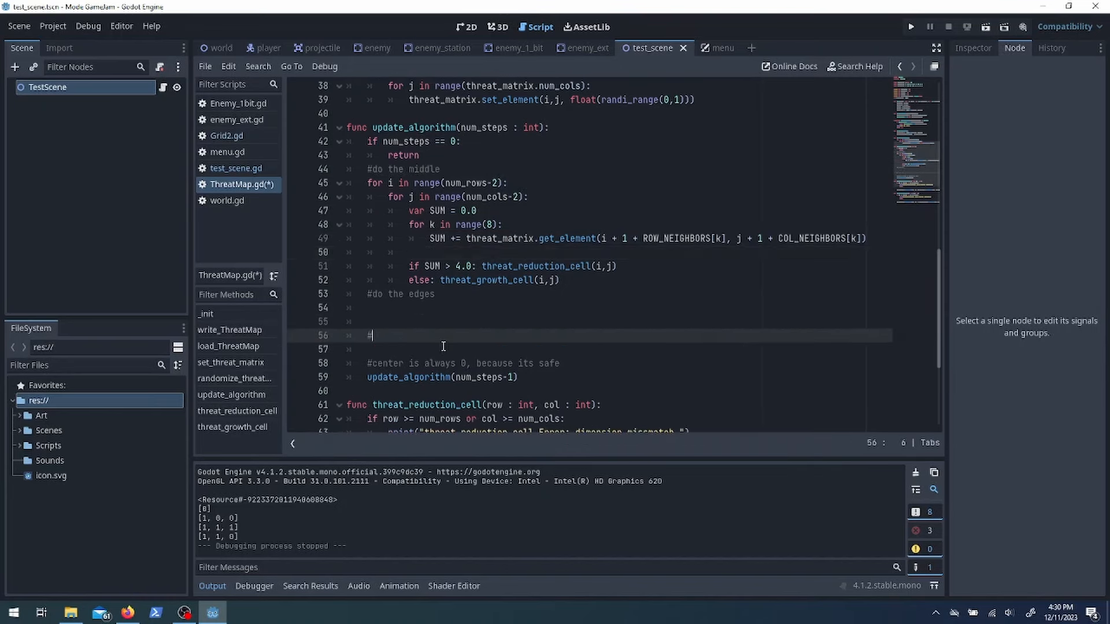
scroll("up", 3)
type("do the corners")
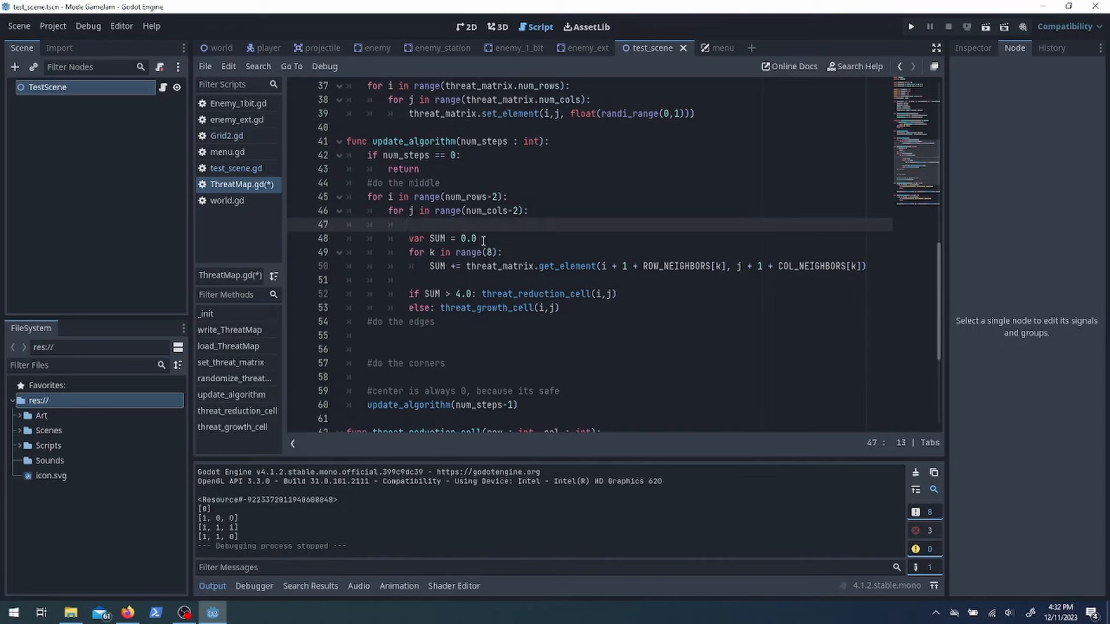
scroll("down", 3)
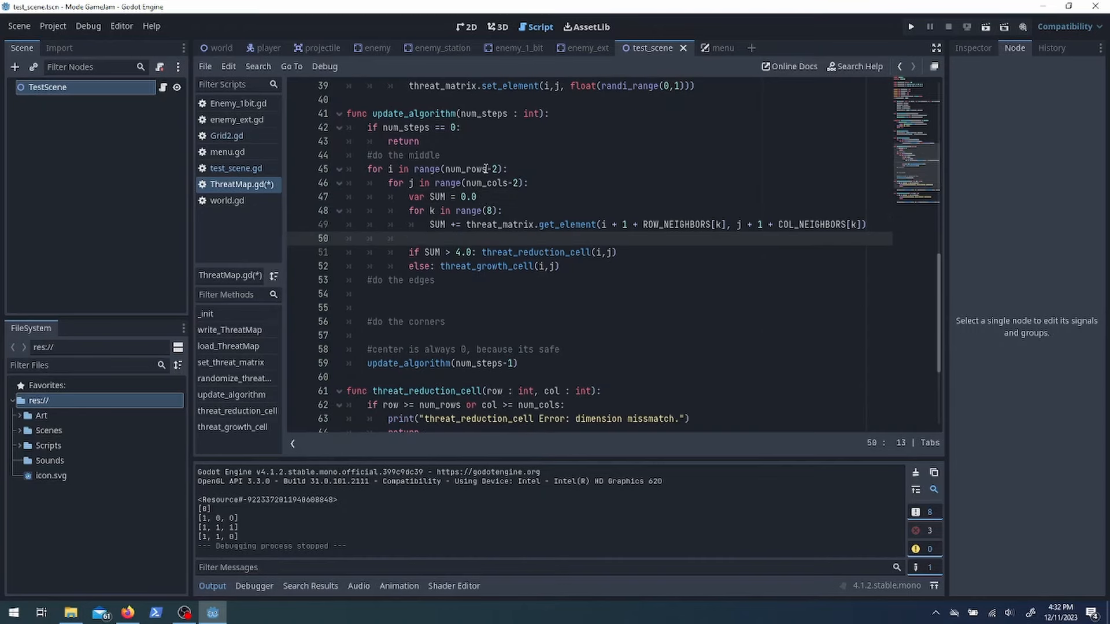
Add an edge-row check (i == 0 or the last inner row) and the get_threat_at_x_y stub returning 0.0
left_click(406, 294)
type("if i")
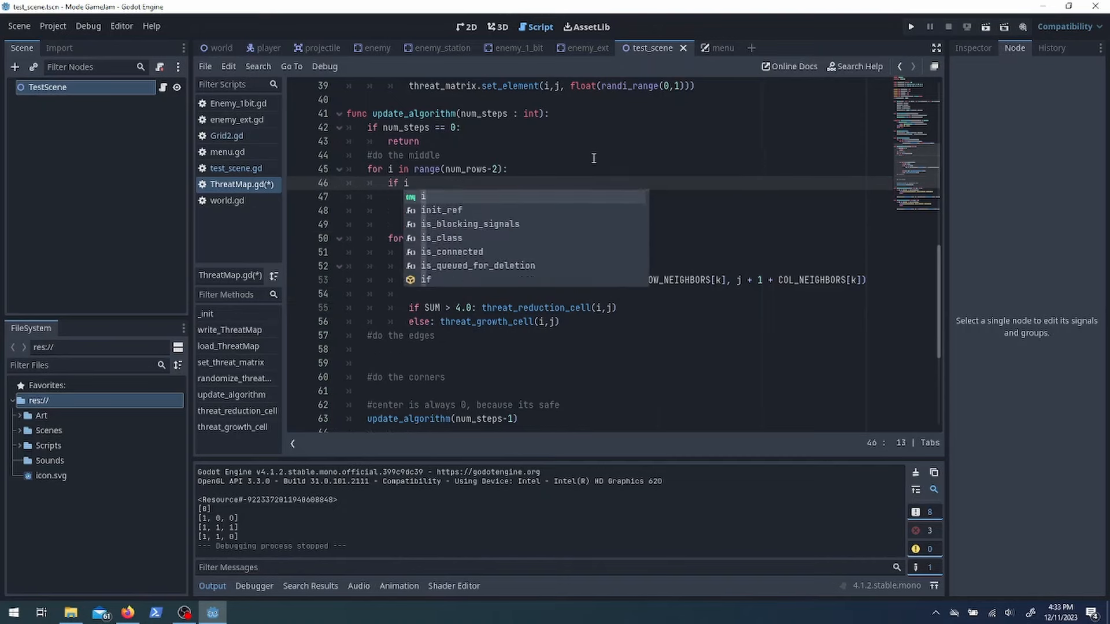
type("== 0 or i== n")
left_click(617, 349)
type("for j in range(num_cols")
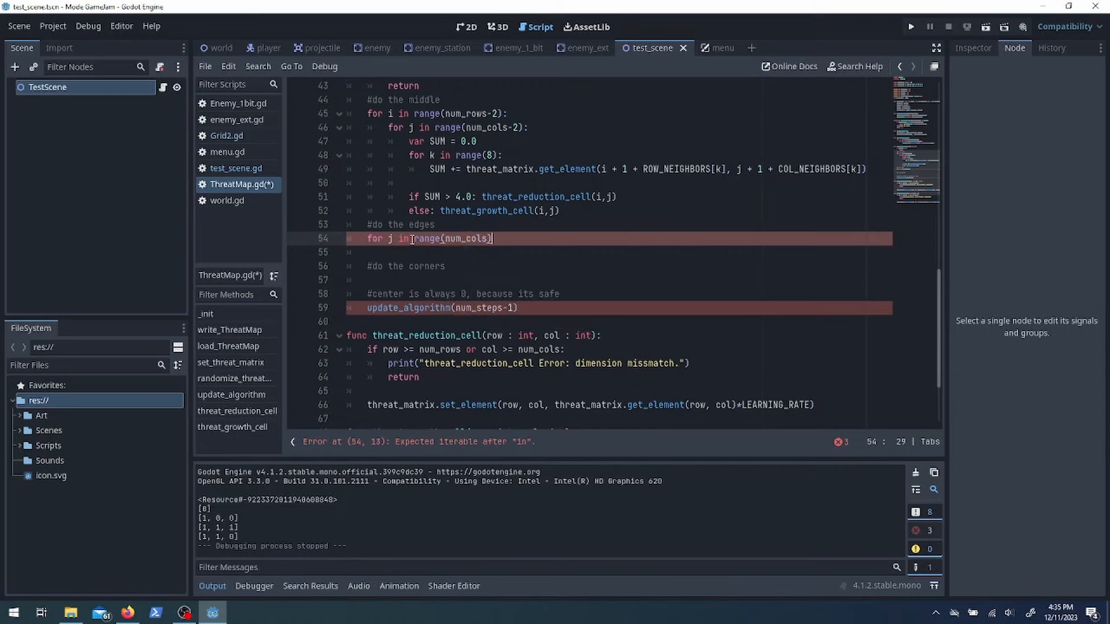
type("-2):")
type("var SUM_RIGHT =")
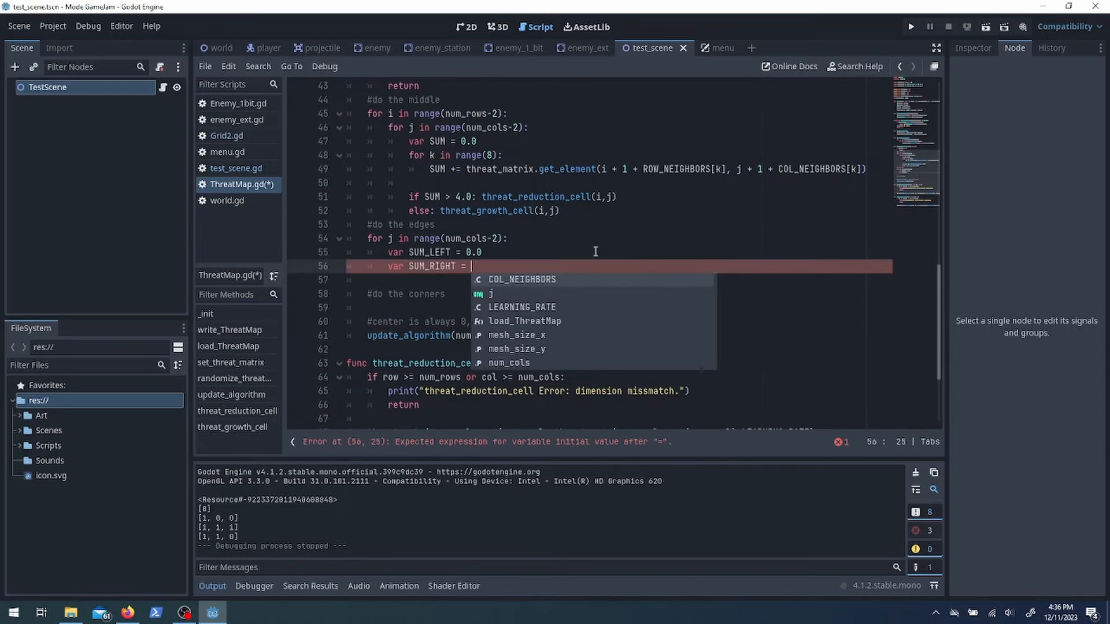
type("0")
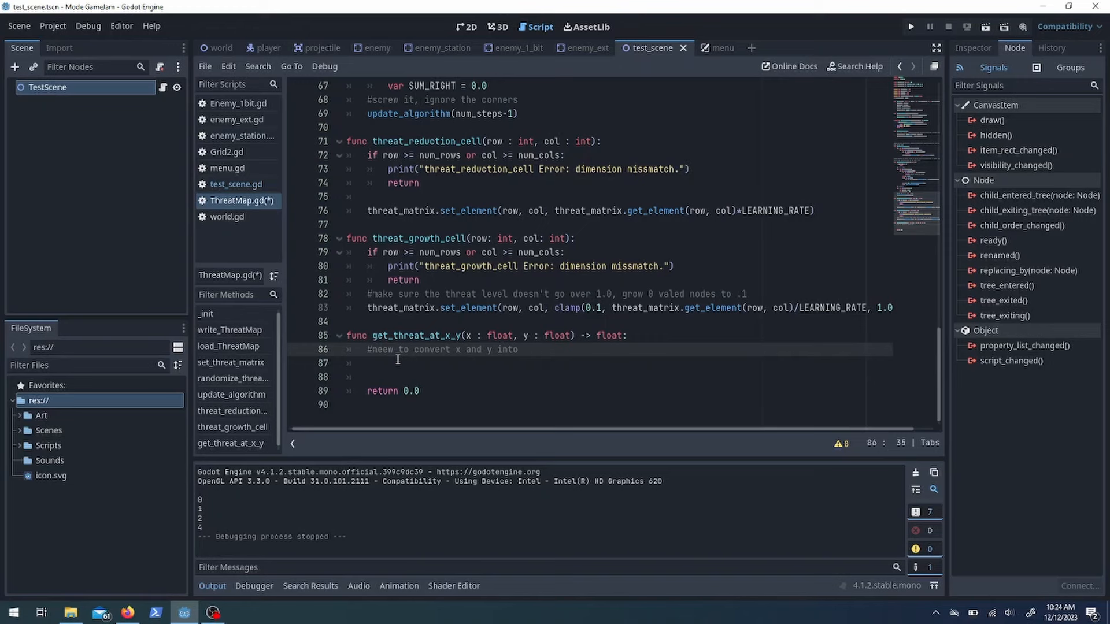
Make get_threat_at_x_y compute grid indices i and j from x, y and mesh sizes
type("indices for the grid2")
left_click(617, 363)
type("# (num_rows/2,num_cols/2) -> (0,0)")
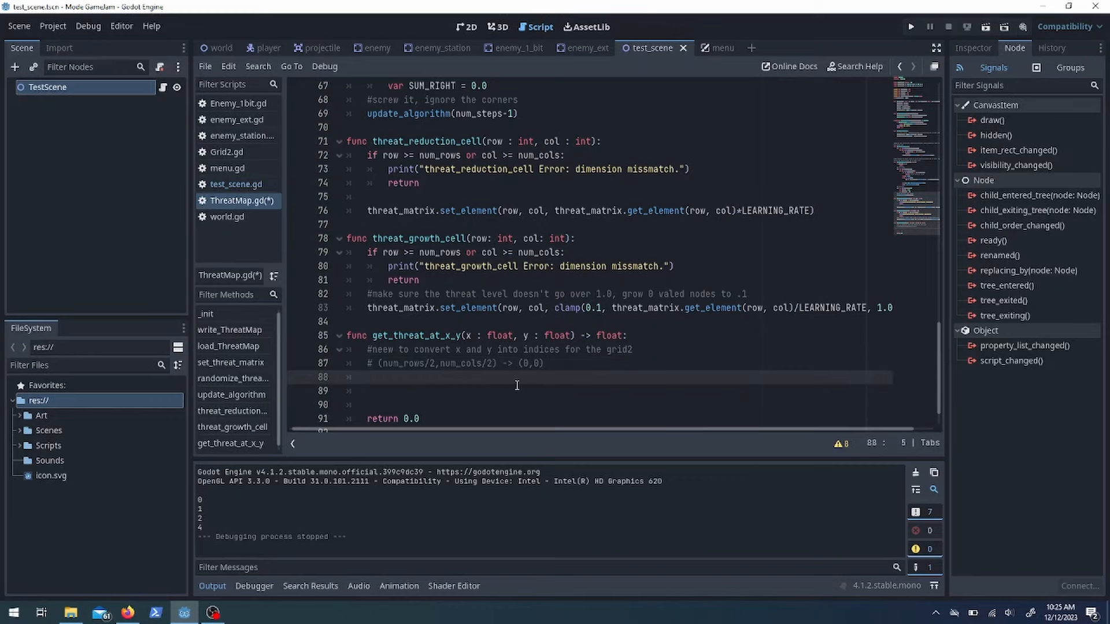
scroll("up", 3)
type("var i = int(x - float(mesh_size_x)/2.0)/mesh_size_x")
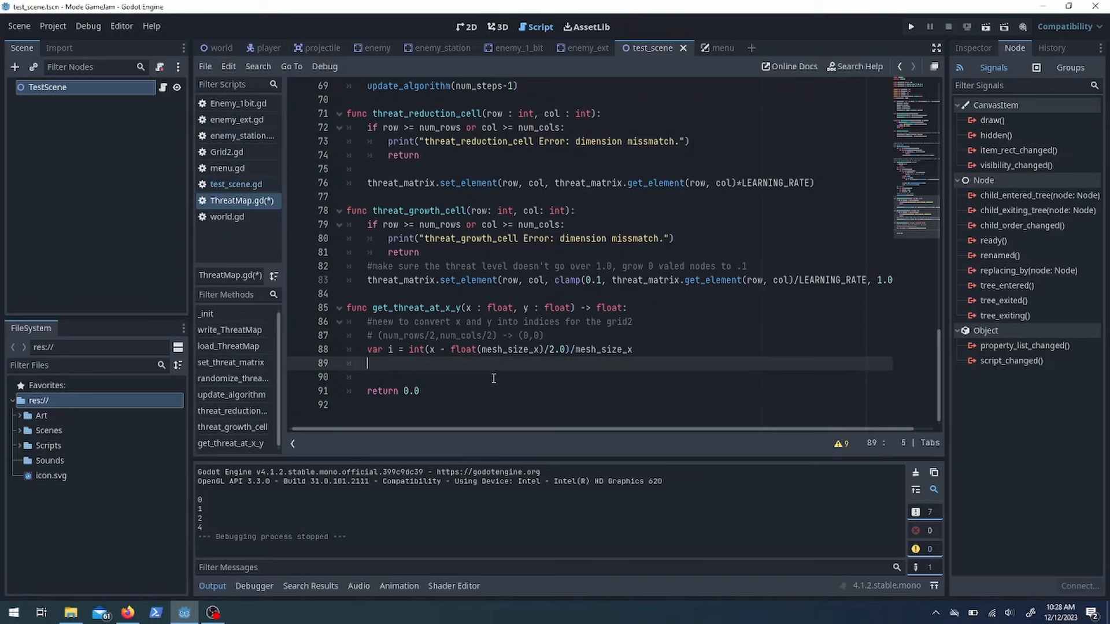
type("#x = 49")
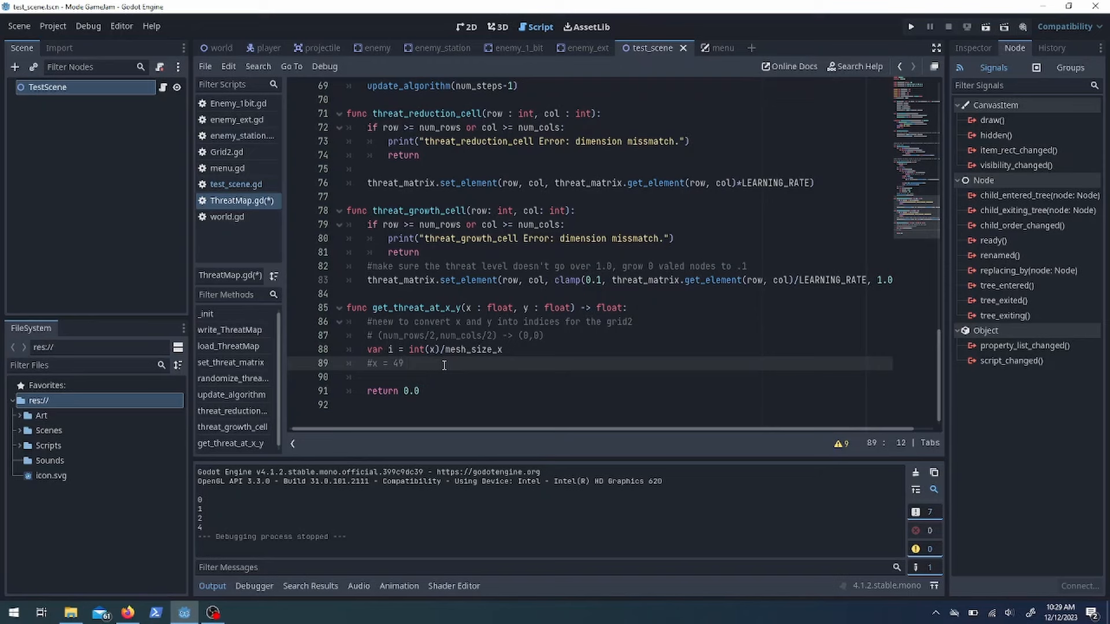
type(", mesh_x = 100")
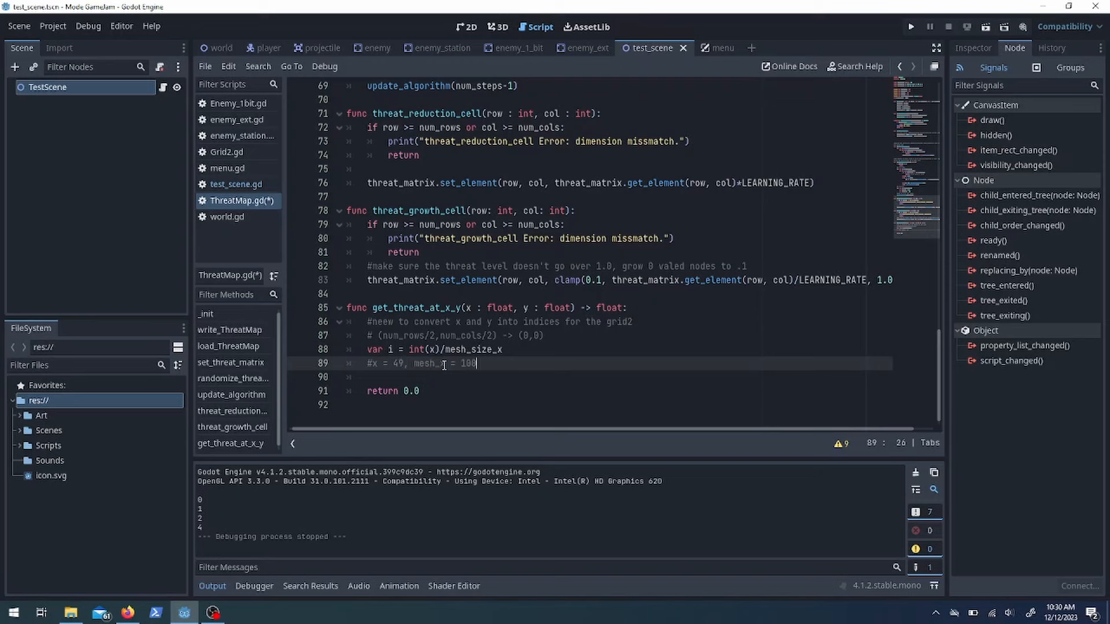
type("+ num_rows/2")
type("var j = num_cols/2 -")
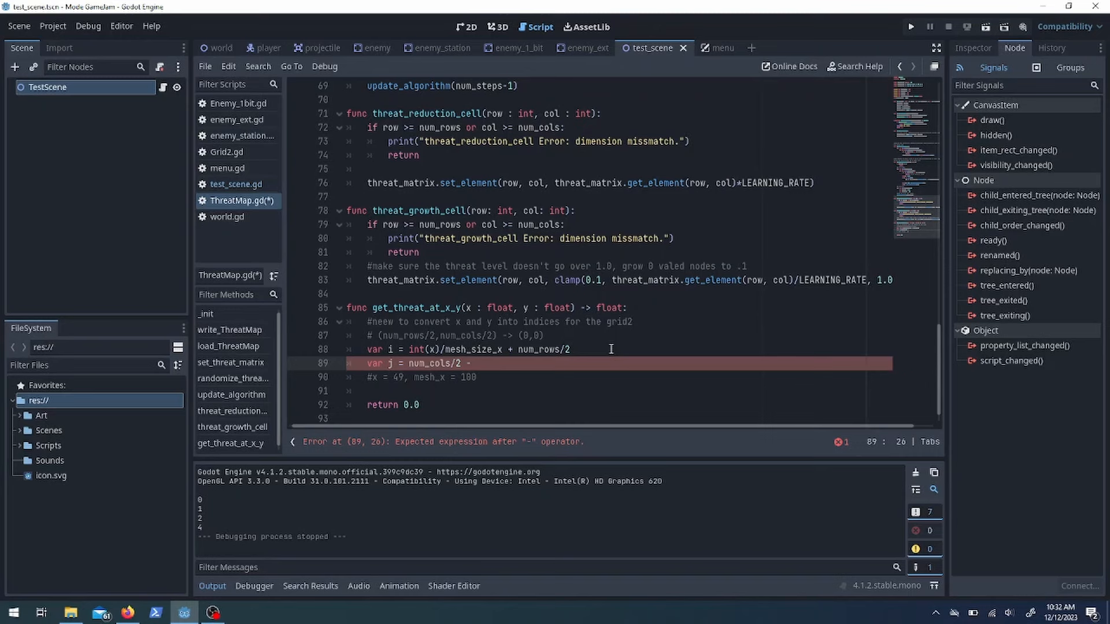
type("int(y)/mesh_size_y")
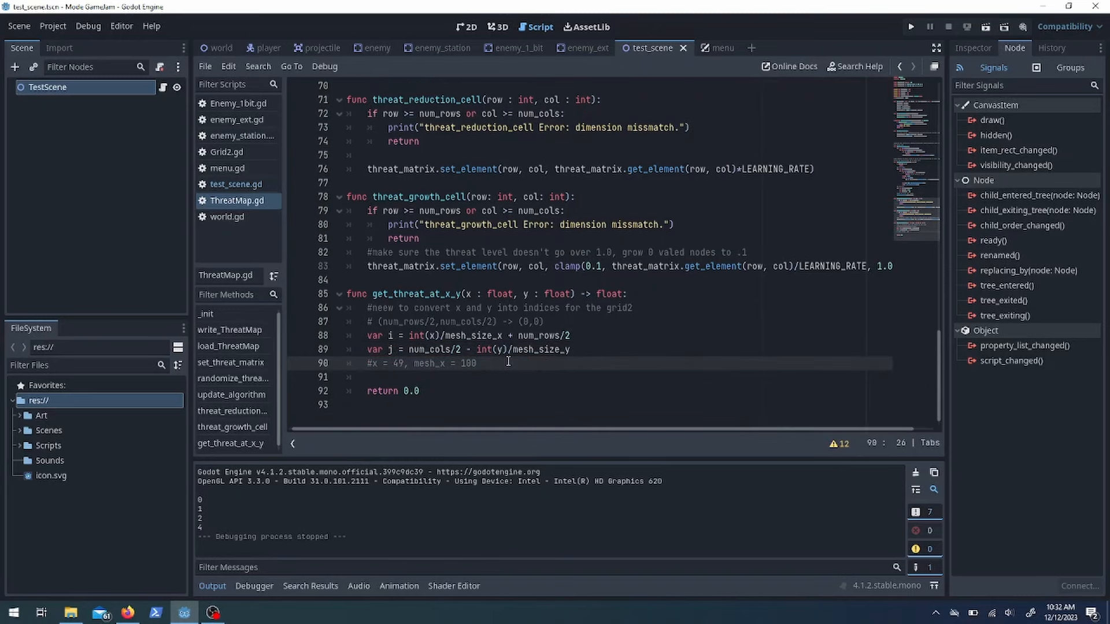
Add test values 49/50 and 50/100 to test_scene.gd and run the test scene
left_click(237, 183)
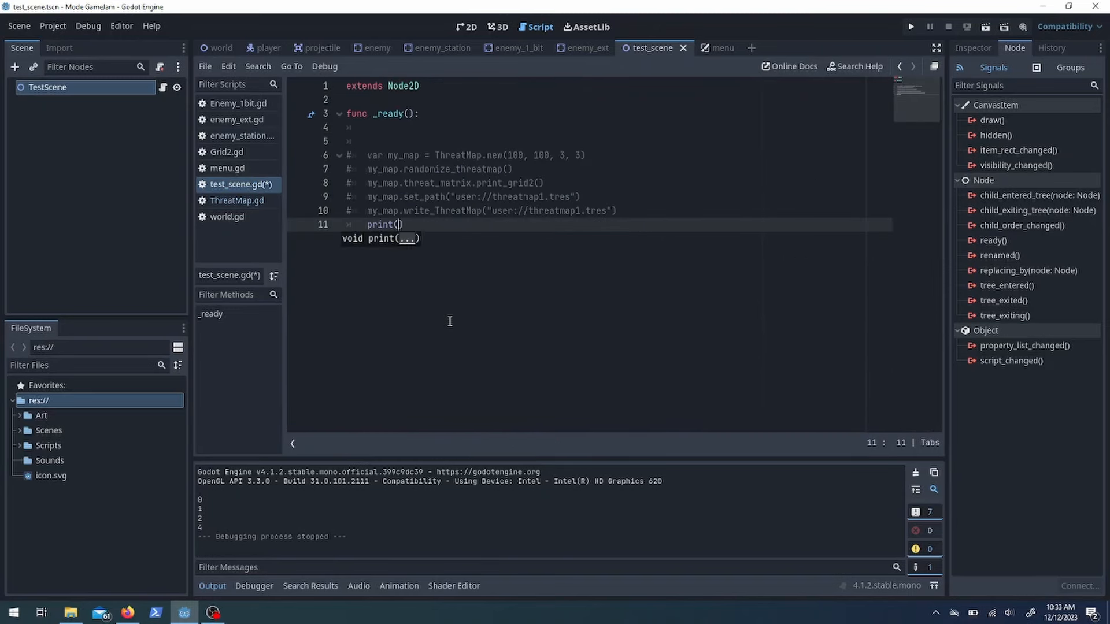
type("49/50, 50/100")
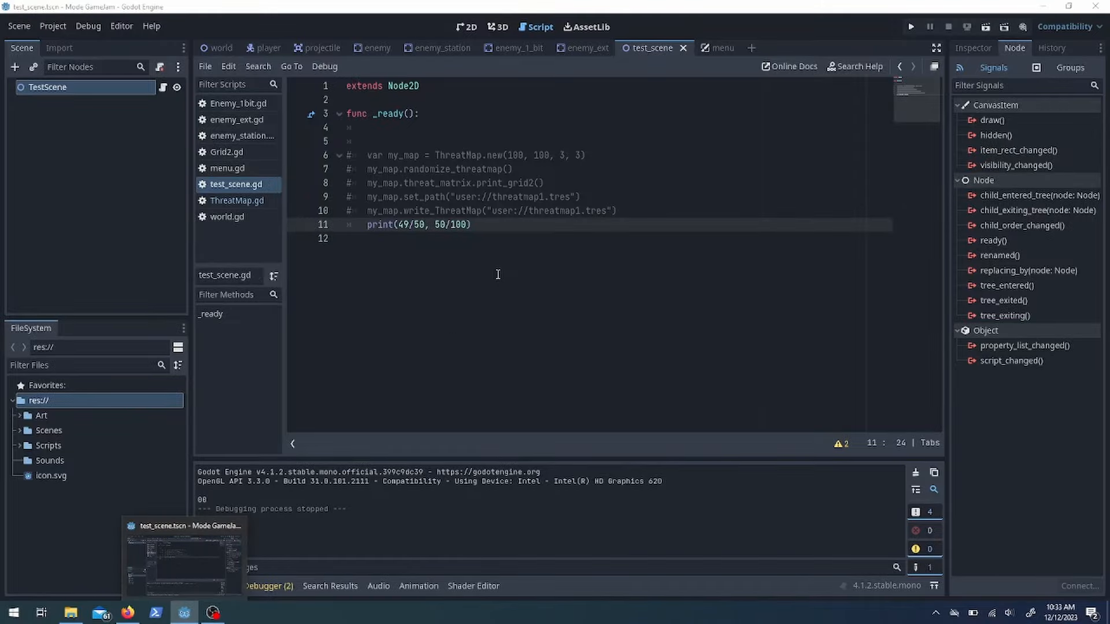
left_click(586, 47)
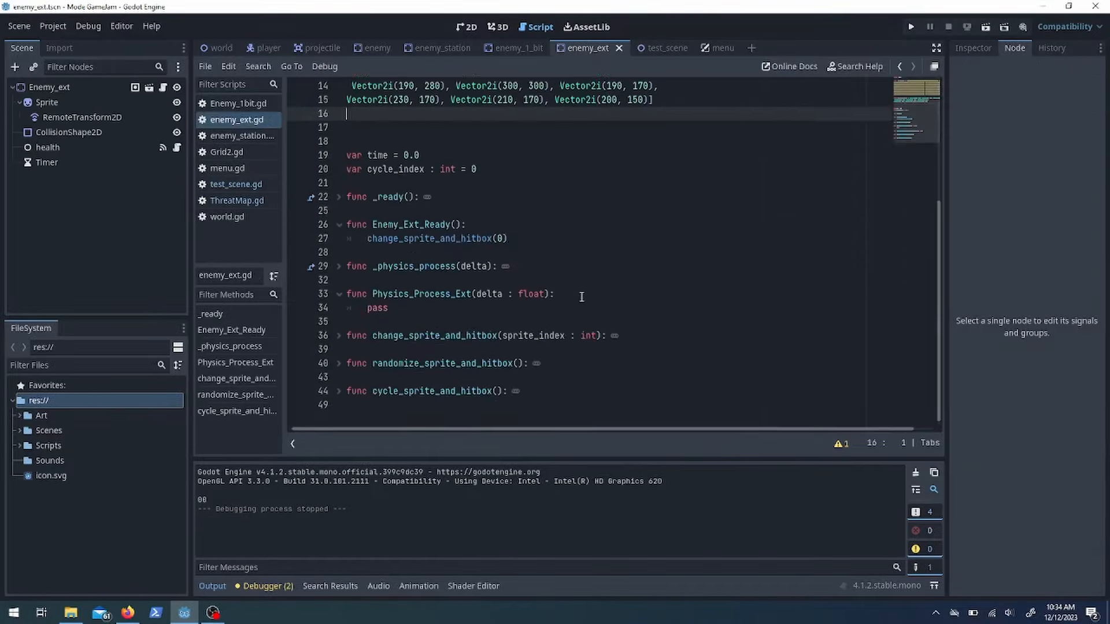
left_click(649, 48)
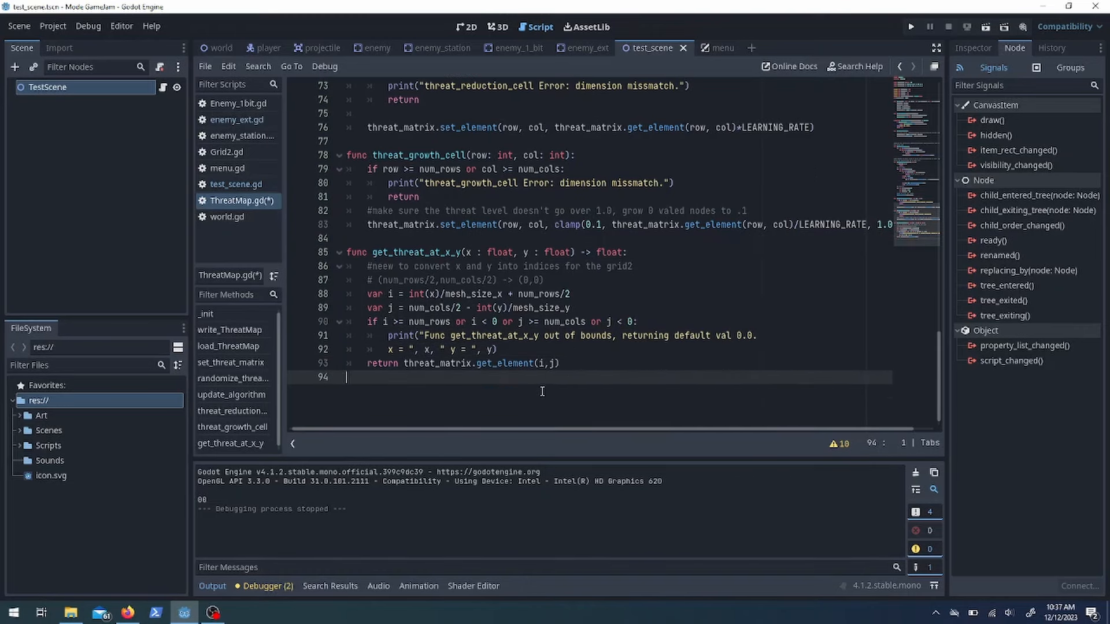
left_click(184, 612)
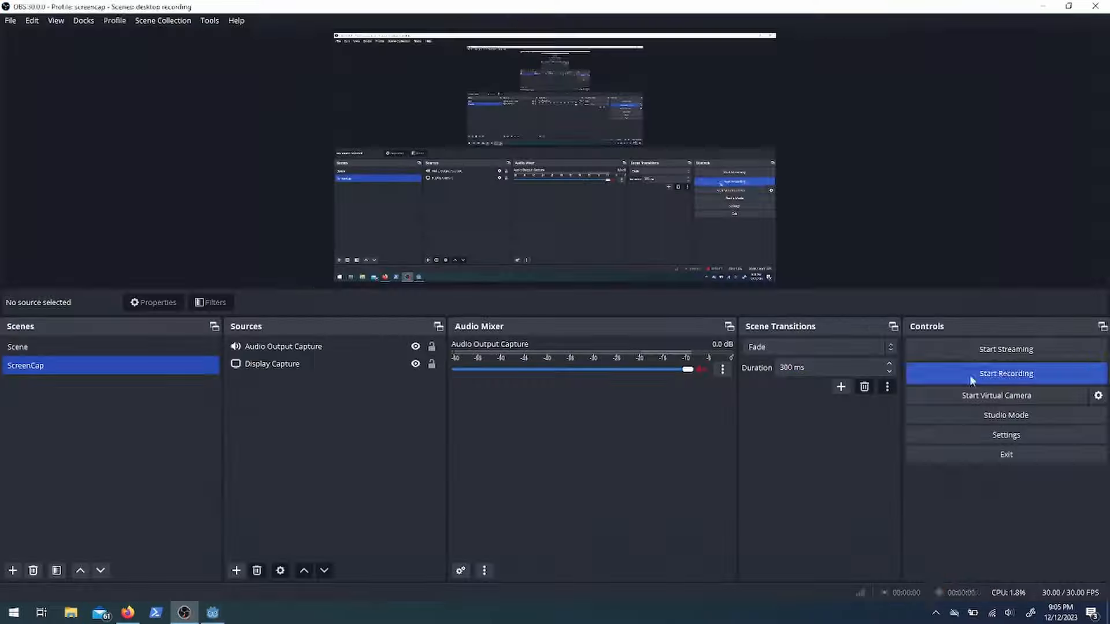
left_click(212, 613)
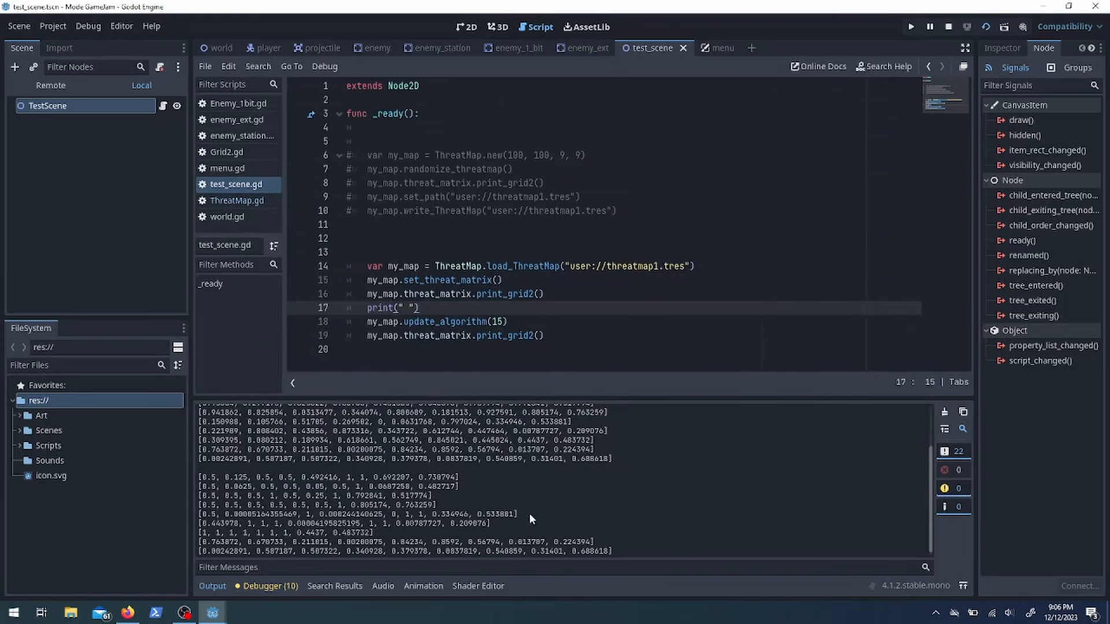
Check the debugger output and comment out the threat map test code in test_scene.gd
left_click(269, 587)
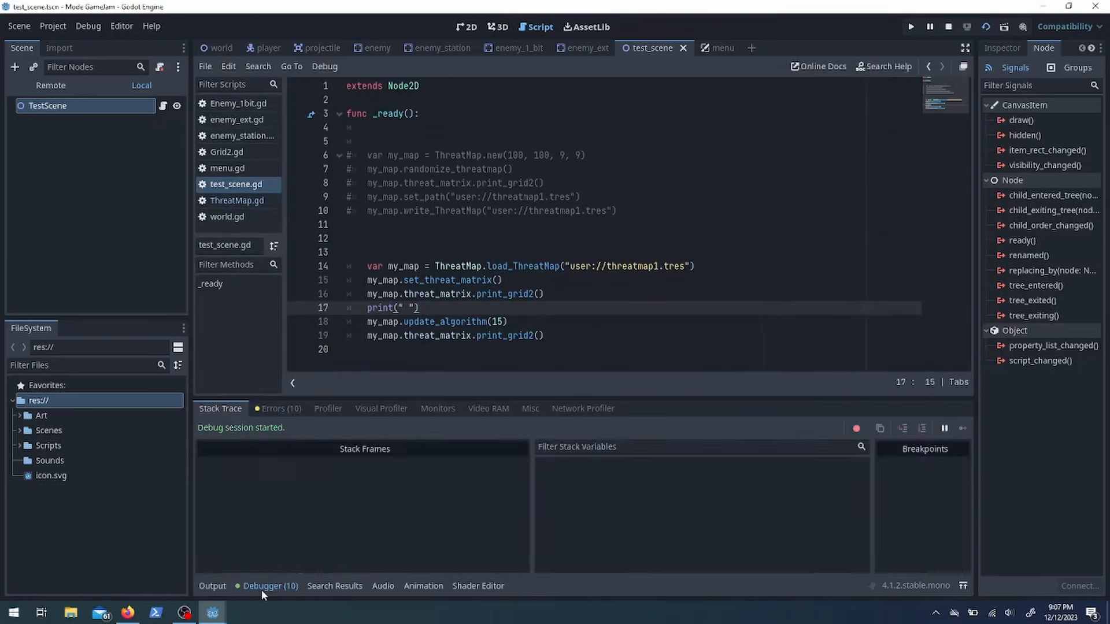
left_click(237, 200)
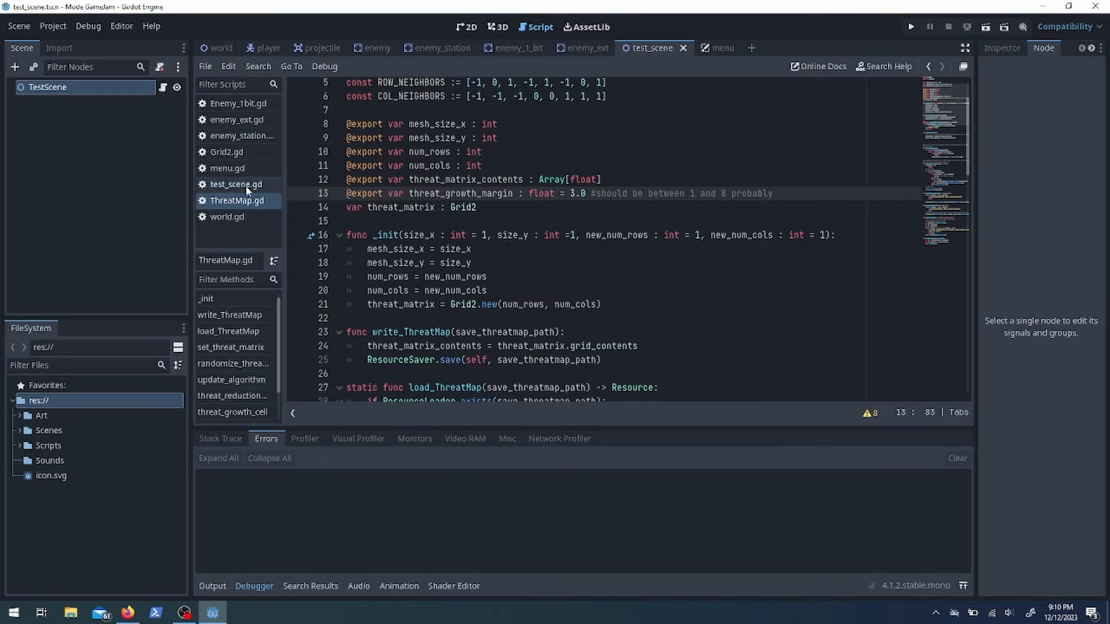
scroll("down", 3)
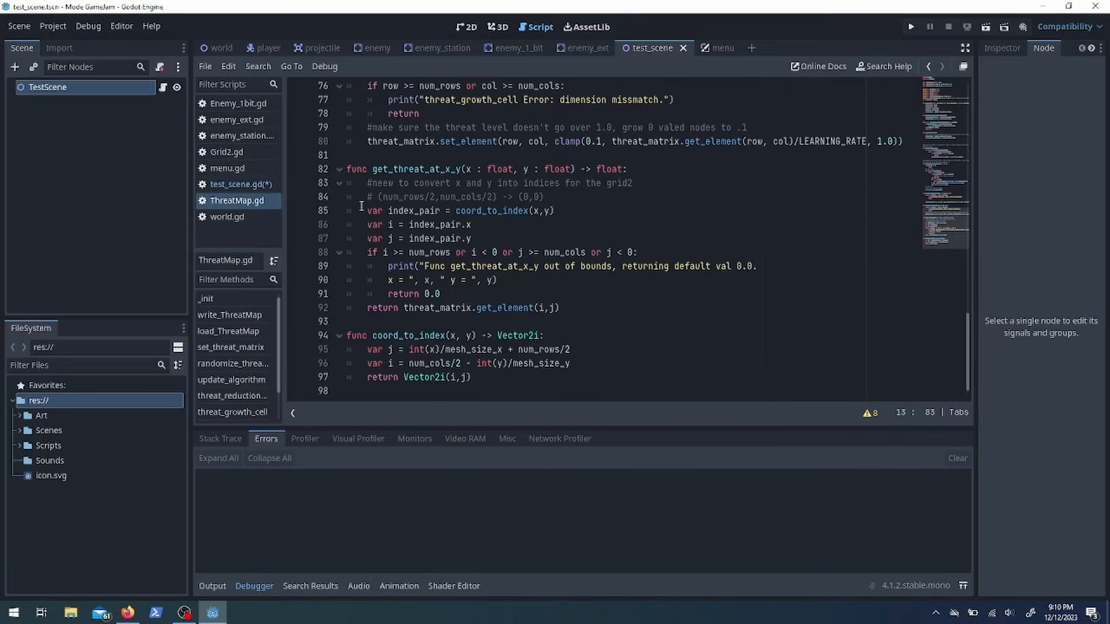
left_click(241, 184)
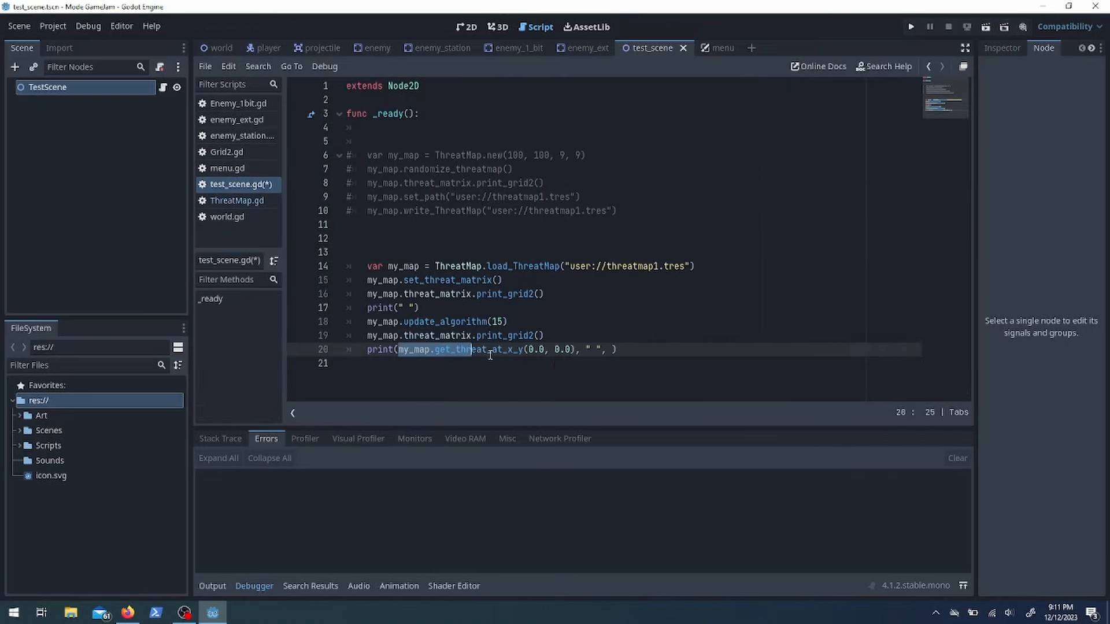
left_click(911, 26)
type("pass")
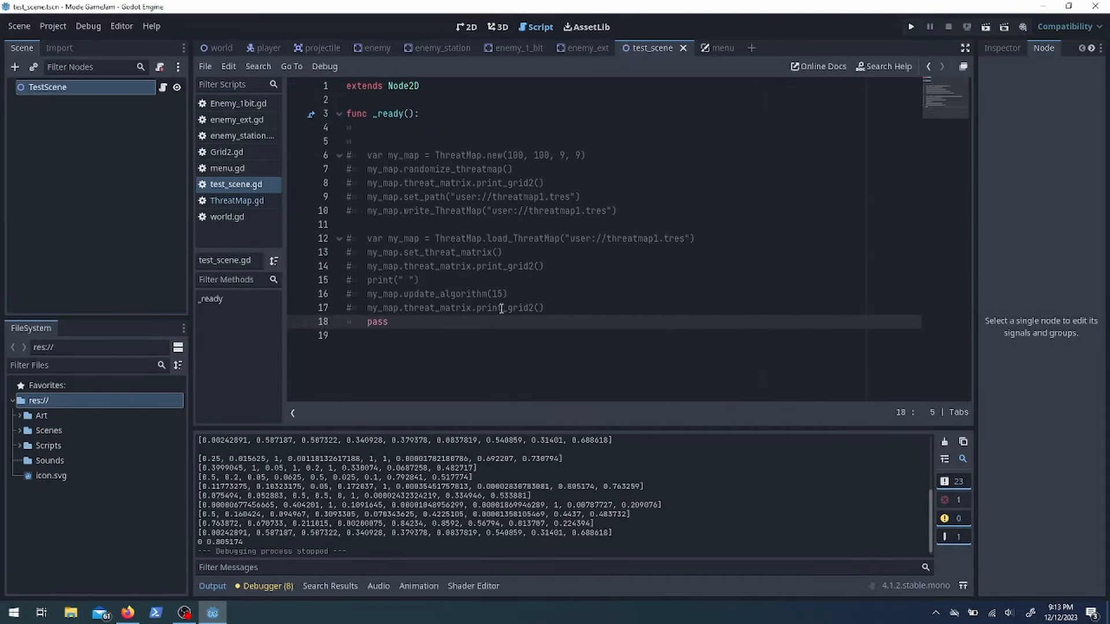
Add the threat_rule function to ThreatMap.gd and save all scripts
left_click(237, 201)
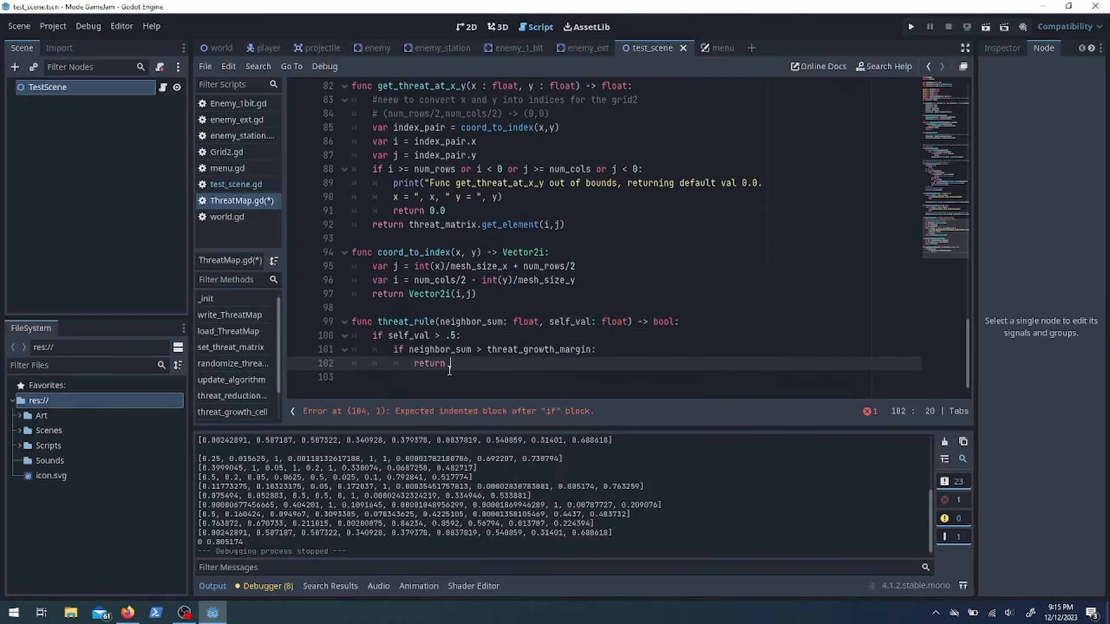
type("false")
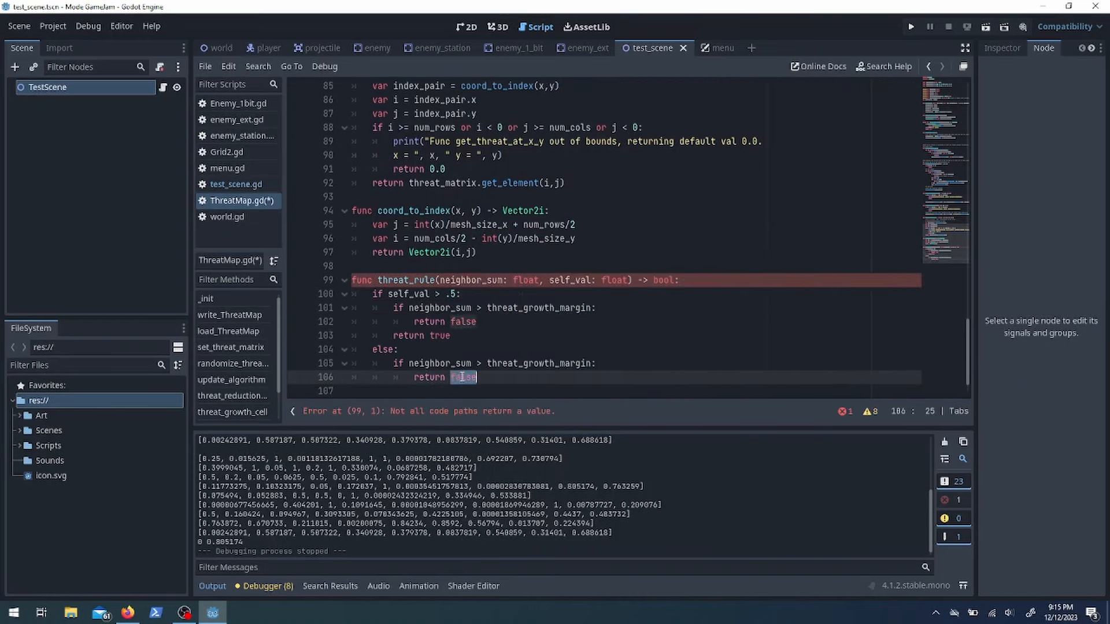
type("#this is dumb, don't do thi")
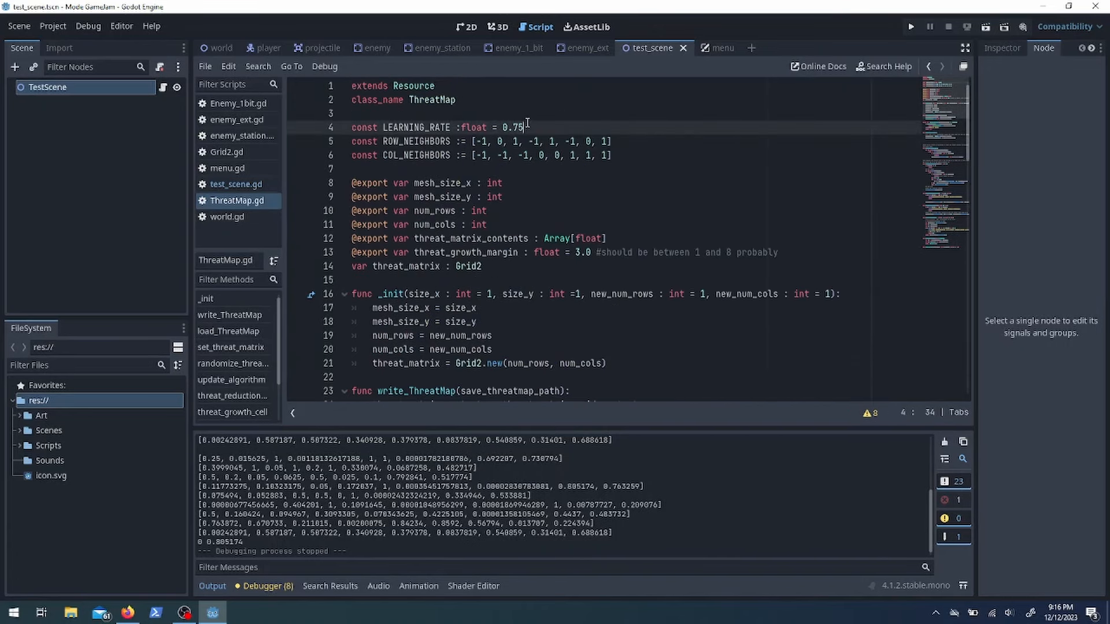
key("ctrl+s")
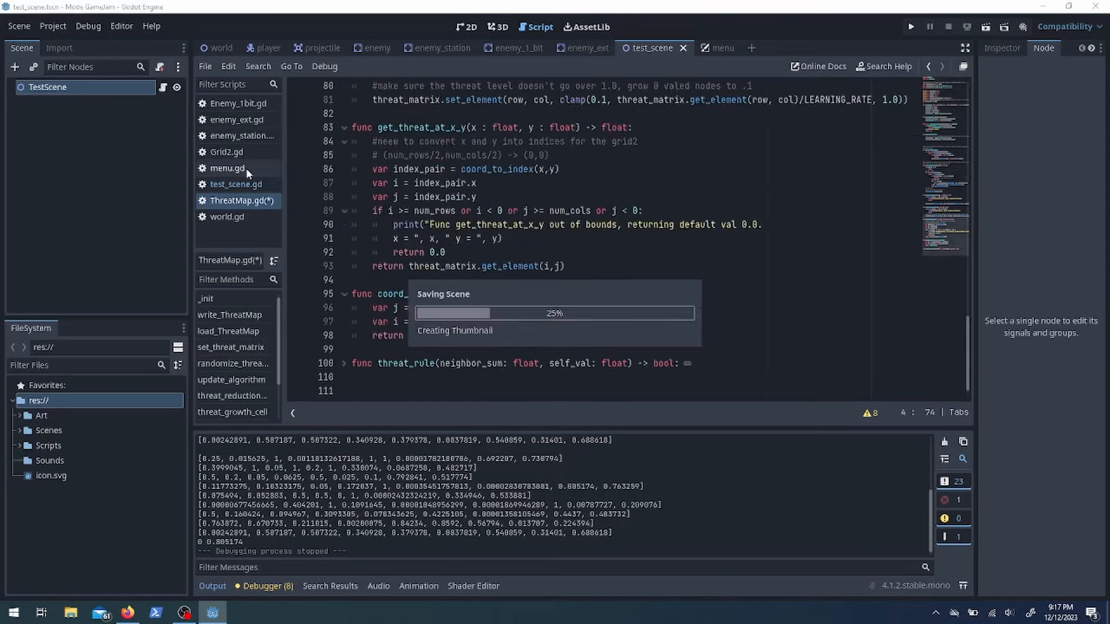
left_click(227, 167)
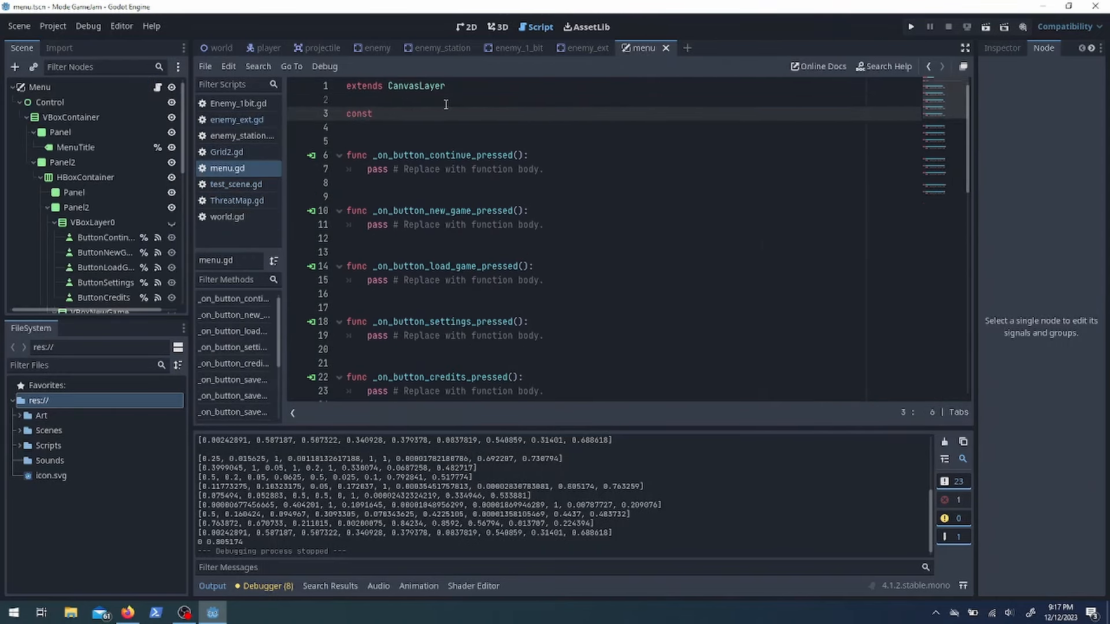
Define THREAT_MAP_SAVE_NAMES with three save paths in menu.gd and edit world.gd's process loop
type("THREAT_MAP_SAVE_NAMES := [\"\"]")
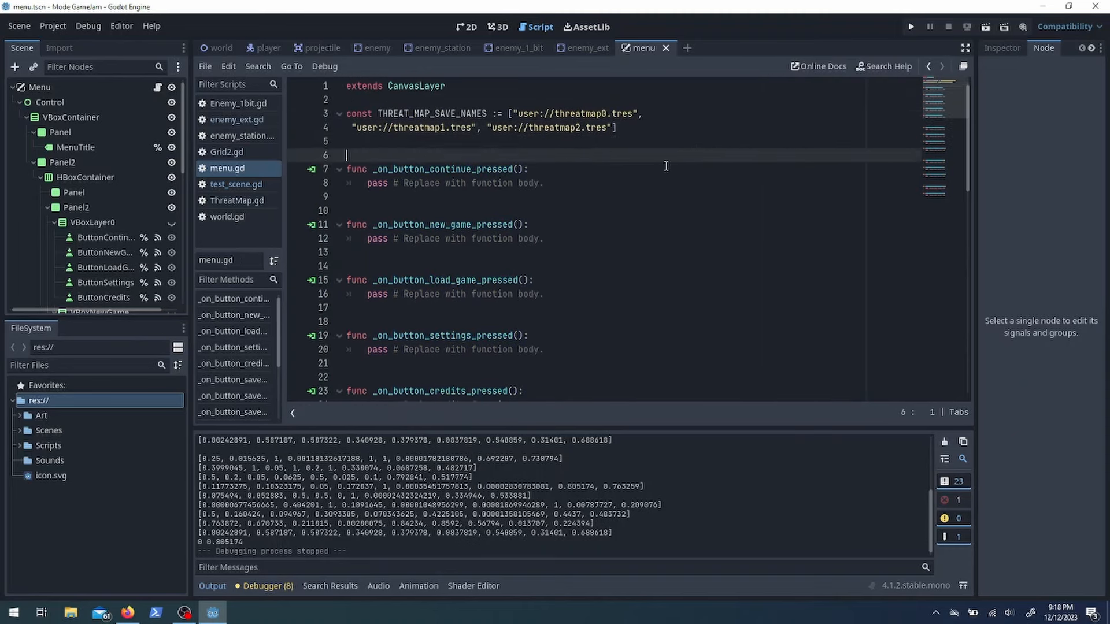
type("const PLAYER_STAT_SAVE_NAMES := [\"user://playersave1.tres\",]")
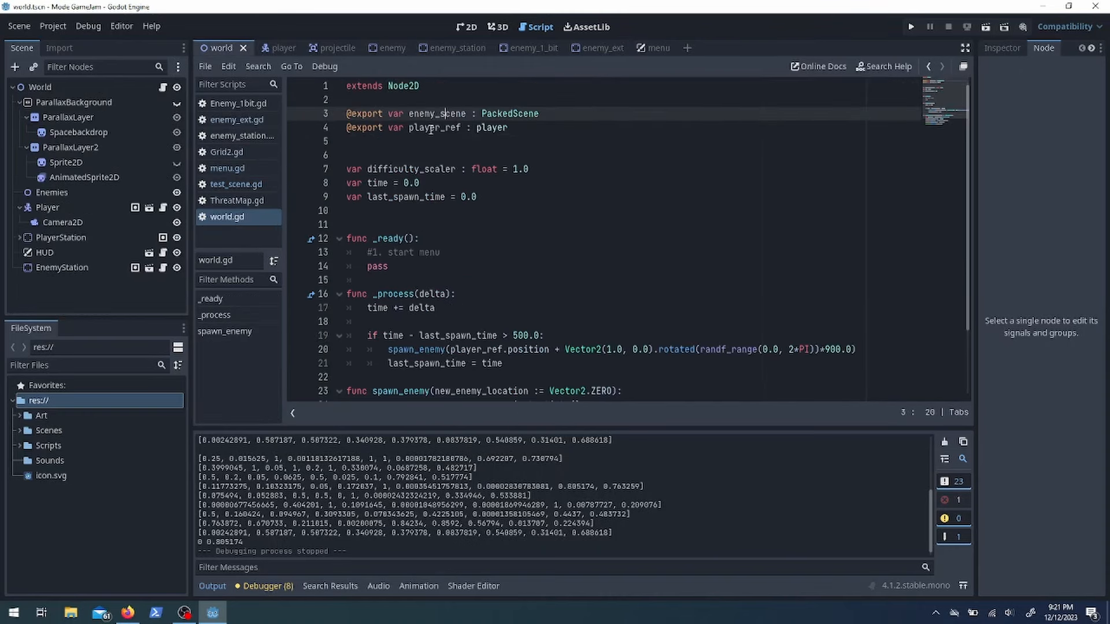
scroll("down", 3)
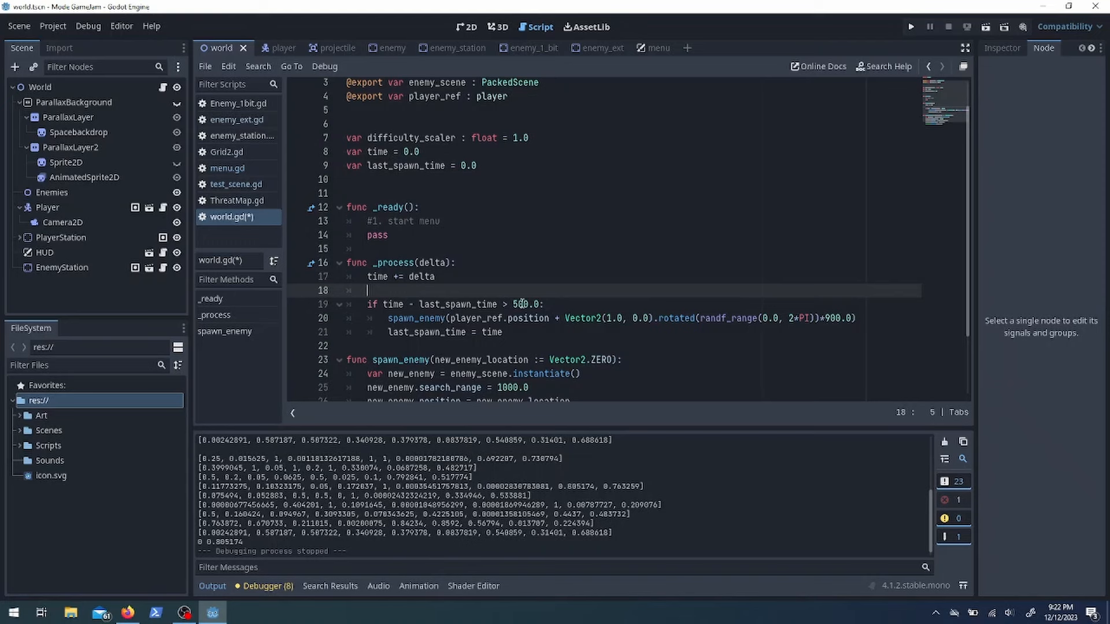
left_click(609, 305)
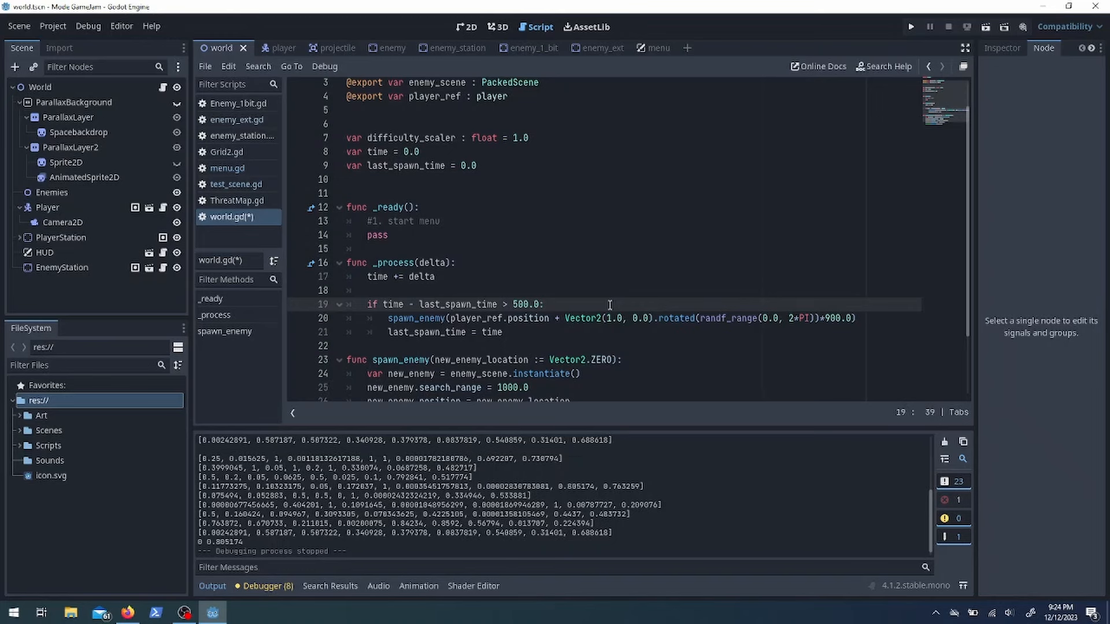
left_click(183, 612)
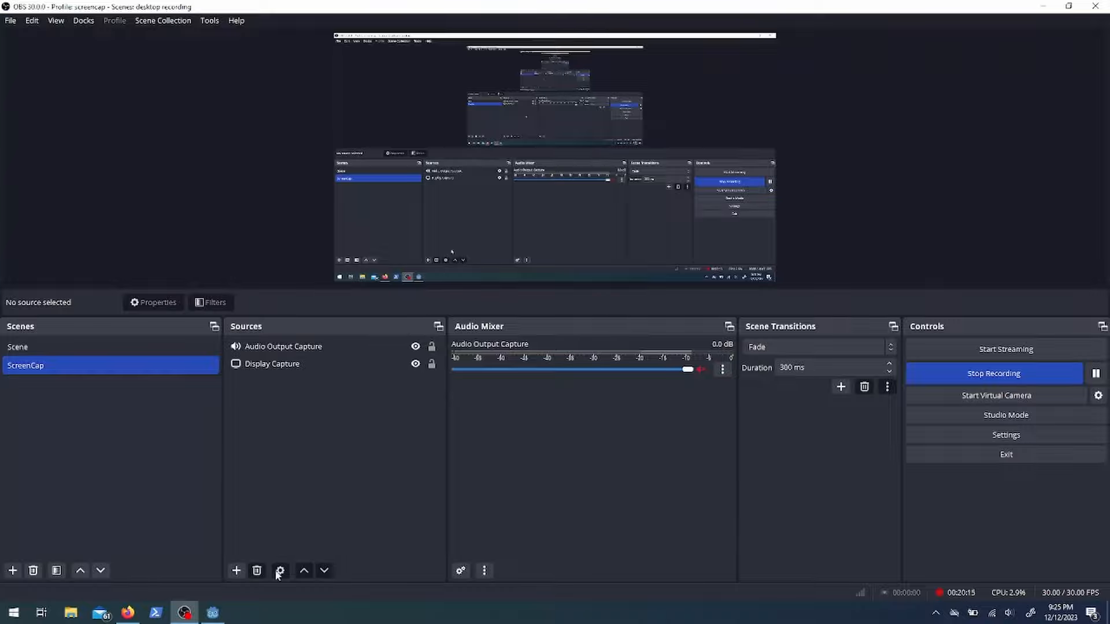
left_click(212, 612)
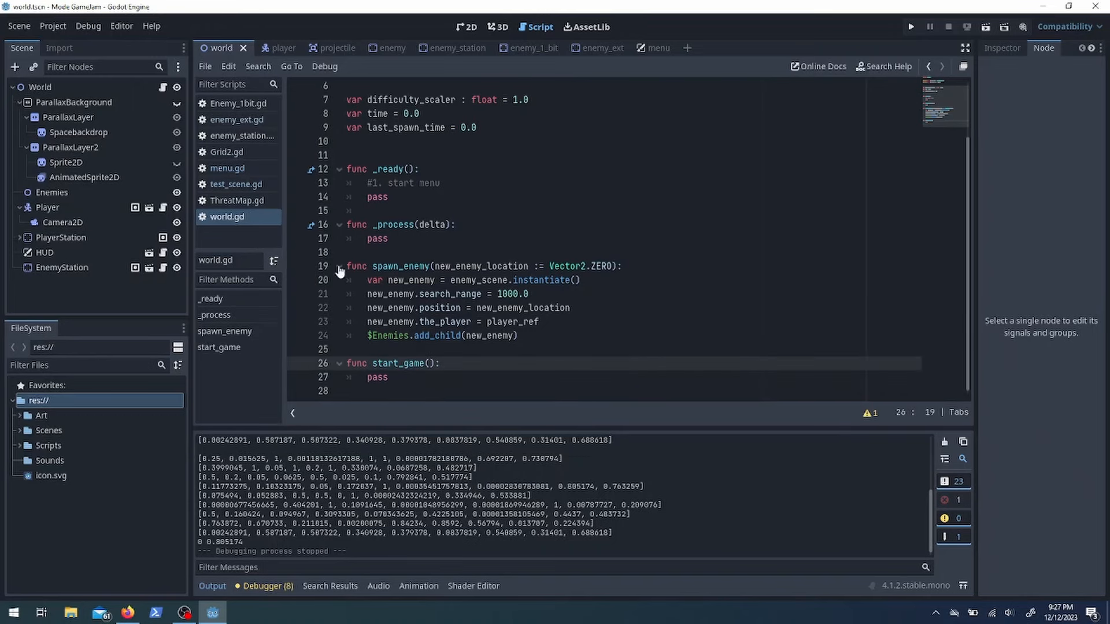
Change get_threat_at_x_y and coord_to_index in ThreatMap.gd to take a pos Vector2
left_click(237, 200)
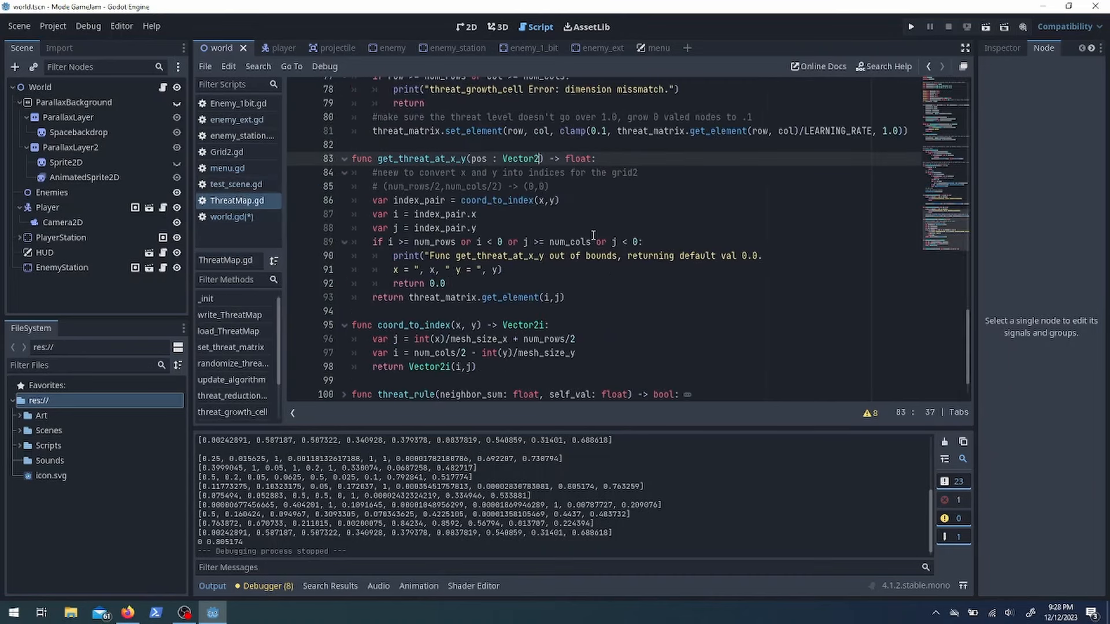
type("possition,")
type("#but i didnt t")
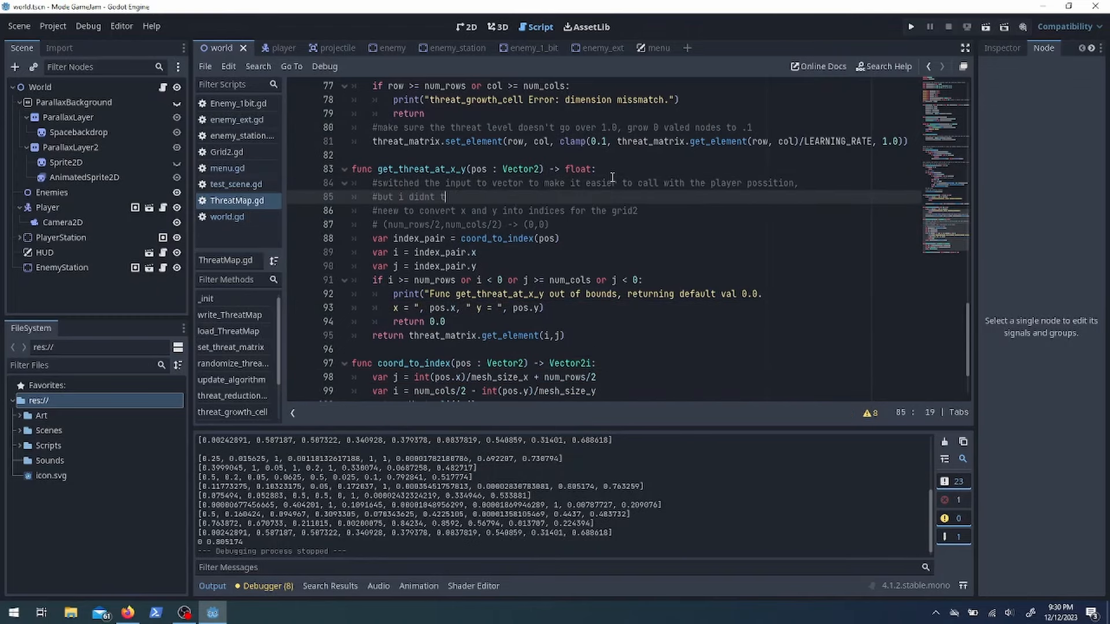
left_click(227, 217)
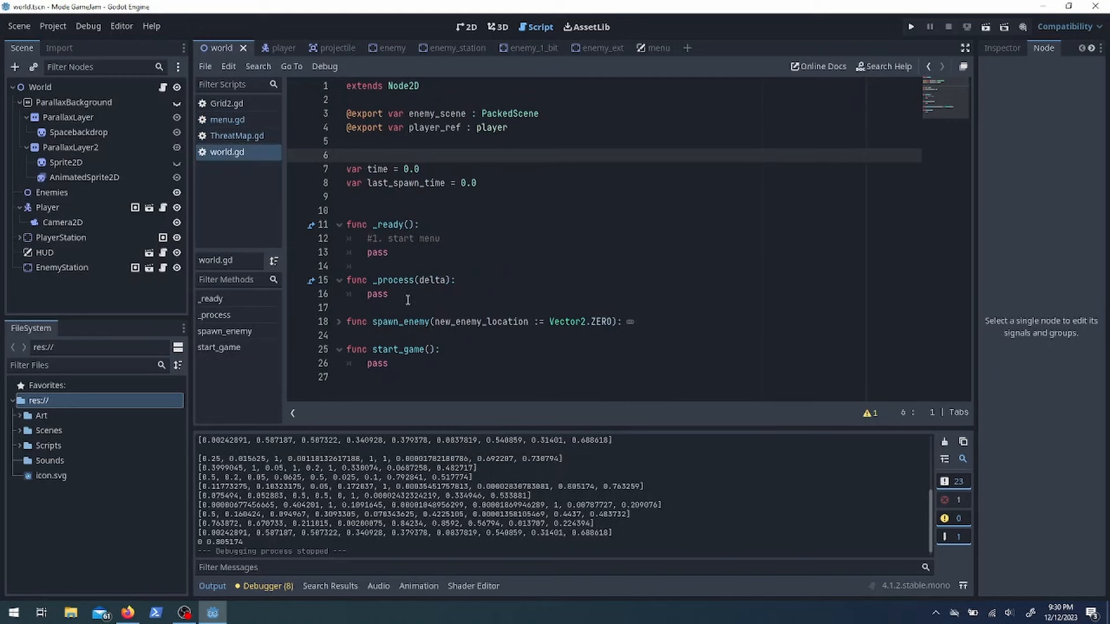
Add in_game and threat_map vars, early-return guards, and a threat spawn check to world.gd
type("var in_game : bool")
left_click(632, 293)
type("if in_game: time += delta")
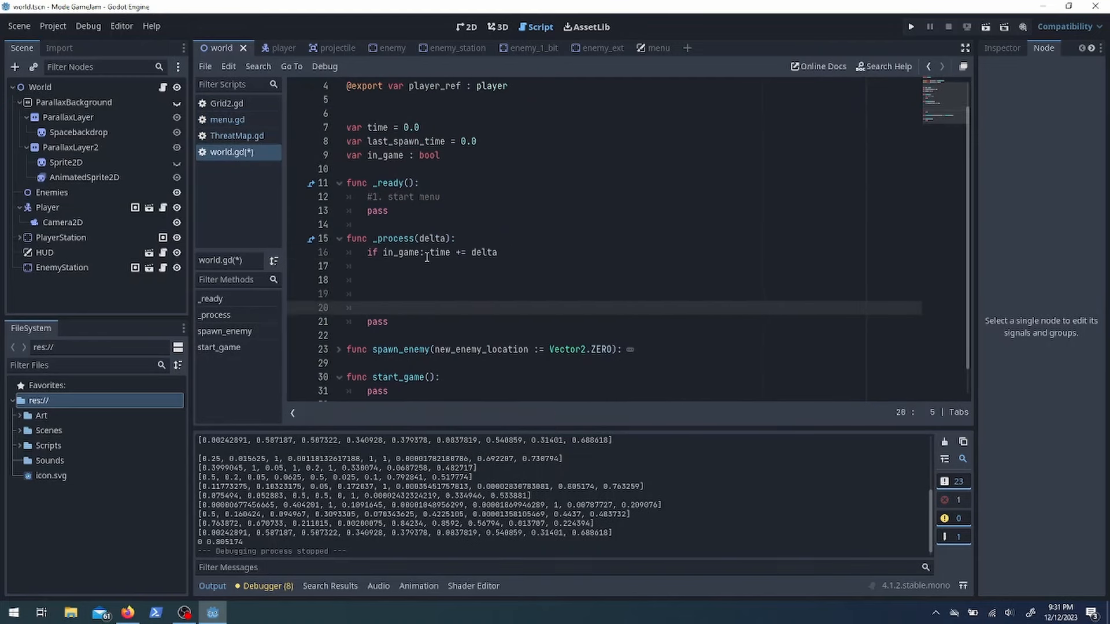
type("else: return #keeps stuff from happening if we're in like a menu without disabling world")
type("var spawn_time_period = 2.0")
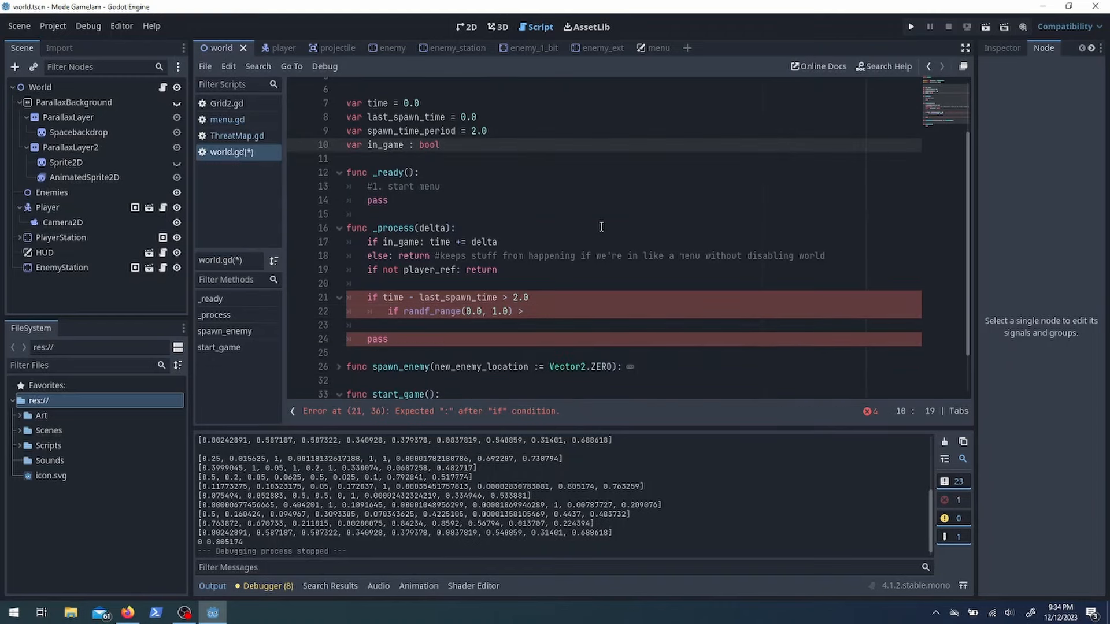
type("if not")
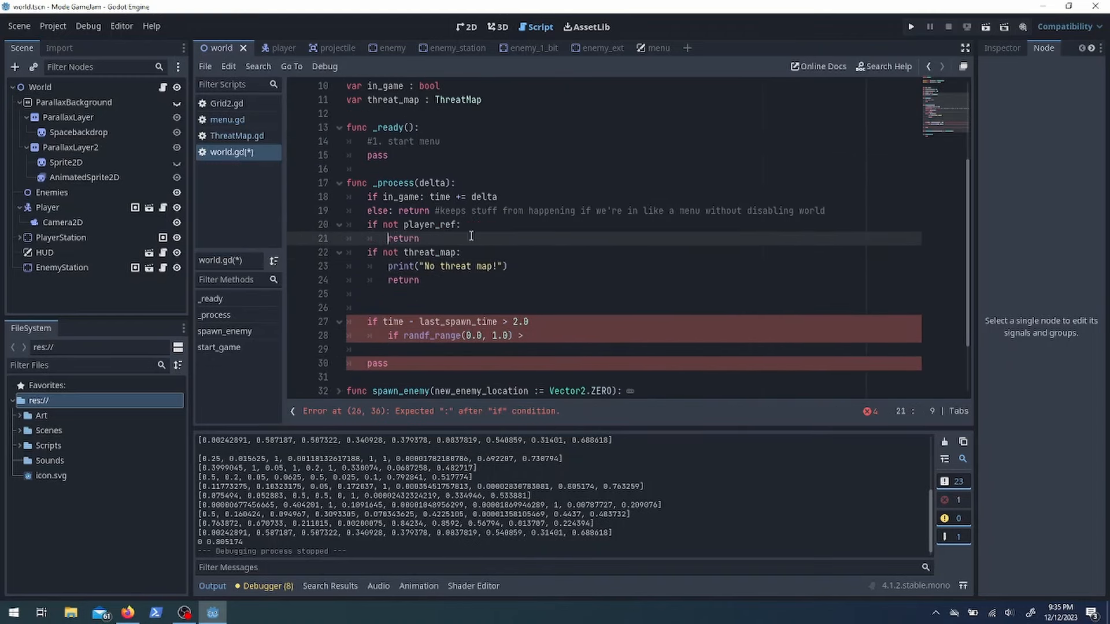
type("threat_map.get_threat_at_x_y(player_ref.position):")
type("print(\"No player\")")
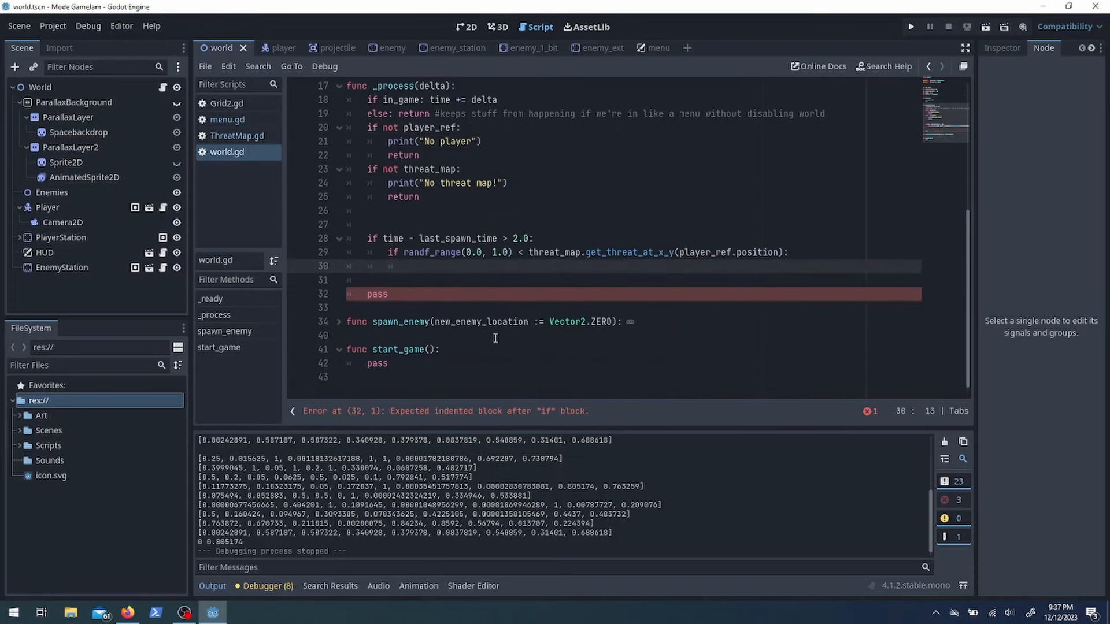
left_click(237, 136)
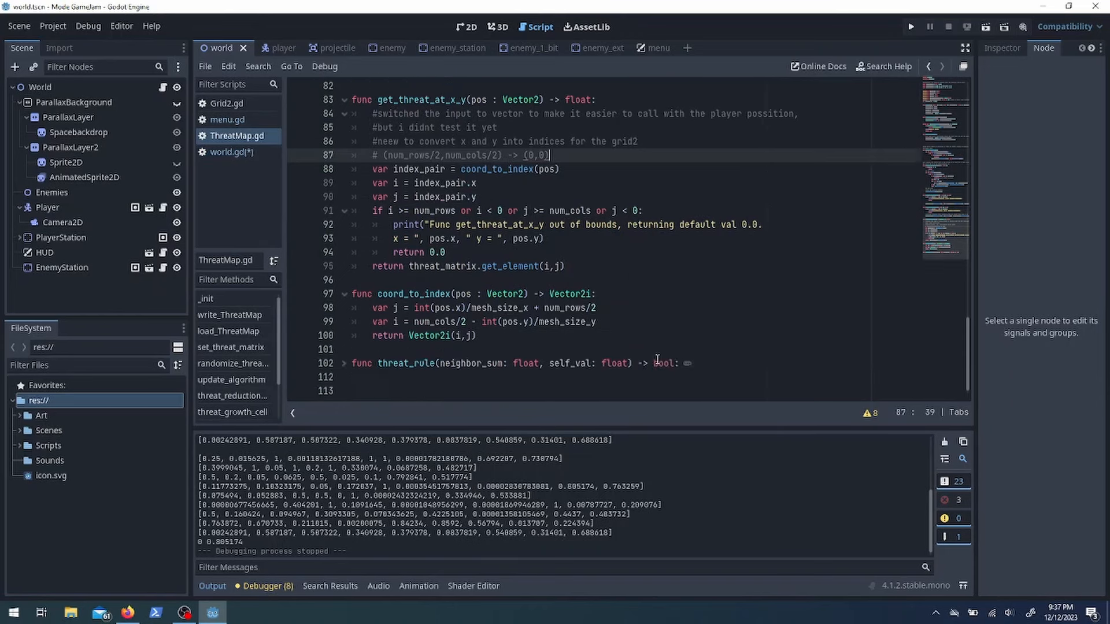
Add threat_growth_pos and threat_reduction_pos, and spawn enemies at a random offset around the player
scroll("up", 3)
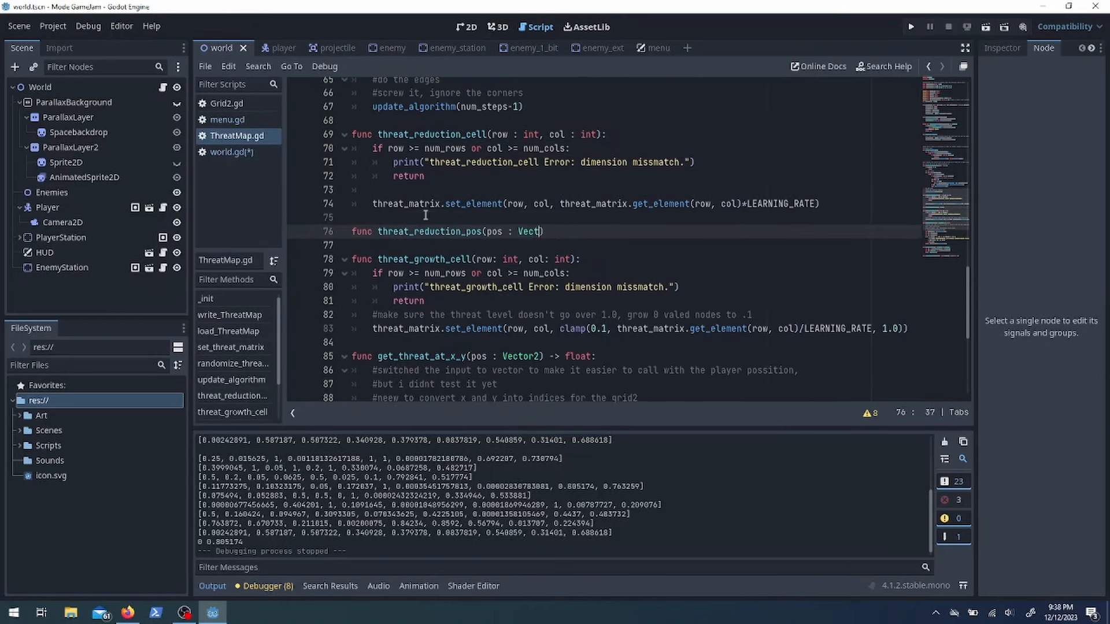
type("threat_growth_cell(pos.x, pos.y")
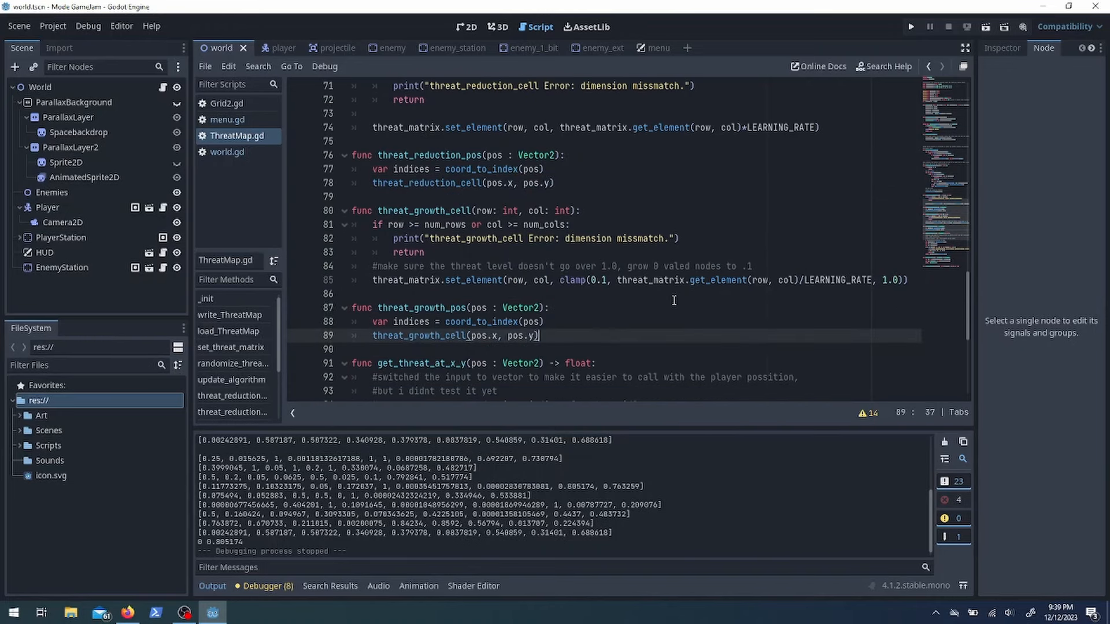
left_click(228, 119)
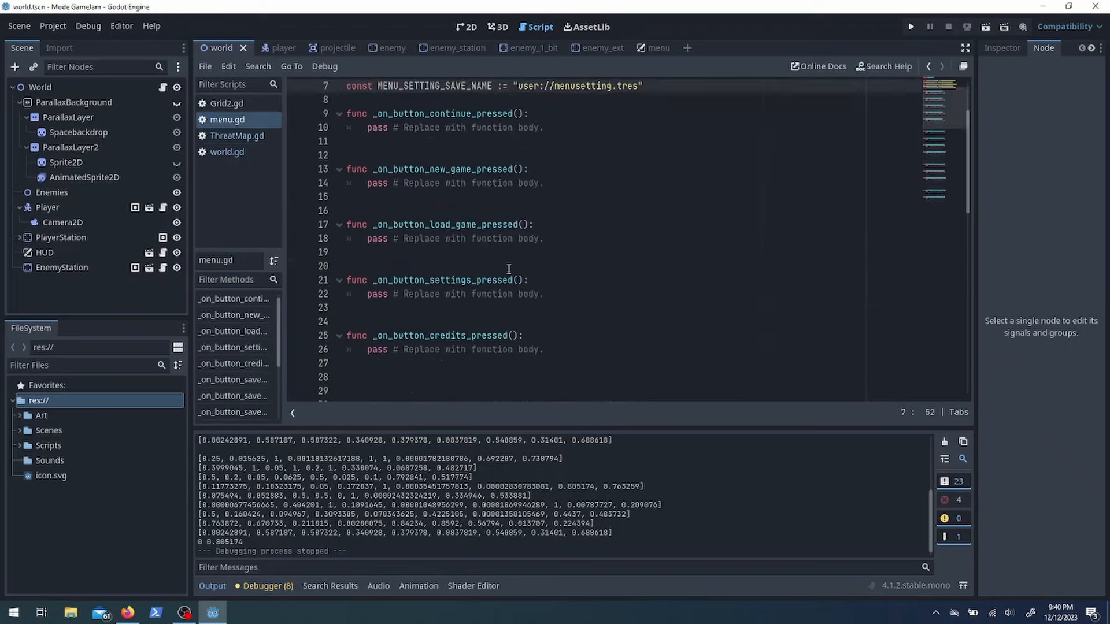
left_click(227, 151)
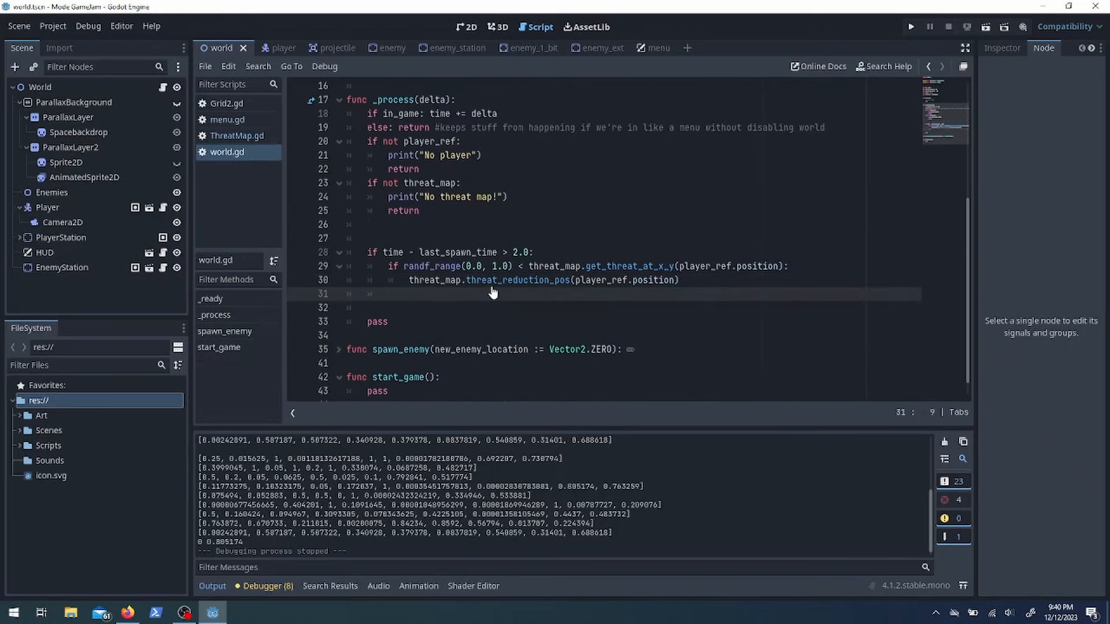
type("else:")
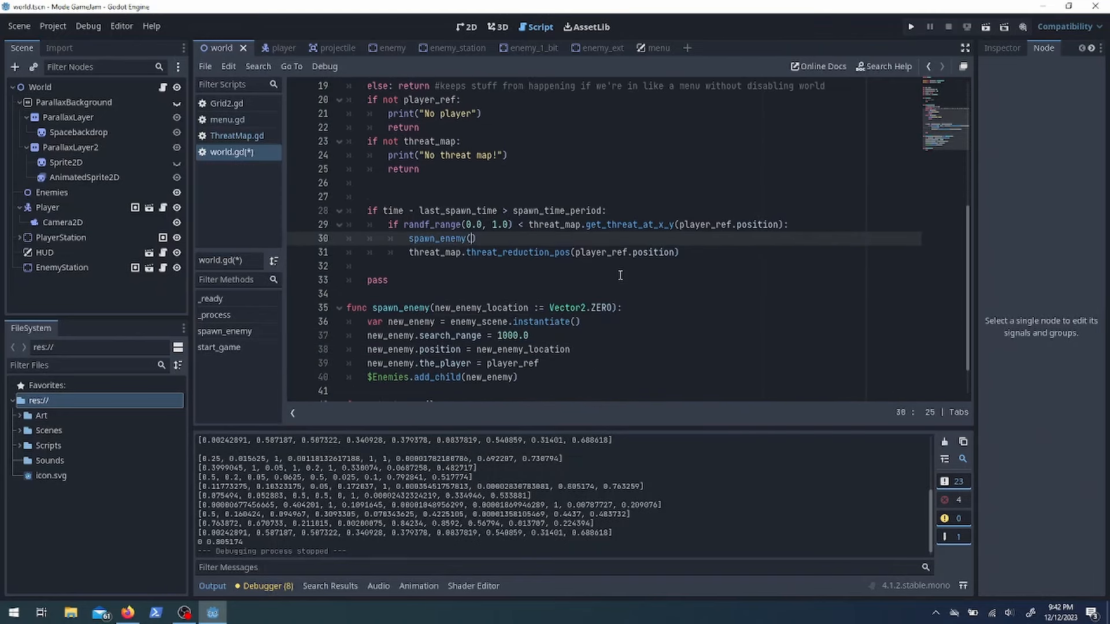
type("player_ref.position +")
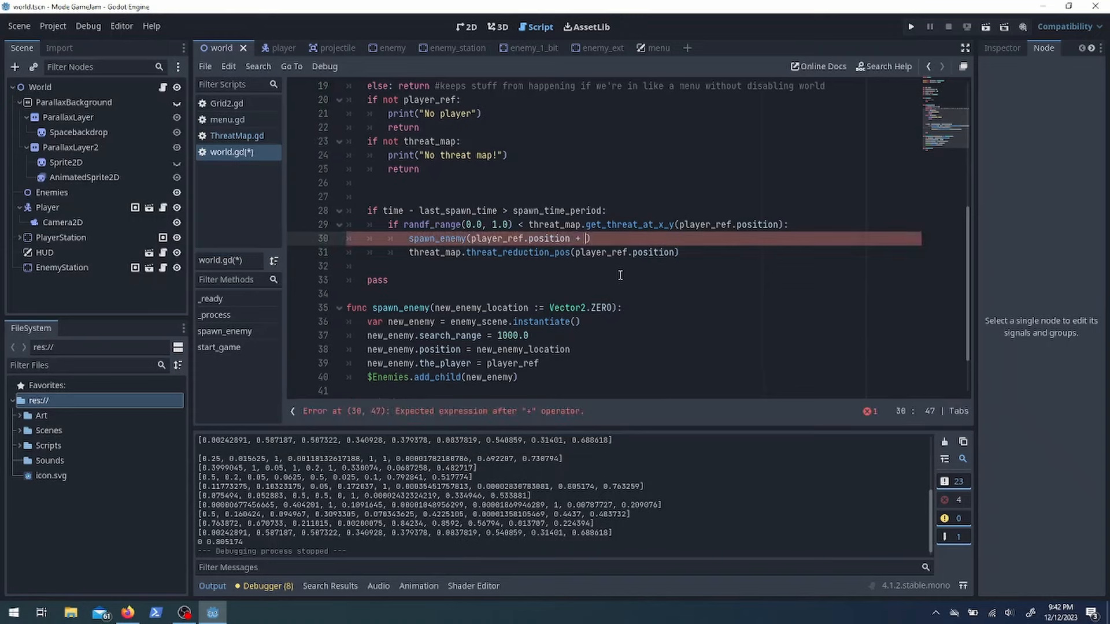
type("Vector2(0.0, 1.0).rotated(randf_range()")
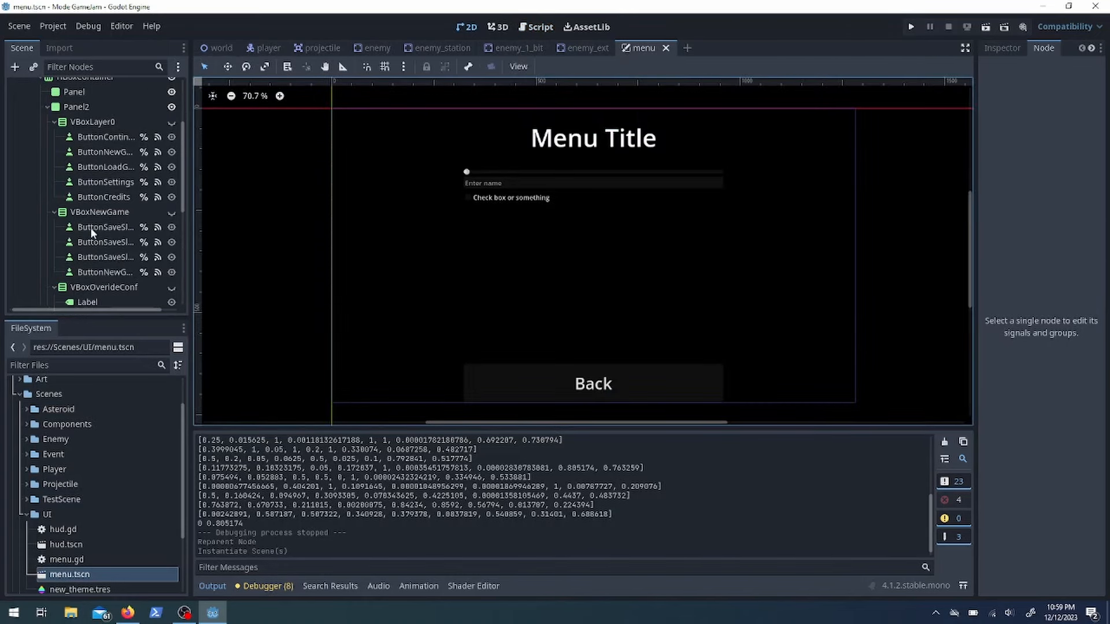
Add a vertical container under the menu panel and select the Panel2 and left Panel nodes
left_click(93, 189)
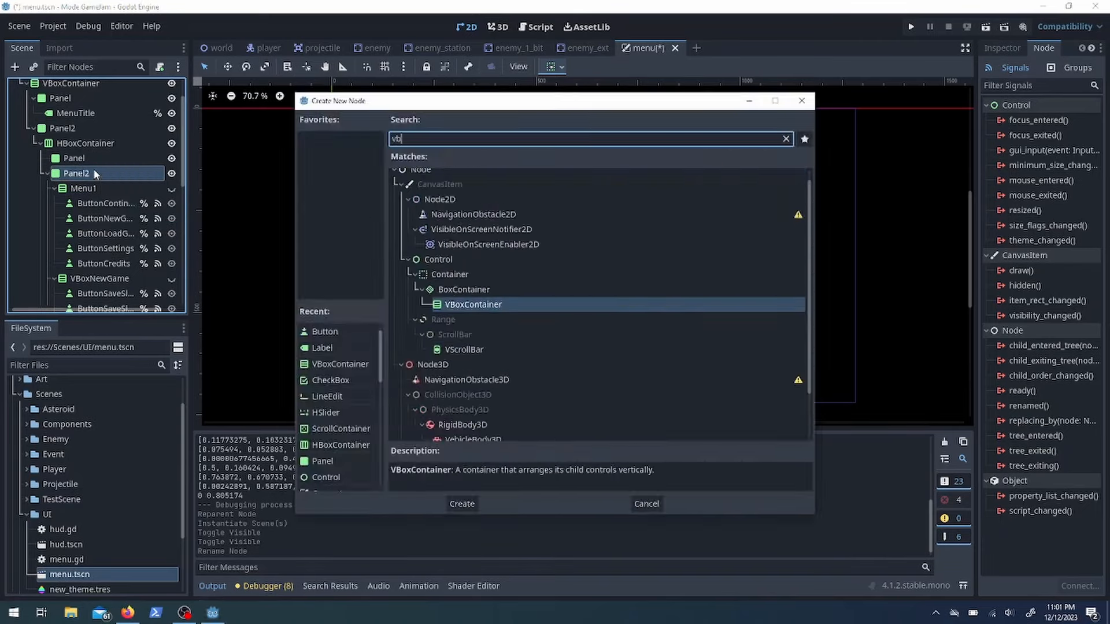
left_click(461, 504)
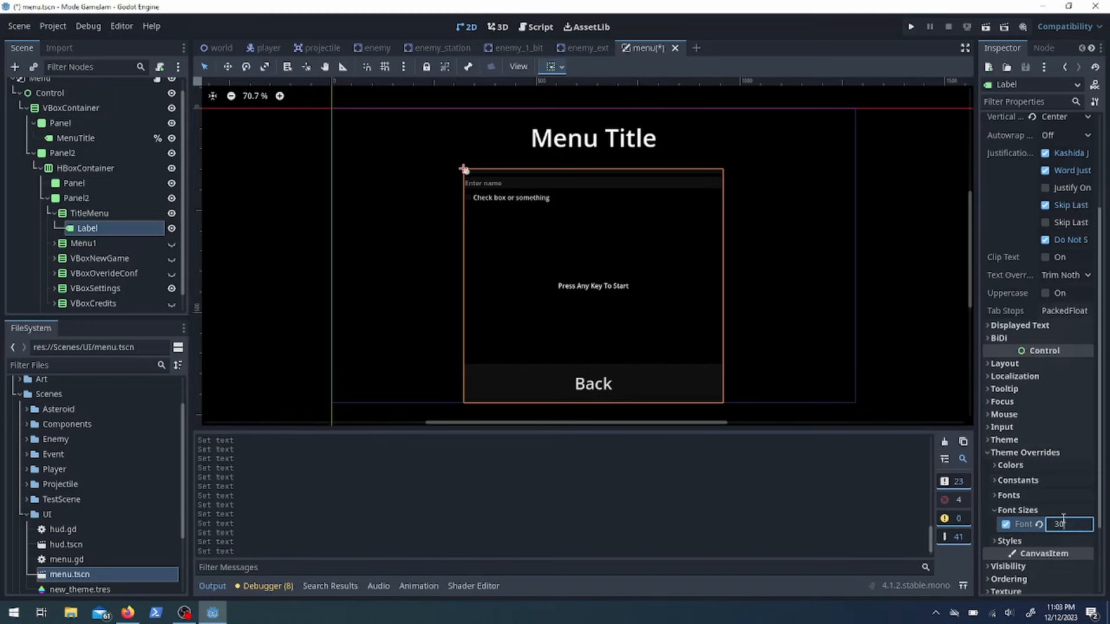
left_click(75, 198)
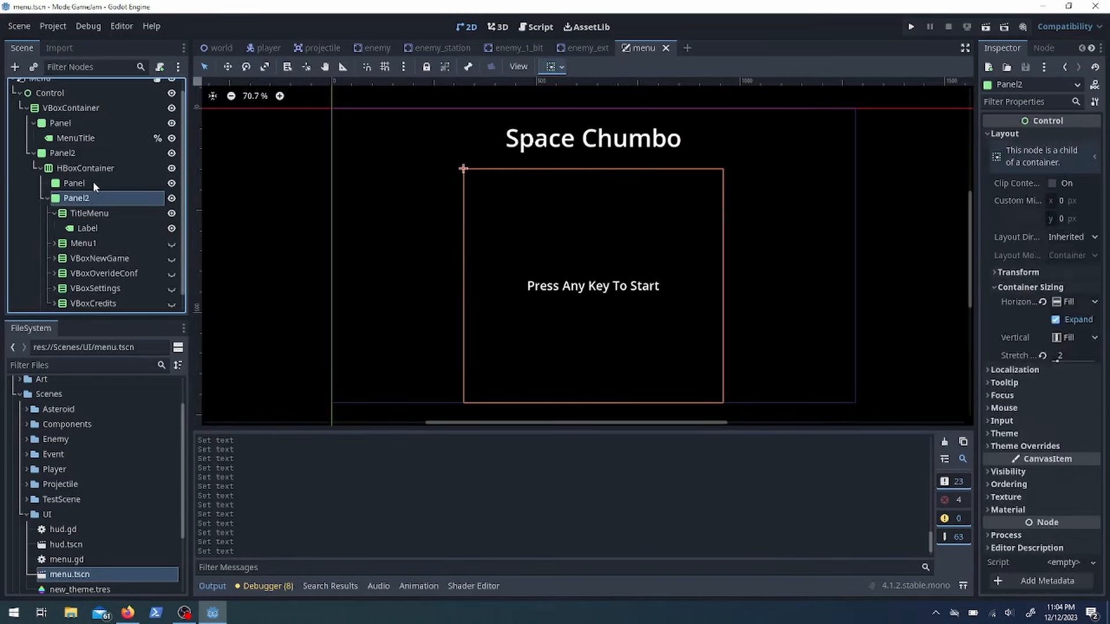
left_click(539, 27)
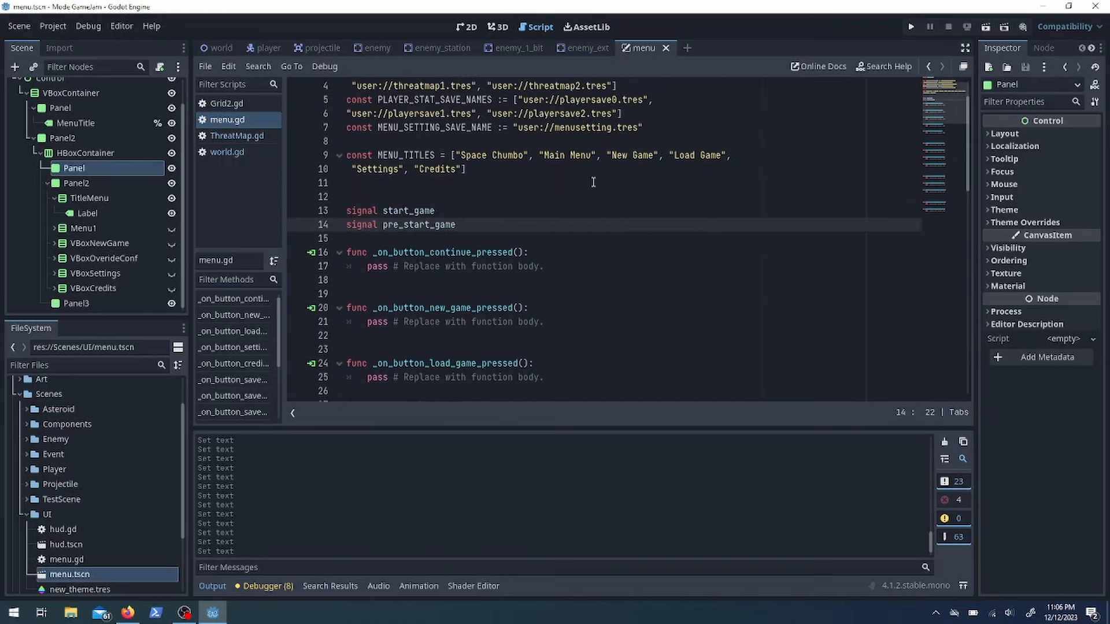
Create a player_stats.gd script with level and name fields
scroll("up", 3)
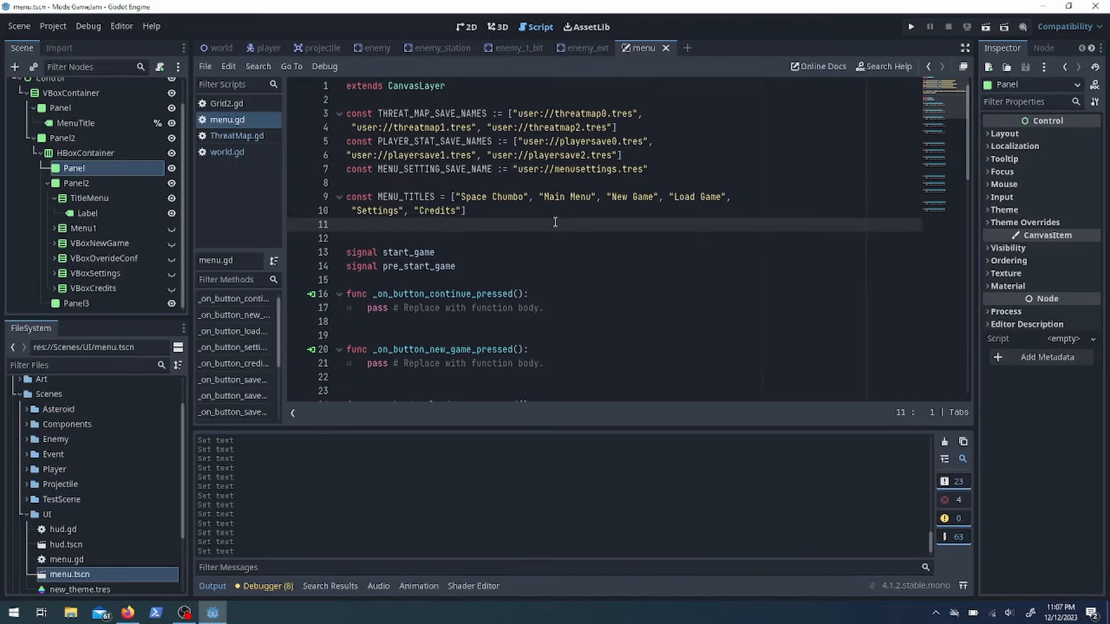
right_click(70, 559)
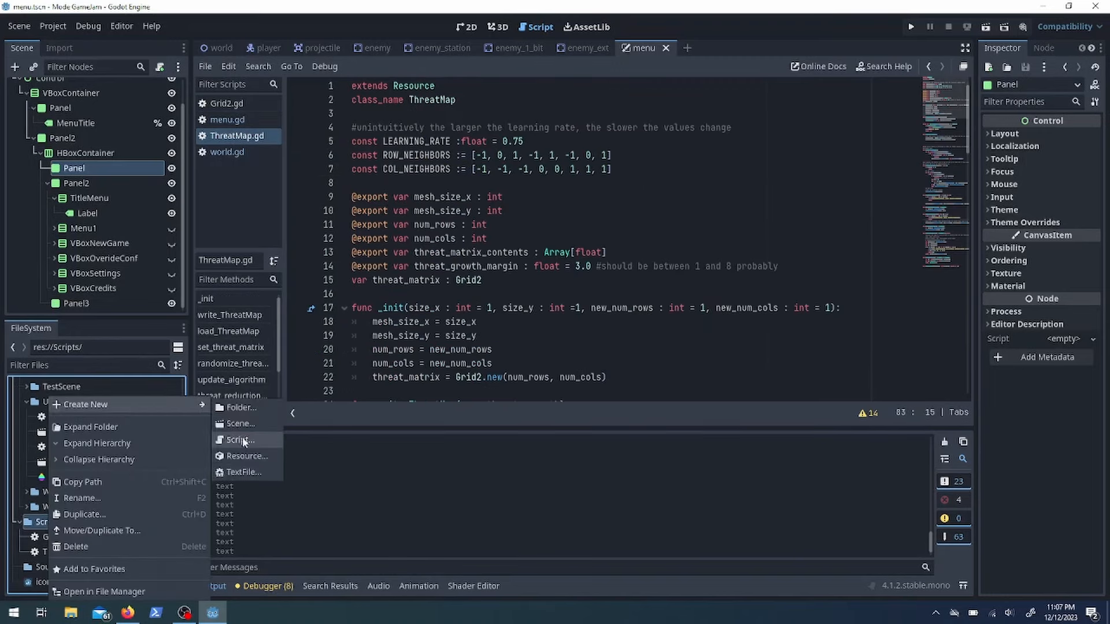
left_click(241, 439)
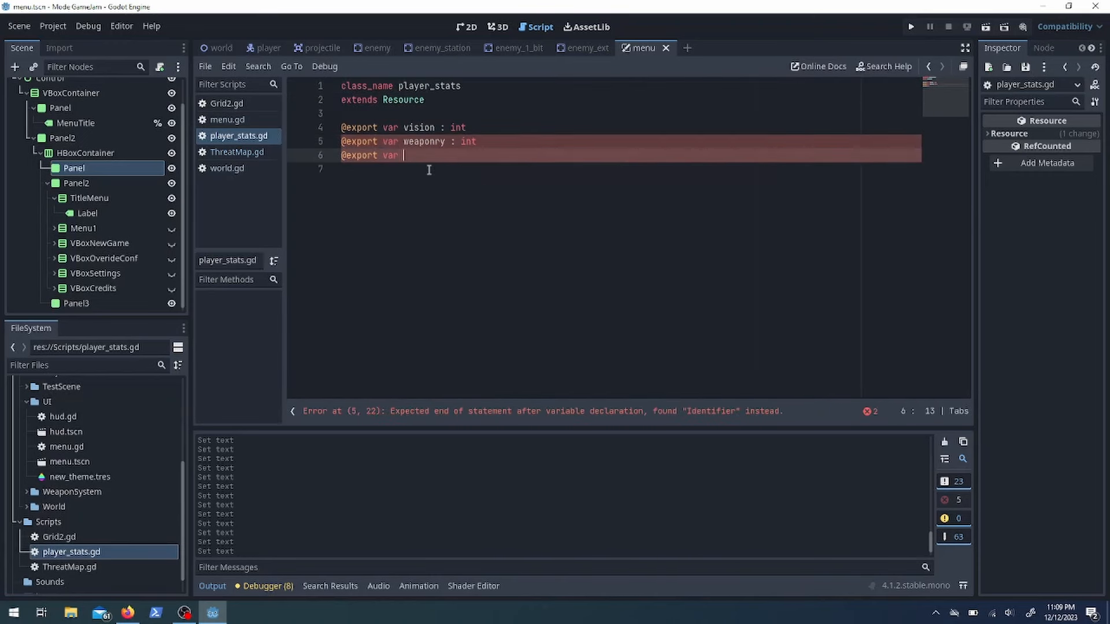
type("level : int")
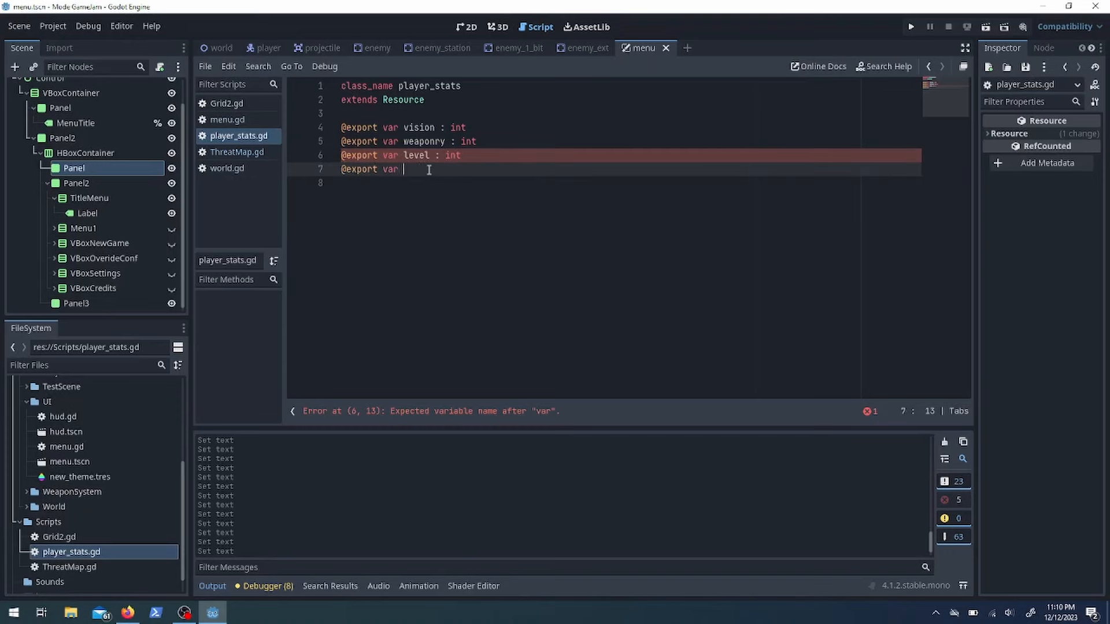
type("name : String")
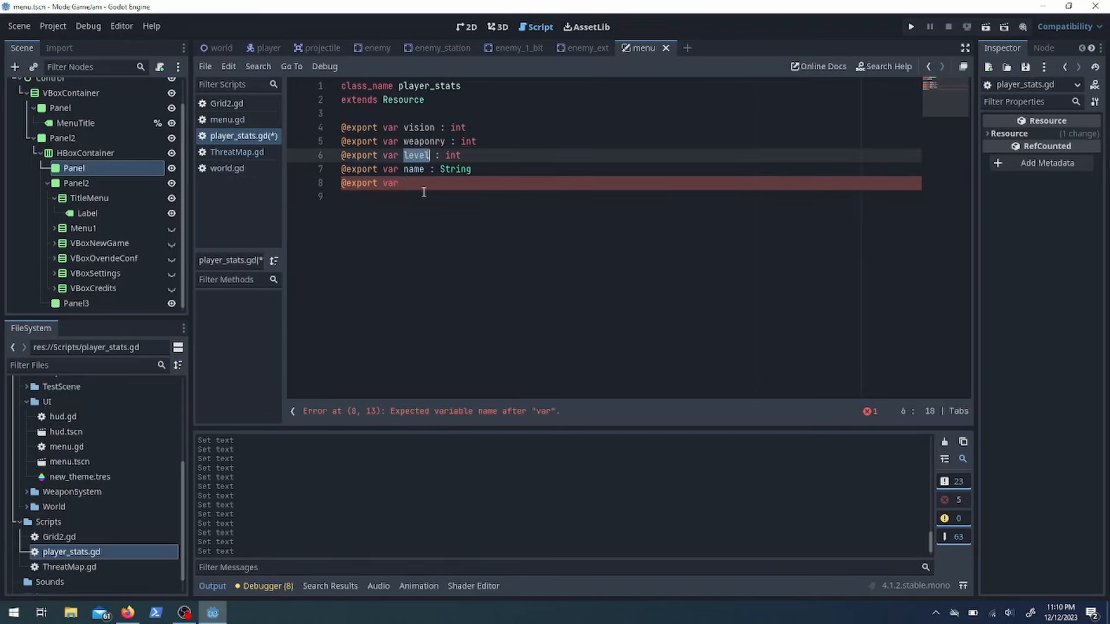
Model player_stats save/load on ThreatMap's code, then start another new script
left_click(237, 151)
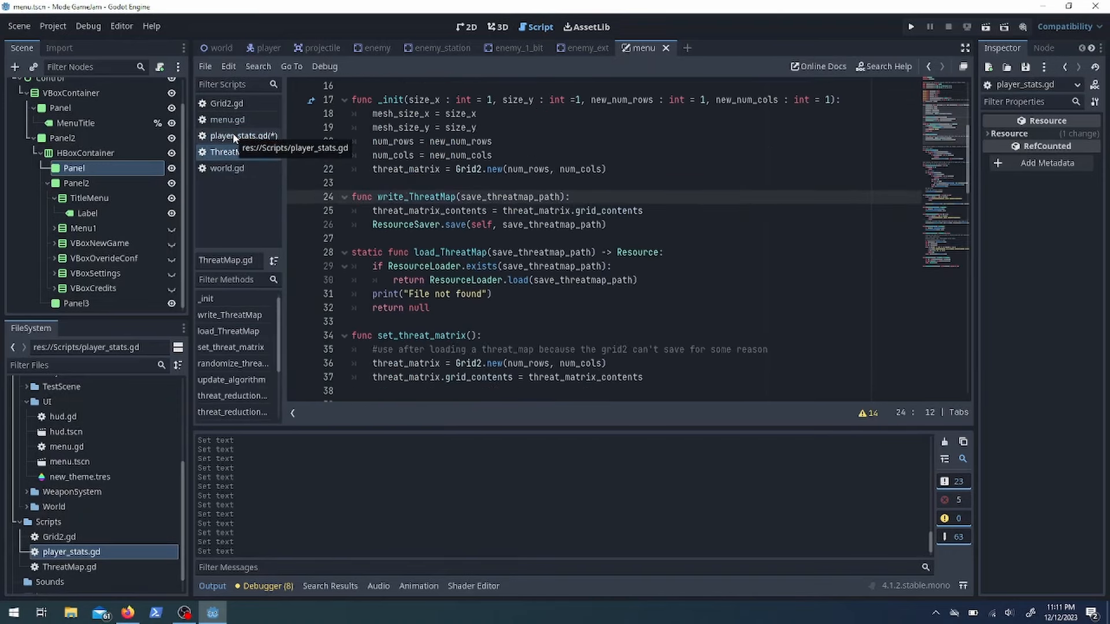
mouse_move(236, 152)
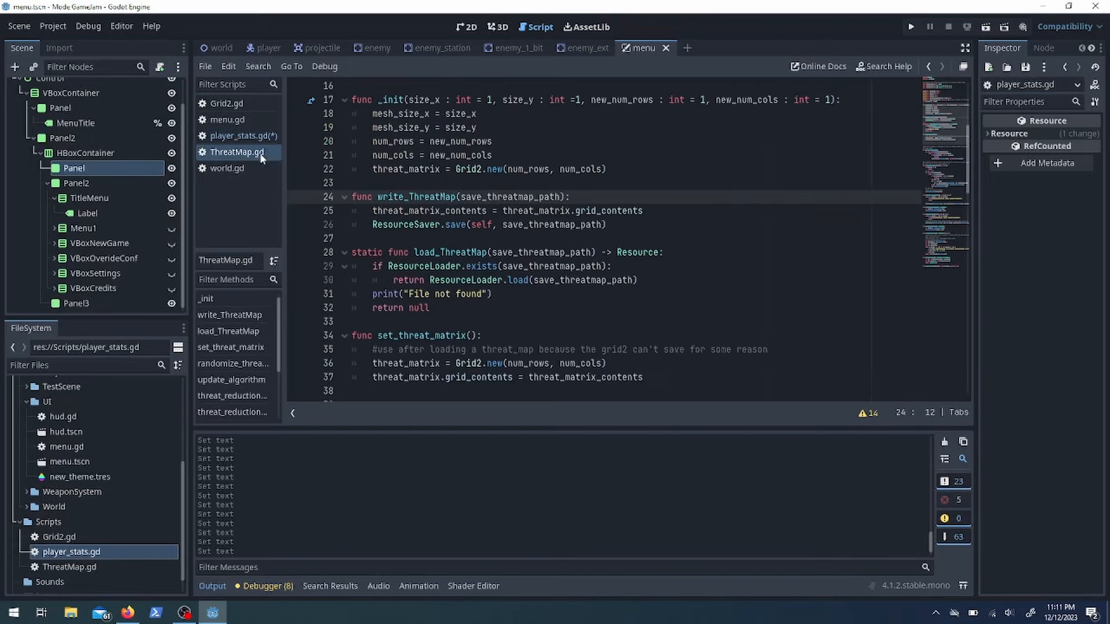
left_click(240, 135)
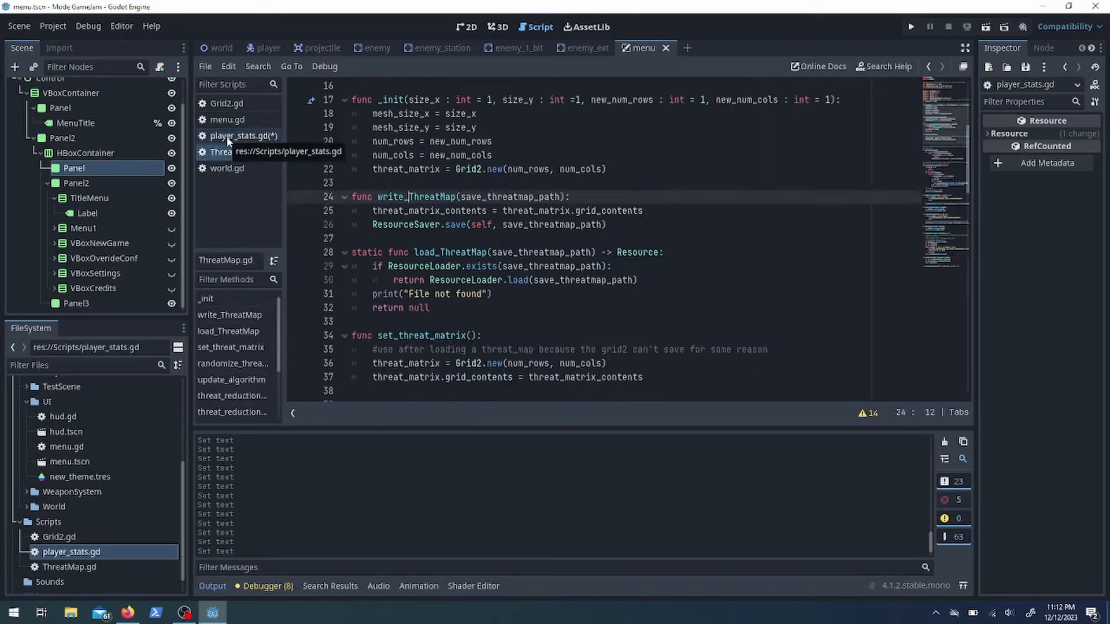
left_click(242, 136)
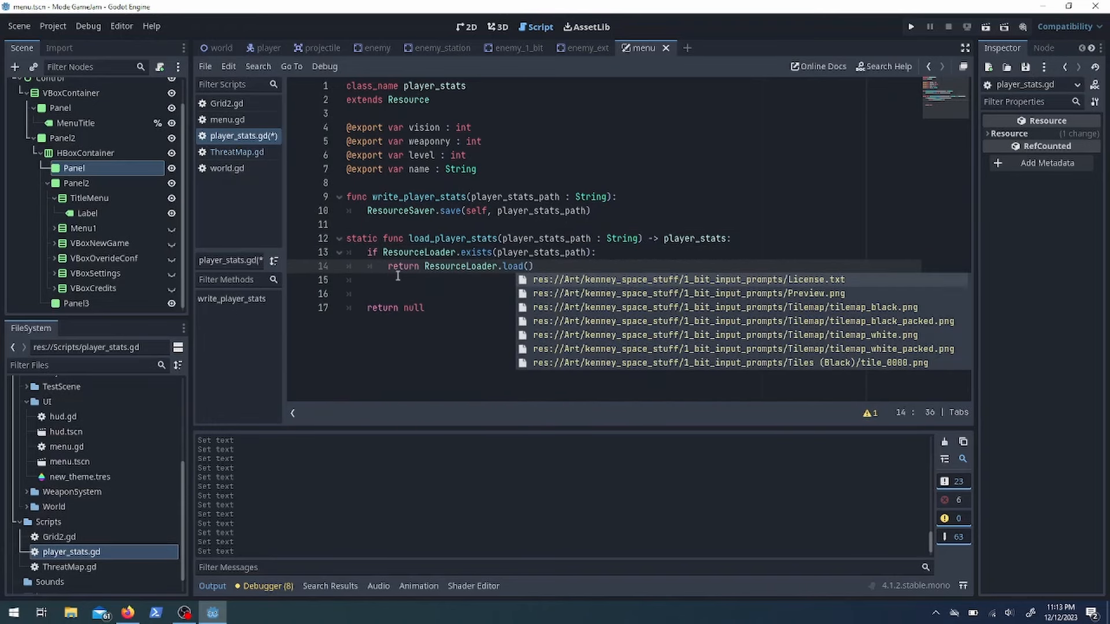
right_click(72, 551)
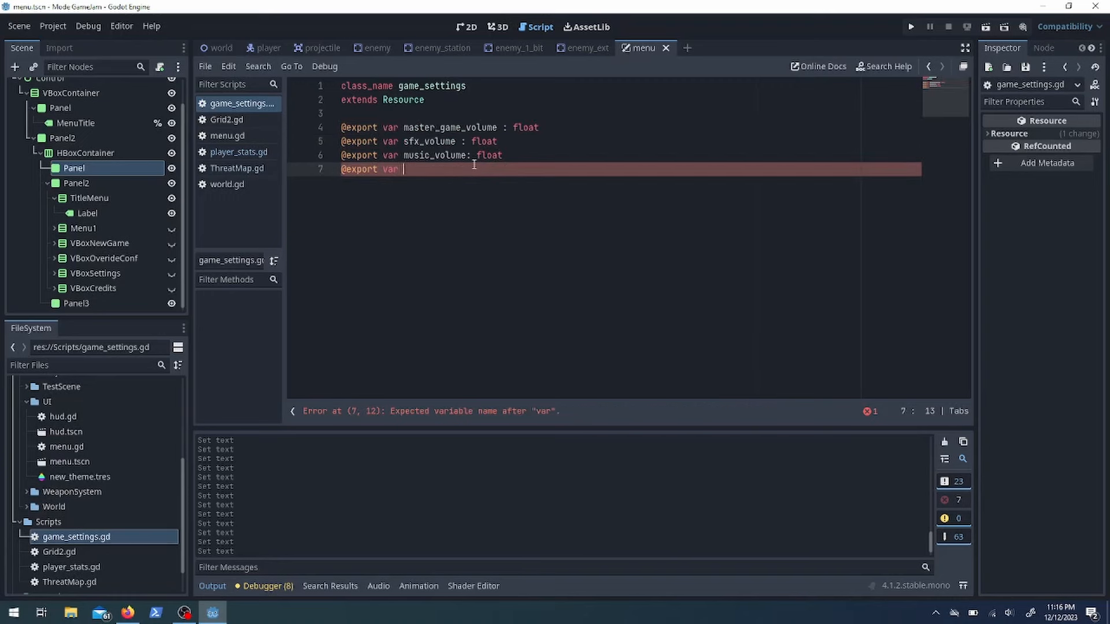
Add last_save_slot and a load_game_settings function to game_settings.gd, and save
type("last_save_slot : int")
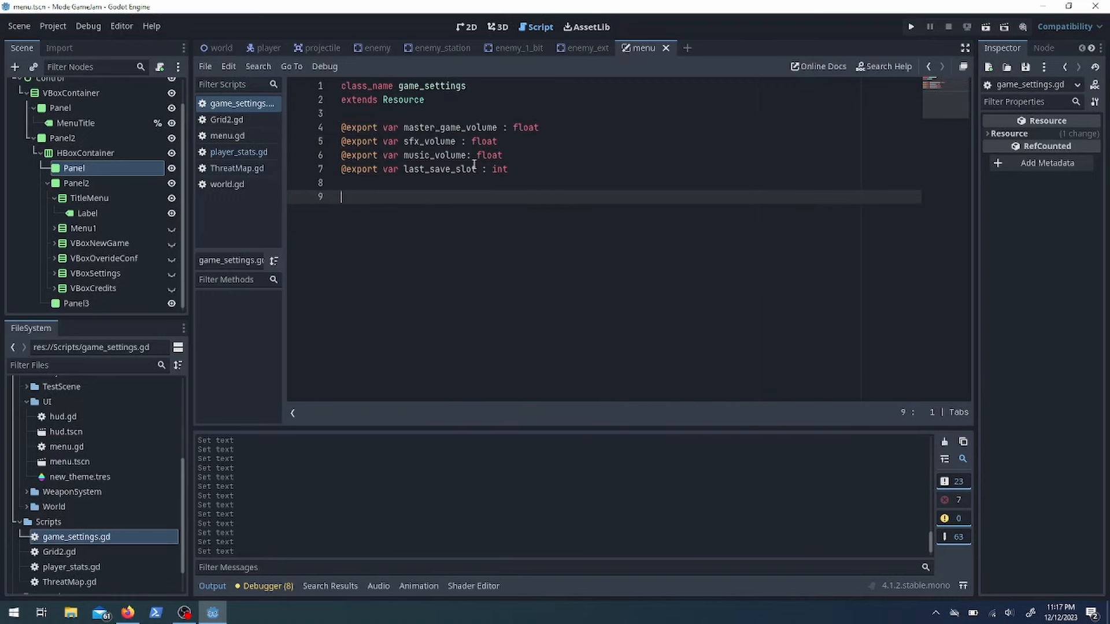
left_click(239, 151)
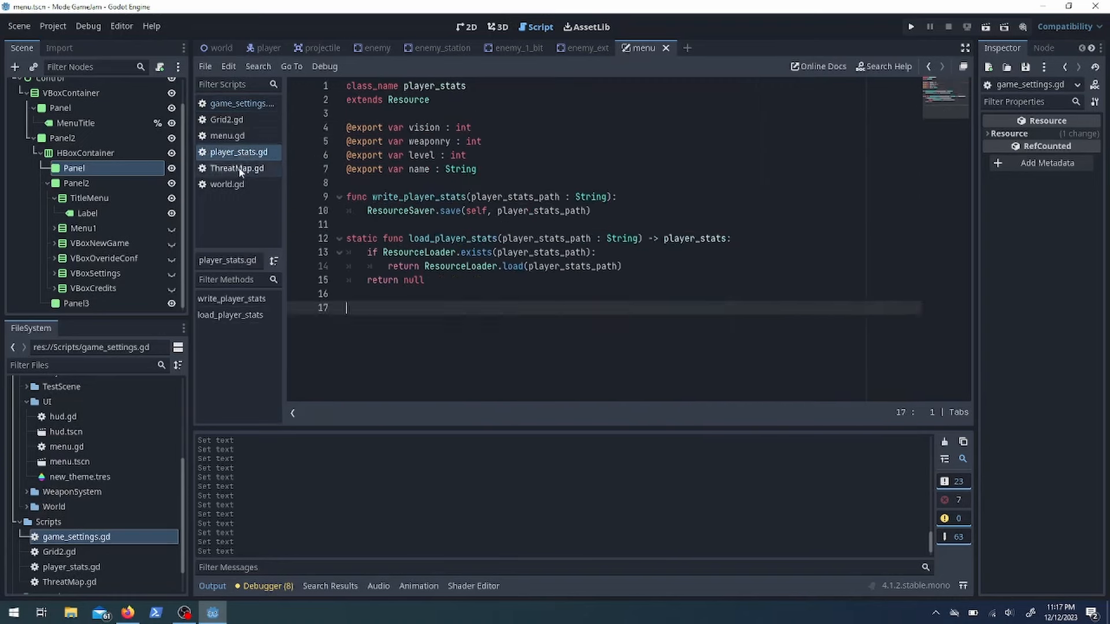
left_click(238, 104)
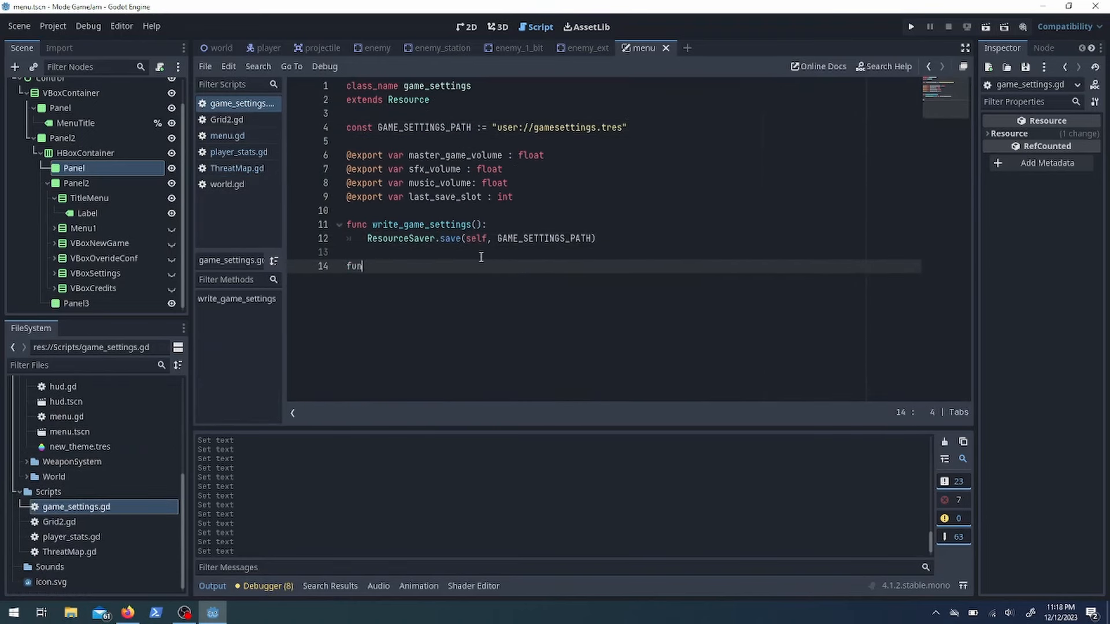
type("load_game_settings():")
type("return null")
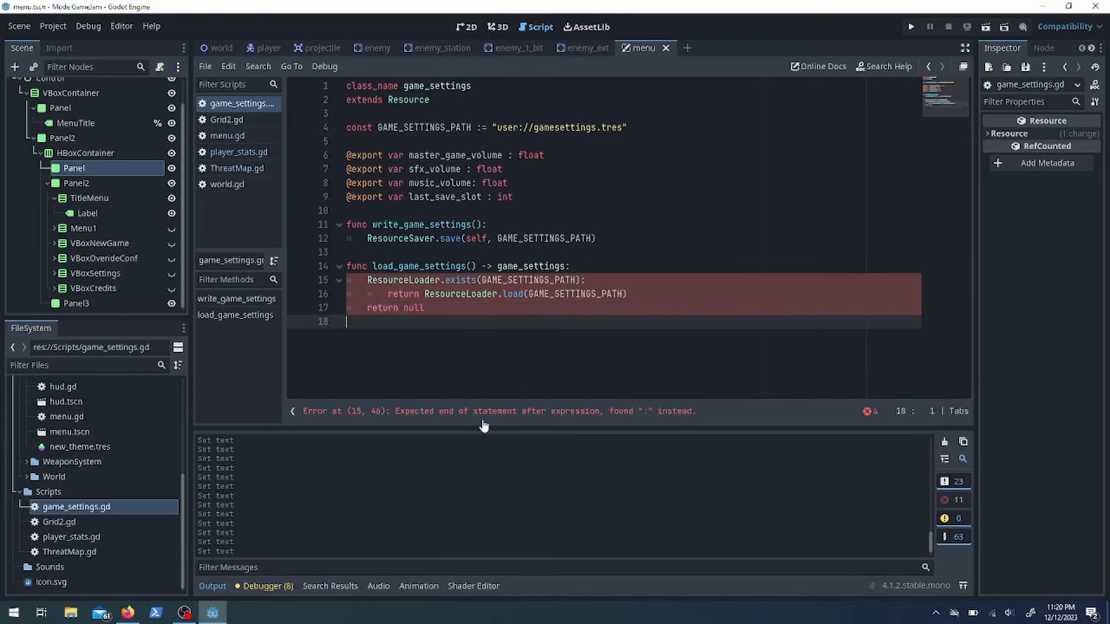
left_click(228, 135)
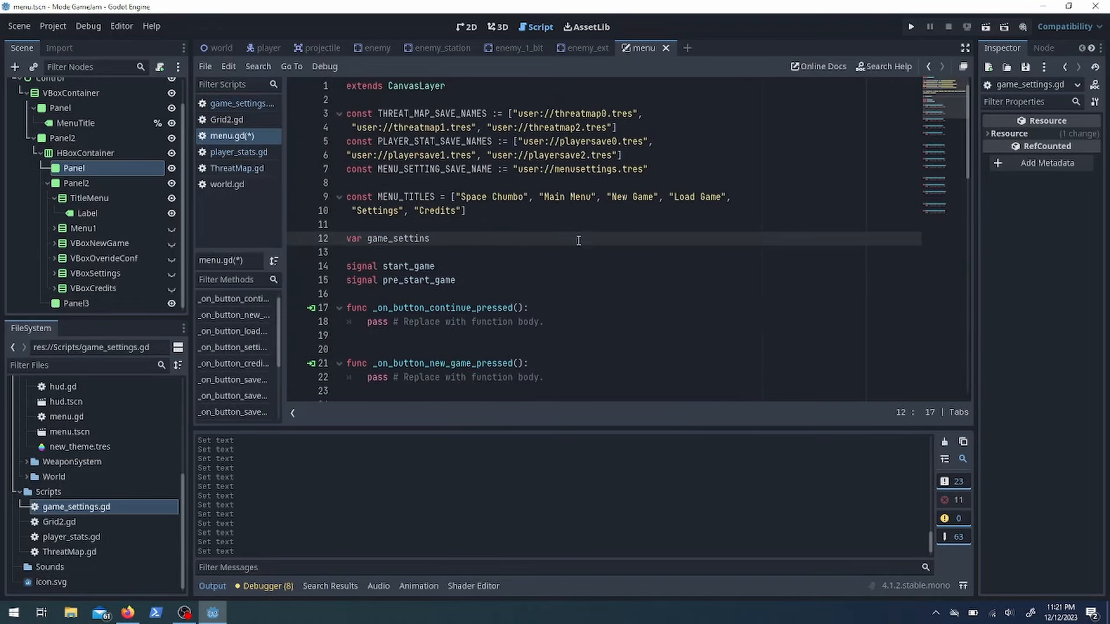
key("ctrl+s")
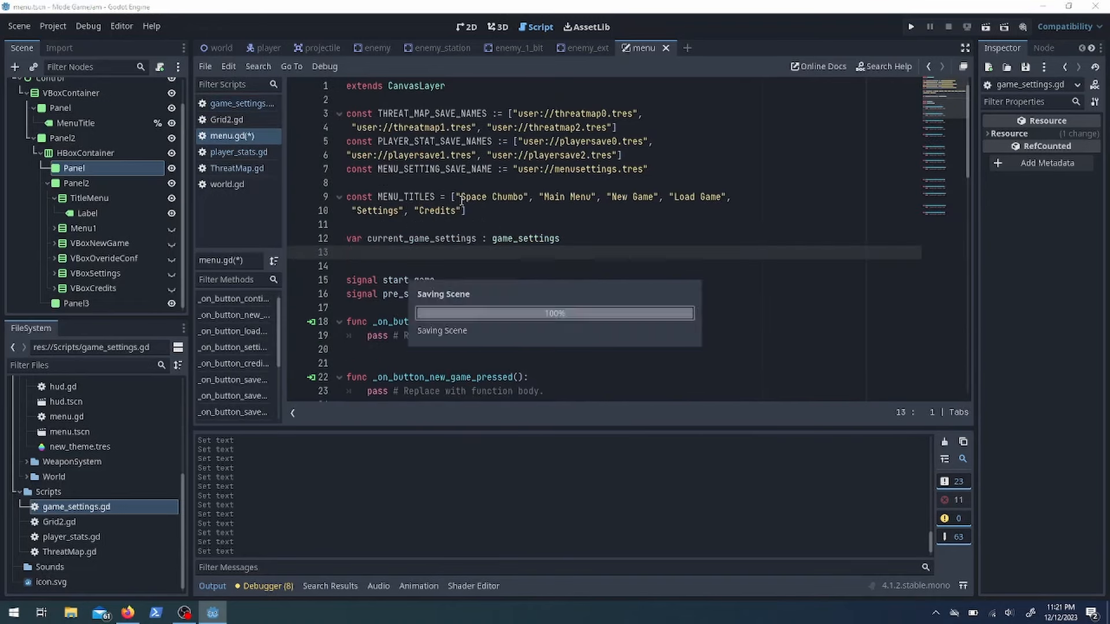
Give game_settings an _init with master_game_volume 0.5 defaults and track settings in menu.gd
left_click(240, 136)
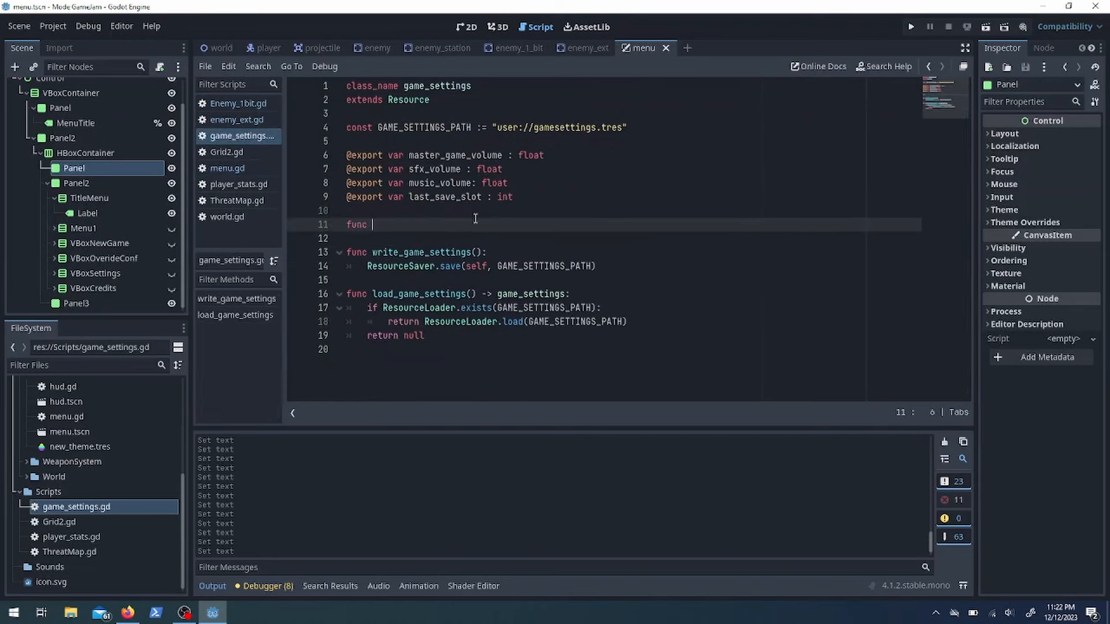
type("_init():")
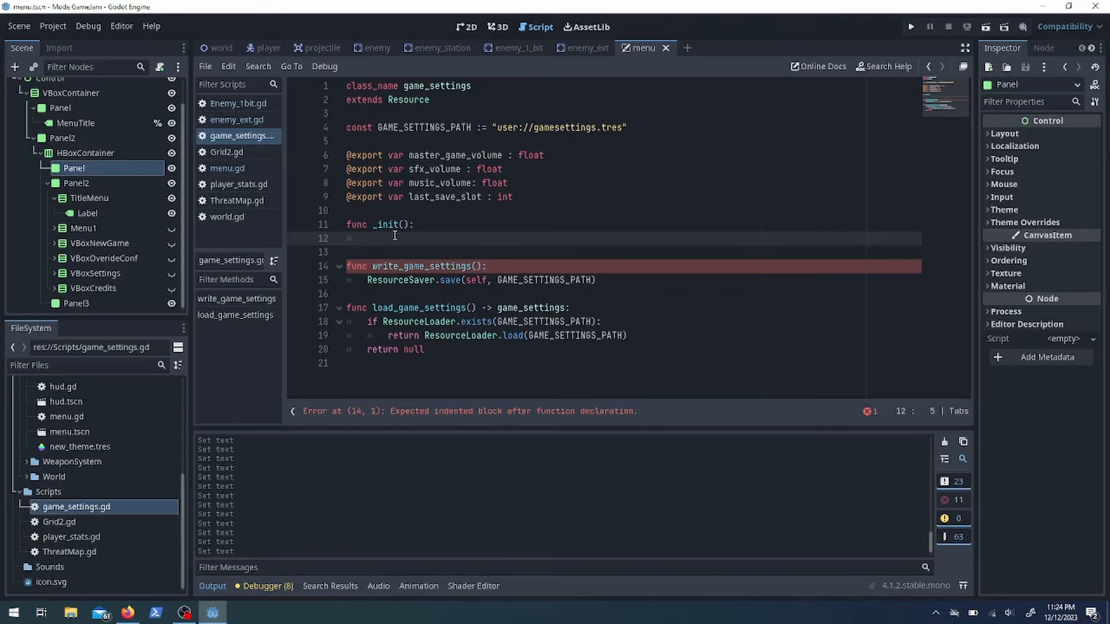
type("master_game_volume = 0.5")
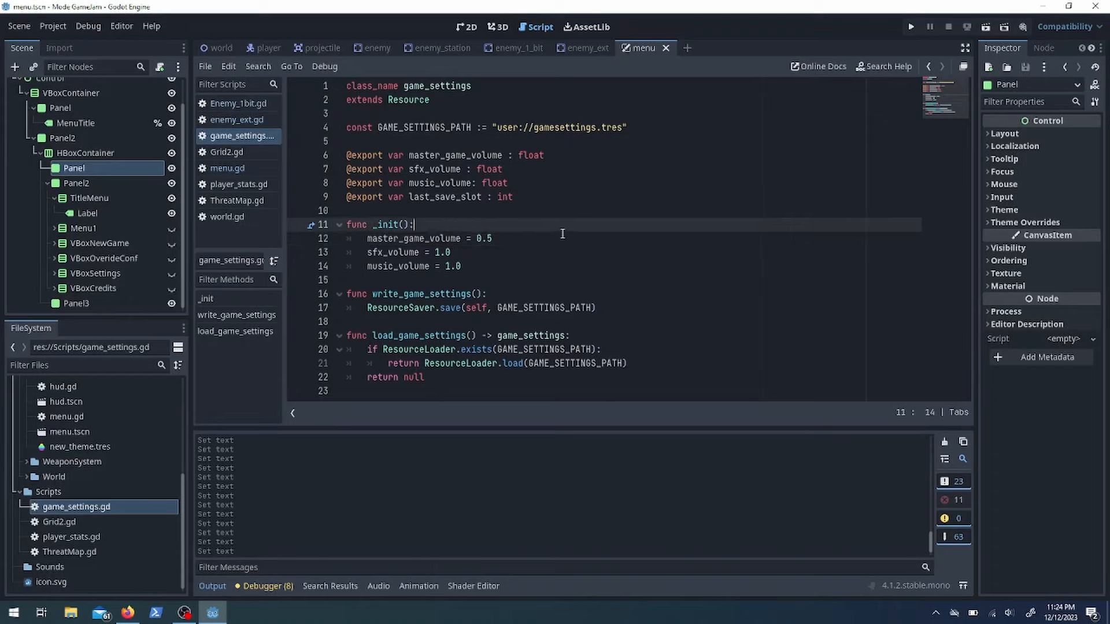
left_click(227, 168)
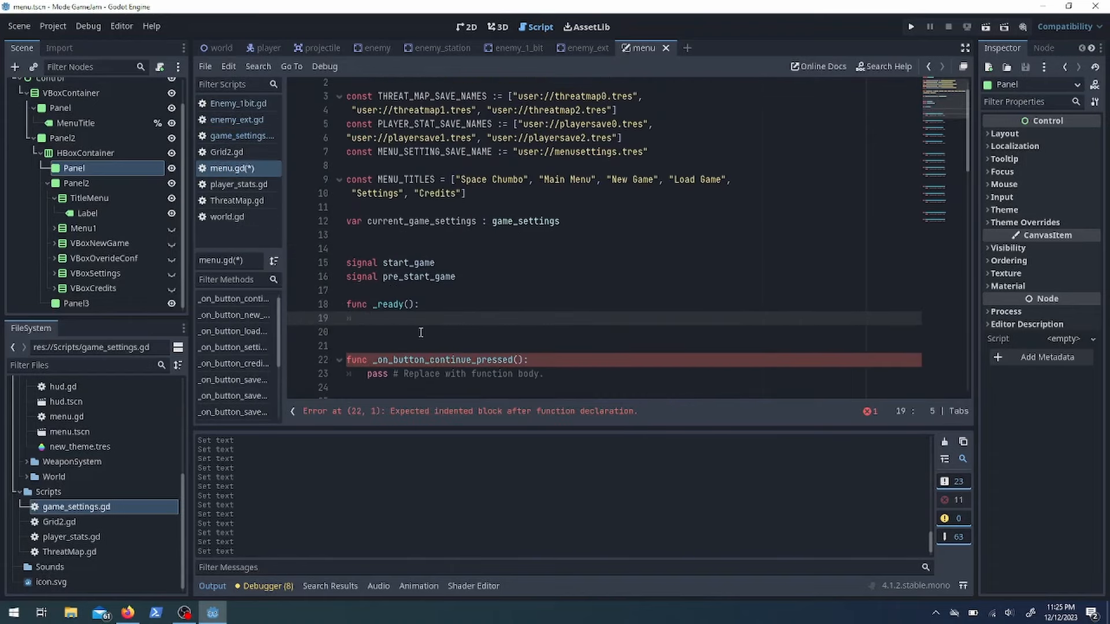
left_click(466, 27)
type("Up")
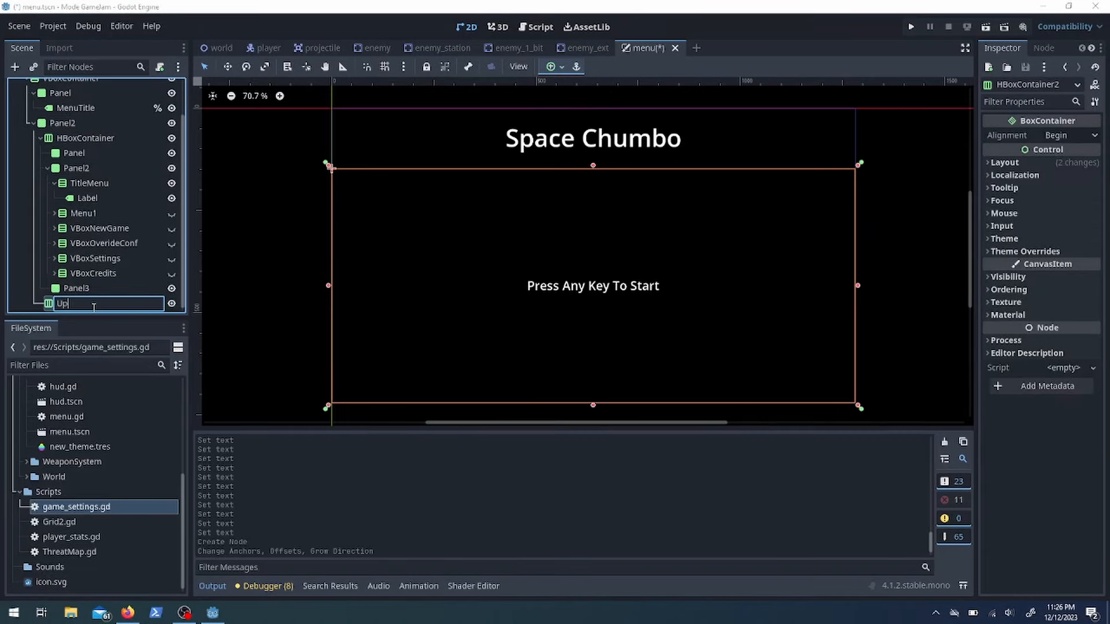
Review game_settings and the error list, and handle the key press event in menu.gd
left_click(540, 26)
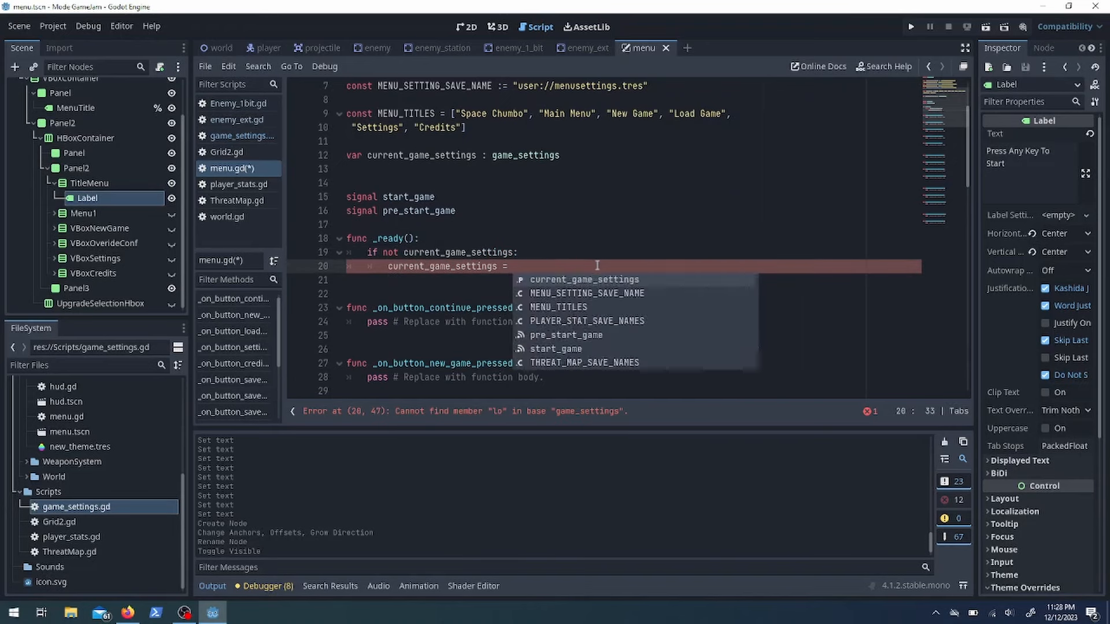
left_click(242, 136)
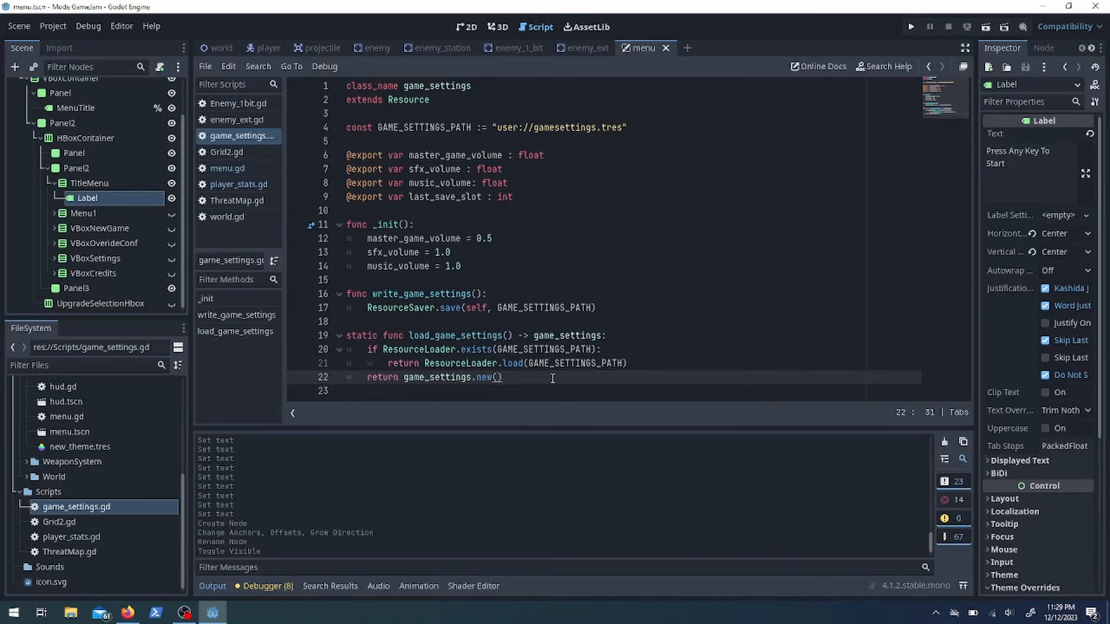
left_click(228, 168)
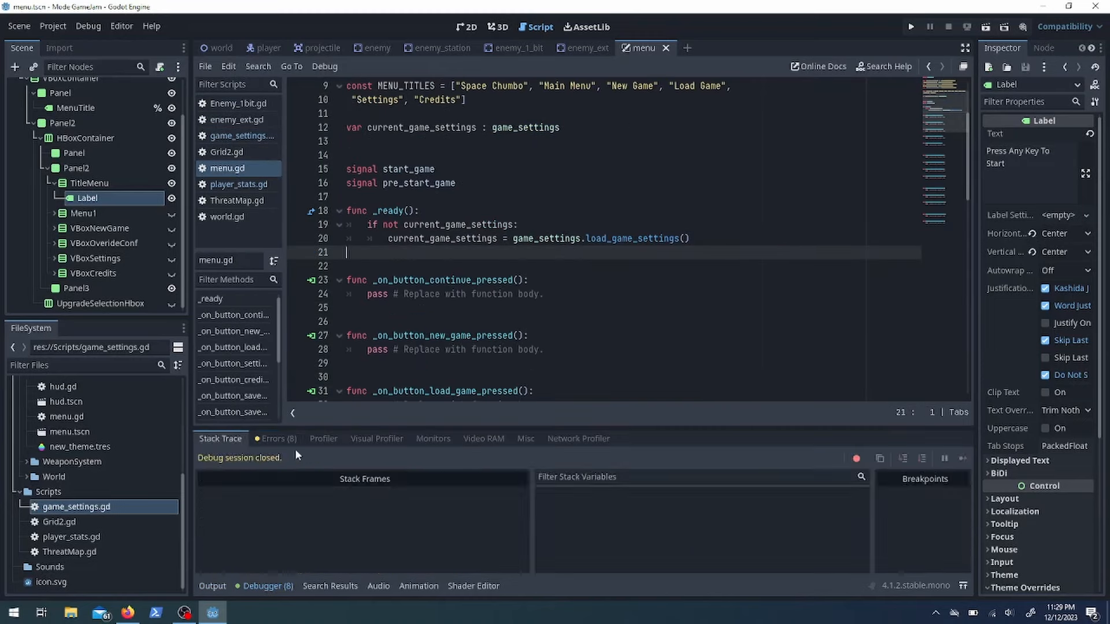
left_click(277, 438)
type("if start_screen")
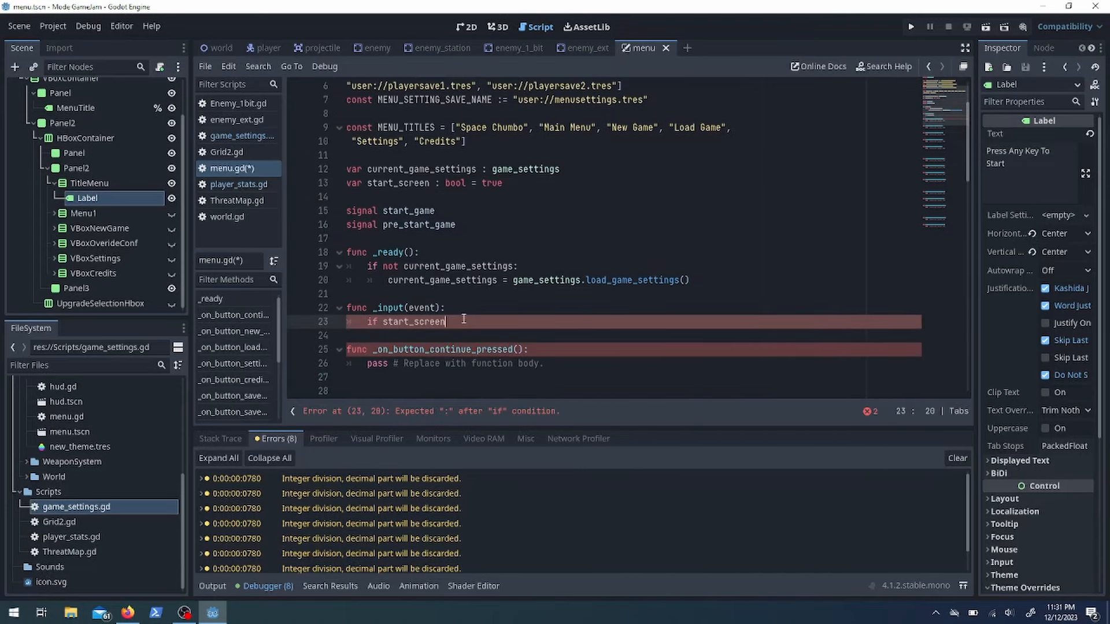
type("event:")
type("func main_menu():")
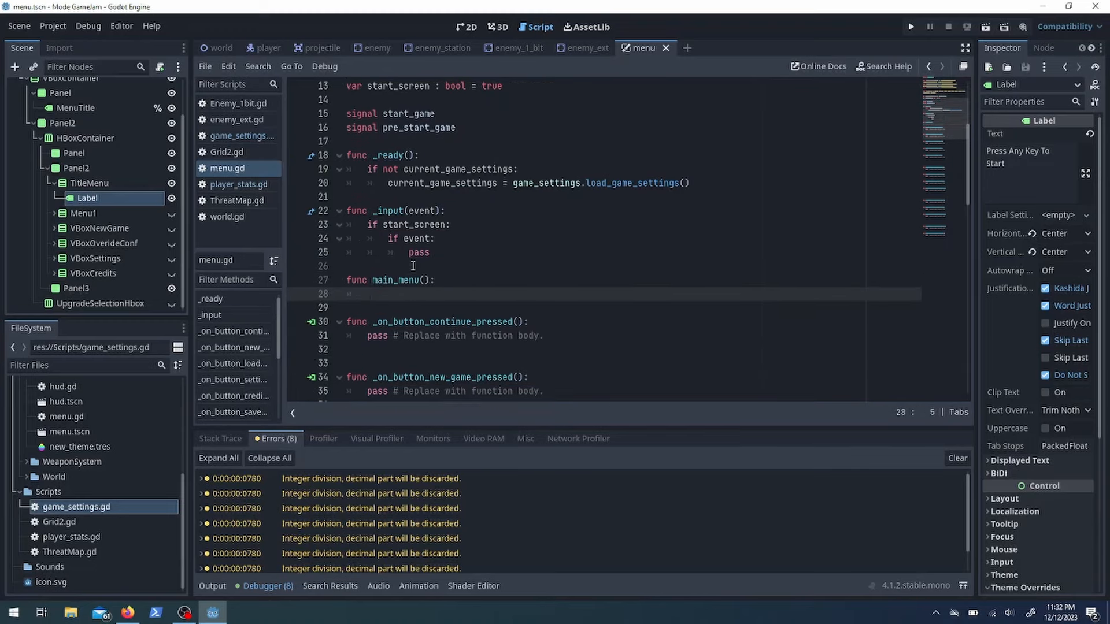
Toggle VBoxNewGame and VBoxCredits visibility in the menu functions and check the title layout
type("$Control/VBoxContainer/Panel2/HBoxContainer/Panel2/VBoxNewGame.disible = false")
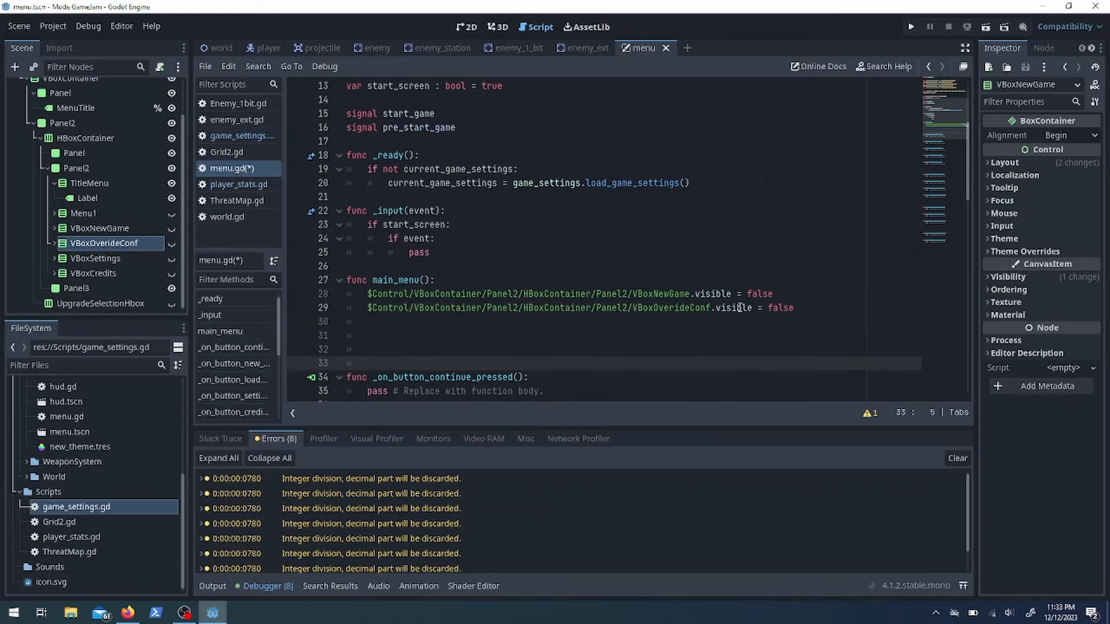
type("$Control/VBoxContainer/Panel2/HBoxContainer/Panel2/VBoxCredits.visible = false")
left_click(606, 252)
type("main_menu(")
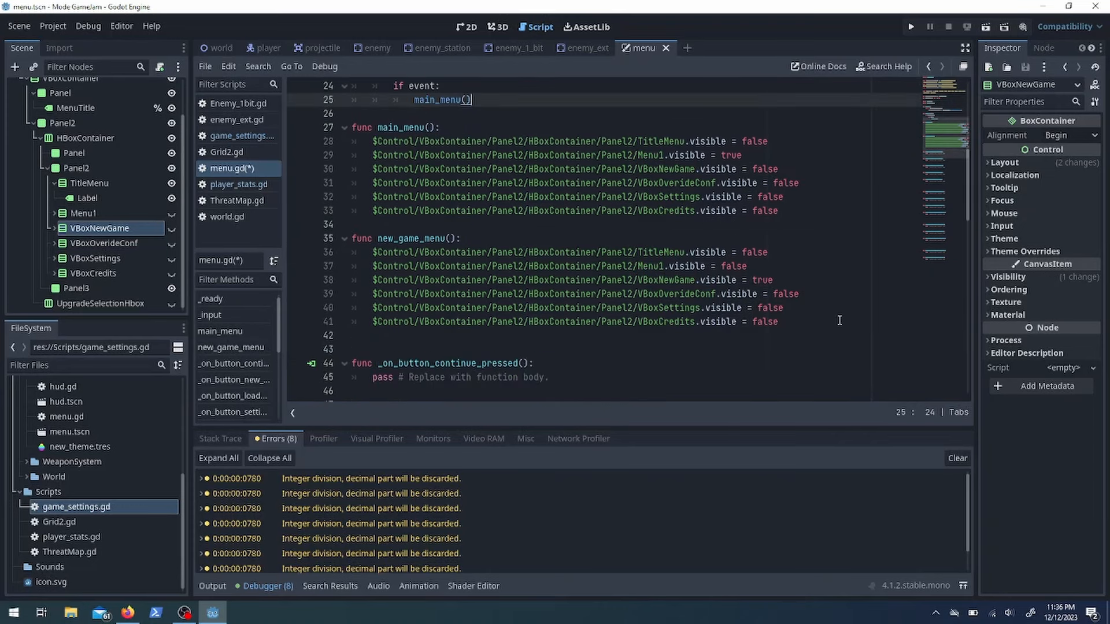
type("func load_game_menu():")
left_click(602, 336)
type("%MenuTitle.text = MENU_TITLES[2]")
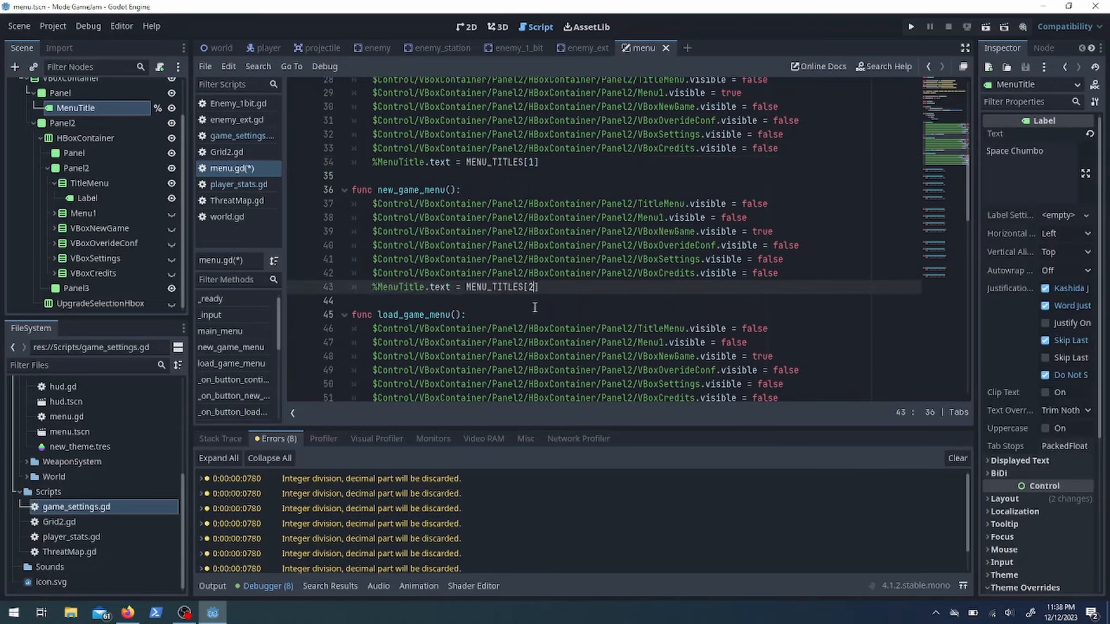
left_click(467, 27)
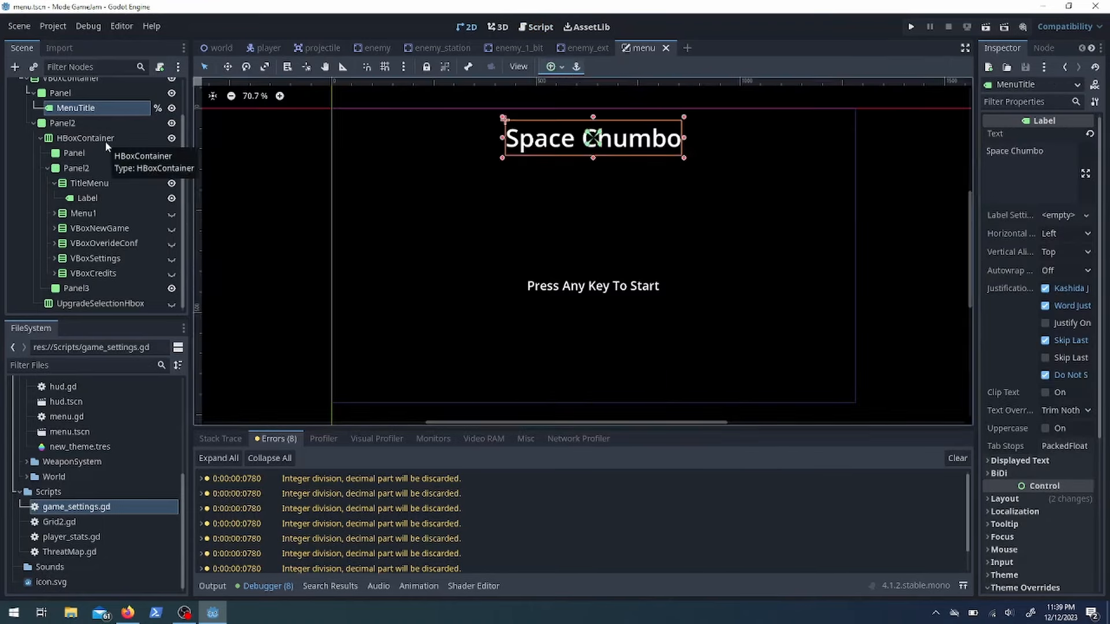
left_click(540, 28)
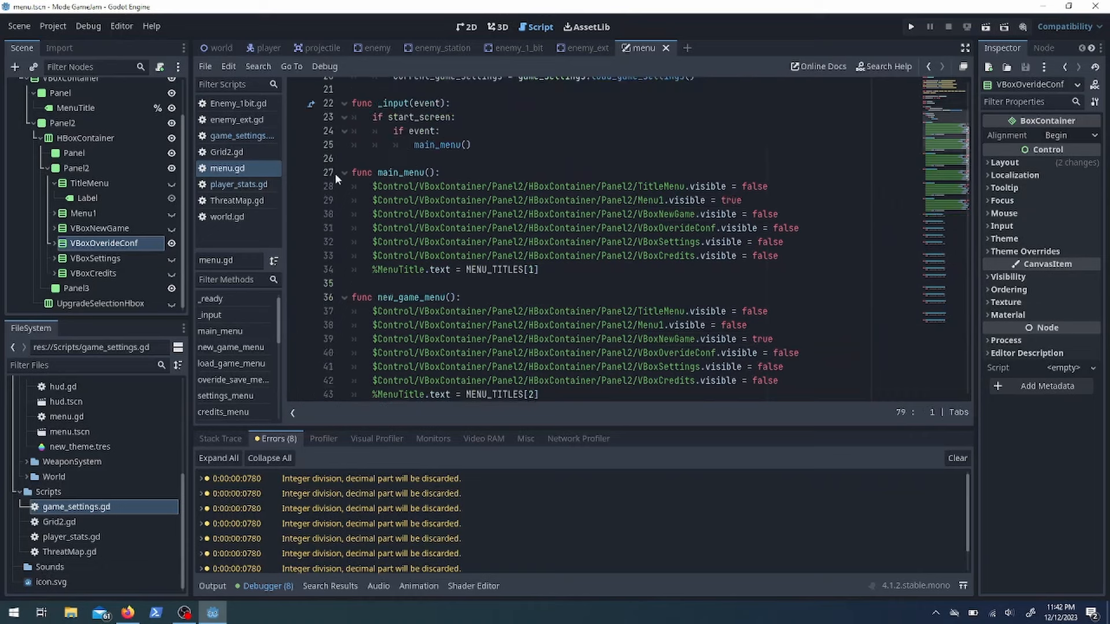
In menu.gd, call settings_menu(), credits_menu() and main_menu() from the button handlers, tracking menu_state
left_click(104, 228)
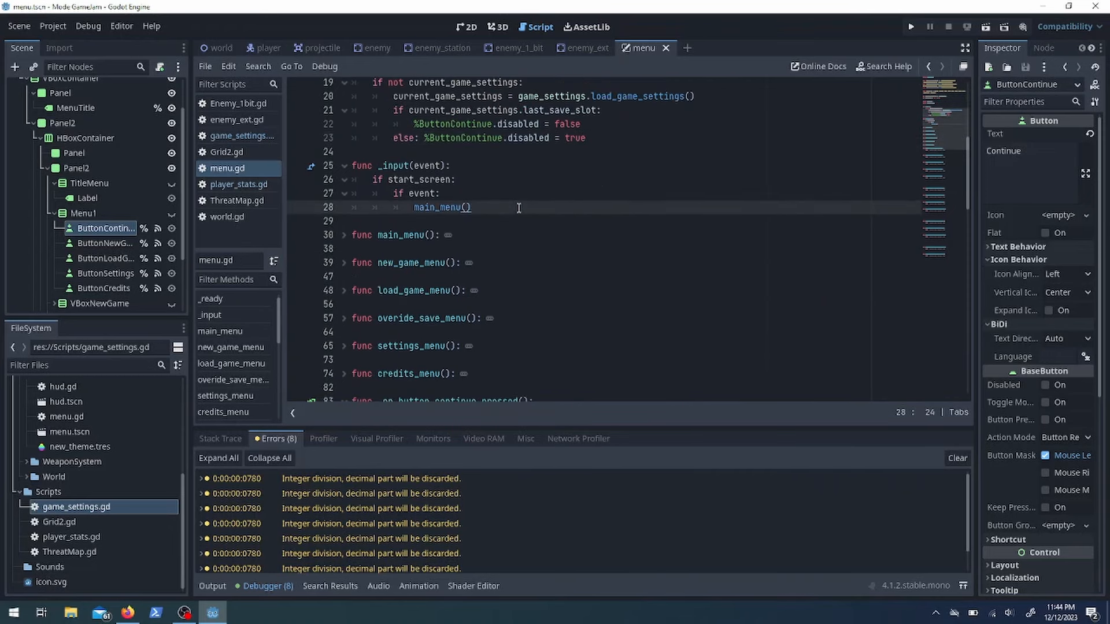
scroll("down", 3)
type("c")
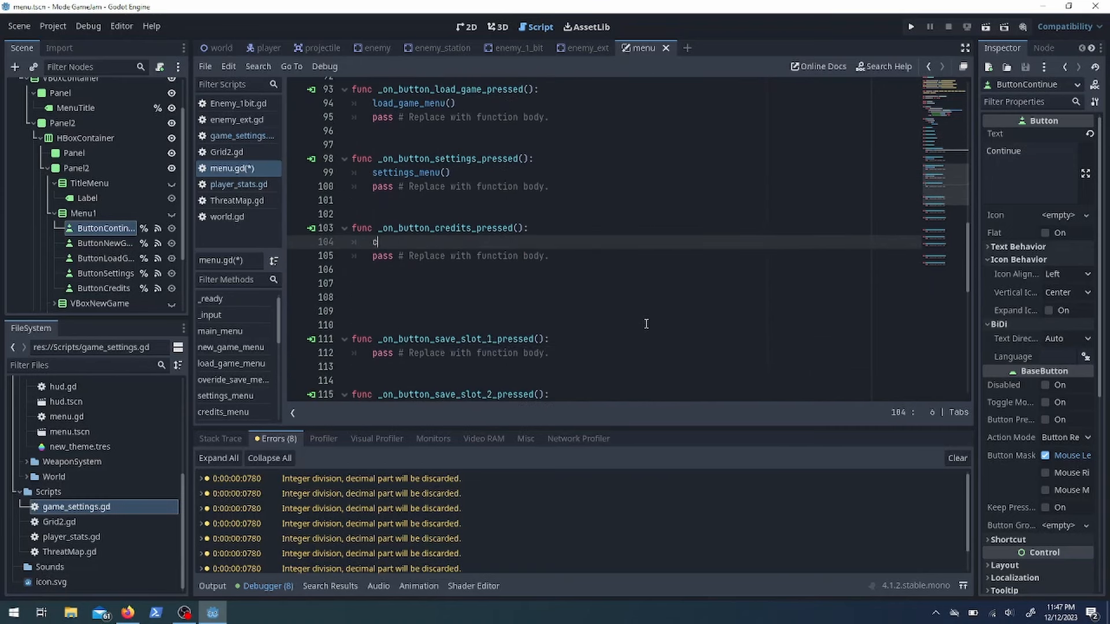
scroll("down", 3)
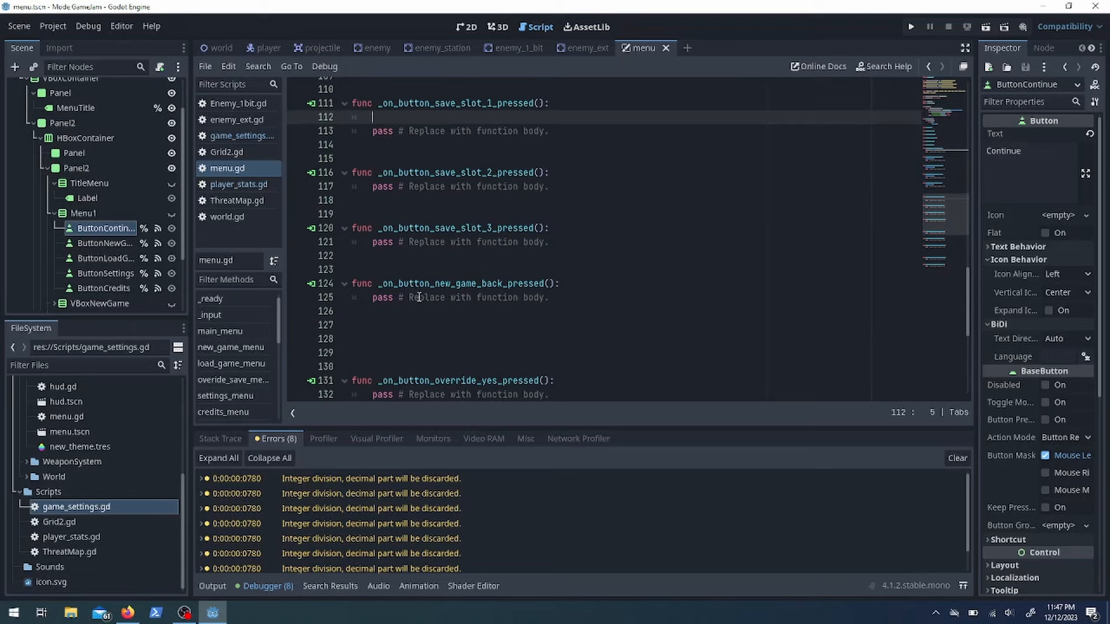
type("main_menu()")
type("#")
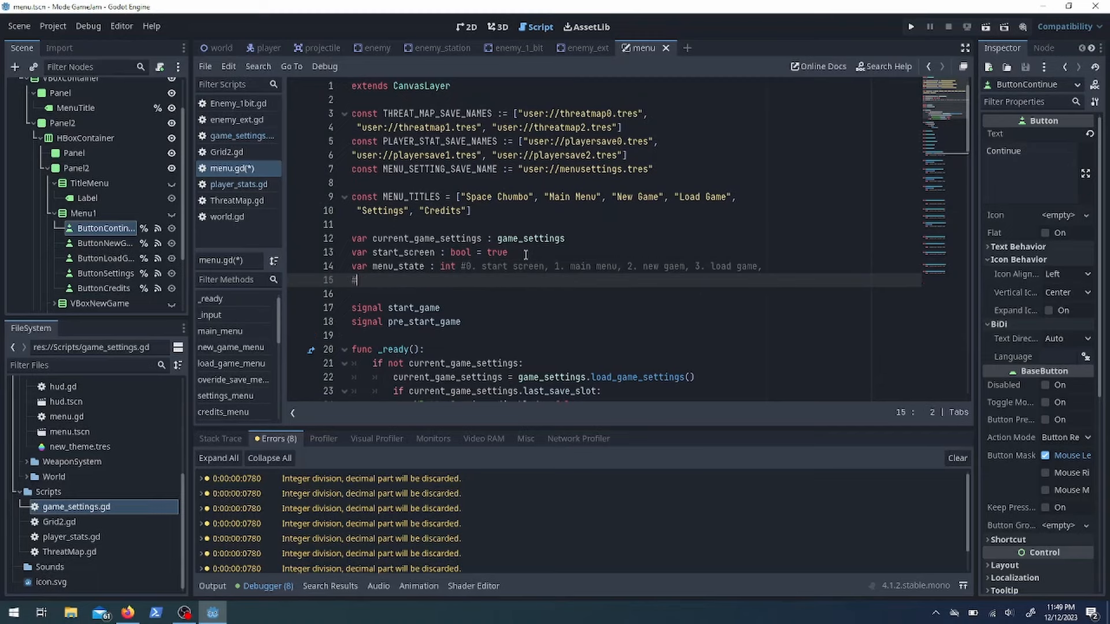
scroll("down", 3)
type("menu_state")
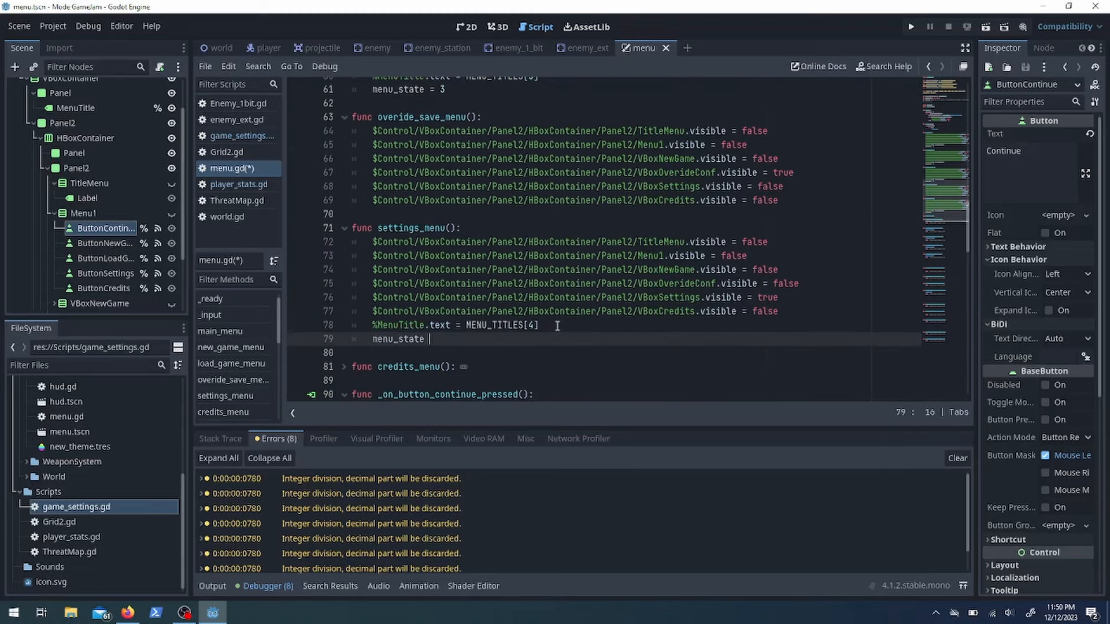
scroll("down", 3)
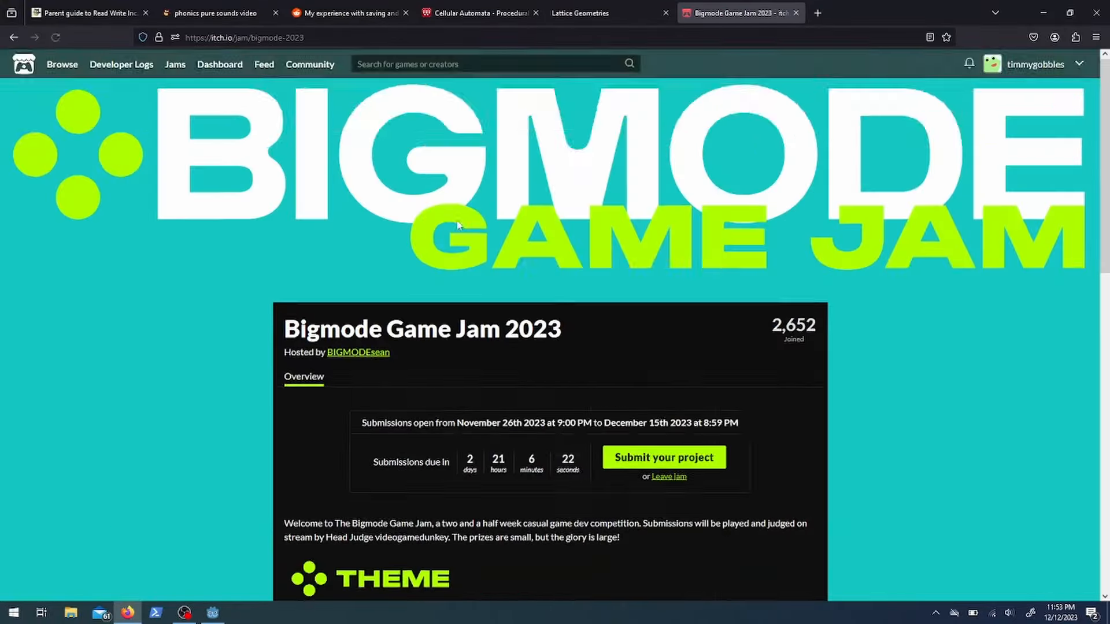
Switch to Firefox's itch.io Bigmode Game Jam 2023 tab to check the deadline
left_click(1059, 611)
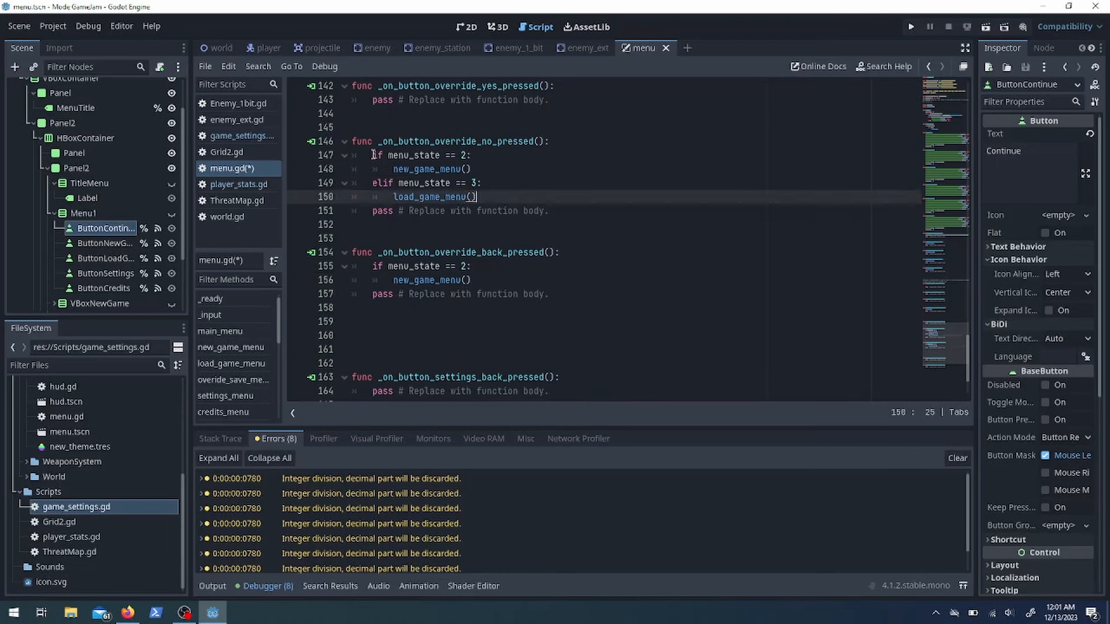
Branch override handlers on menu_state and add check_save using ResourceLoader.exists(THREAT_MAP_SAVE_NAMES[i])
scroll("up", 3)
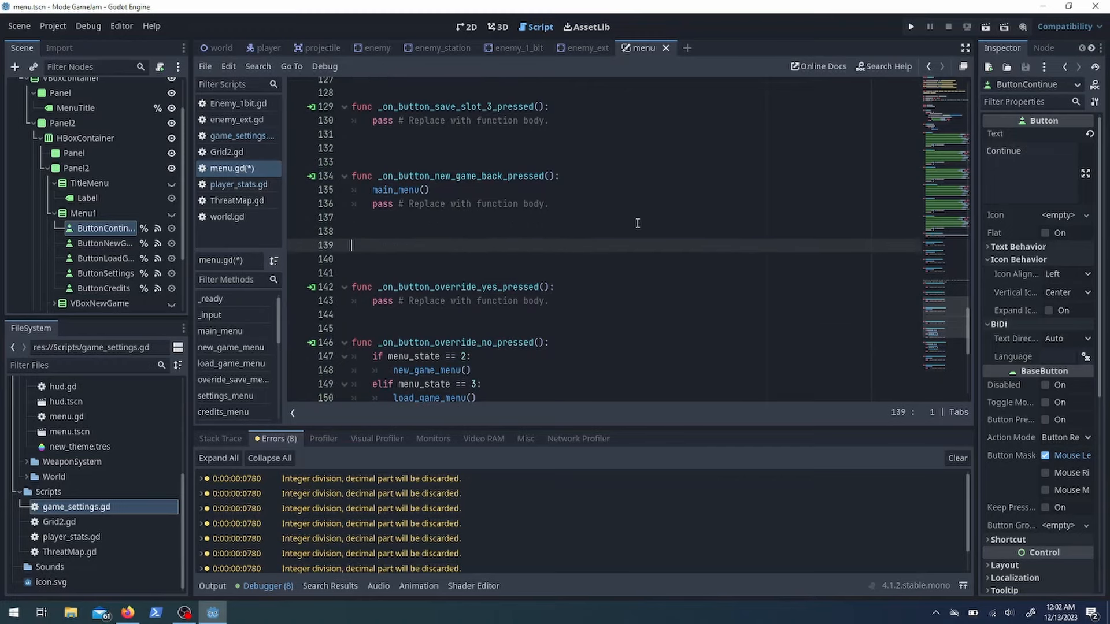
scroll("up", 3)
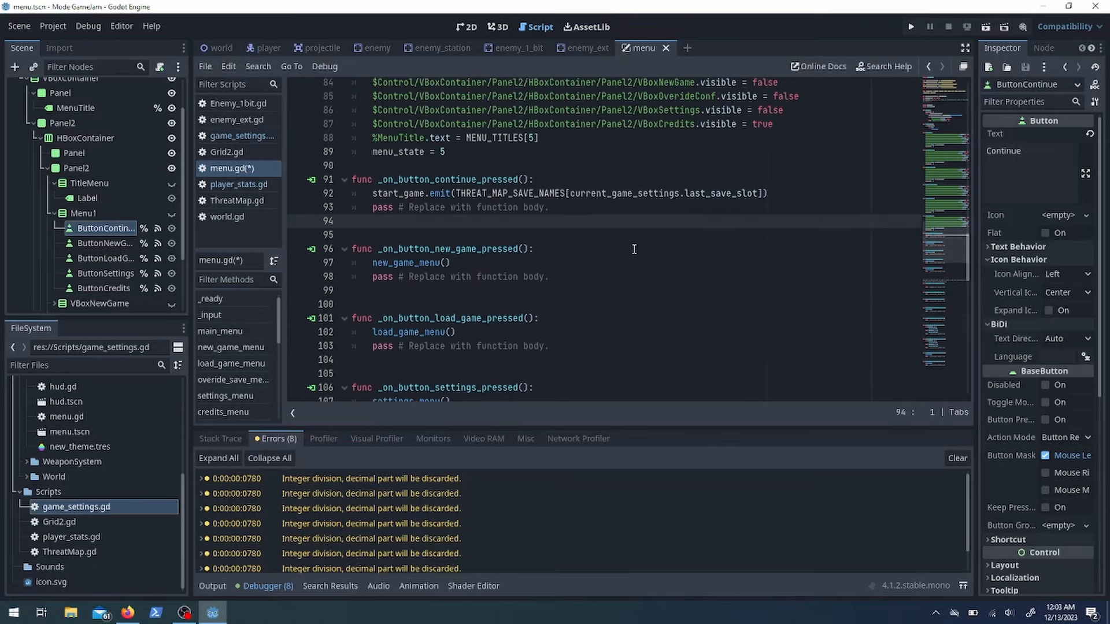
scroll("down", 3)
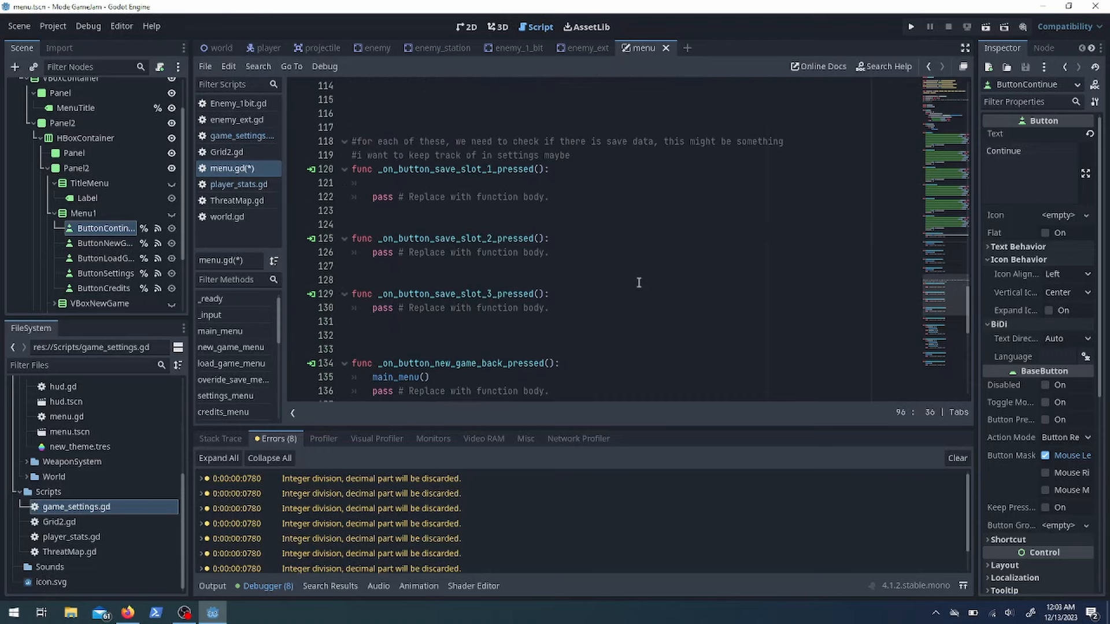
scroll("up", 3)
type("func check_save(index : int):")
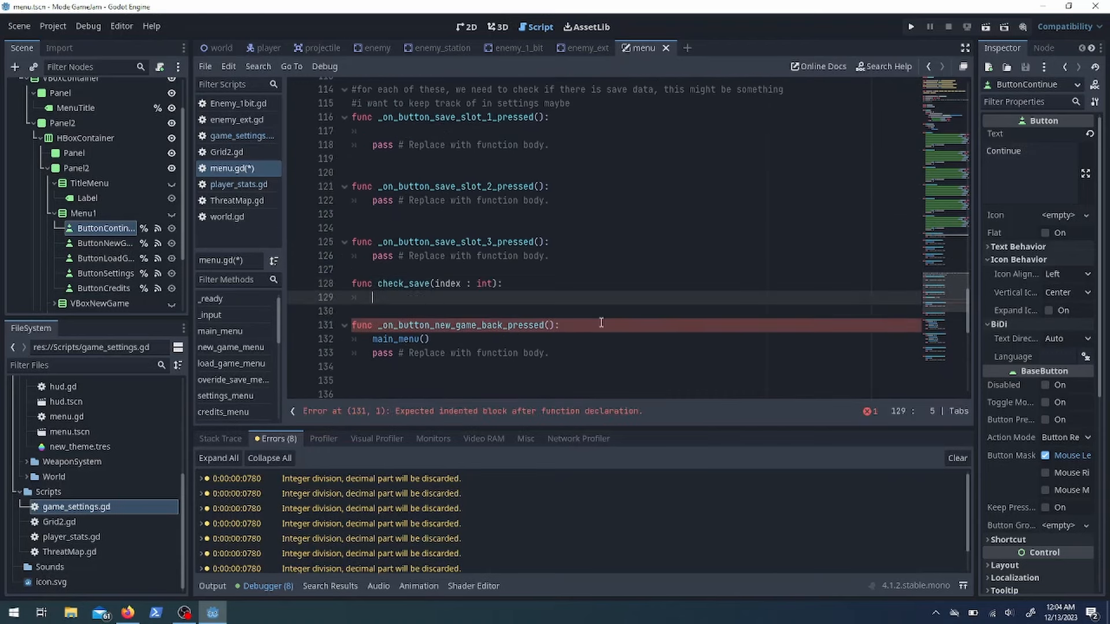
type("ResourceLoader.exists(THREAT_MAP_SAVE_NAMES[i])")
type("if check_save():")
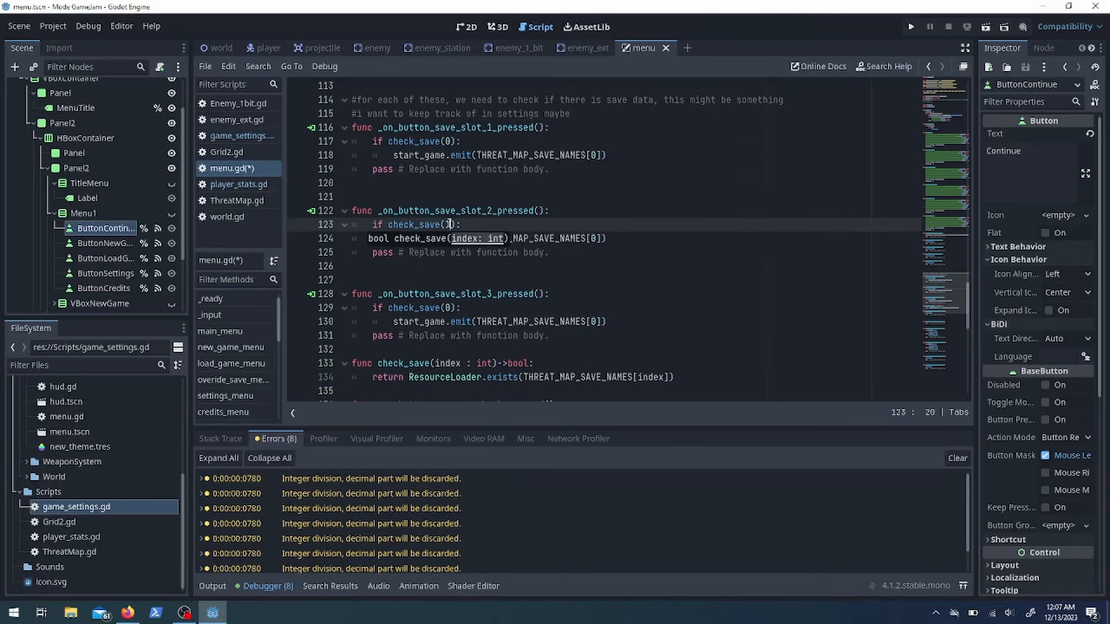
Make each save slot handler emit start_game only if check_save finds its save
scroll("down", 3)
type("2")
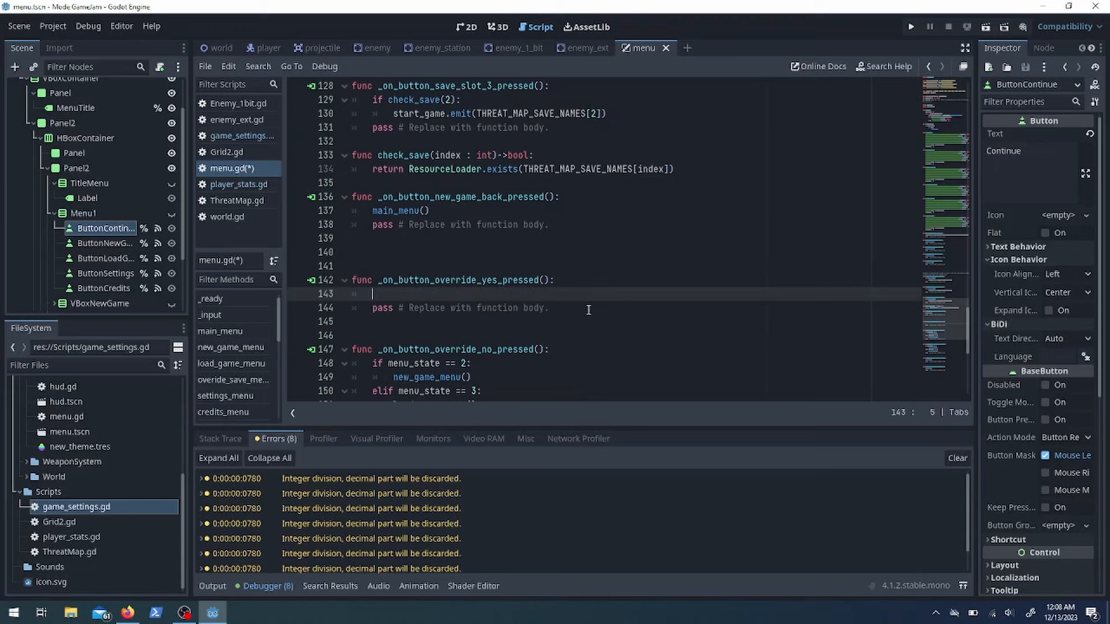
scroll("down", 3)
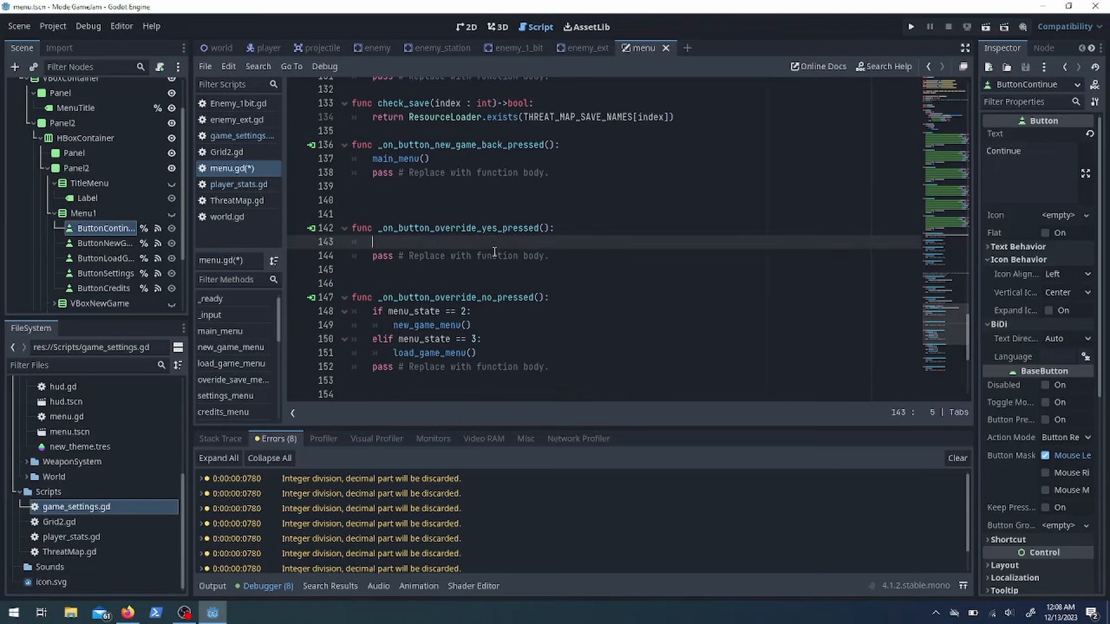
scroll("up", 3)
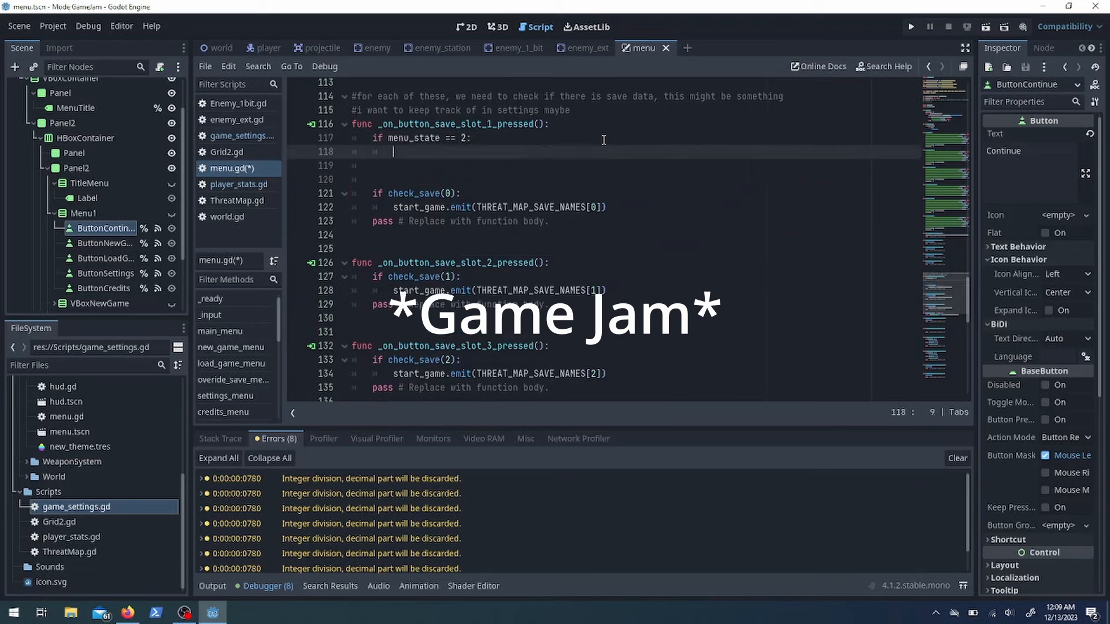
type("if check_save(0):")
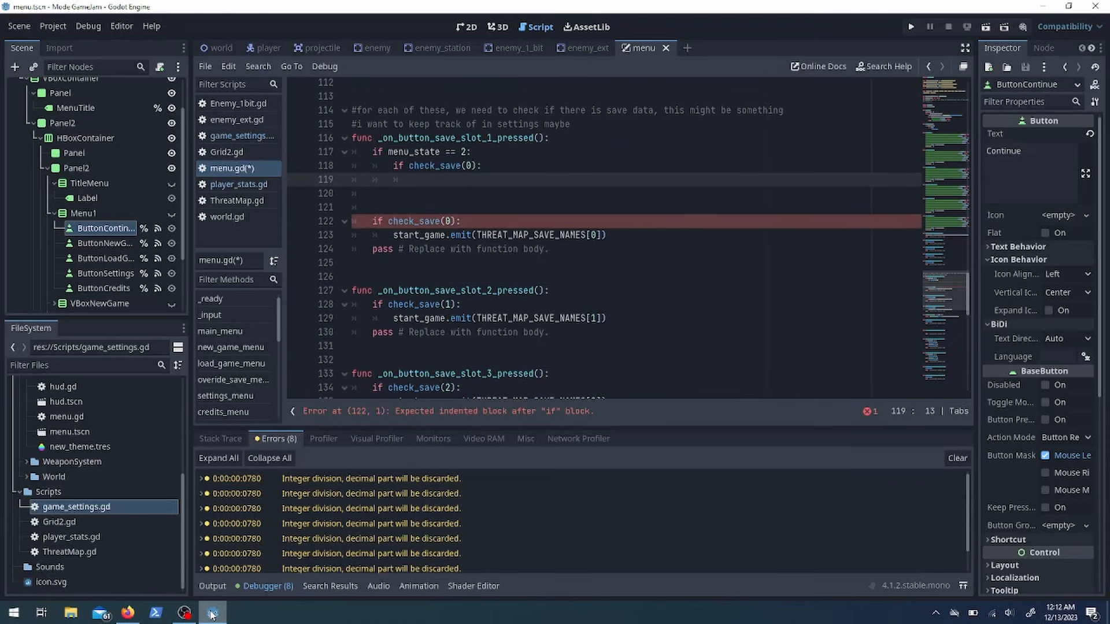
scroll("up", 3)
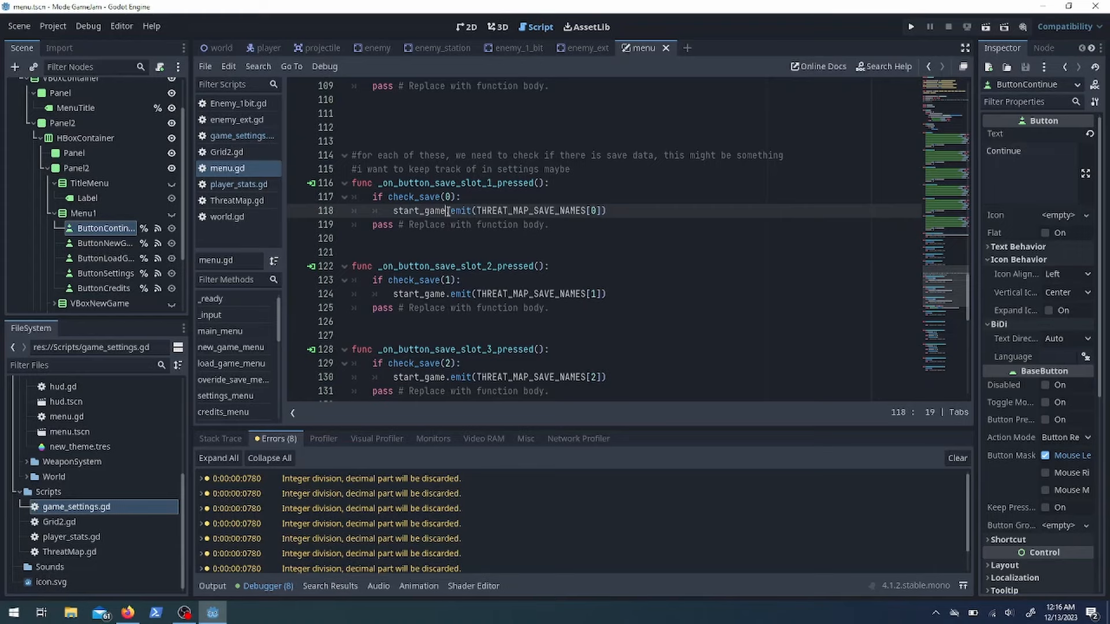
left_click(383, 252)
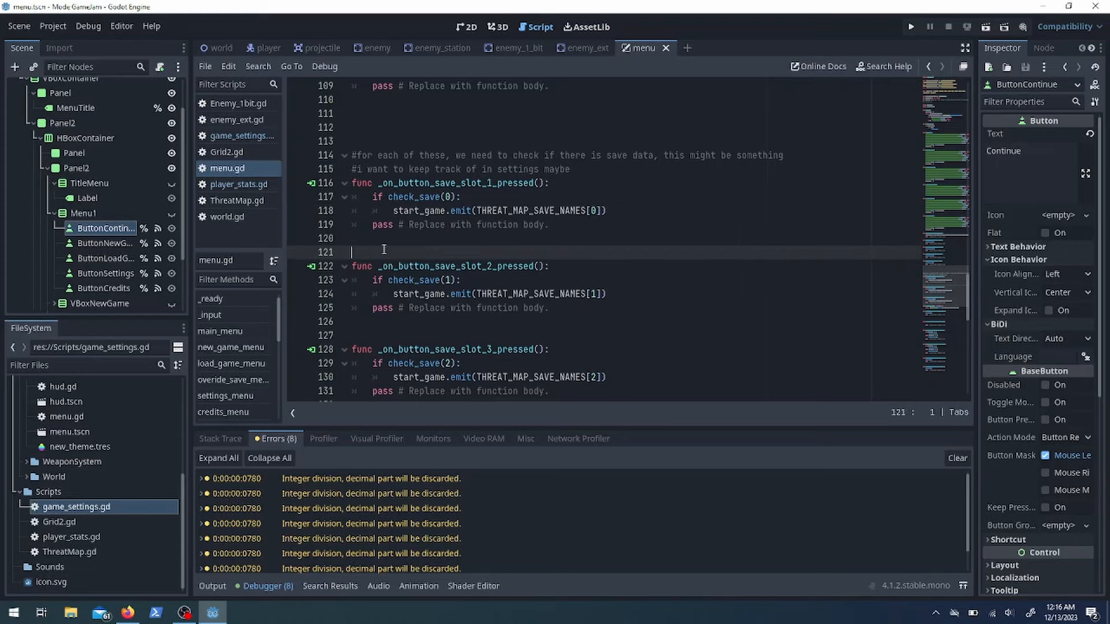
left_click(221, 47)
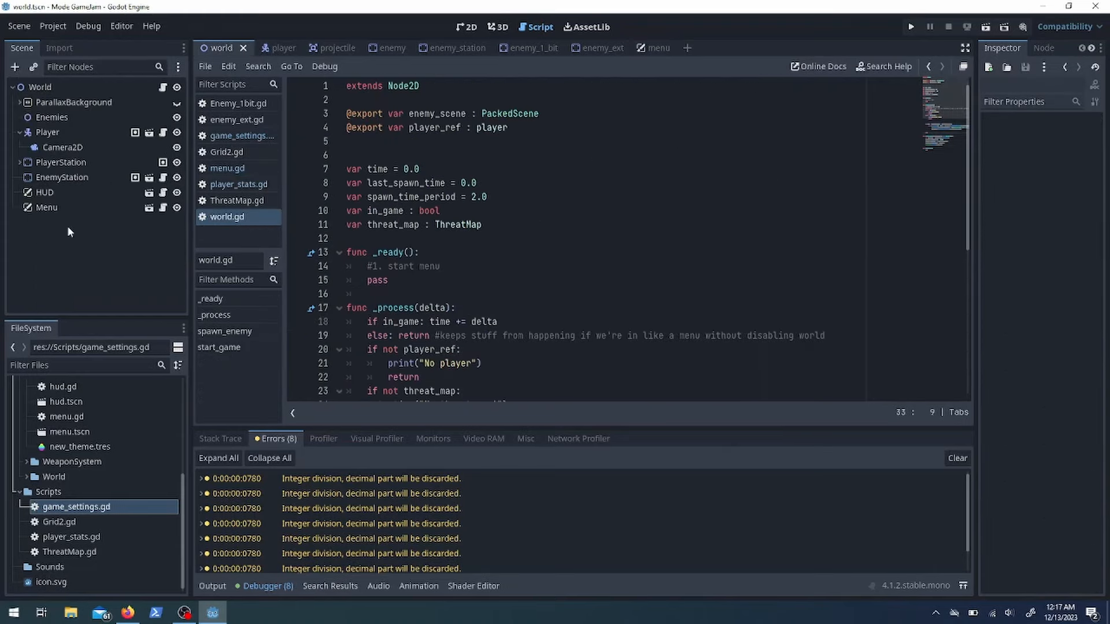
Connect Menu's start_game to world.gd as _on_menu_start_game(threat_map_path, player_stats_path) loading the ThreatMap
left_click(62, 177)
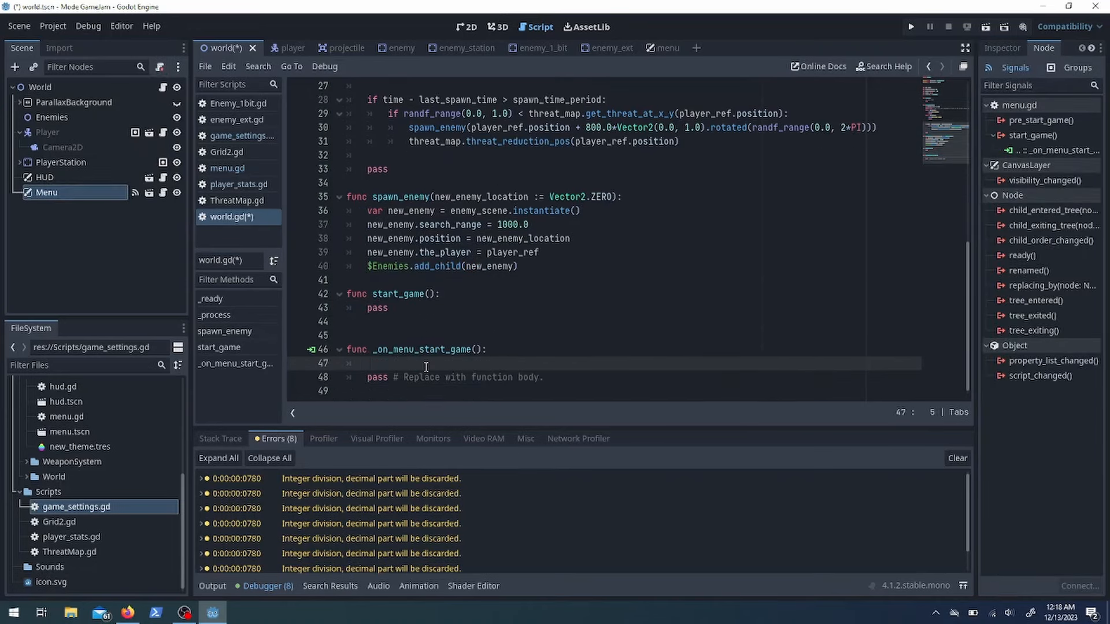
mouse_move(603, 335)
type("threat_map_path, ")
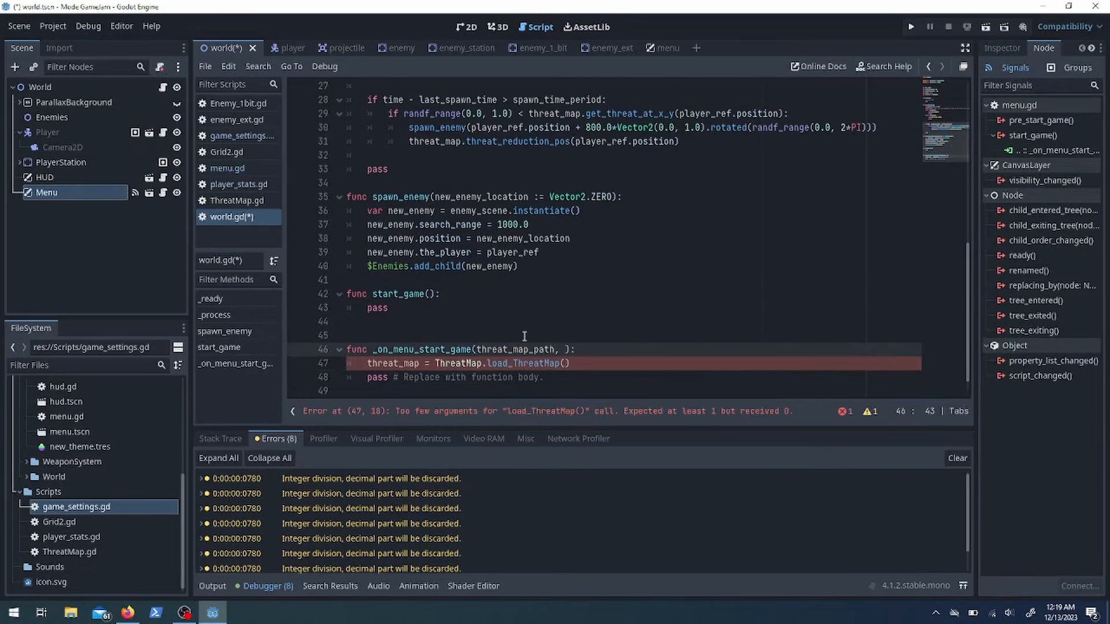
type("player_stats_path")
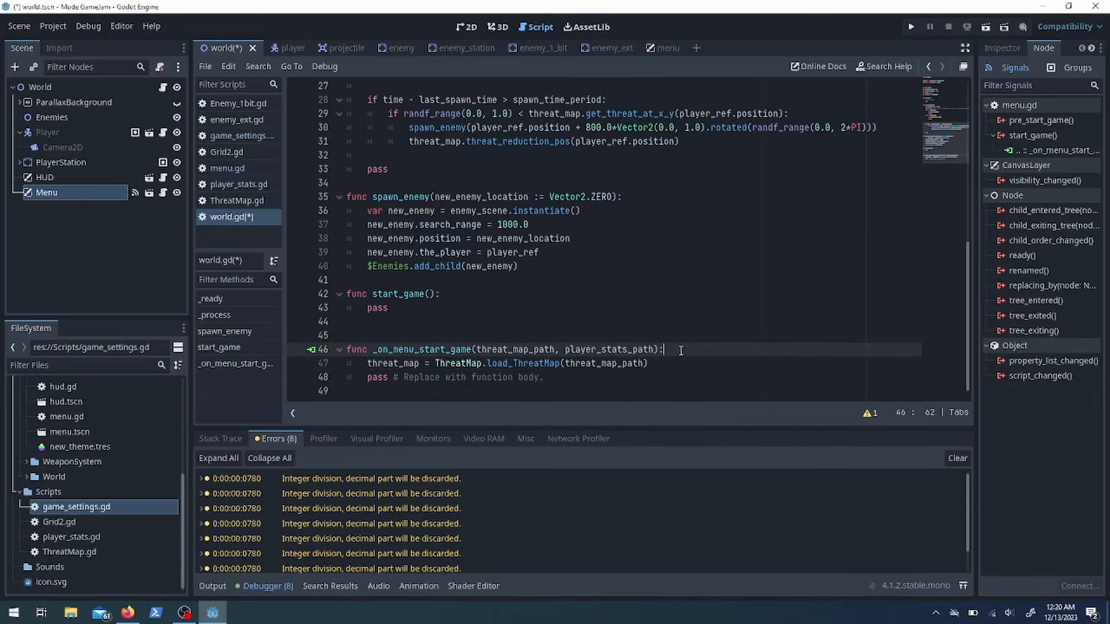
left_click(651, 47)
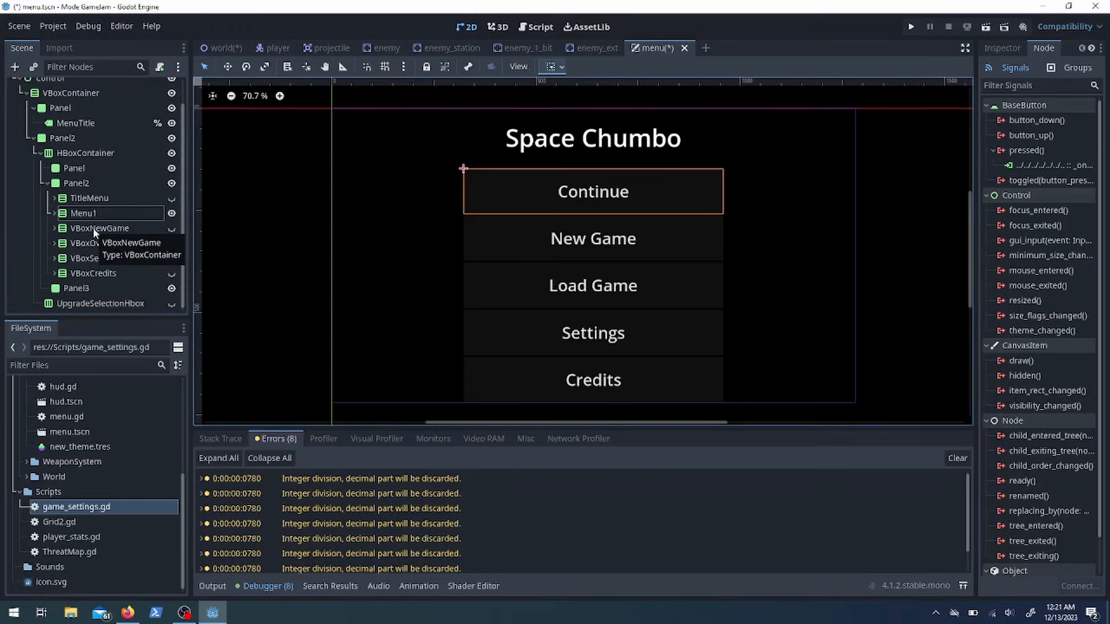
New Game opens override_save_menu() if current_game_settings.last_save_slot is set, else emits start_game_new; add close_menu()
left_click(254, 258)
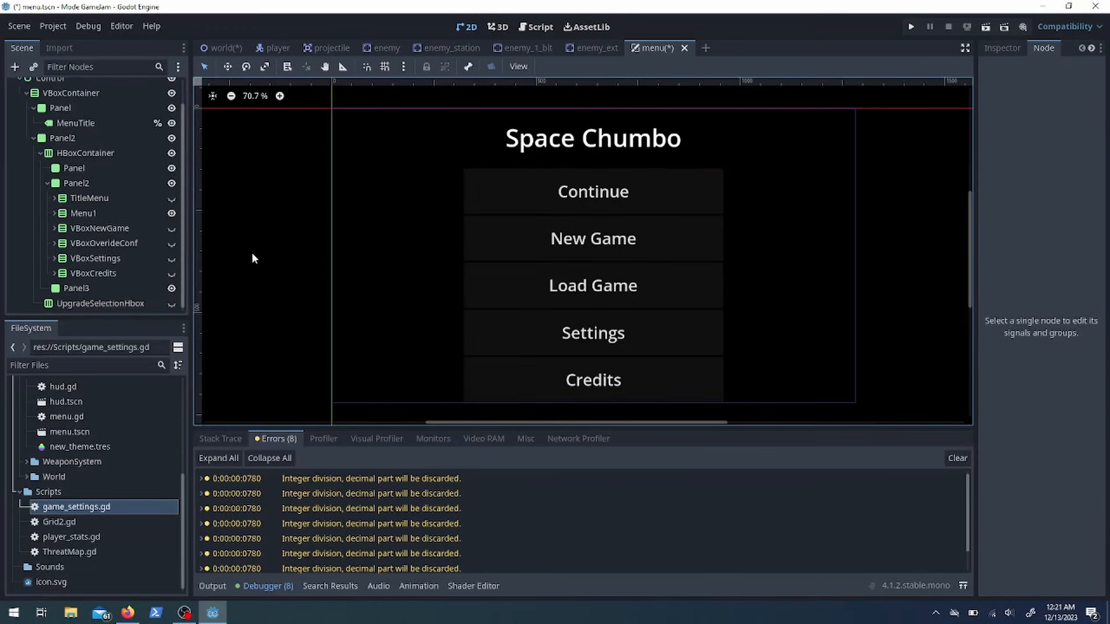
left_click(100, 228)
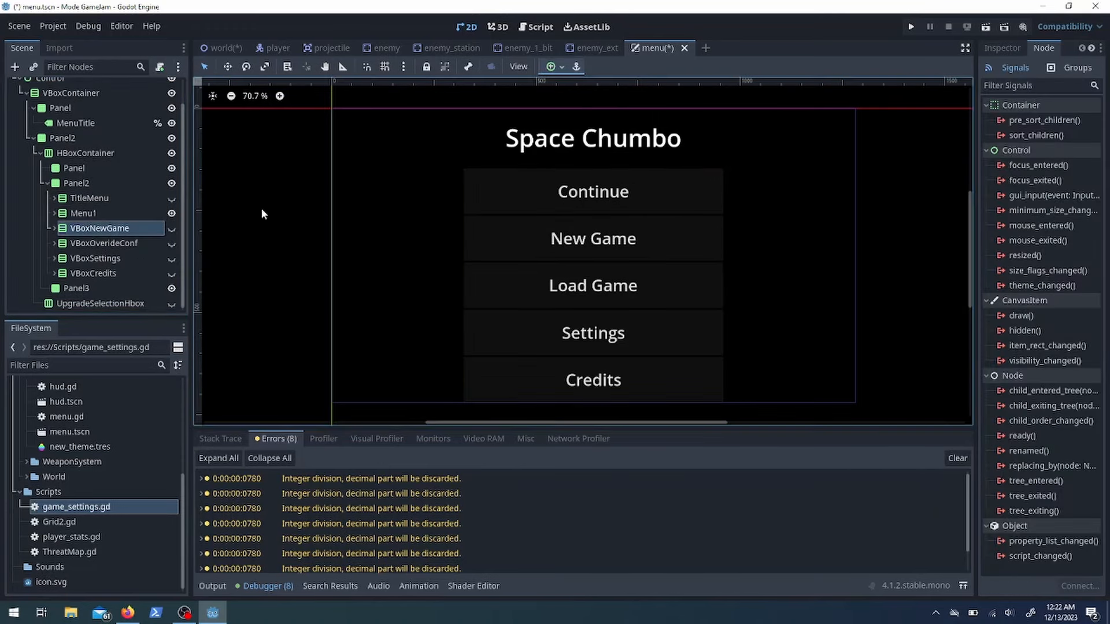
left_click(540, 27)
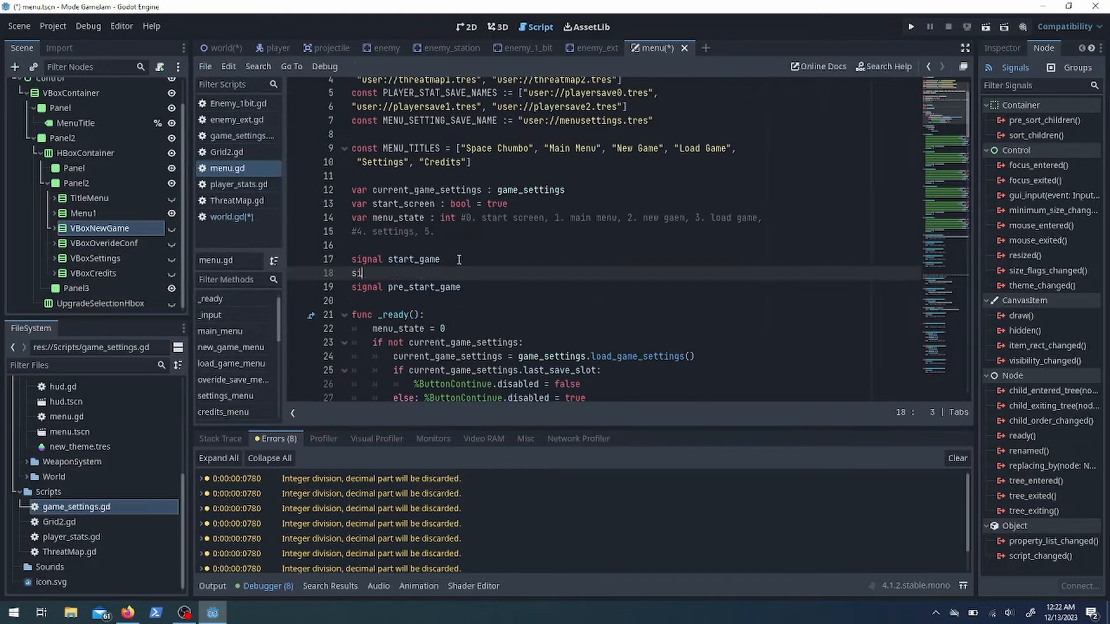
left_click(240, 135)
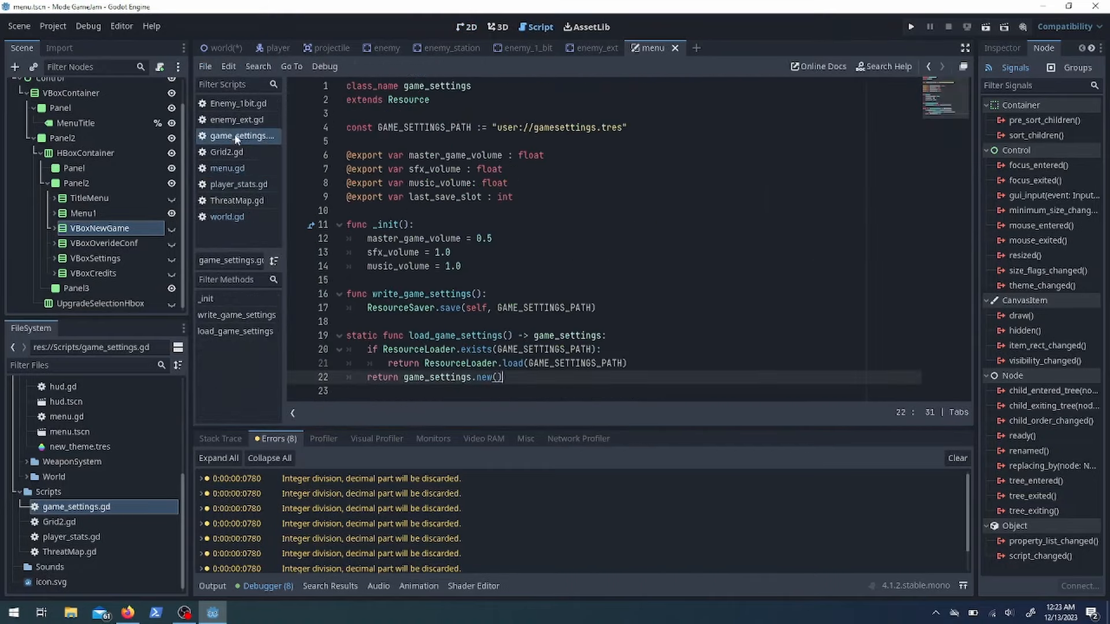
left_click(228, 167)
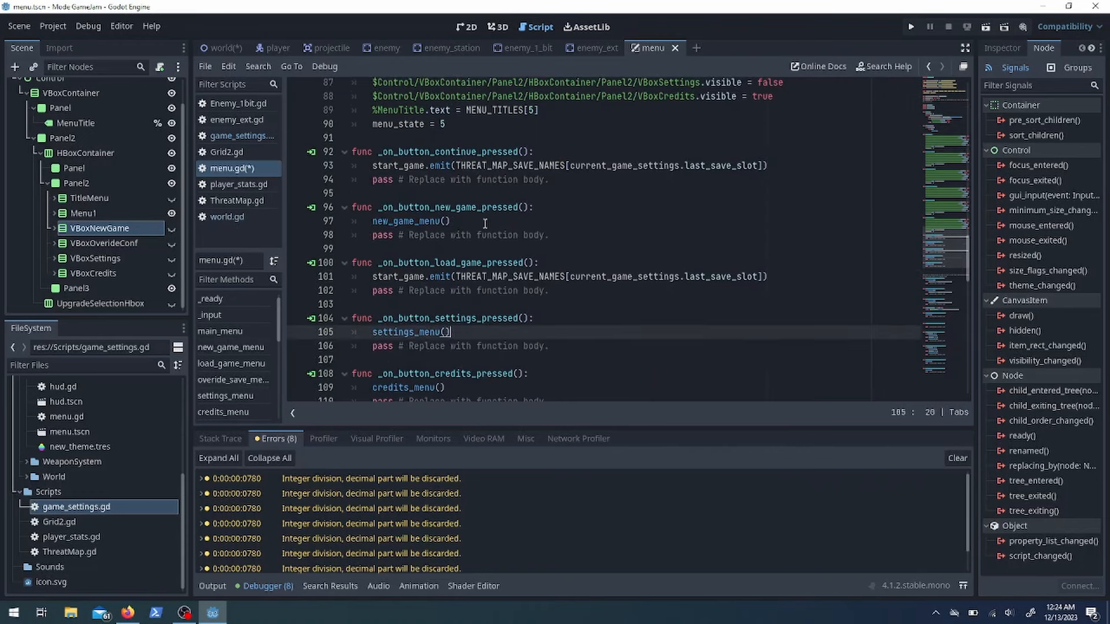
type("if current_game_settings .")
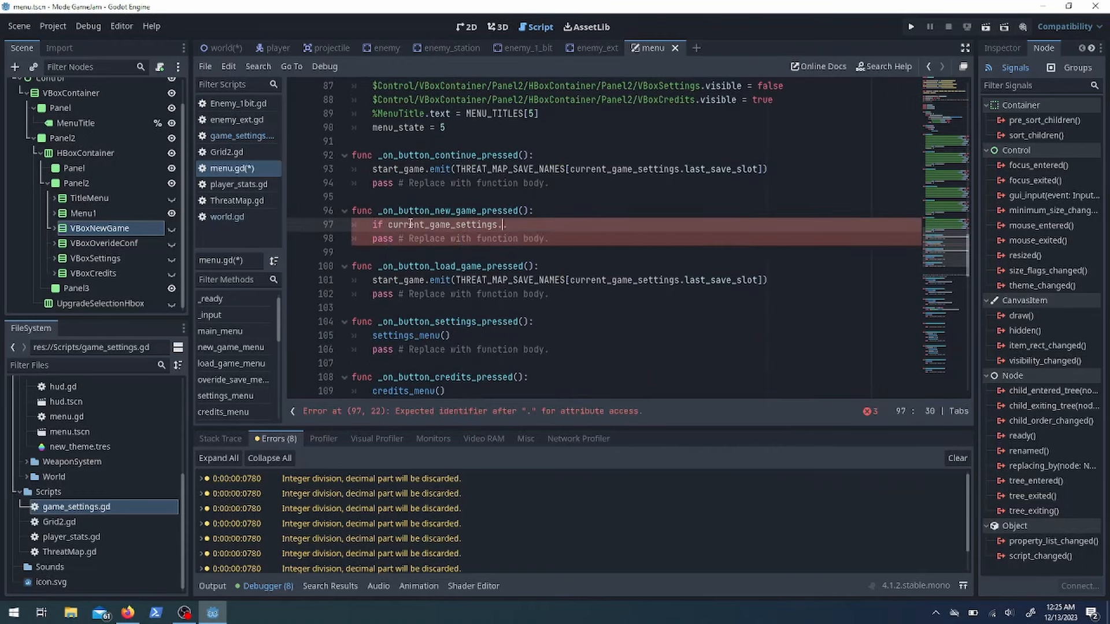
type(".last_save_slot:")
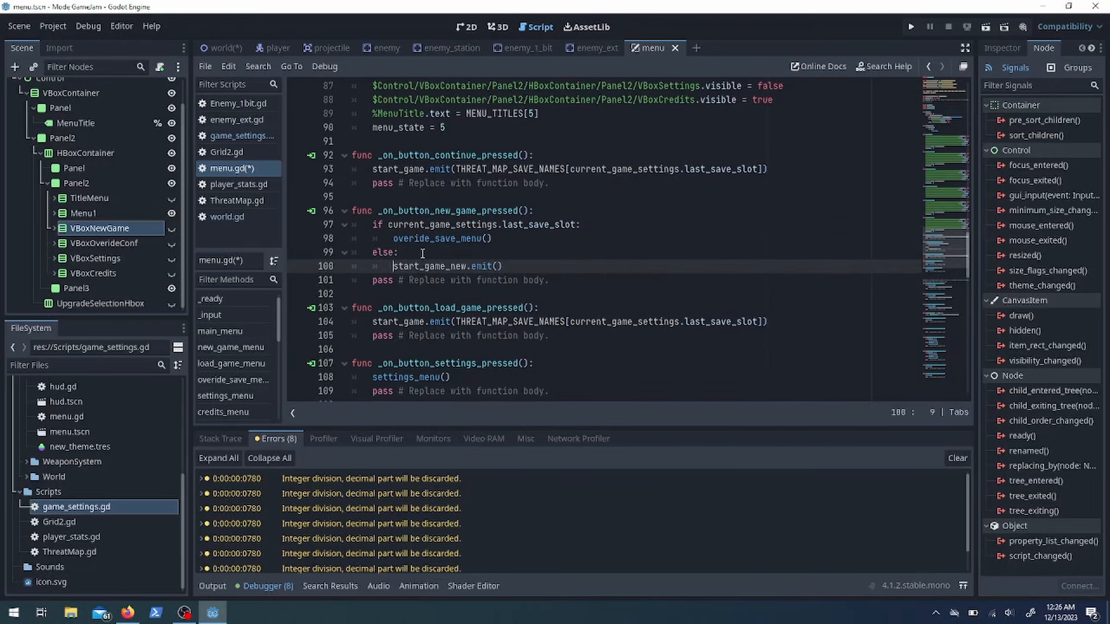
scroll("up", 3)
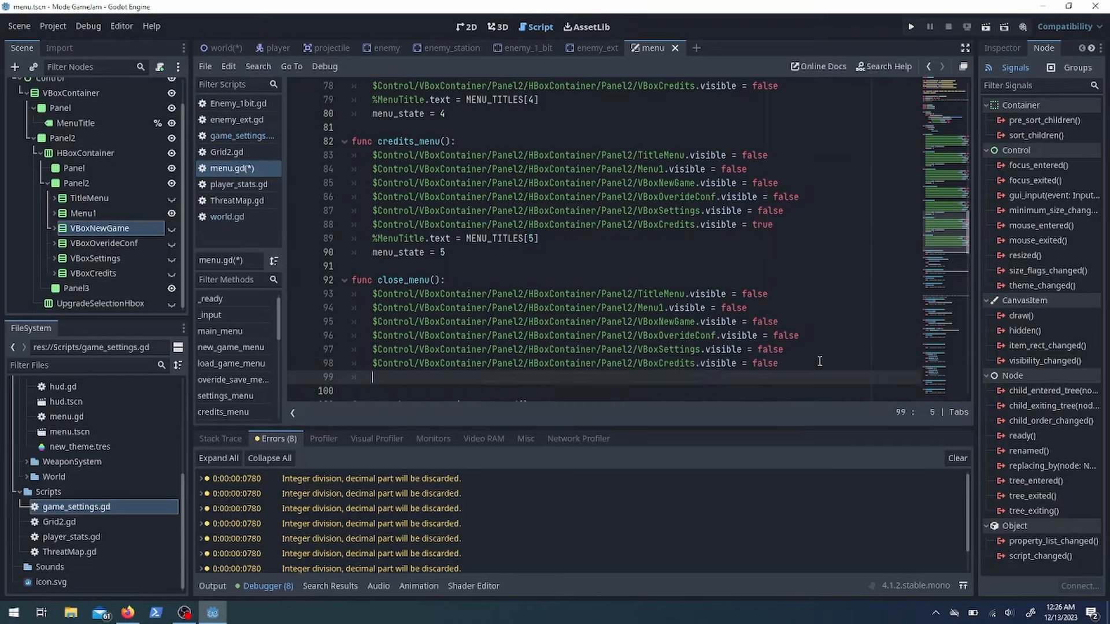
scroll("down", 3)
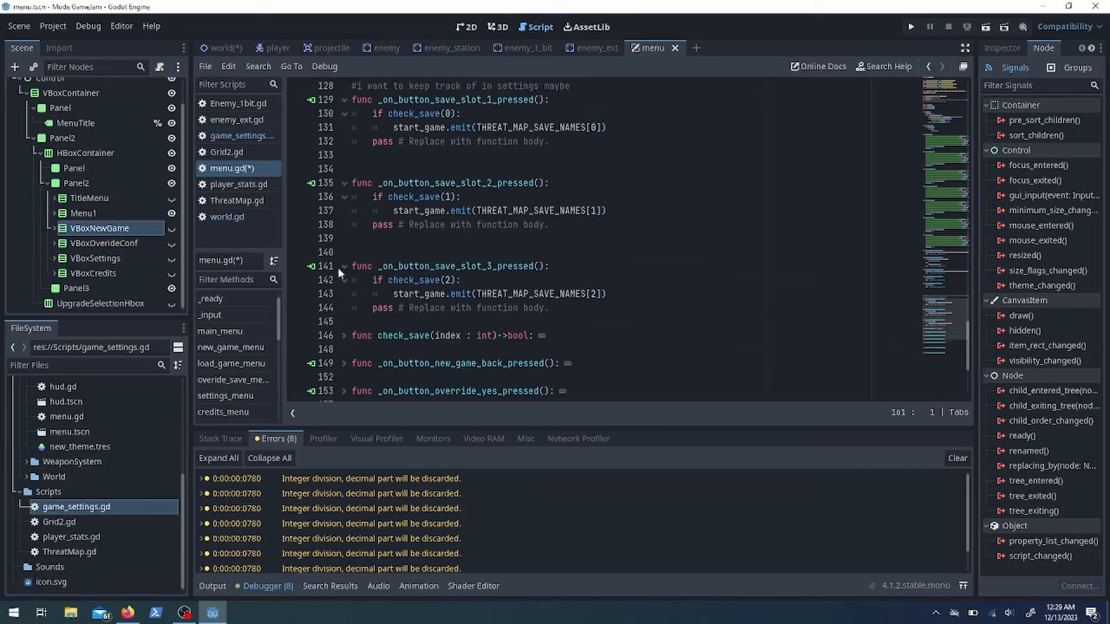
scroll("up", 3)
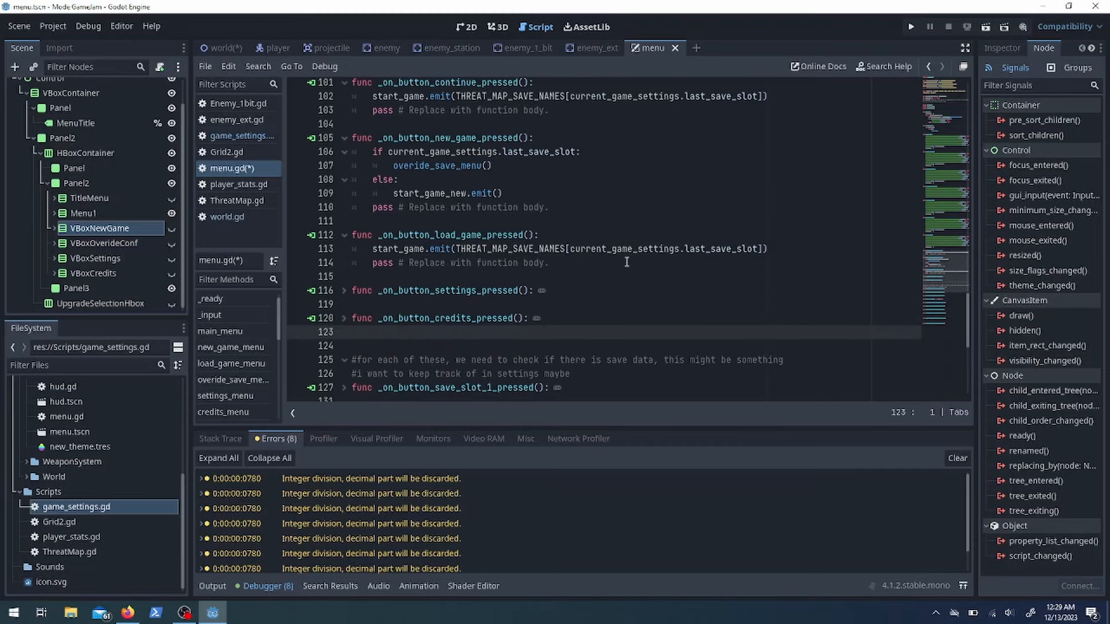
scroll("up", 3)
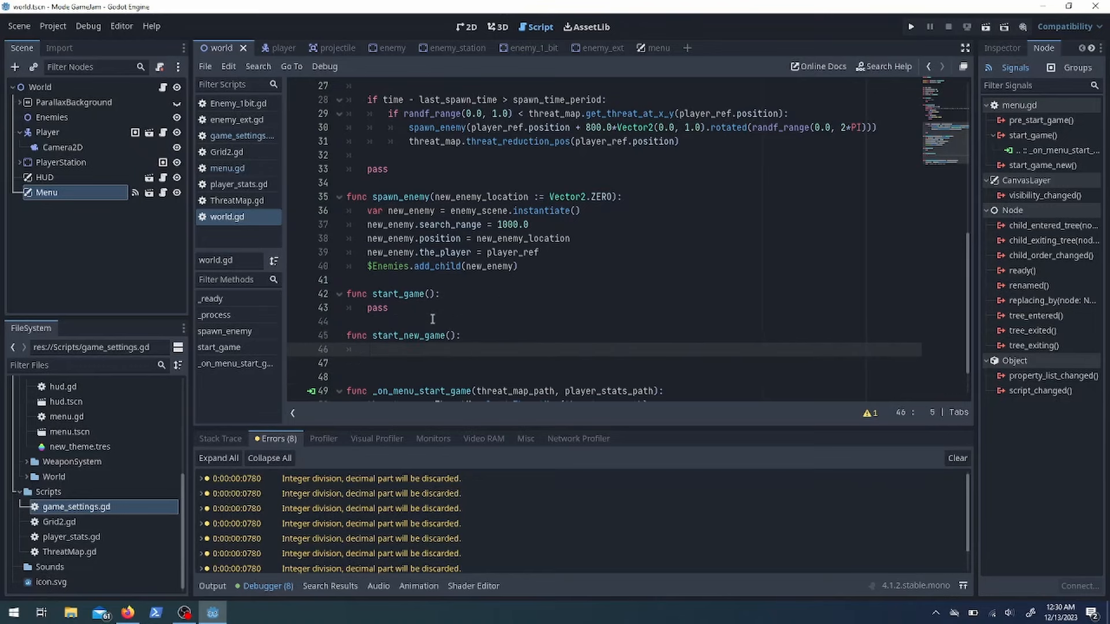
Add MESH_SIZE and GRID_SIZE constants and build the new ThreatMap in world.gd's start_new_game
type("c")
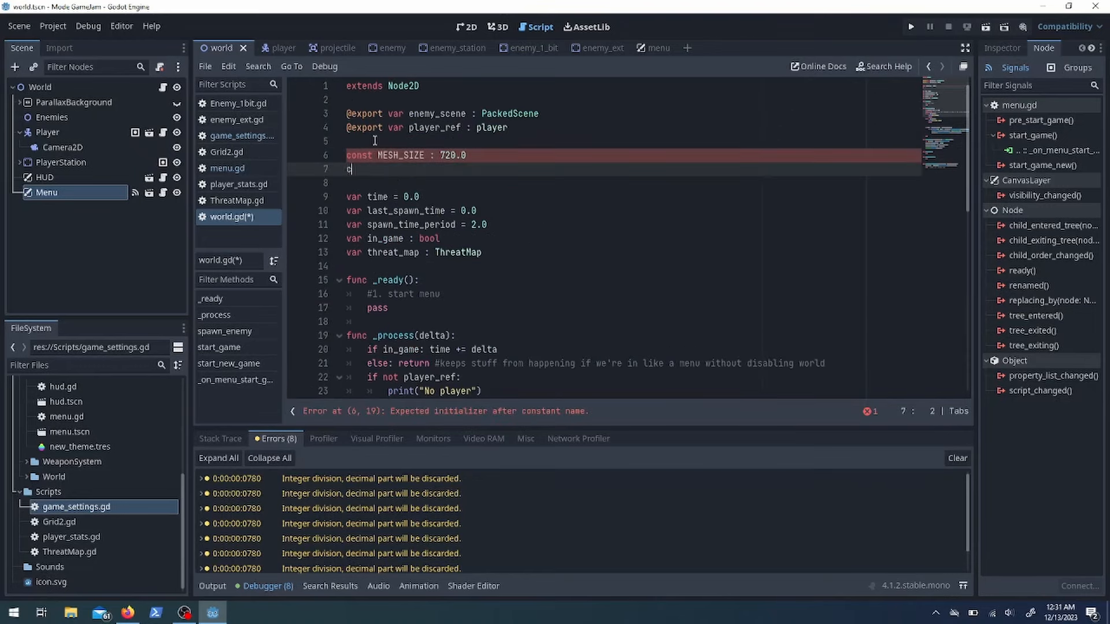
type("onst GRID_SIZE : int = 55")
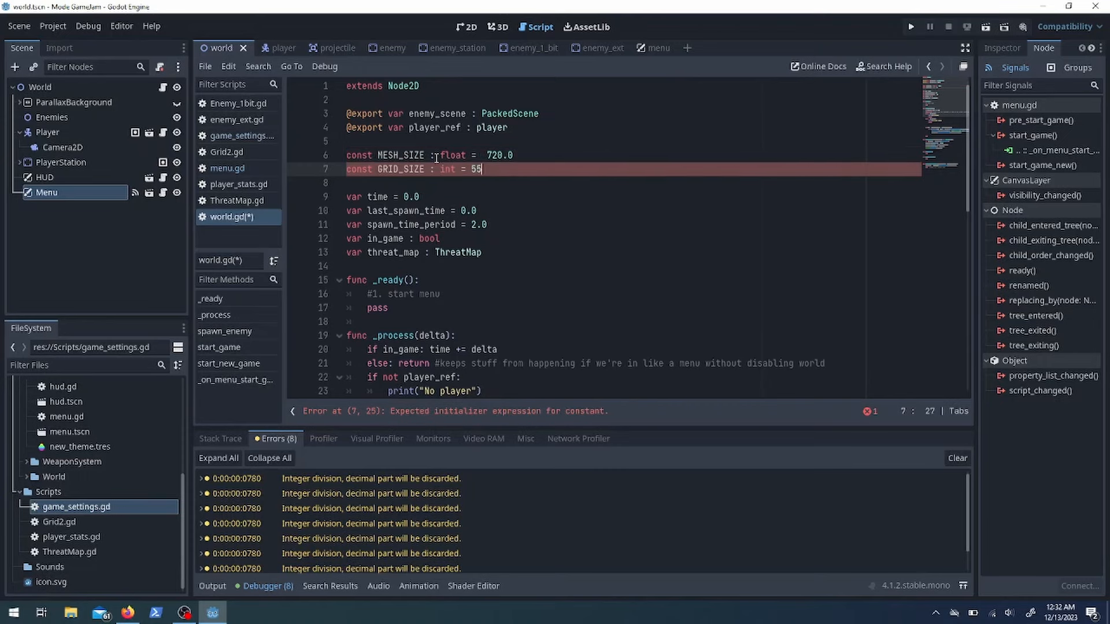
scroll("down", 3)
type("threat_map = ThreatMap.new(MESH_SIZE, MESH_SIZE, G)")
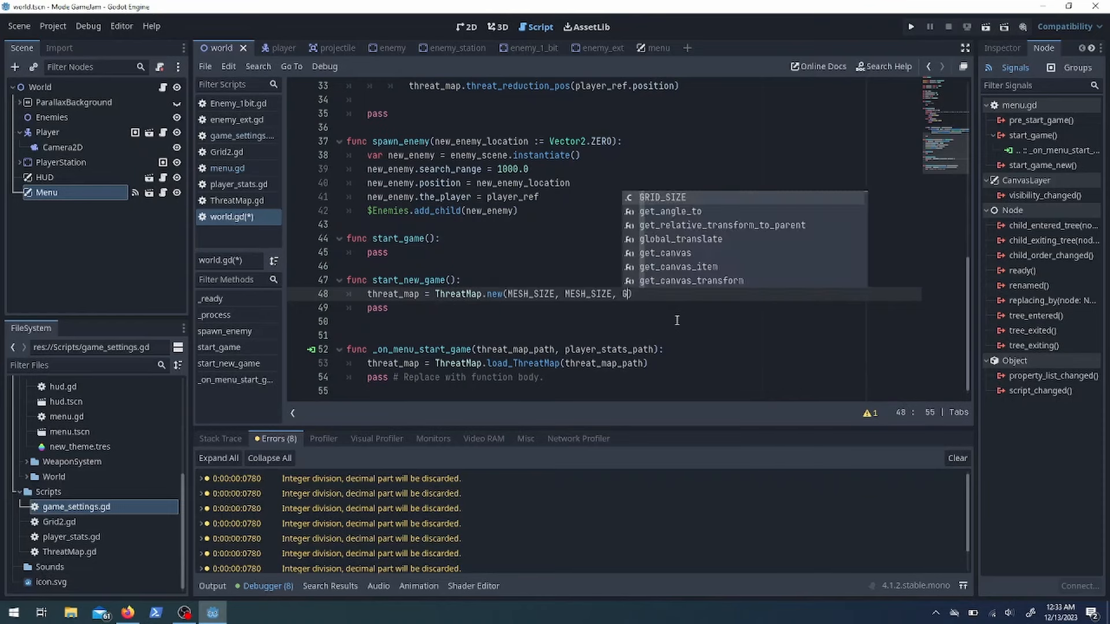
left_click(238, 200)
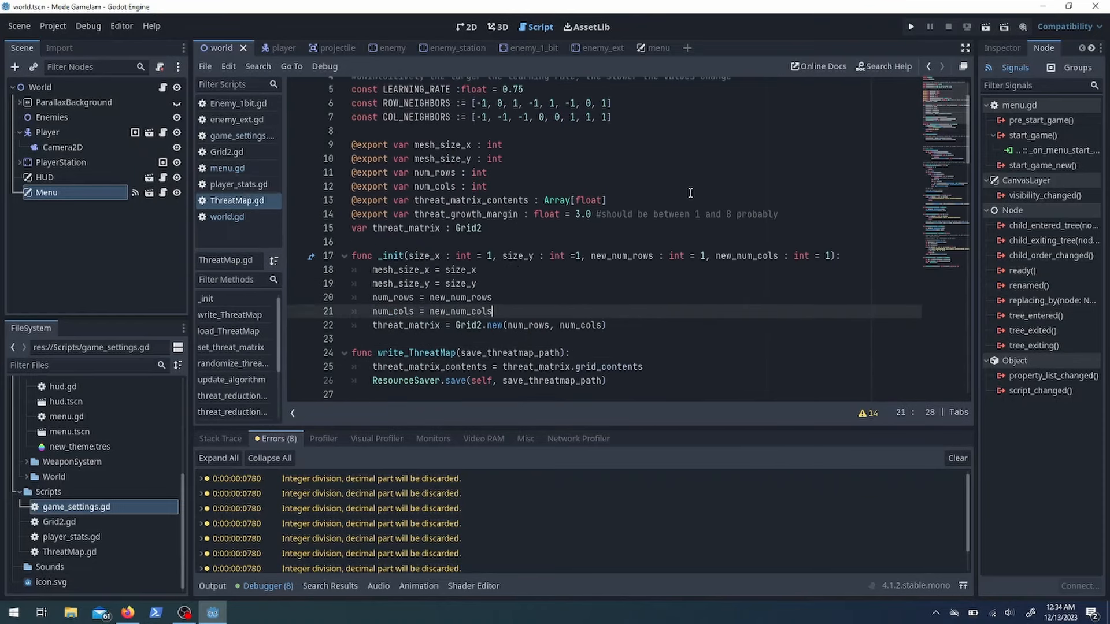
scroll("down", 3)
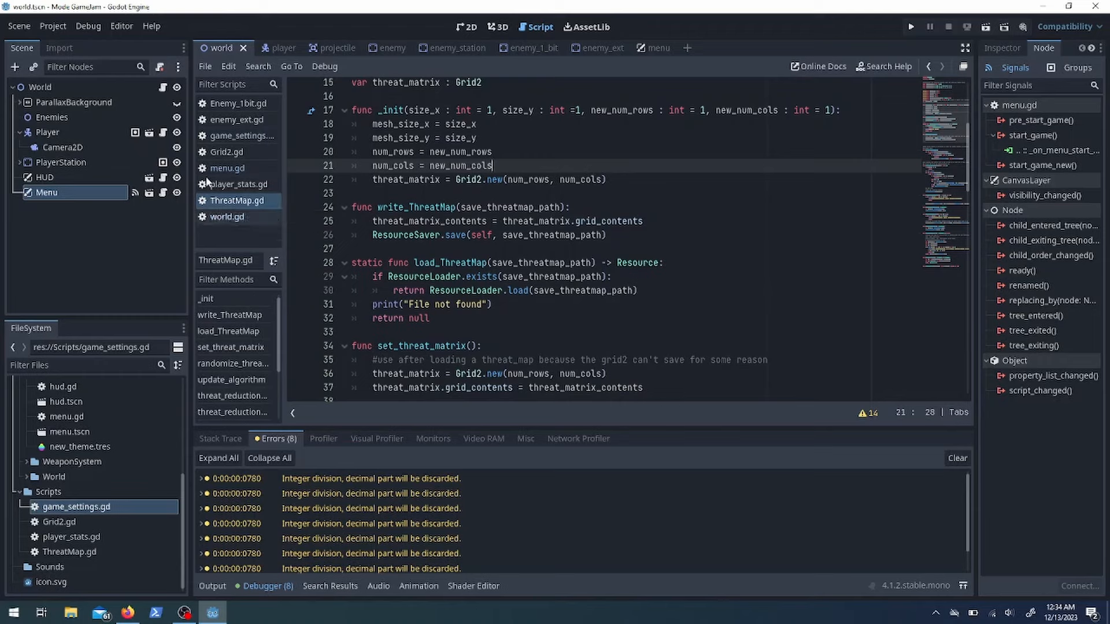
left_click(226, 217)
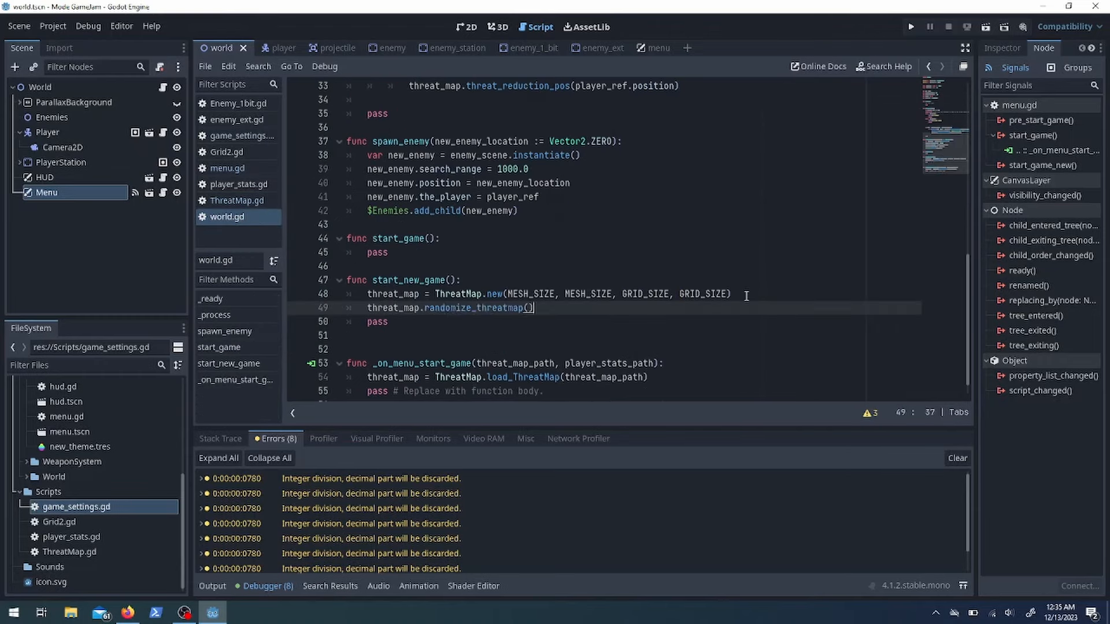
key("ctrl+s")
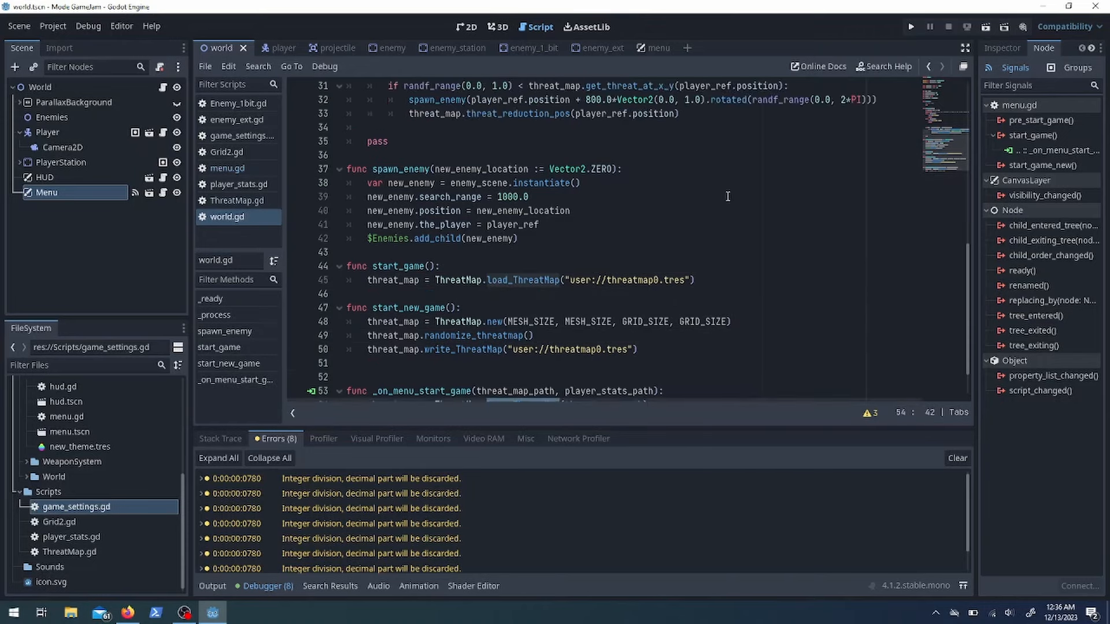
Add save-path string variables, fill start_game, and add _on_menu_start_game_new in world.gd
type("str")
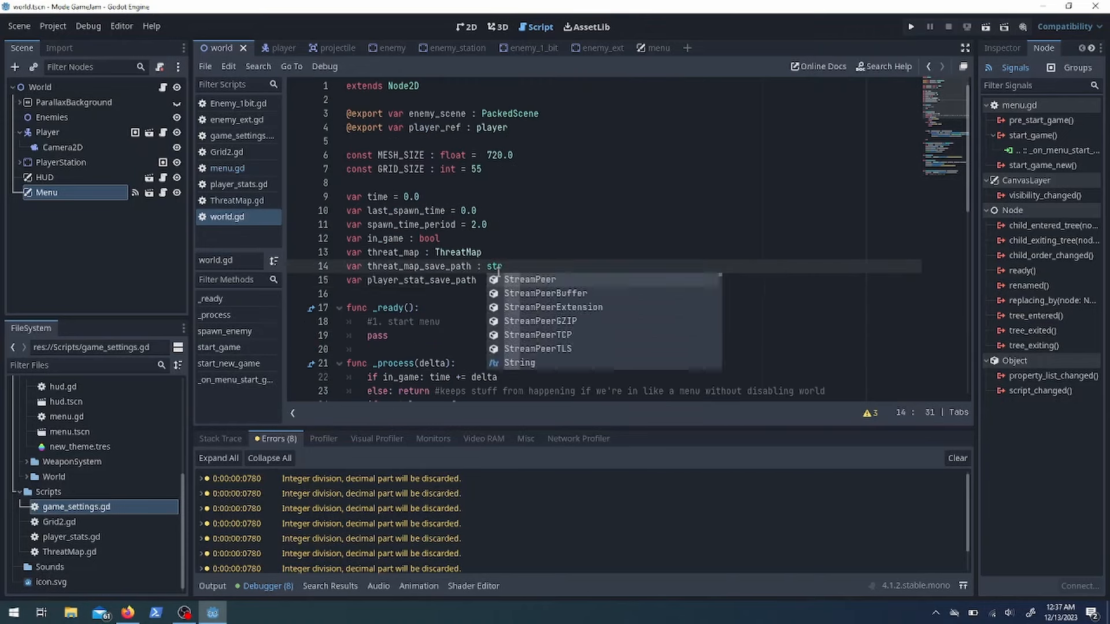
scroll("down", 3)
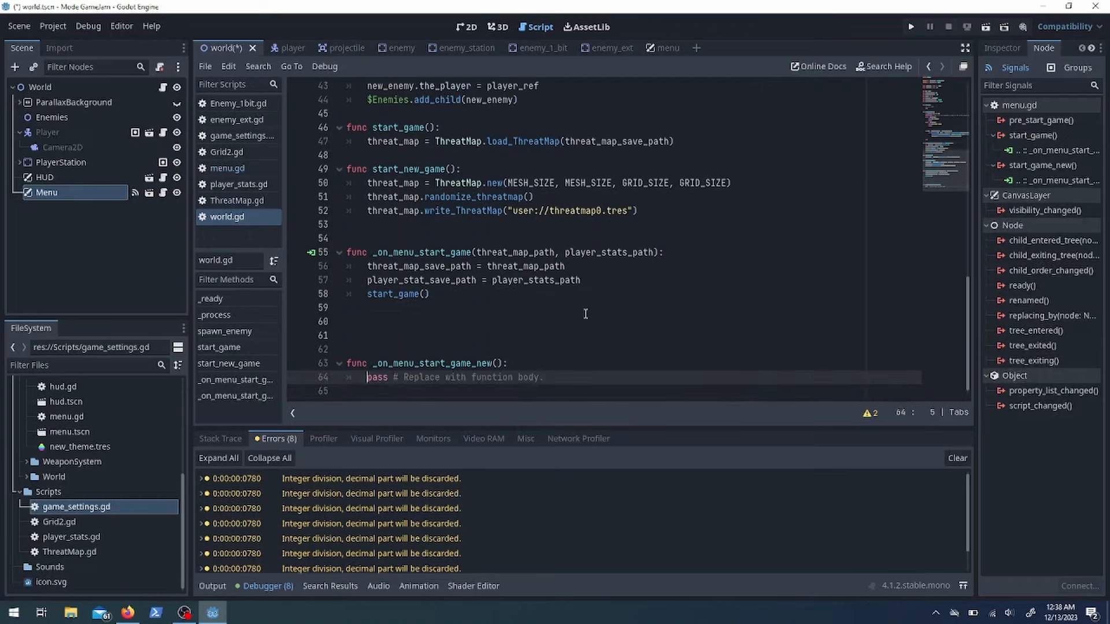
scroll("up", 3)
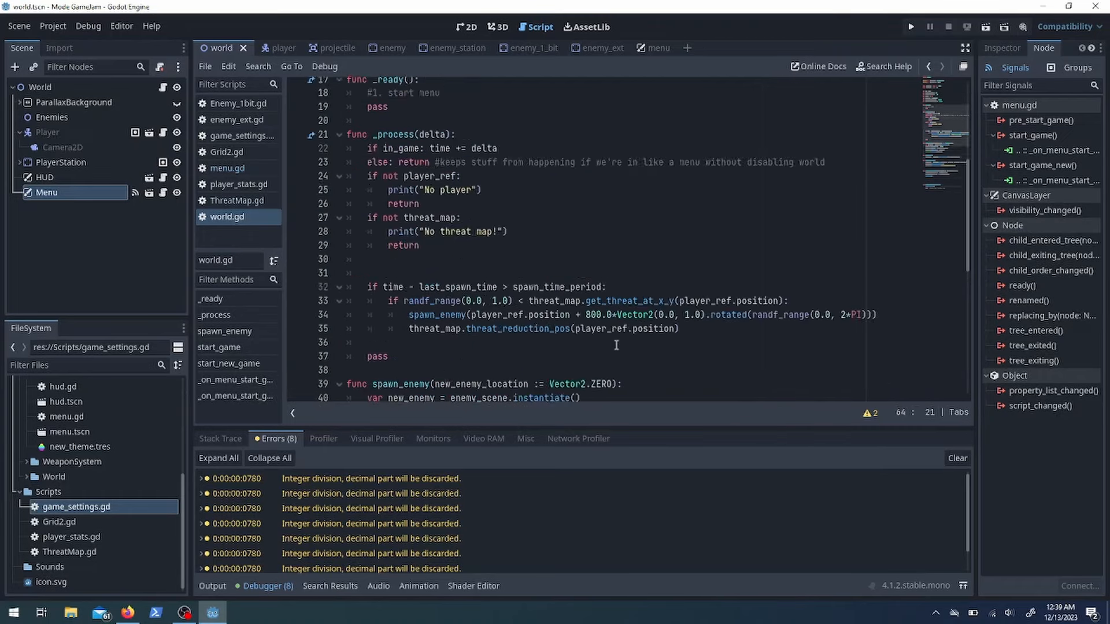
left_click(911, 26)
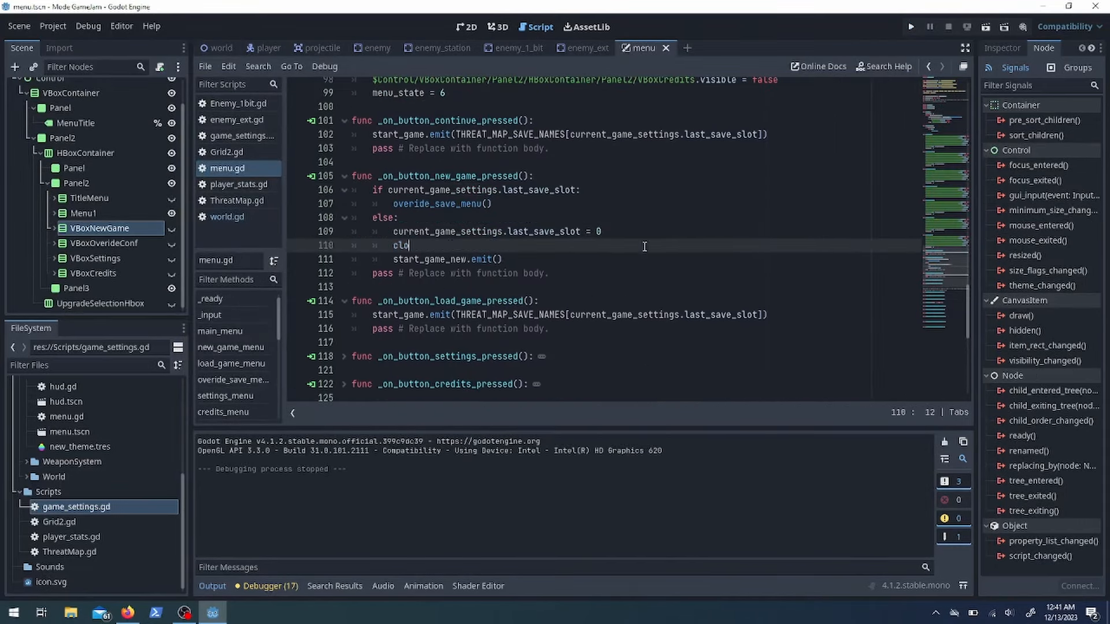
Make New Game set last_save_slot = 0, call close_menu(), emit start_game_new, then test-run
left_click(218, 47)
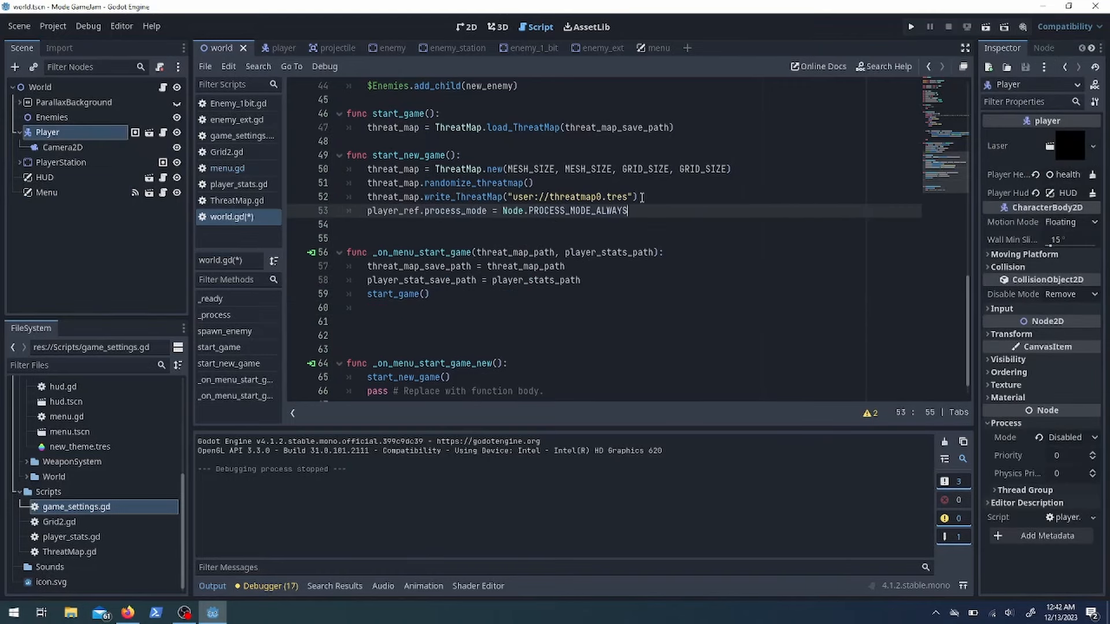
left_click(911, 26)
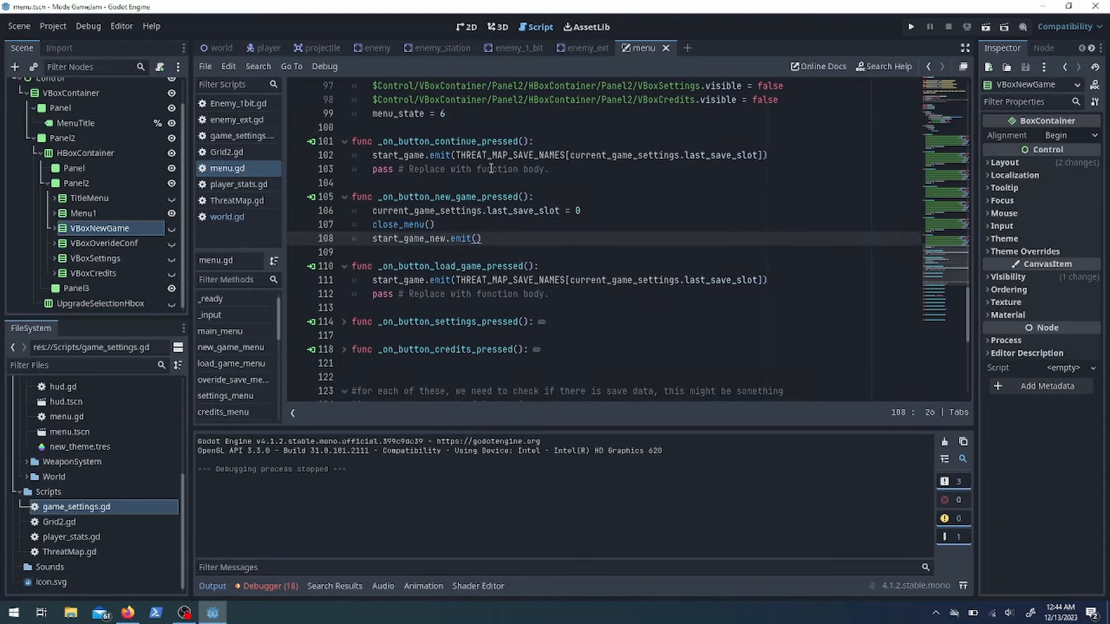
scroll("up", 3)
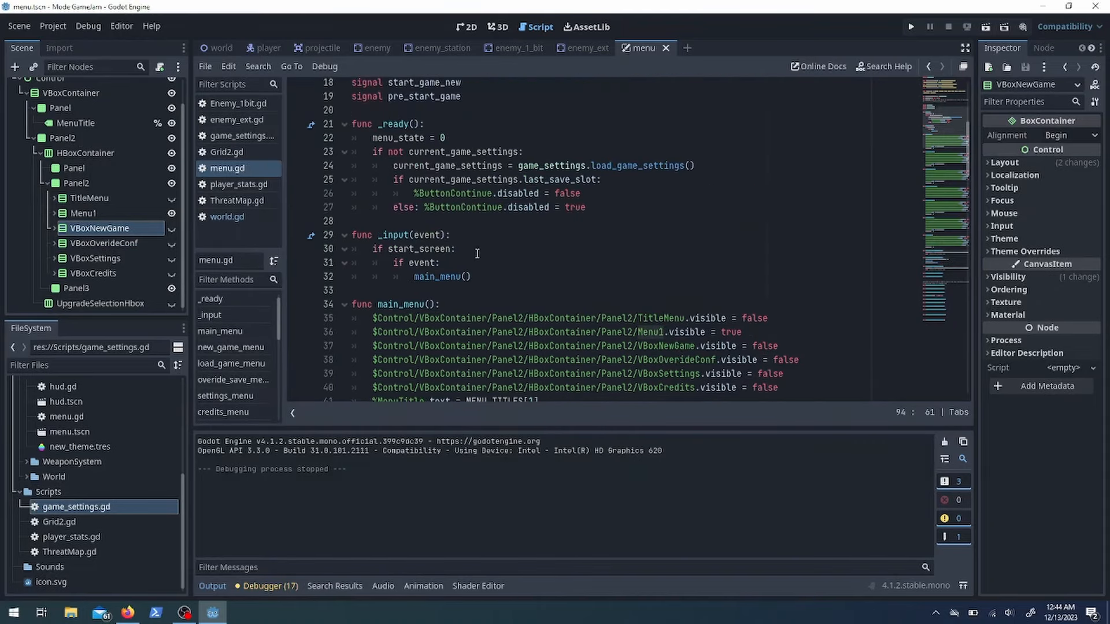
left_click(911, 26)
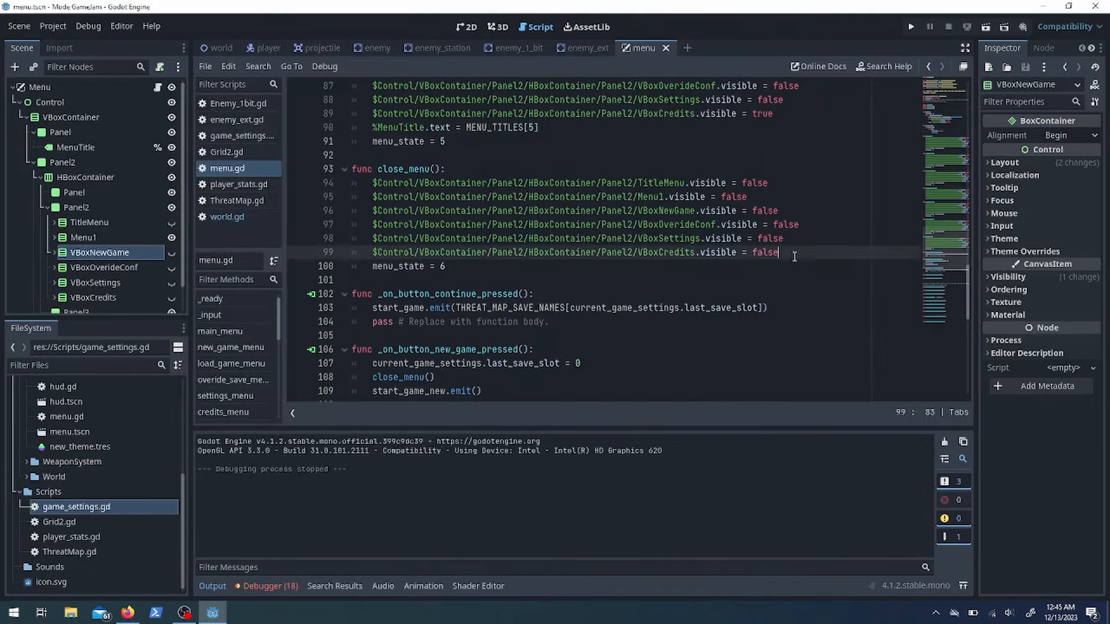
left_click(910, 28)
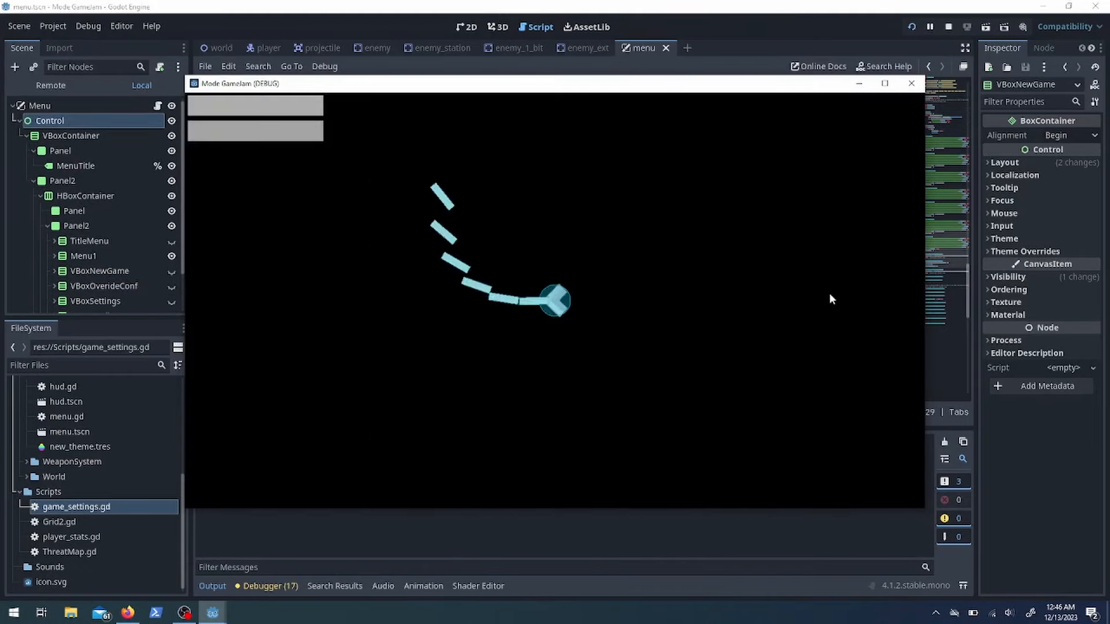
Set in_game = true in start_new_game and pass indices.x, indices.y to threat_reduction_cell, retesting
left_click(948, 26)
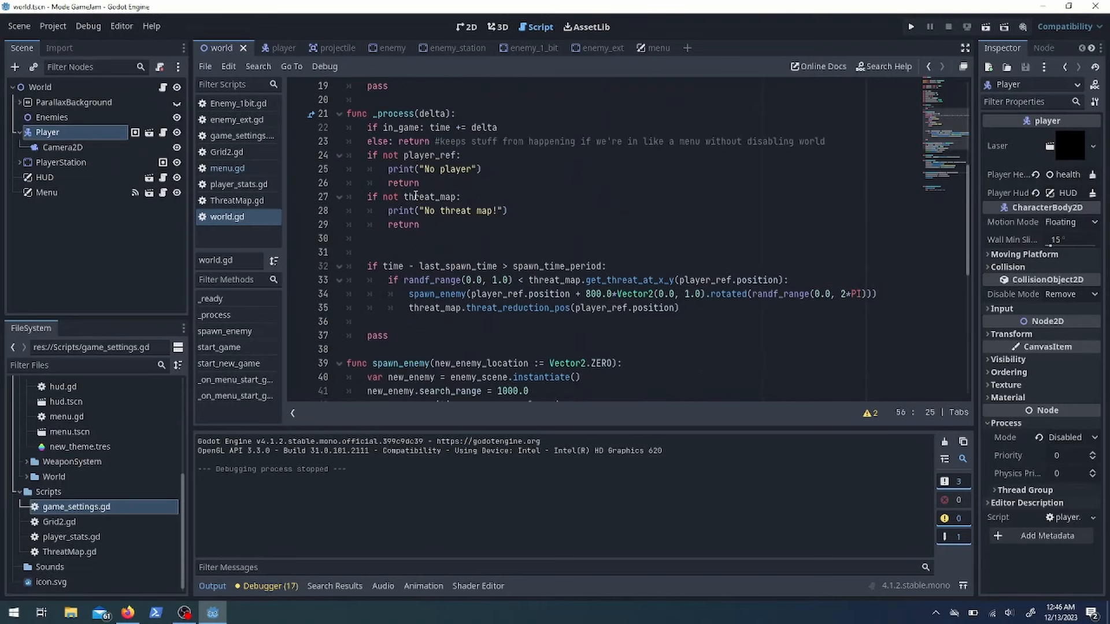
scroll("down", 3)
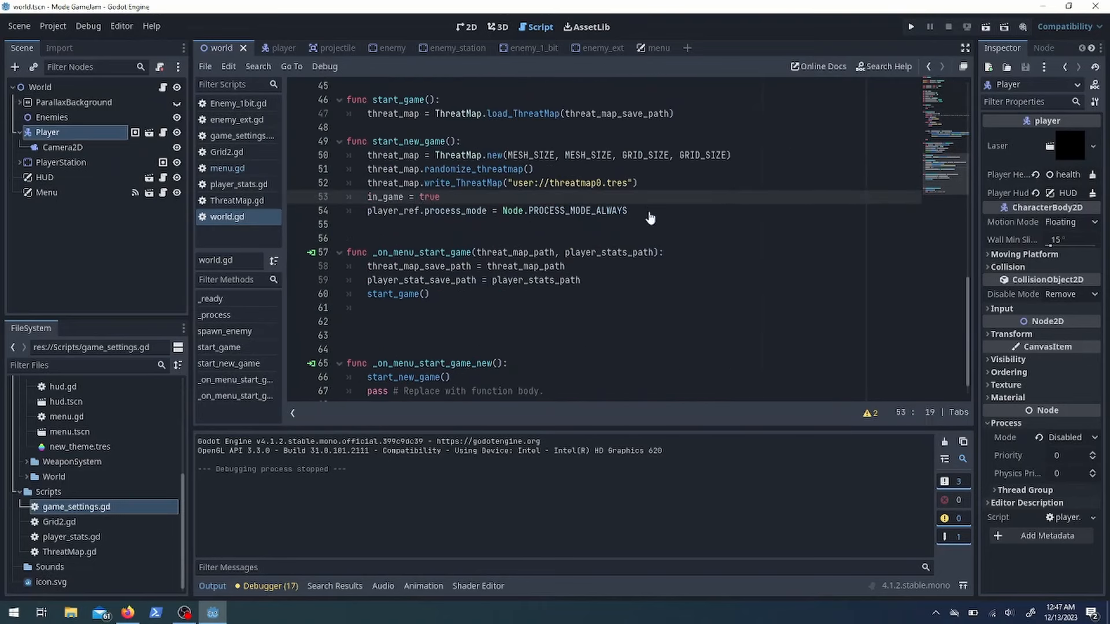
left_click(910, 26)
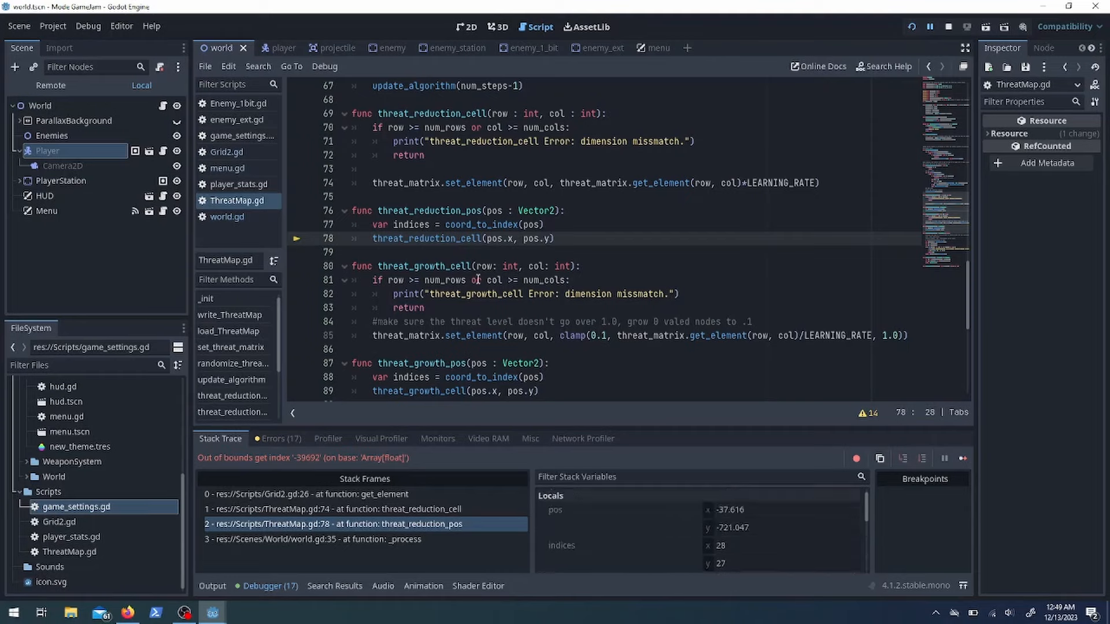
left_click(949, 26)
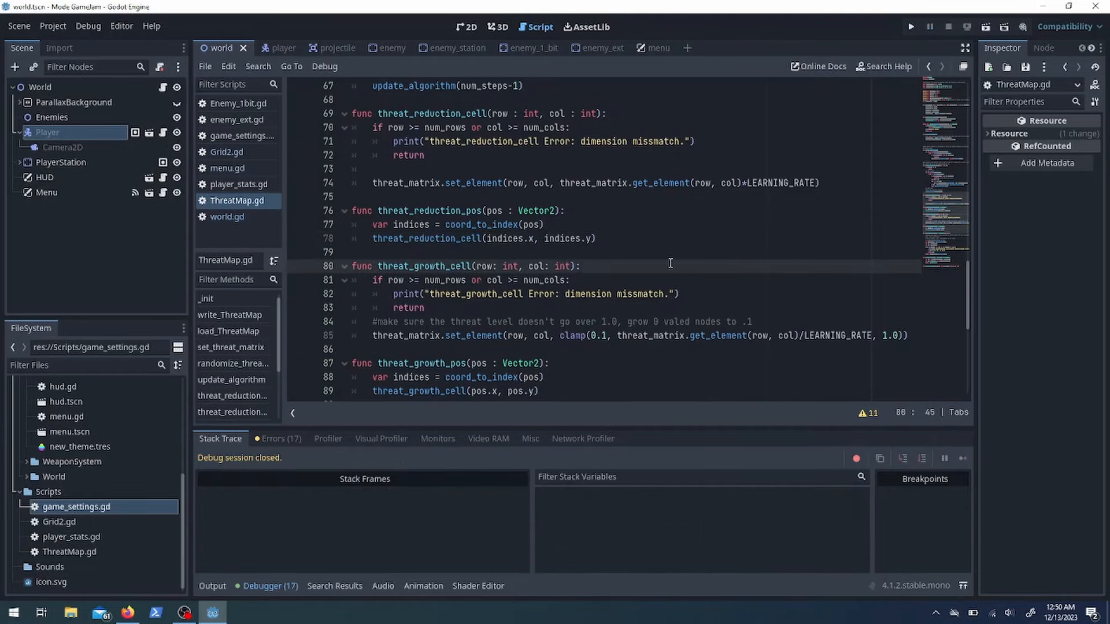
left_click(912, 26)
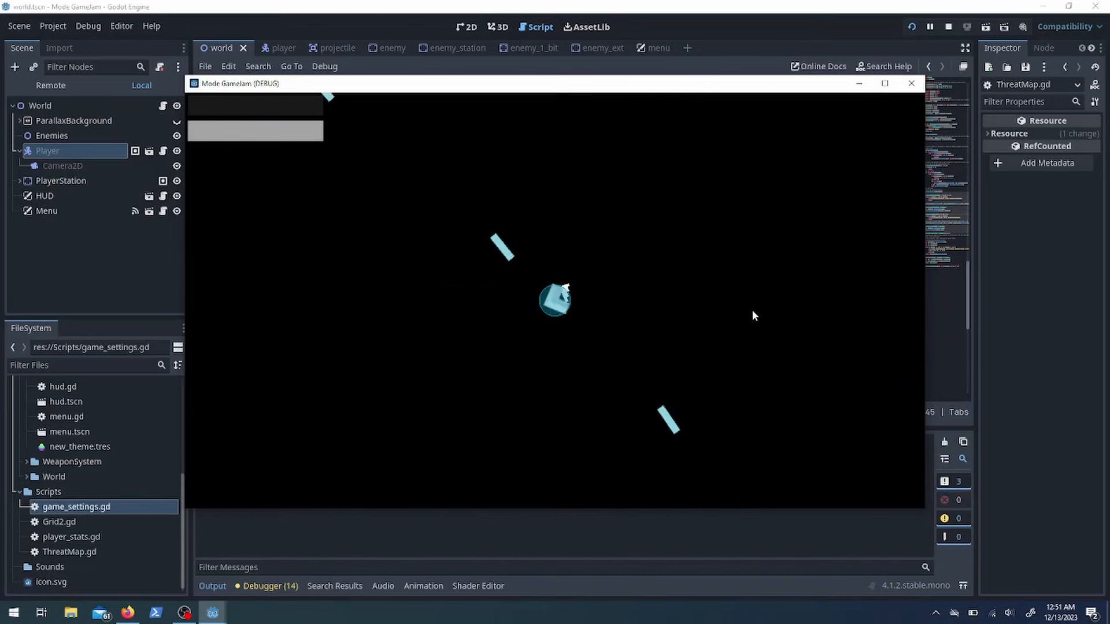
left_click(949, 26)
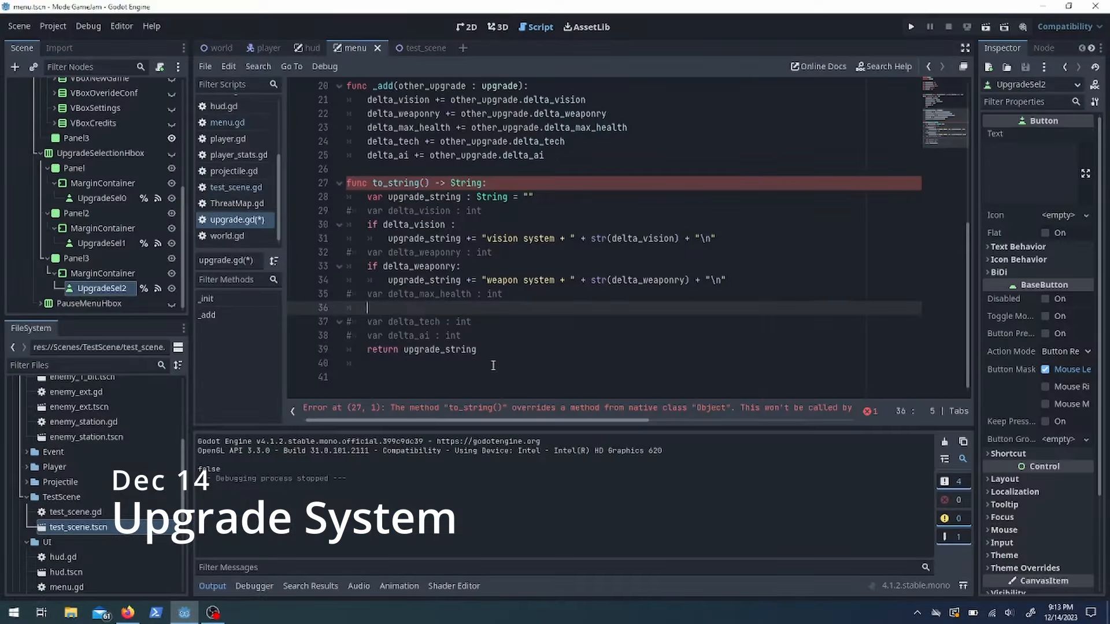
Write upgrade_to_string's delta checks and a randomize_upgrade using match and randi_range in upgrade.gd
type("if delta_ai :")
left_click(632, 377)
type("func randomize_upgrade(rarity_modifier : int):")
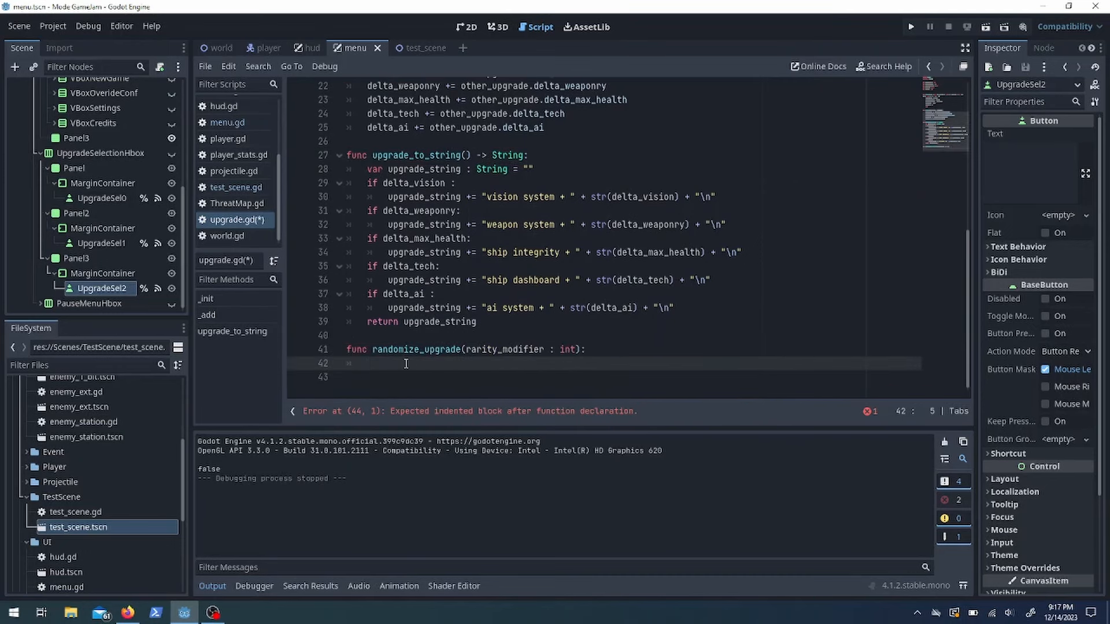
type("match")
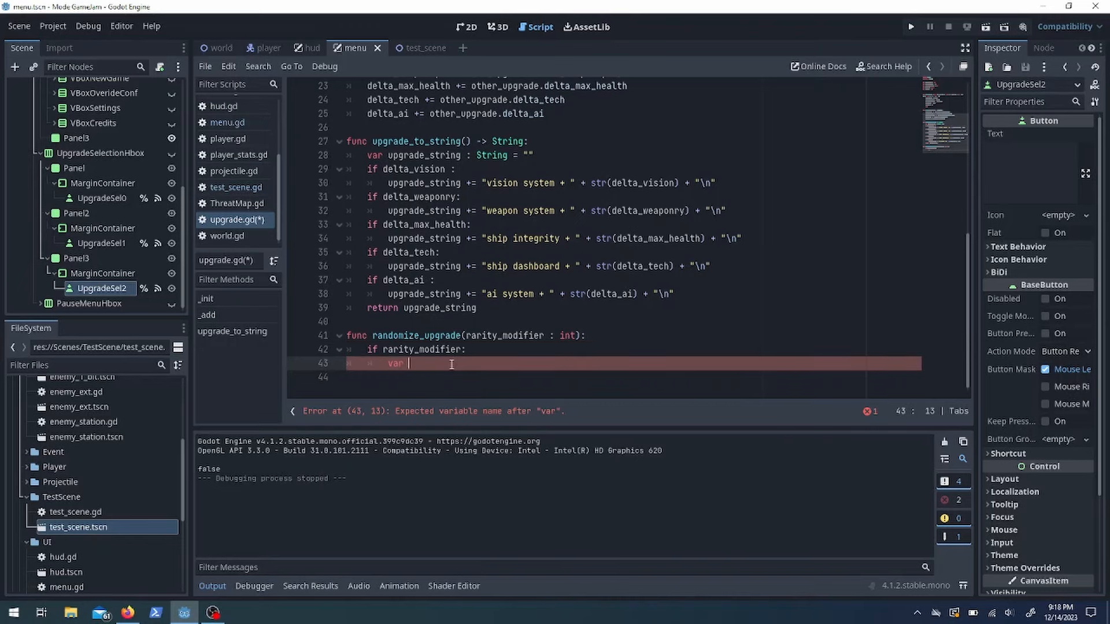
type("rng = randi_range(0, )")
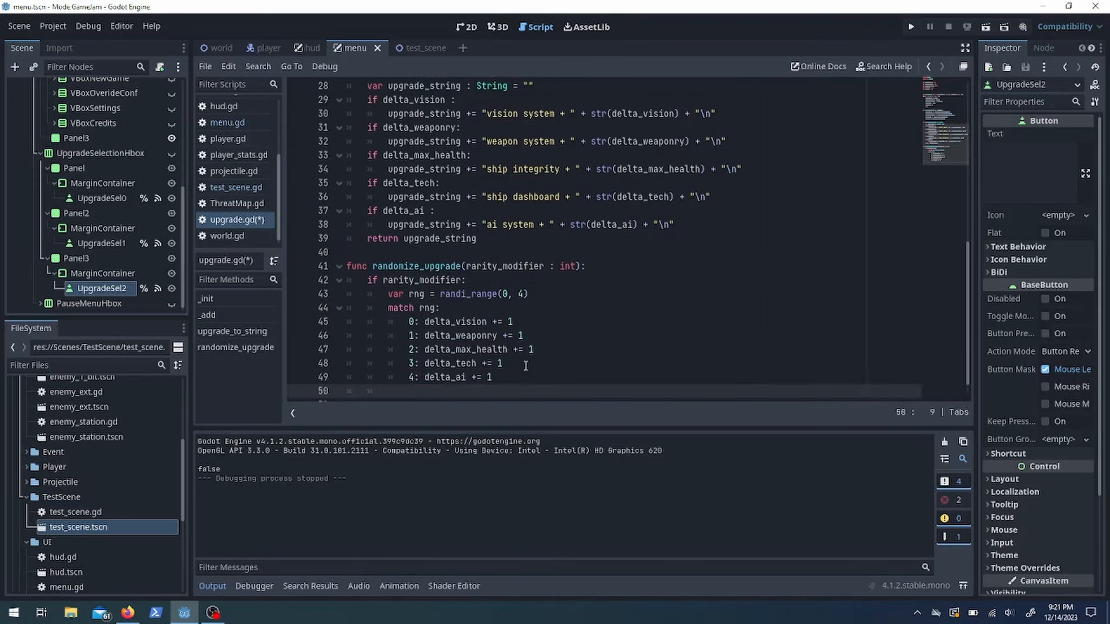
scroll("up", 3)
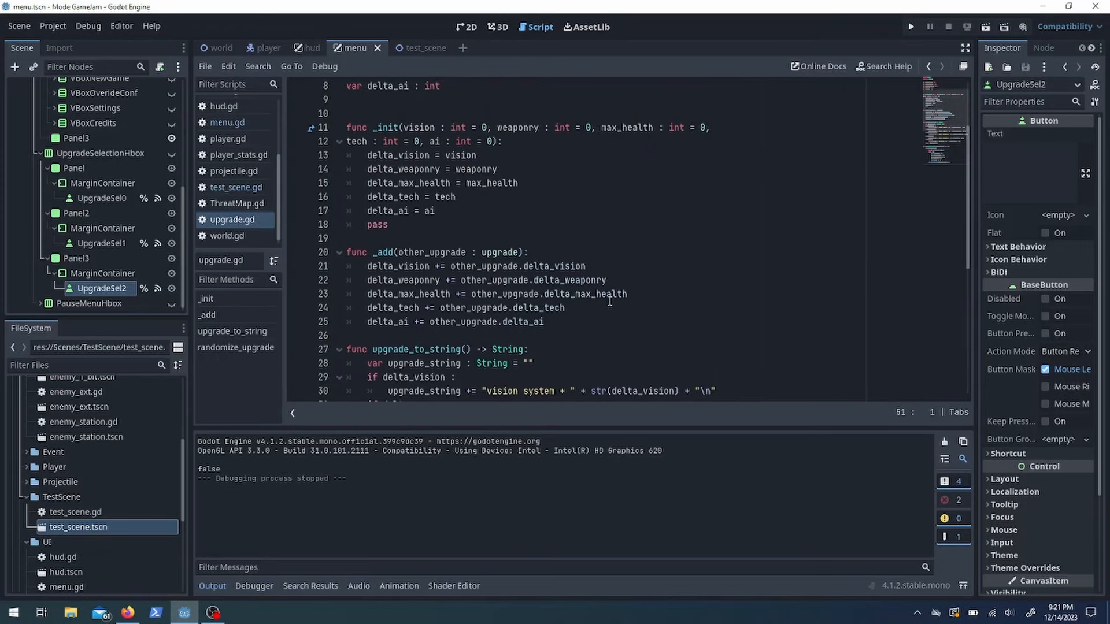
scroll("down", 3)
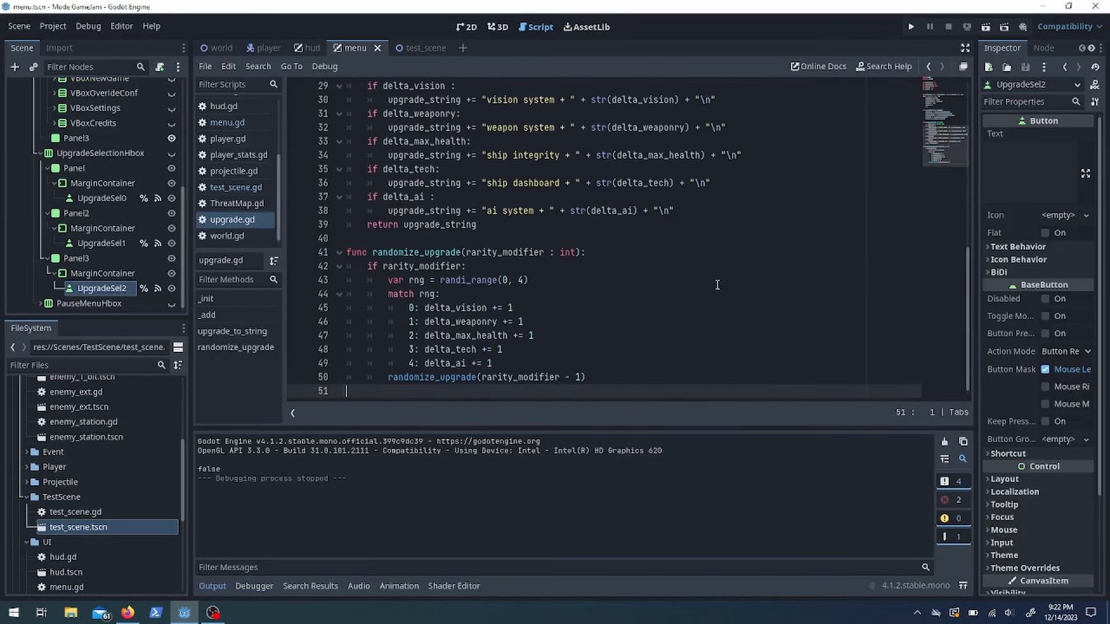
left_click(227, 122)
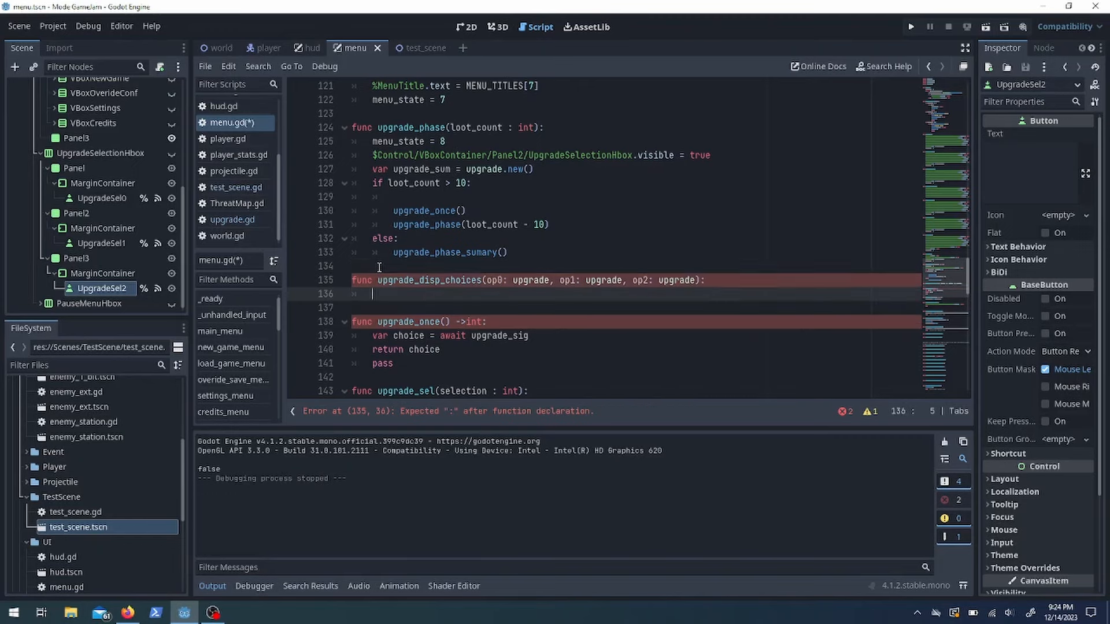
Show three randomized upgrades on the UpgradeSel labels and _add the awaited choice to upgrade_sum
type("%UpgradeSel0.text = op0.upgrade_to_string(")
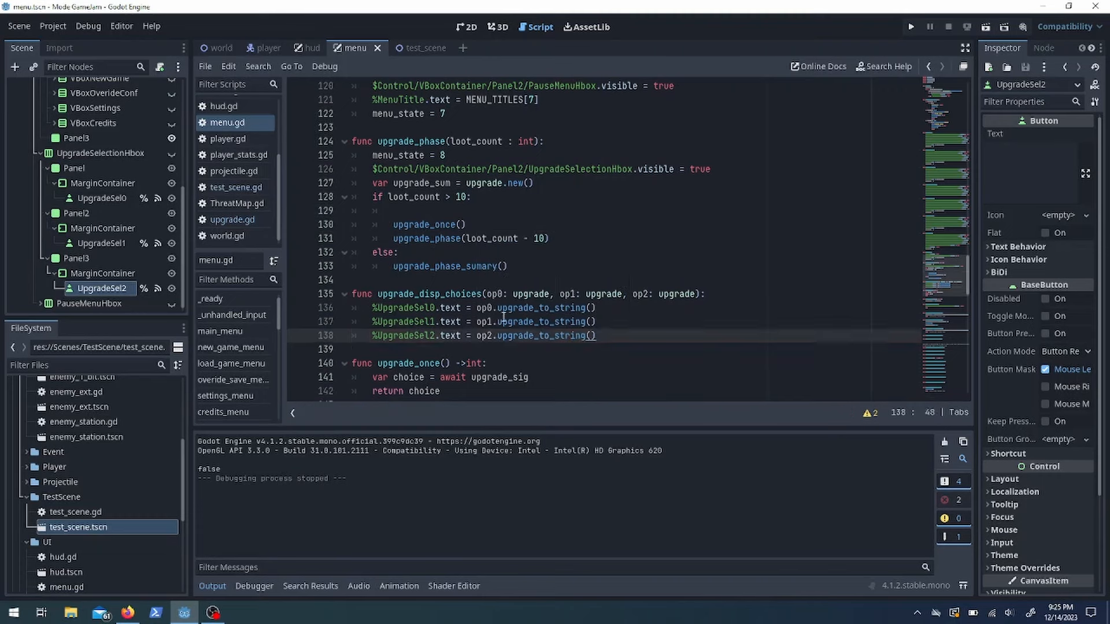
type("var op0 = upgrade")
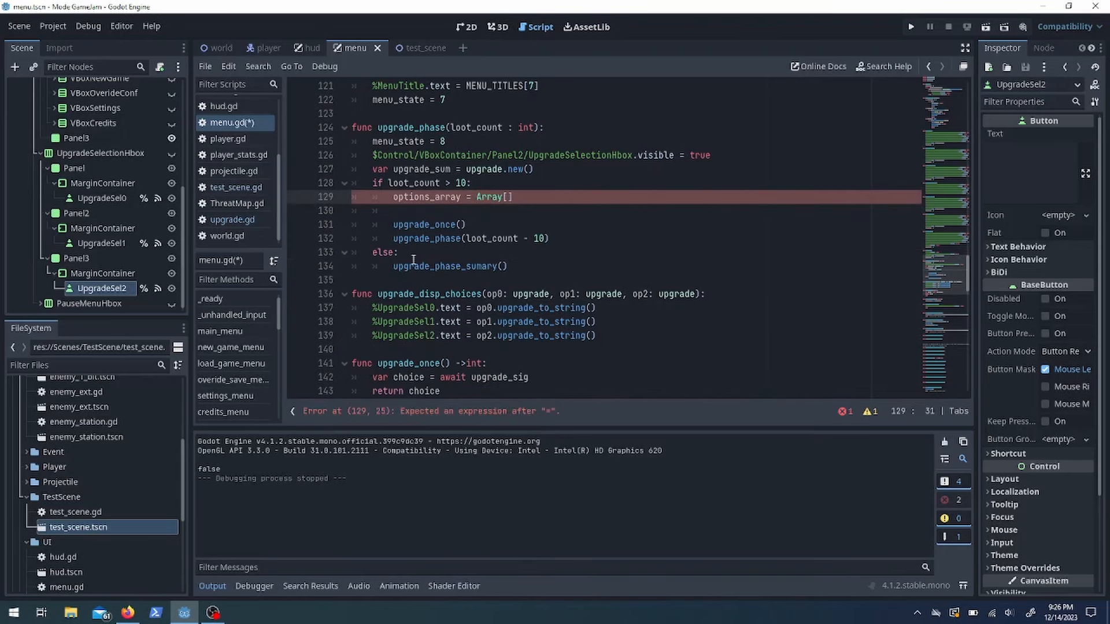
type("range")
type("if choice")
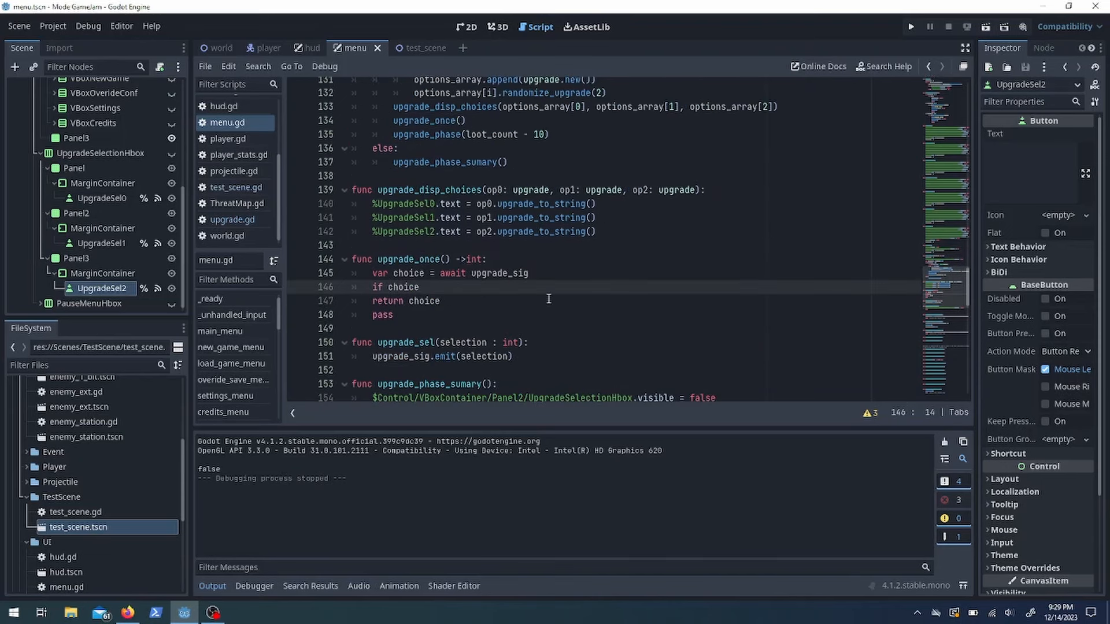
scroll("up", 3)
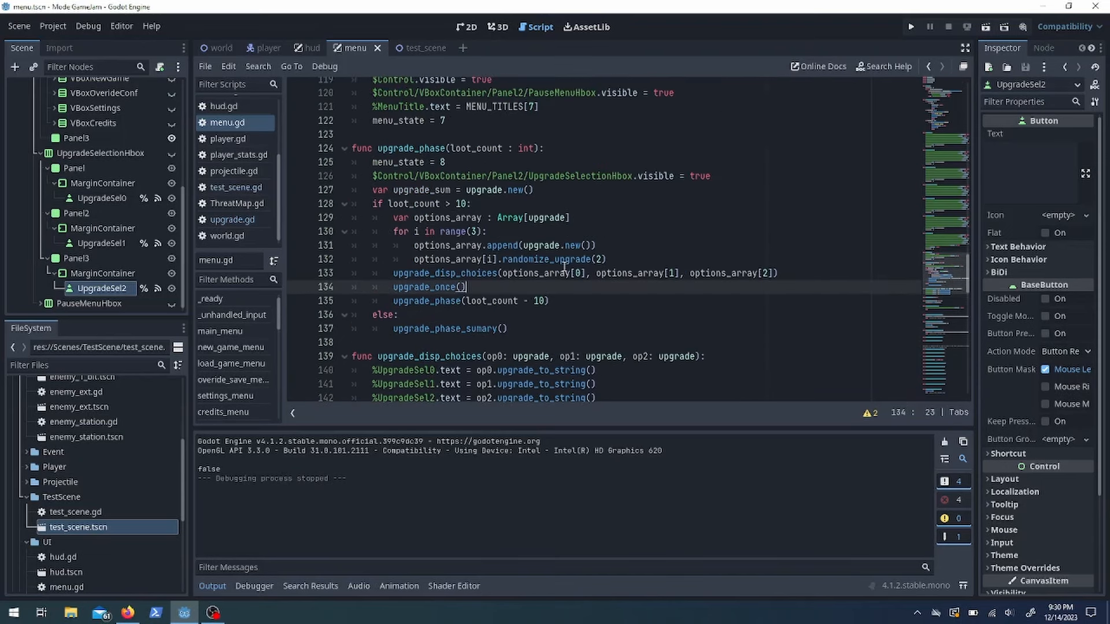
scroll("down", 3)
type("upgrade_sum")
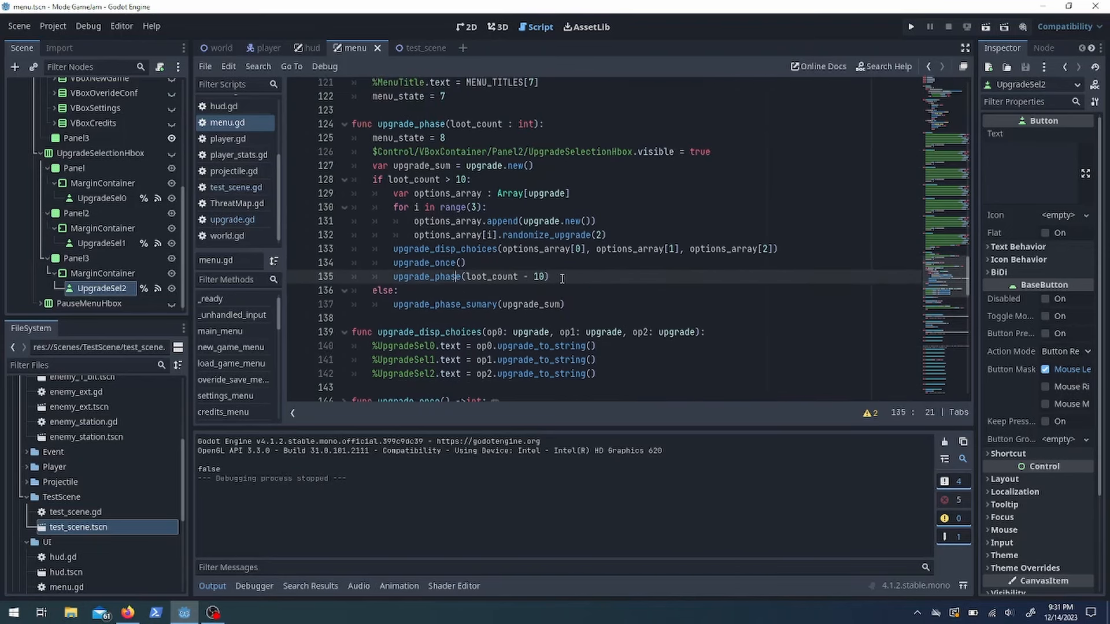
scroll("down", 3)
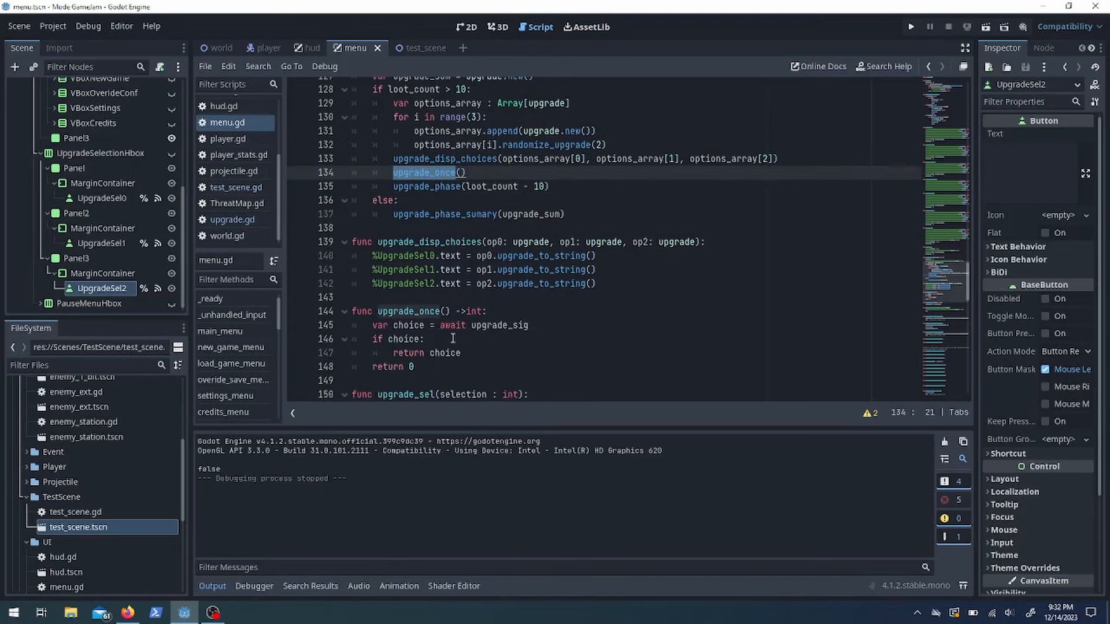
type("upgrade_sum._add(options_array[upgrade_")
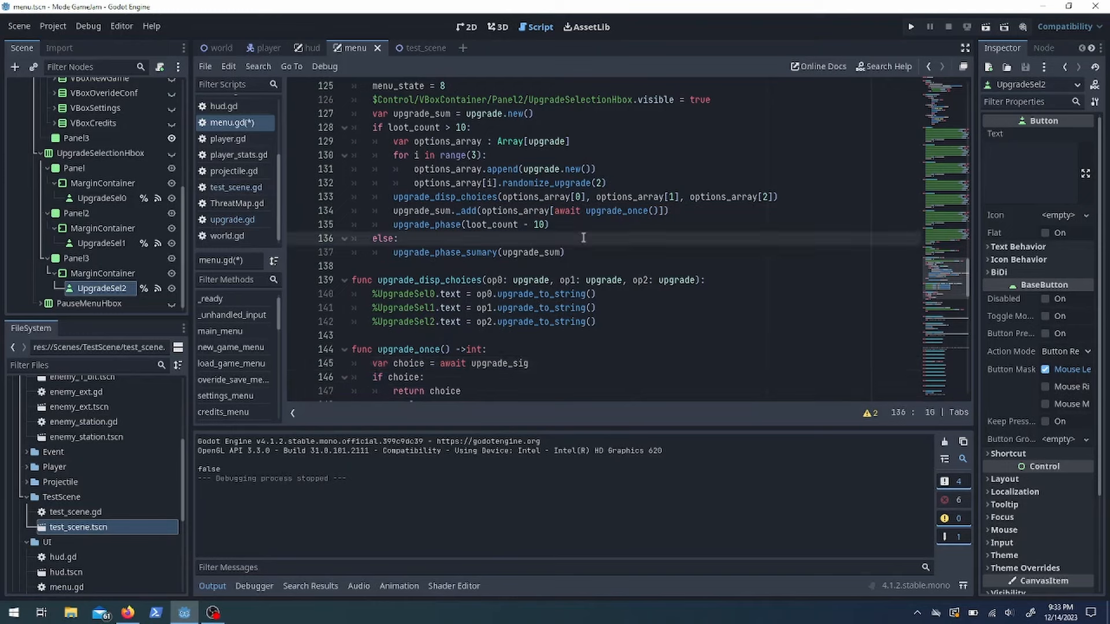
left_click(412, 47)
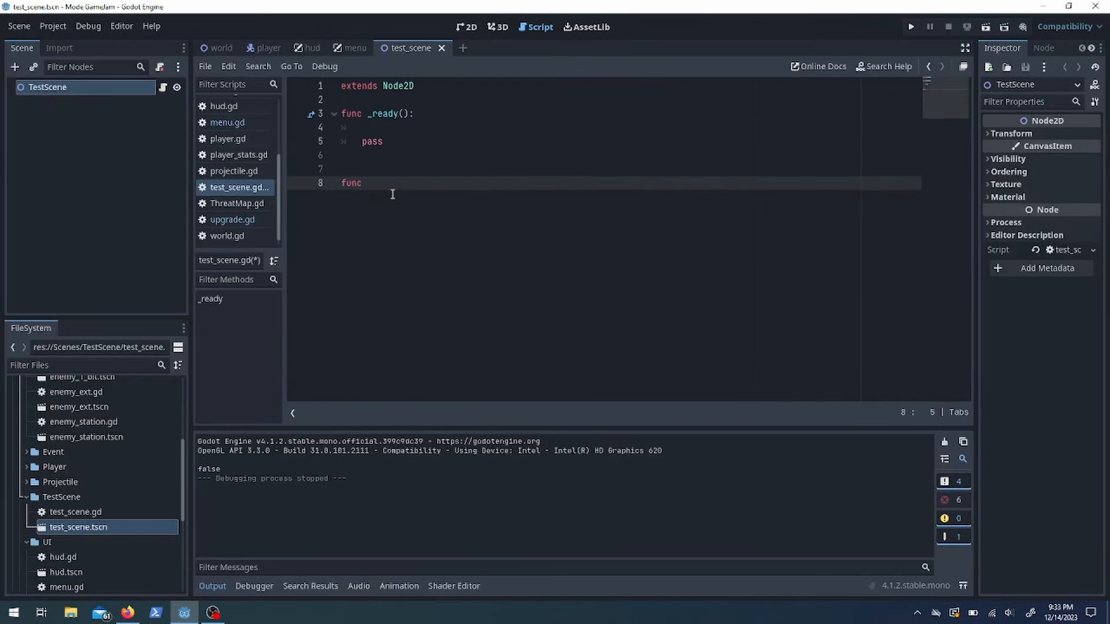
Declare test_coroutine(input : int) and run the test scene to confirm it prints 1
type("test_coroutine(input : int) -> int:")
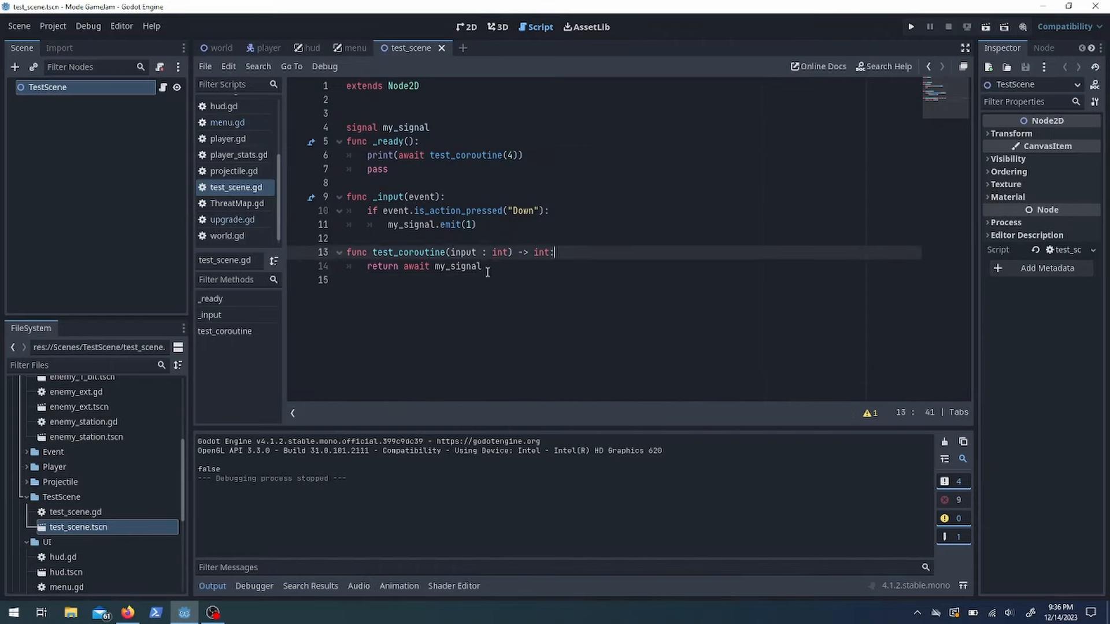
left_click(352, 48)
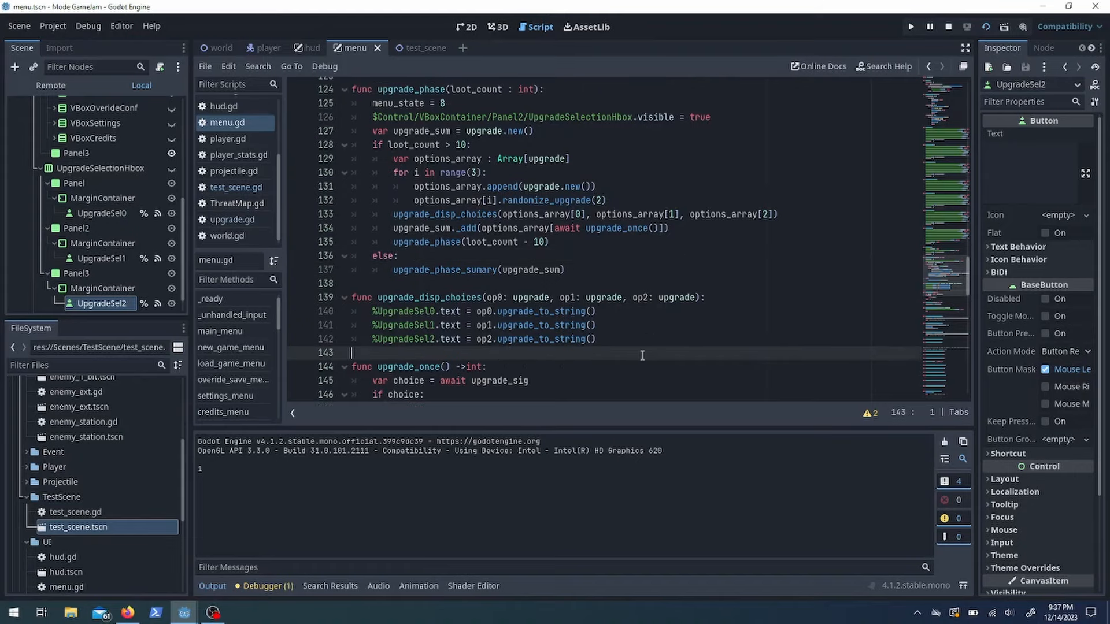
Select the UpgradeSumBef and UpgradeSumAft labels under Panel2 and Panel3 and centre them vertically
left_click(100, 168)
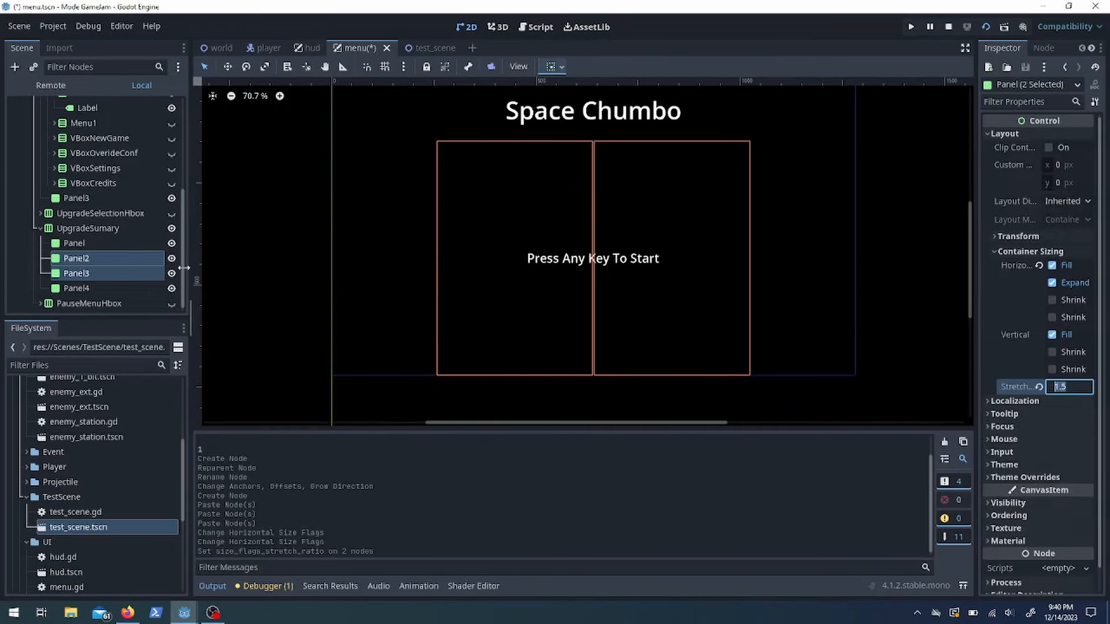
left_click(76, 257)
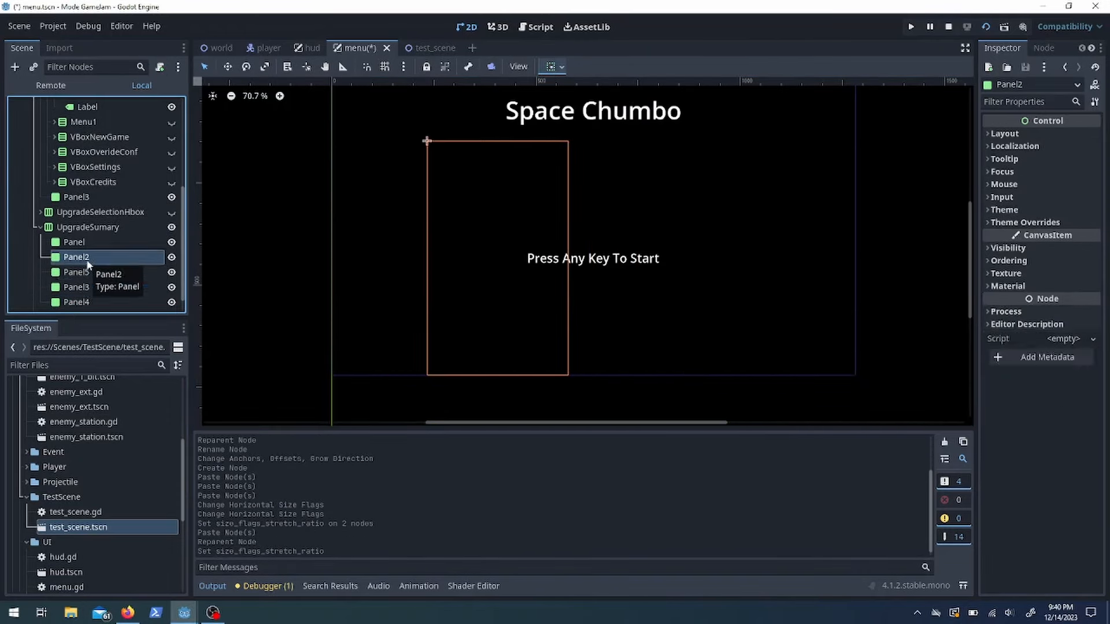
left_click(81, 258)
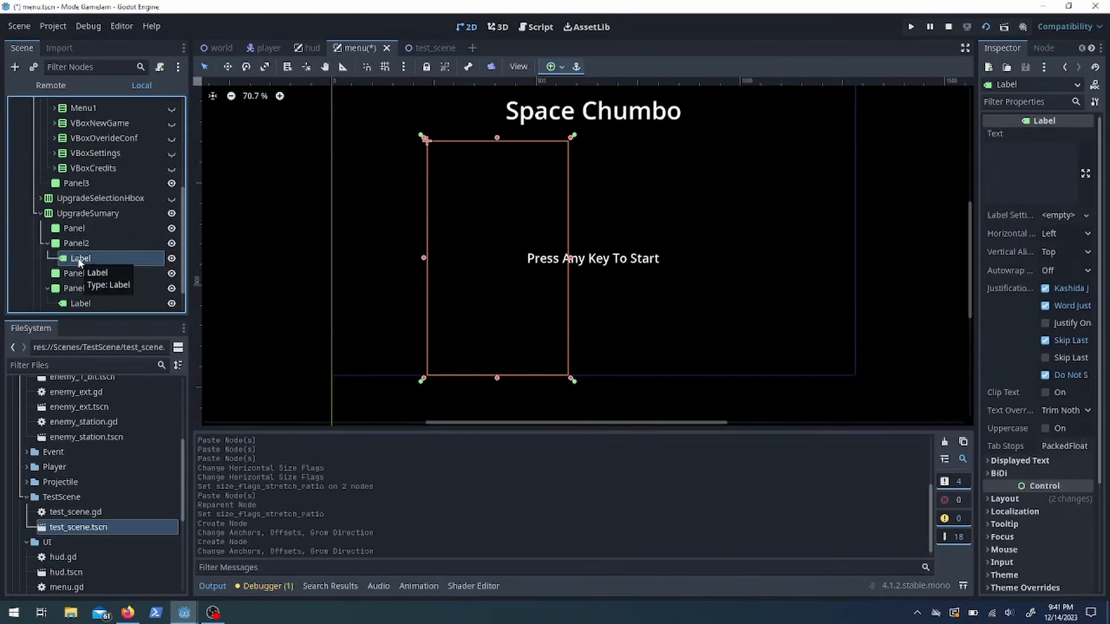
left_click(1065, 252)
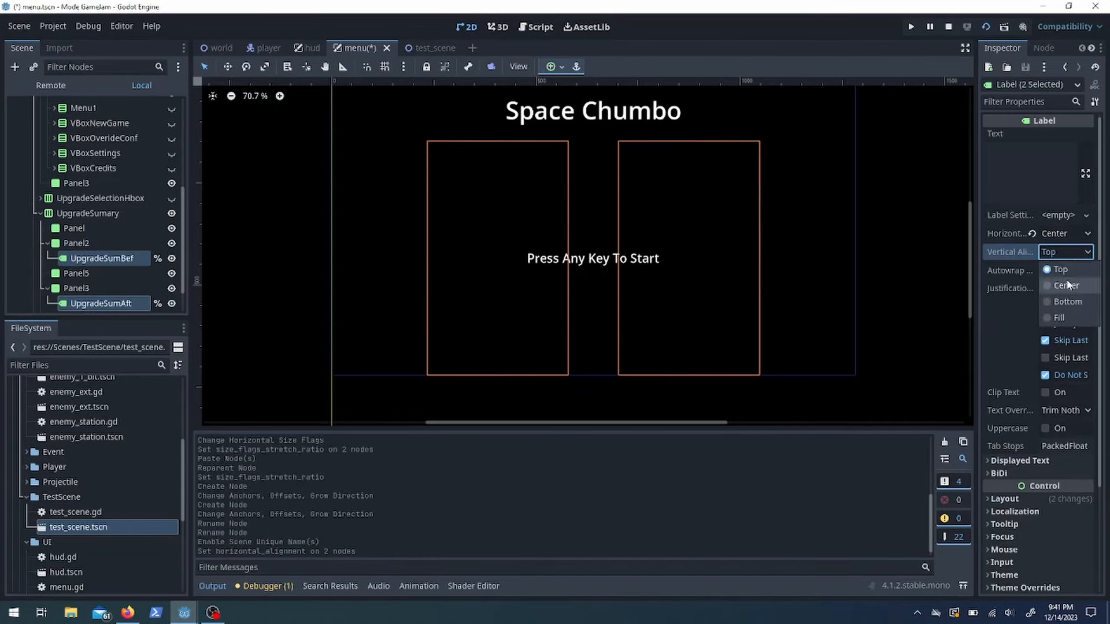
left_click(538, 27)
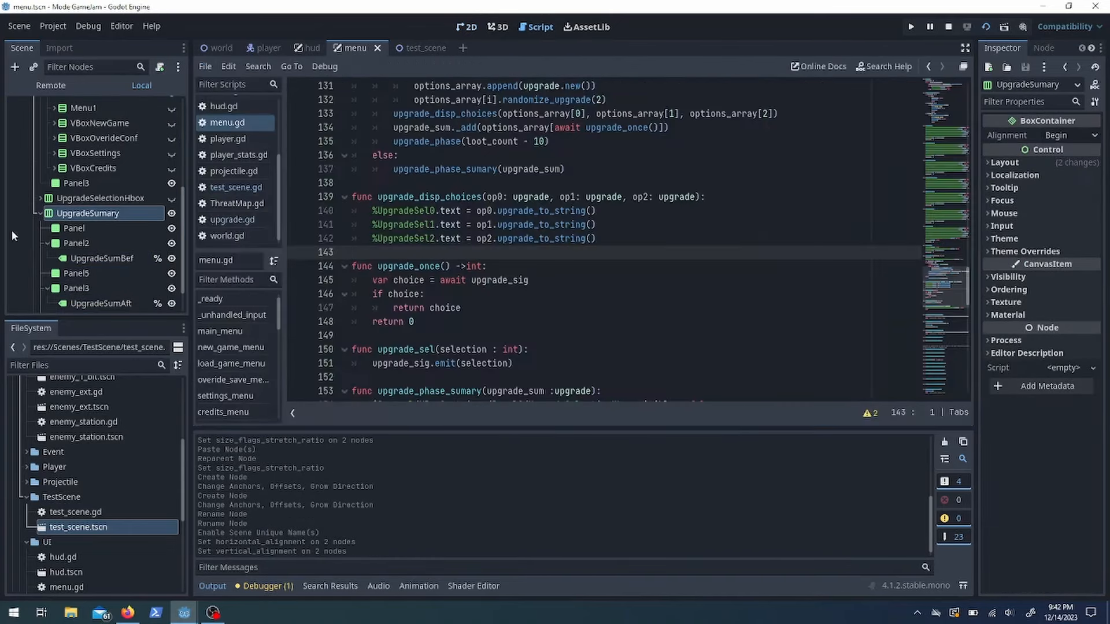
left_click(211, 612)
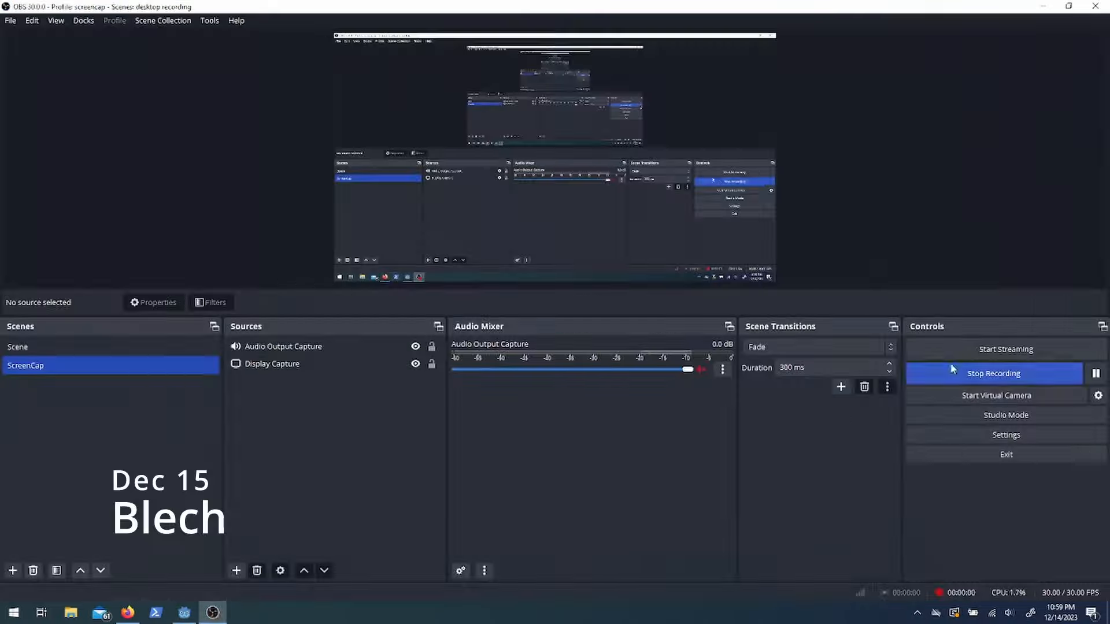
Make upgrade_phase_sumary hide UpgradeSelectionHbox, show UpgradeSumary, use MENU_TITLES[9] and set menu_state 9
left_click(184, 612)
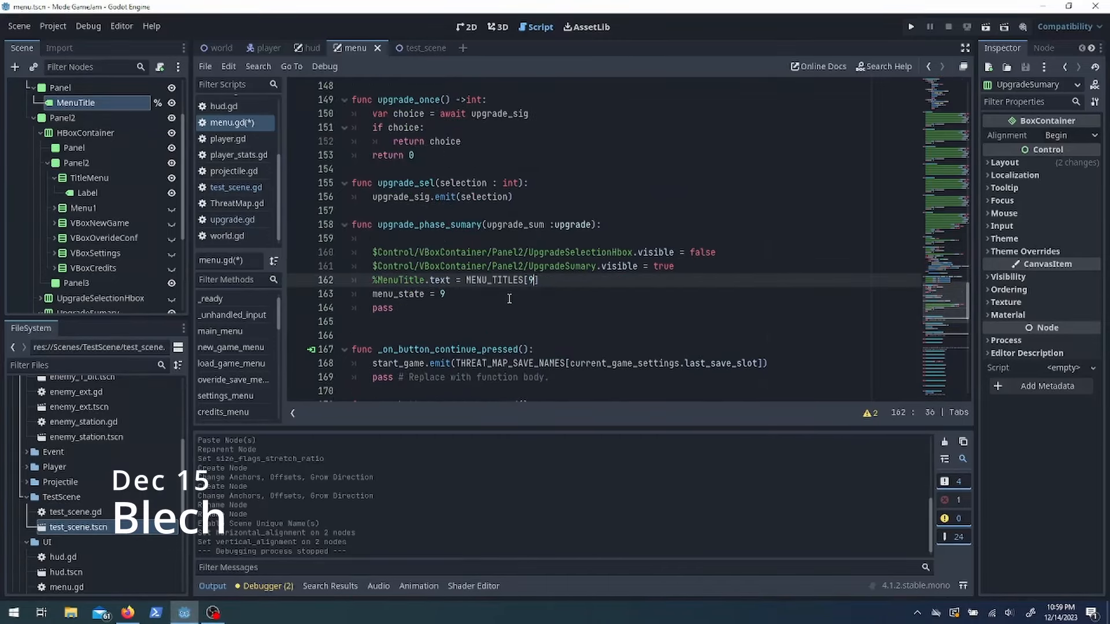
scroll("up", 3)
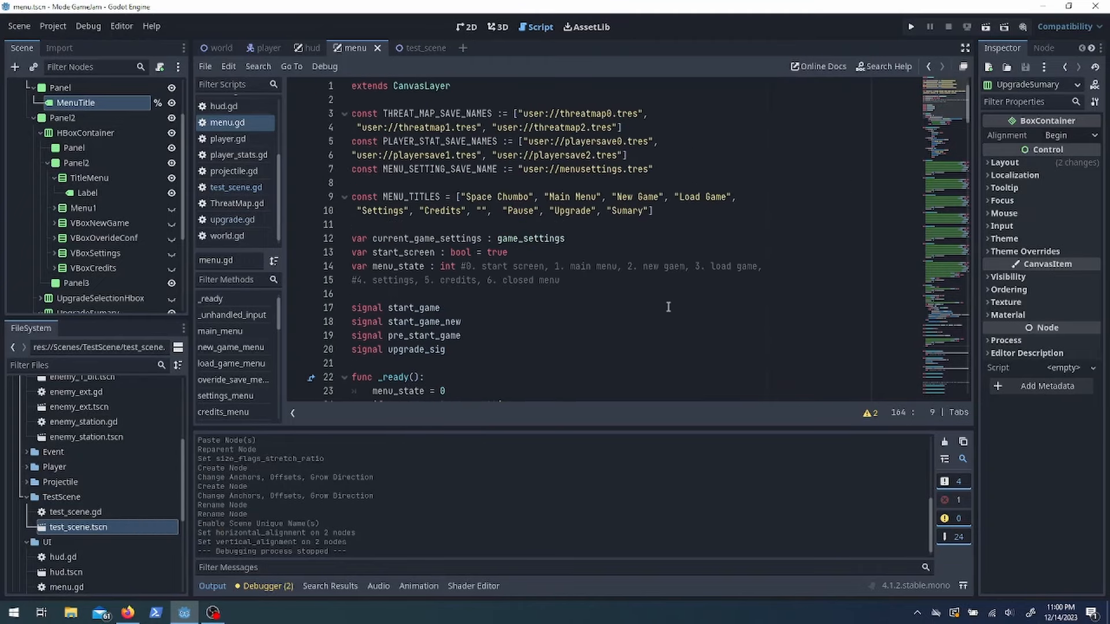
scroll("down", 3)
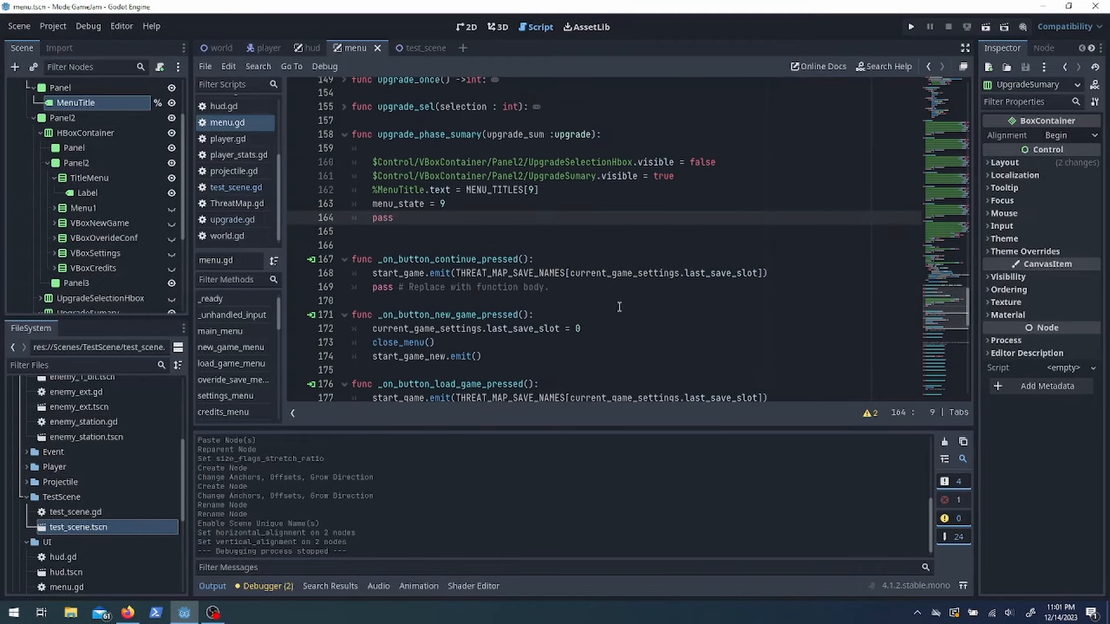
scroll("up", 3)
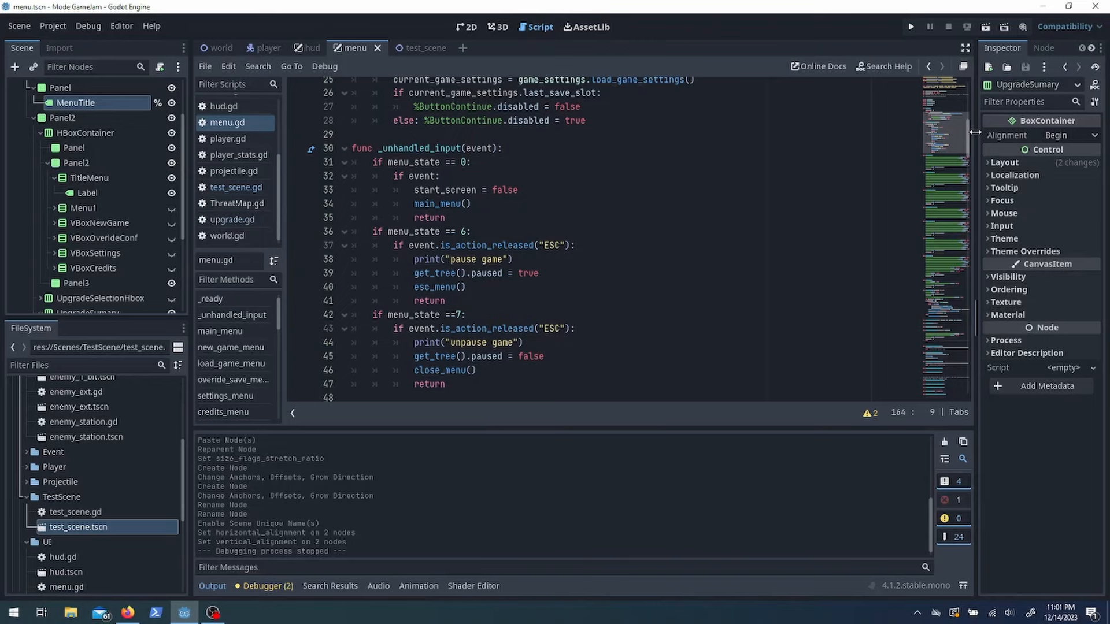
left_click(221, 48)
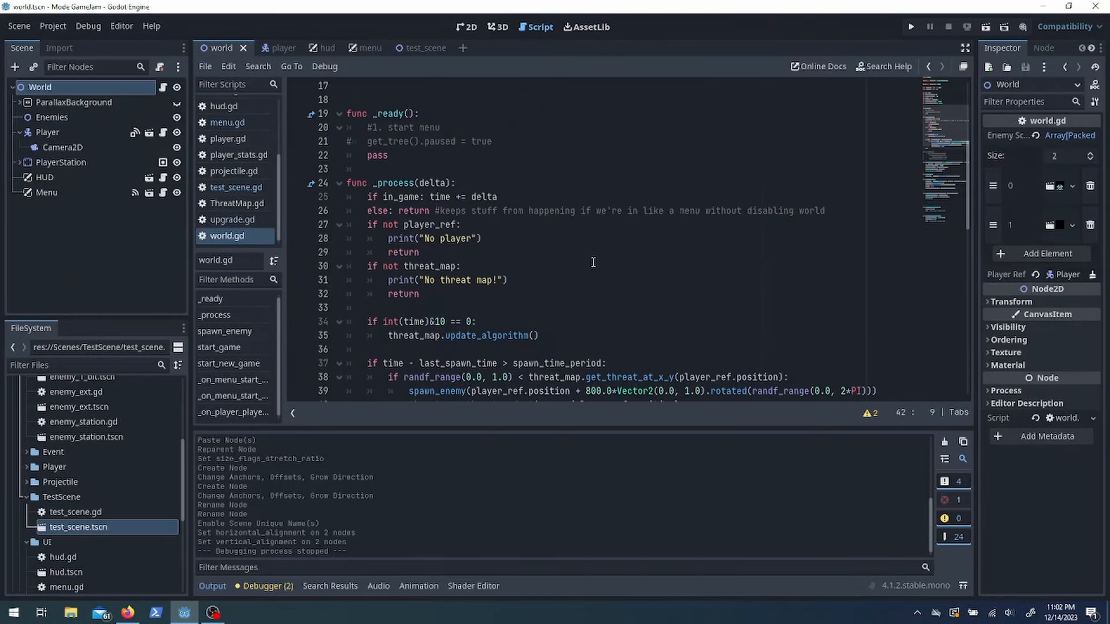
Connect the station Area2D body_entered/body_exited signals to set player_ref.player_at_station
left_click(64, 192)
type("player_at_station = t")
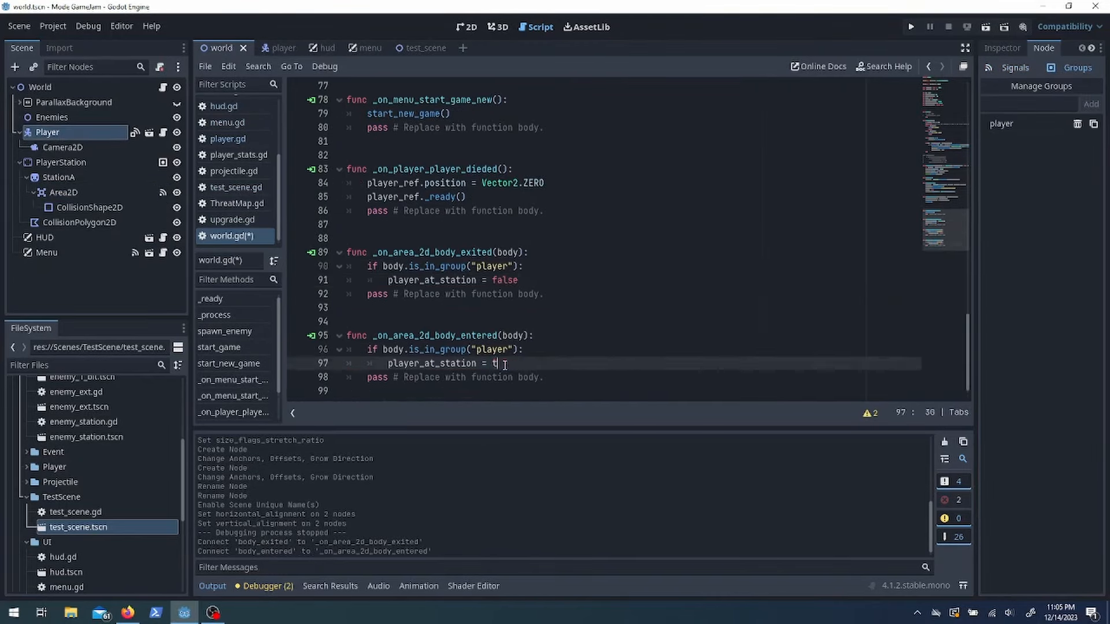
left_click(268, 47)
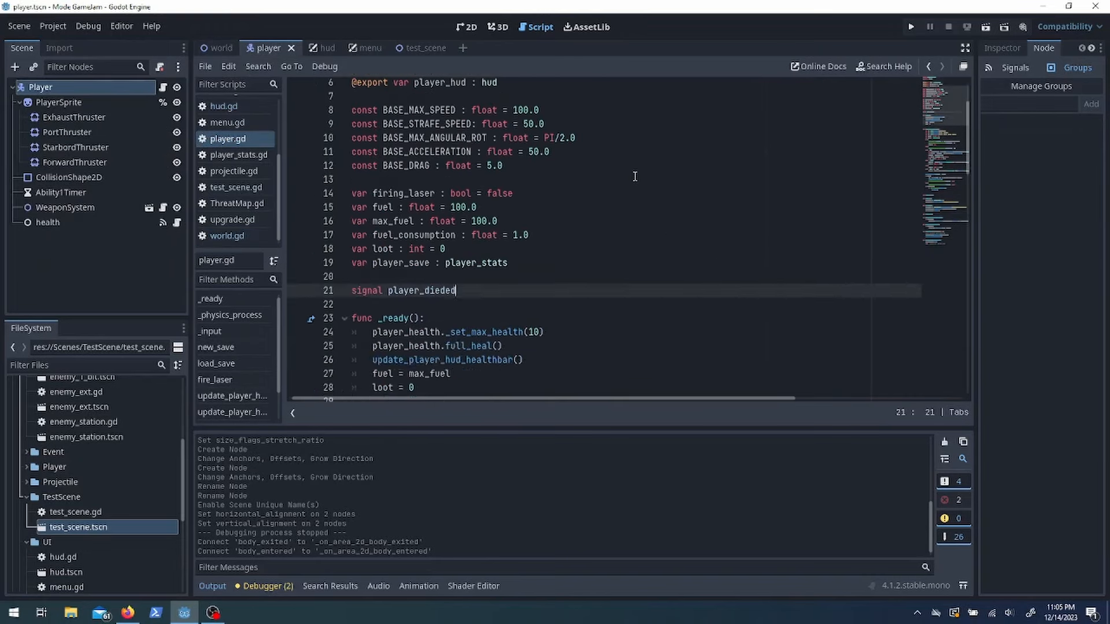
left_click(220, 47)
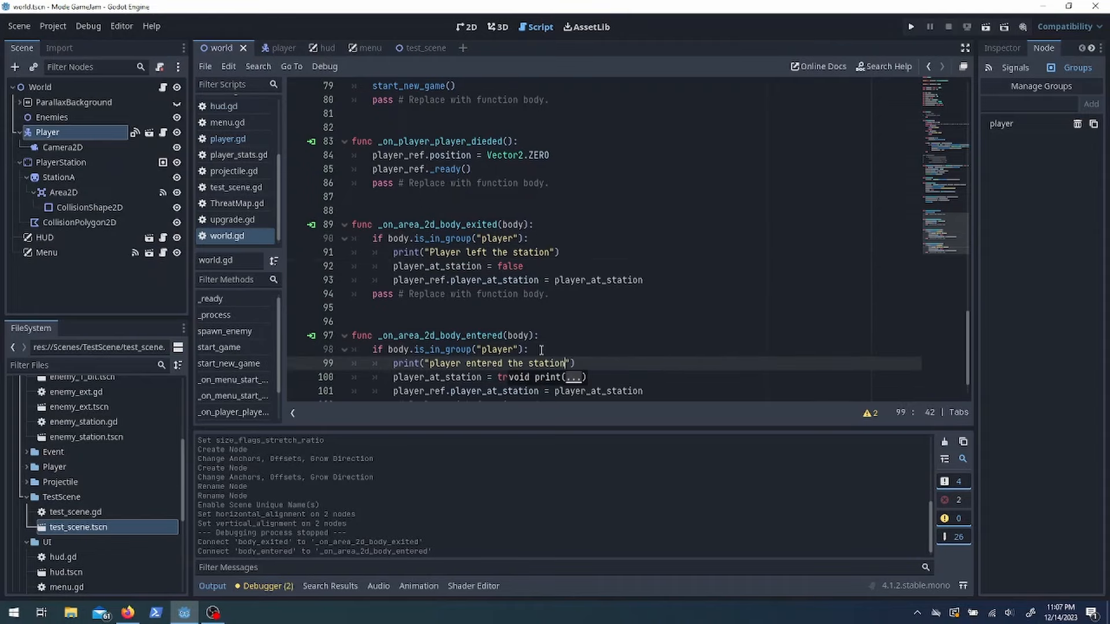
left_click(360, 47)
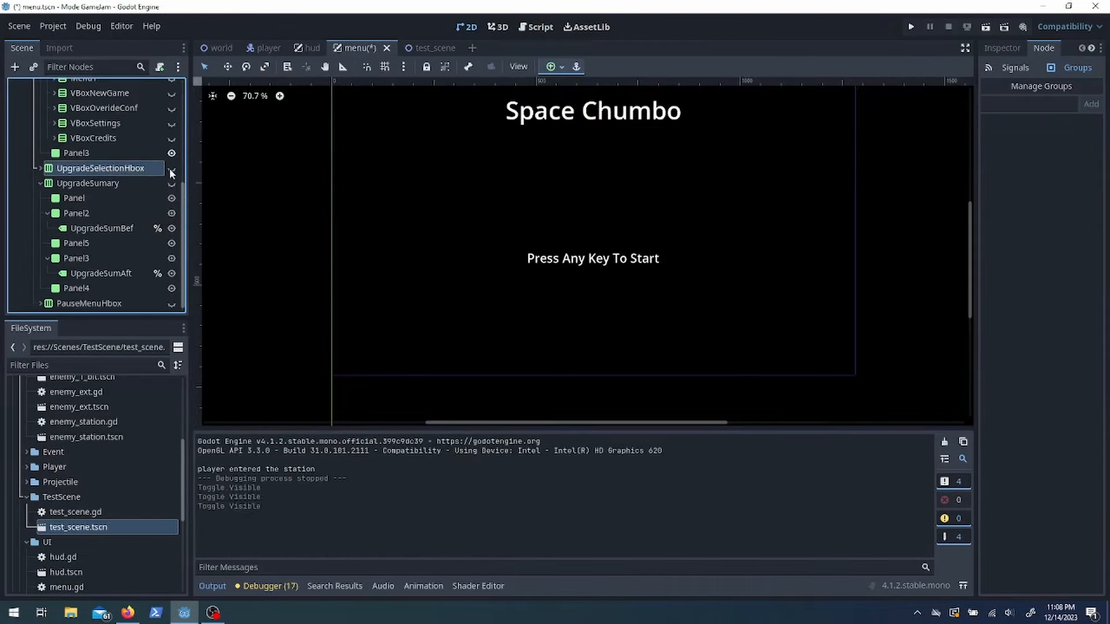
left_click(911, 26)
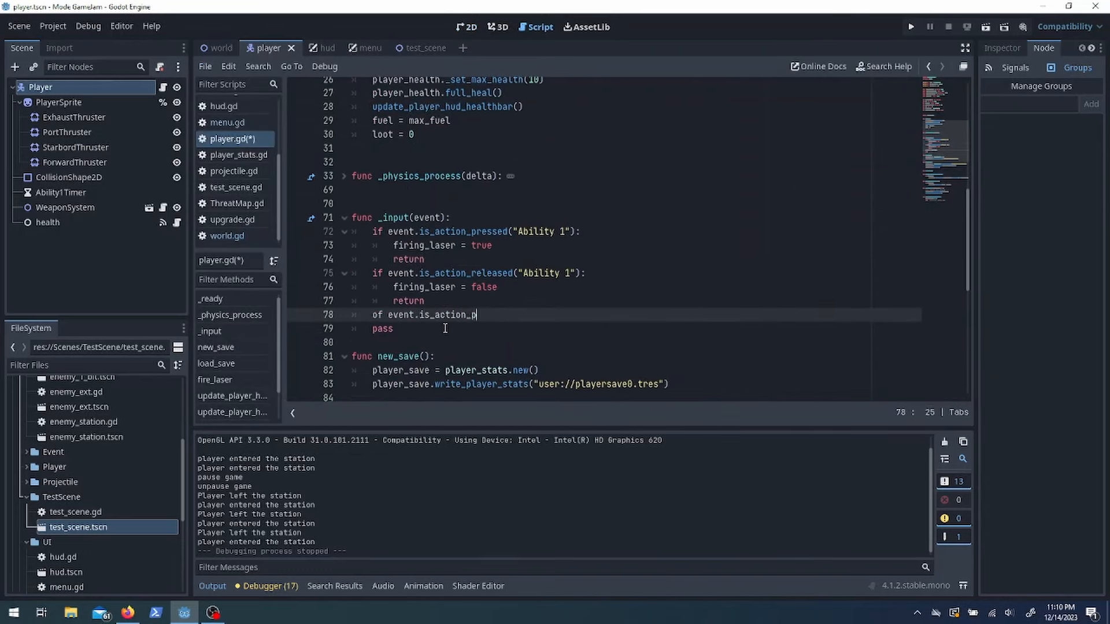
Add a Dock input action and emit player_docked when Dock is pressed at the station
left_click(53, 26)
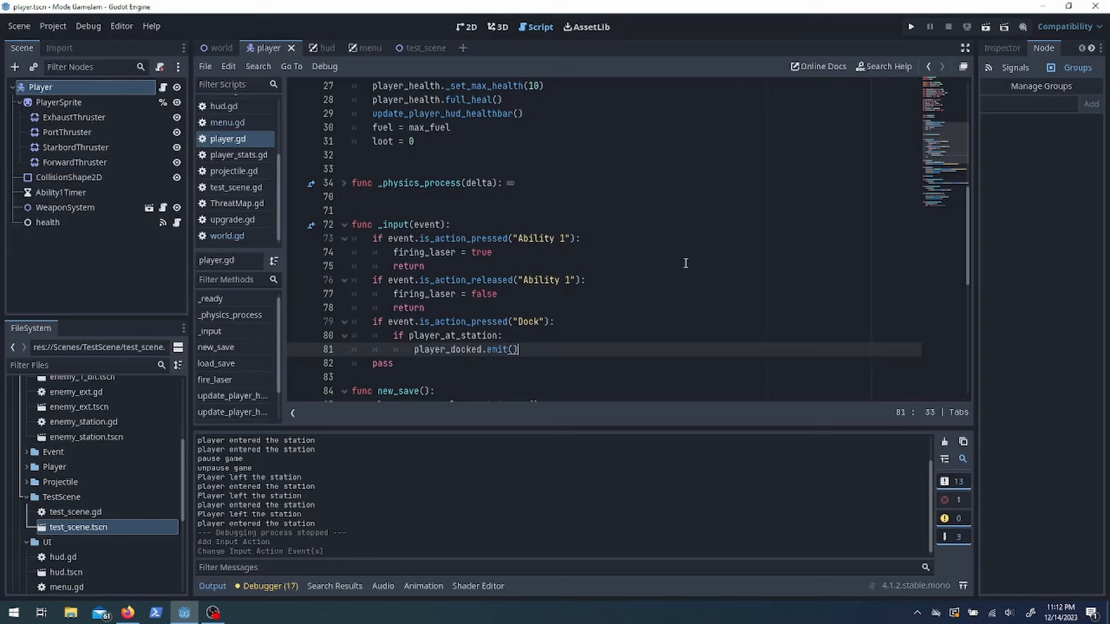
left_click(352, 47)
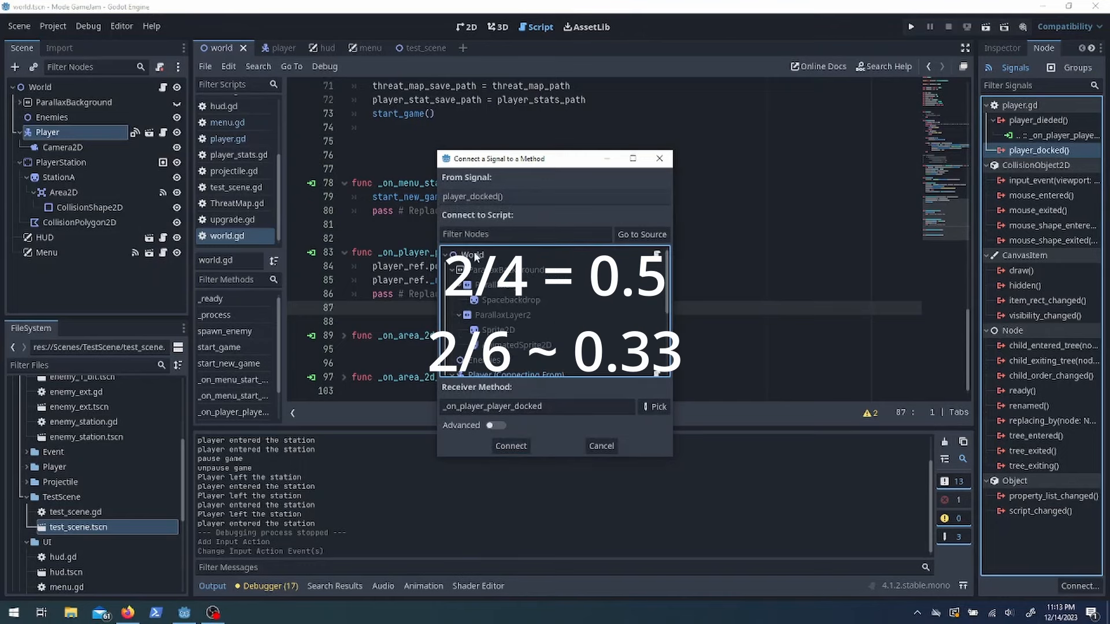
left_click(511, 446)
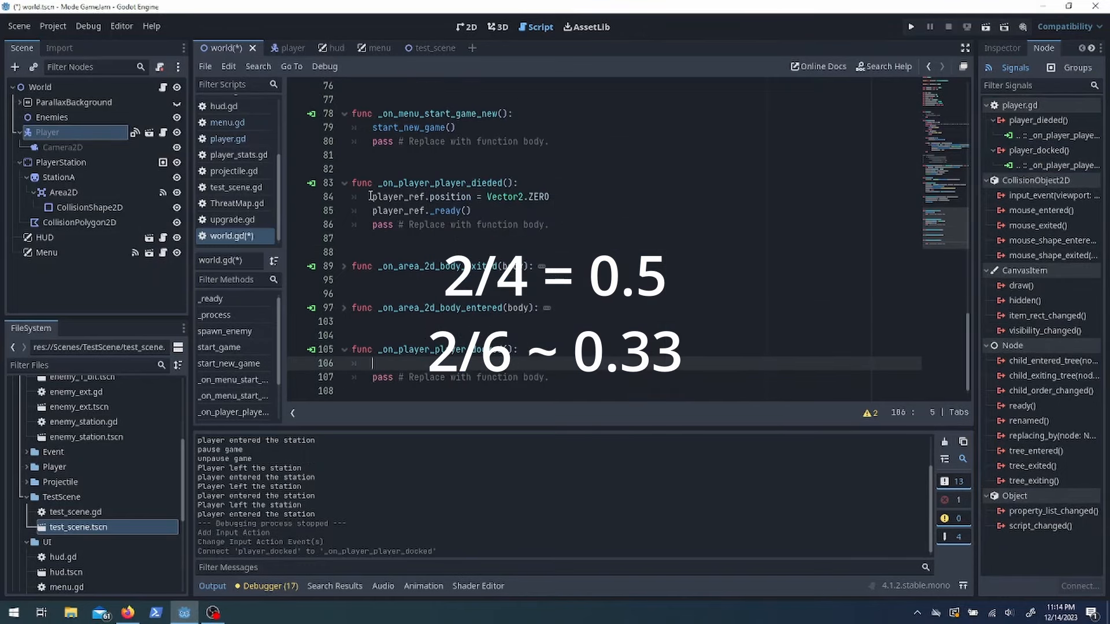
scroll("up", 3)
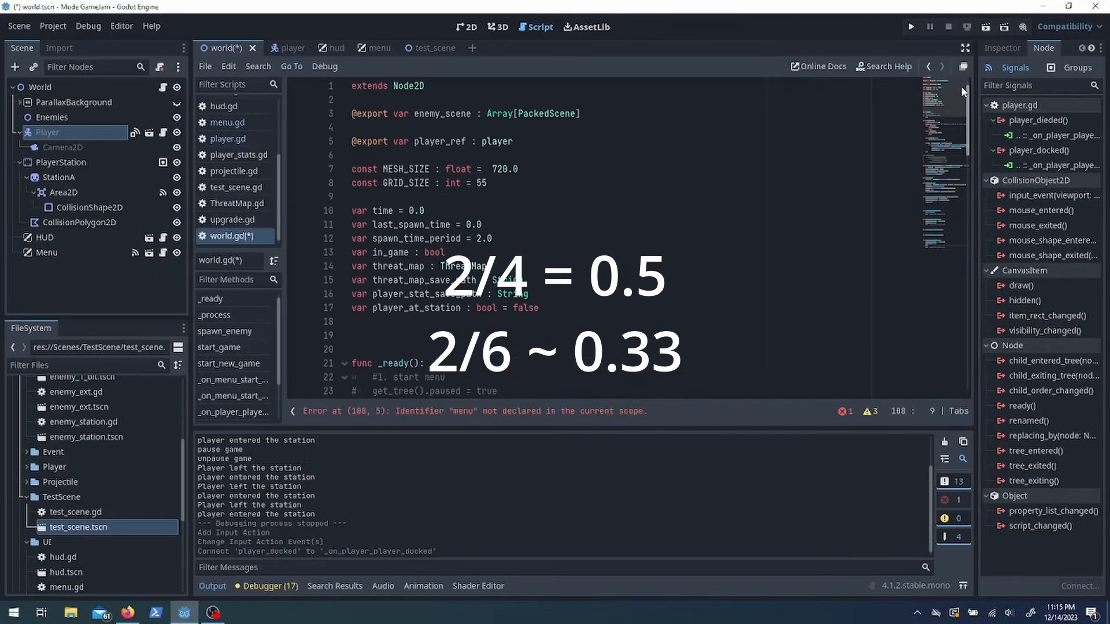
left_click(279, 47)
type("@export var menu : menu_class")
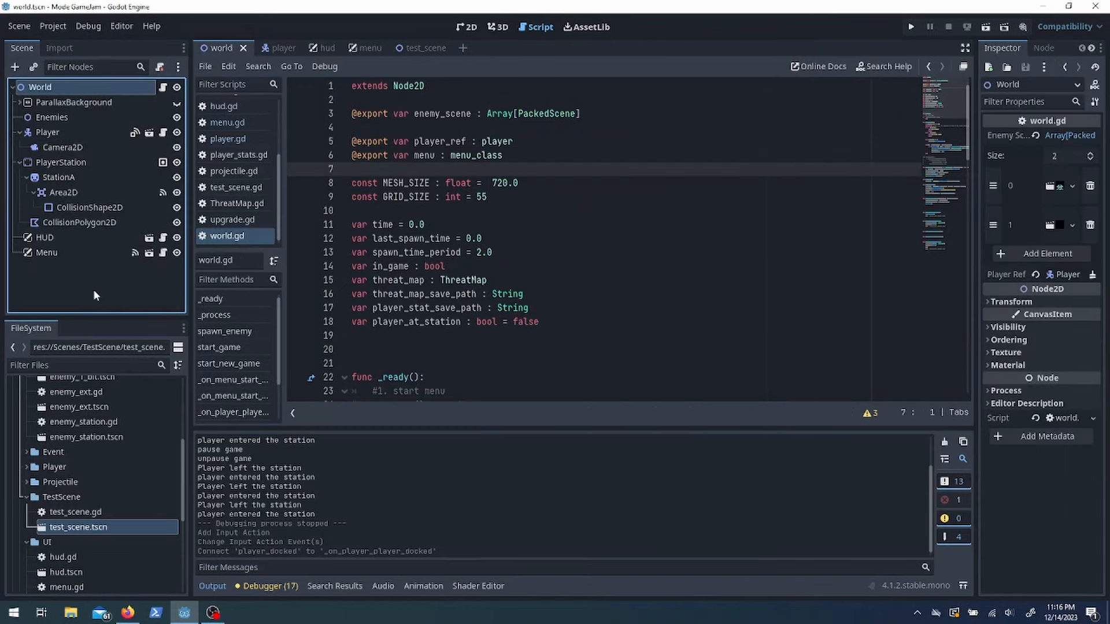
Link the Menu node to World's export and call menu.upgrade_phase(player_ref.loot) on docking
left_click(1036, 135)
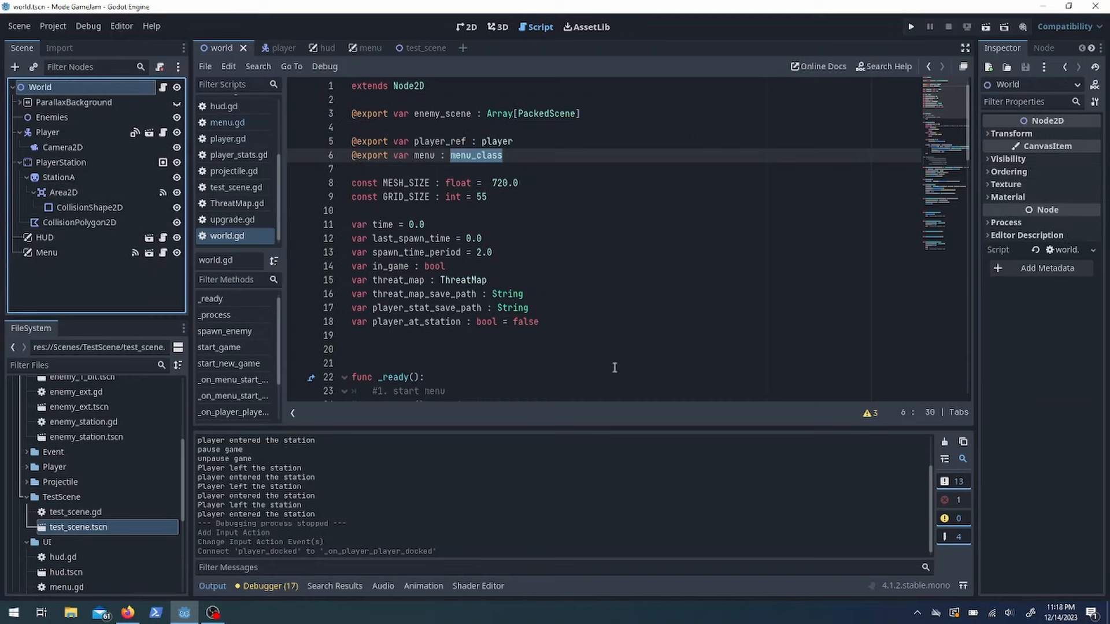
left_click(911, 26)
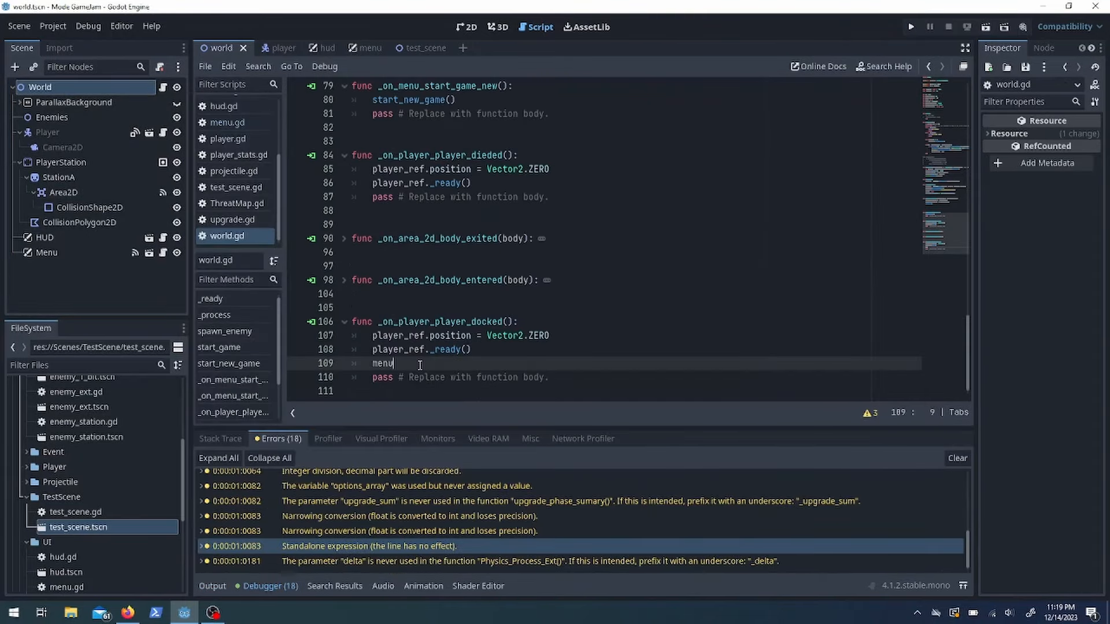
left_click(47, 252)
type(".upgrade_phase(")
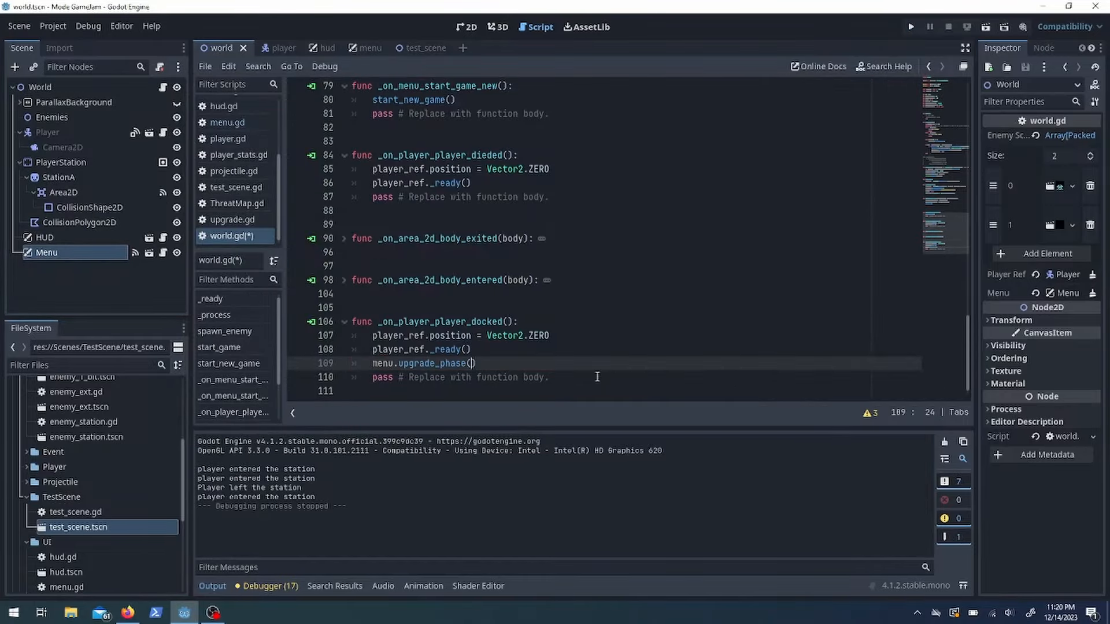
type("player_ref.loot")
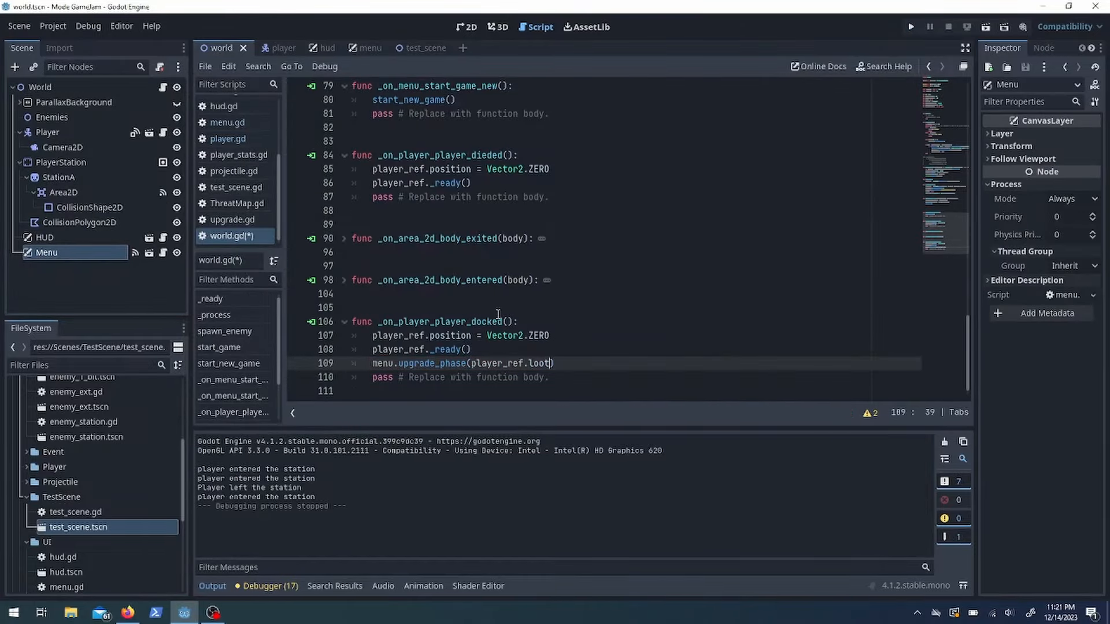
left_click(268, 47)
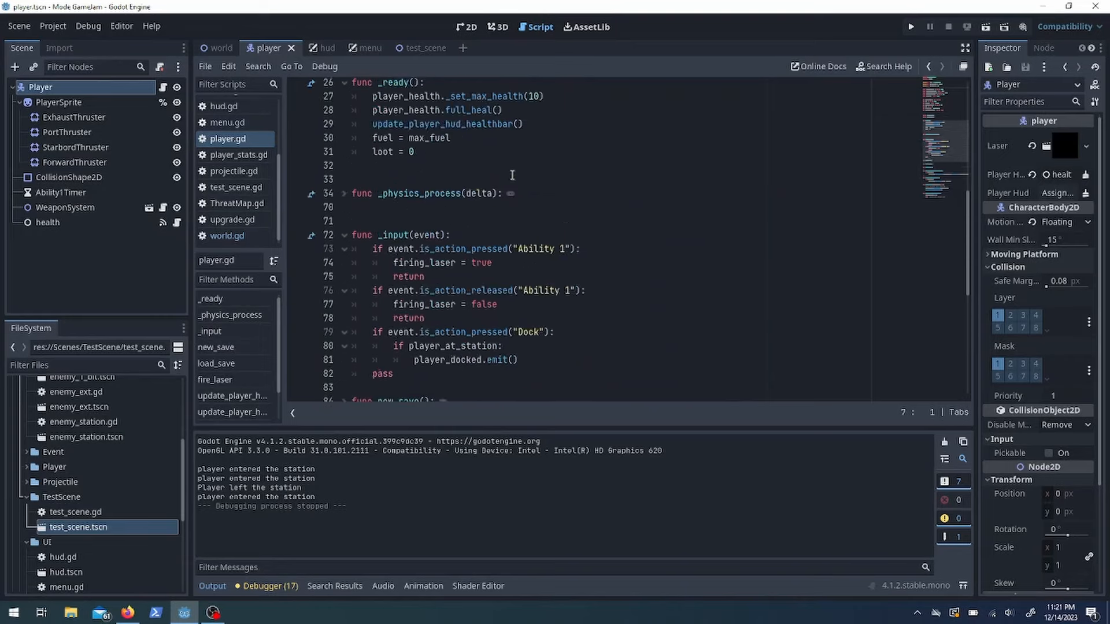
scroll("up", 3)
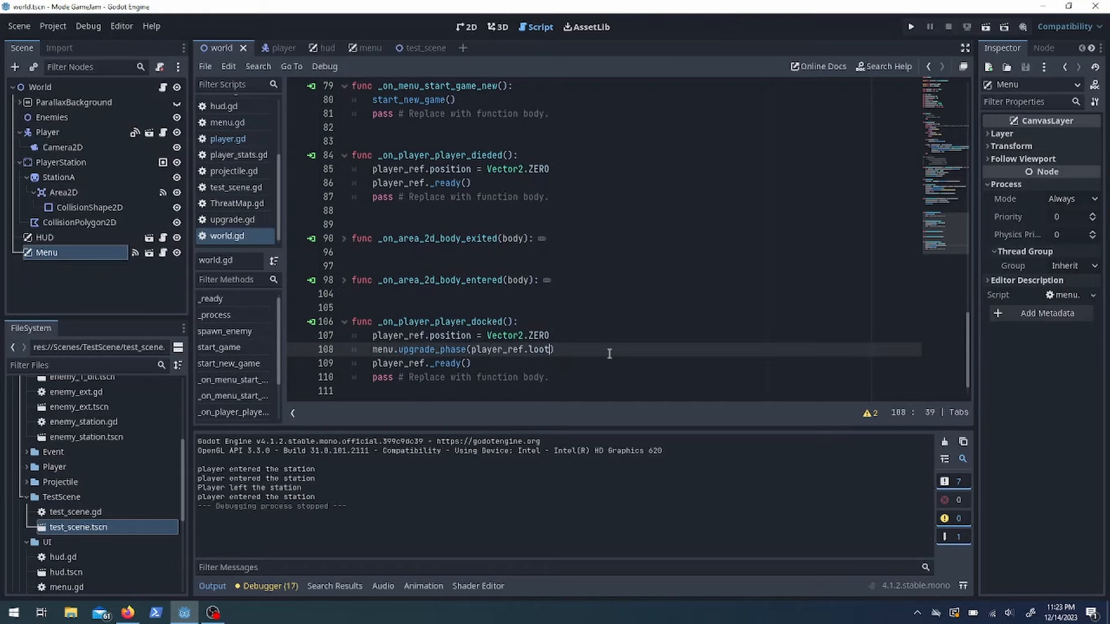
left_click(355, 48)
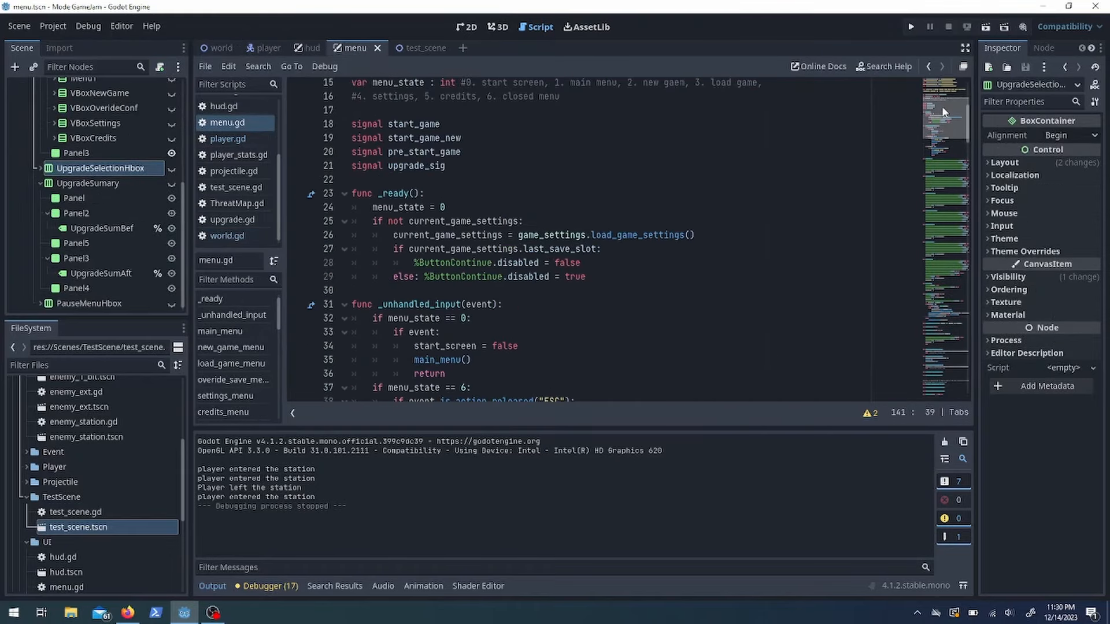
Change the upgrade condition to loot_count >= 10 and save the menu scene and script
scroll("down", 3)
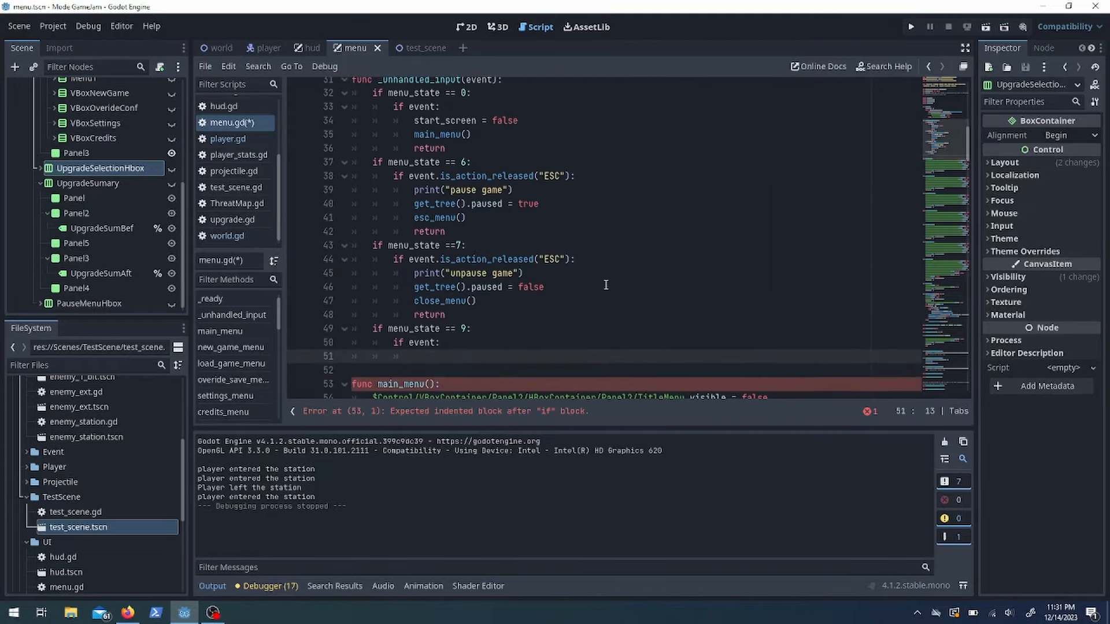
left_click(911, 27)
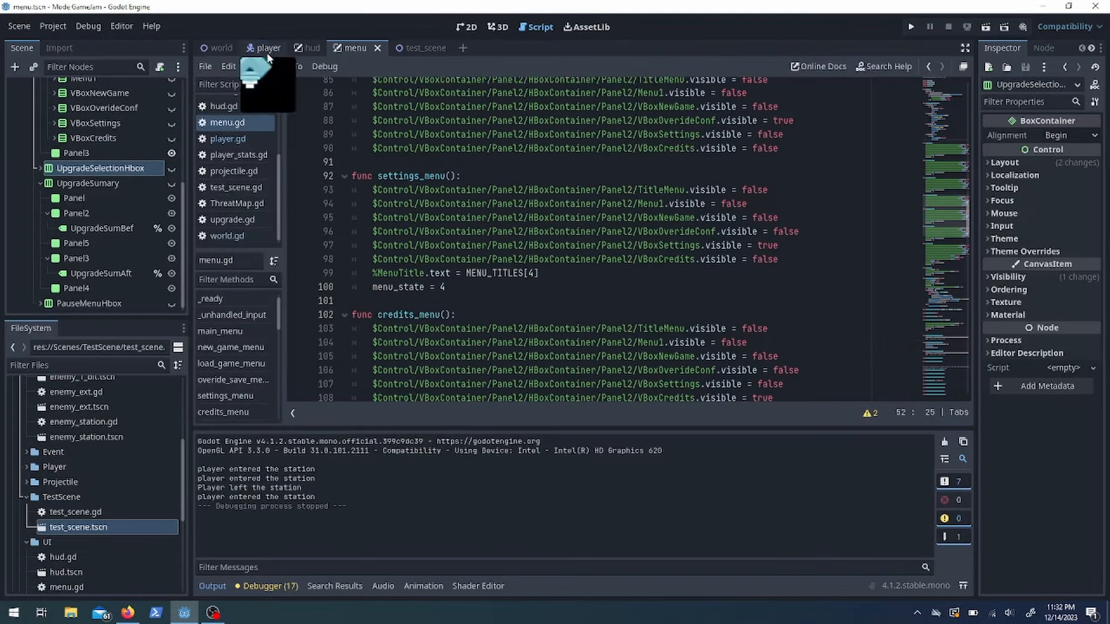
key("ctrl+s")
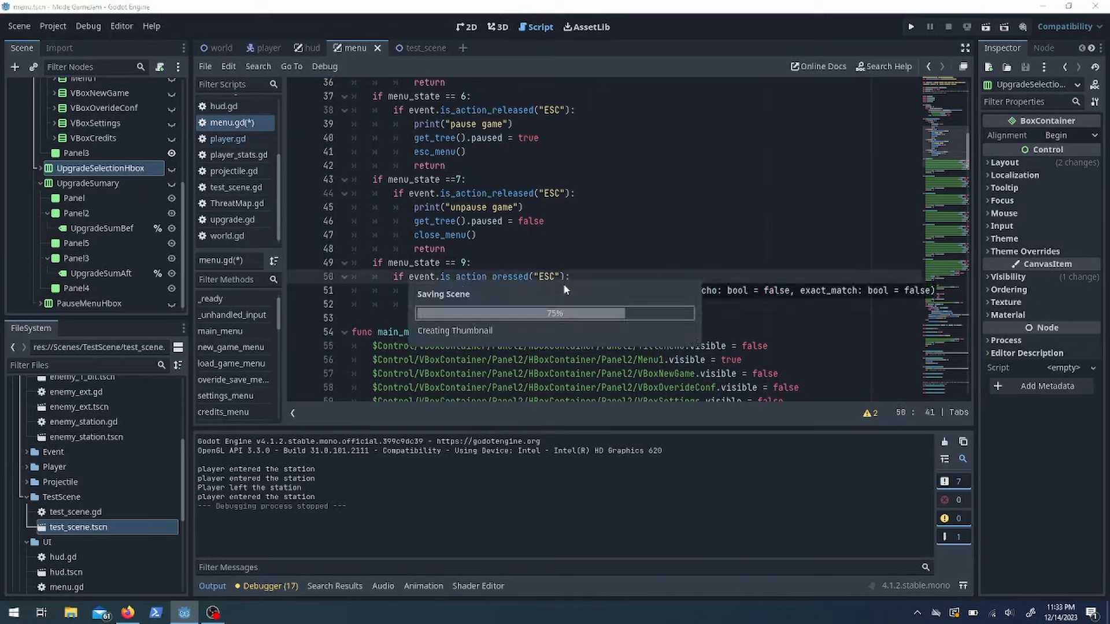
left_click(912, 27)
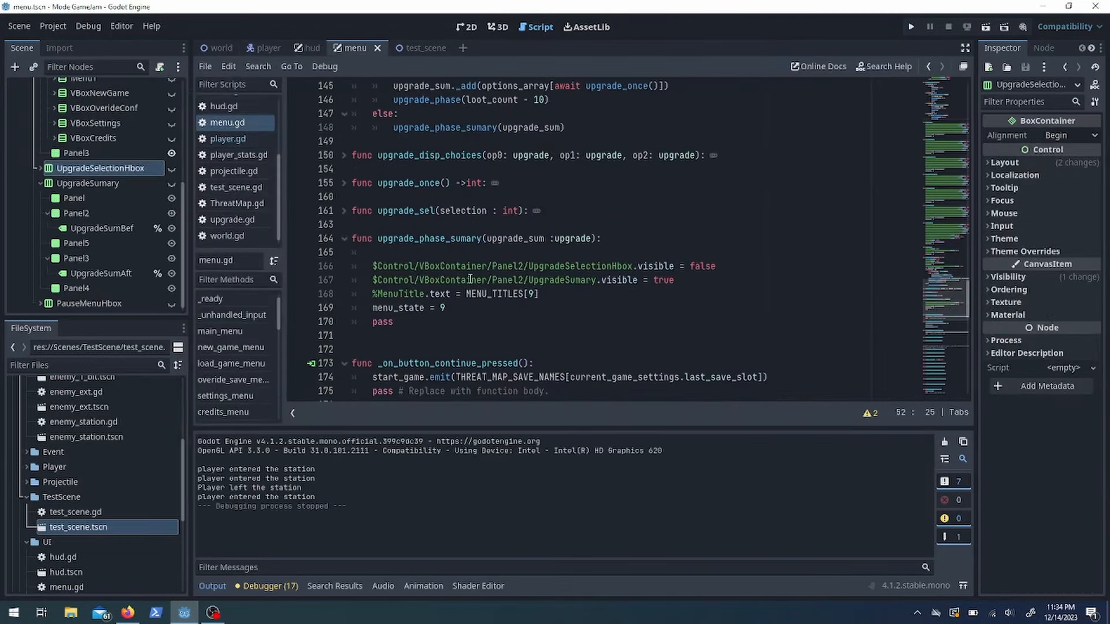
Set %UpgradeSumBef.text and print 'moving onto sumary, remaing loot:' with loot_count
type("%UpgradeSumBef.text =")
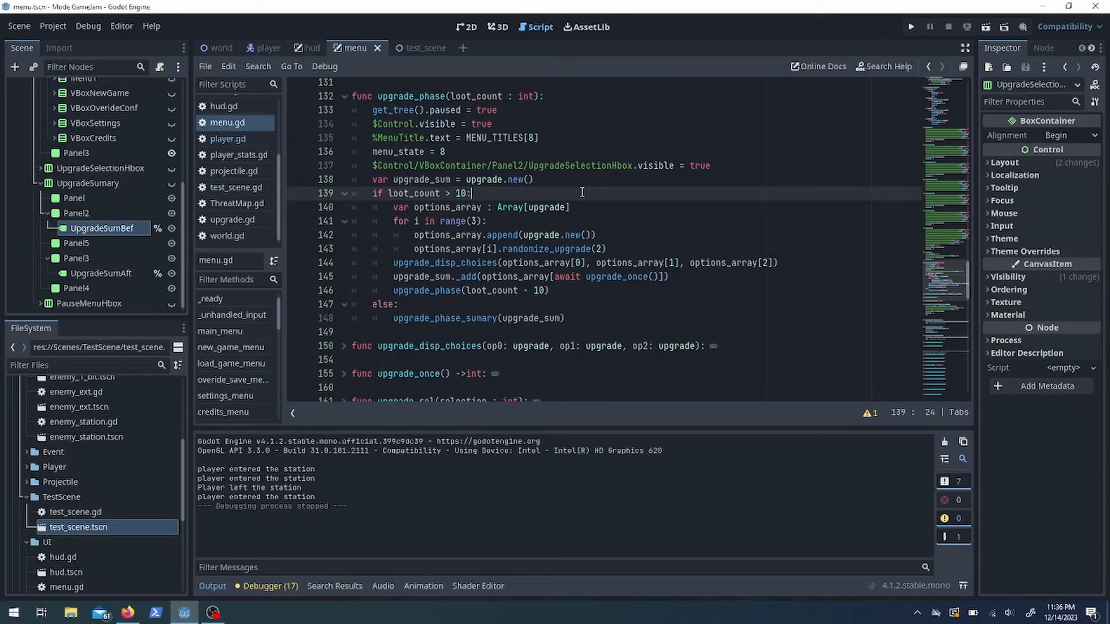
type("=")
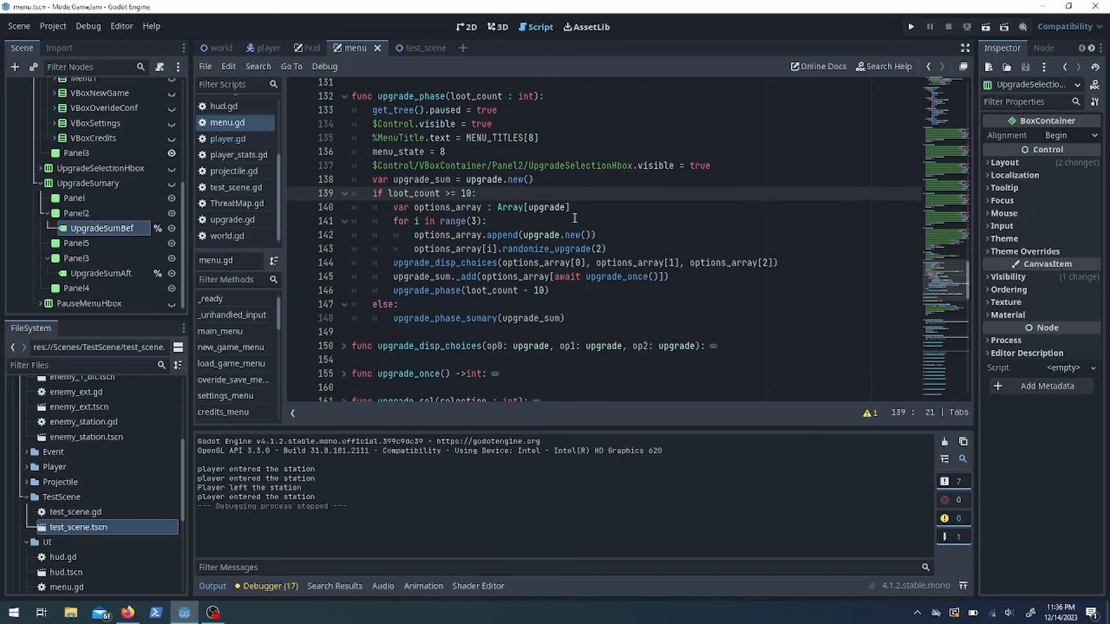
type("print(\"\")")
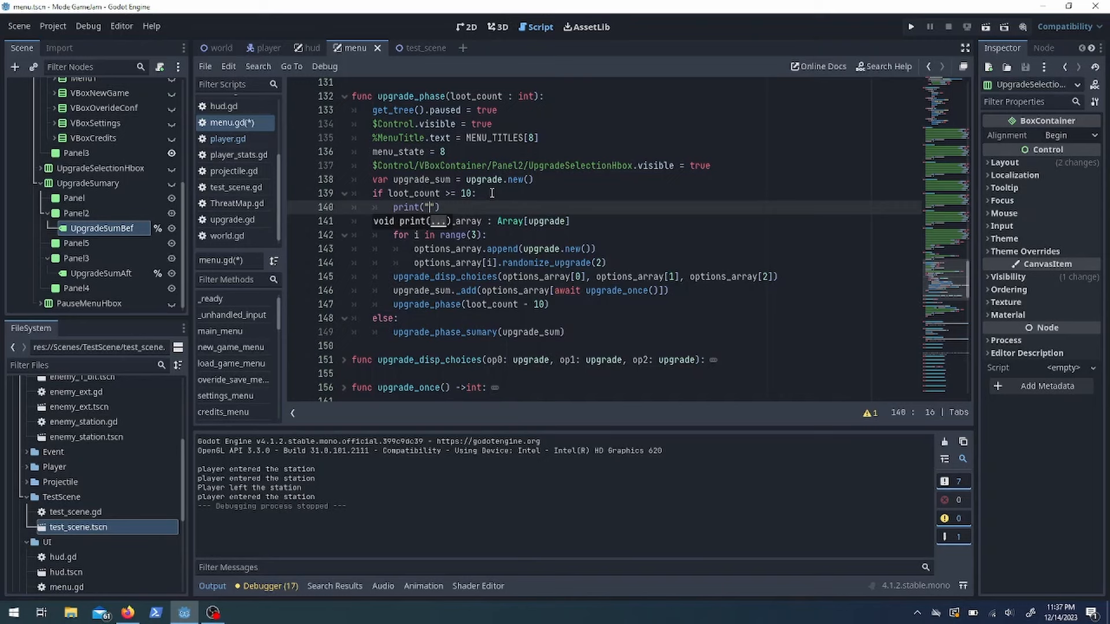
type("moving onto sumary, remaing loot: \", loot_count)")
type("loot count: ")
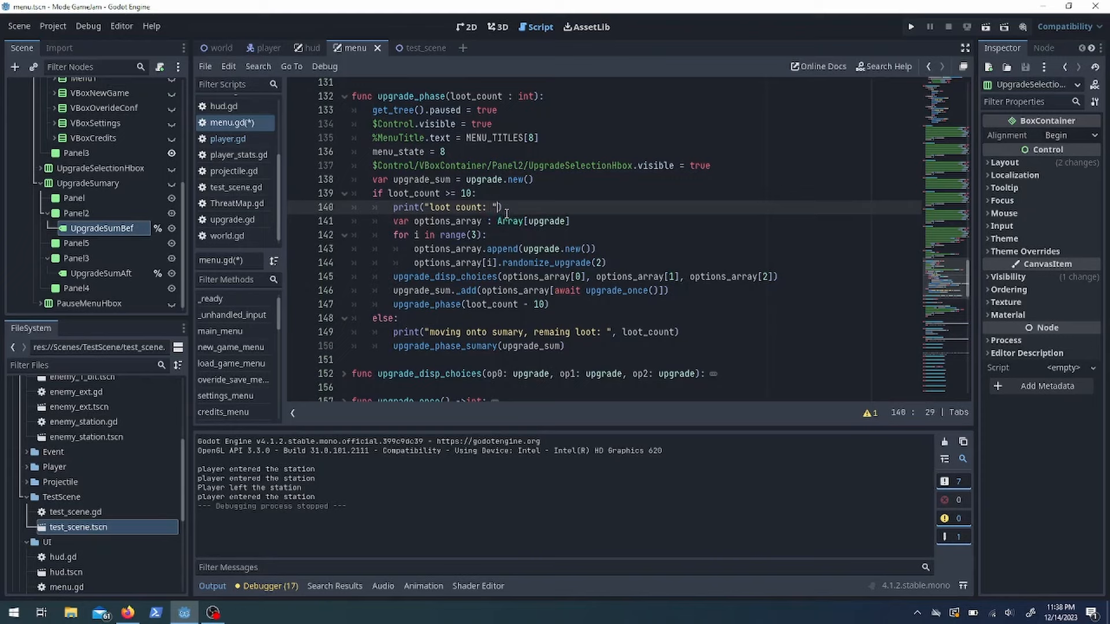
type(", loot_count, \", remaining after selection: \"")
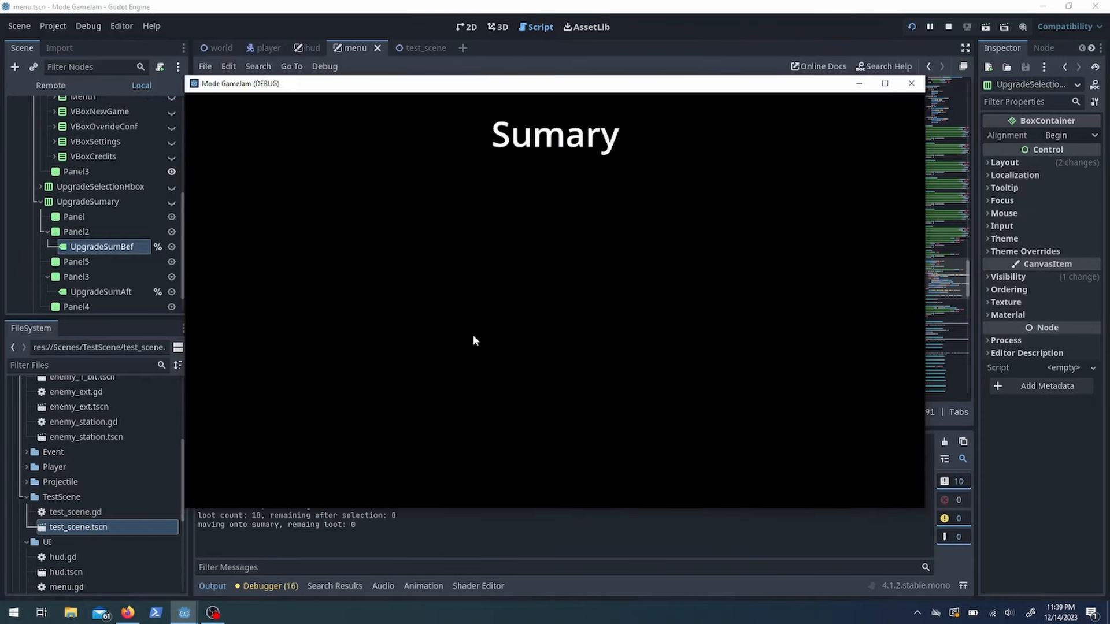
Loop upgrade choices while loot remains 10+, subtracting with 'loot_count -= 10', and test-run the game
left_click(949, 26)
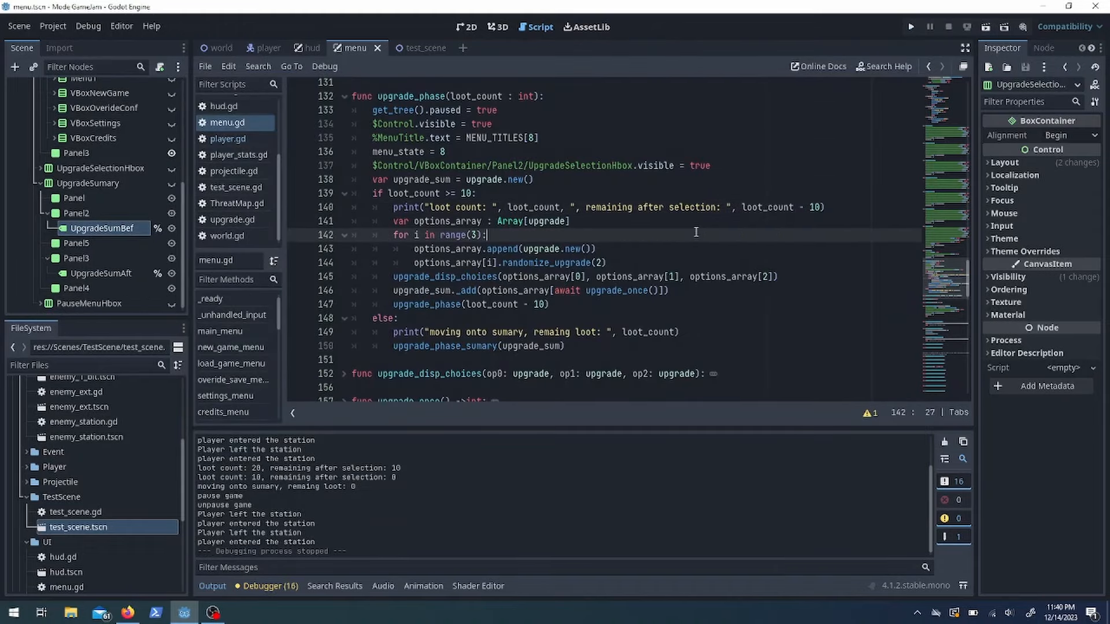
left_click(467, 27)
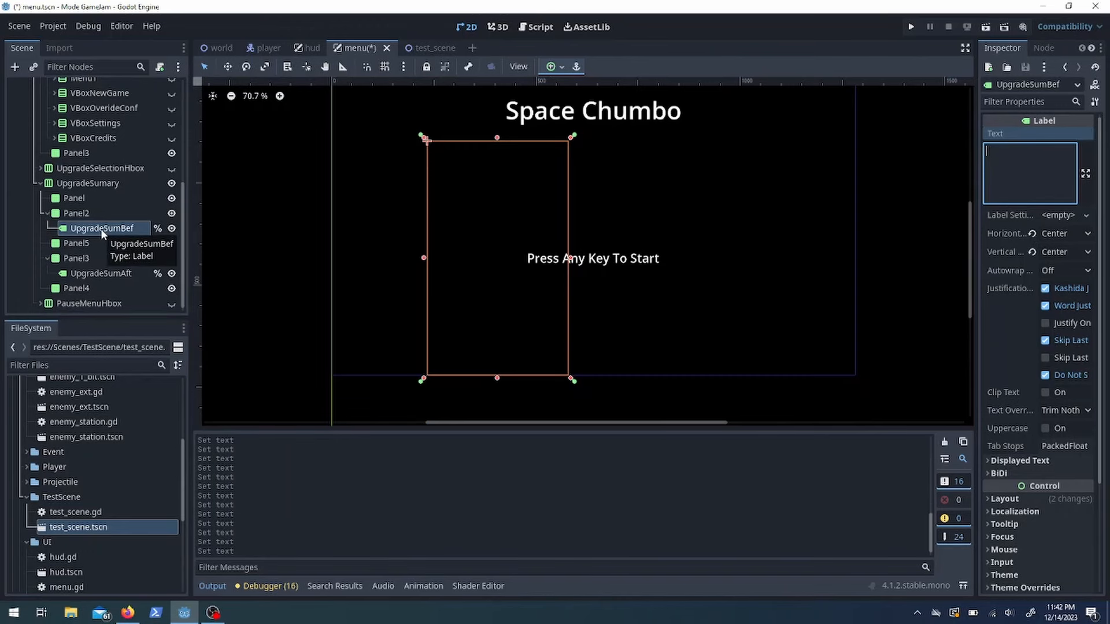
left_click(535, 27)
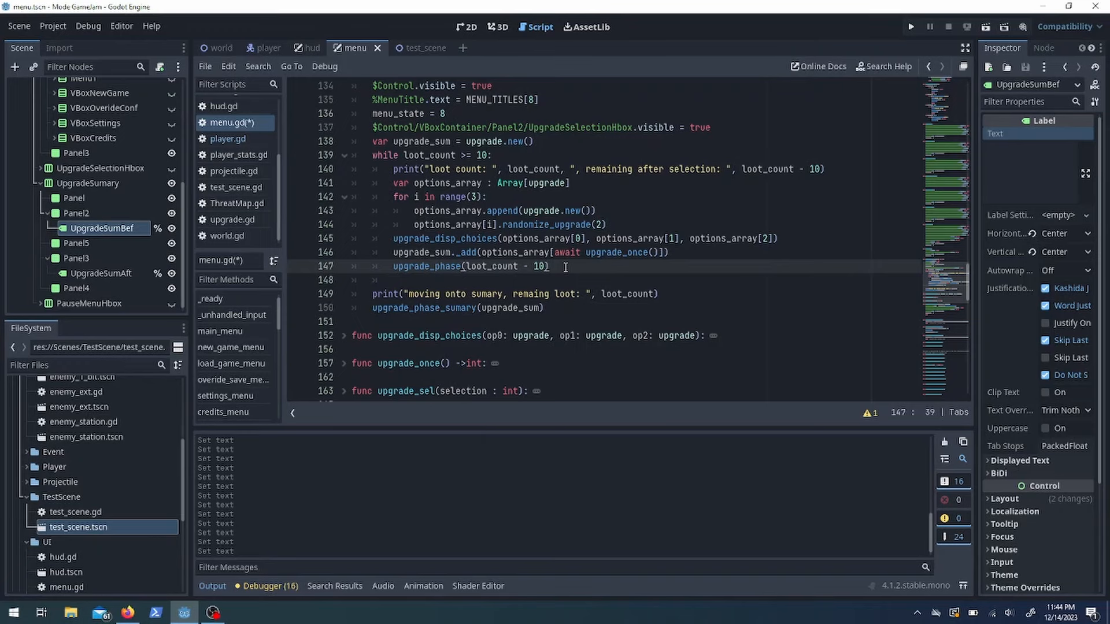
type("loot_count -= 10")
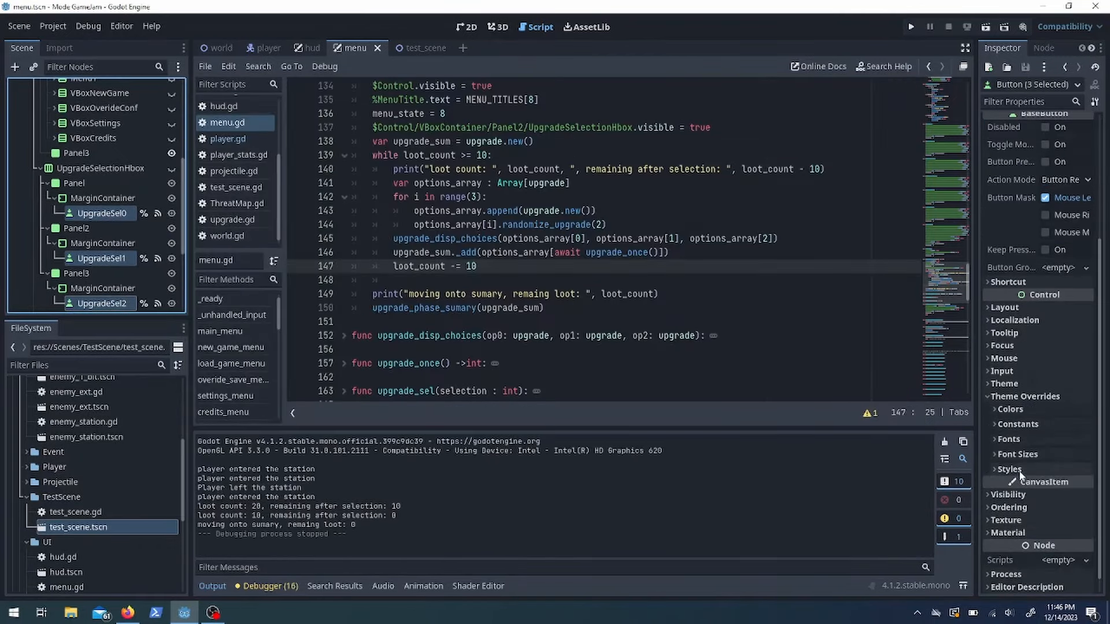
left_click(911, 26)
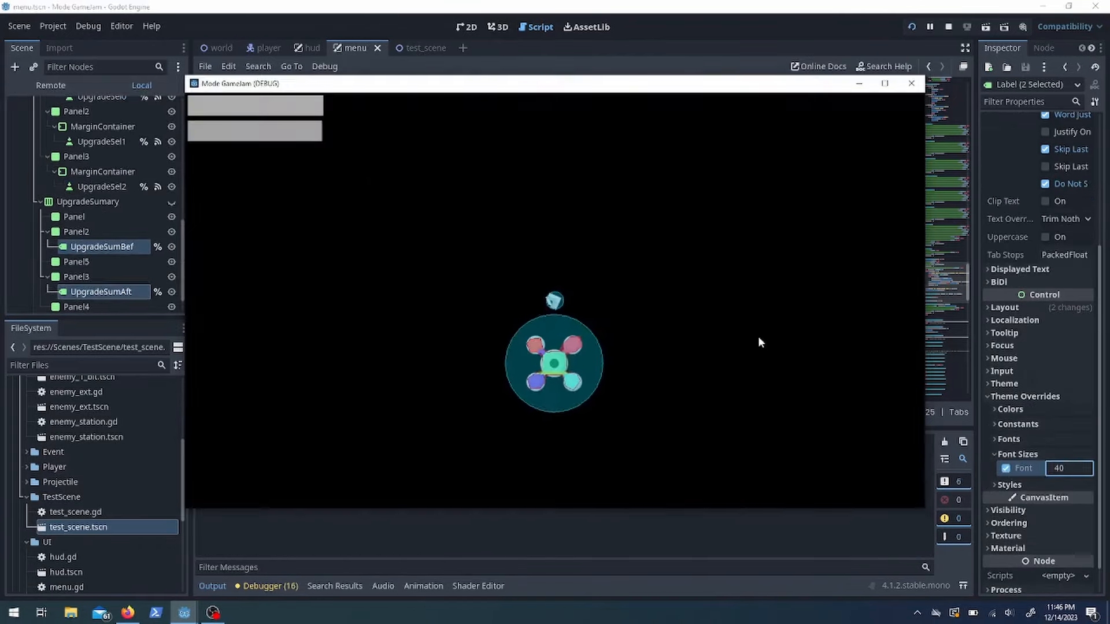
left_click(884, 83)
type("hb")
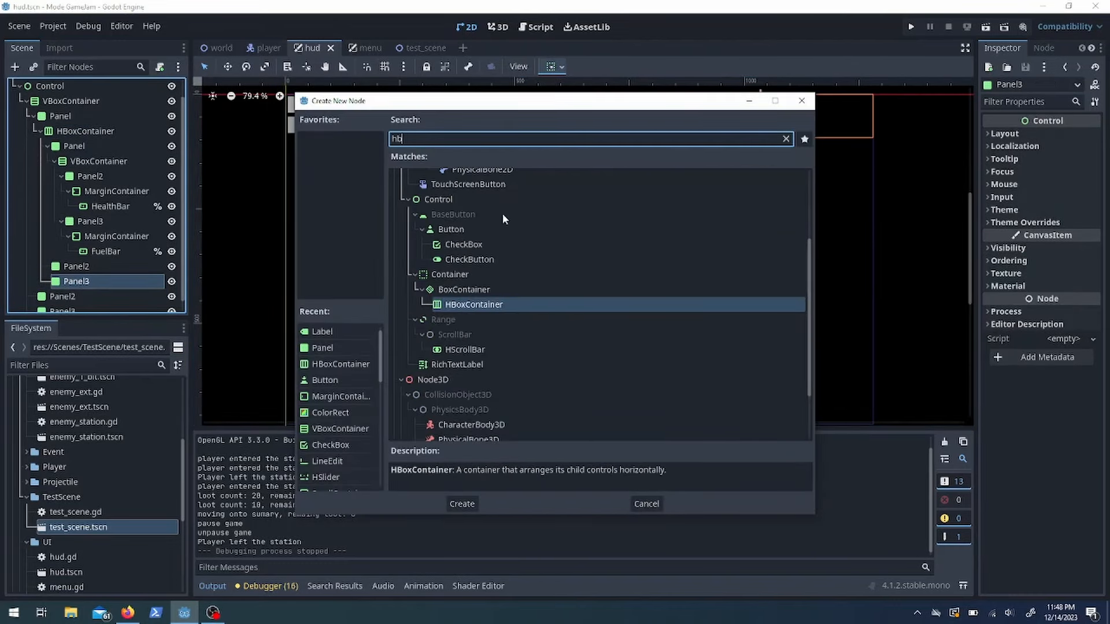
Add an anchored HBoxContainer label to the HUD with font size override 40
left_click(460, 504)
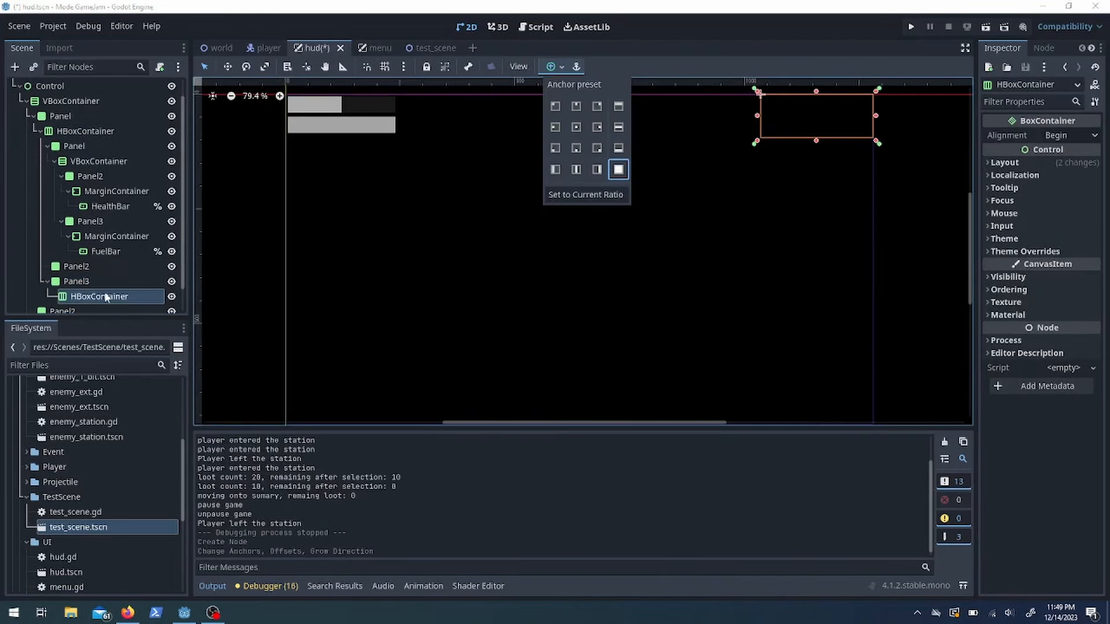
left_click(87, 288)
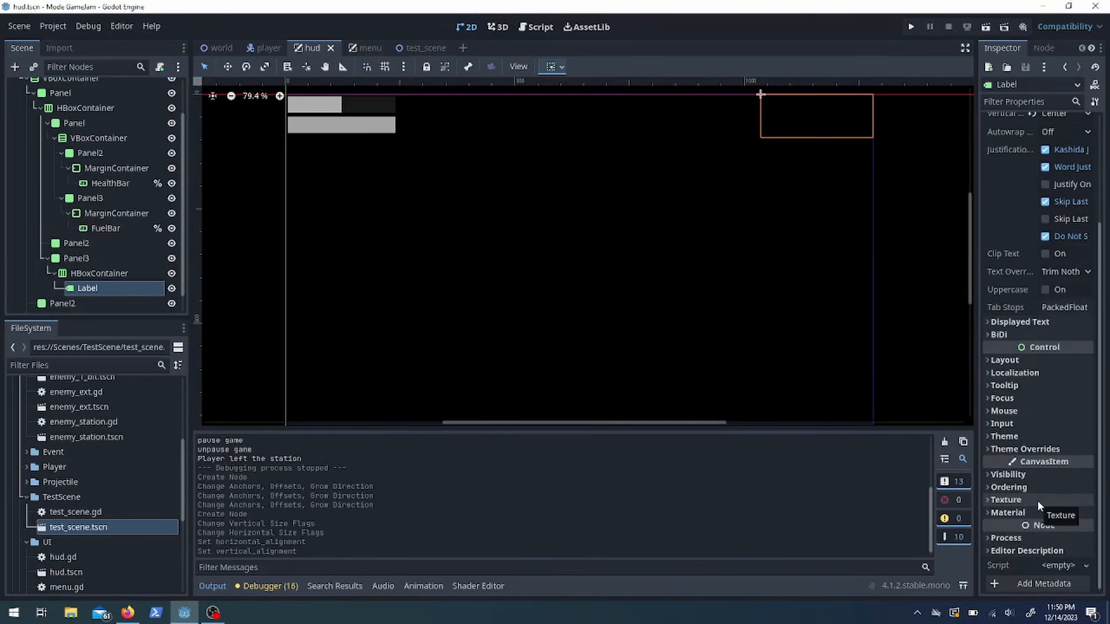
left_click(1025, 449)
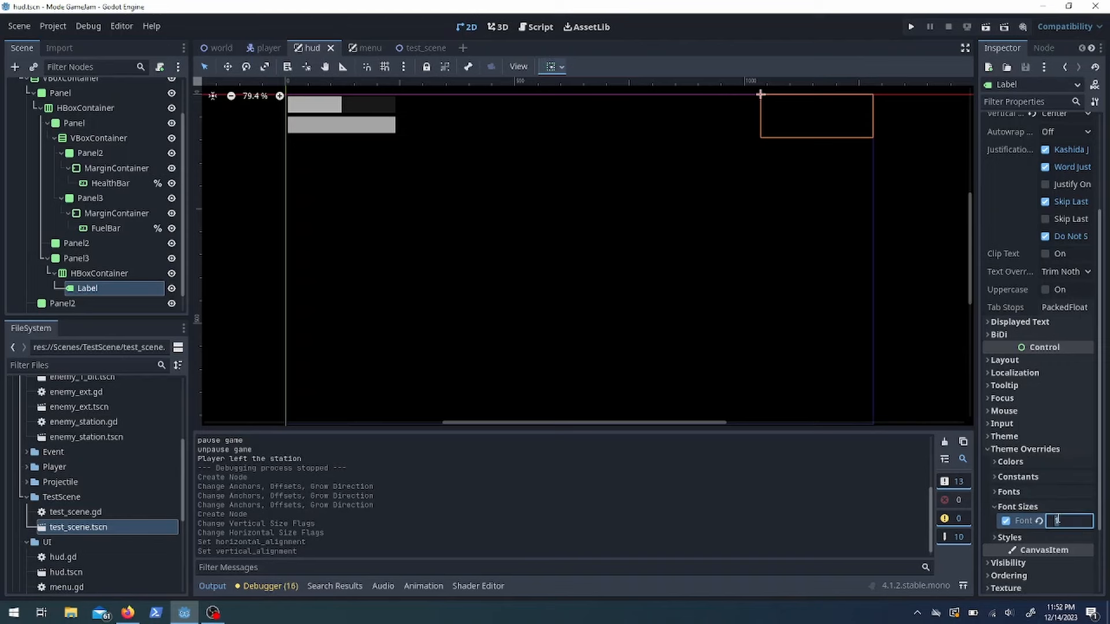
left_click(1089, 518)
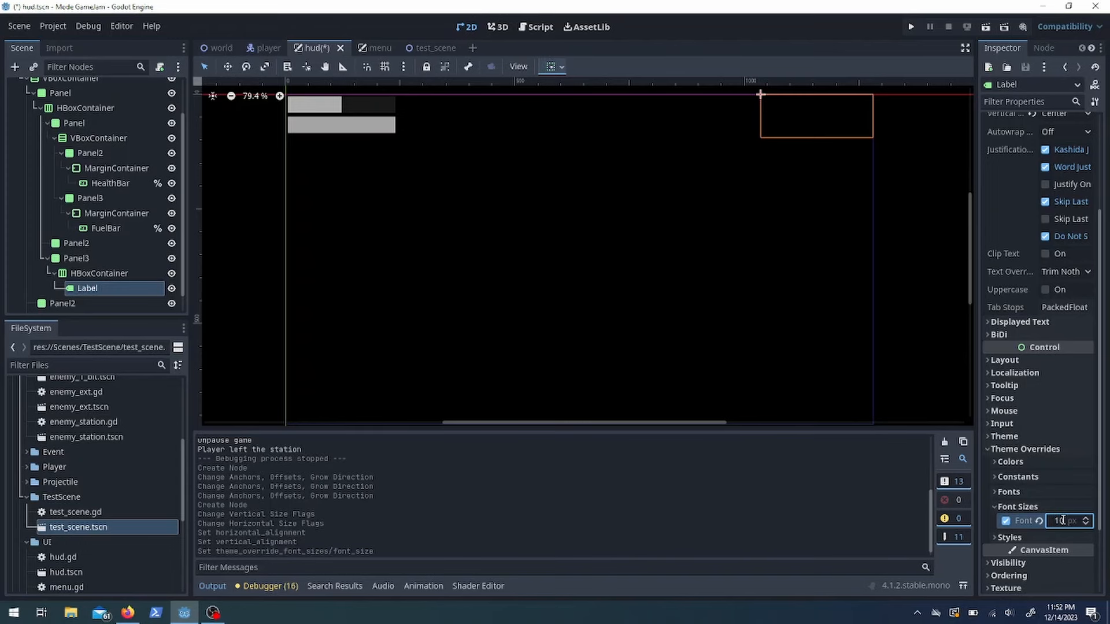
type("40")
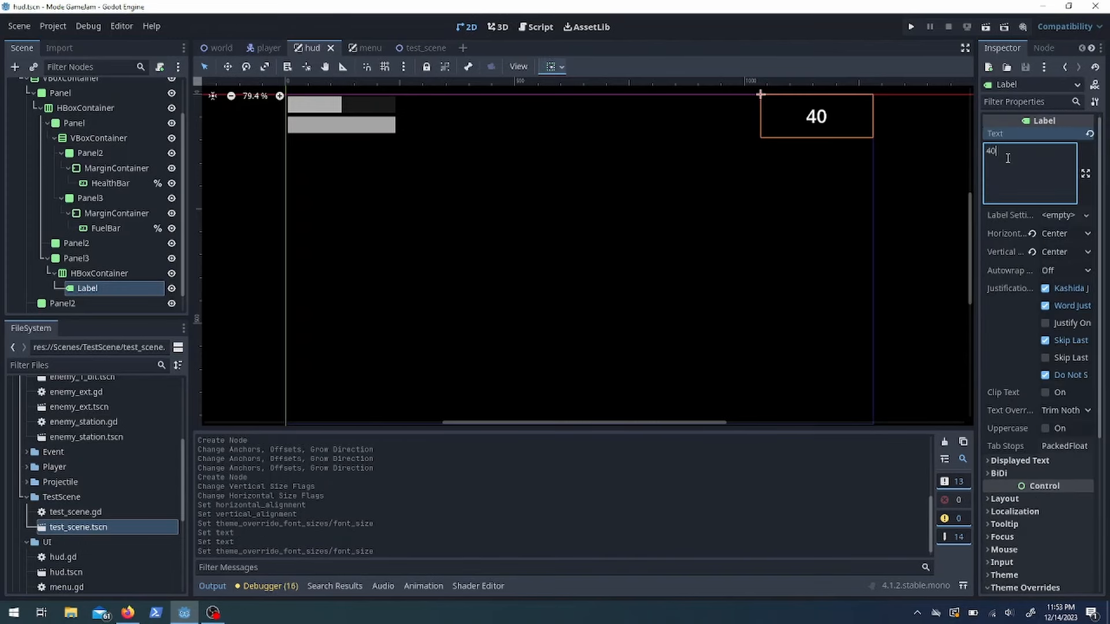
left_click(62, 303)
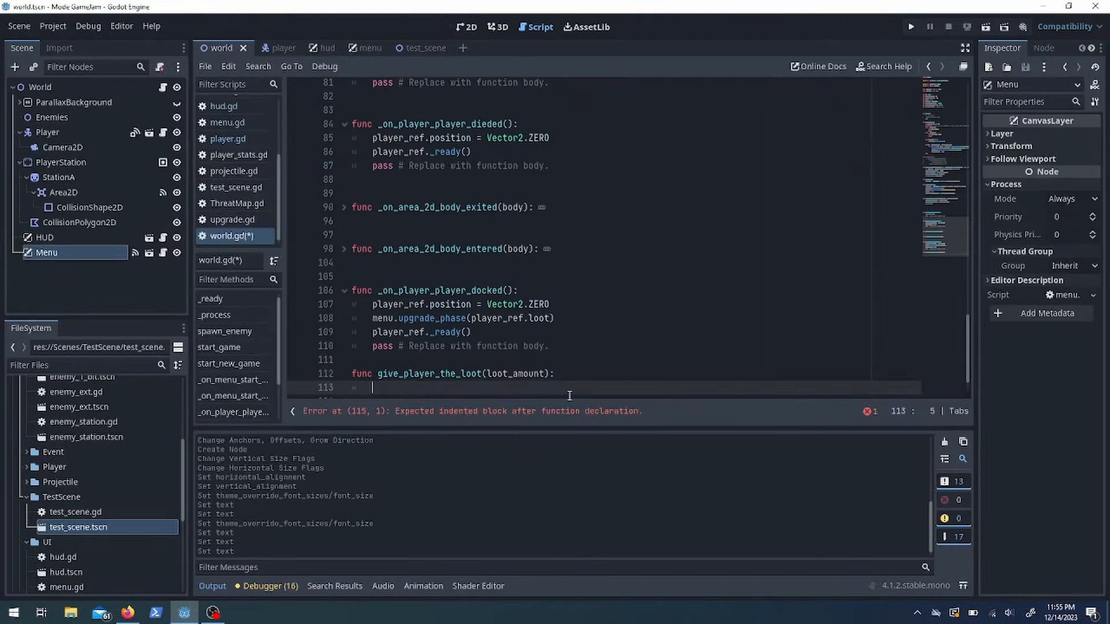
Add enemy_dieded.emit(loot) to the enemy script's death code
left_click(267, 47)
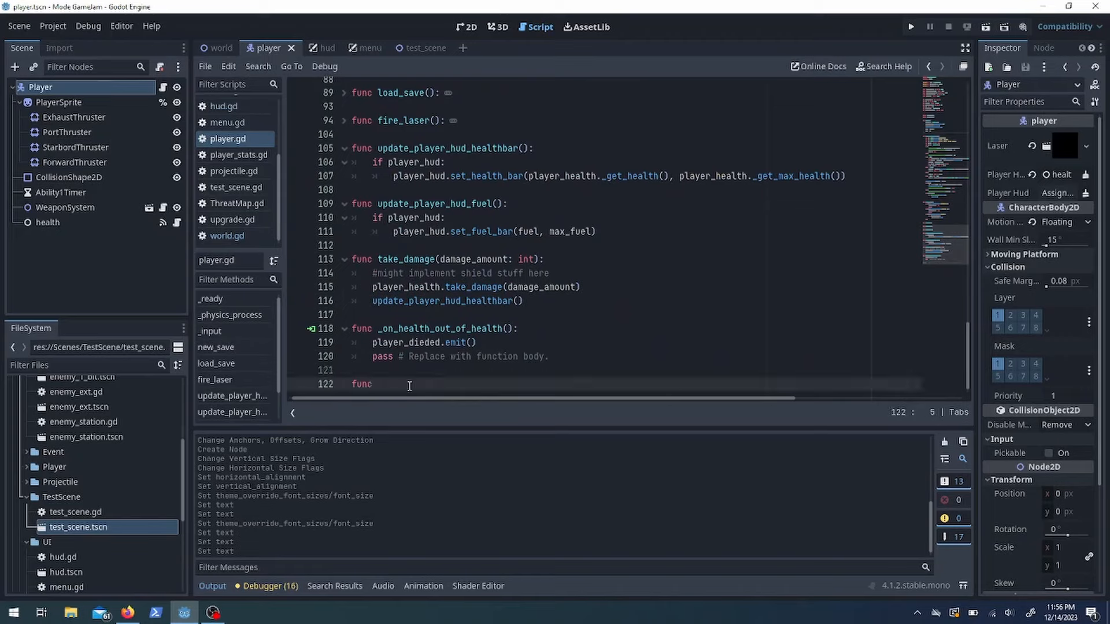
scroll("up", 3)
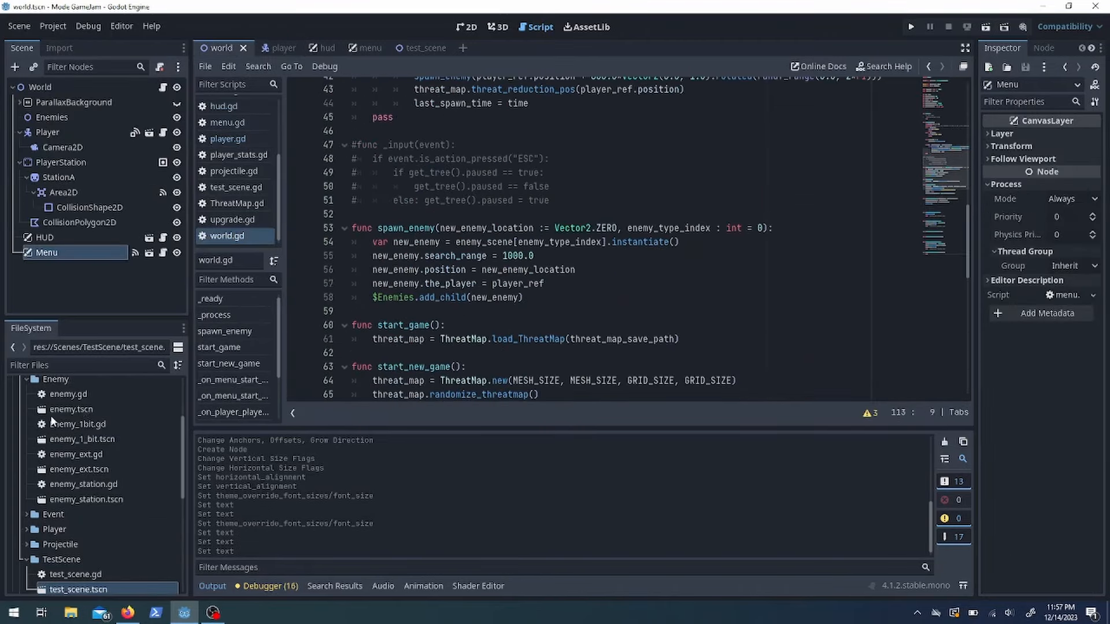
double_click(70, 410)
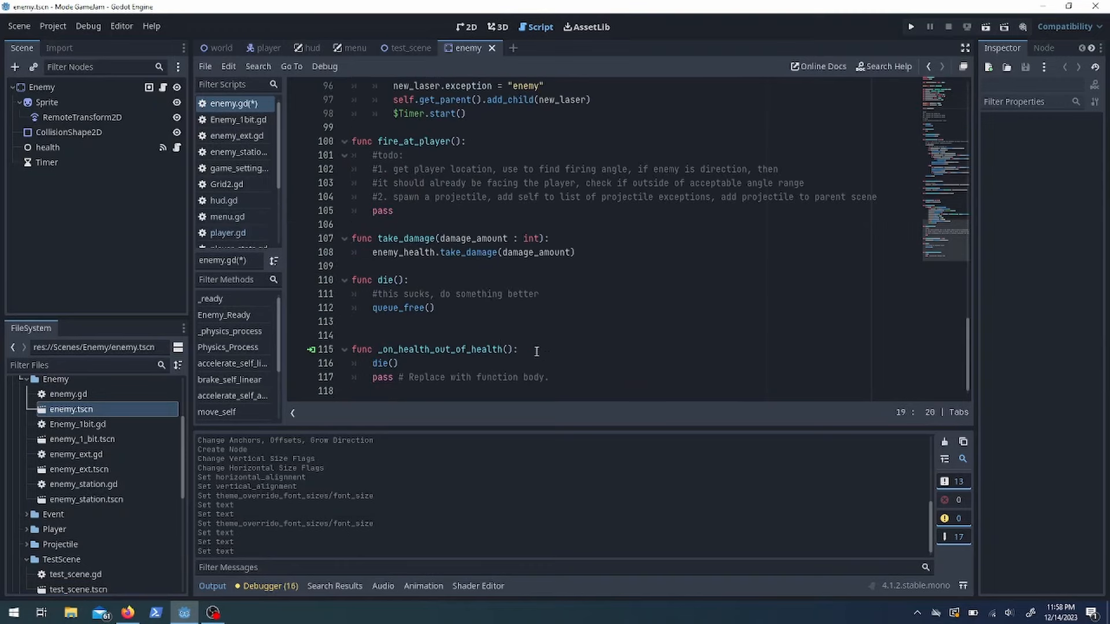
type("enemy_dieded.emit(loot)")
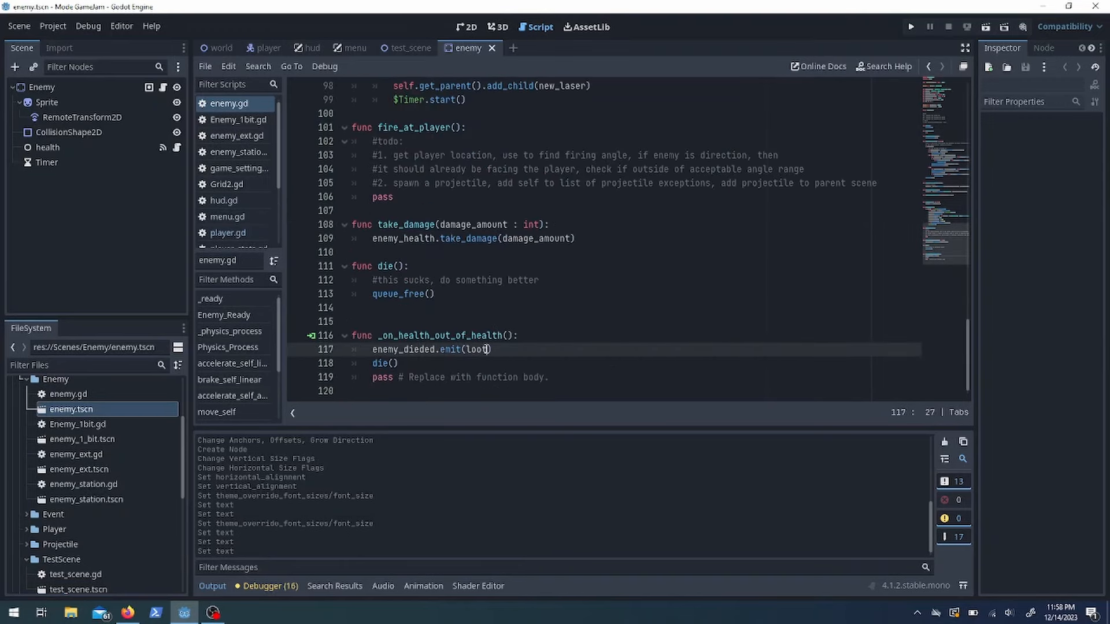
Connect the death signal to give_player_the_loot in spawn_enemy, save, and test-run
left_click(221, 47)
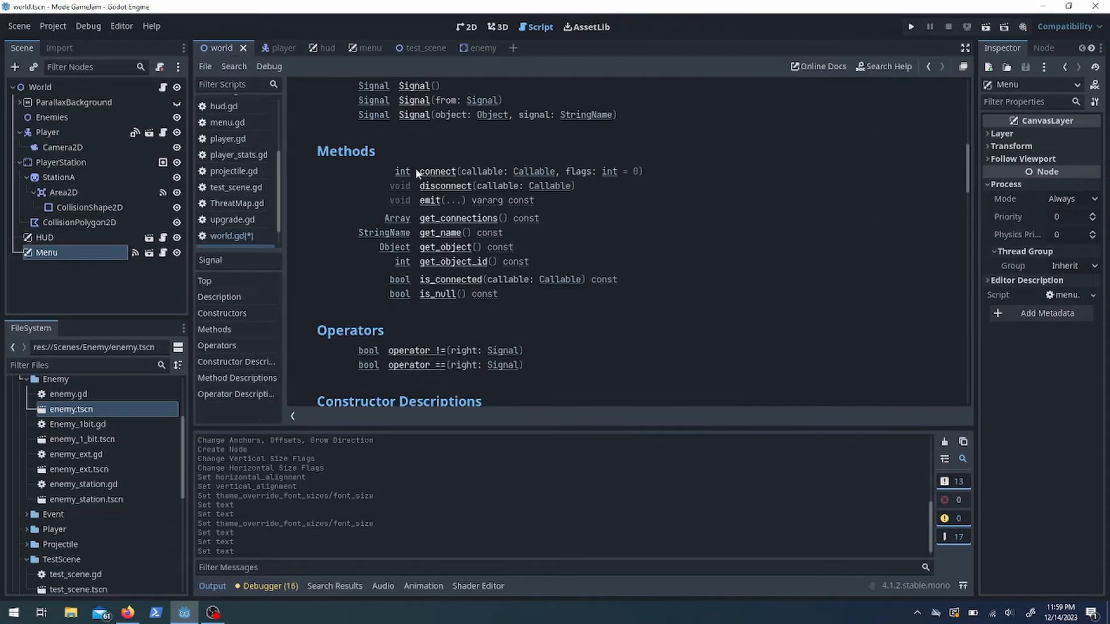
left_click(228, 236)
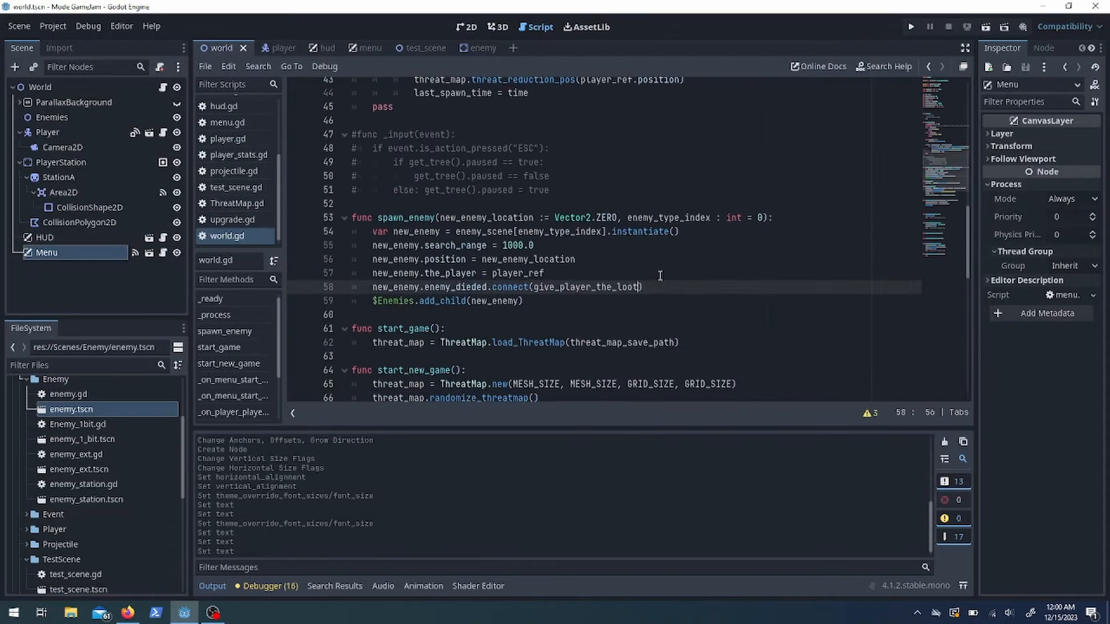
key("ctrl+s")
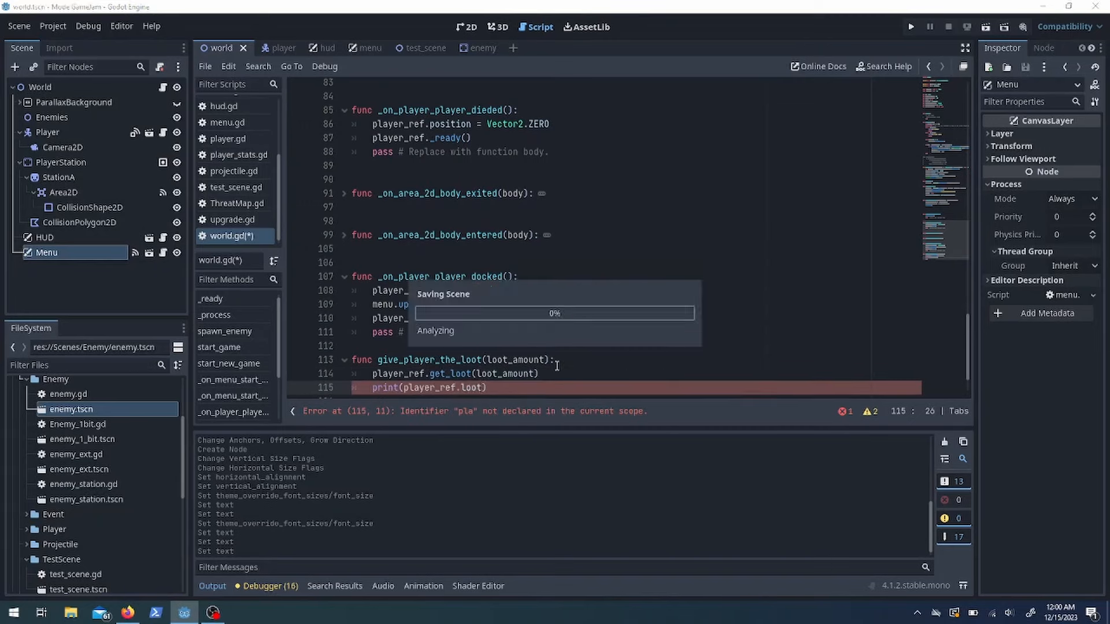
left_click(910, 26)
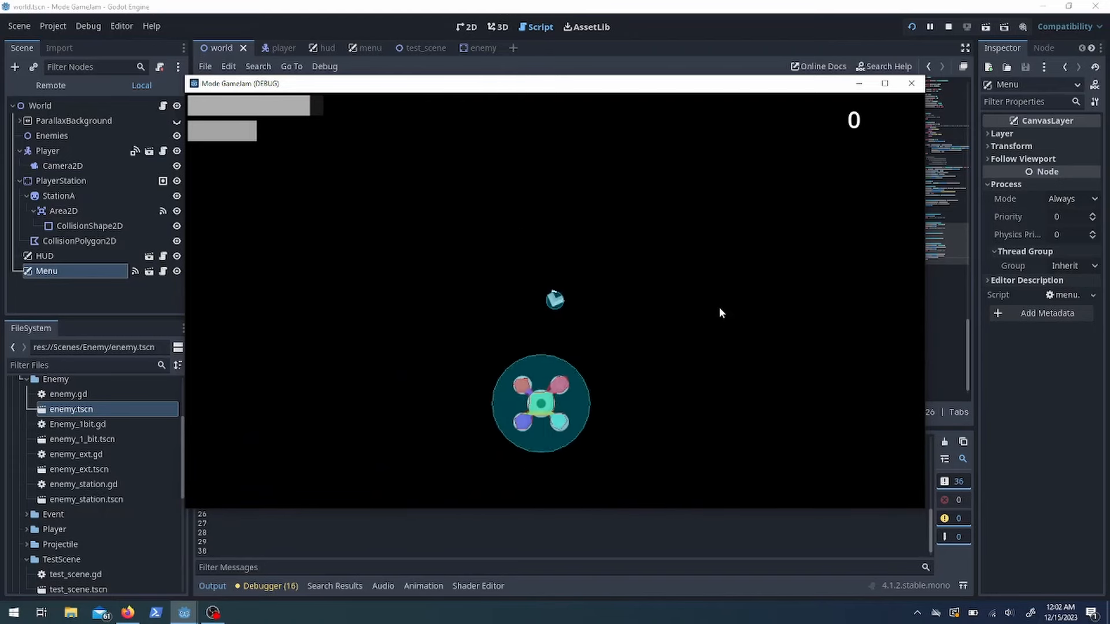
Switch to the incompetech tab and preview 'Variation on Egmont'
left_click(948, 27)
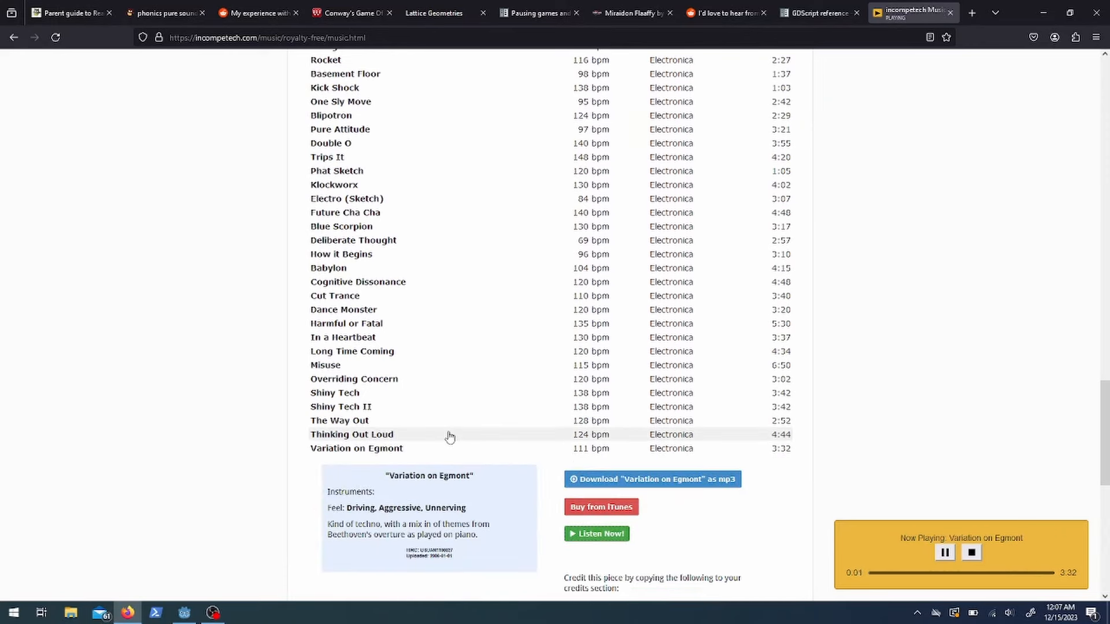
Preview 'In a Heartbeat', copy a track link, and move to the jsfxr tab
left_click(342, 337)
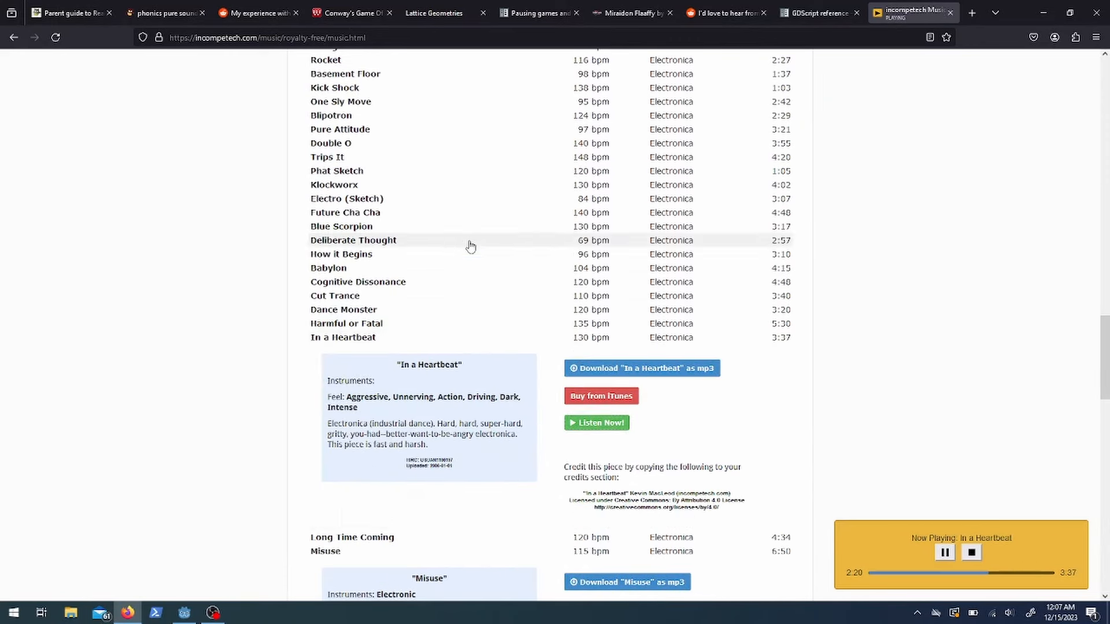
scroll("up", 3)
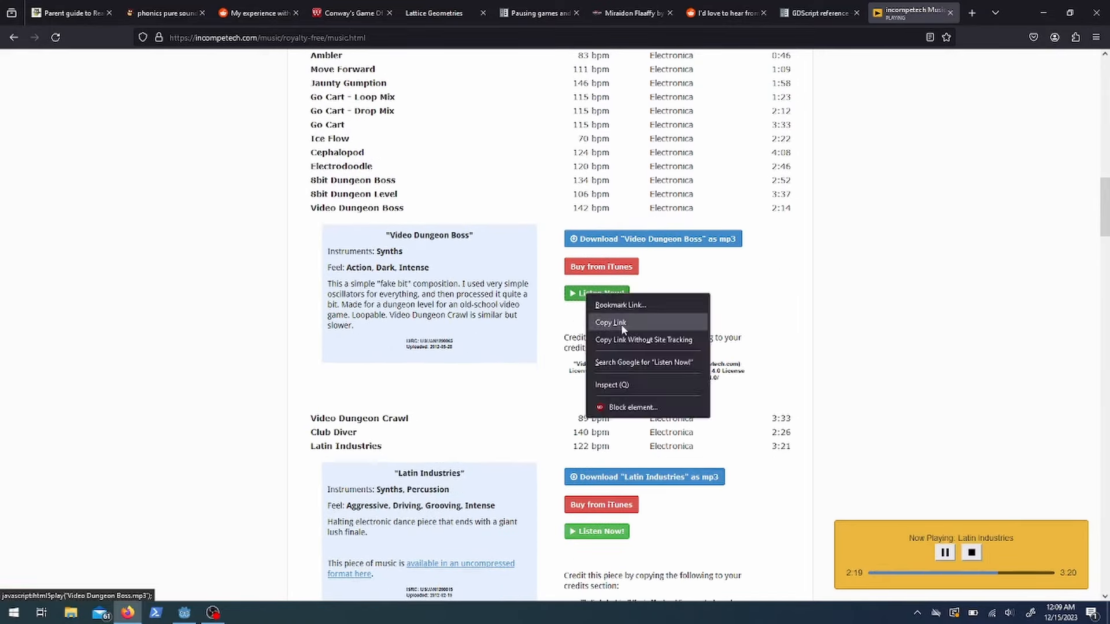
left_click(971, 13)
type("https://sfxr.me")
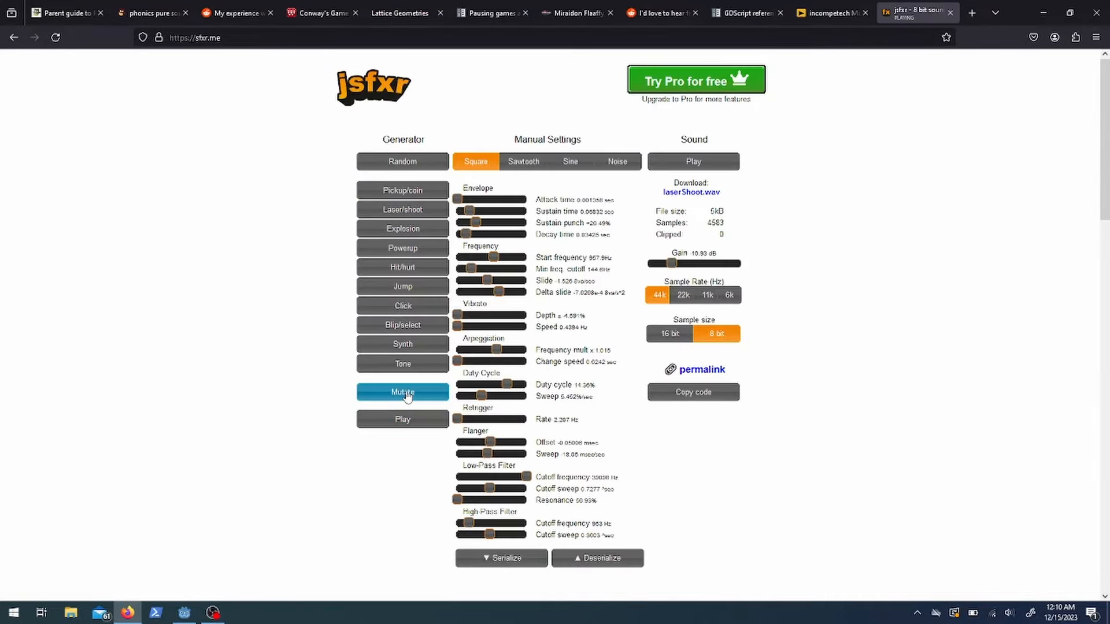
Generate tone, explosion, mutated and random sounds in jsfxr, then return to Godot
left_click(402, 364)
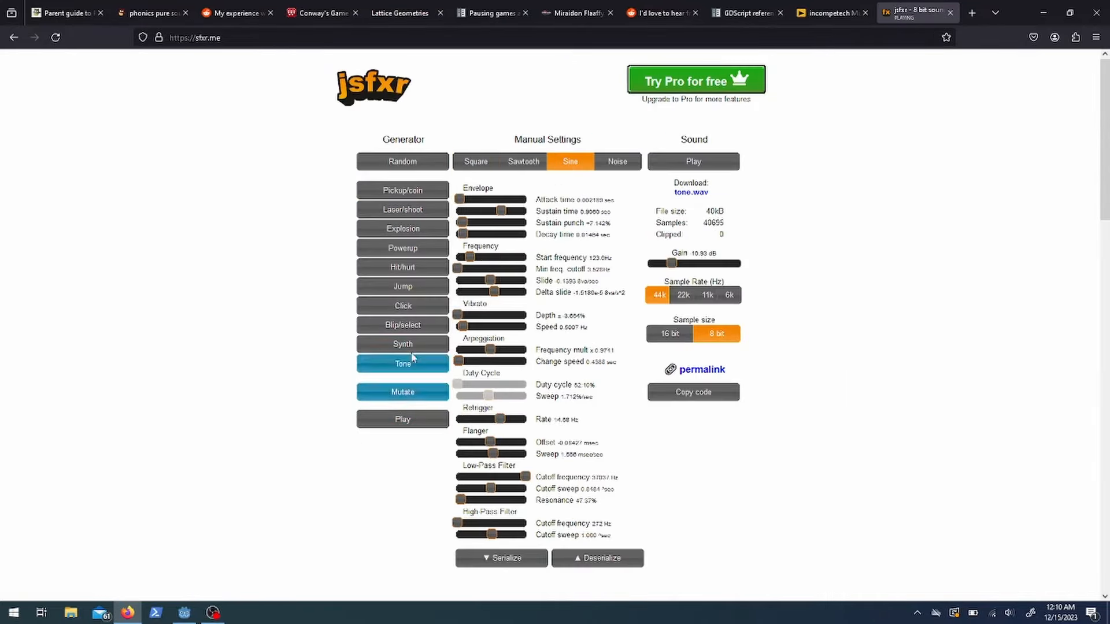
left_click(402, 392)
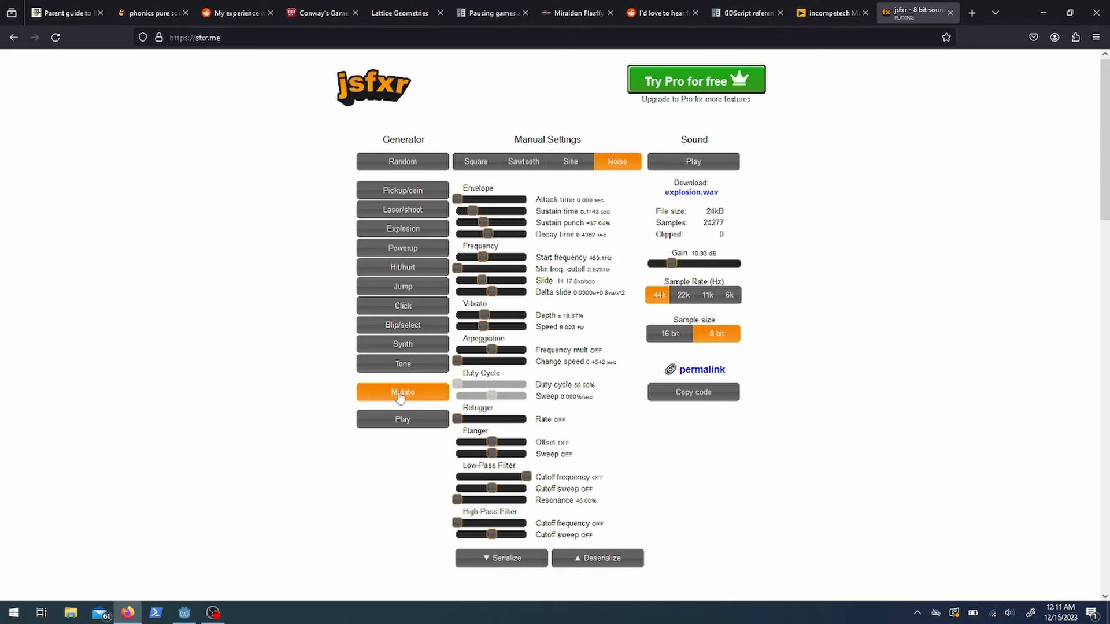
left_click(402, 392)
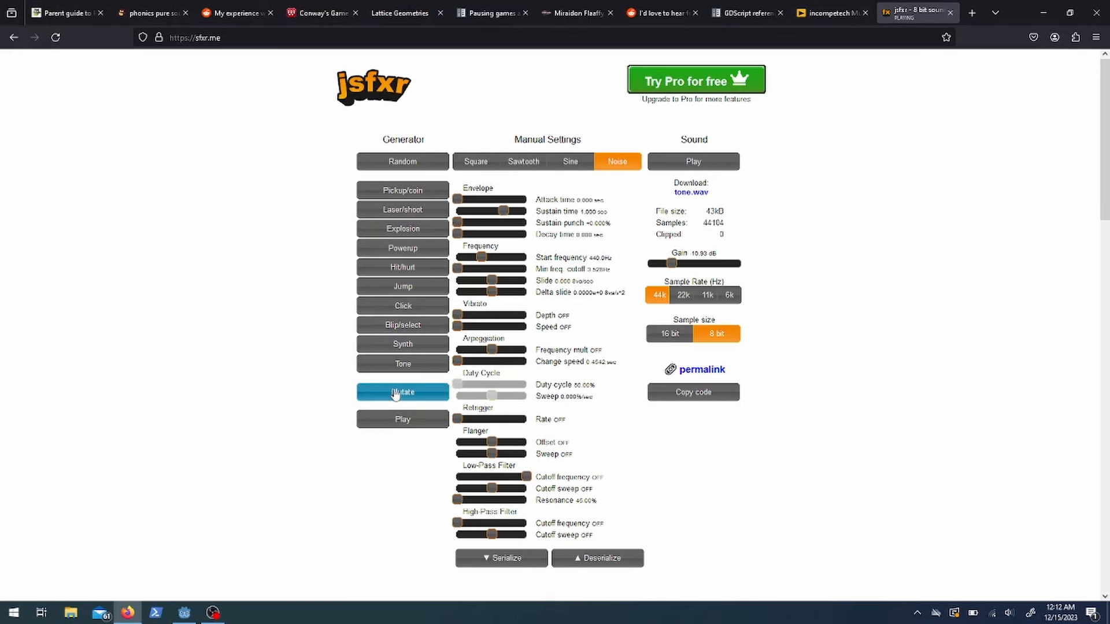
left_click(403, 161)
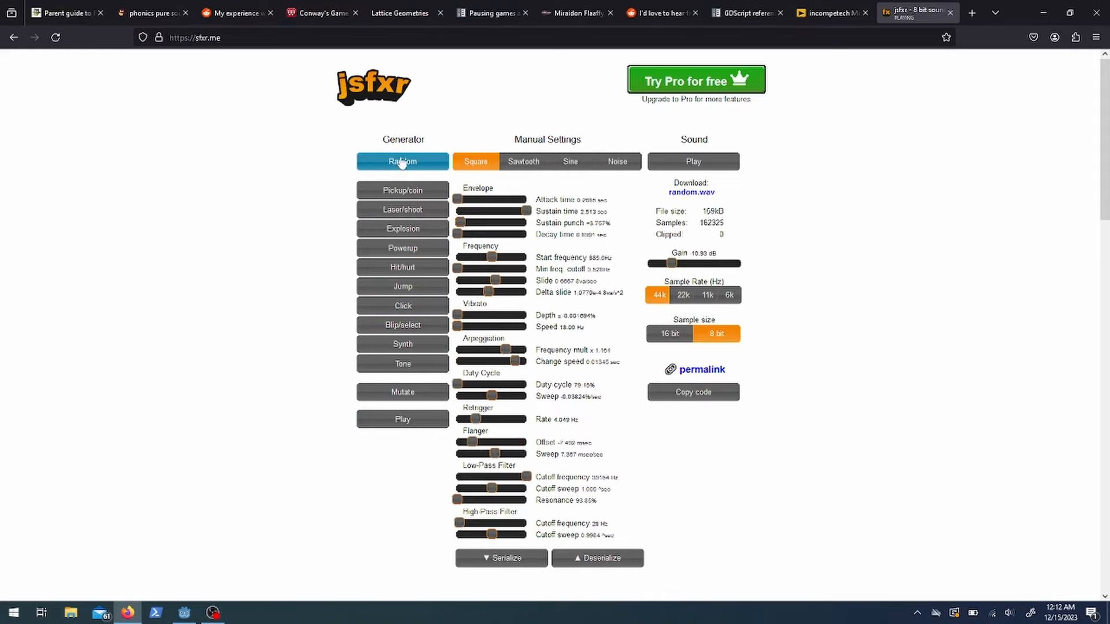
left_click(184, 613)
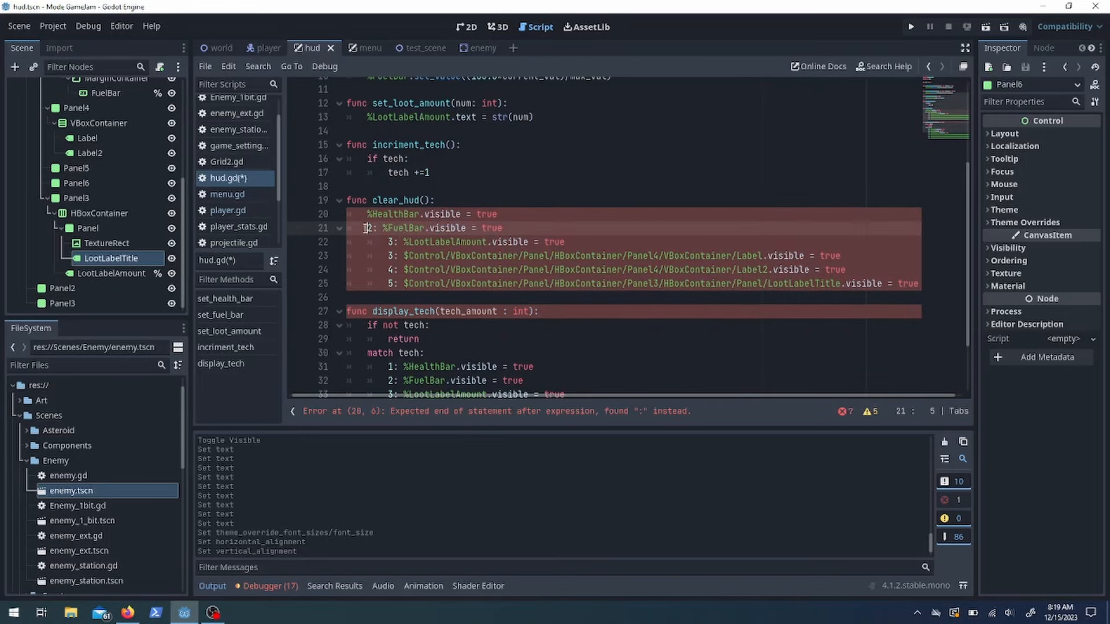
Set visible = false in clear_hud and tint the HealthBar progress fill ff4dff
type("false")
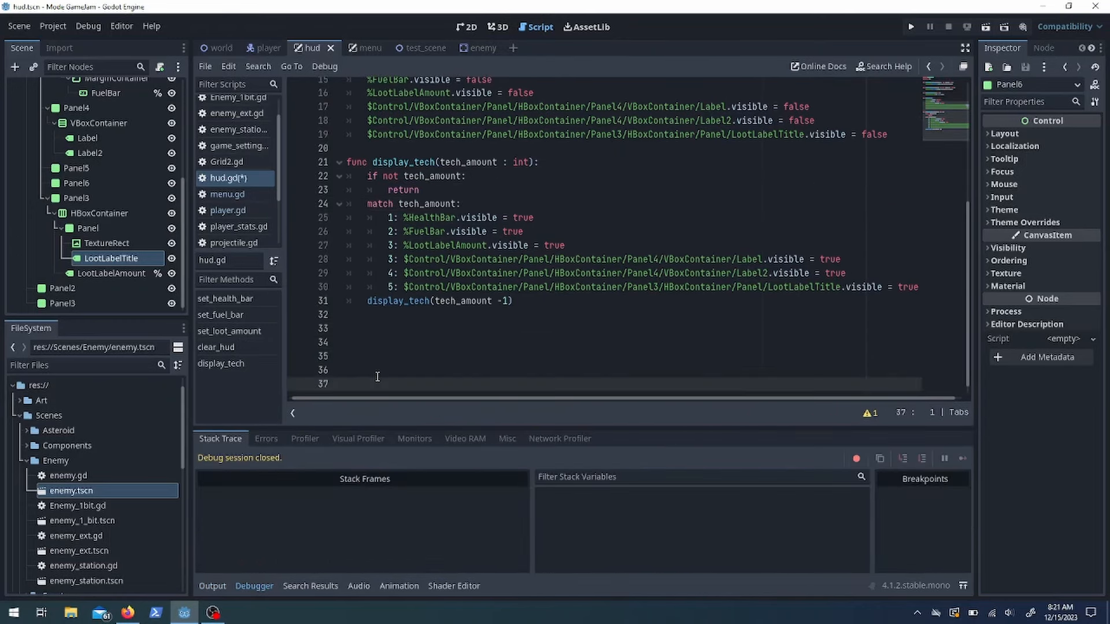
type("func")
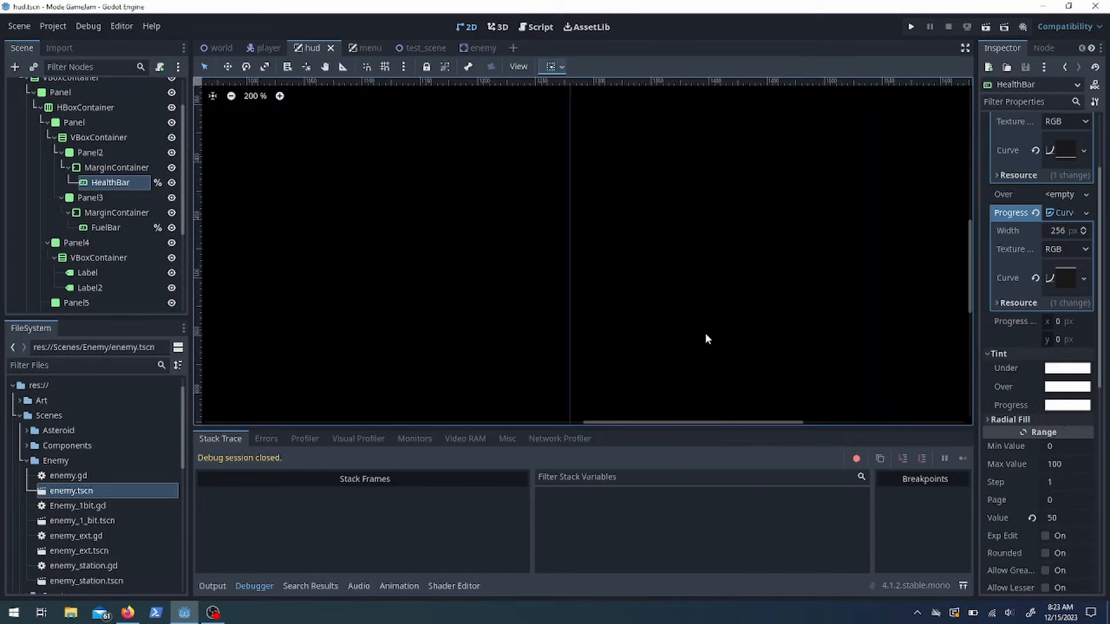
left_click(1068, 404)
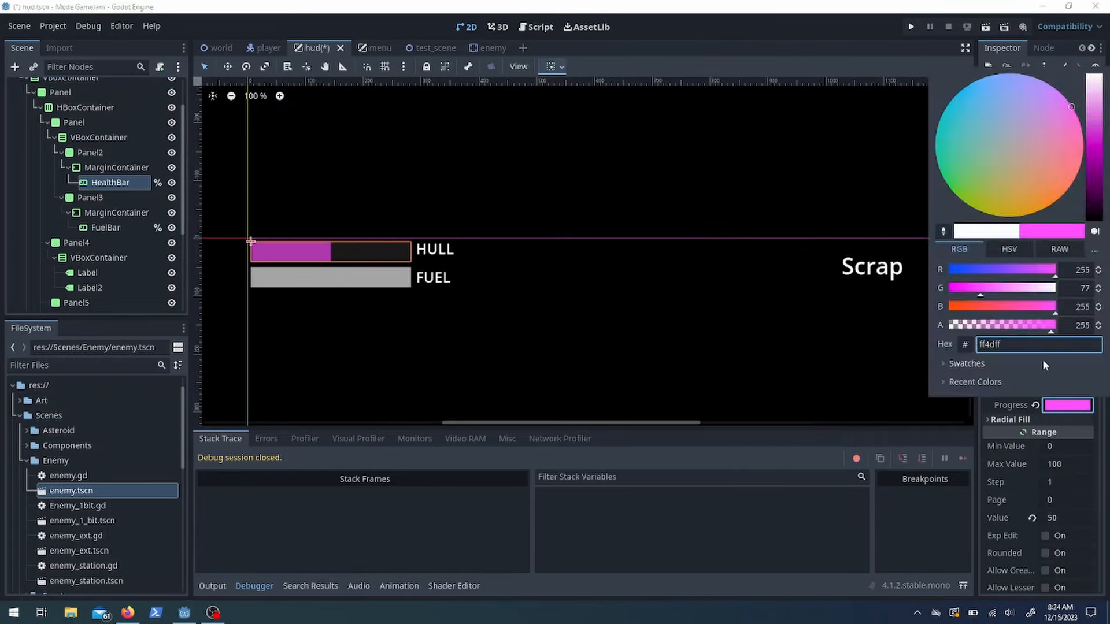
left_click(540, 26)
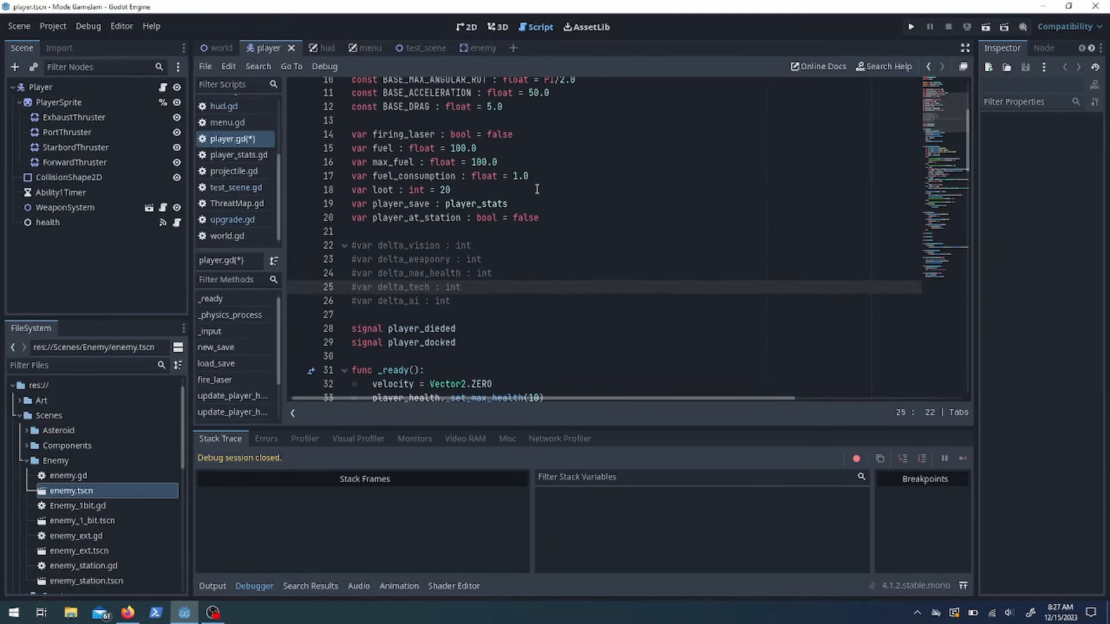
Write return_as_upgrade in player_stats.gd using the upgrade deltas
scroll("up", 3)
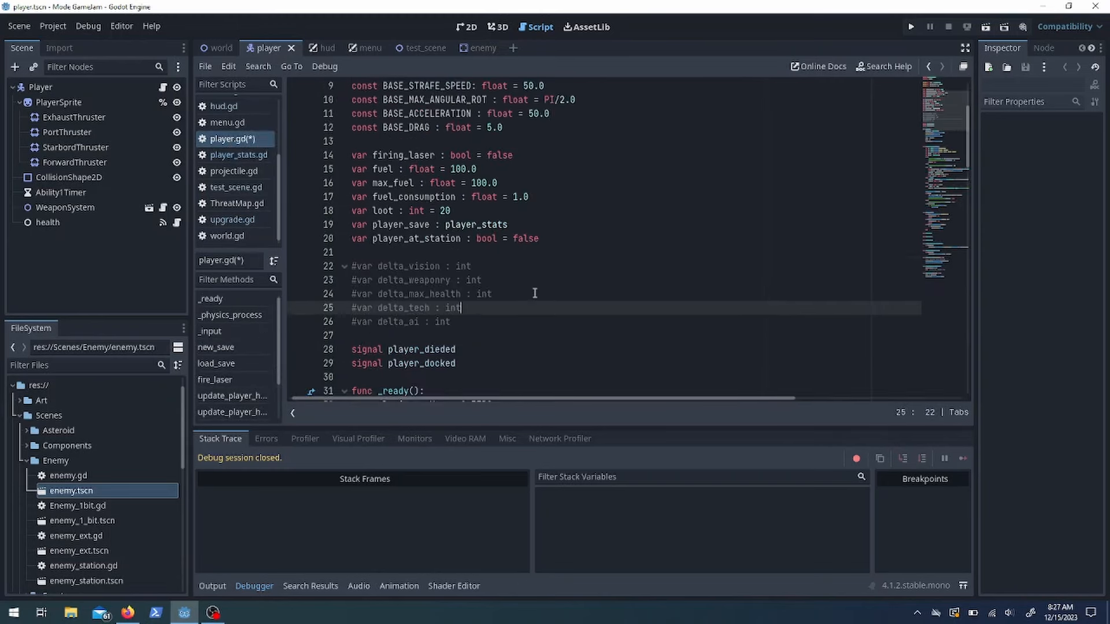
left_click(219, 48)
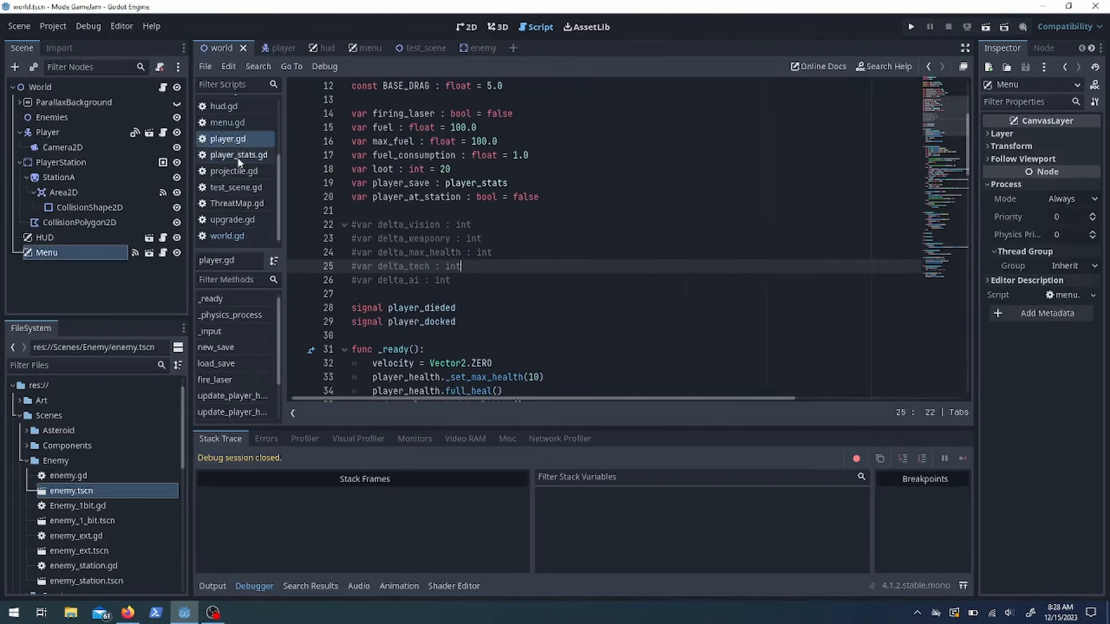
left_click(238, 154)
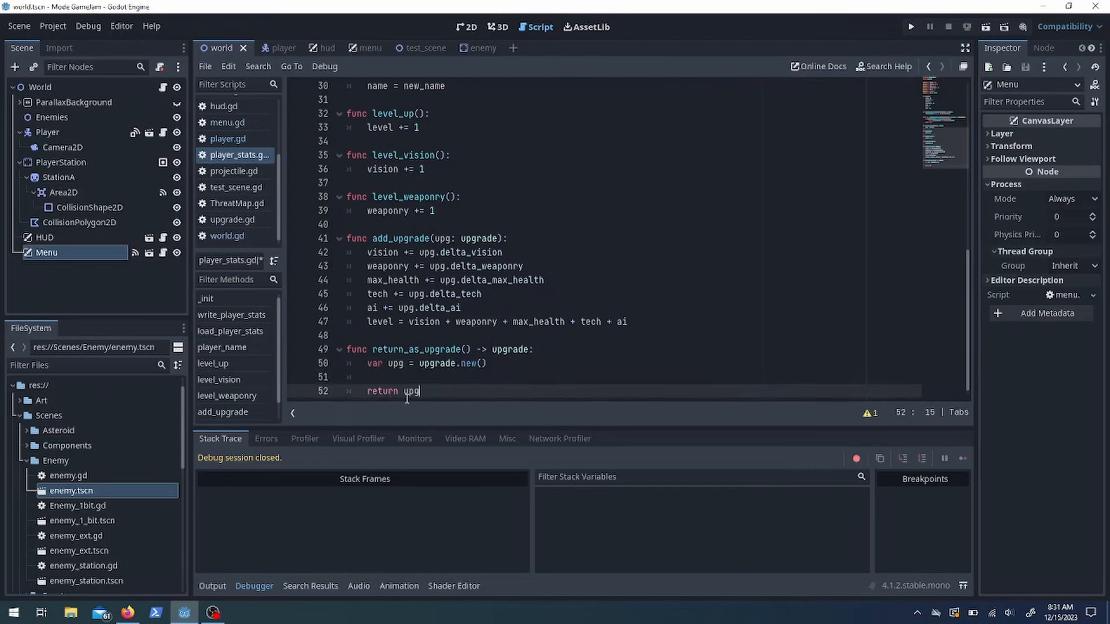
type("upg.delta")
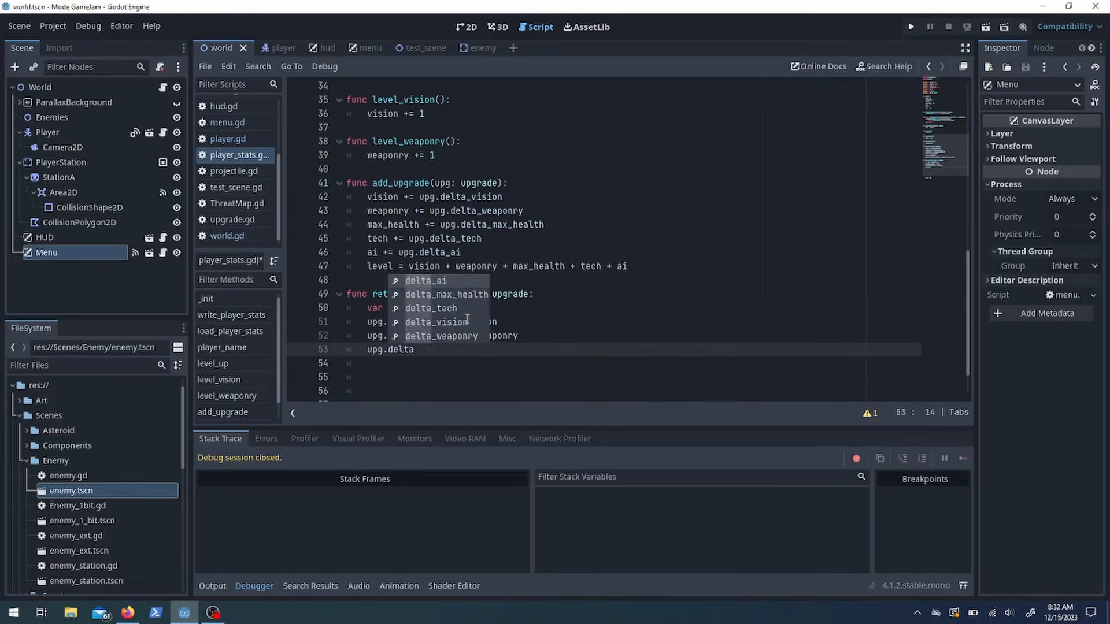
Update menu.gd's upgrade functions and trace the uses of upgrade_sig
left_click(354, 47)
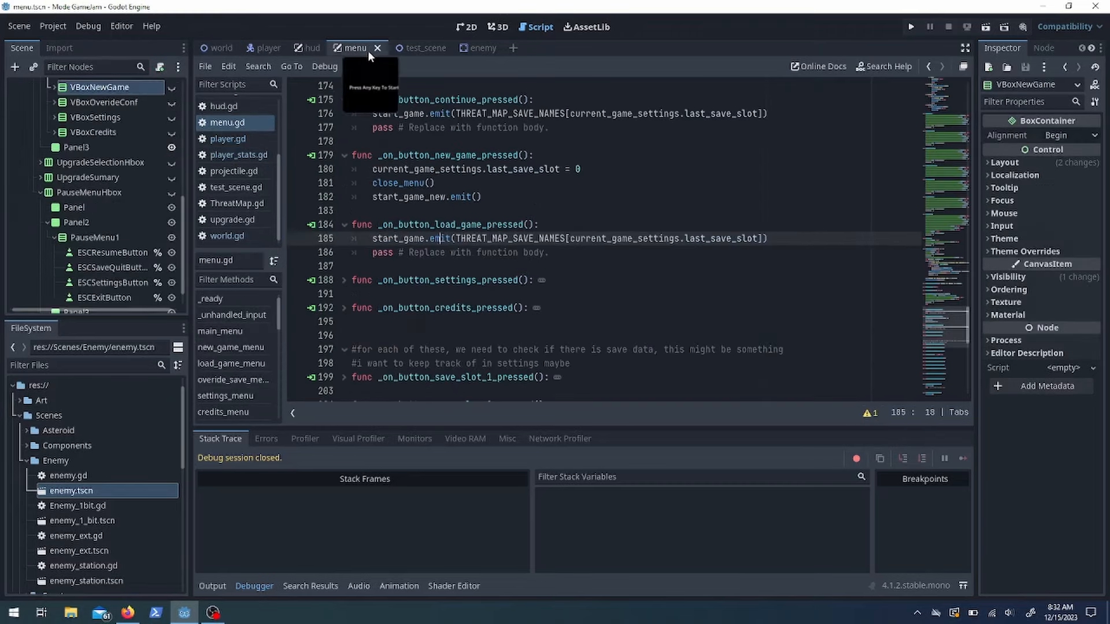
scroll("up", 3)
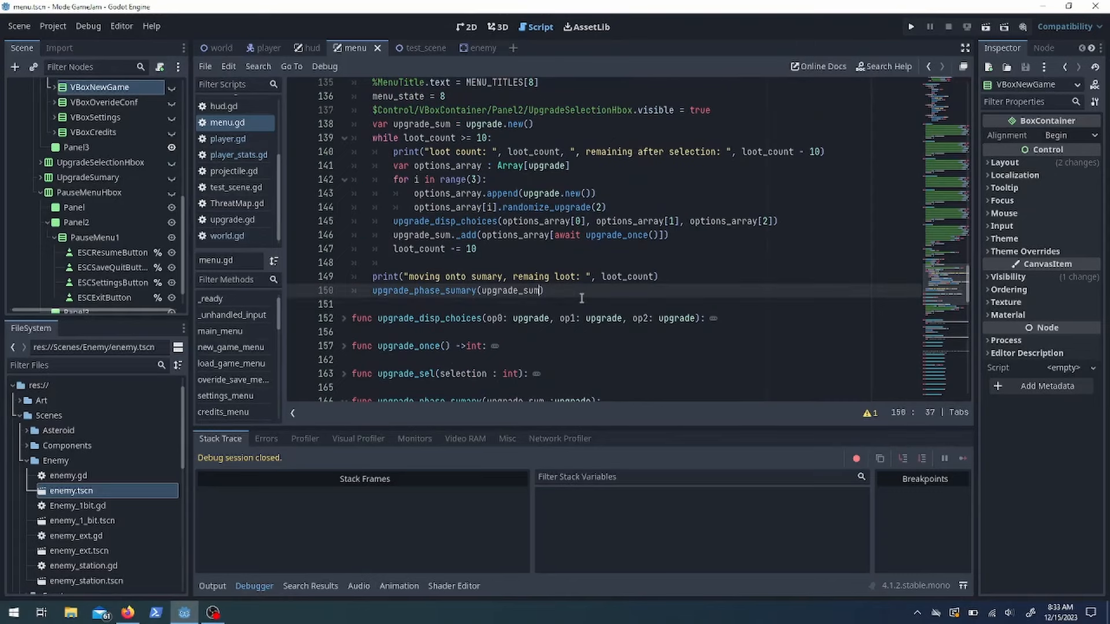
scroll("up", 3)
type(", player_upg")
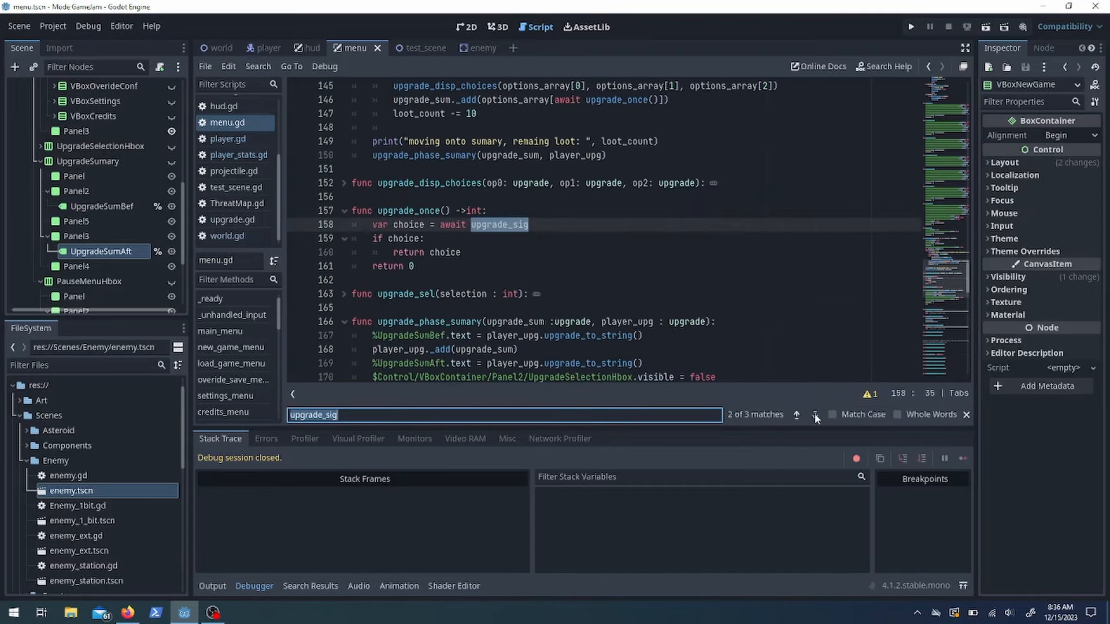
left_click(796, 414)
type("#4. settings, 5. credits, 6. closed menu 7.PauseMenu 8. UpgradeSel 9. UpgradeSu")
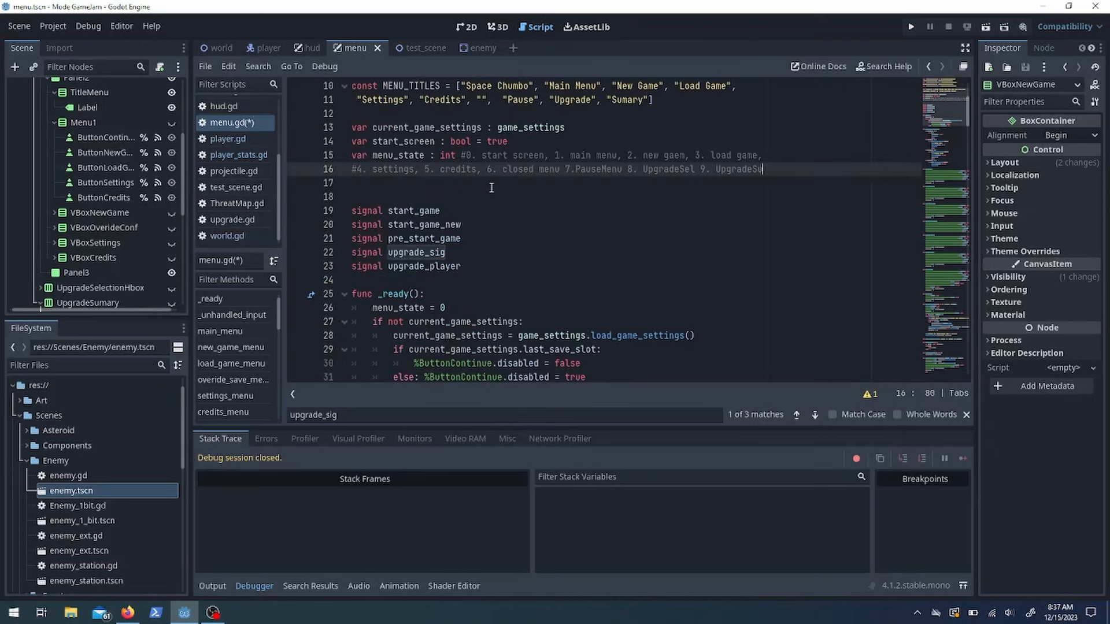
scroll("down", 3)
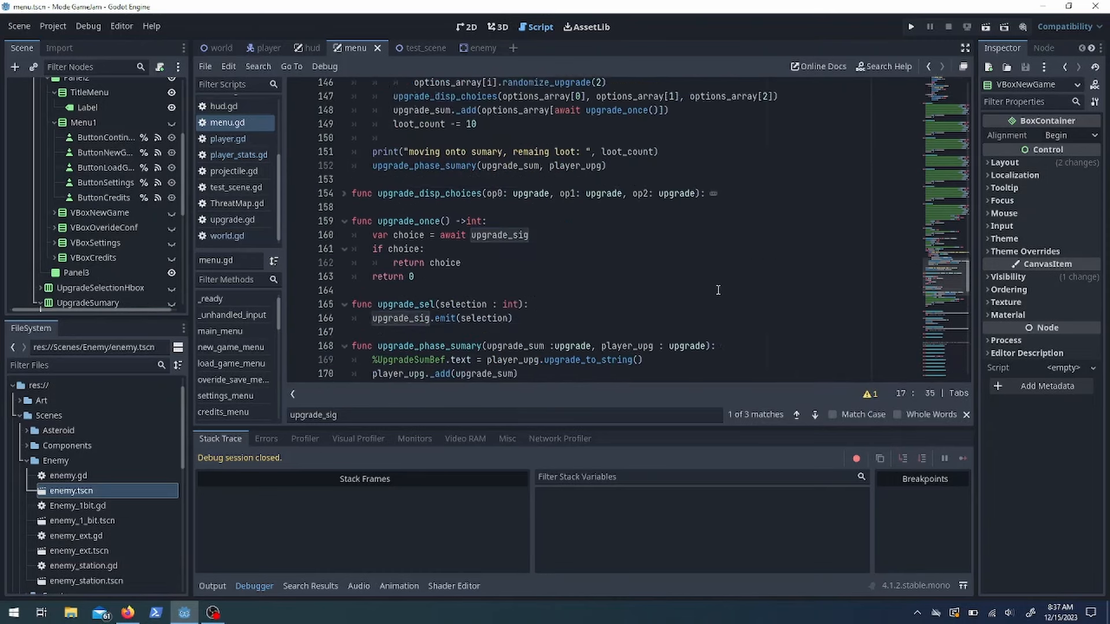
scroll("down", 3)
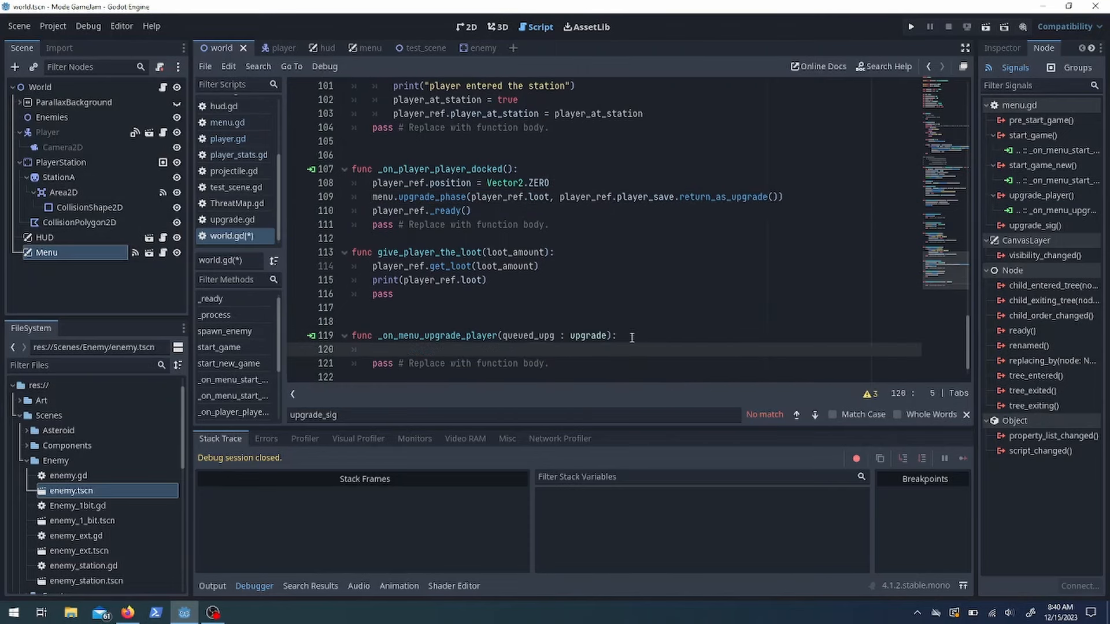
Make the world's upgrade handler add queued_upg to the player's save
type("player_ref.player_save.add_upgrade(queued_upg)")
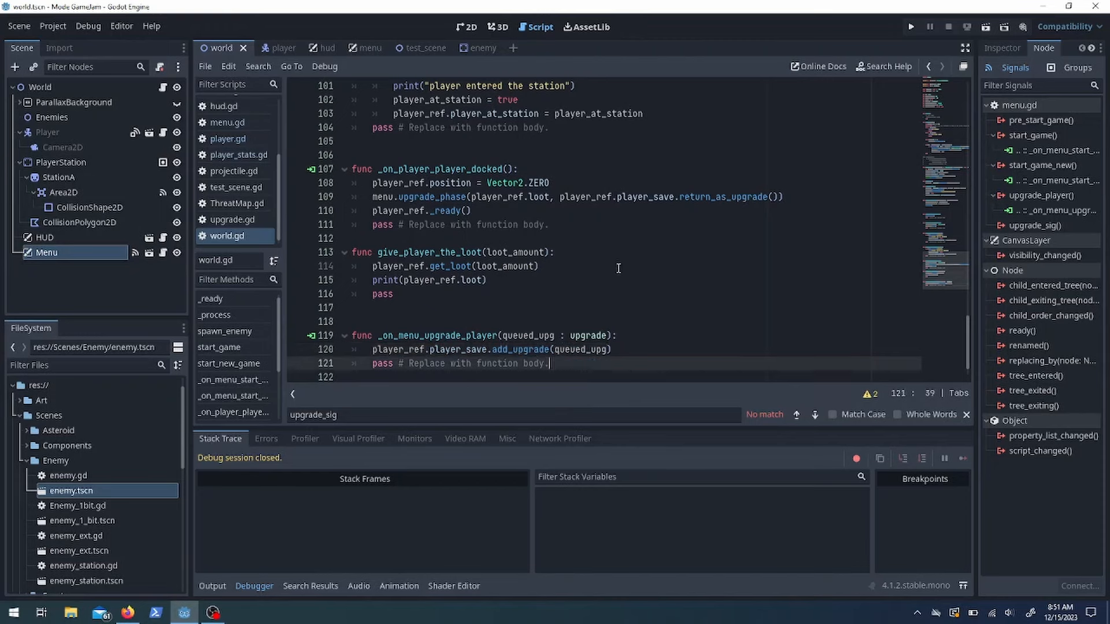
left_click(239, 154)
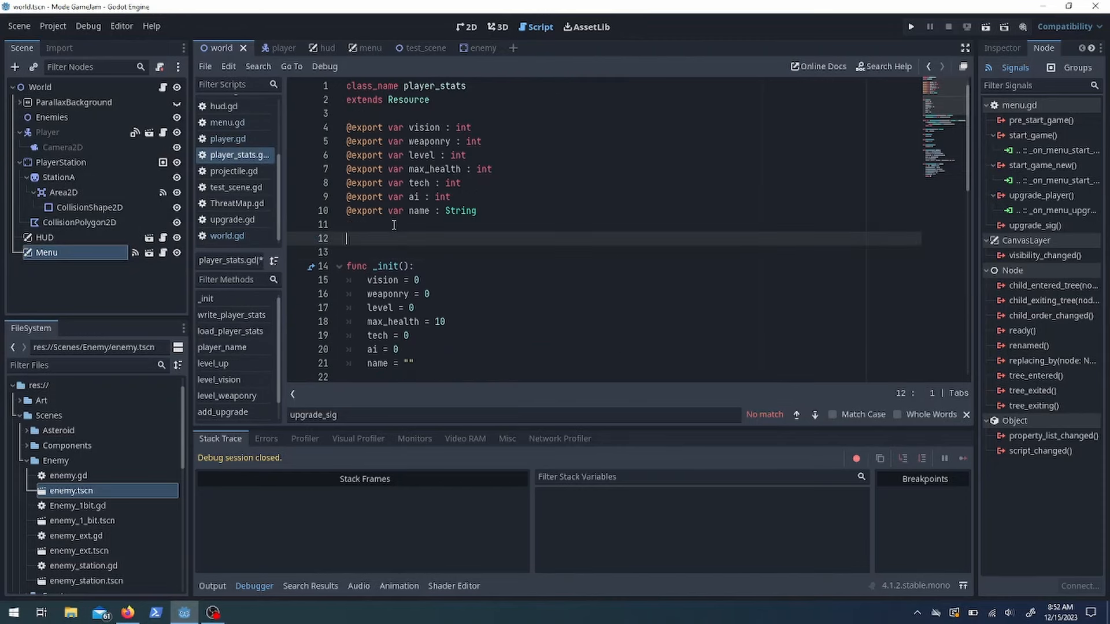
left_click(269, 48)
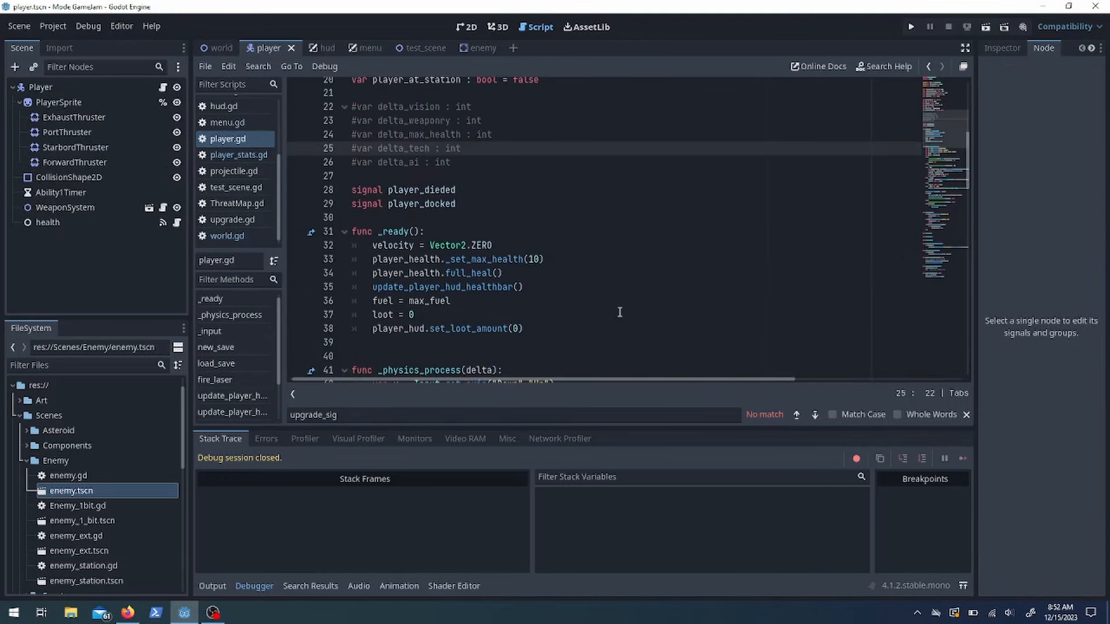
Set the player's max health from player_save.max_health in player_save_ready
scroll("down", 3)
type("player_health")
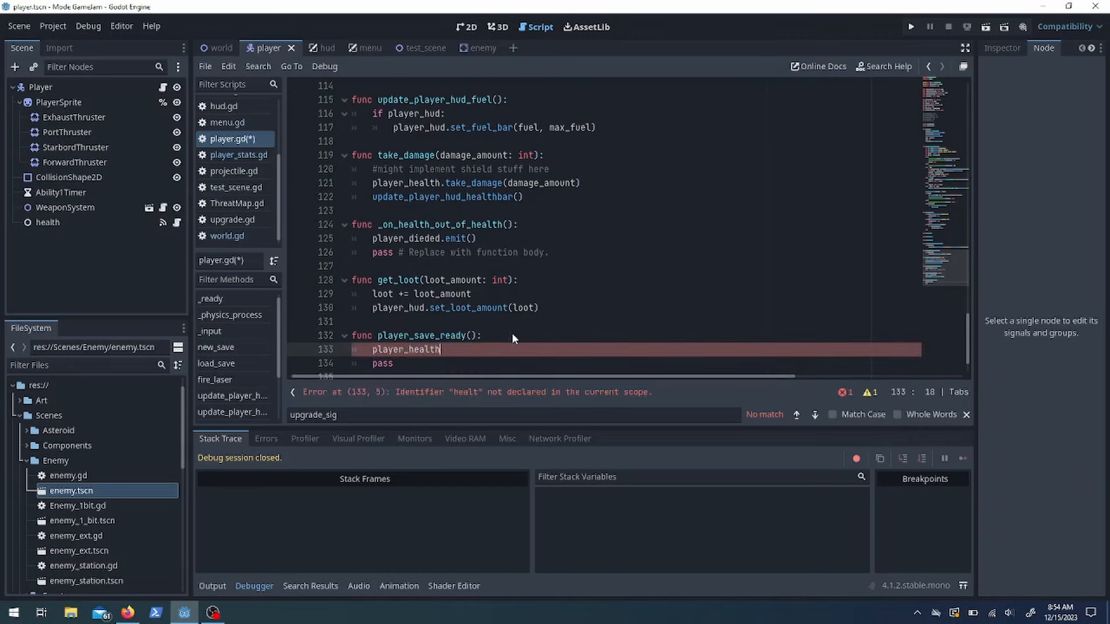
type("._set_max_health(player_save.max_health)")
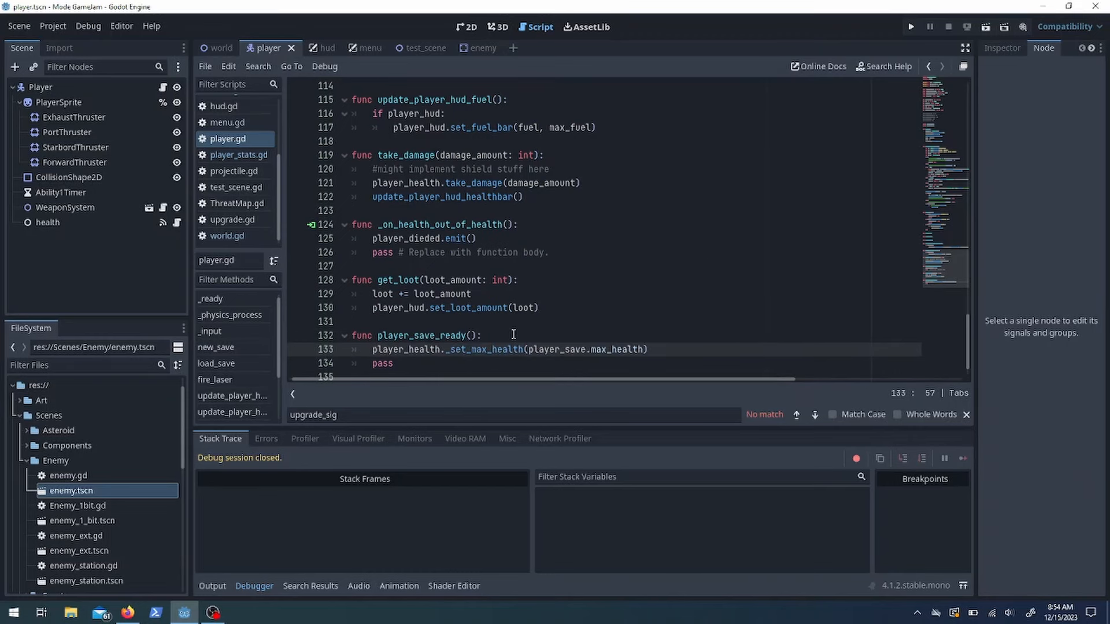
scroll("up", 3)
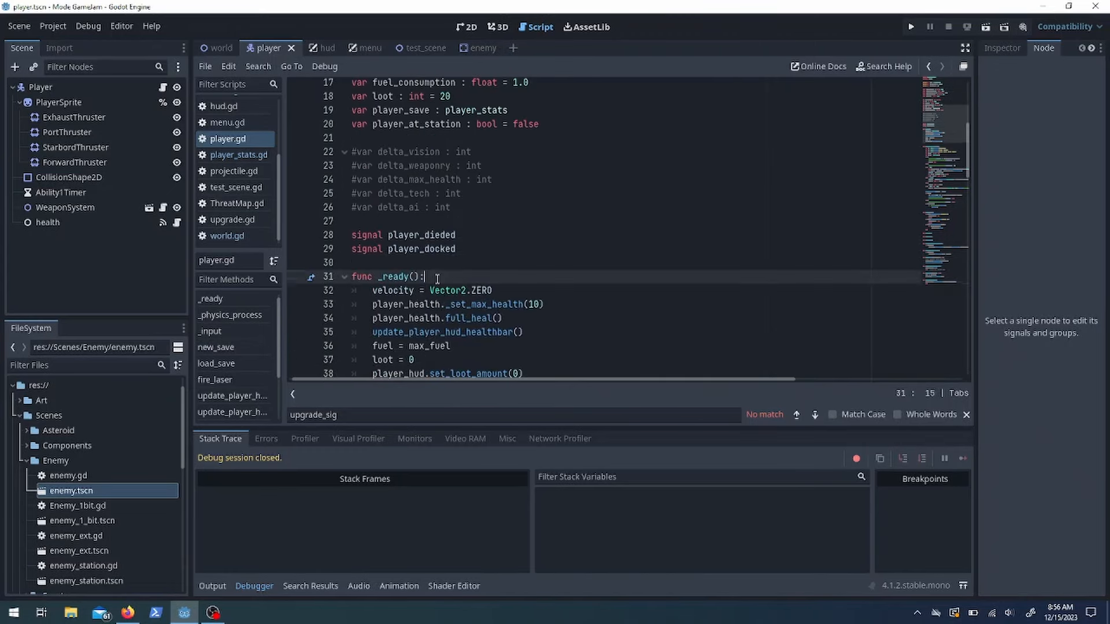
scroll("down", 3)
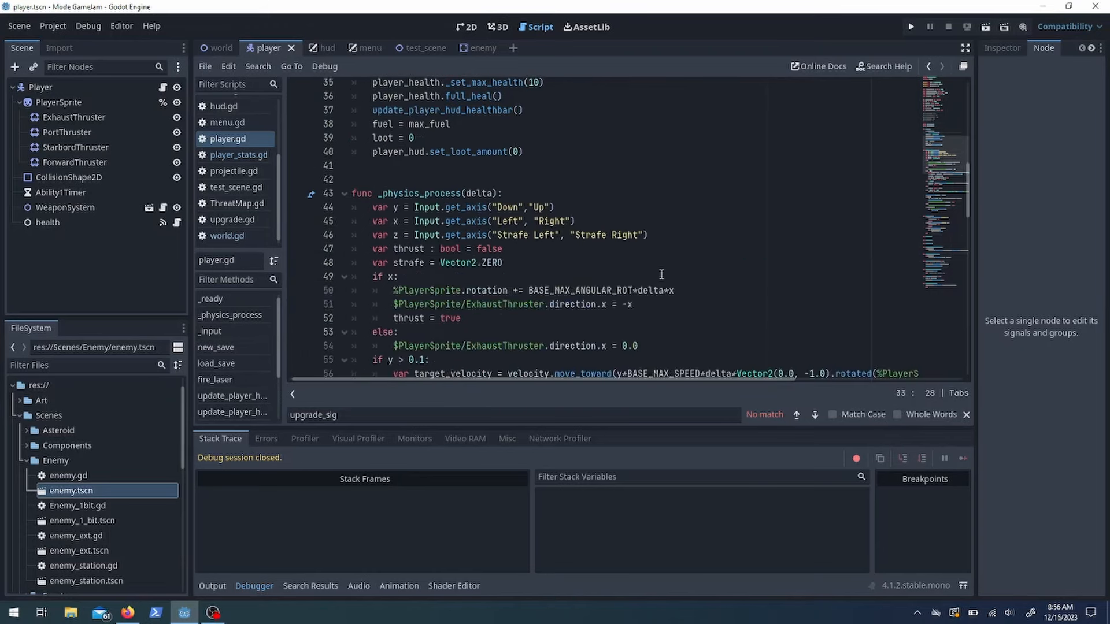
scroll("up", 3)
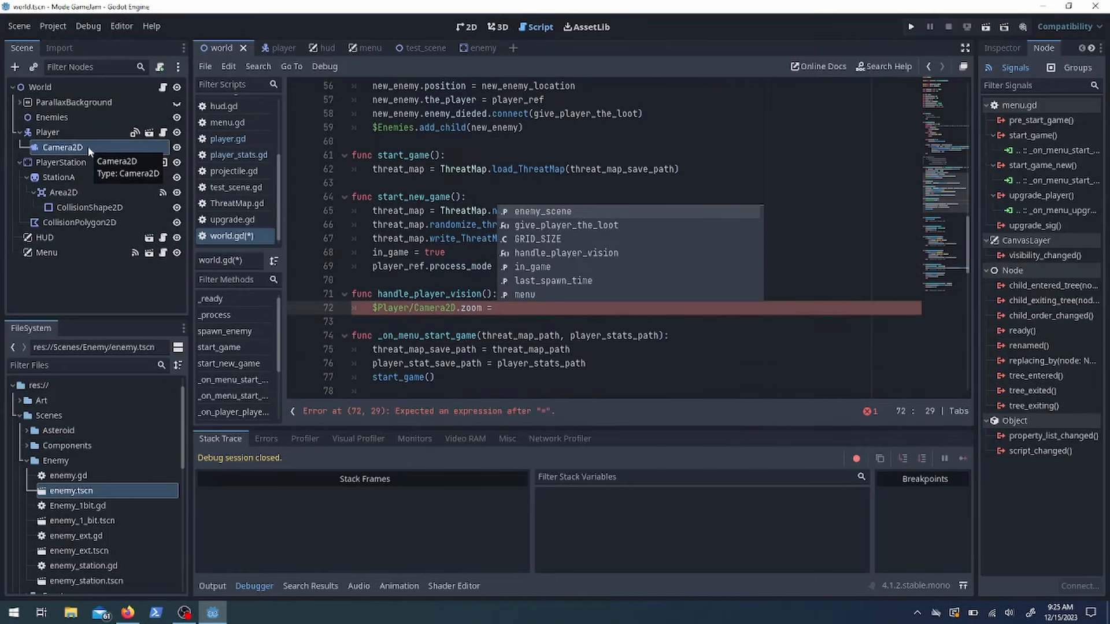
Set Camera2D zoom to Vector2(1.0, 1.0) divided by the player's vision + 2
type("Vector2(1.0, 1.0) * (")
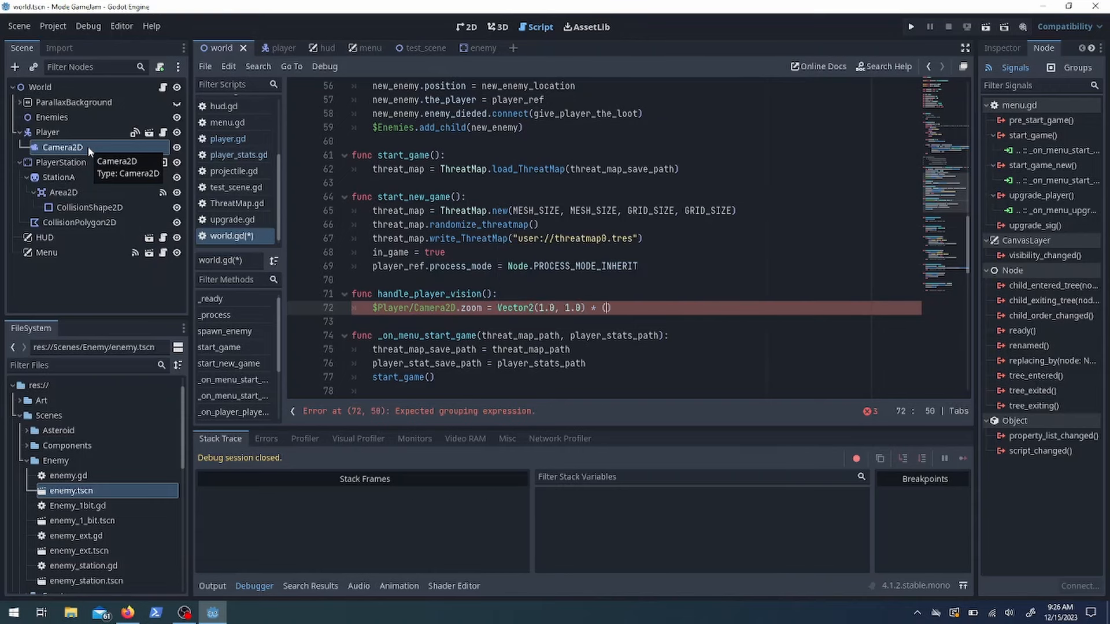
type("player_ref.player_save.vision + 2)/")
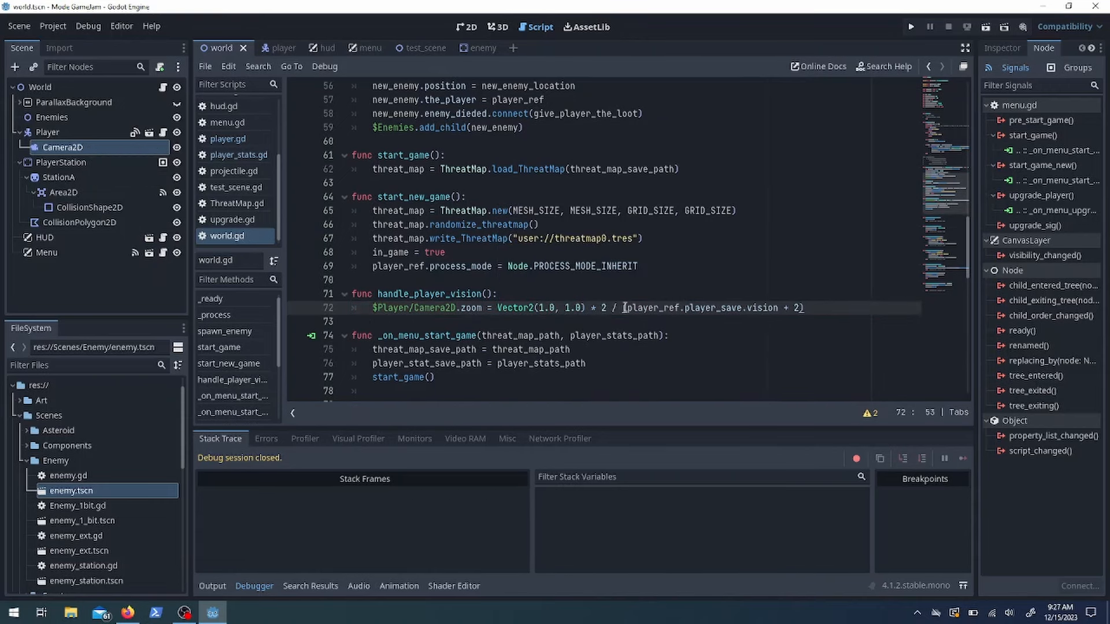
left_click(269, 47)
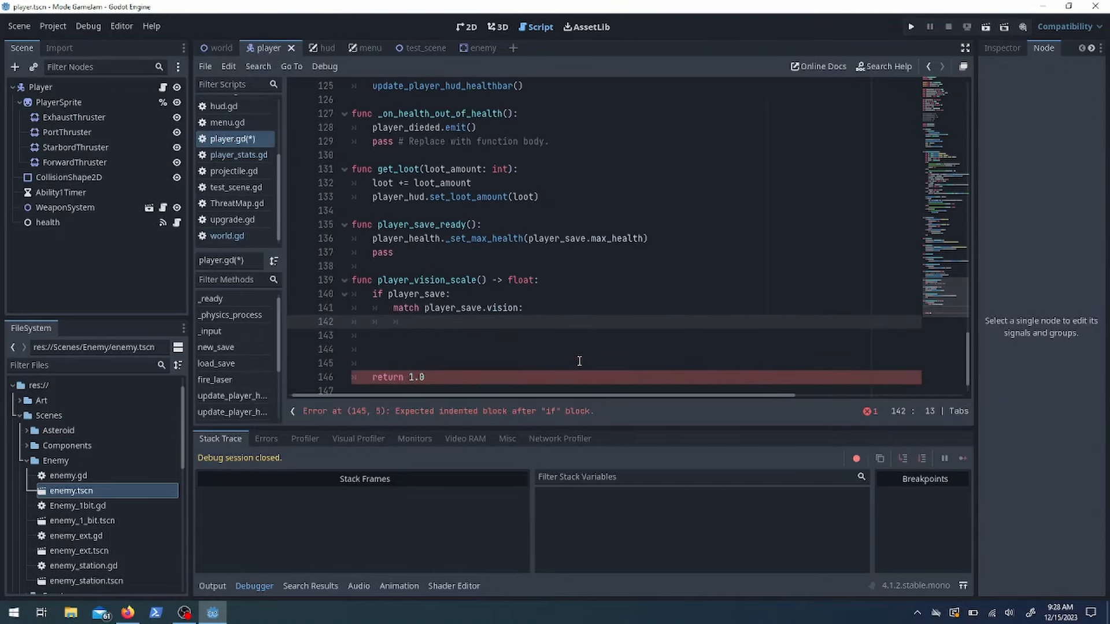
Write player_vision_scale mapping vision levels (1 → 0.9) for enemy search range
type("1: return 0.9")
type("if ")
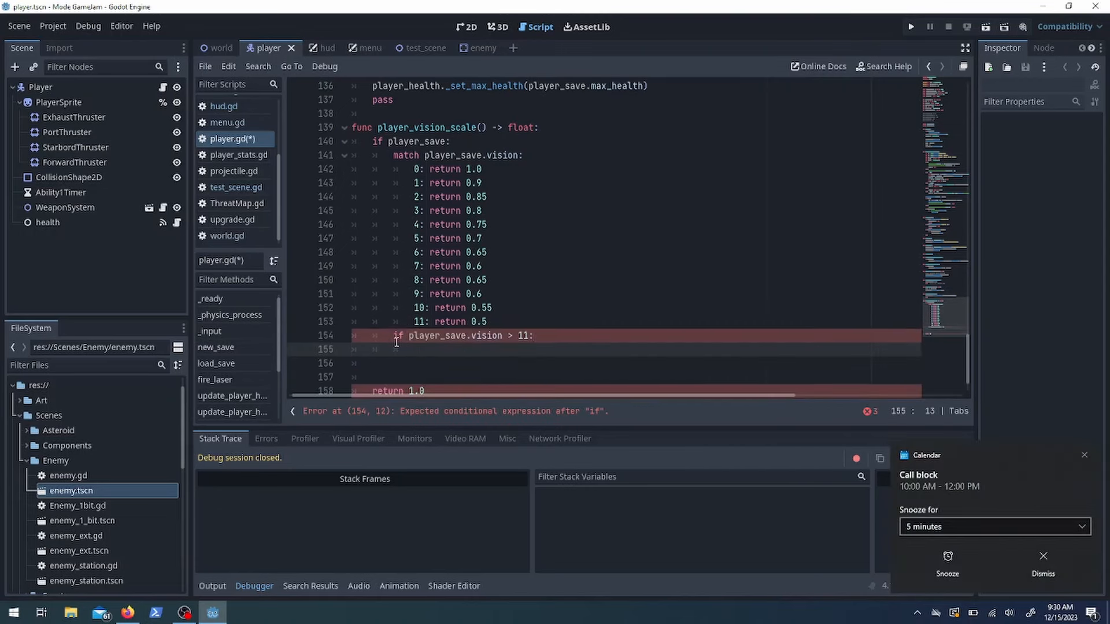
type("player_vis")
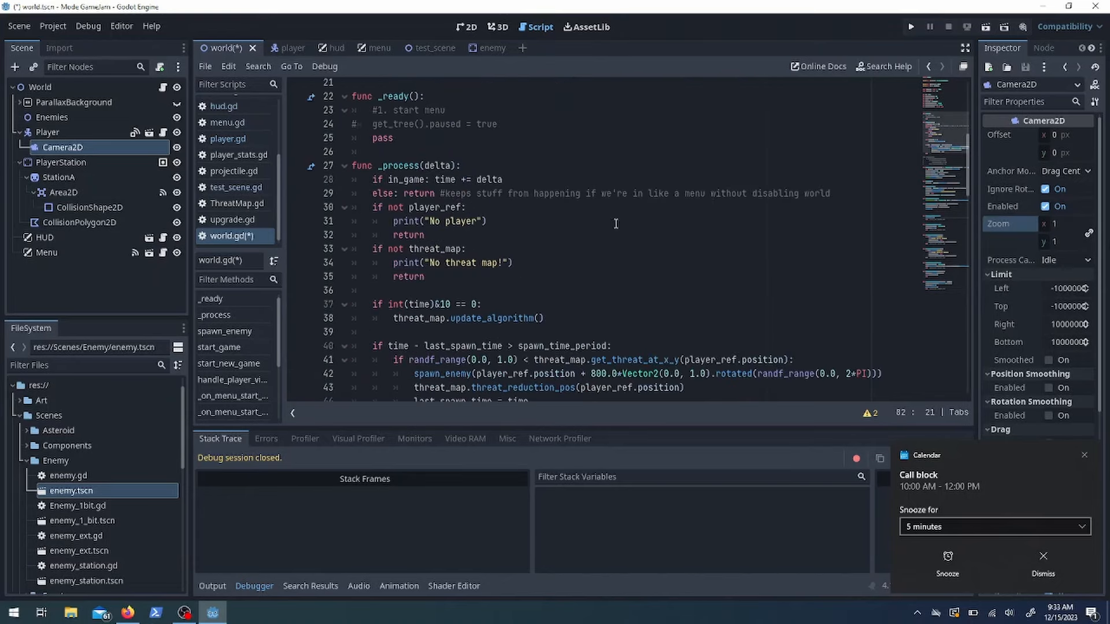
scroll("down", 3)
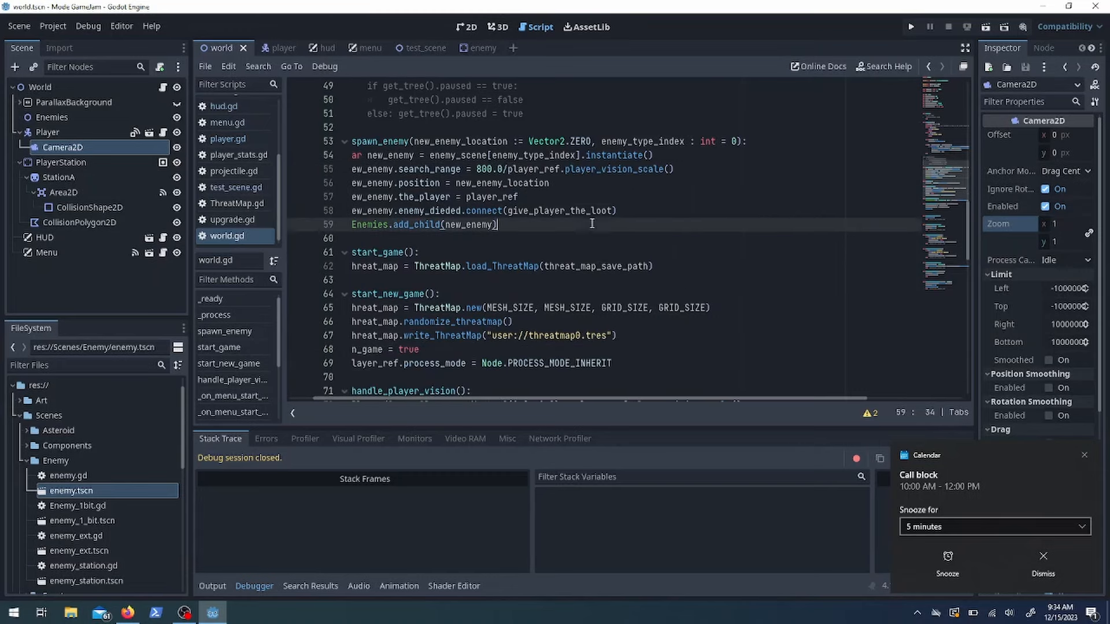
left_click(911, 26)
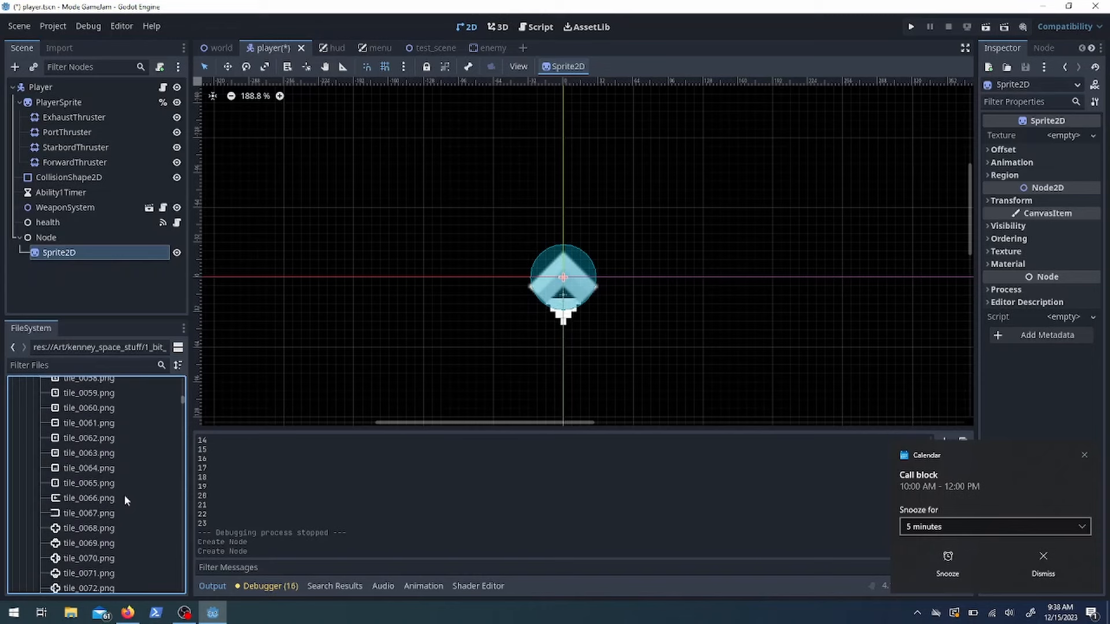
Give the Sprite2D the tile_0701.png texture and export player_station_object in player.gd
scroll("down", 3)
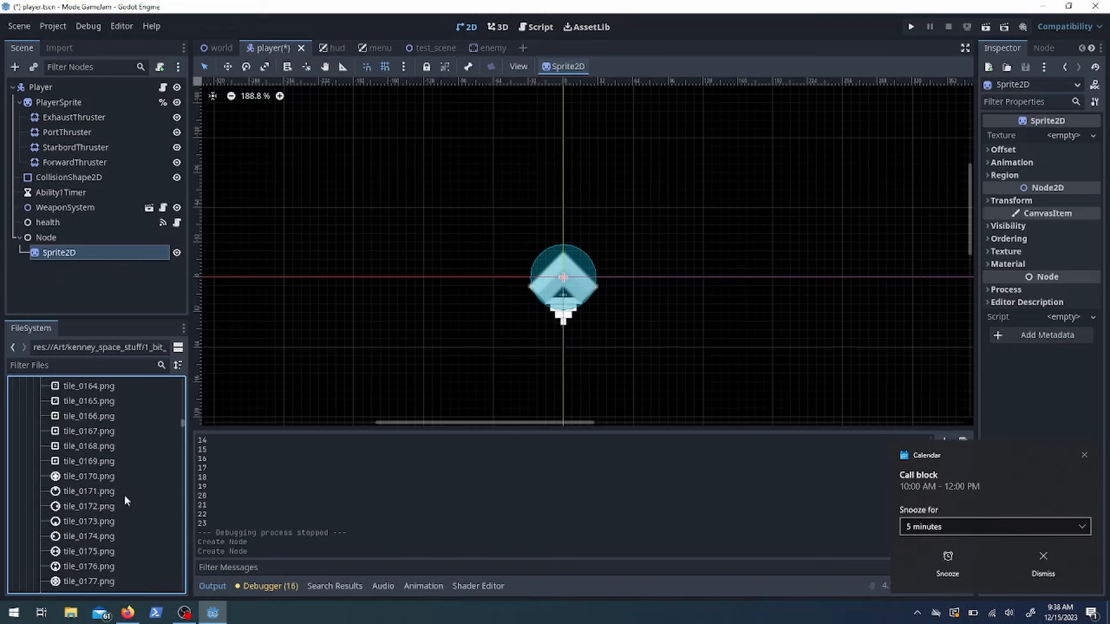
scroll("down", 3)
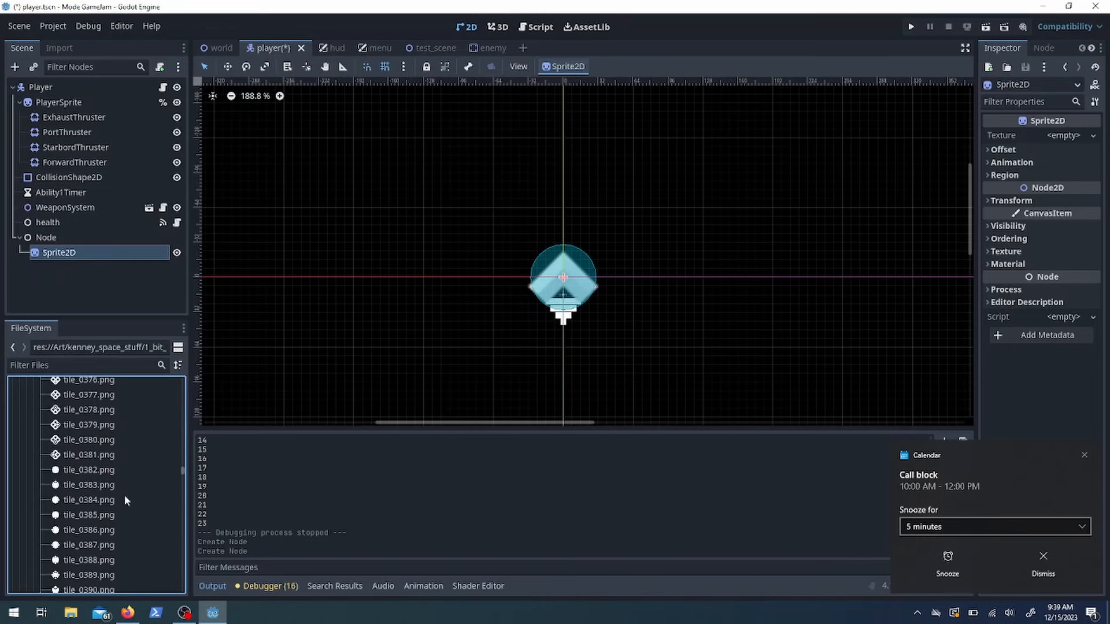
scroll("down", 3)
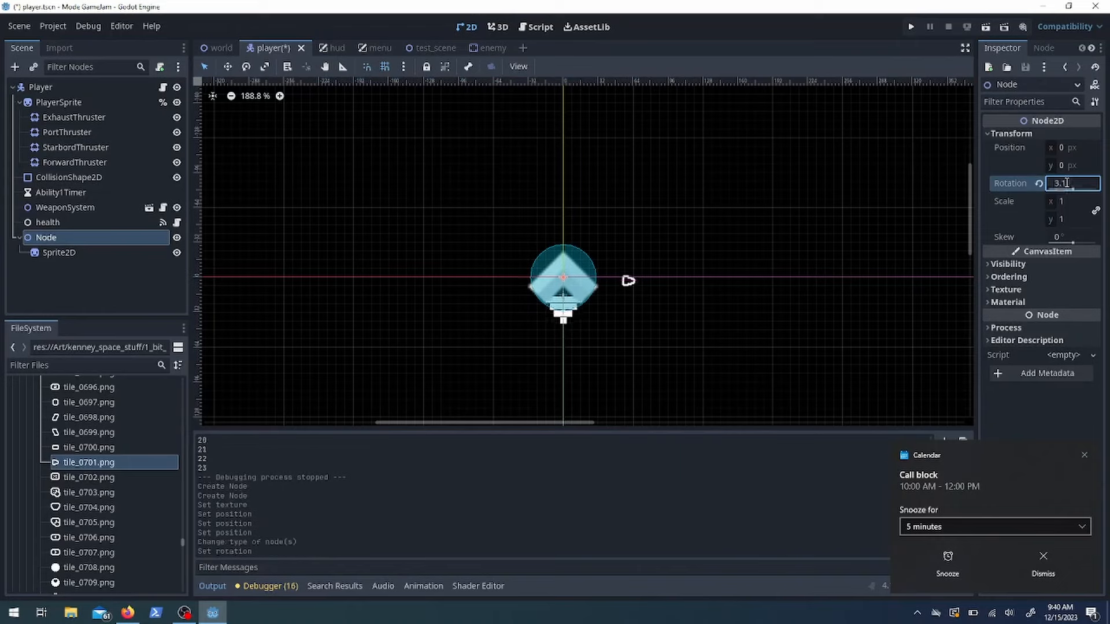
left_click(539, 27)
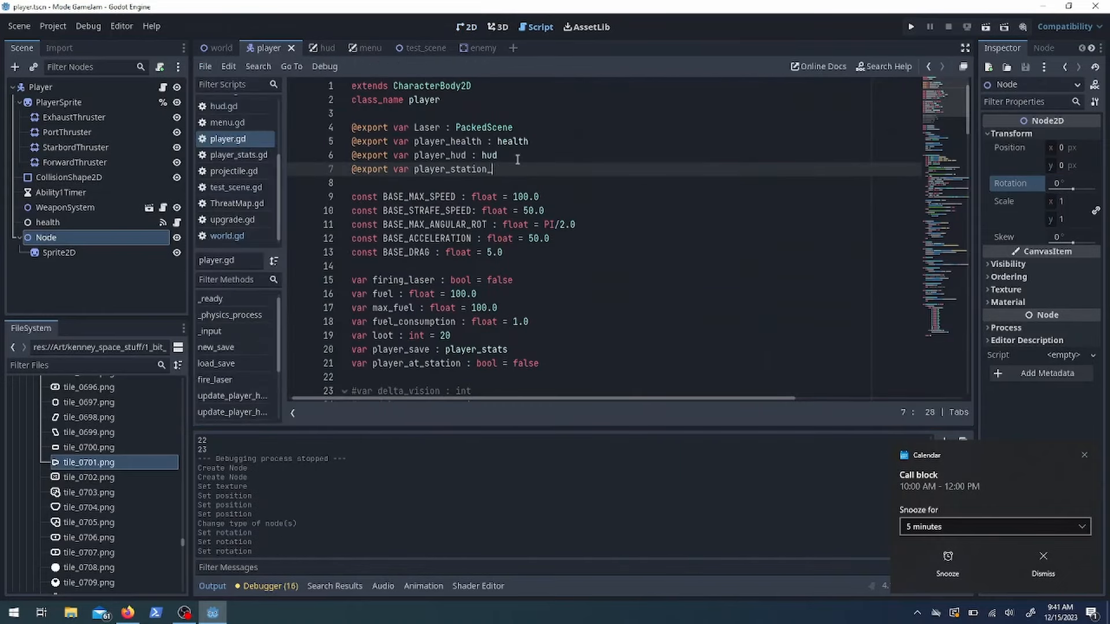
left_click(220, 48)
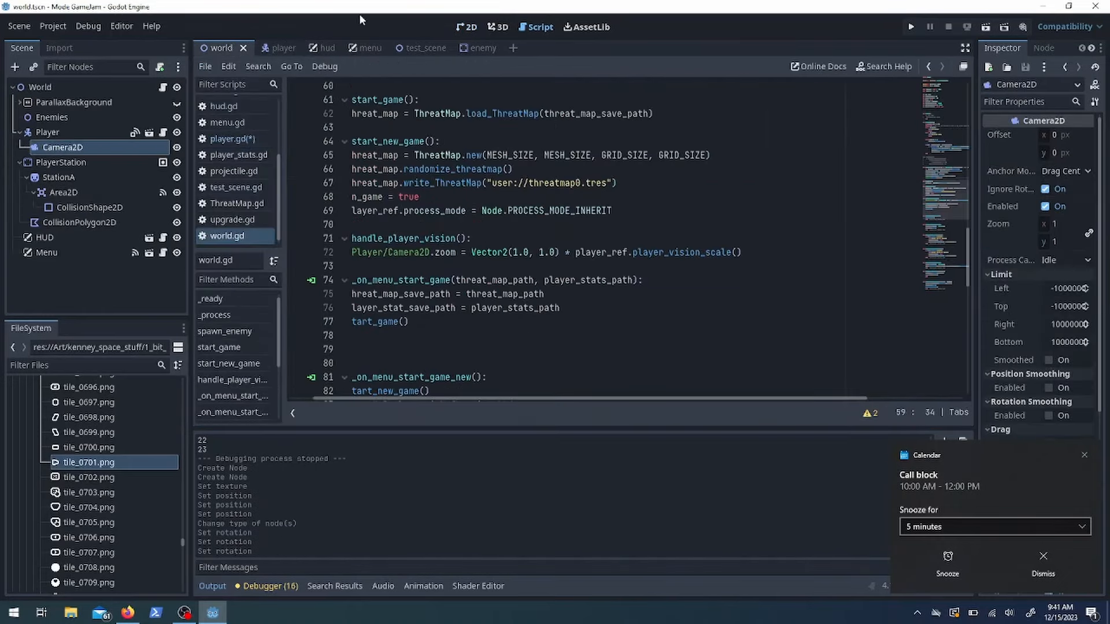
left_click(268, 47)
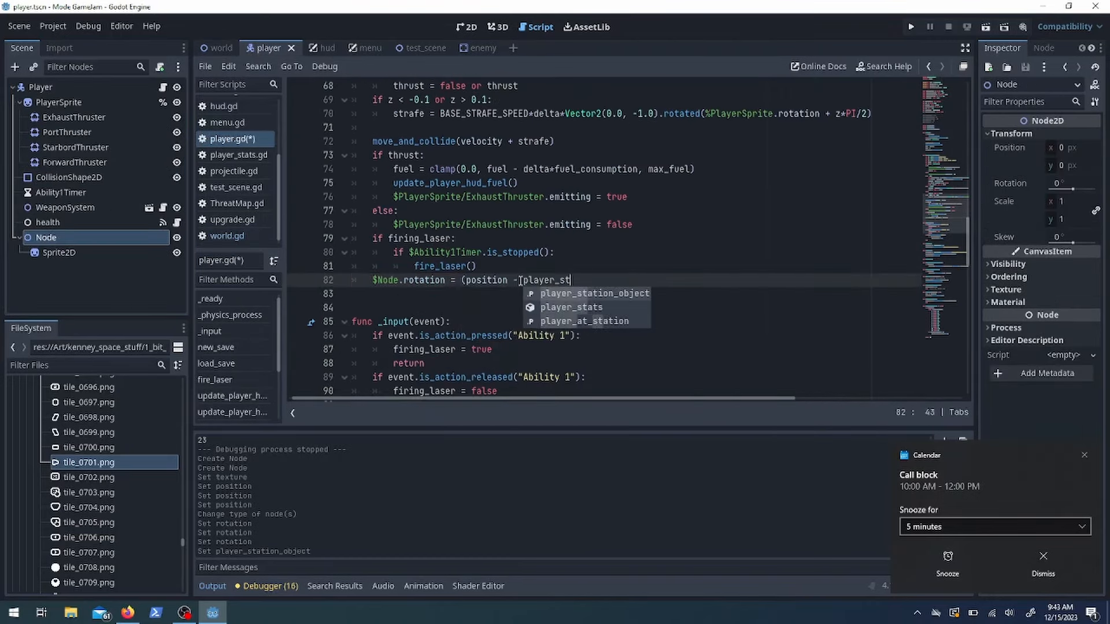
Rotate $Node toward the station and toggle is_station_direction_showing on Dock
left_click(595, 294)
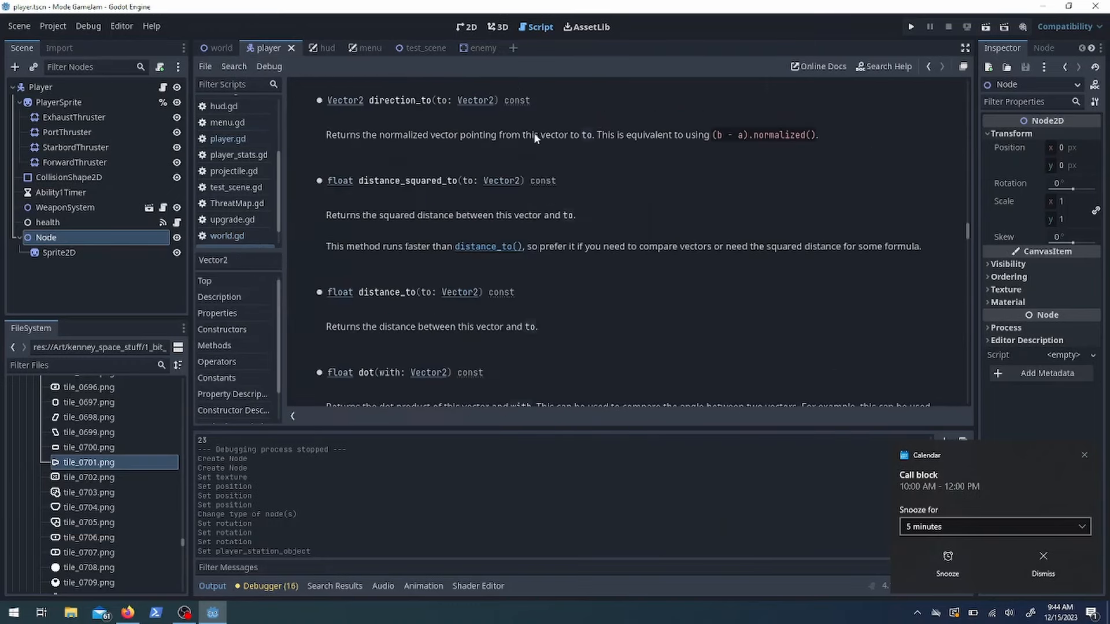
left_click(227, 139)
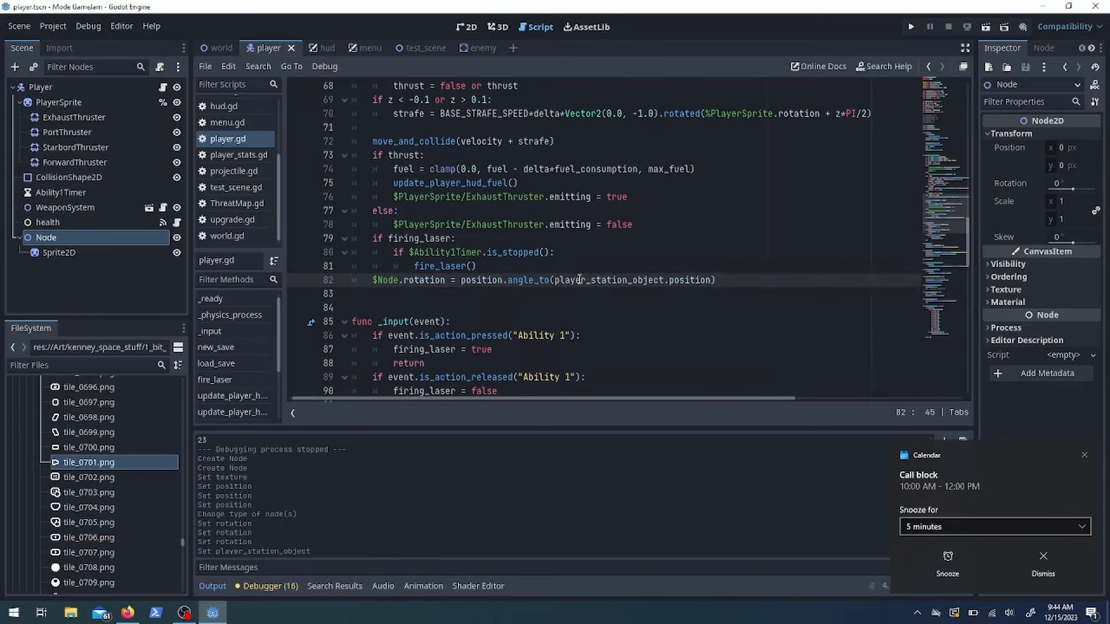
left_click(911, 26)
type("var is_station_direction_showing : bool = false")
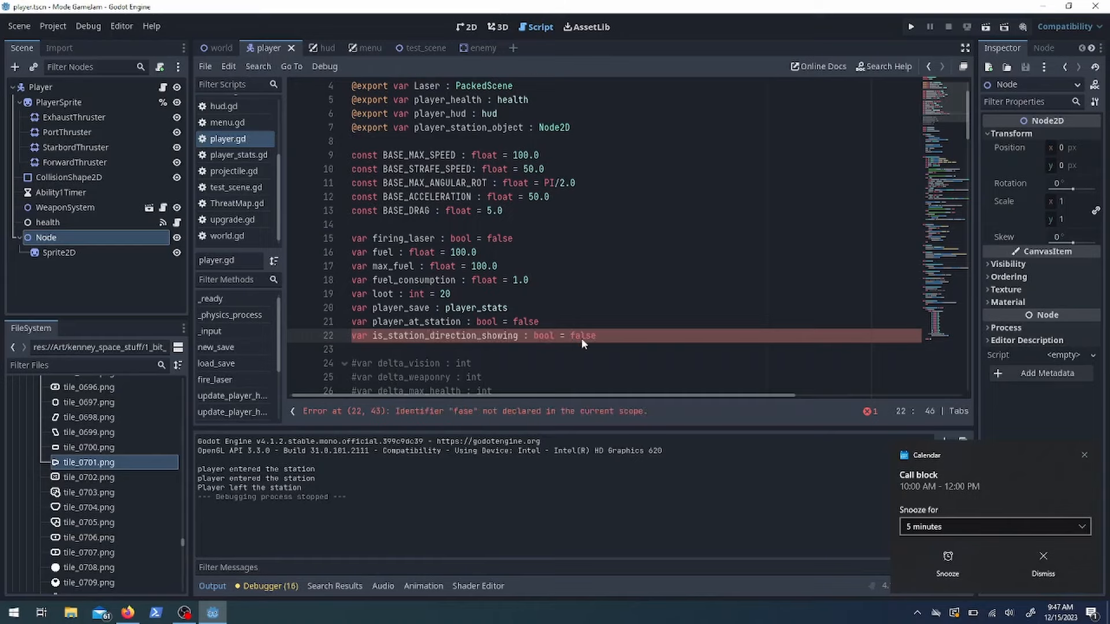
scroll("down", 3)
type("if event.is_action_released(\"Dock\"):")
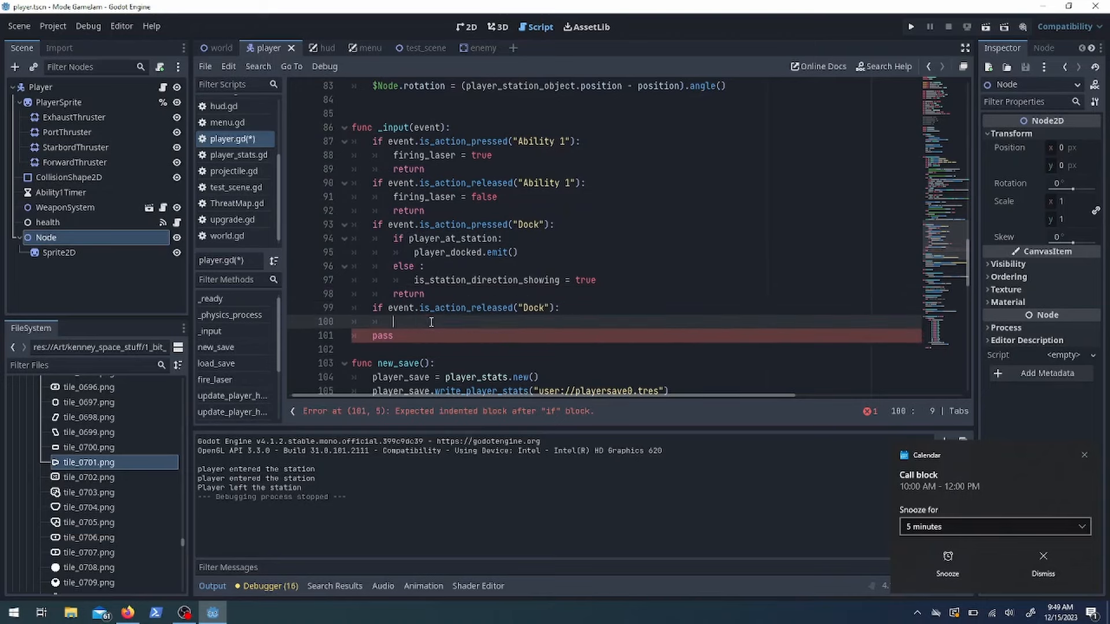
scroll("up", 3)
type("else:")
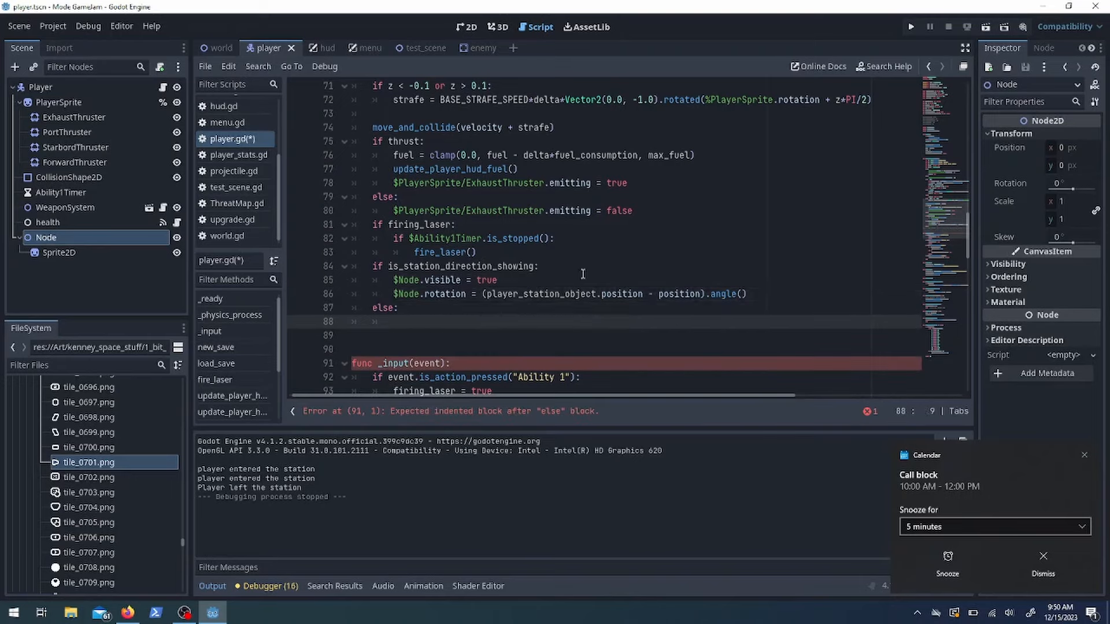
left_click(911, 26)
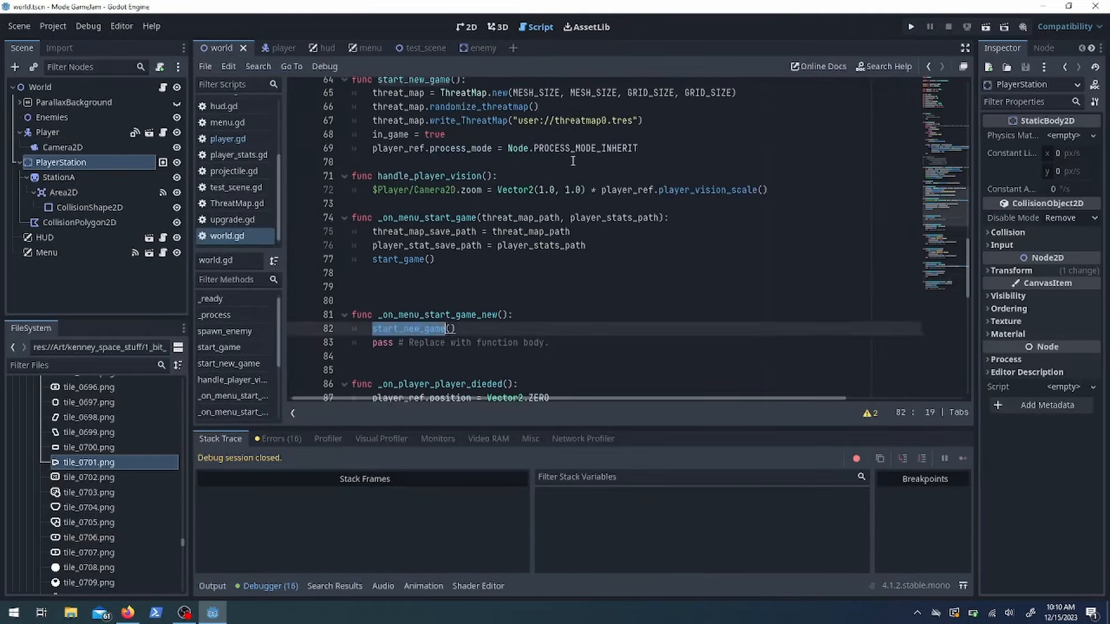
Make start_new_game create a fresh player save, test-run, then open menu.gd
type("player_ref")
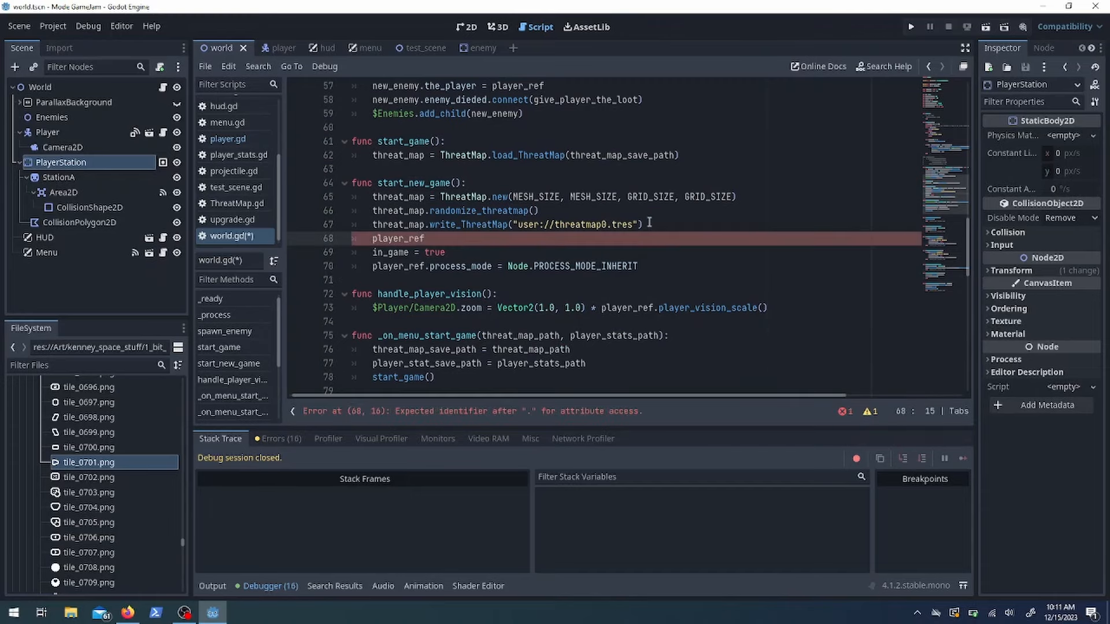
left_click(267, 48)
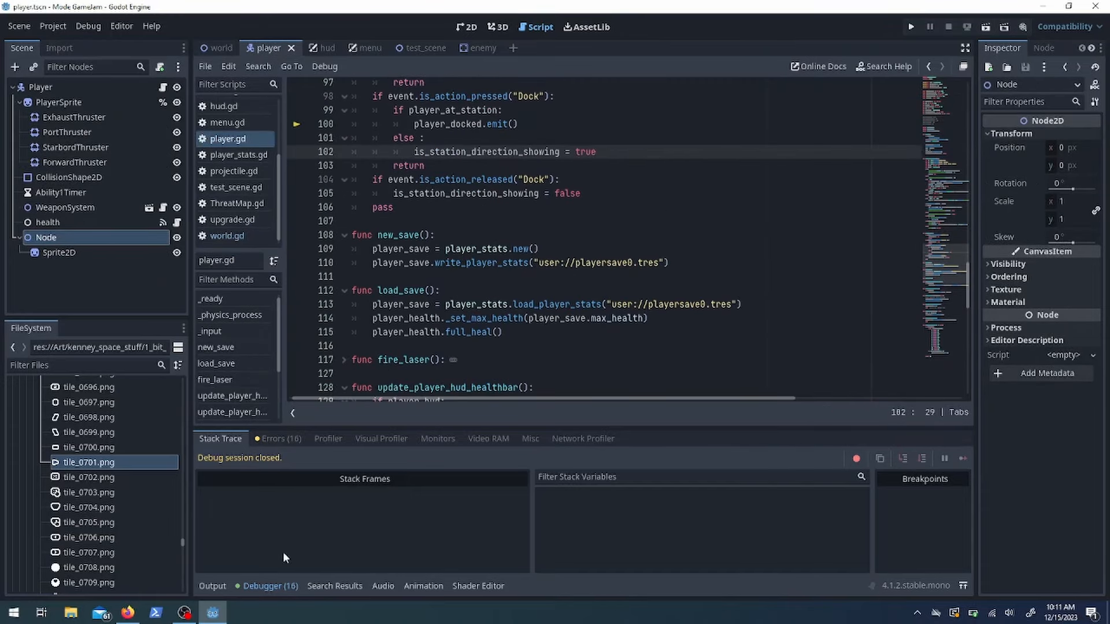
left_click(220, 48)
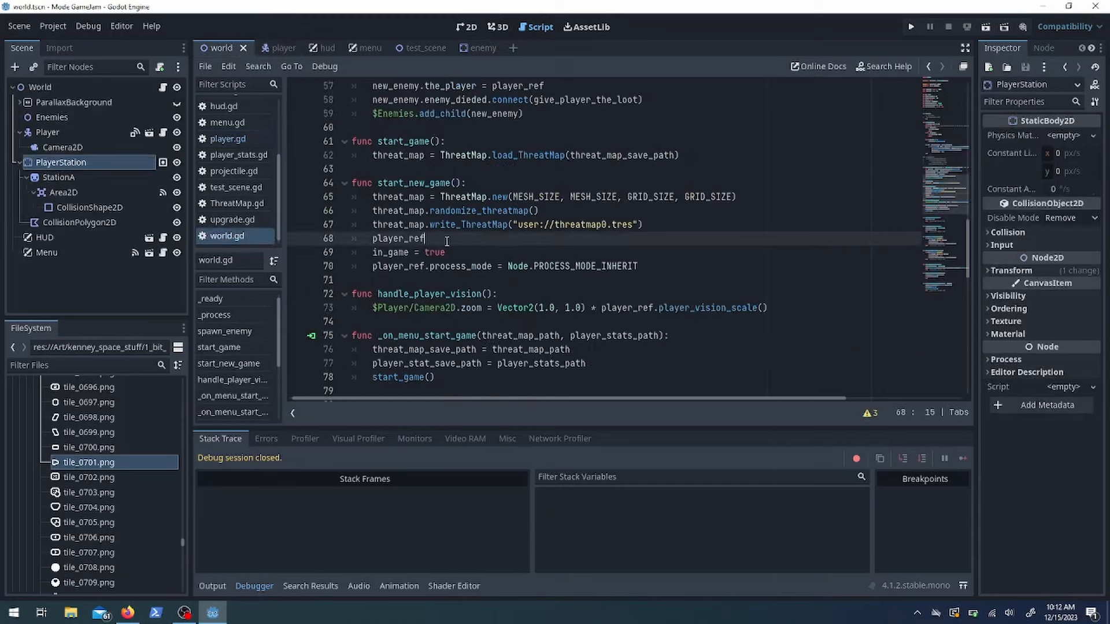
left_click(911, 26)
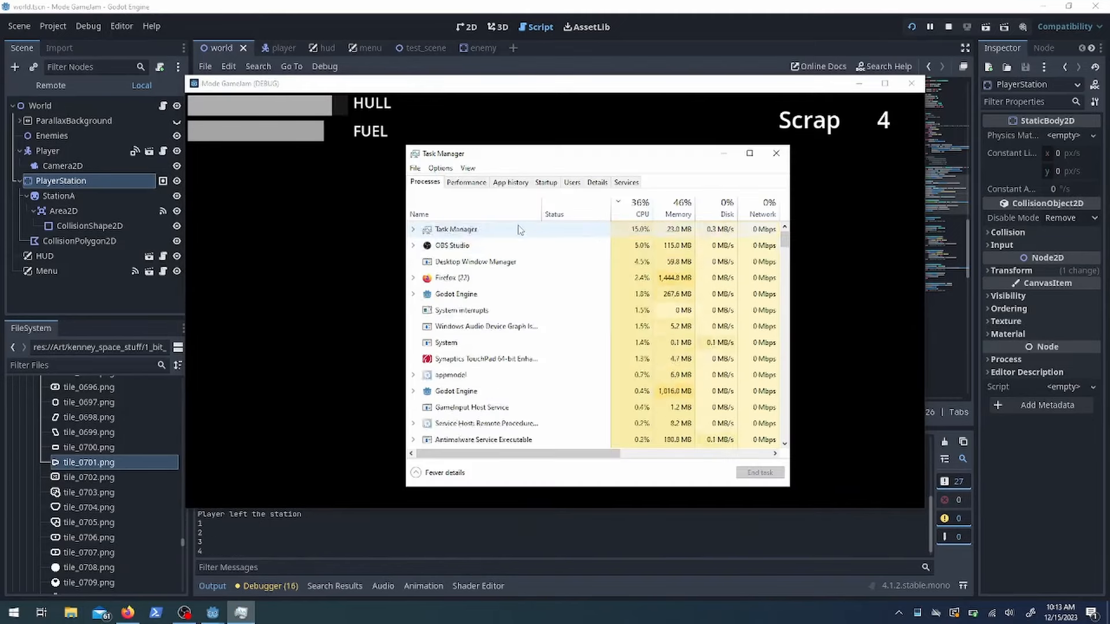
left_click(775, 152)
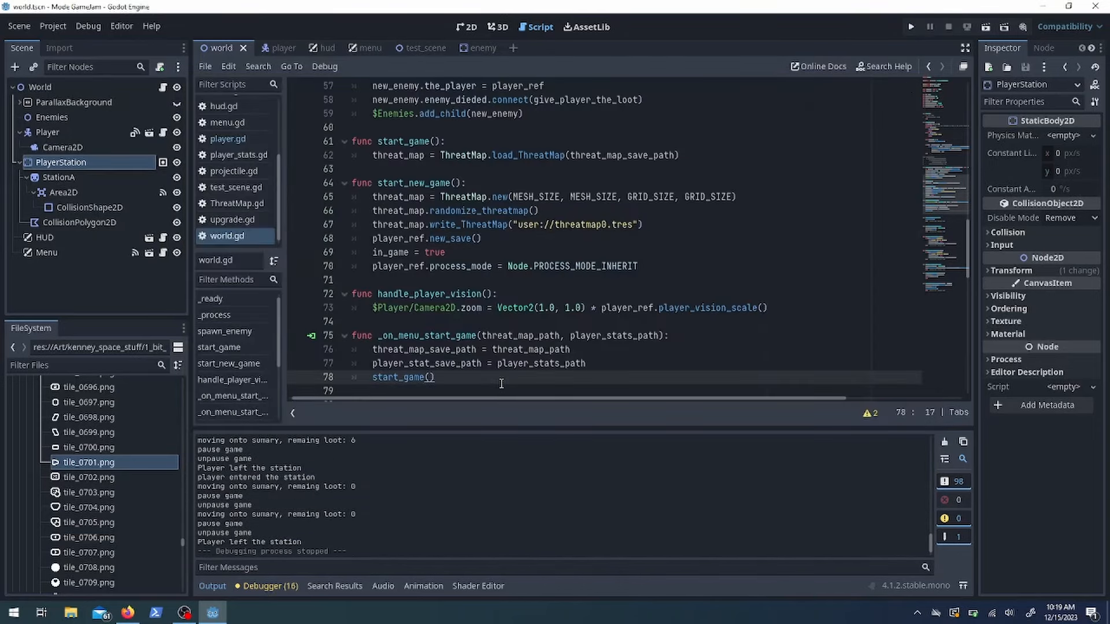
left_click(354, 48)
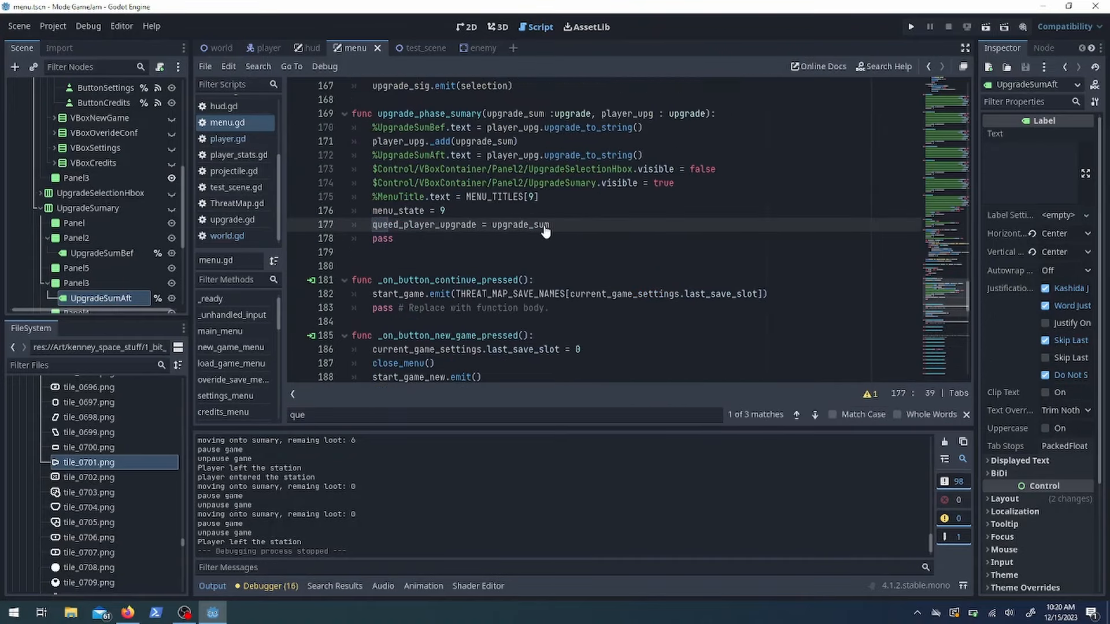
Test-run the game, then tick Disabled on the ESCSaveQuitButton node
left_click(910, 26)
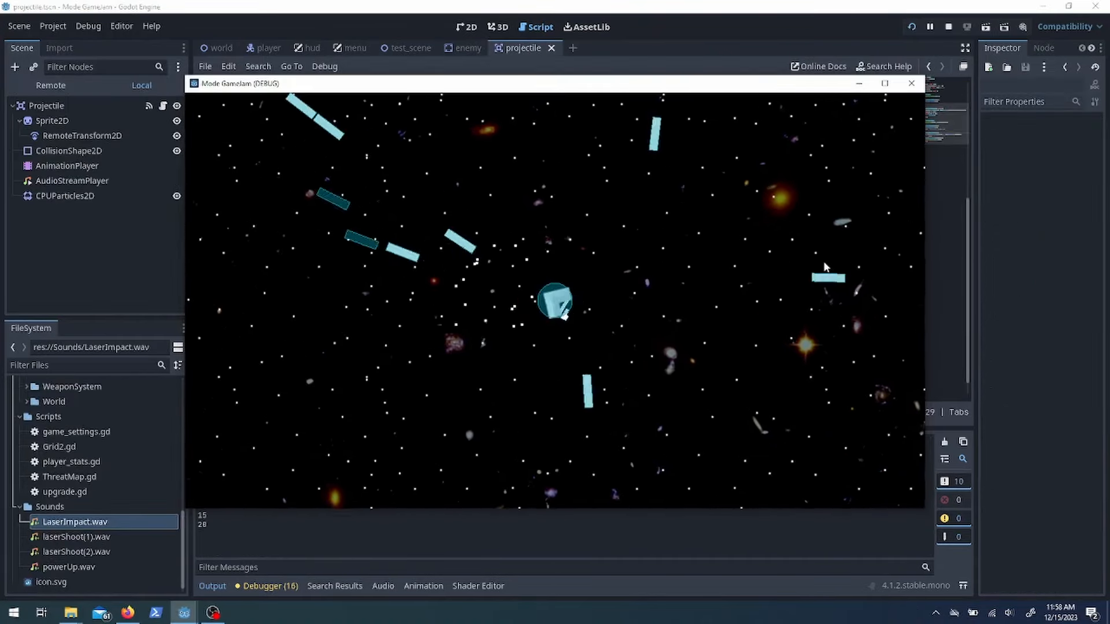
left_click(948, 26)
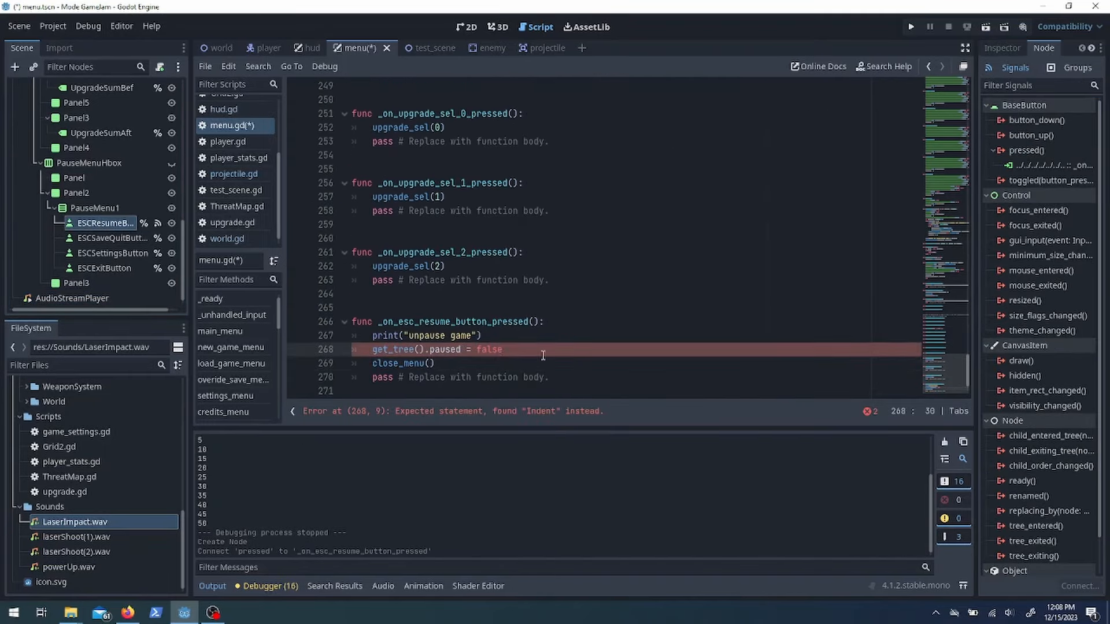
left_click(113, 238)
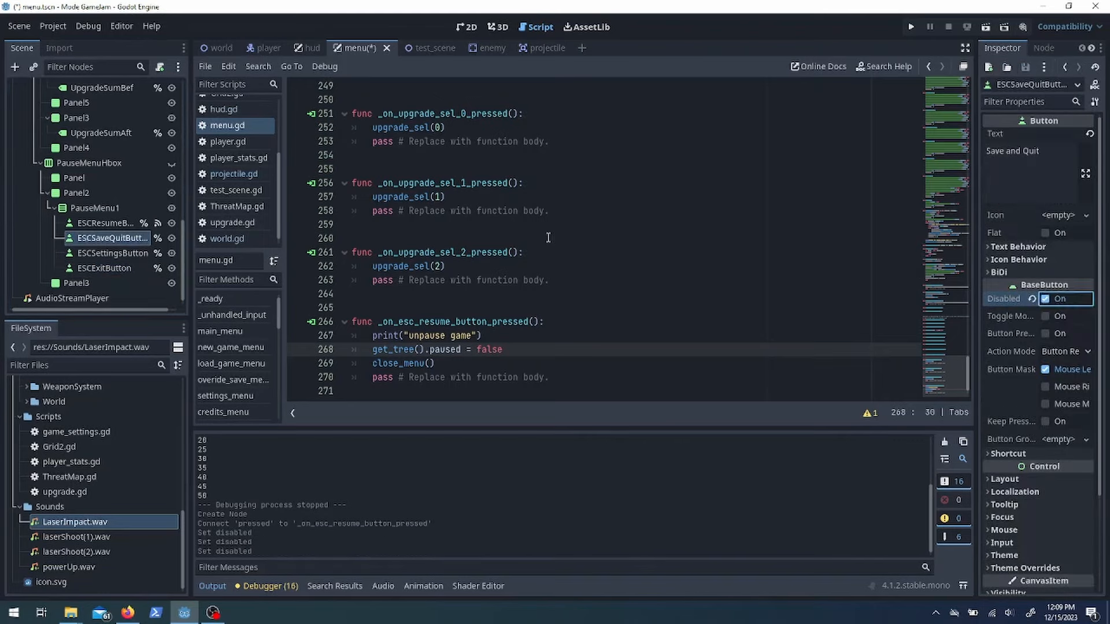
left_click(464, 27)
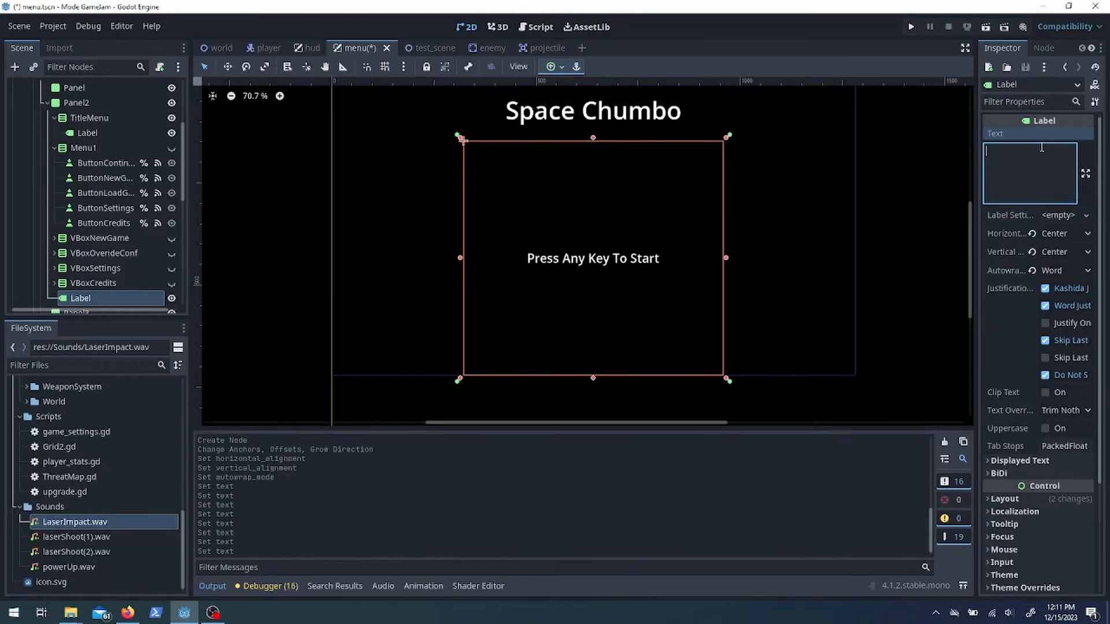
Give the new EndGameLabel the placeholder text 'Cringe end of game text.'
type("frg34g34g34g34")
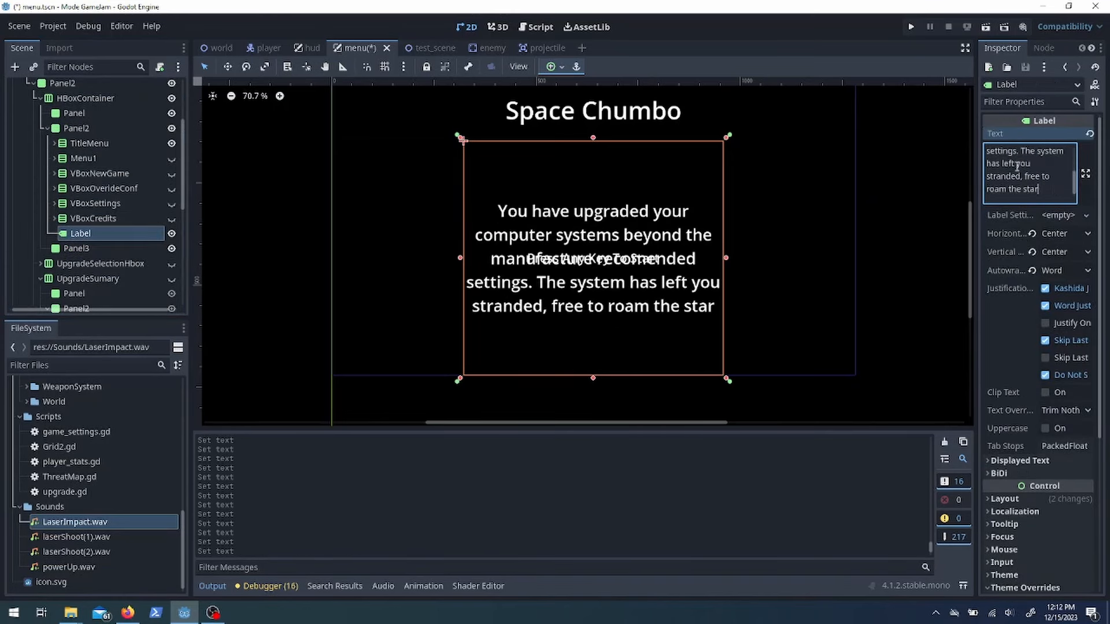
type("Cringe end of game text.")
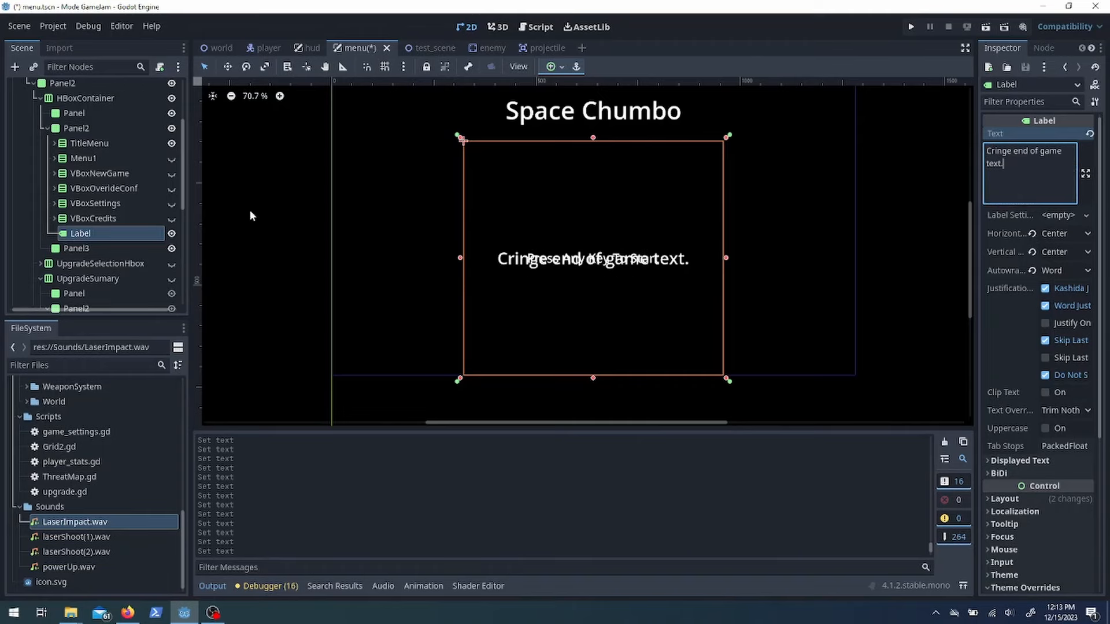
left_click(540, 26)
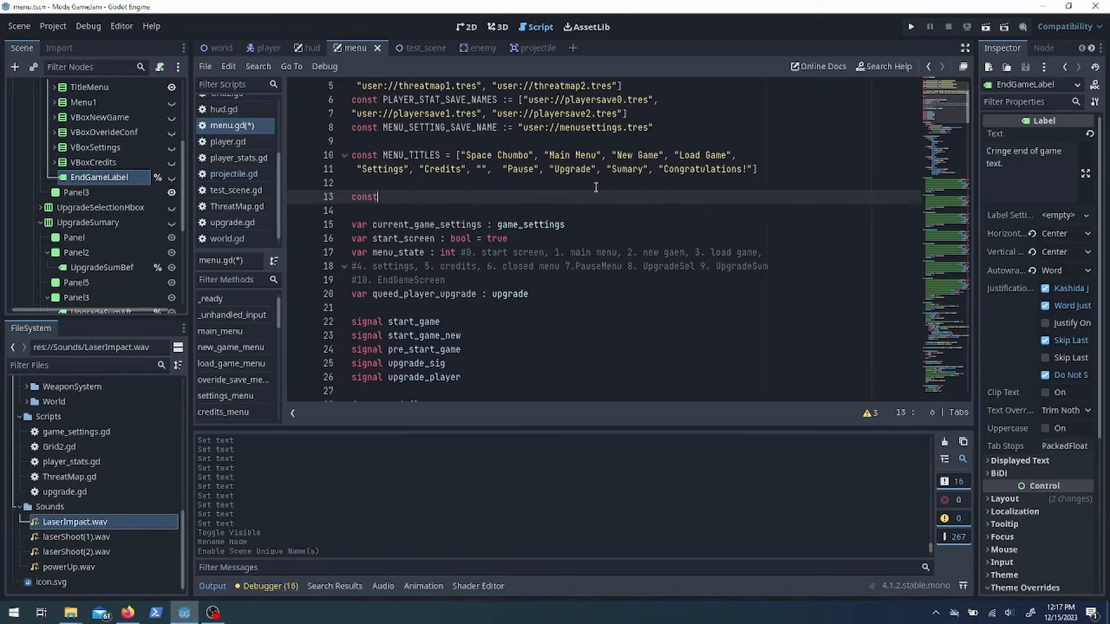
Write the ENDINGS_TXT constant in menu.gd holding the sensor-overload ending story
type("ENDINGS_TXT = [\"You upgraded your sensors too much, get WRE\"]")
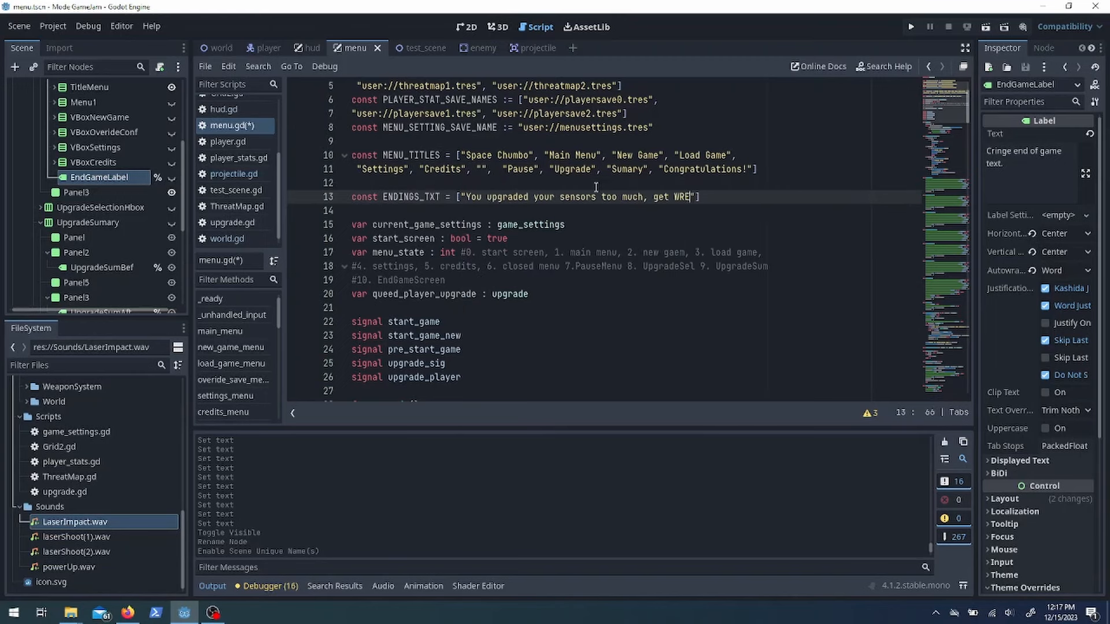
type("Your ship sensors see what must not be seen. As you stare into the void beyond")
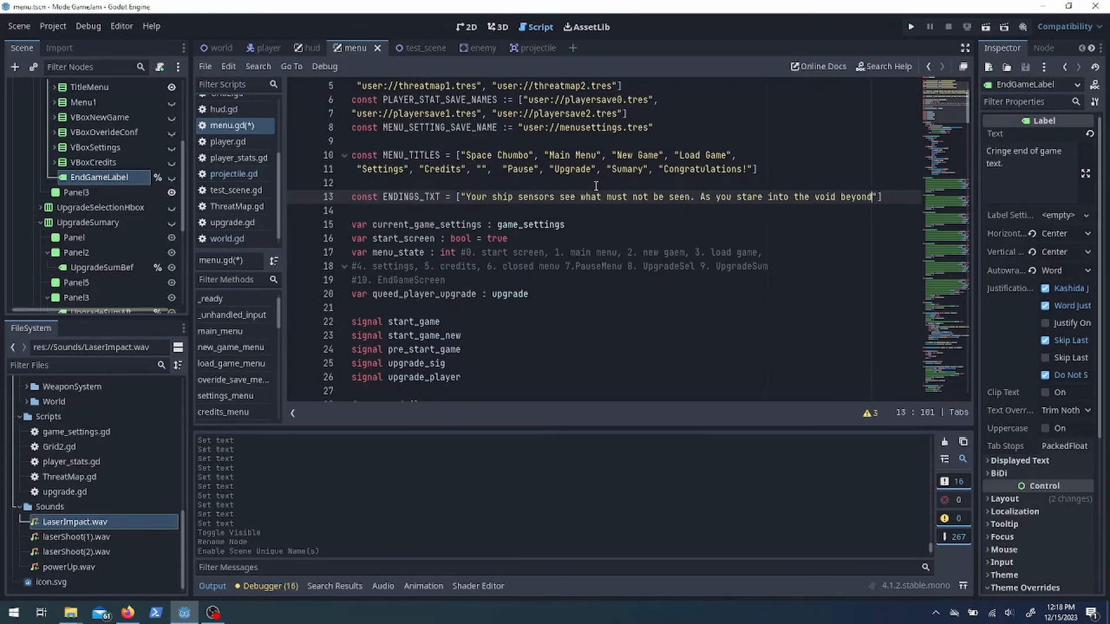
type("space, you feel the piercing \"]")
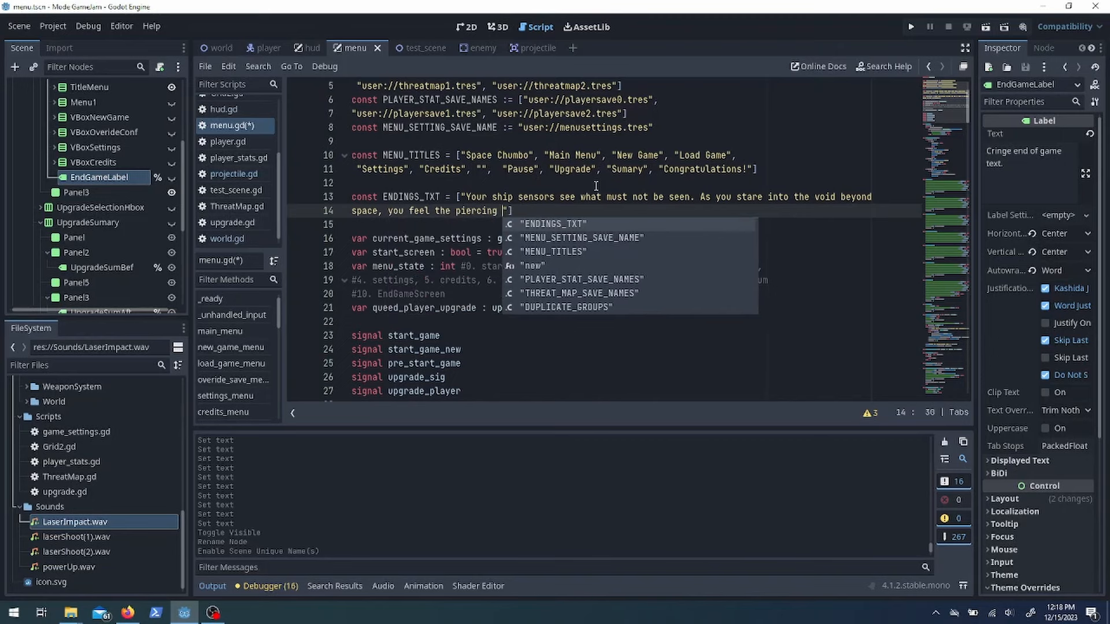
type("glare and your mind drif")
left_click(433, 182)
type("#wtf am i going for here....")
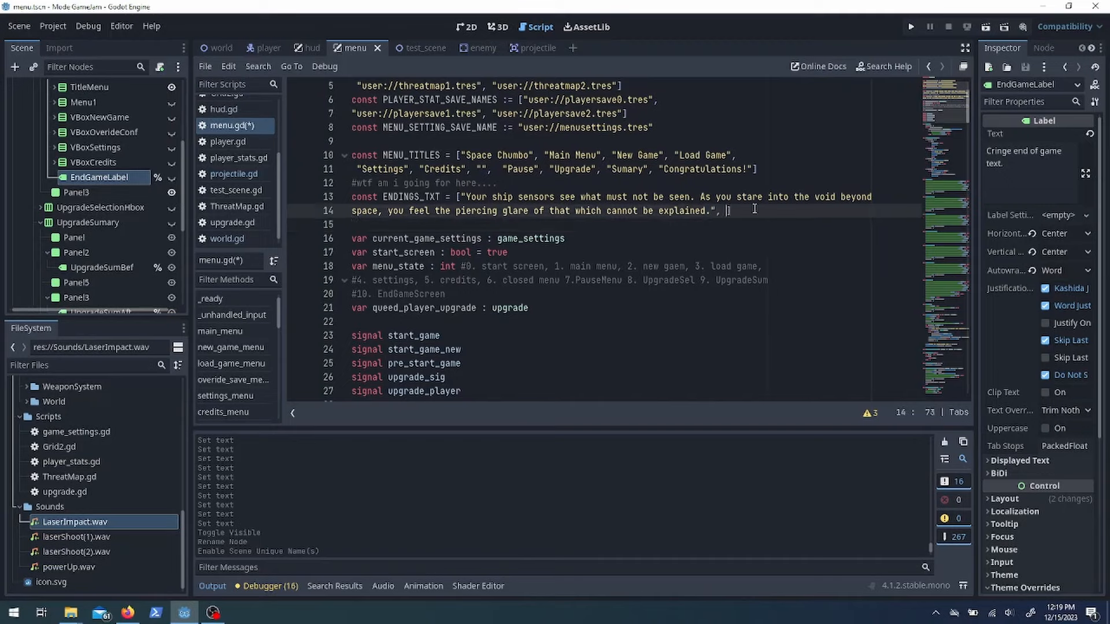
type("\"Your weapons have exceeded\"")
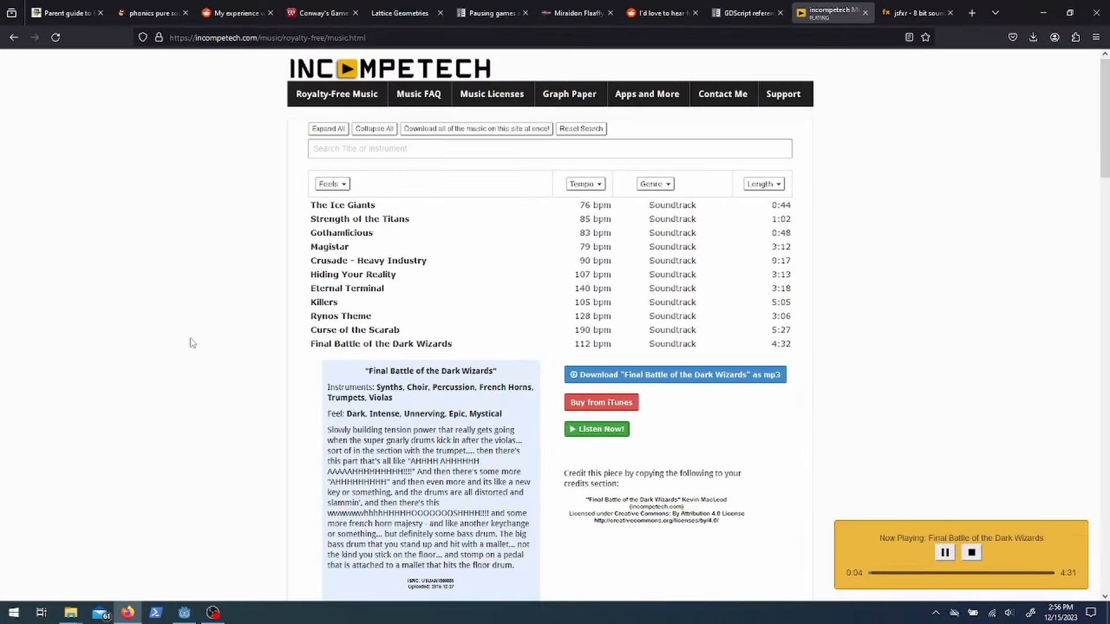
Browse the Incompetech results and open the mood filter to narrow the tracks
scroll("down", 3)
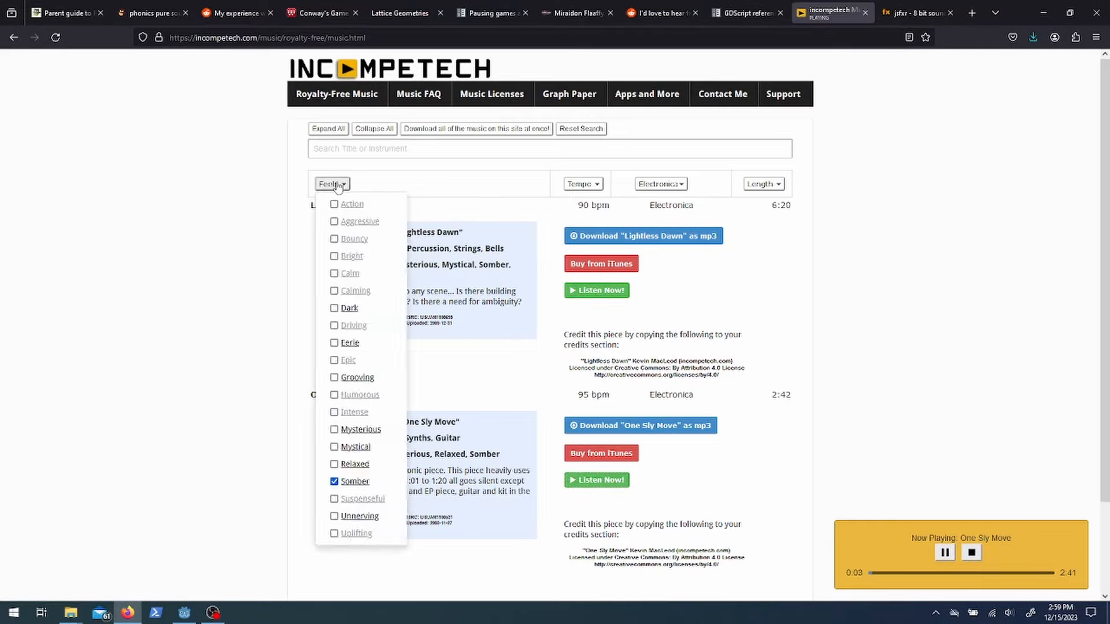
left_click(69, 613)
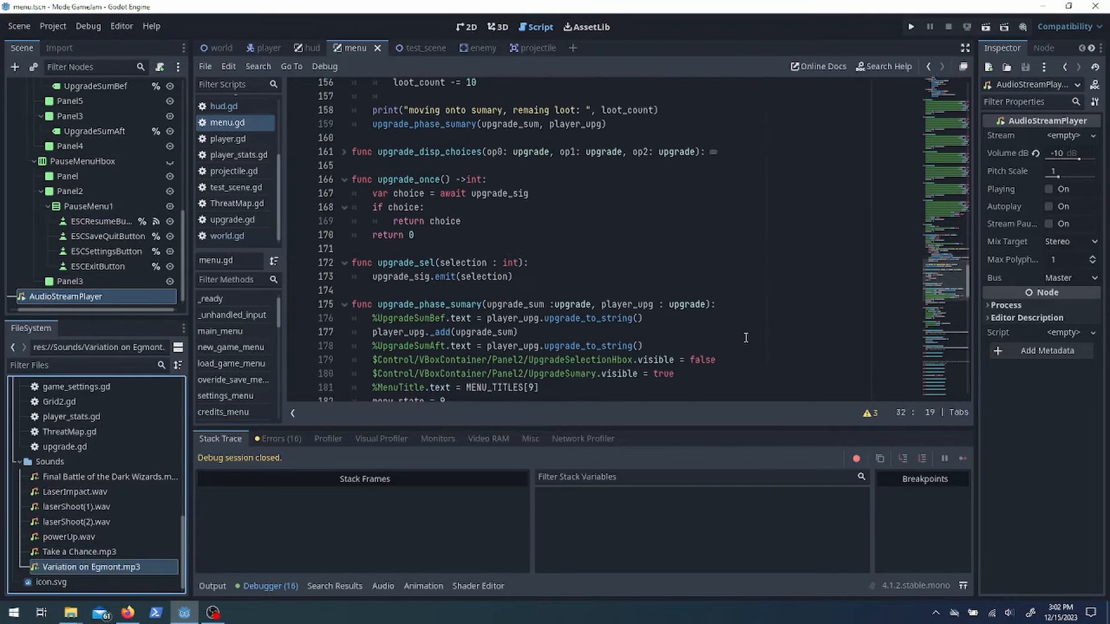
scroll("up", 3)
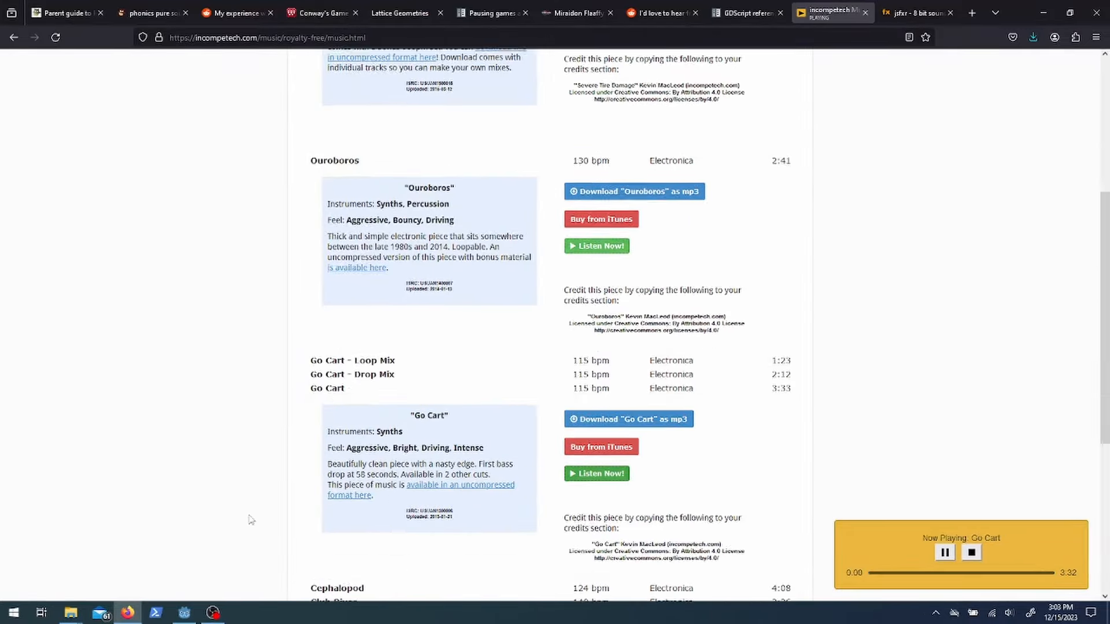
Write the music_player(type) function using music_lib in menu.gd
left_click(183, 613)
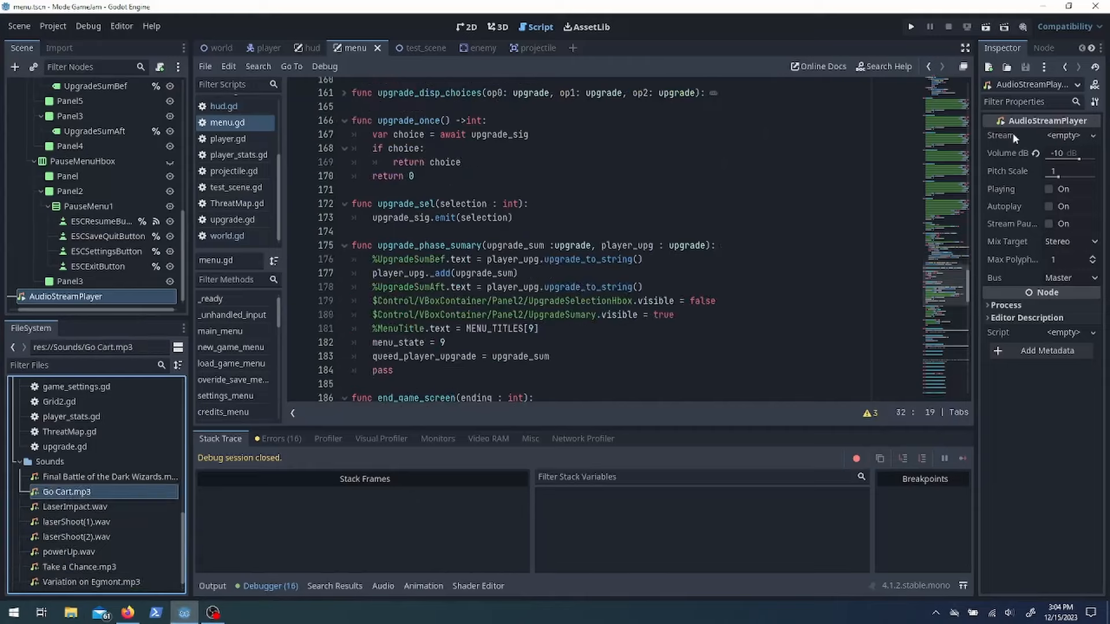
scroll("down", 3)
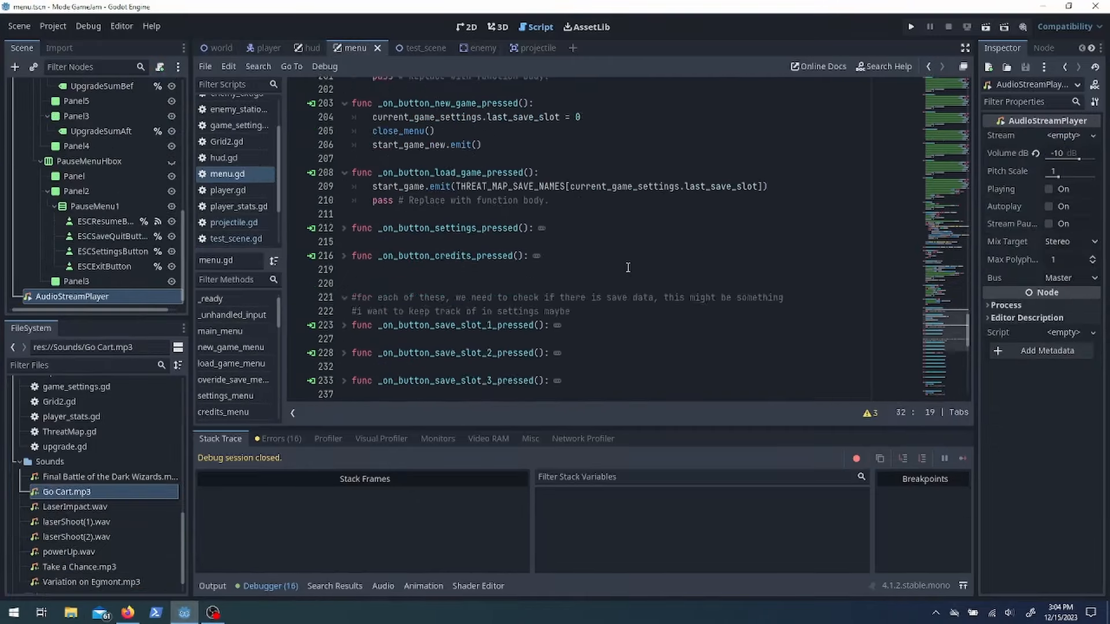
scroll("up", 3)
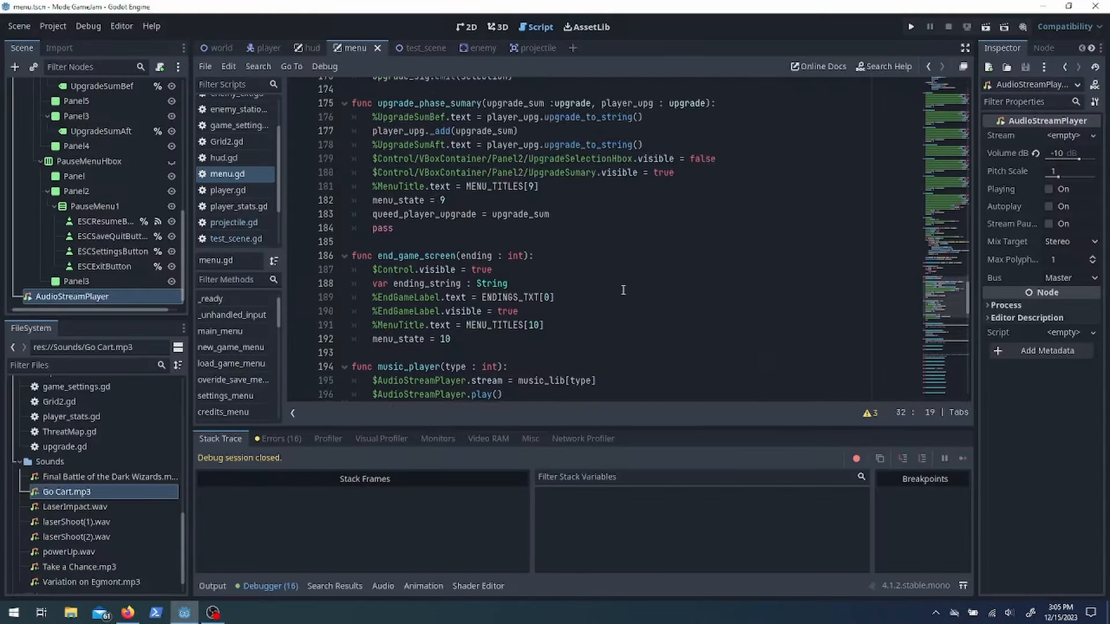
scroll("up", 3)
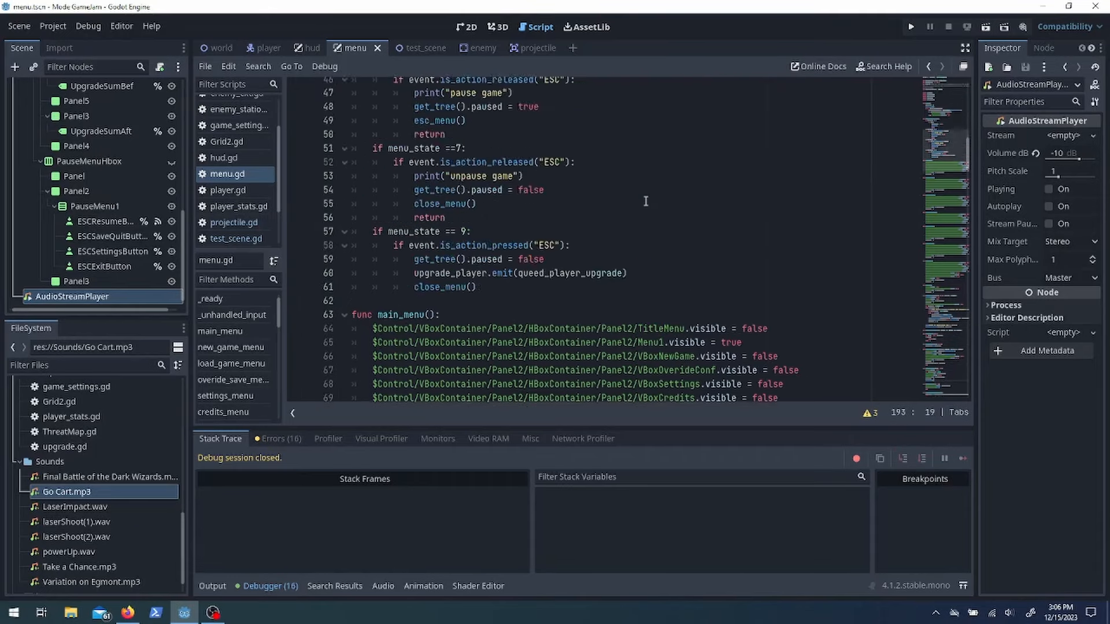
scroll("down", 3)
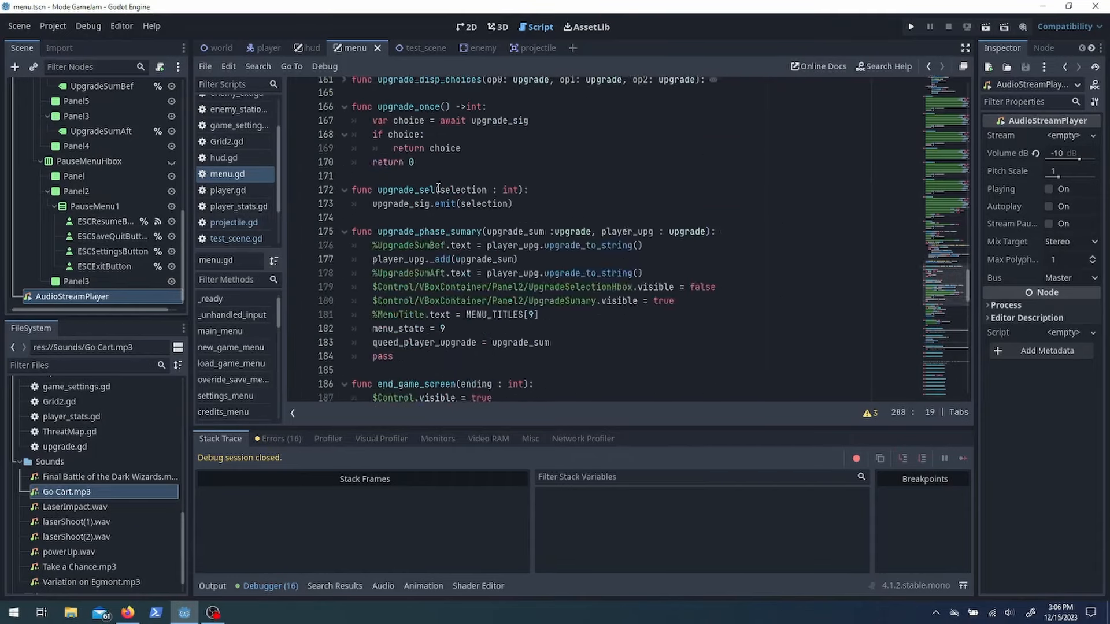
Call menu.music_player(1) from start_new_game in world.gd
left_click(220, 48)
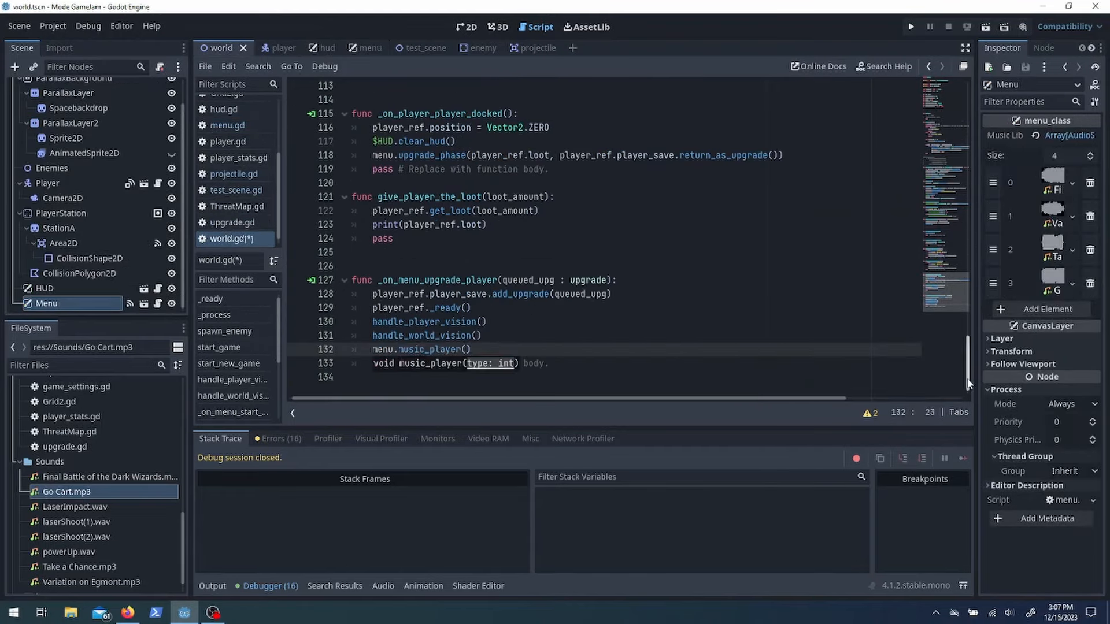
scroll("up", 3)
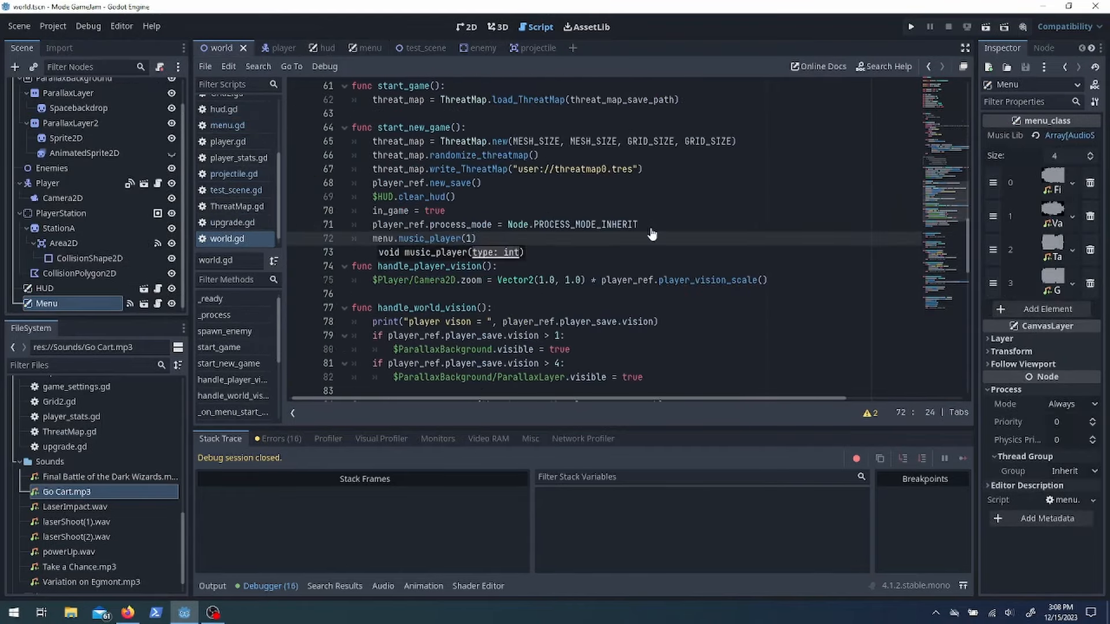
left_click(911, 26)
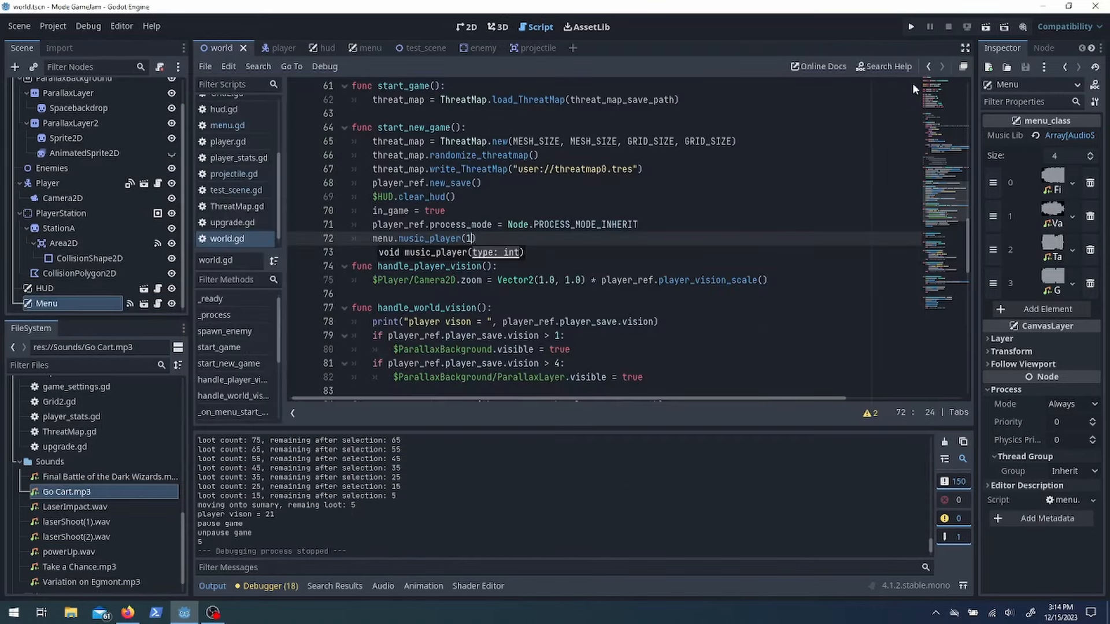
left_click(353, 48)
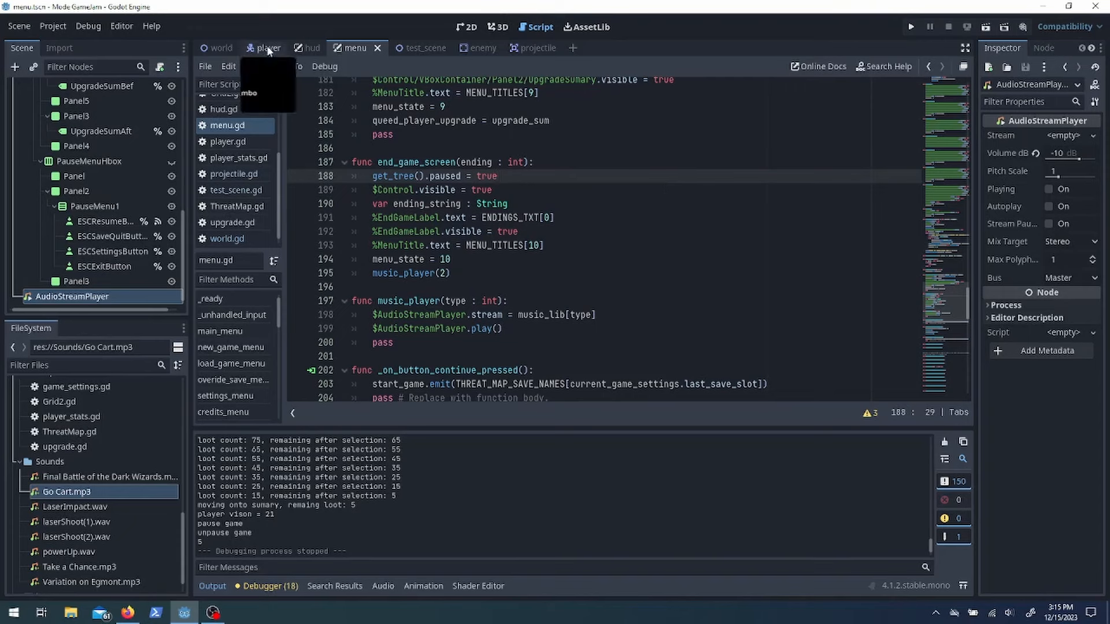
Set BASE_MAX_ANGULAR_ROT to PI and BASE_ACCELERATION to 25.0, then review the strafe-speed code
left_click(268, 48)
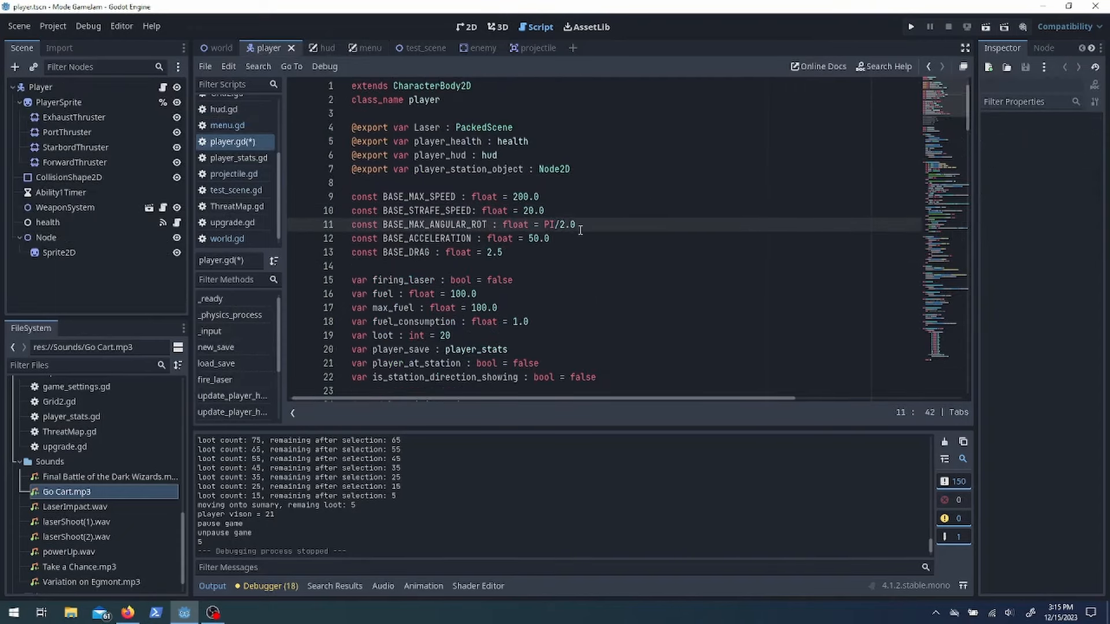
left_click(911, 26)
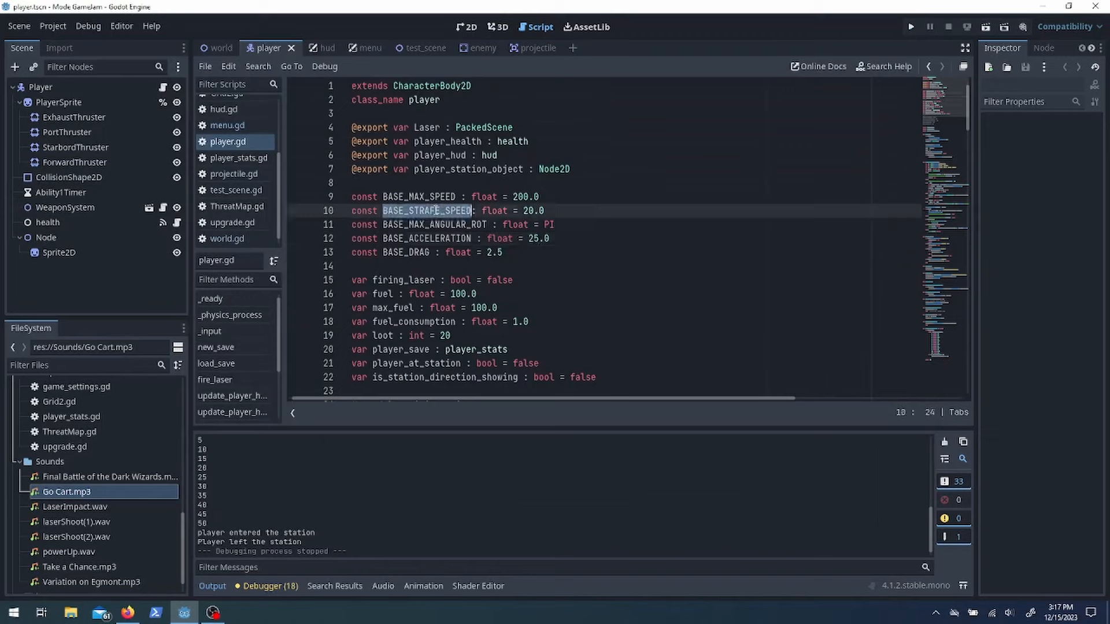
left_click(911, 26)
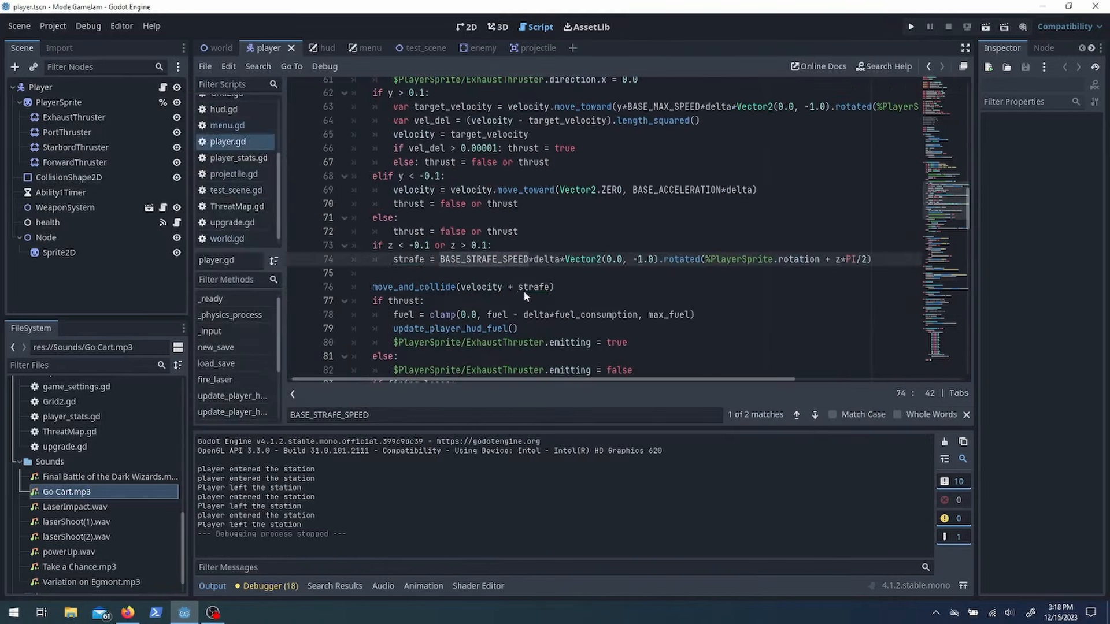
left_click(911, 26)
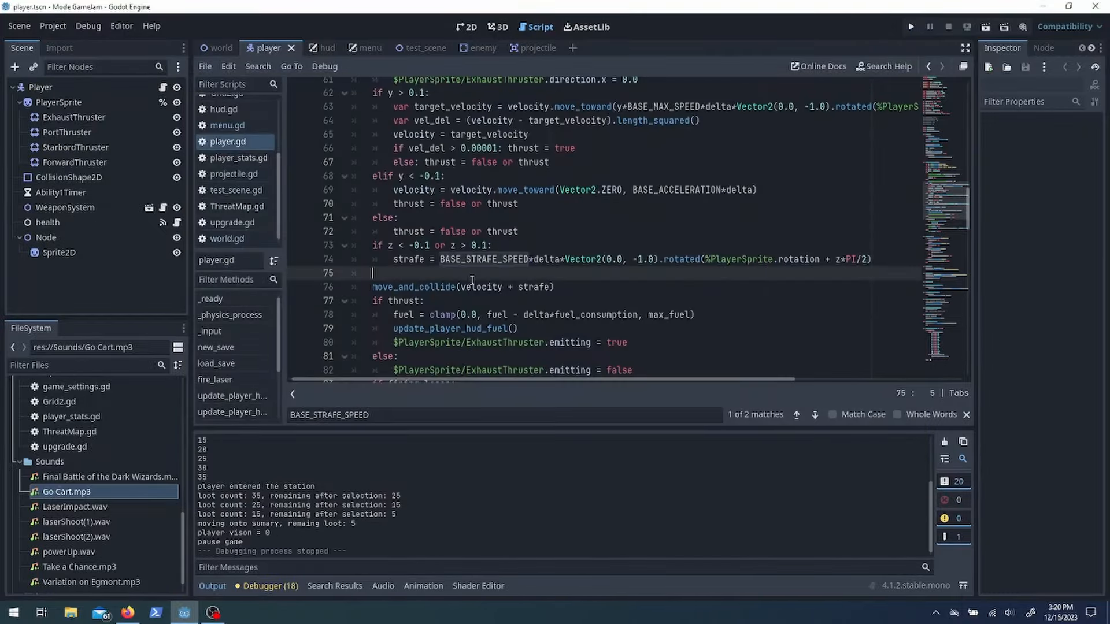
left_click(352, 47)
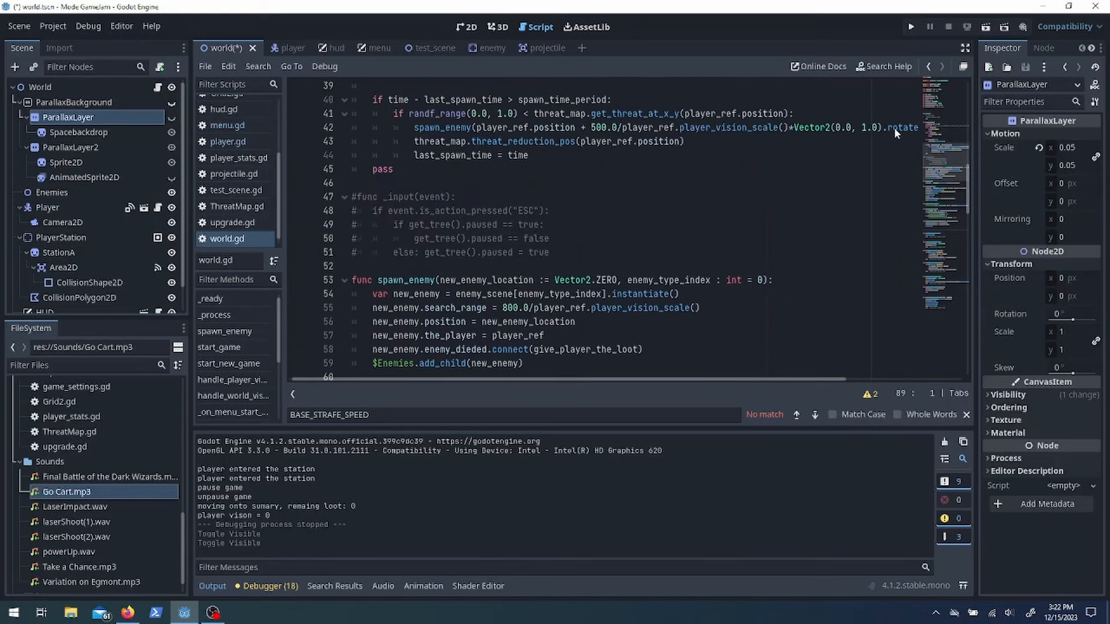
Fix the enemy-type if-statement, add a fourth Enemy Scene entry, and open enemy.gd
left_click(41, 88)
type("if")
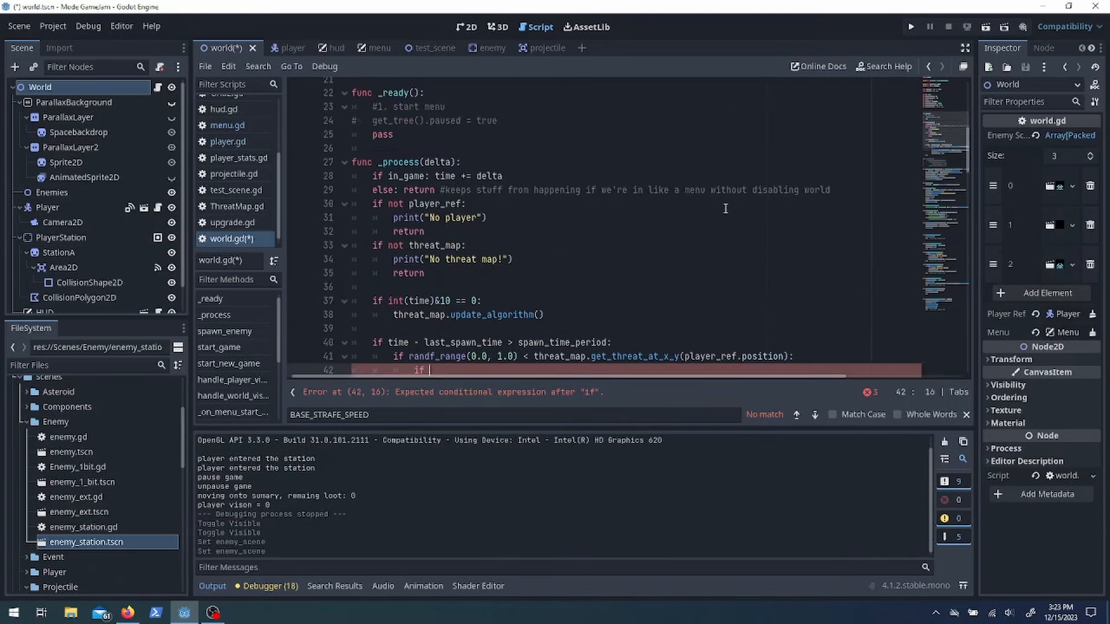
type("var")
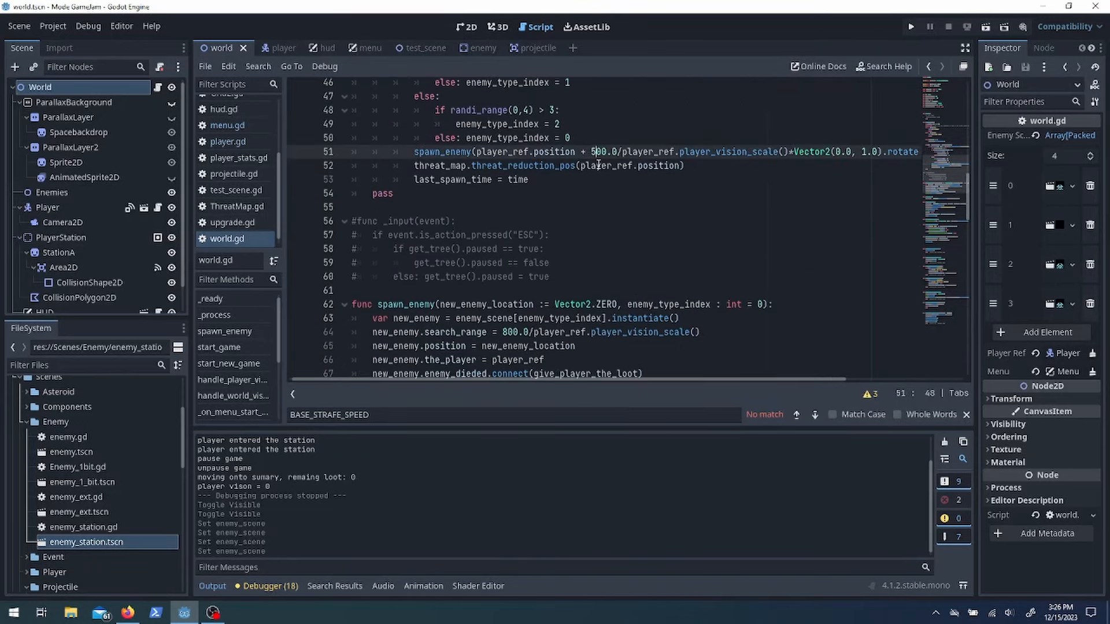
left_click(912, 26)
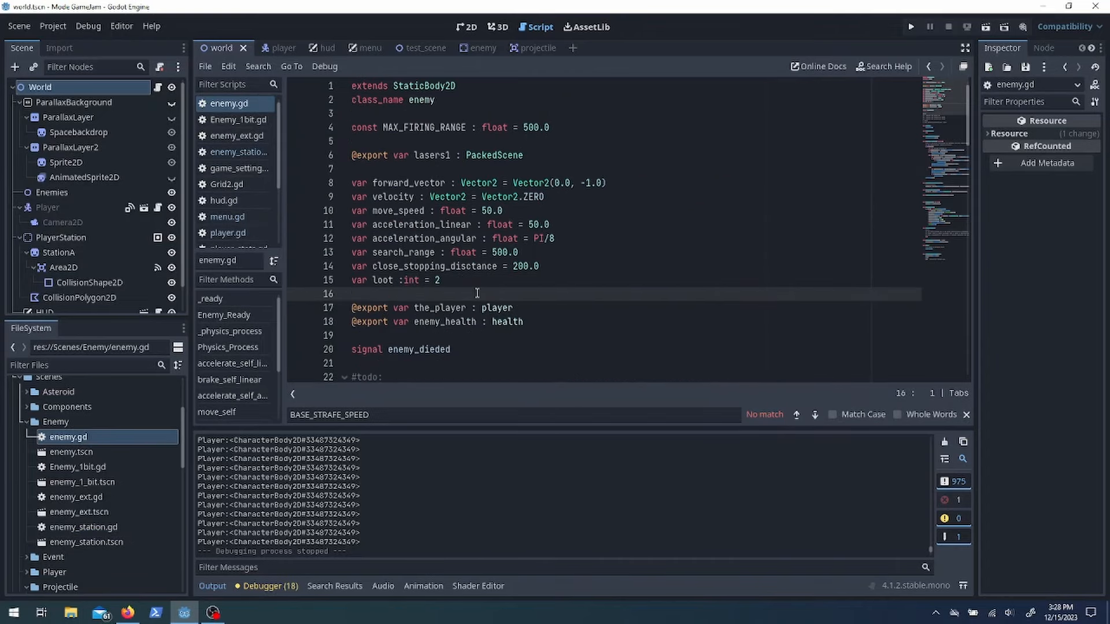
left_click(911, 26)
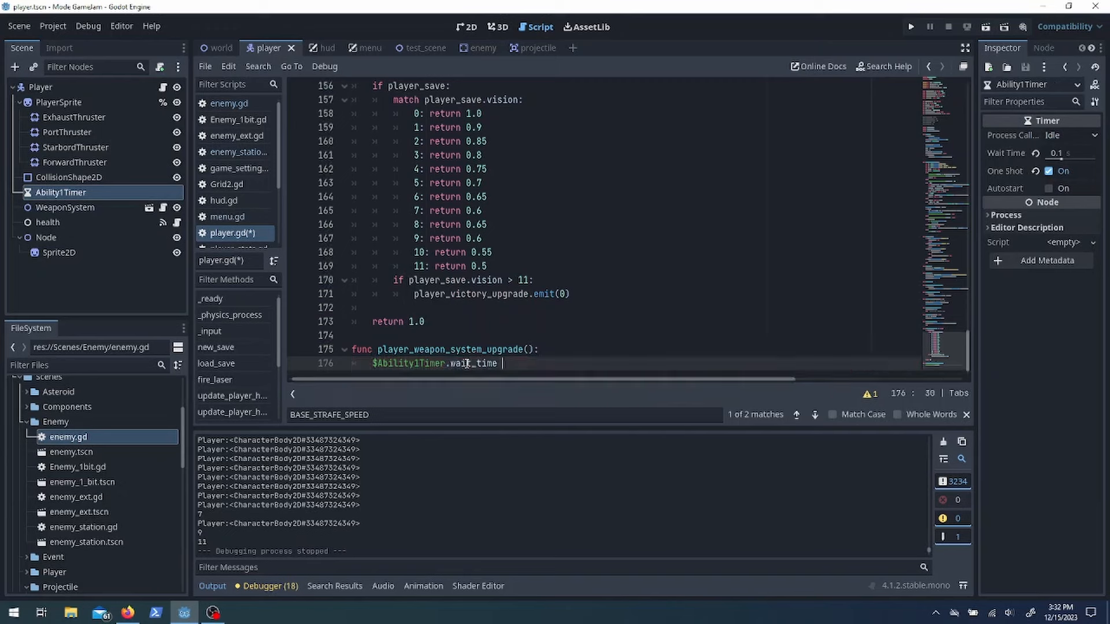
Add player_weapon_system_upgrade() setting Ability1Timer wait_time, call it in _ready, and test-run
type("= .2 * 2/()")
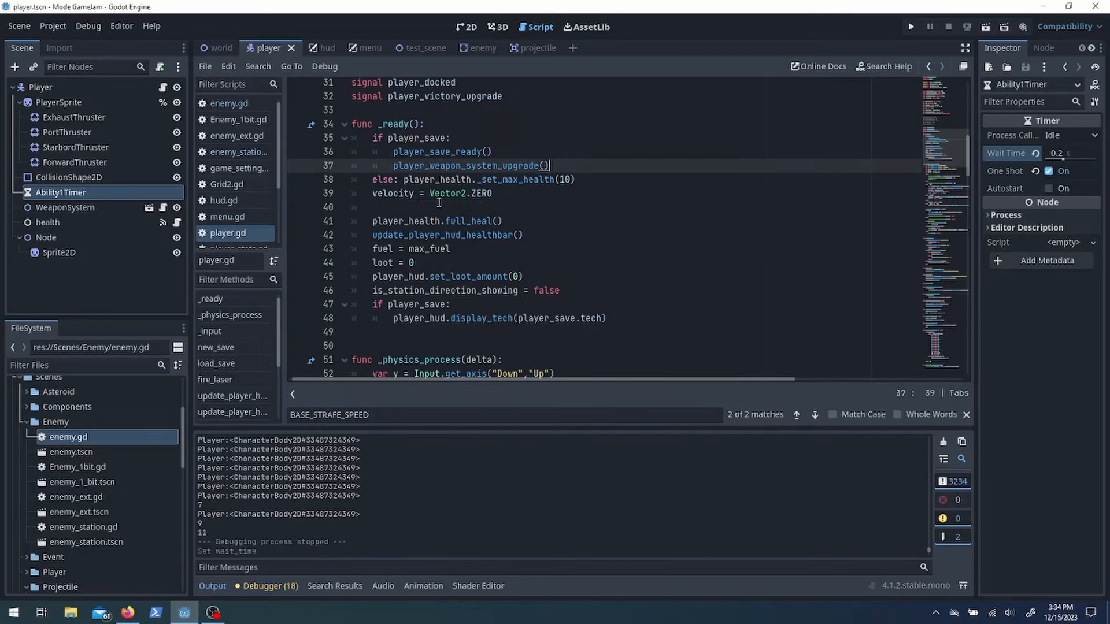
left_click(911, 26)
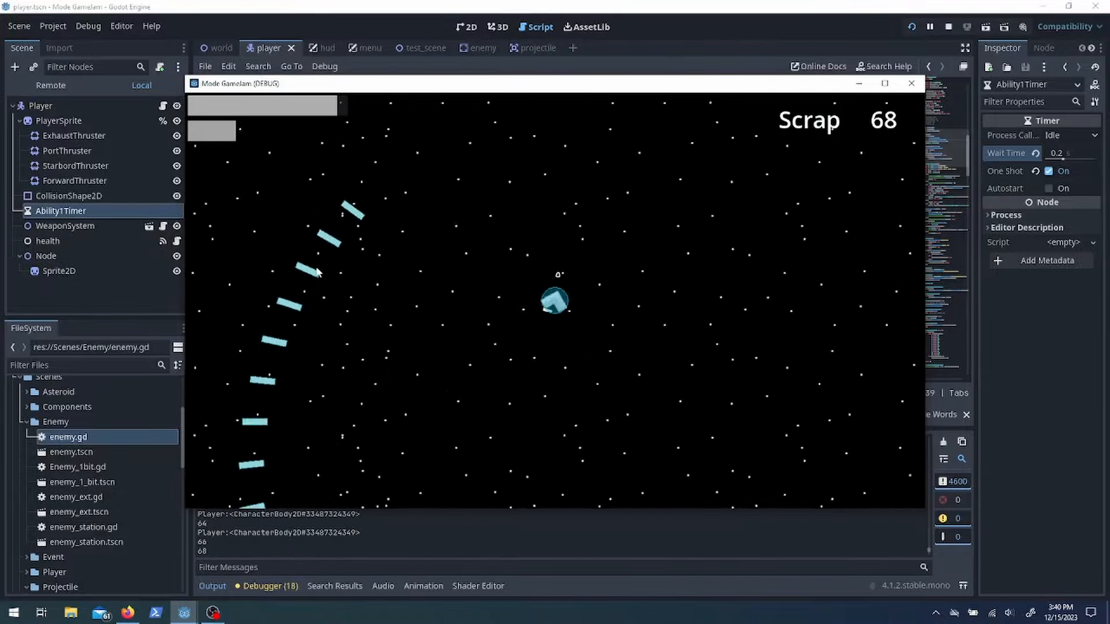
left_click(948, 26)
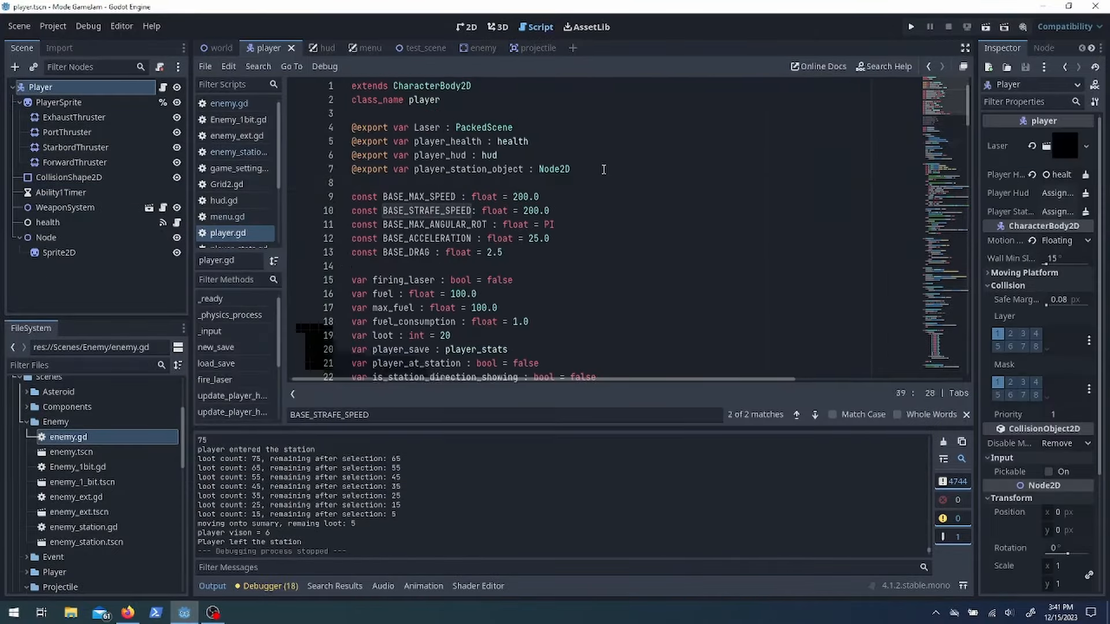
type("@export var upgraded_ship_sprite : Sprite2D")
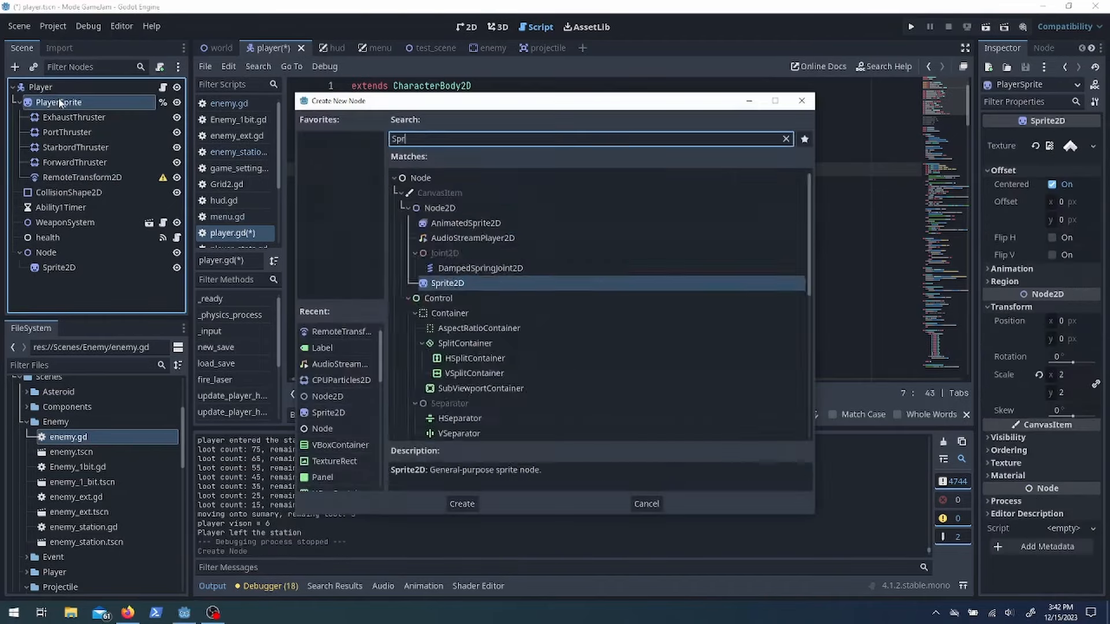
Add a Sprite2D using playerShip1_blue.png at scale 0.6 and tweak ExhaustThruster Amount
left_click(460, 504)
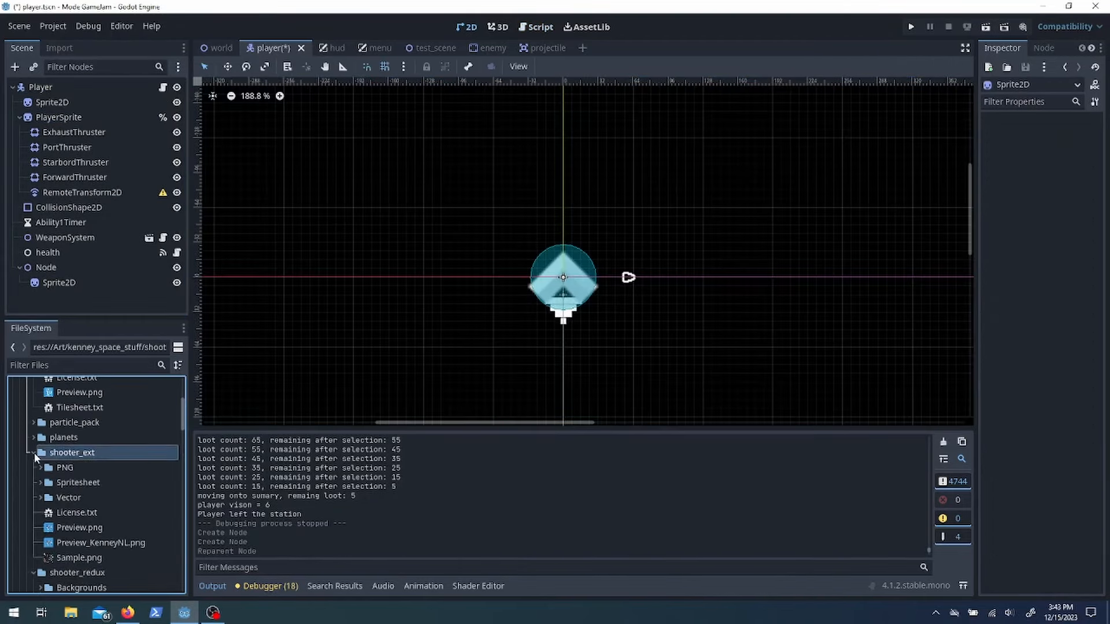
scroll("down", 3)
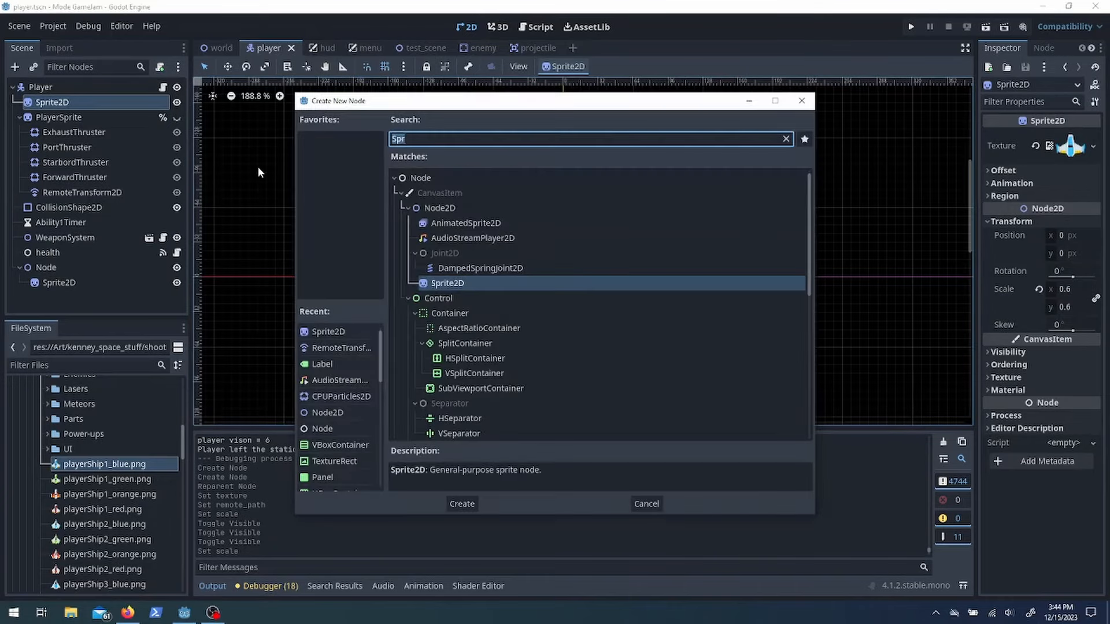
left_click(461, 504)
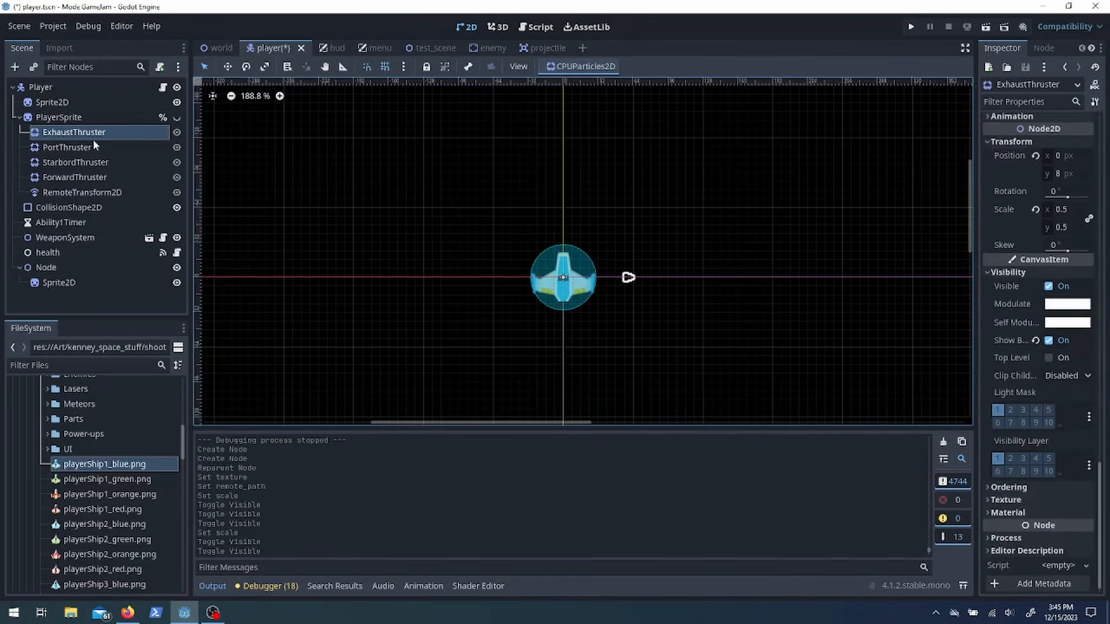
left_click(59, 117)
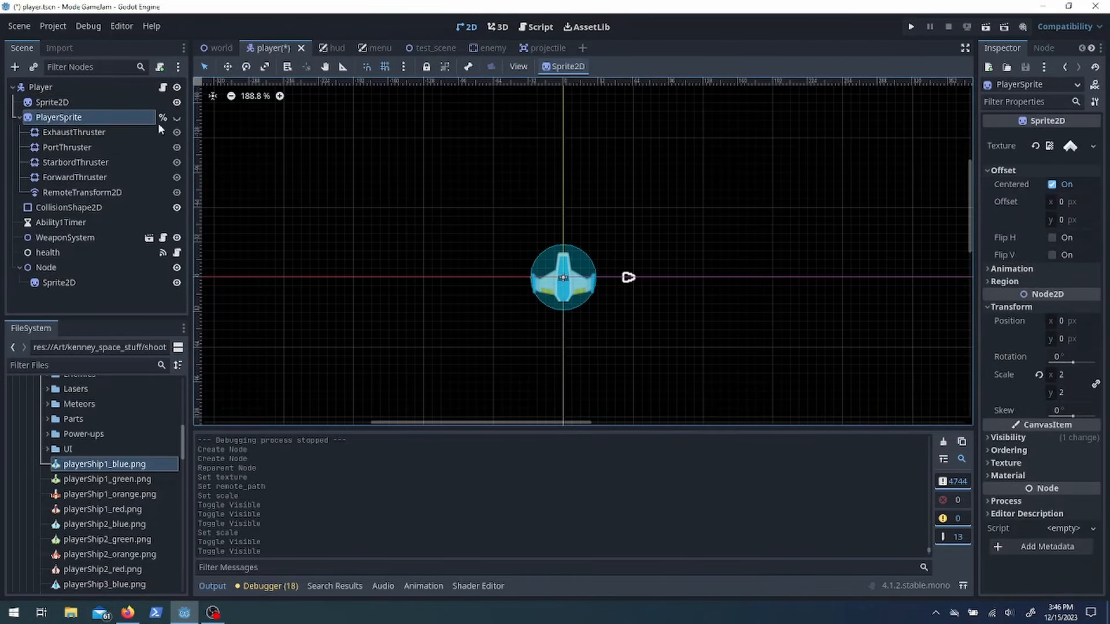
left_click(73, 133)
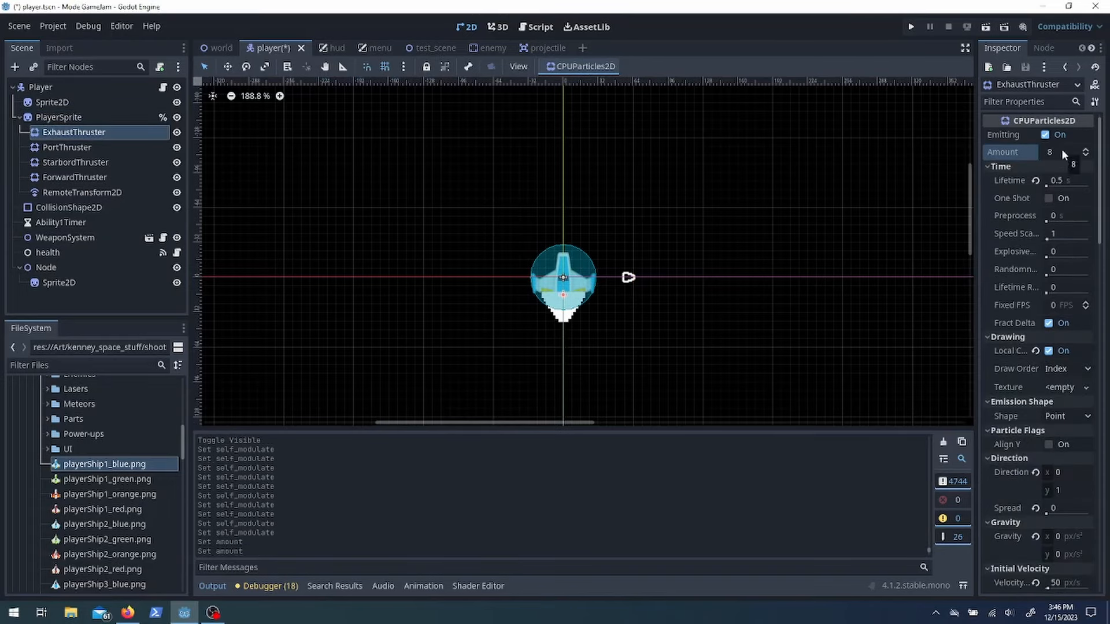
left_click(539, 27)
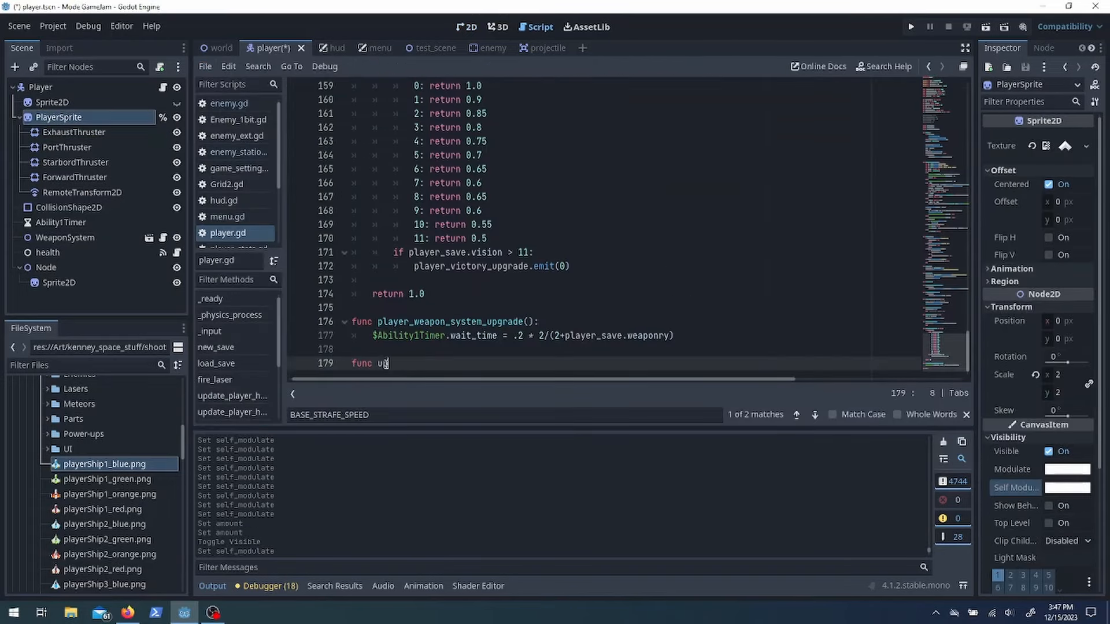
Write upgrade_ship_look() swapping sprite, exhaust and laser when vision exceeds 2, then test-run
type("pgrade_ship_look():")
type("upgrade_ship_look()")
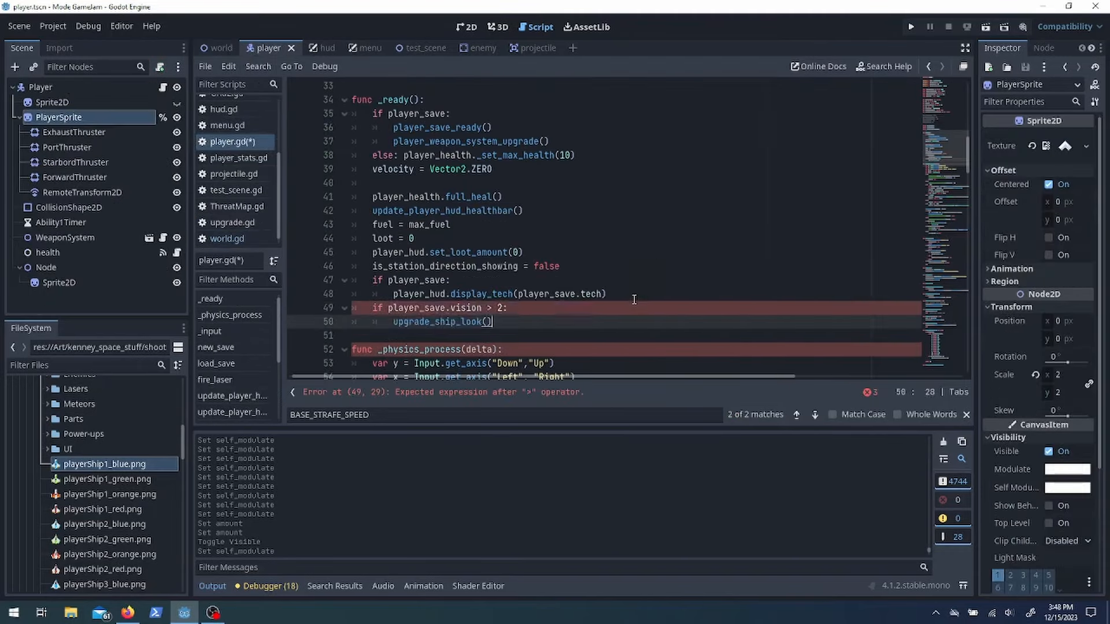
left_click(912, 26)
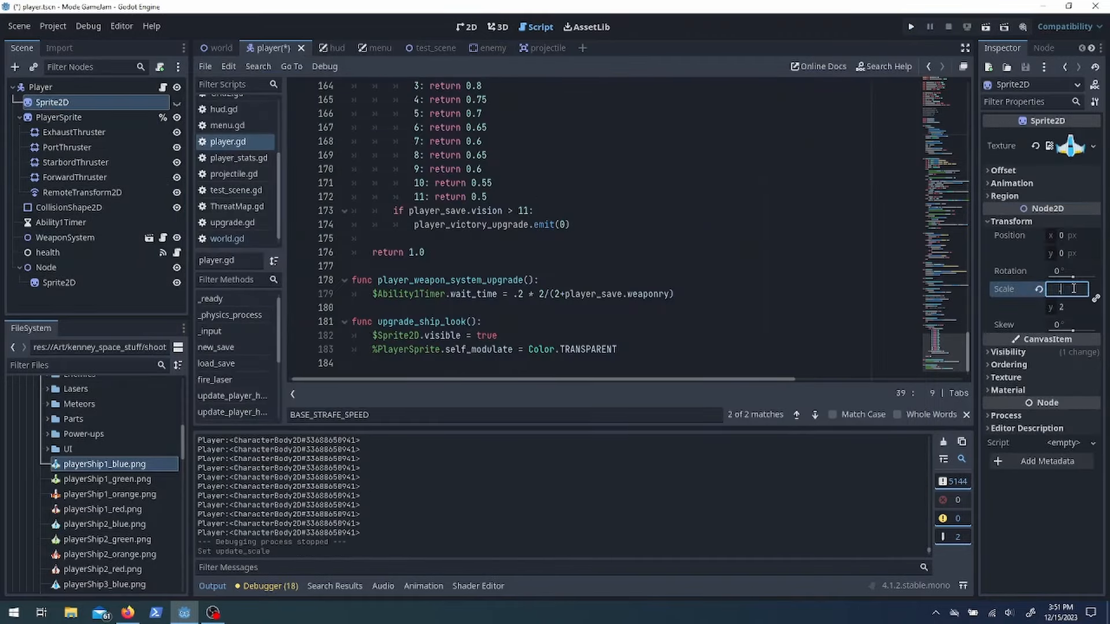
left_click(73, 132)
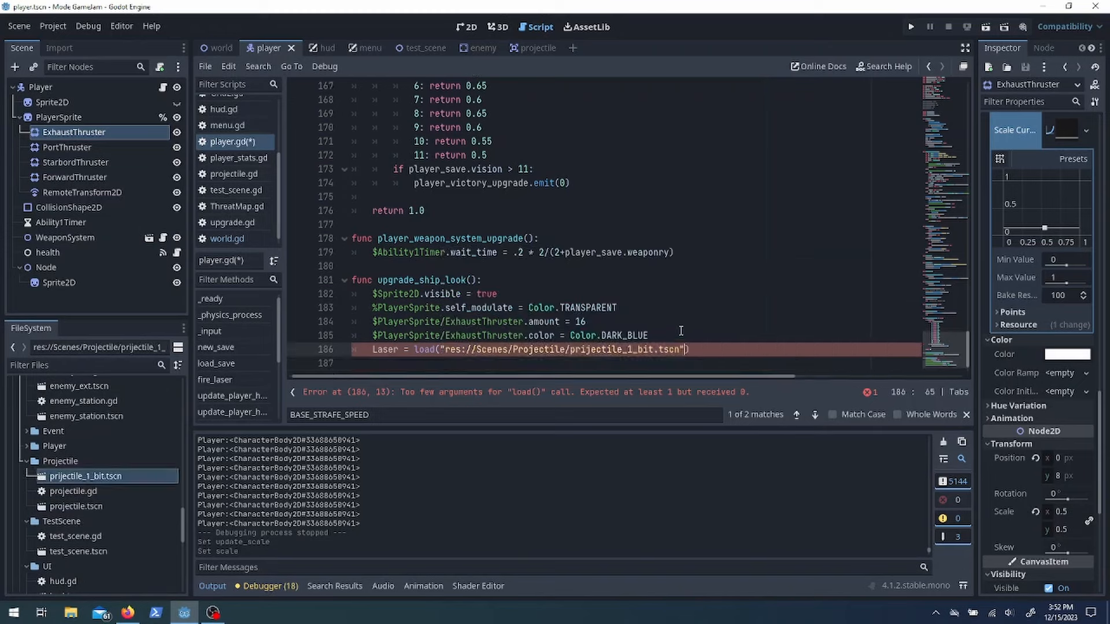
left_click(911, 26)
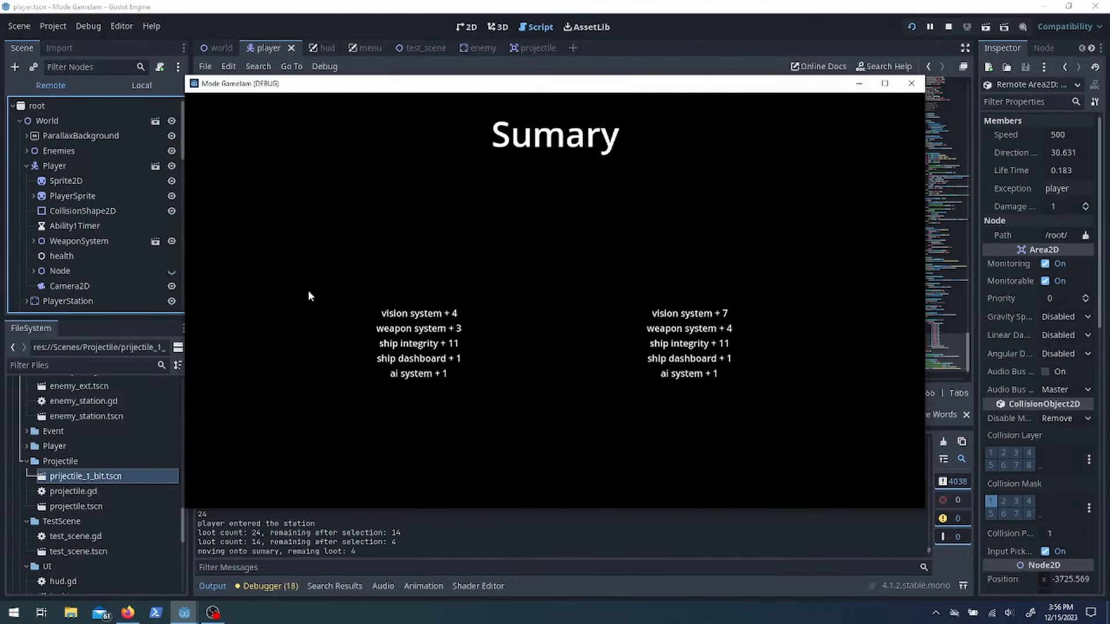
End the test run, extend hud.gd display_tech, and call upgrade_ship_look in _ready when vision > 2
left_click(949, 26)
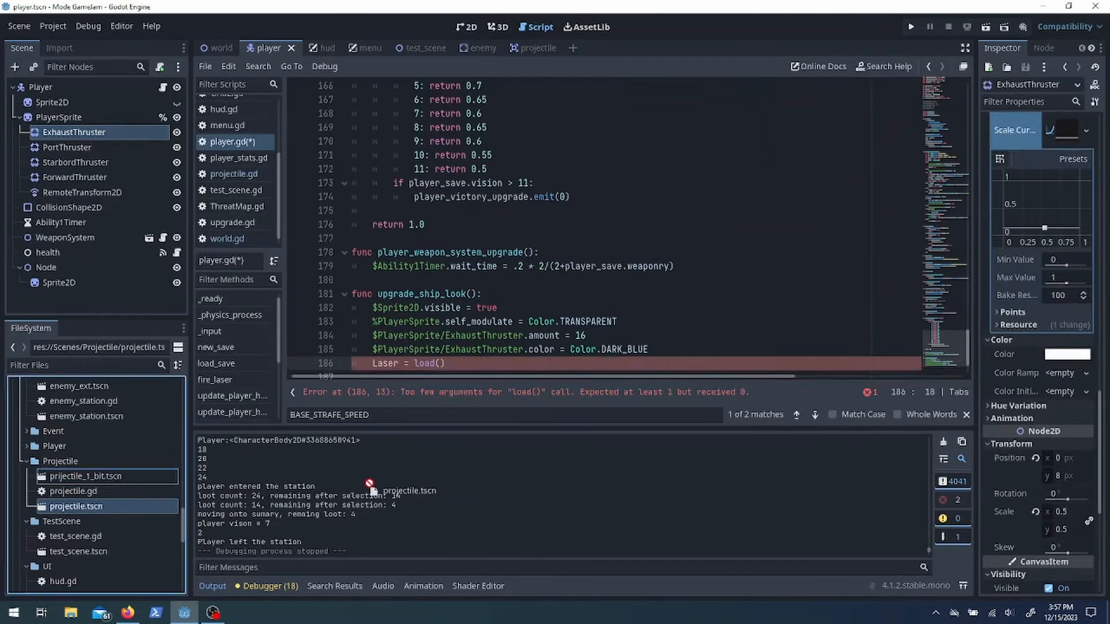
left_click(314, 47)
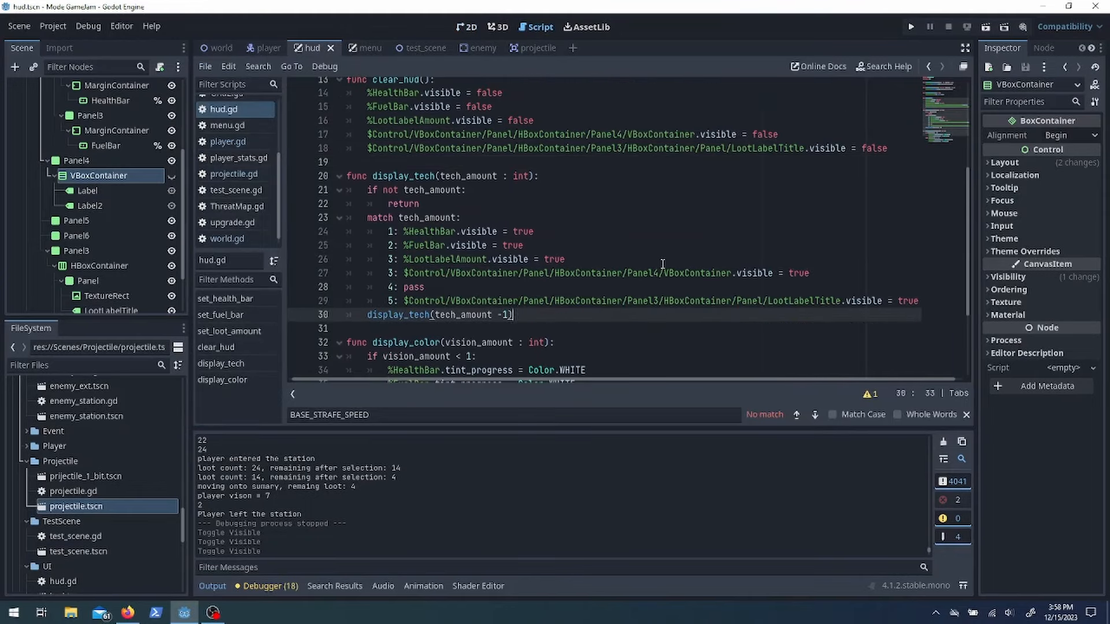
scroll("up", 3)
type("player_hud.vis")
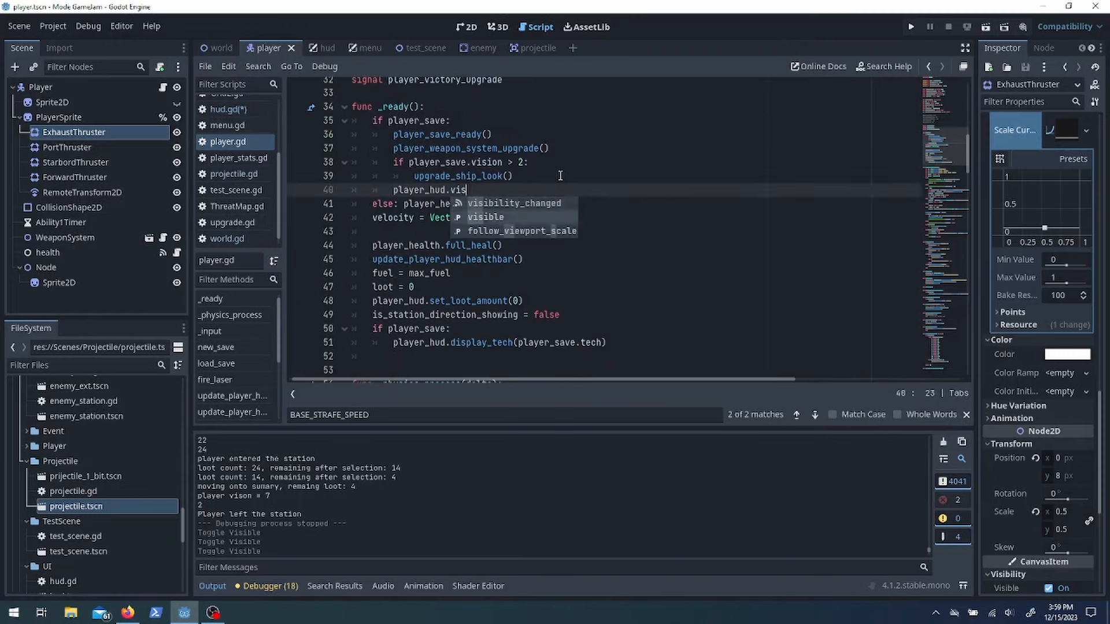
left_click(310, 47)
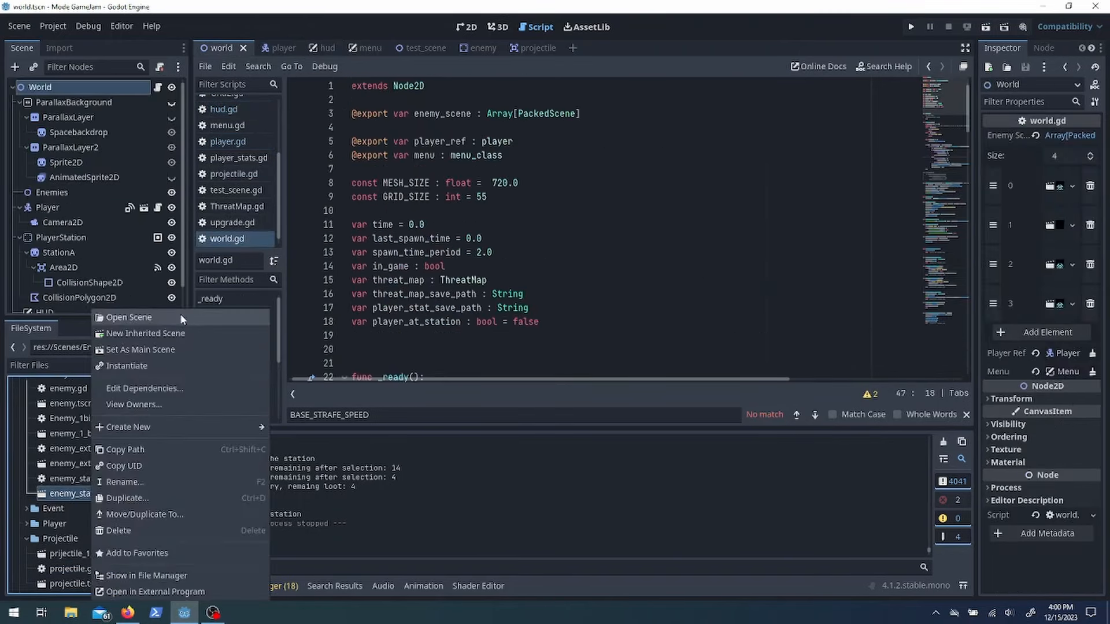
Give enemy_station_ext spaceStation sprite textures, toggle Alt_Sprite visibility, and a capsule collision shape
left_click(129, 318)
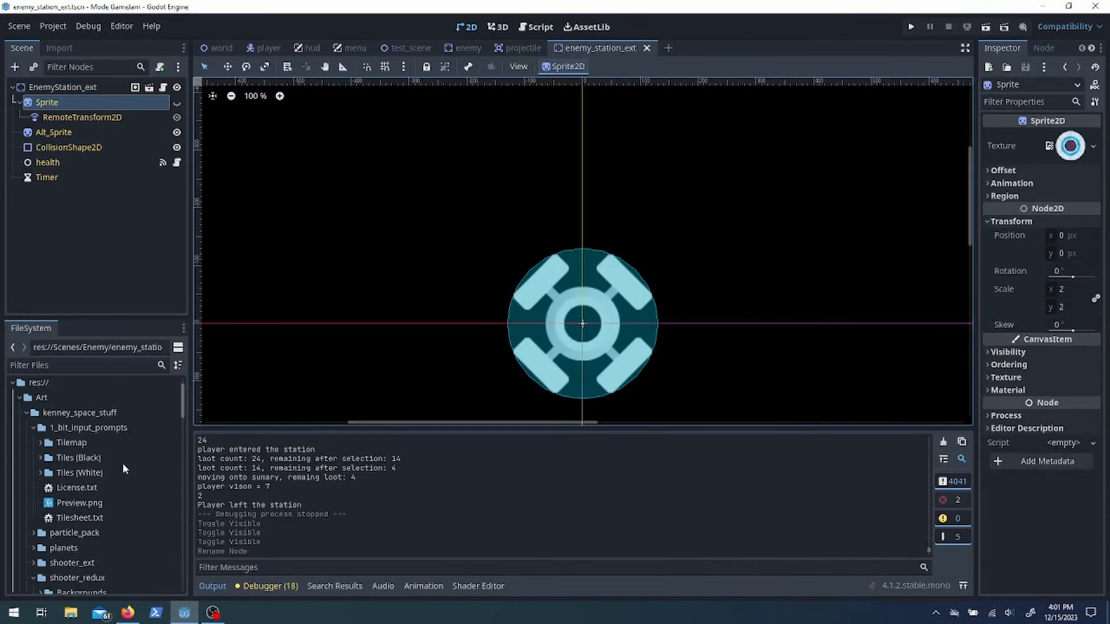
scroll("down", 3)
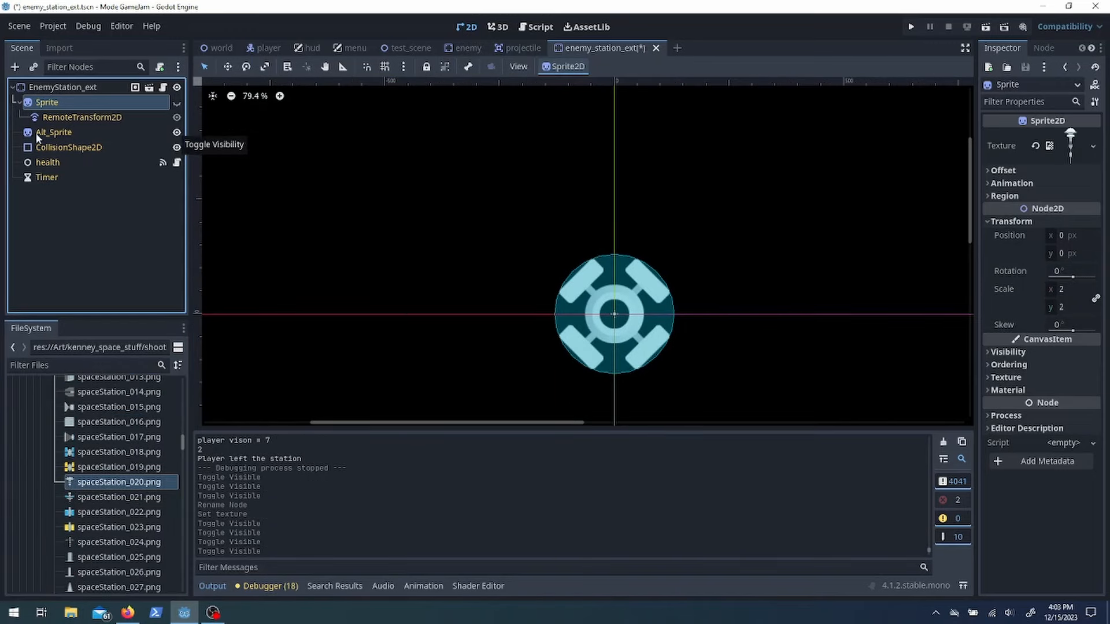
left_click(54, 132)
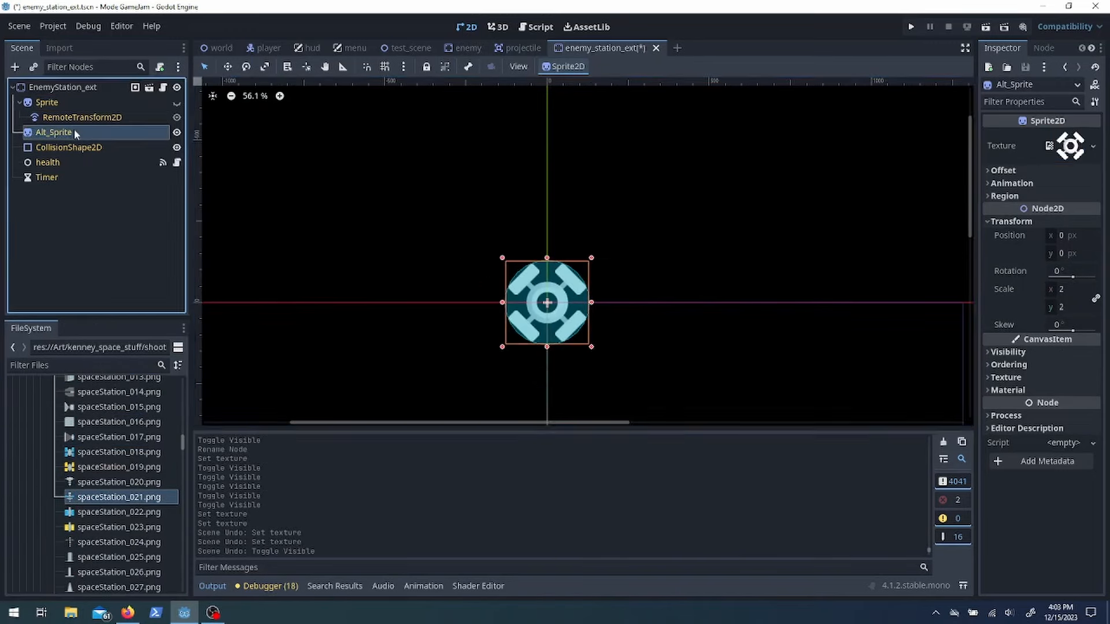
left_click(82, 117)
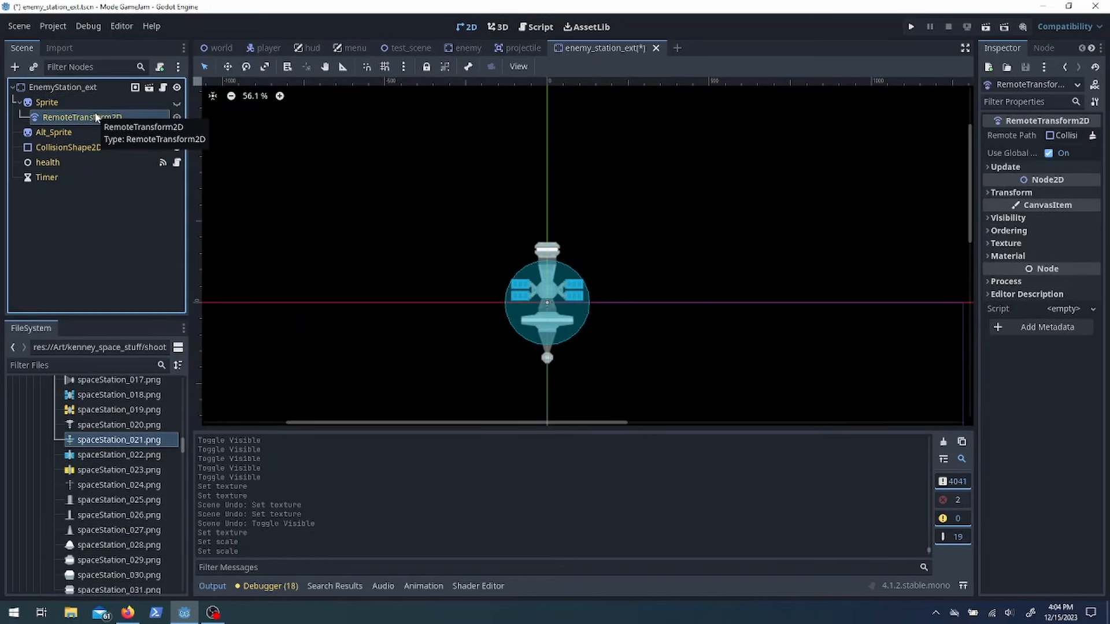
left_click(68, 148)
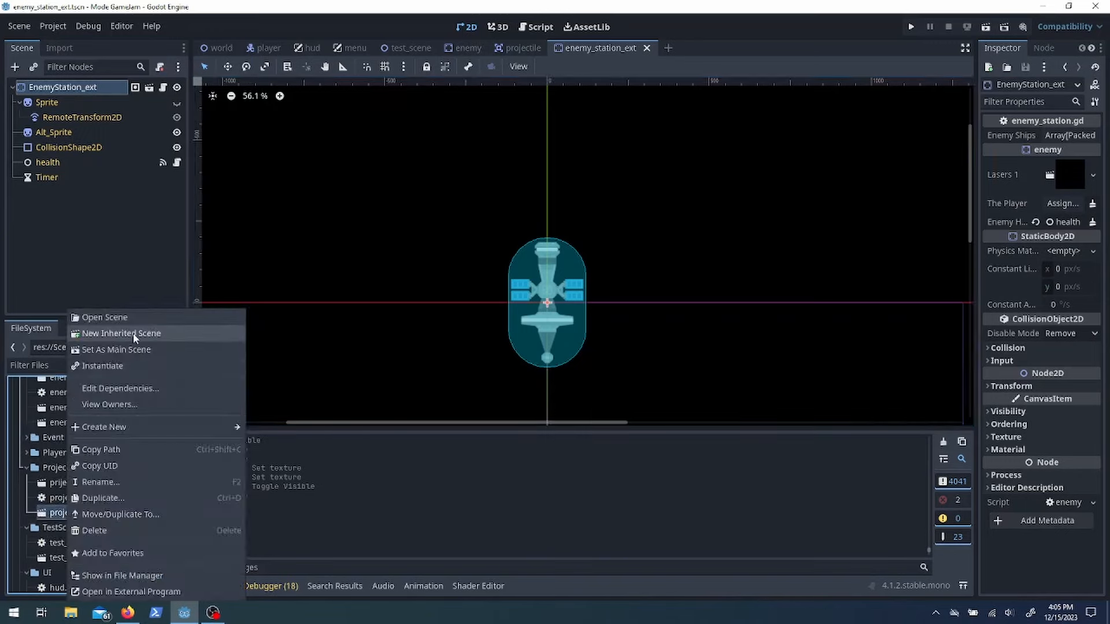
Create an inherited projectile scene using the laserRed05 sprite texture
left_click(122, 334)
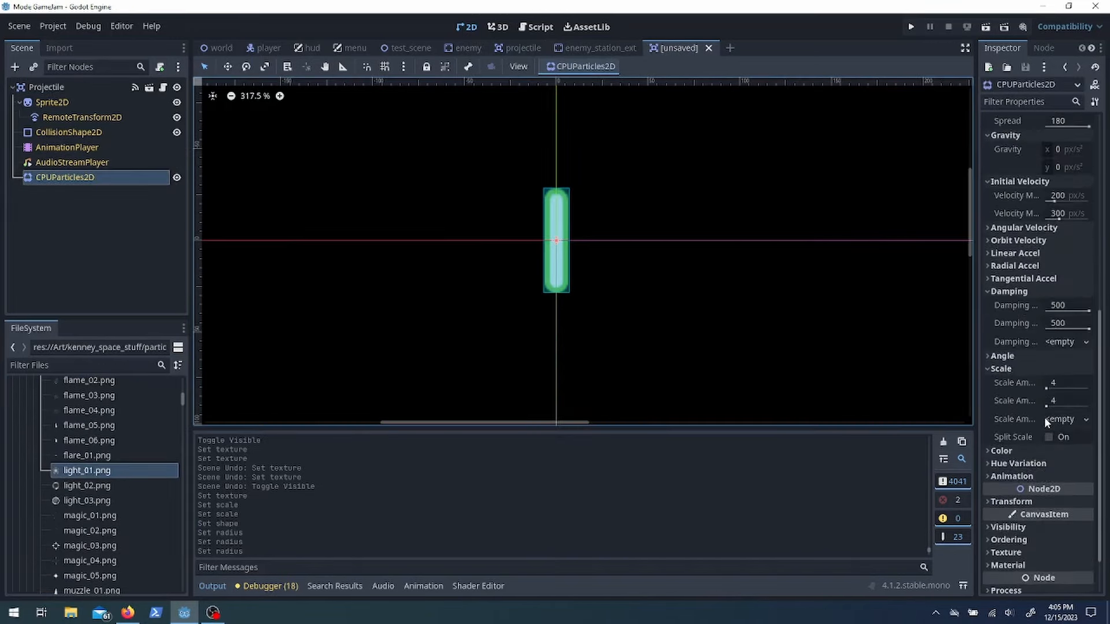
scroll("down", 3)
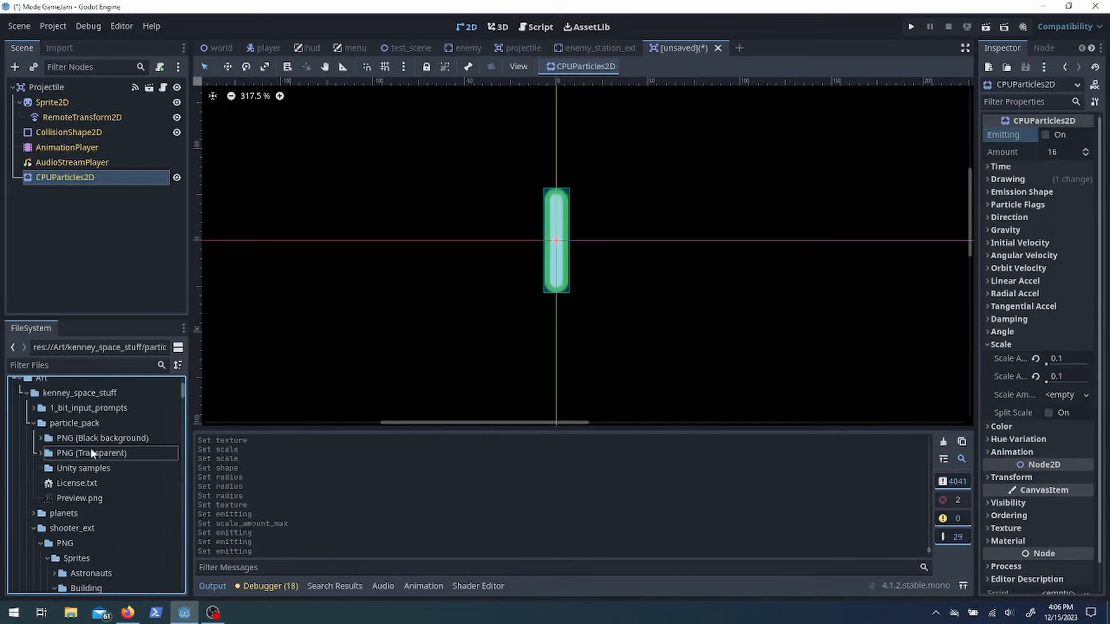
scroll("down", 3)
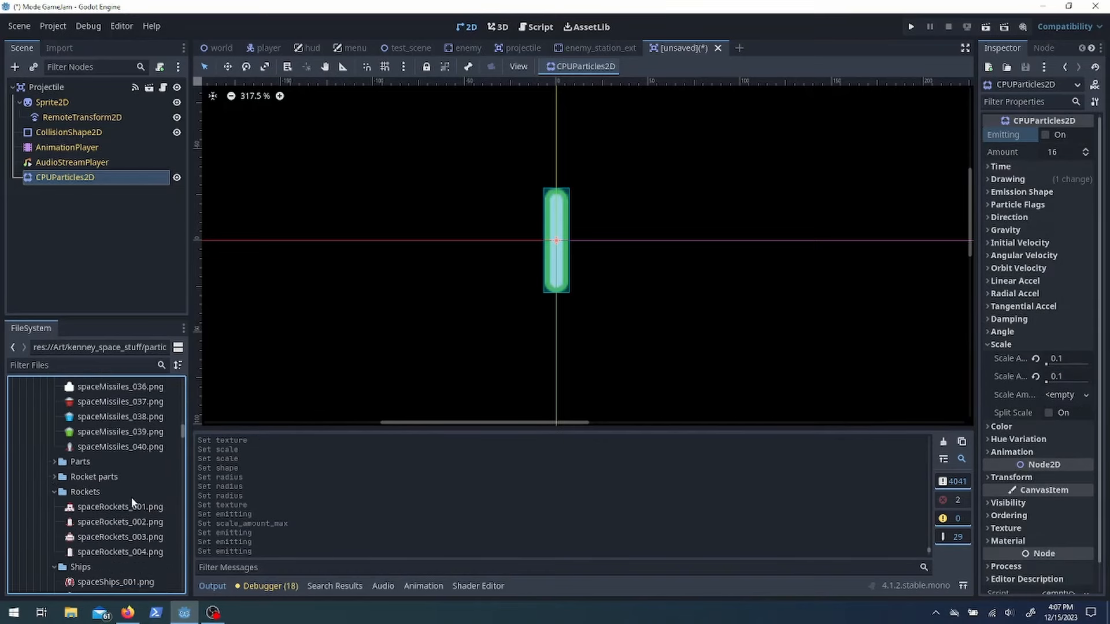
scroll("up", 3)
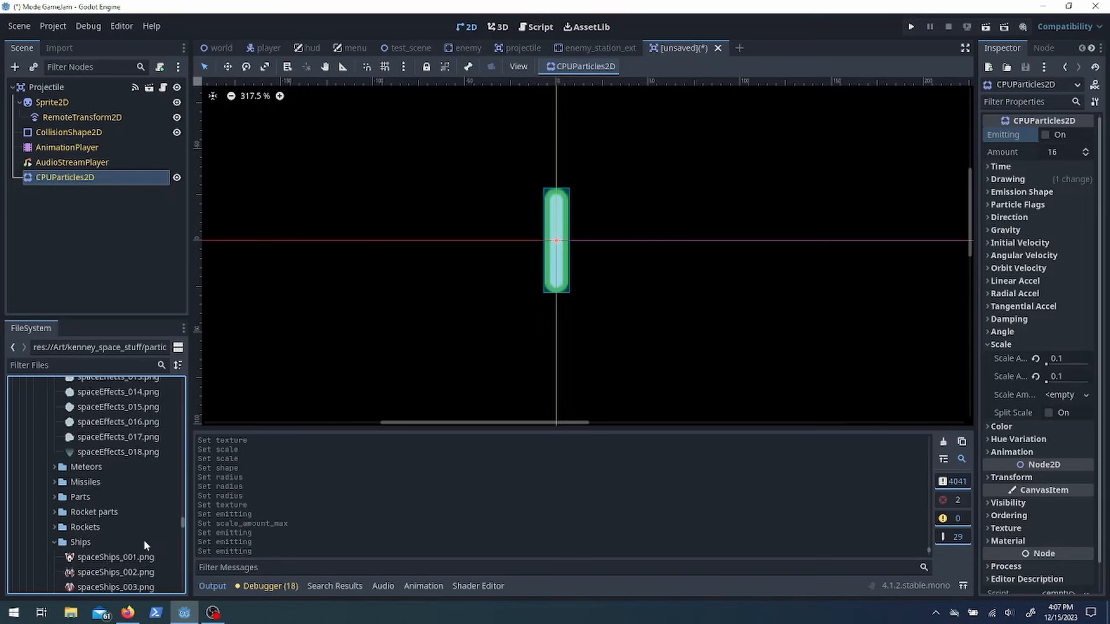
scroll("up", 3)
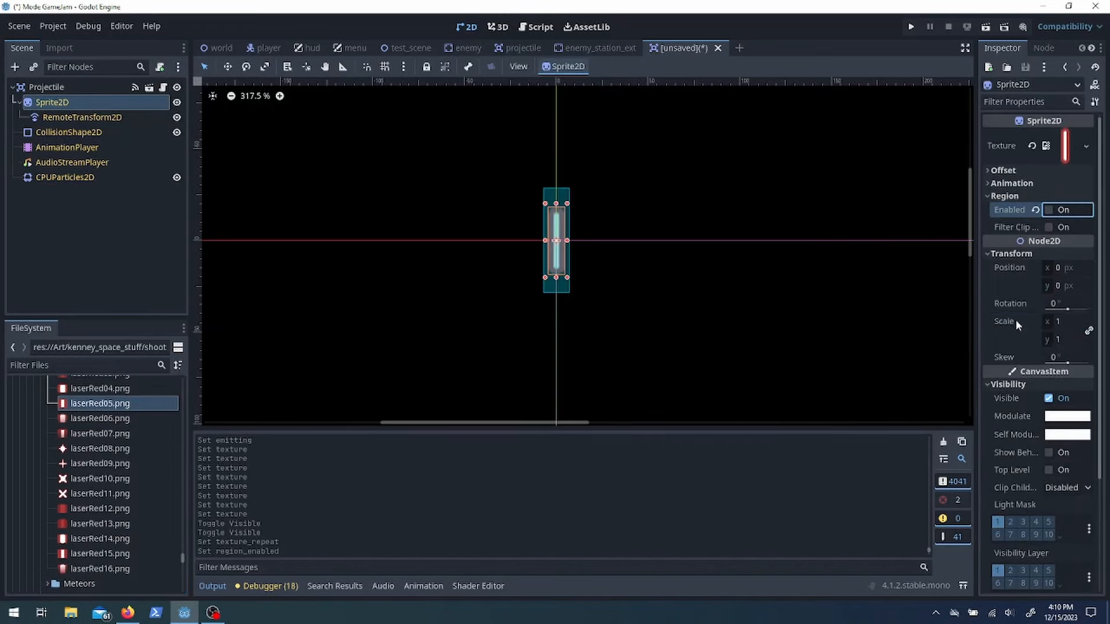
Shrink the red laser's hitbox, save as projectile_ext_red.tscn, and assign it to the station's Lasers 1
left_click(70, 132)
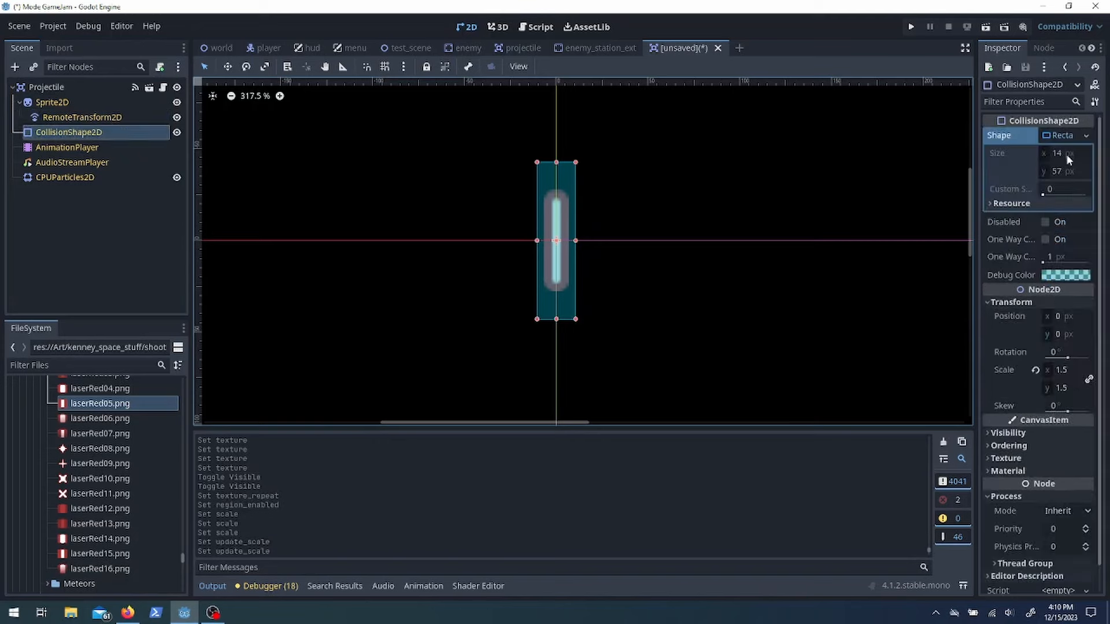
left_click(46, 87)
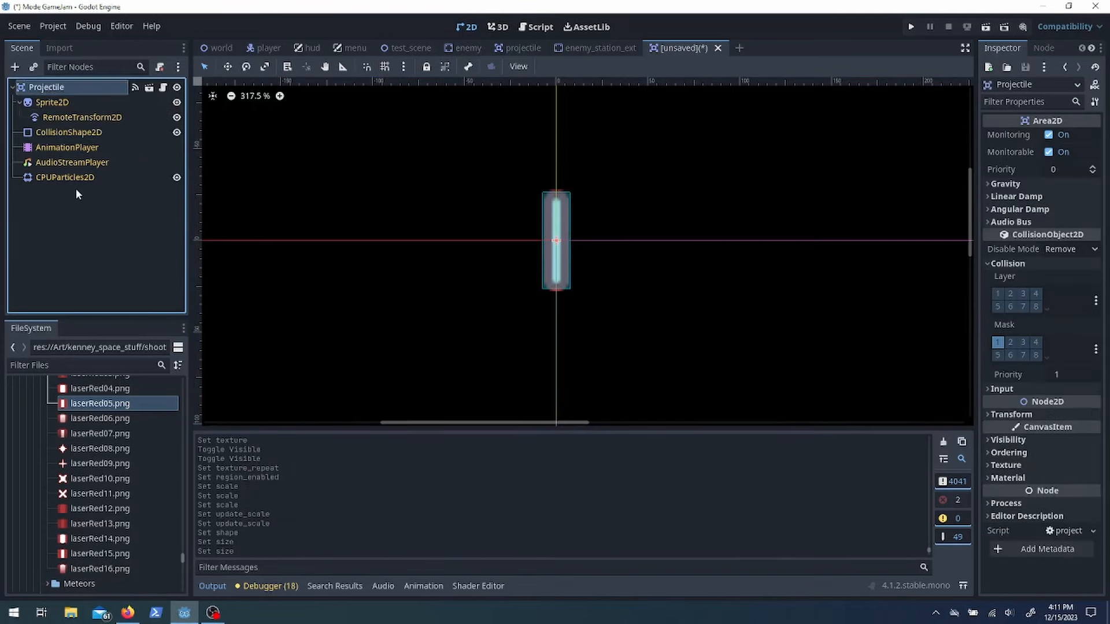
left_click(68, 132)
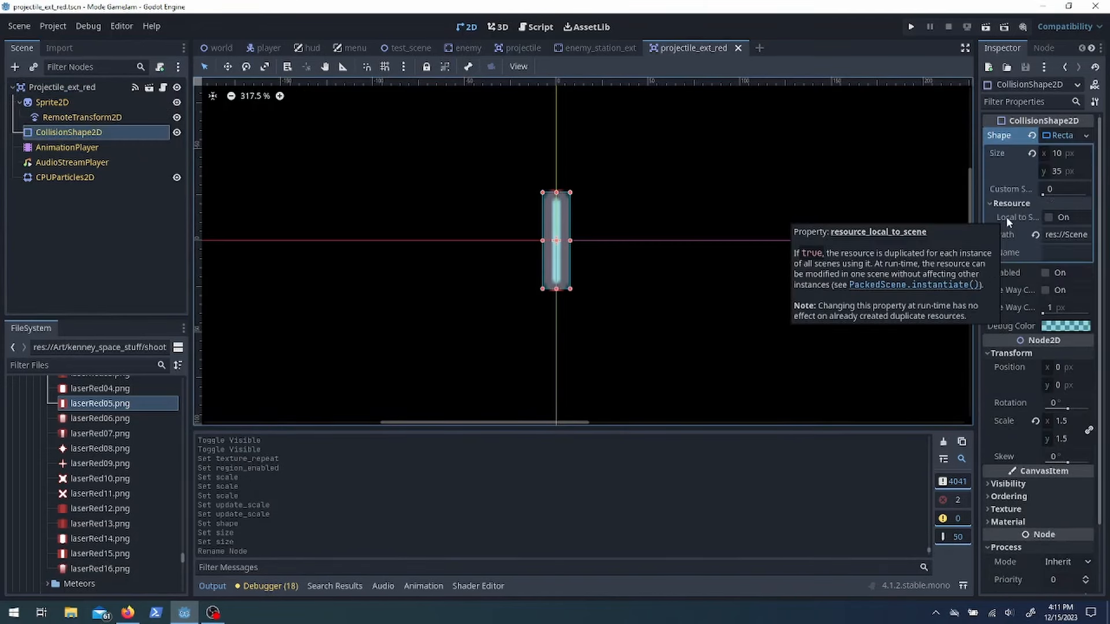
left_click(601, 47)
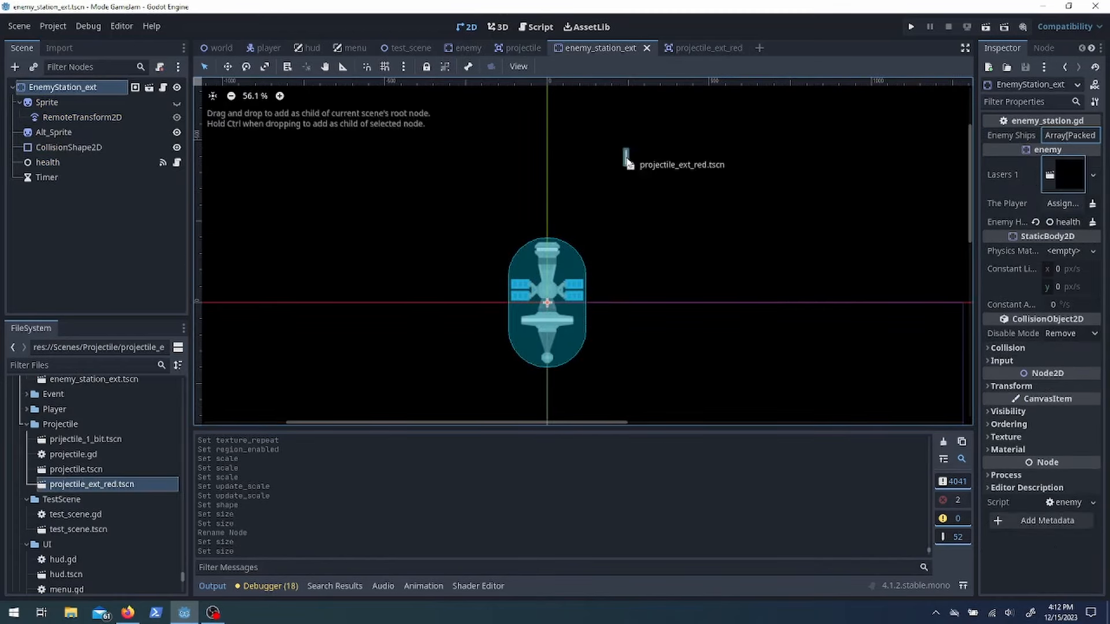
left_click(353, 48)
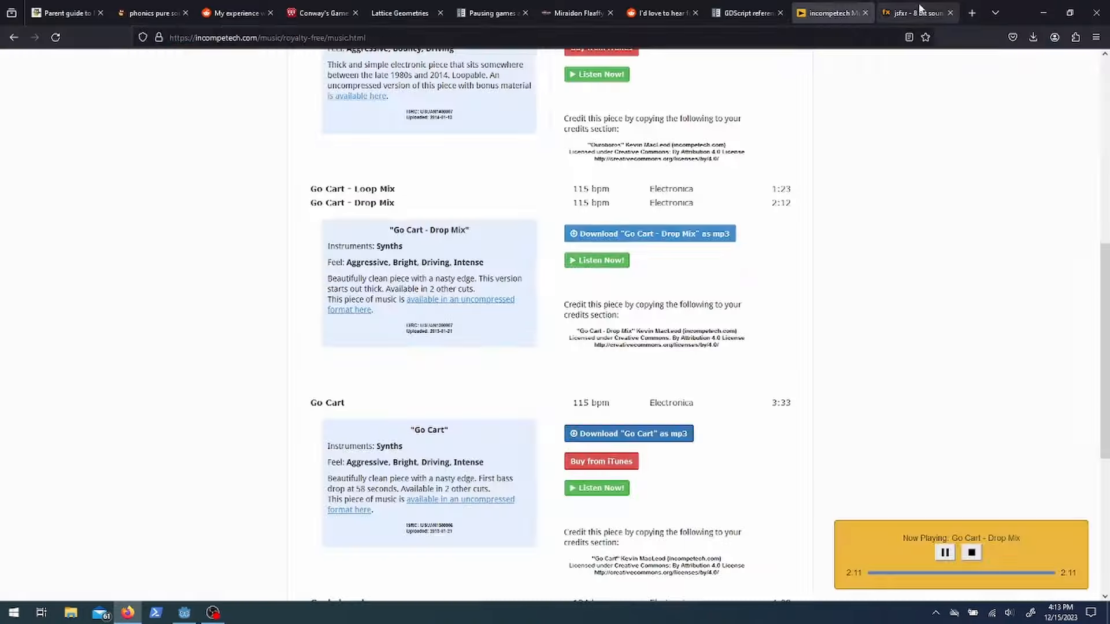
Search incompetech for 'varia' and expand the Variation on Egmont attribution entry
left_click(183, 612)
type("varia")
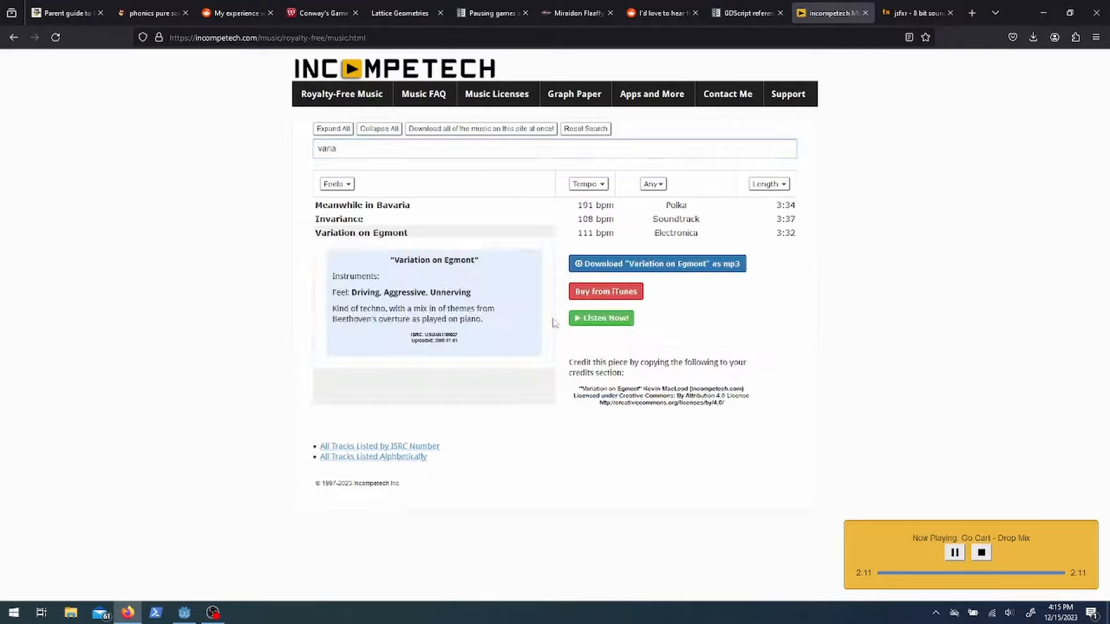
left_click(184, 612)
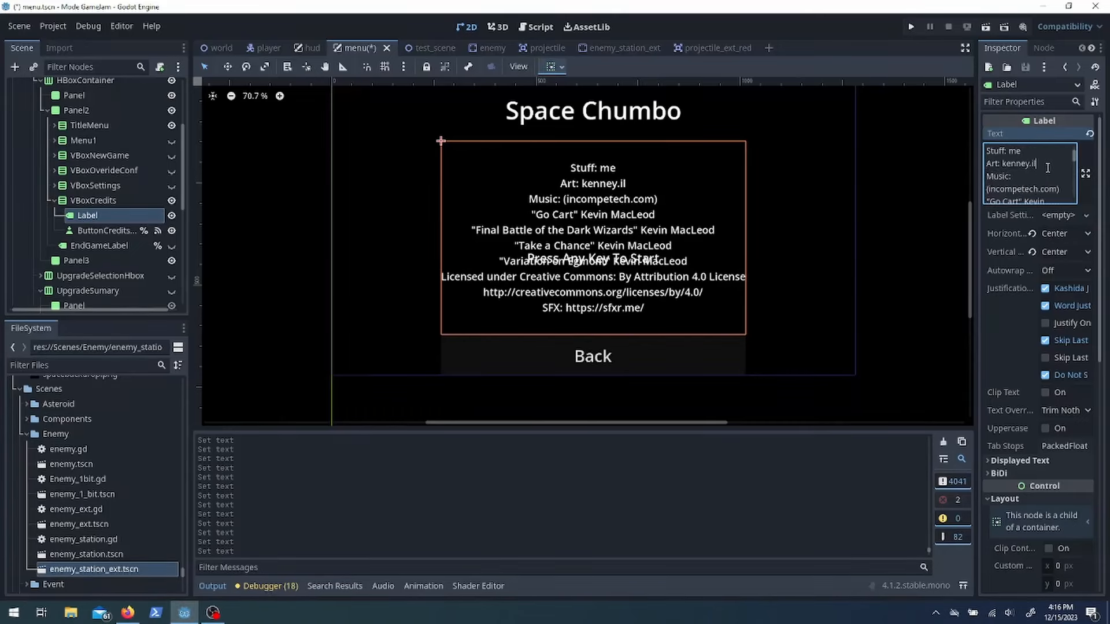
Add Kevin MacLeod track attributions to the credits Label, then test the Settings and Upgrade screens
left_click(911, 26)
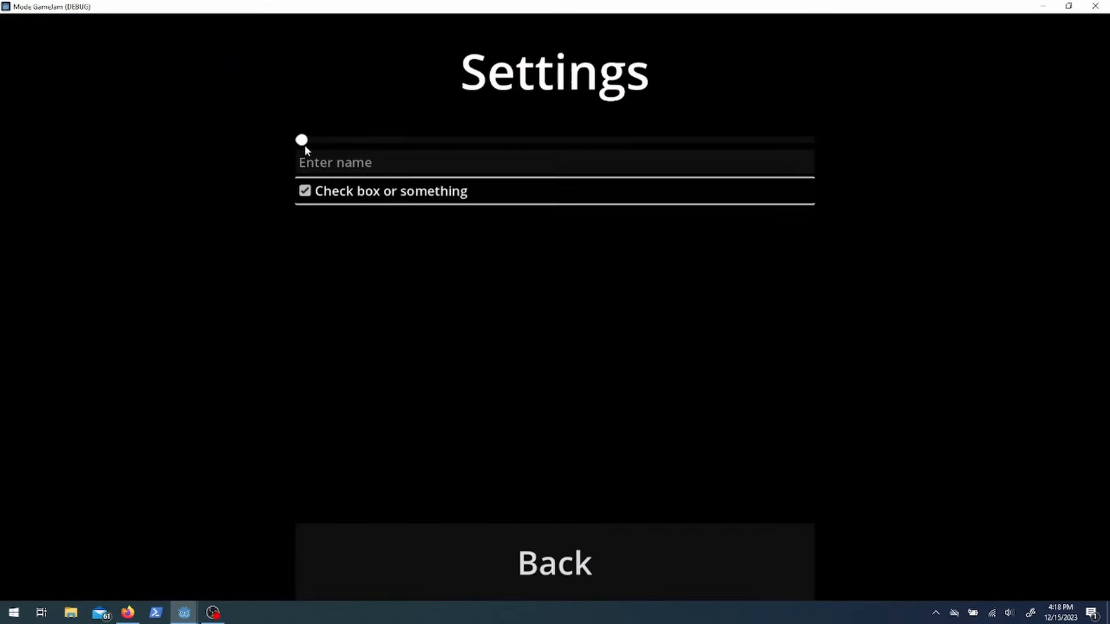
left_click(554, 563)
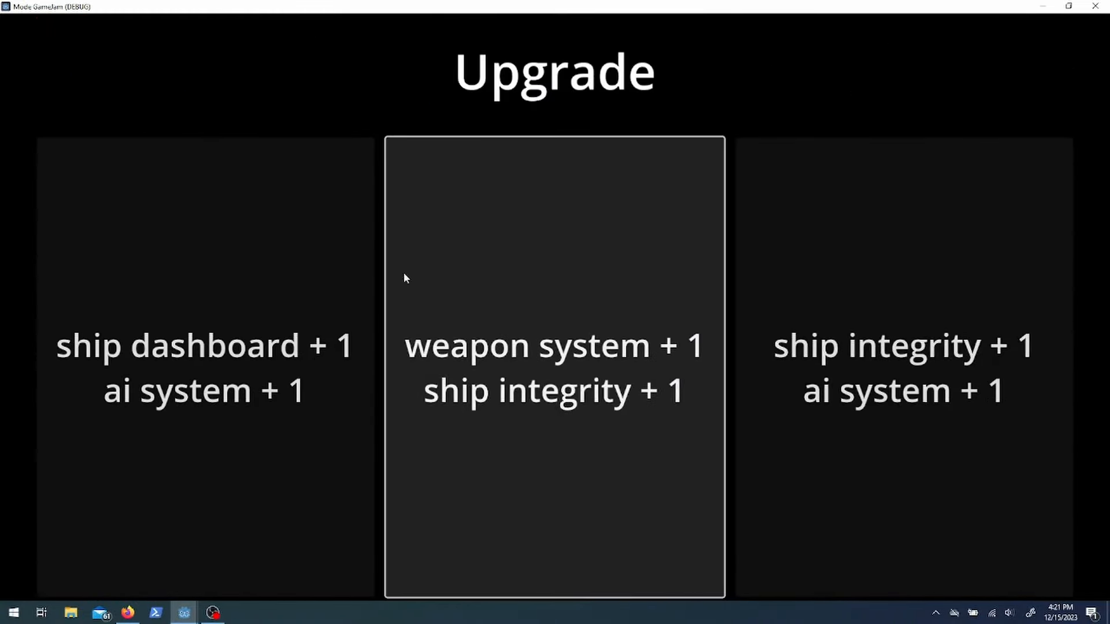
left_click(555, 368)
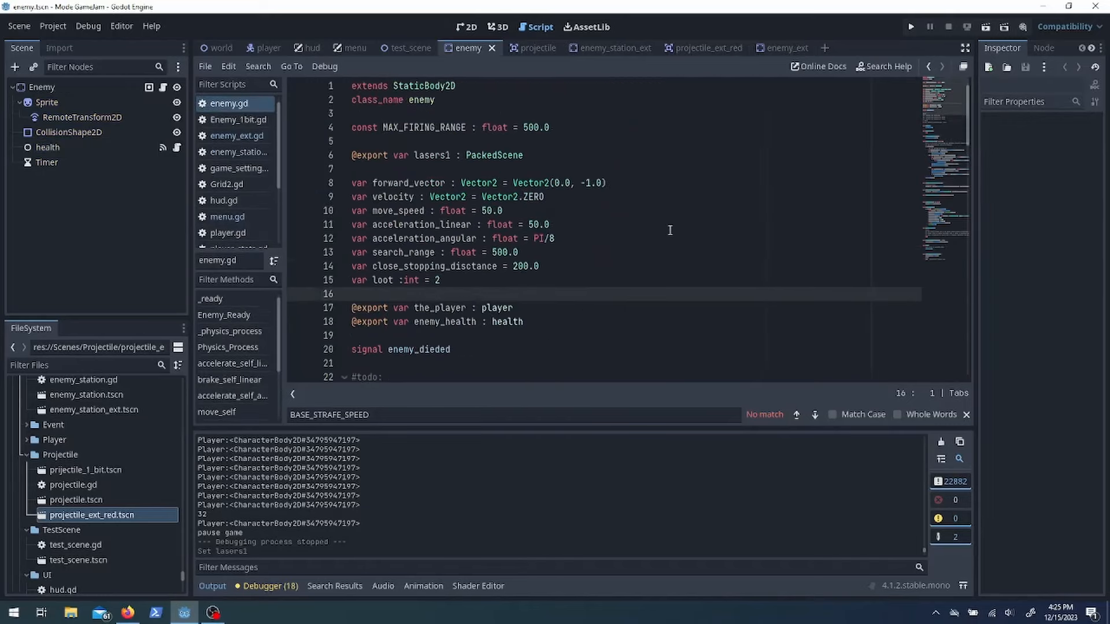
In enemy_ext.gd, call change_sprite_and_hitbox(randi_range(0,8)), set_max_health(3) and full_heal()
left_click(47, 147)
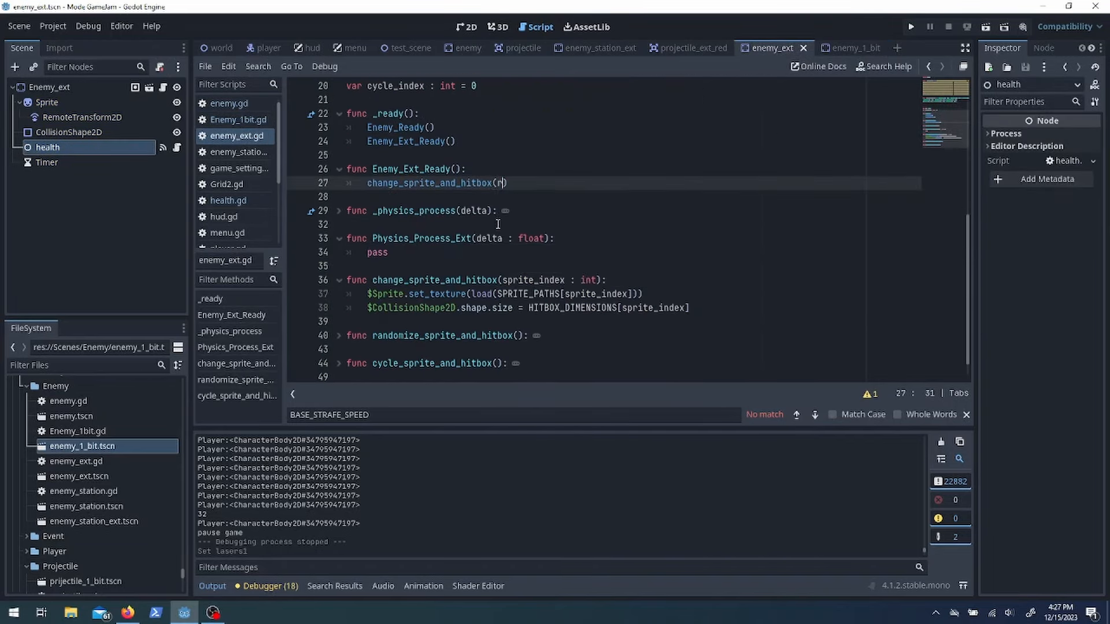
left_click(464, 47)
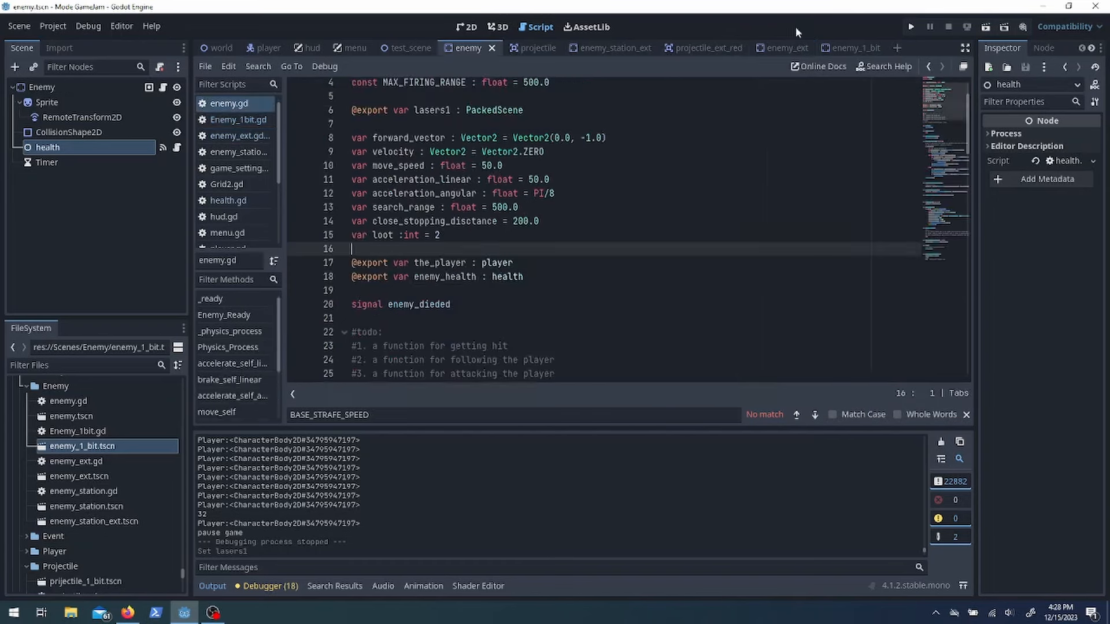
left_click(771, 47)
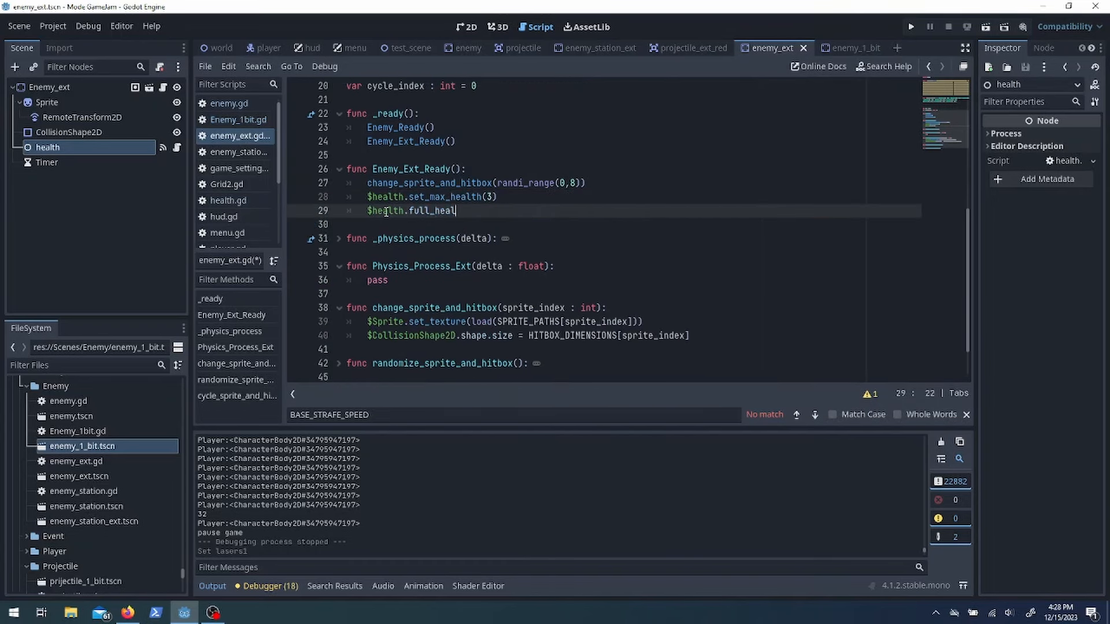
type("()")
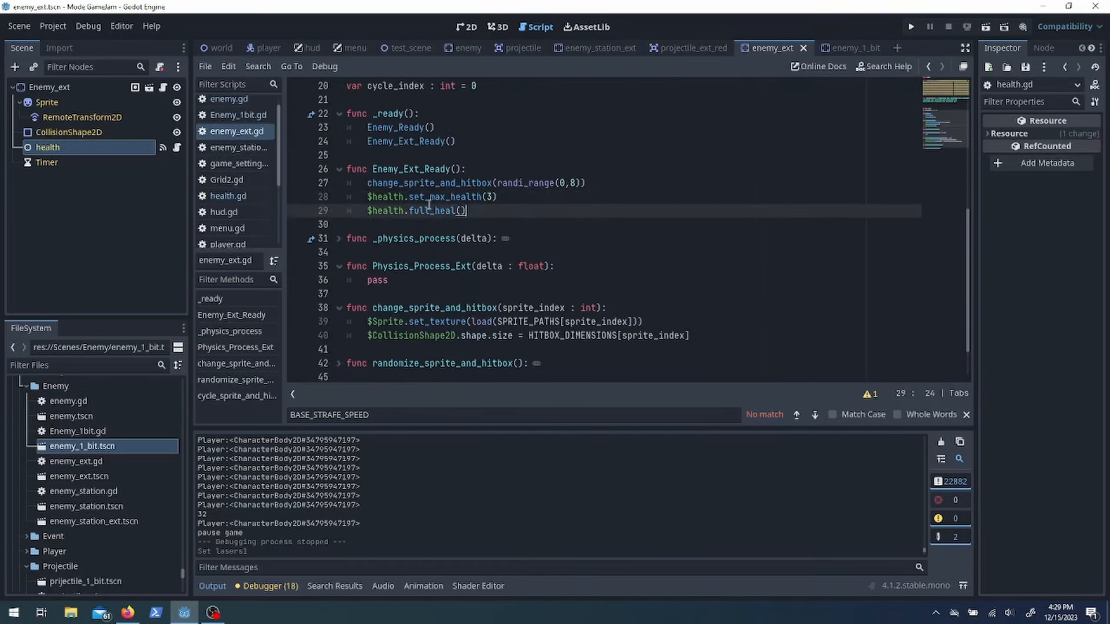
Add an Alt_Sprite Sprite2D to the enemy station and set its health to 10
left_click(597, 48)
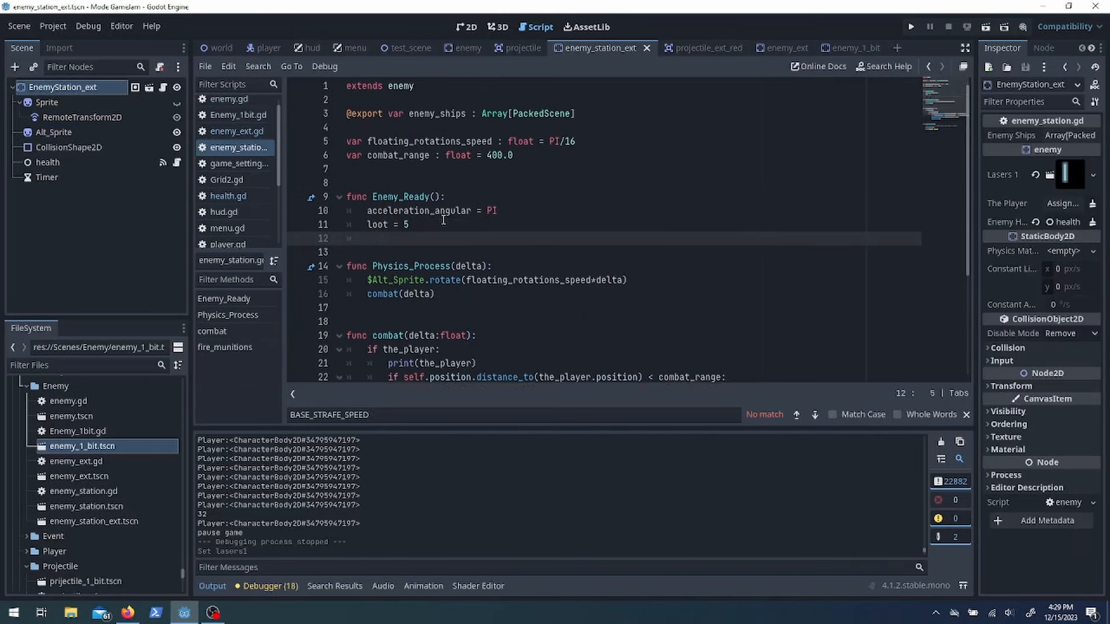
left_click(842, 48)
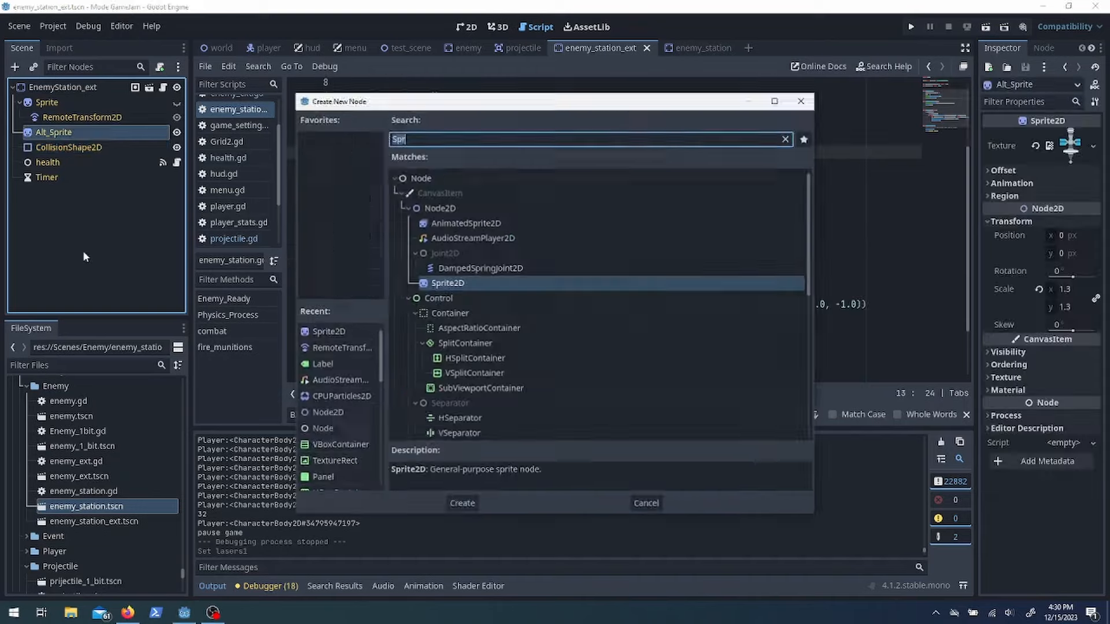
left_click(462, 502)
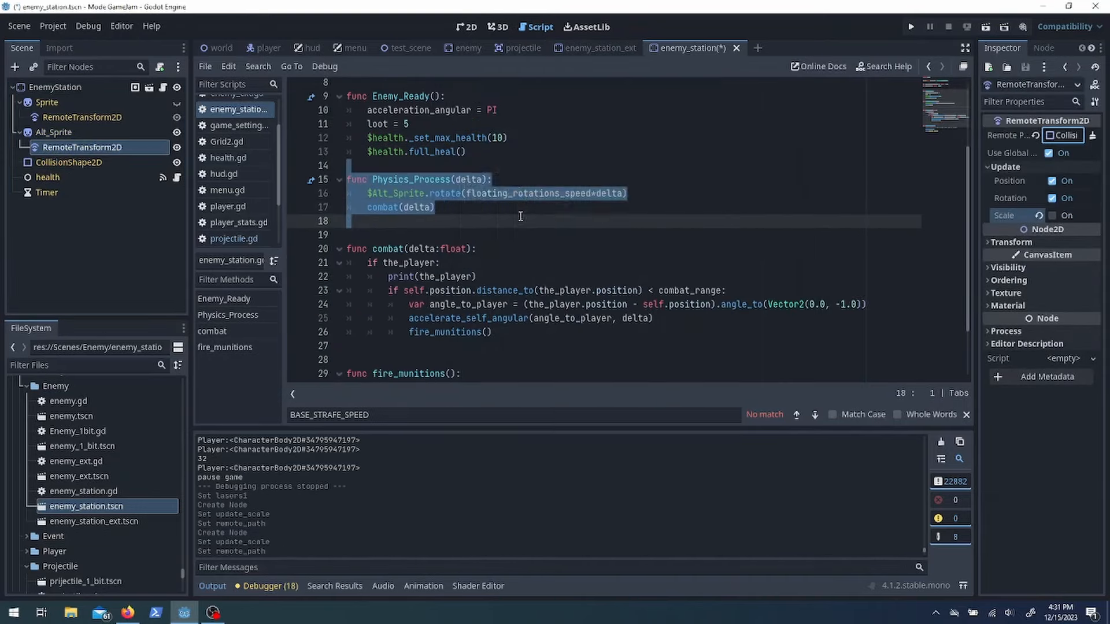
left_click(600, 48)
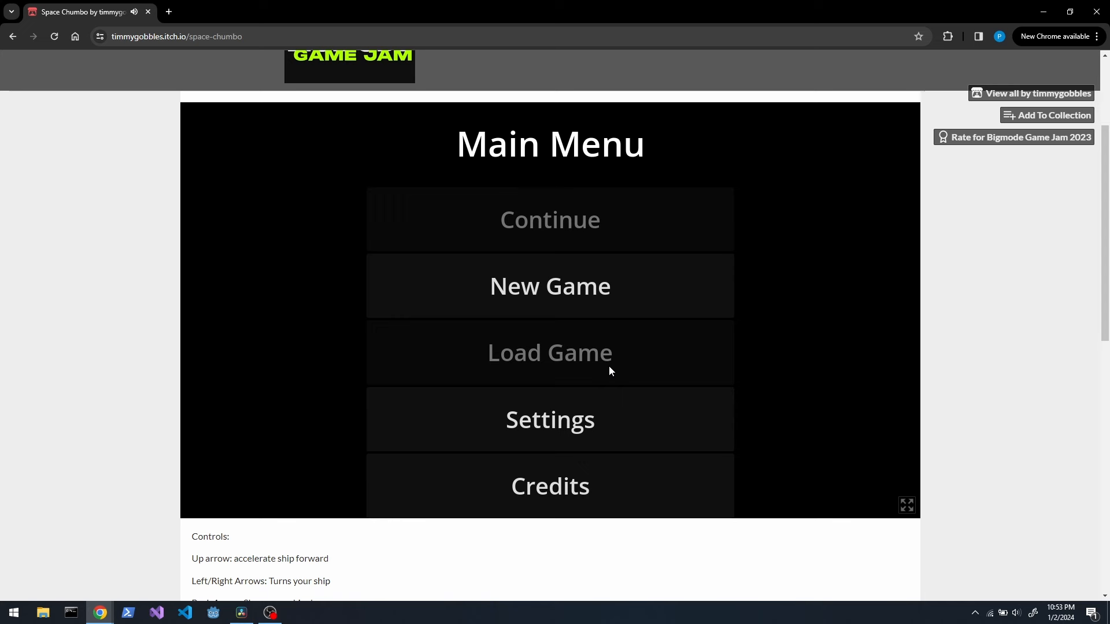
Start a New Game of Space Chumbo on itch.io and switch the embed to fullscreen
left_click(907, 505)
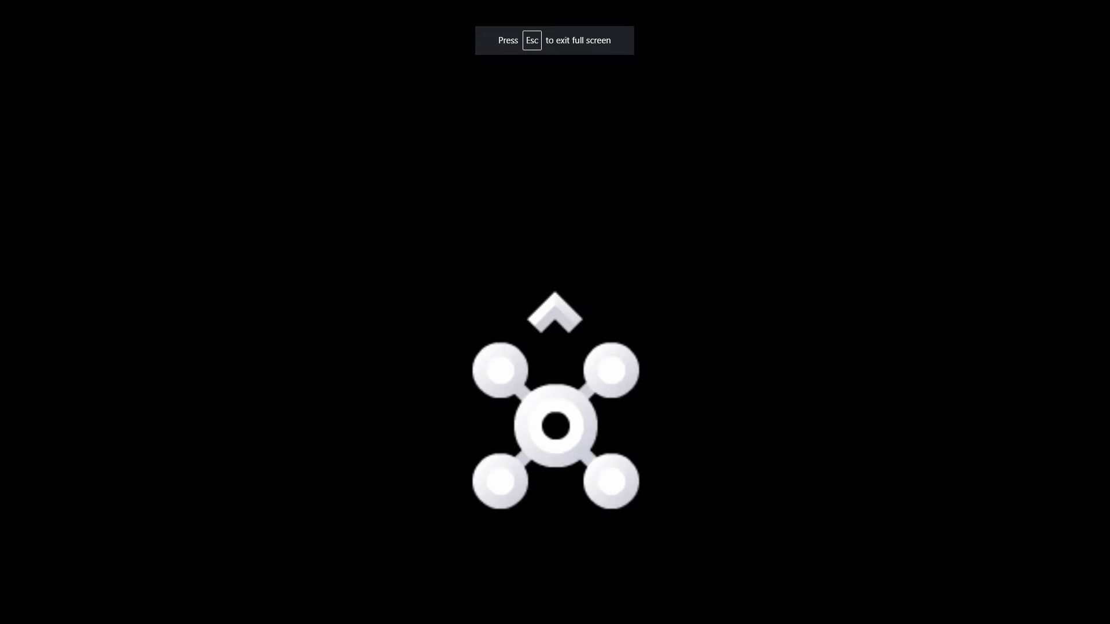
key("Escape")
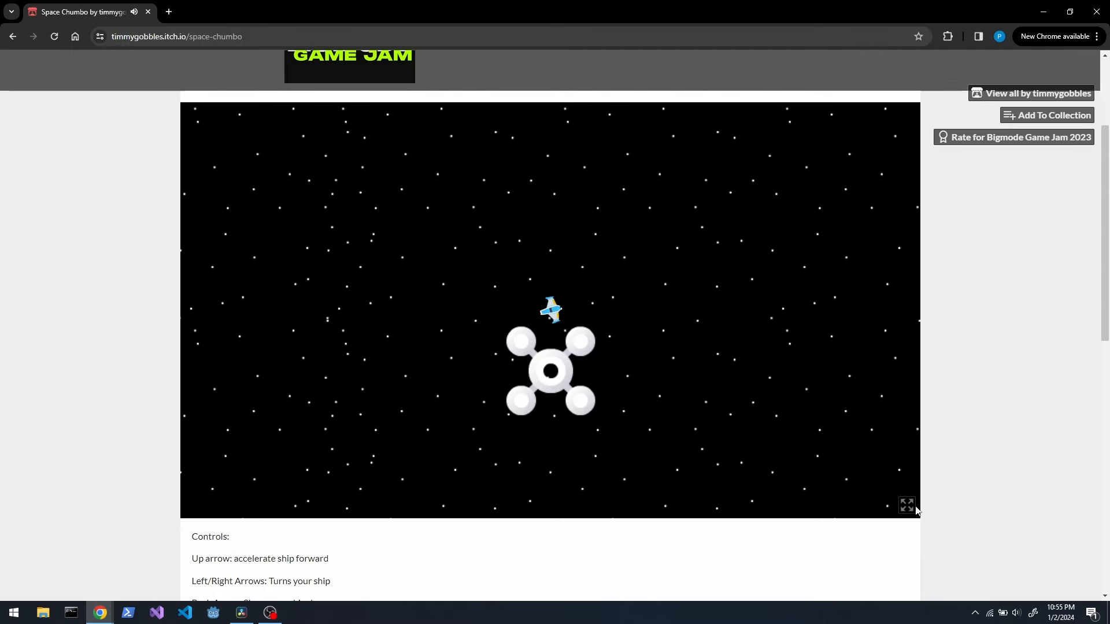
left_click(907, 505)
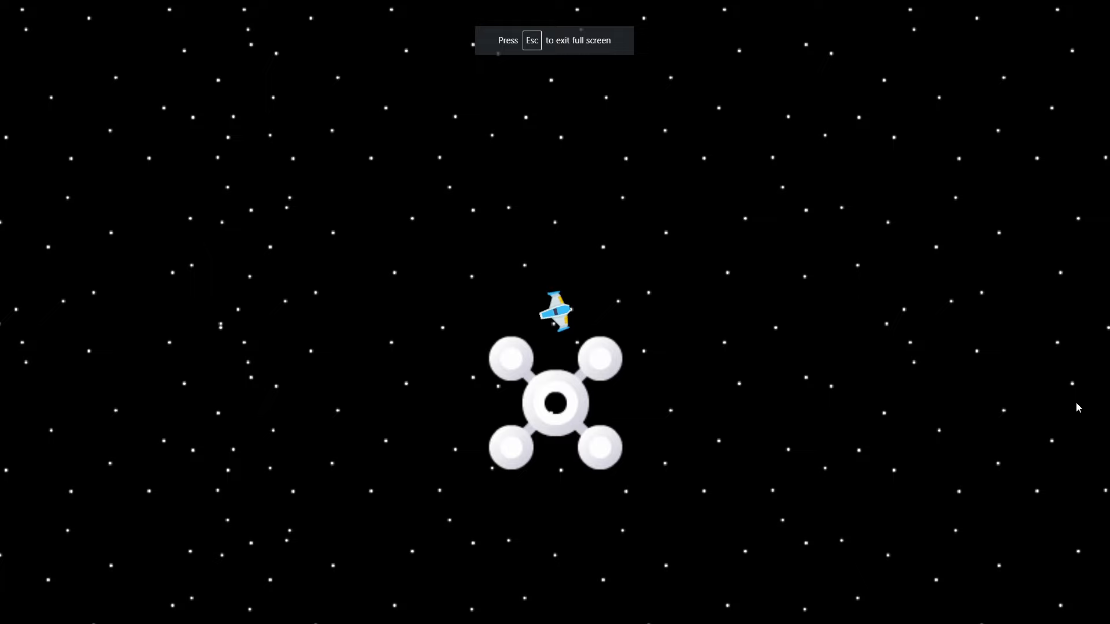